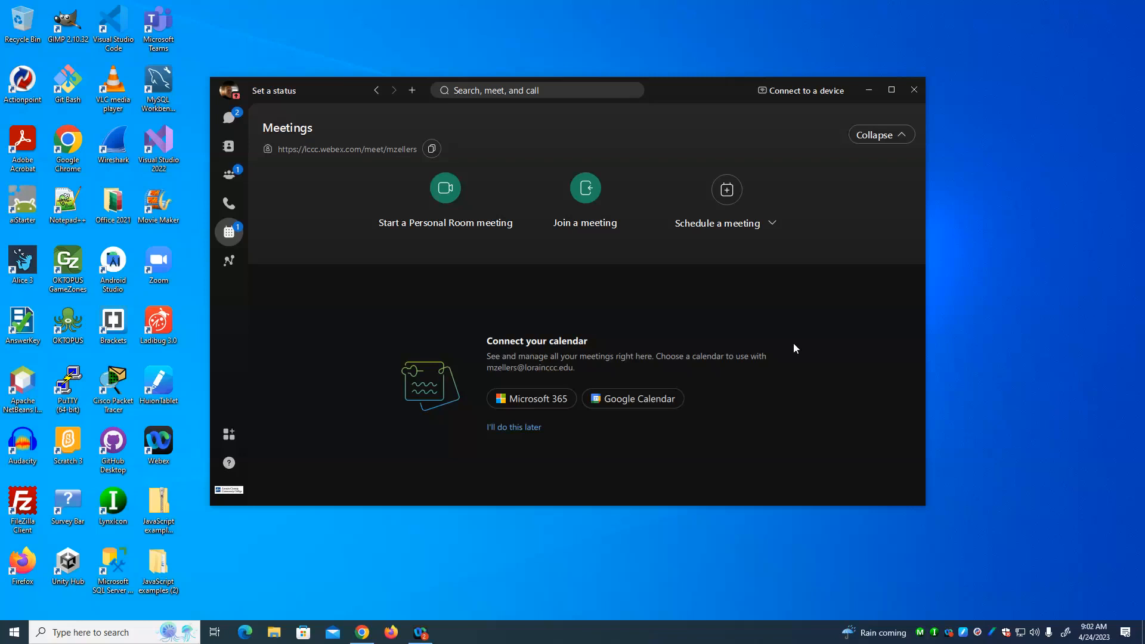
{"action": "mouse_move", "coordinate": [1061, 93]}
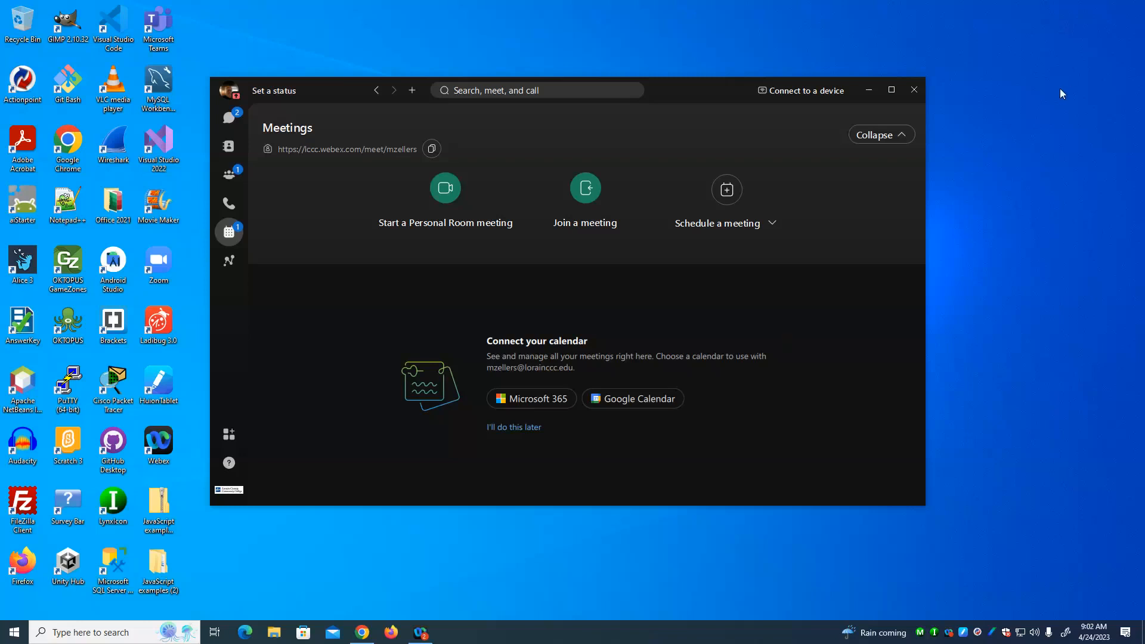
{"action": "mouse_move", "coordinate": [948, 291]}
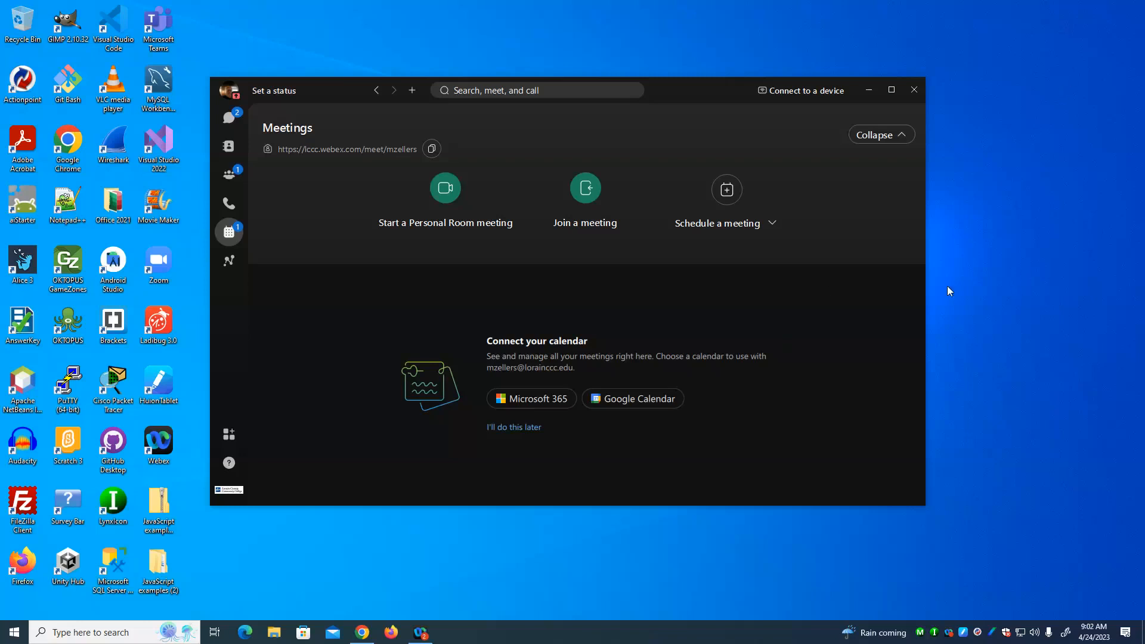
{"action": "mouse_move", "coordinate": [789, 427]}
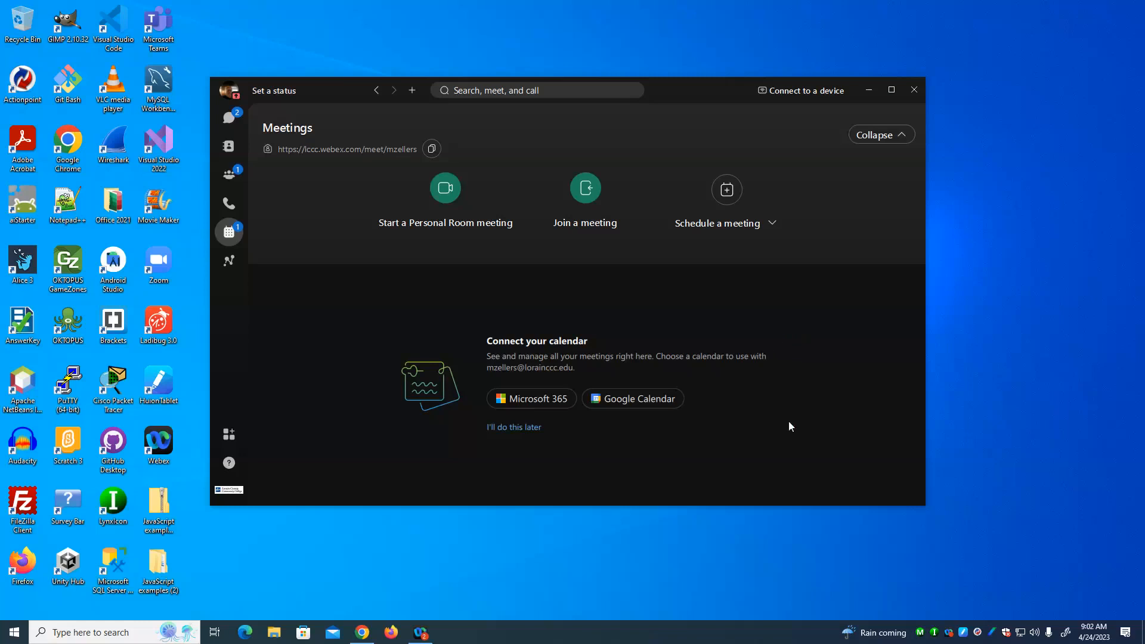
{"action": "mouse_move", "coordinate": [976, 406]}
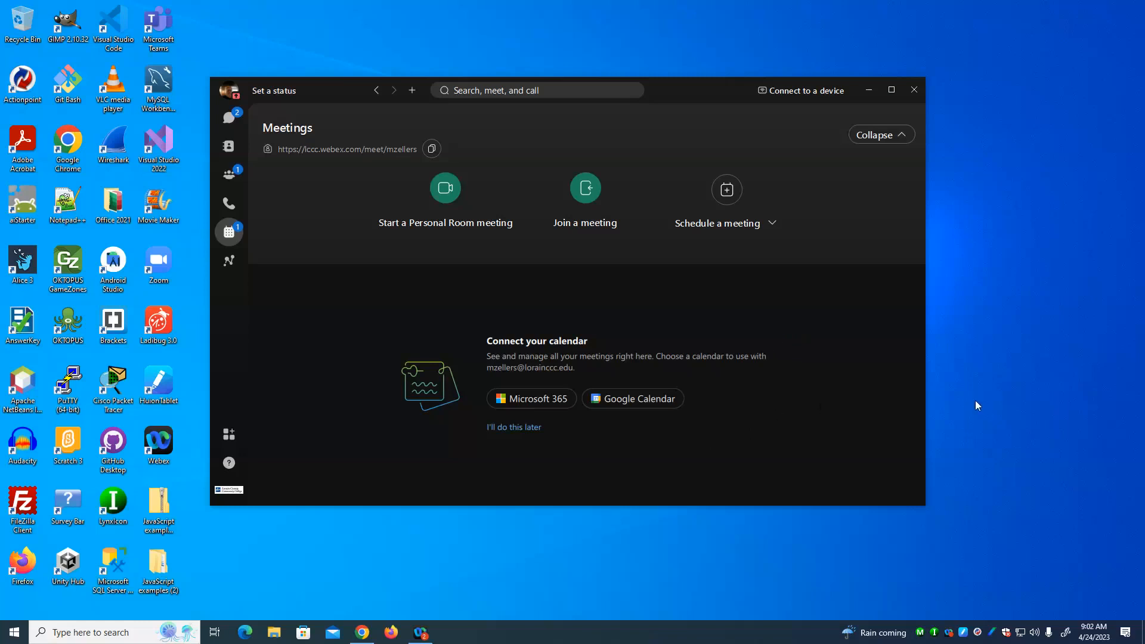
{"action": "mouse_move", "coordinate": [965, 402]}
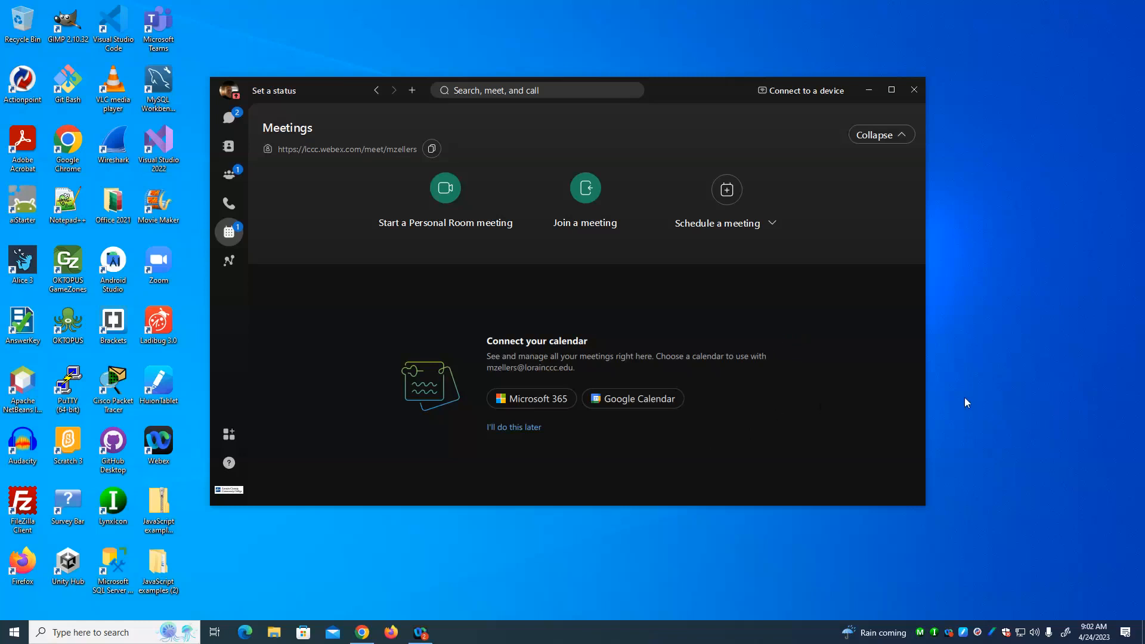
{"action": "mouse_move", "coordinate": [972, 397]}
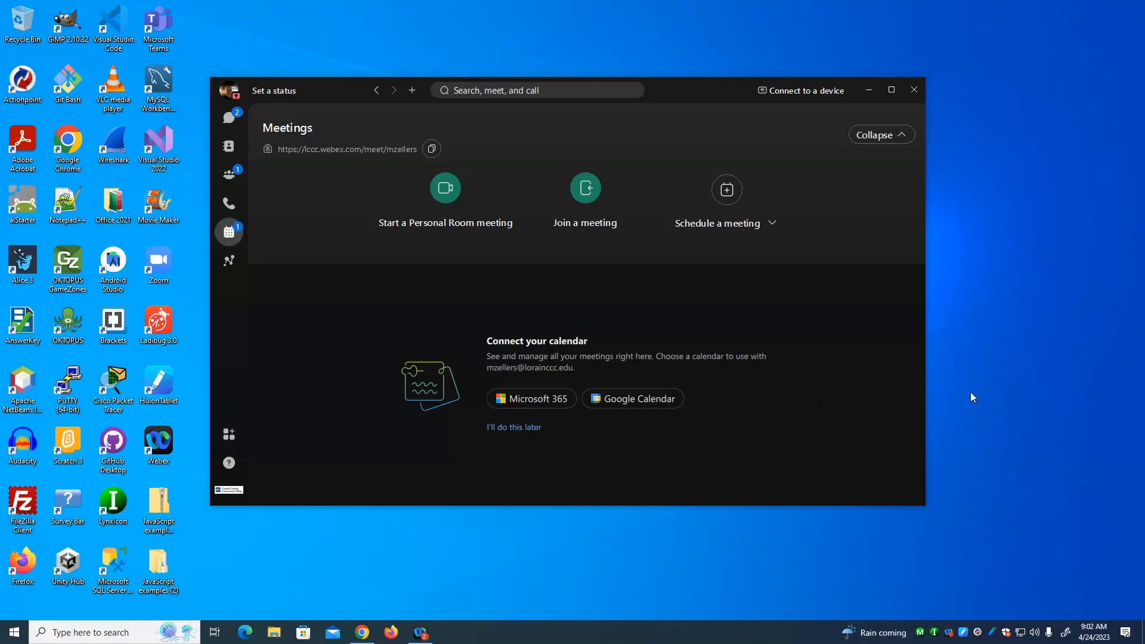
{"action": "mouse_move", "coordinate": [912, 267]}
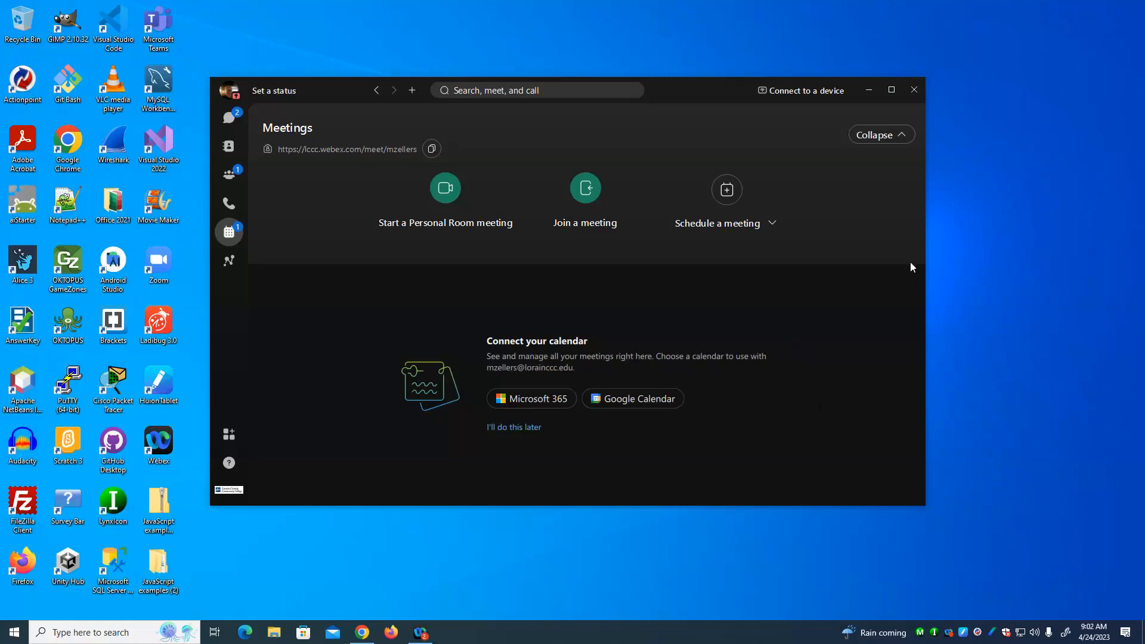
{"action": "mouse_move", "coordinate": [923, 269]}
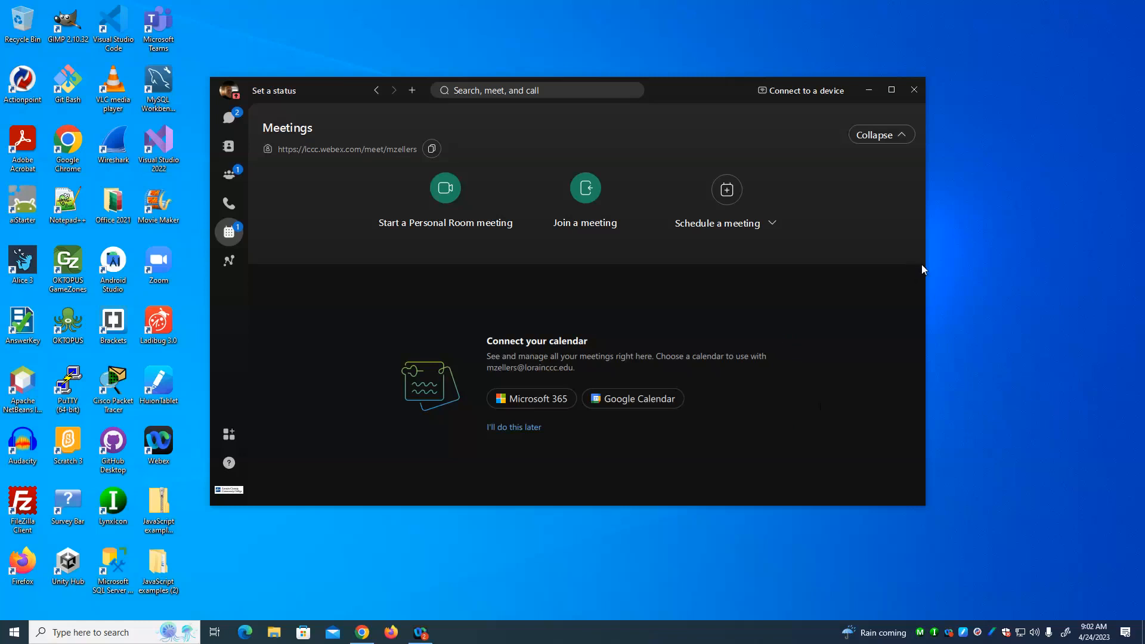
{"action": "mouse_move", "coordinate": [922, 265]}
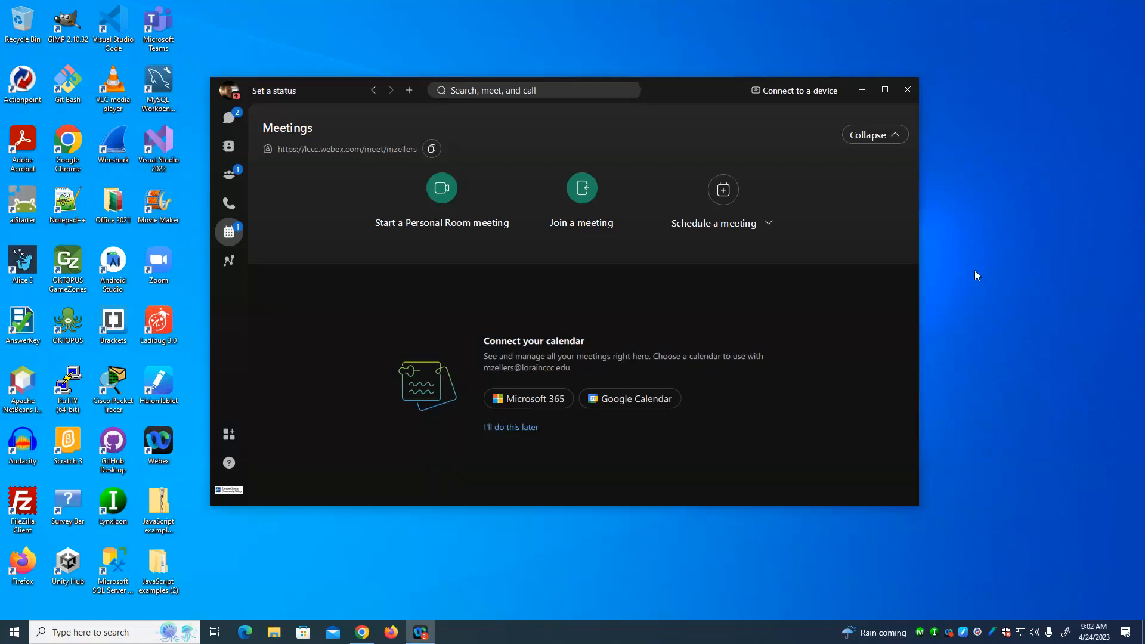
{"action": "mouse_move", "coordinate": [976, 294]}
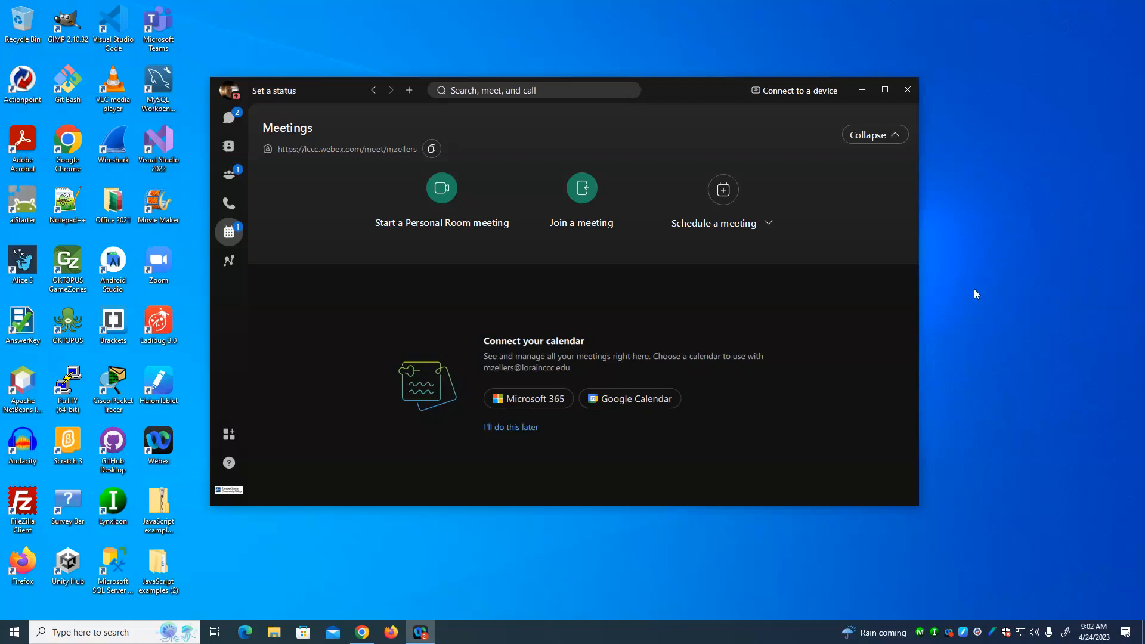
{"action": "mouse_move", "coordinate": [971, 319]}
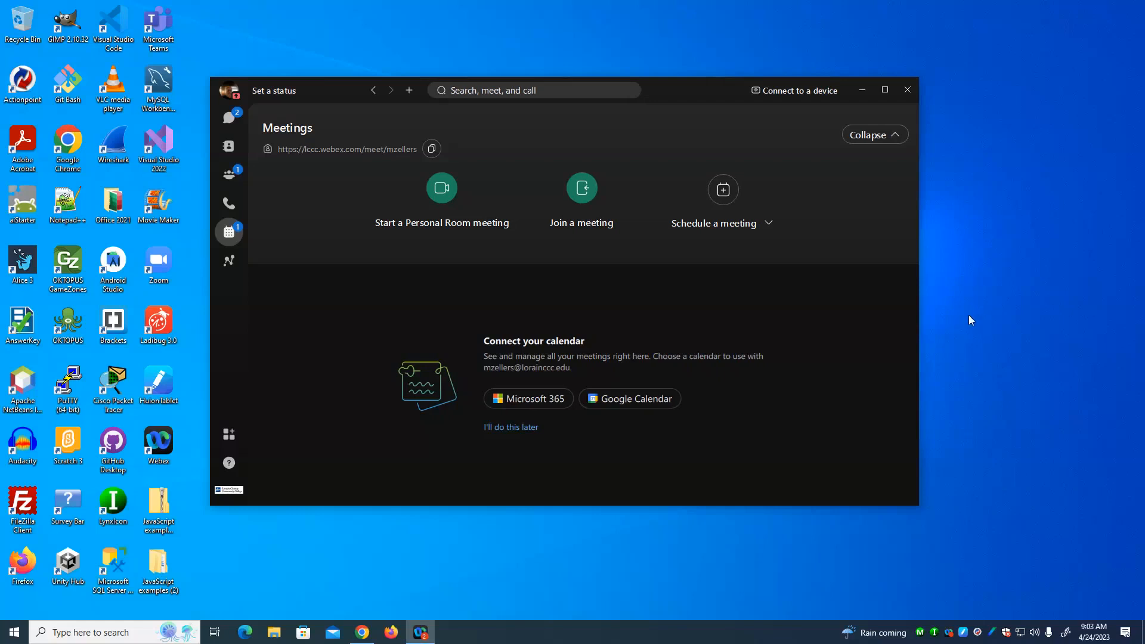
{"action": "mouse_move", "coordinate": [319, 552]}
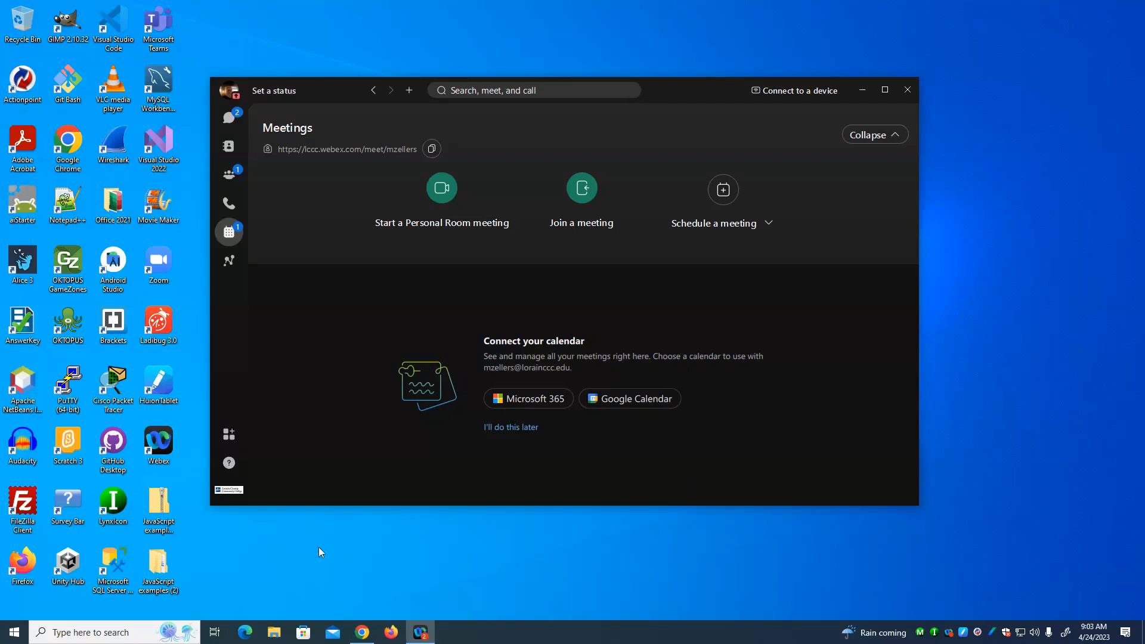
{"action": "mouse_move", "coordinate": [301, 540]}
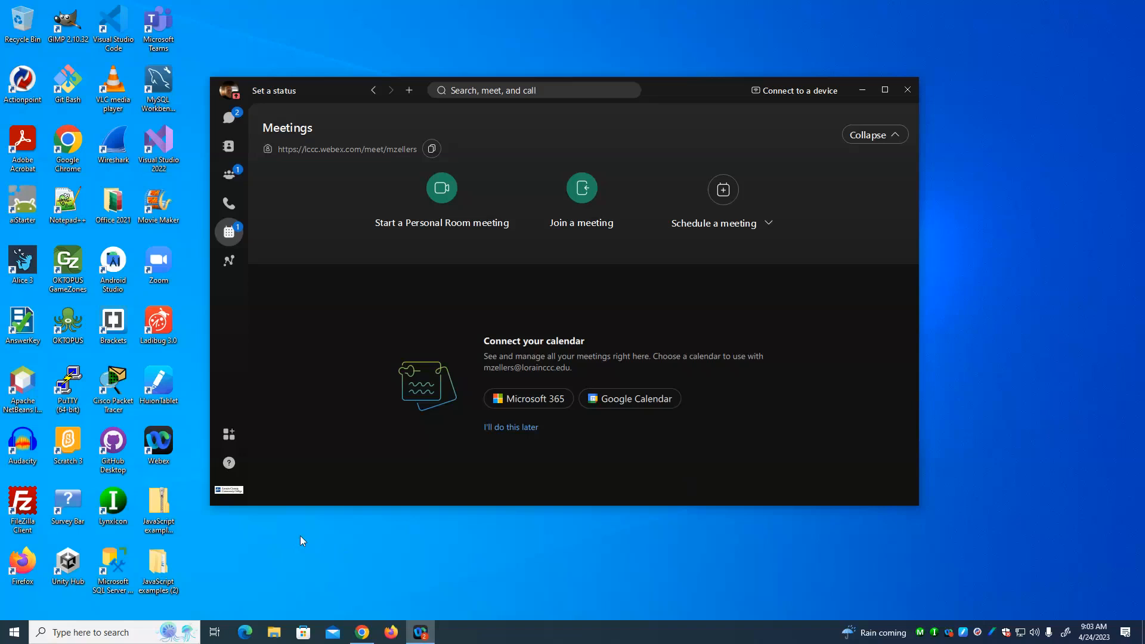
{"action": "mouse_move", "coordinate": [443, 637]}
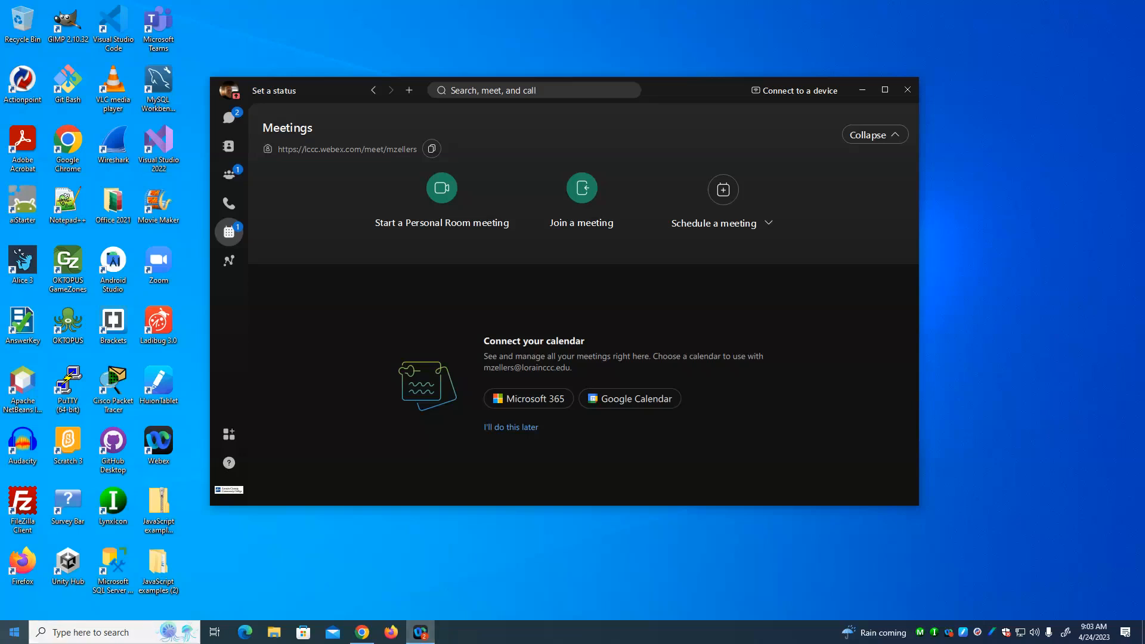
Step: Search for 'paint' in Windows search and launch Paint with a blank canvas
{"action": "left_click", "coordinate": [113, 632]}
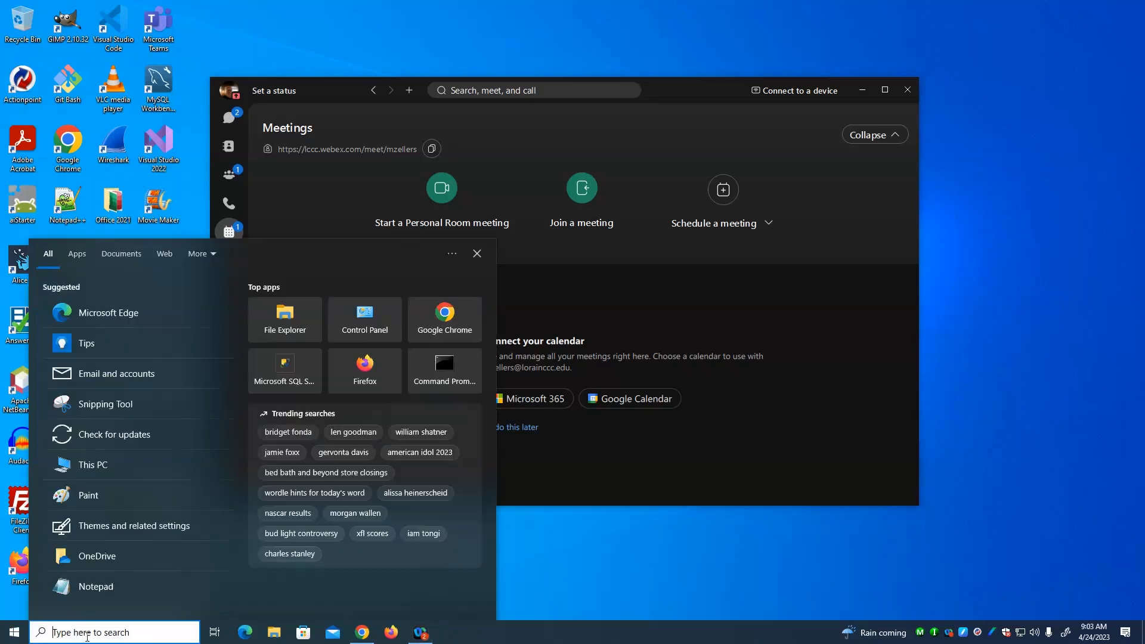
{"action": "type", "text": "paint"}
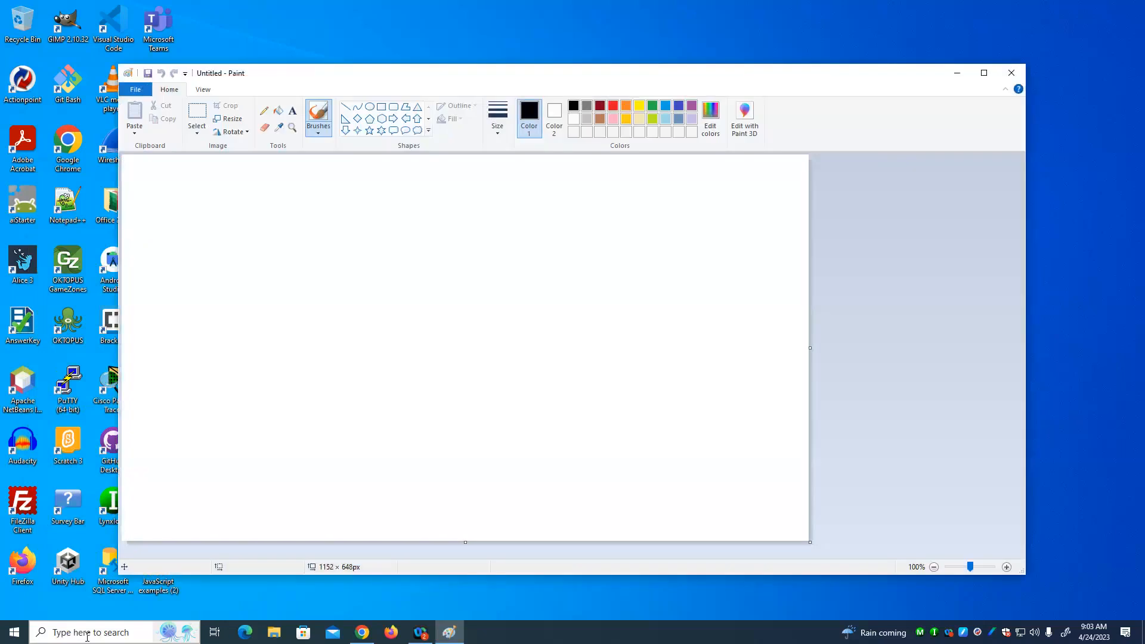
Step: Freehand-write HTML with Content/Logical, Javascript and CSS on the canvas with the brush
{"action": "left_click_drag", "start_coordinate": [387, 179], "coordinate": [387, 244]}
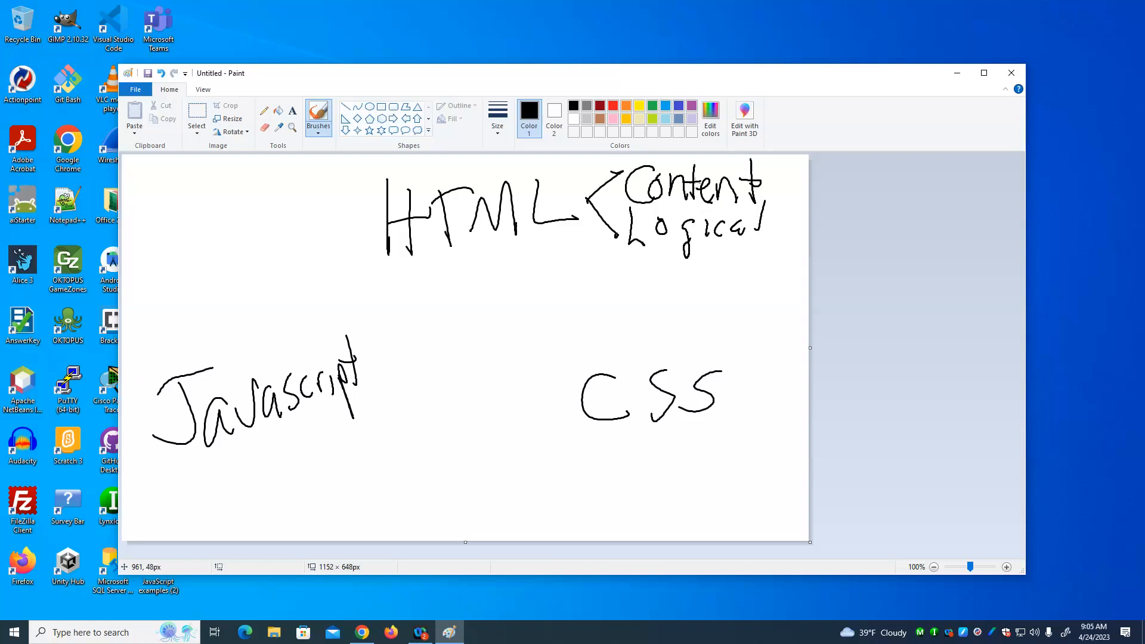
{"action": "mouse_move", "coordinate": [622, 446]}
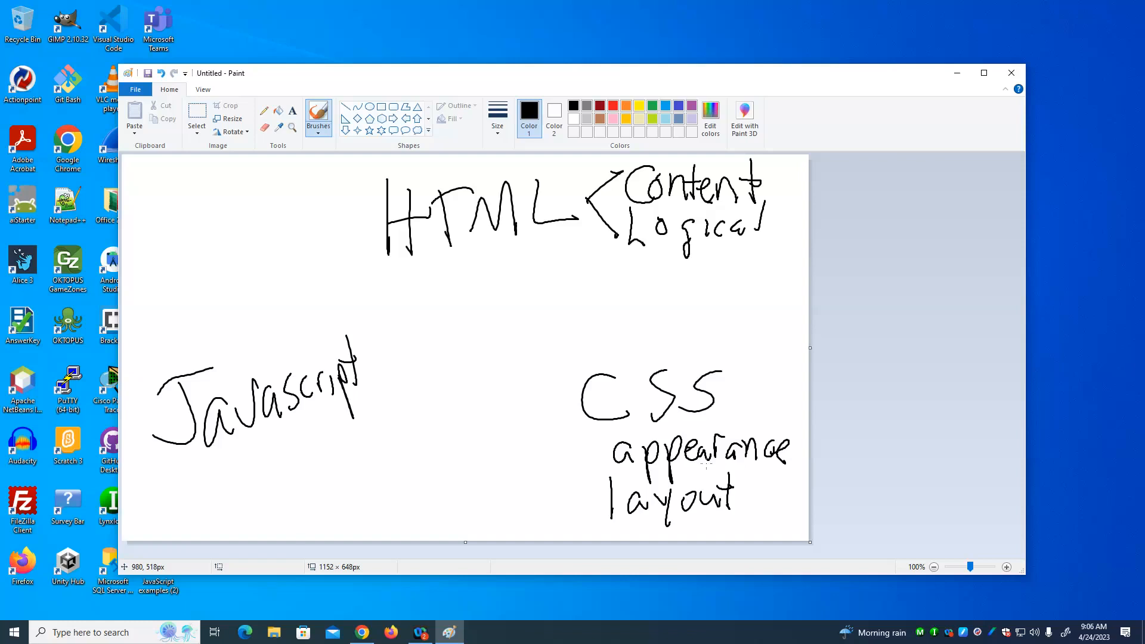
{"action": "mouse_move", "coordinate": [182, 456]}
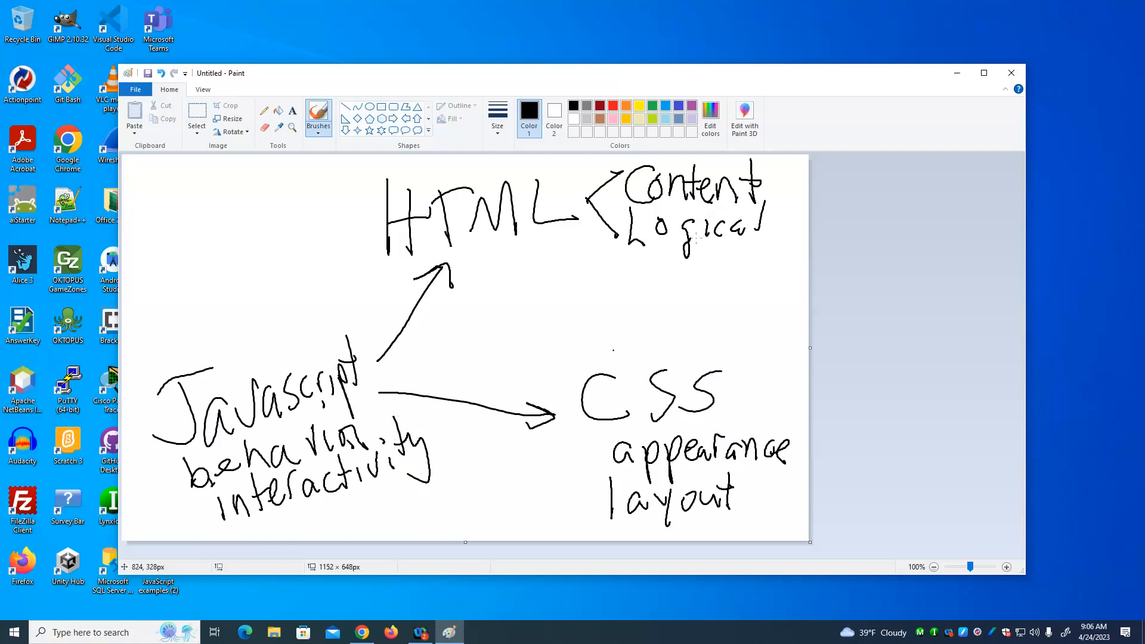
{"action": "mouse_move", "coordinate": [956, 73]}
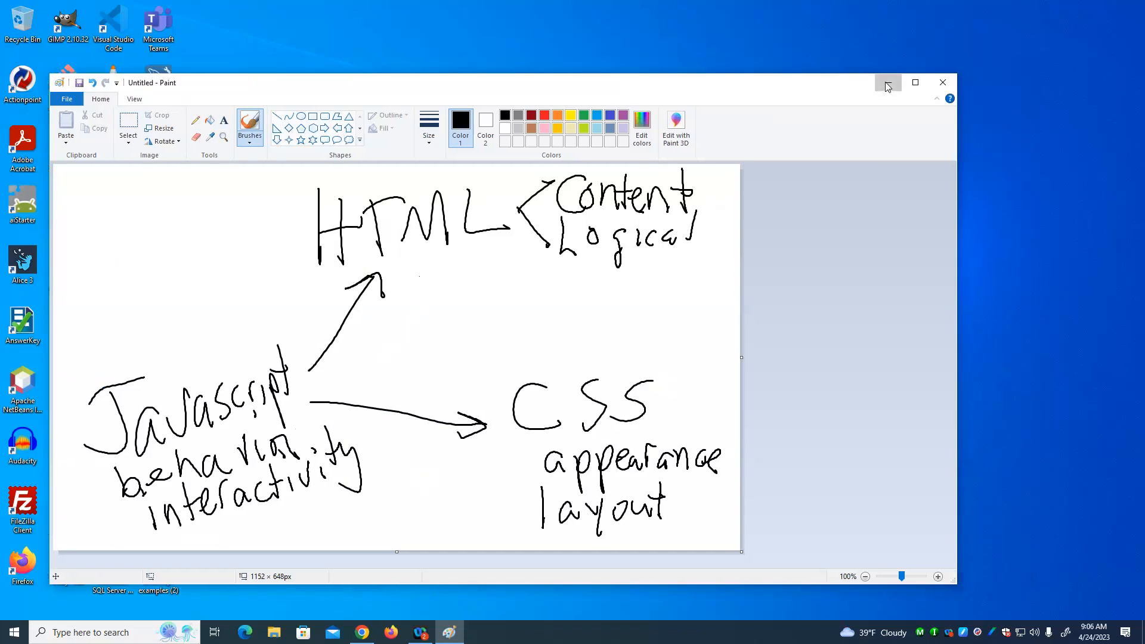
Step: Minimize Paint, navigate into JavaScript examples (2) > JavaScript examples and select spoiler.html
{"action": "left_click", "coordinate": [887, 83]}
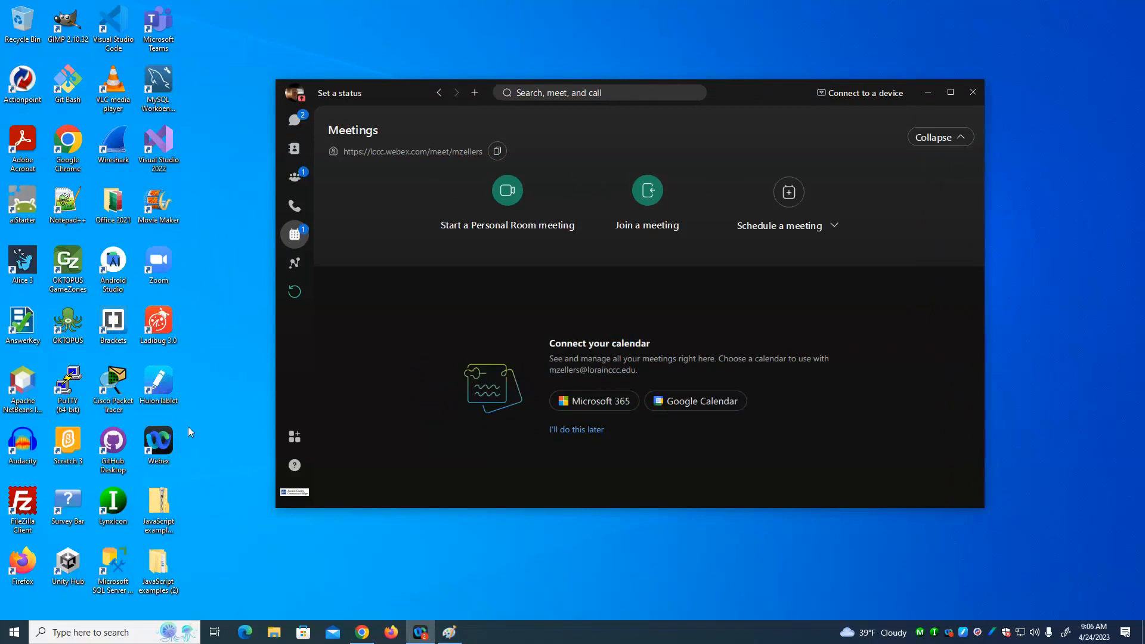
{"action": "double_click", "coordinate": [157, 569]}
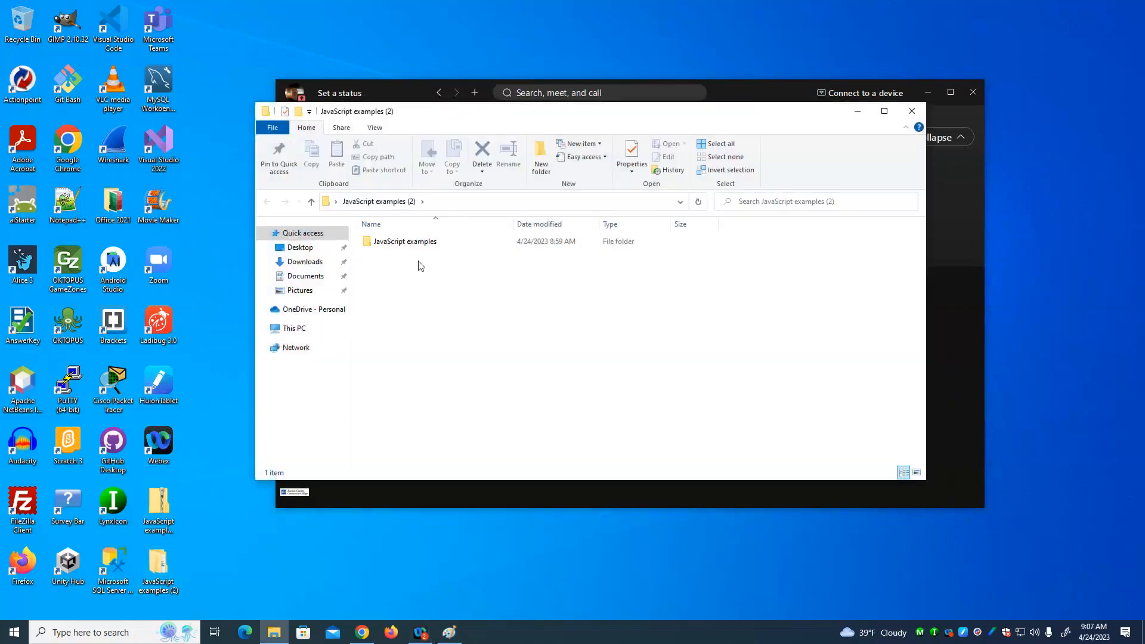
{"action": "double_click", "coordinate": [406, 241]}
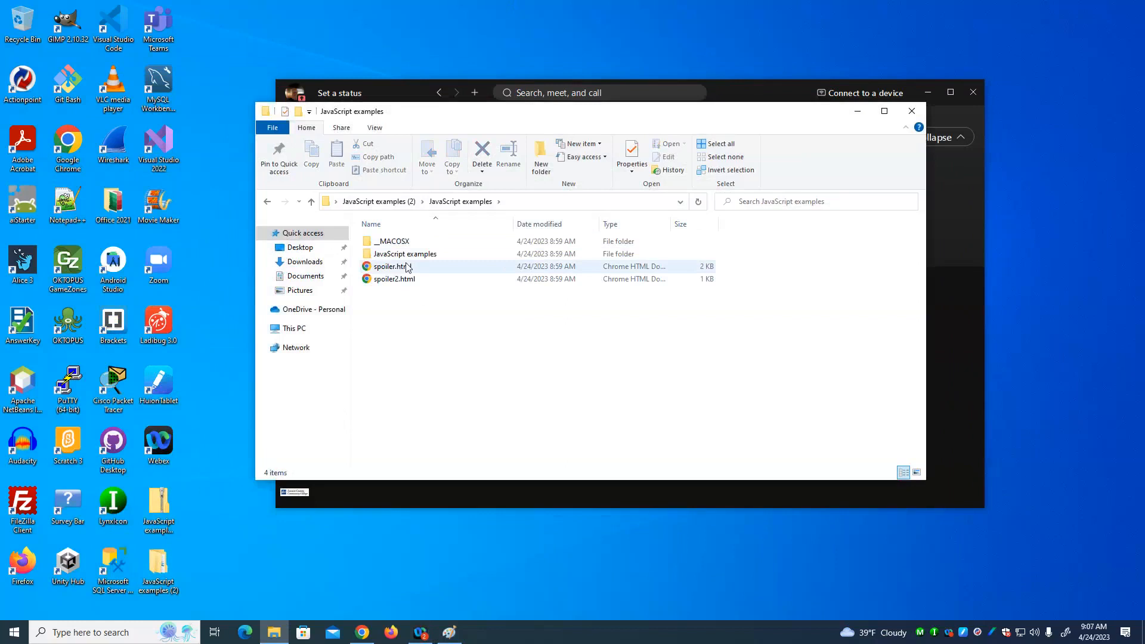
{"action": "left_click", "coordinate": [389, 266]}
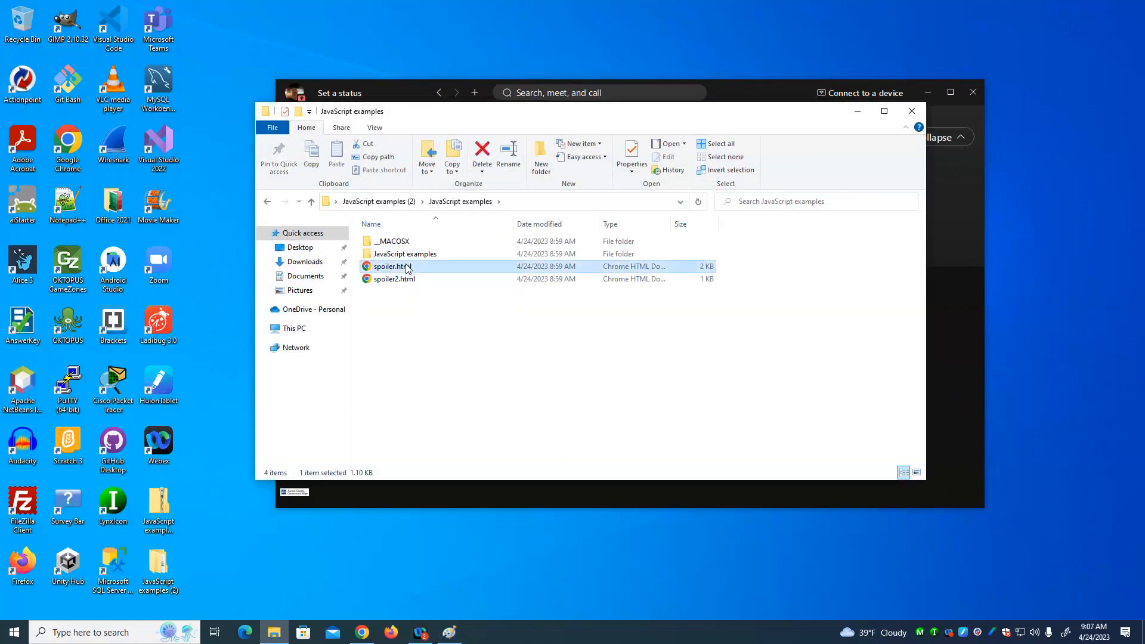
Step: Open spoiler.html in Chrome, reveal the Yoda and Han spoilers and recolor the first question yellow
{"action": "double_click", "coordinate": [391, 266]}
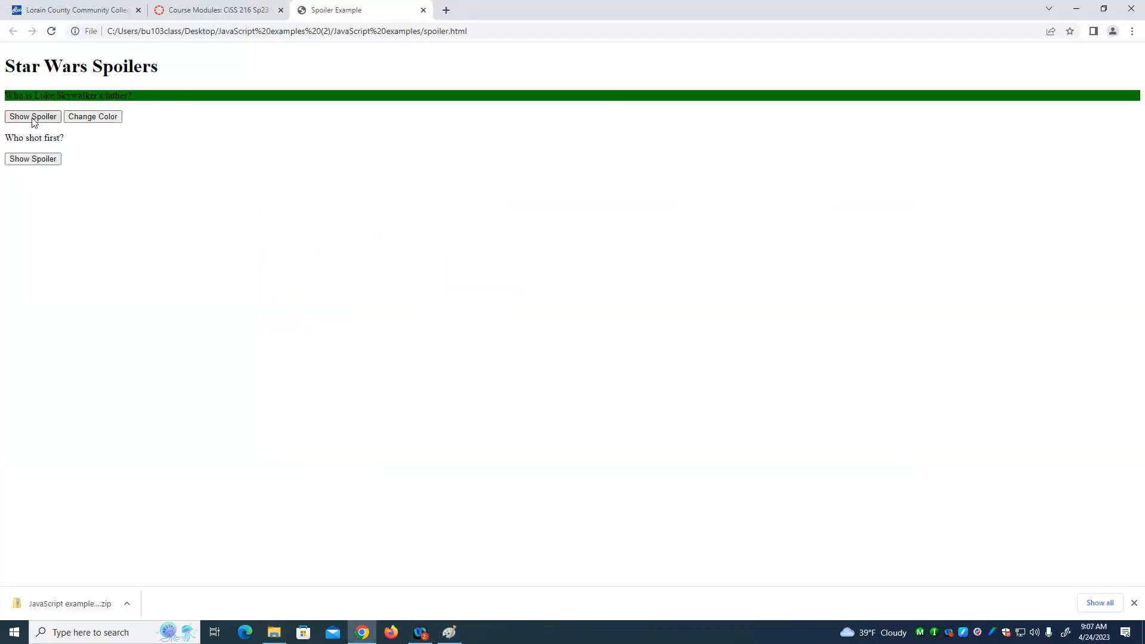
{"action": "left_click", "coordinate": [32, 115]}
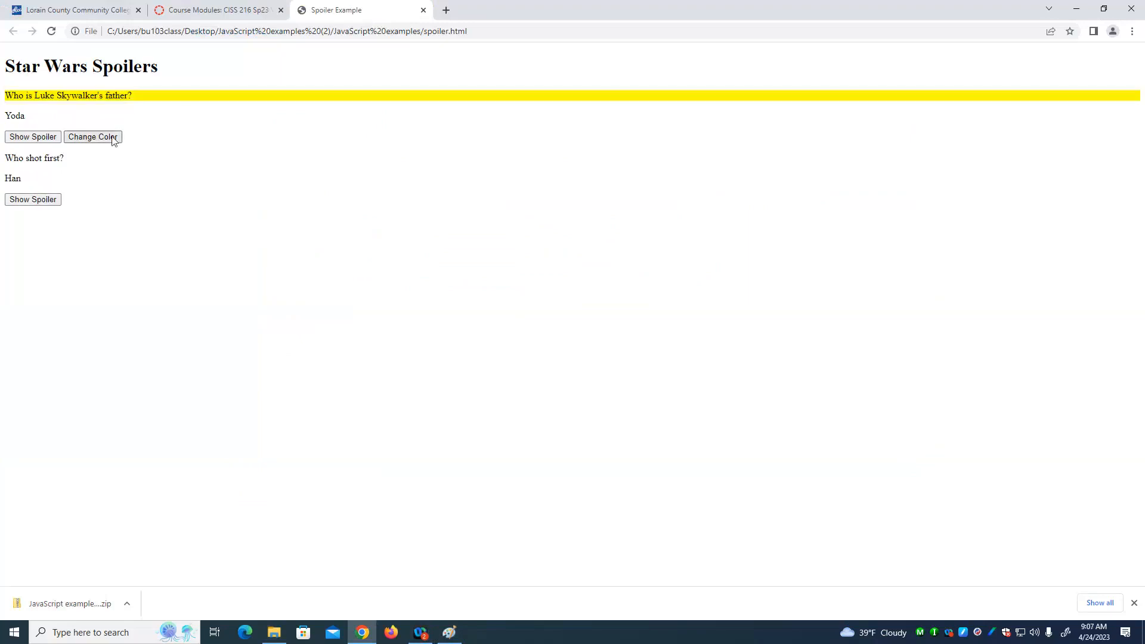
{"action": "mouse_move", "coordinate": [144, 268]}
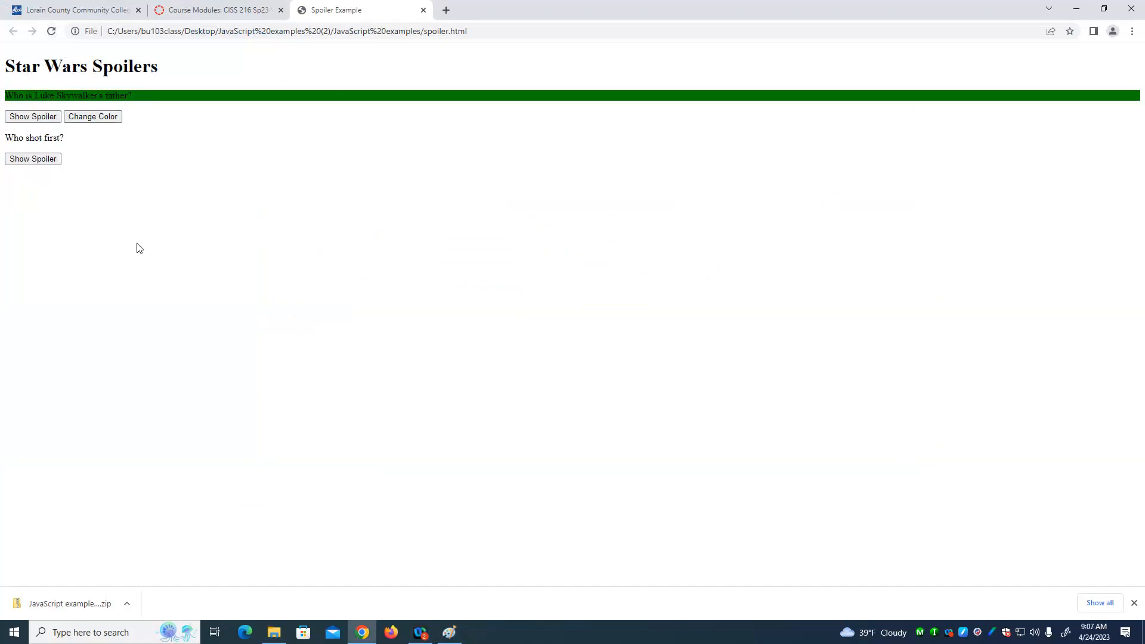
{"action": "mouse_move", "coordinate": [64, 138]}
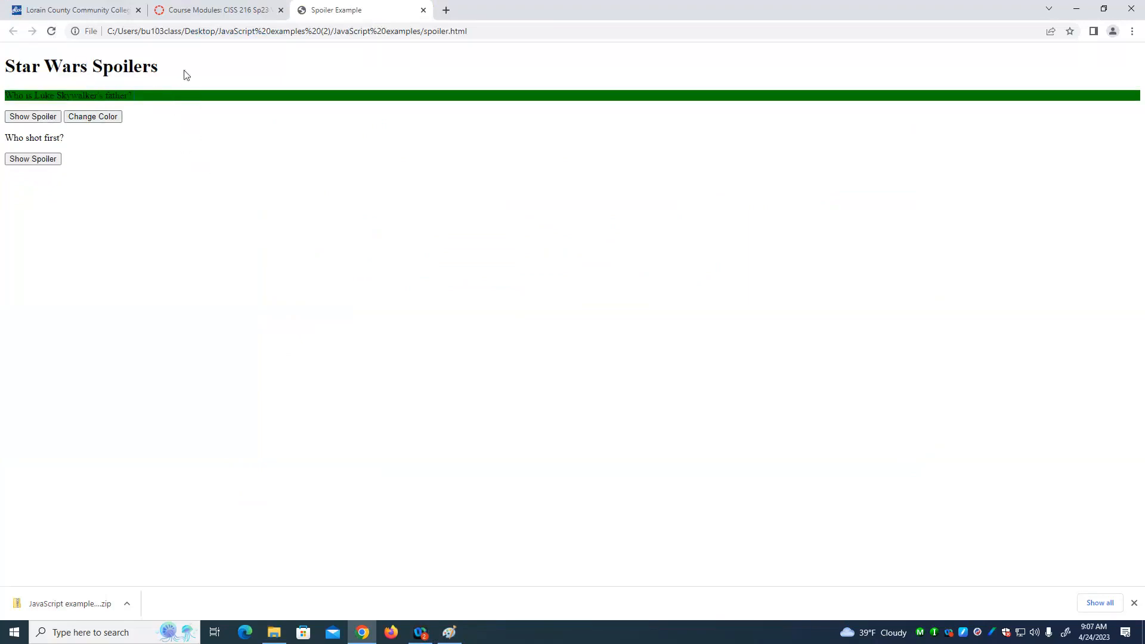
{"action": "mouse_move", "coordinate": [193, 102]}
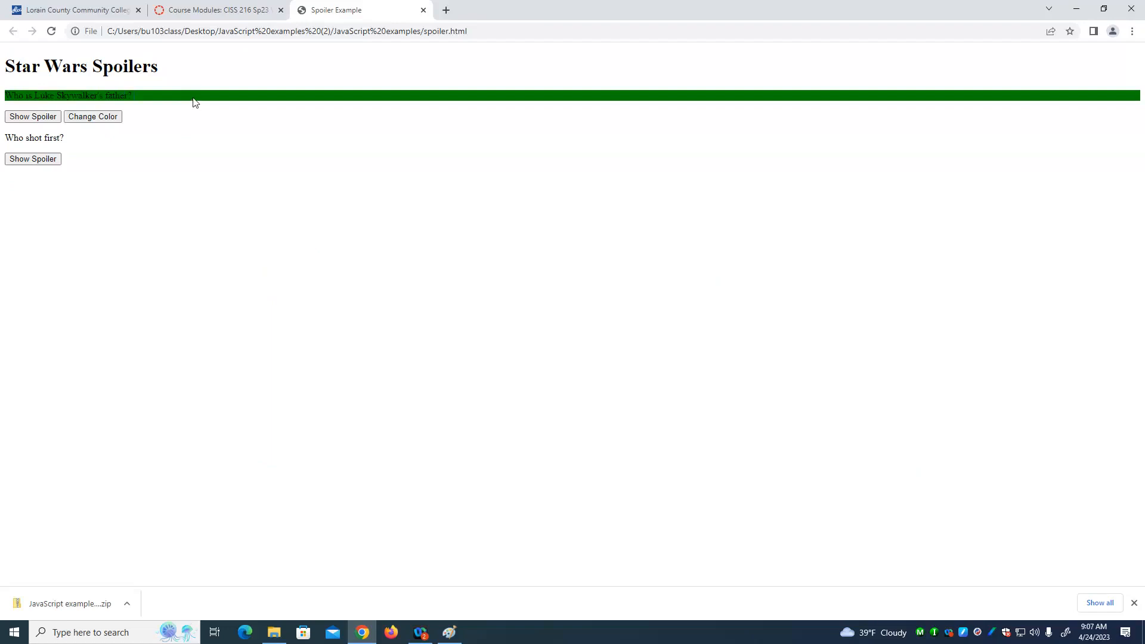
{"action": "mouse_move", "coordinate": [145, 122]}
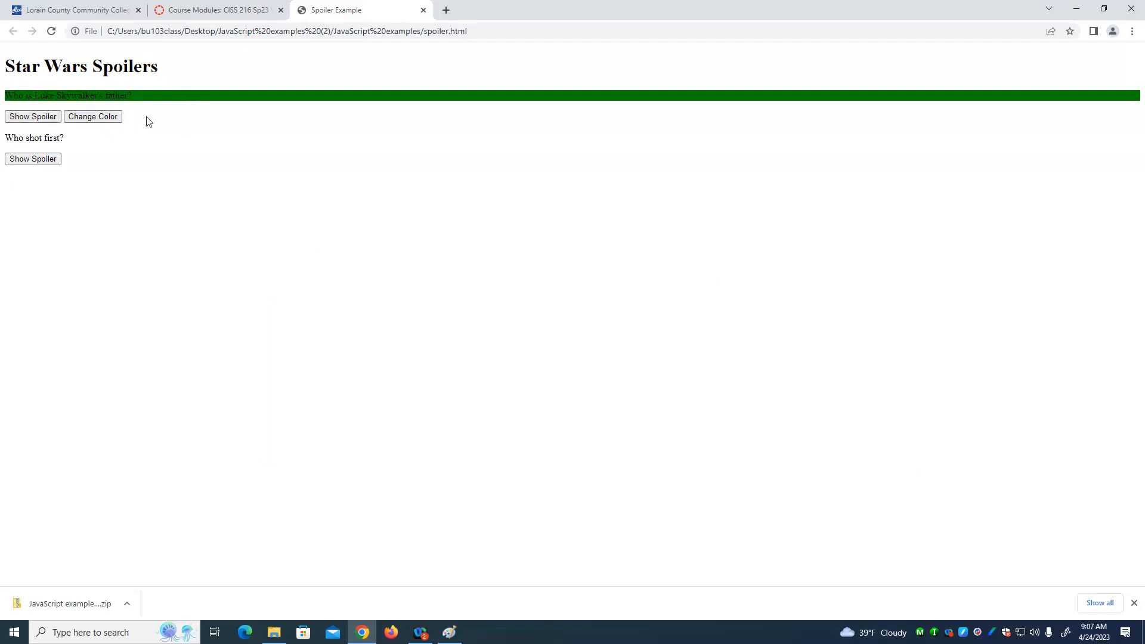
{"action": "mouse_move", "coordinate": [196, 133]}
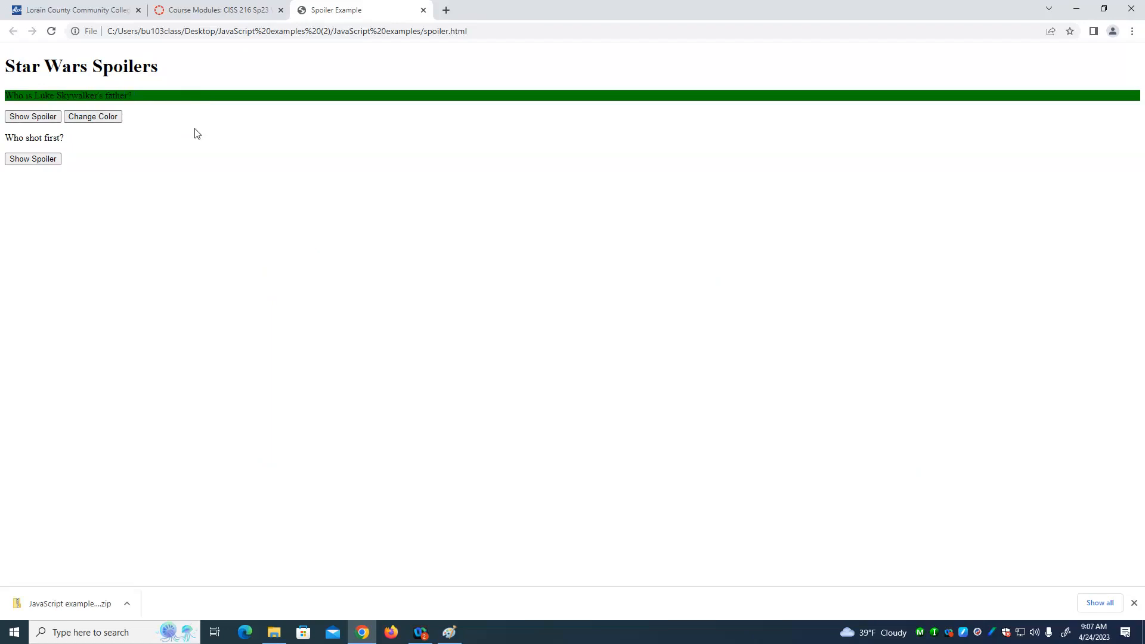
{"action": "mouse_move", "coordinate": [72, 123]}
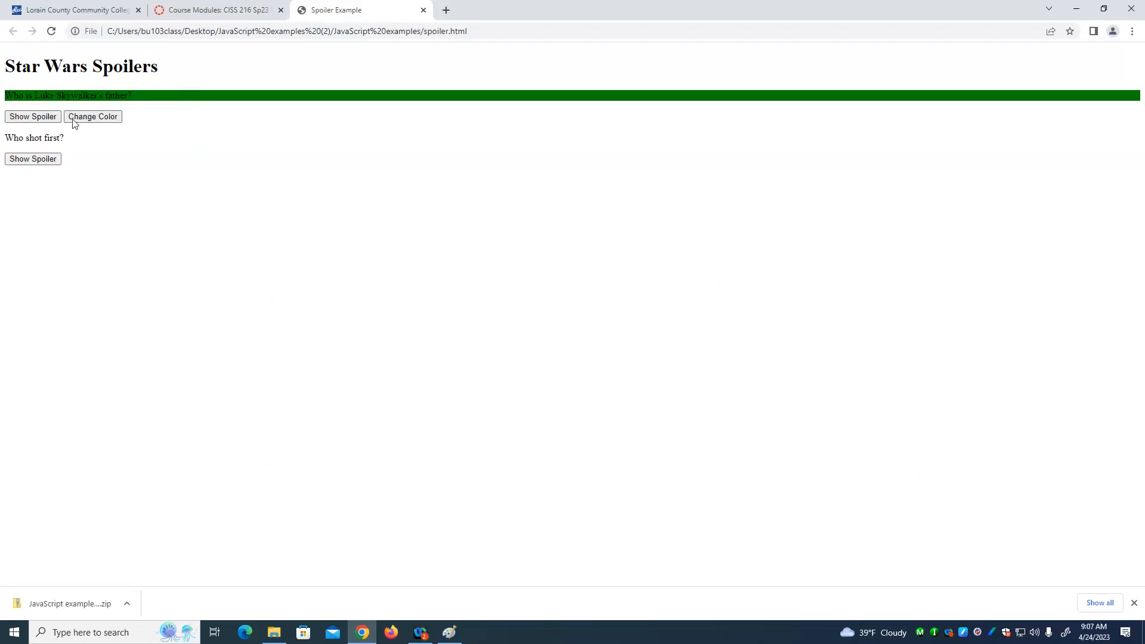
{"action": "left_click", "coordinate": [32, 115]}
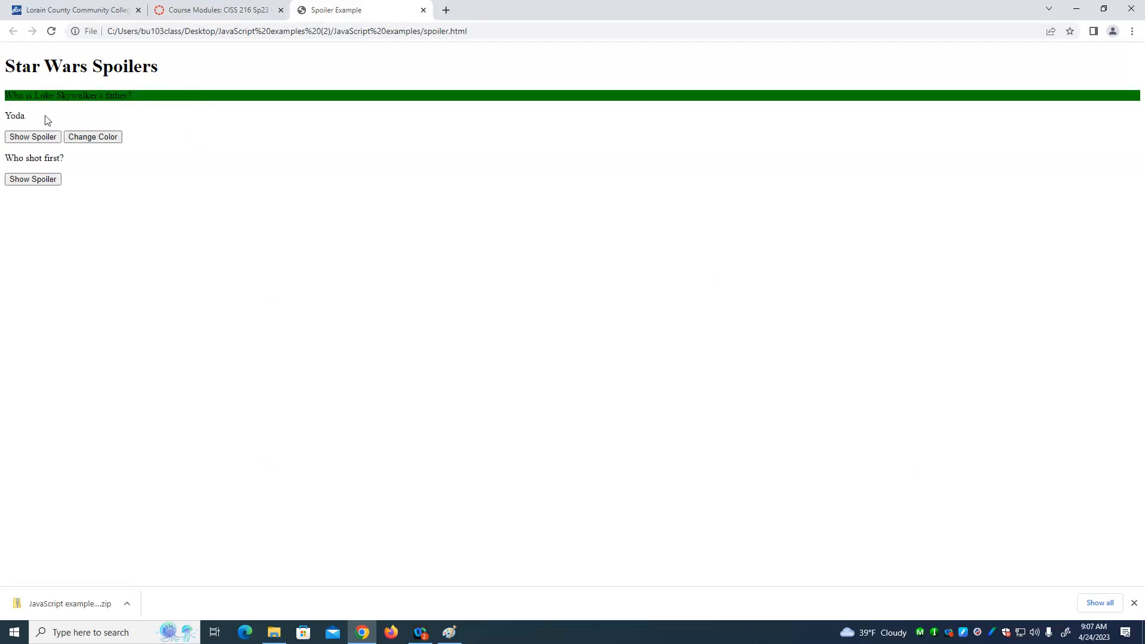
{"action": "mouse_move", "coordinate": [34, 178]}
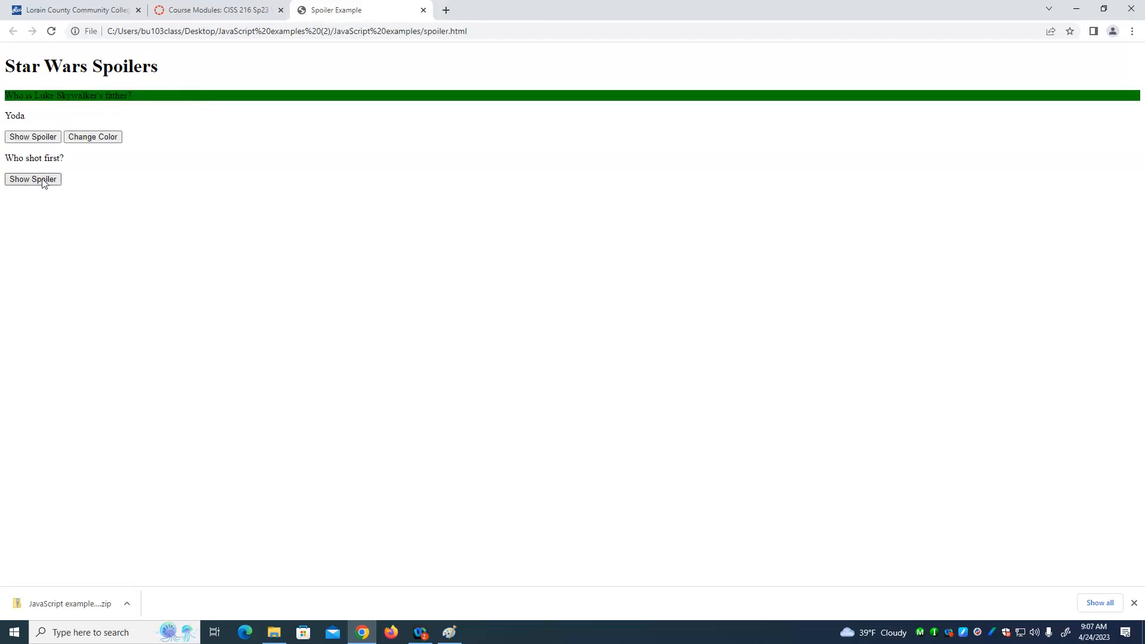
{"action": "left_click", "coordinate": [32, 179]}
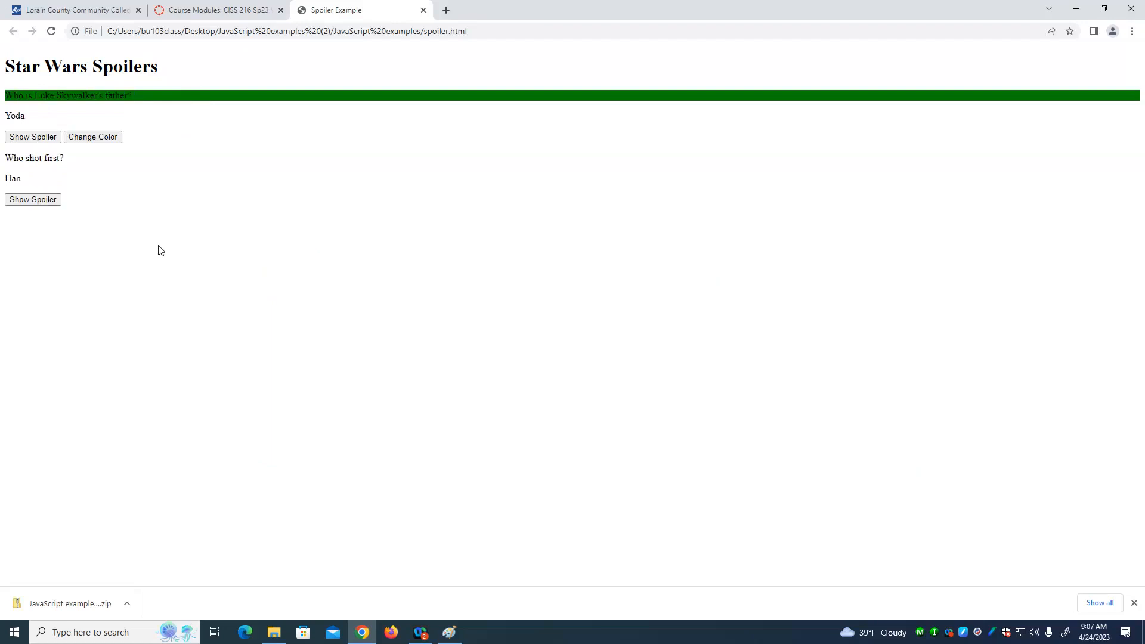
{"action": "mouse_move", "coordinate": [70, 185]}
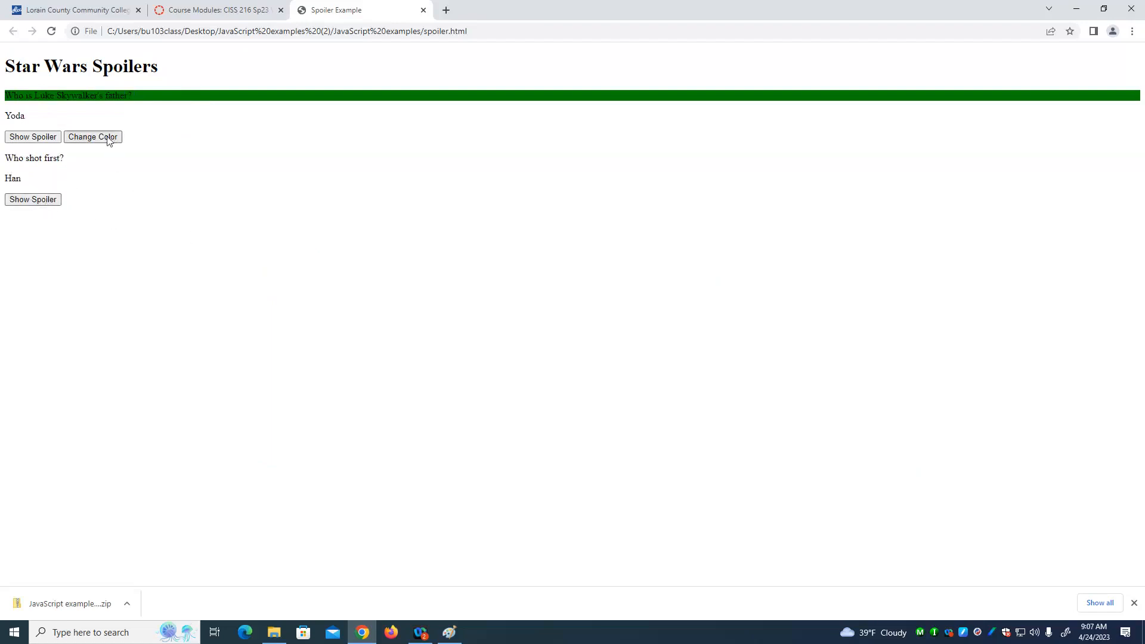
{"action": "left_click", "coordinate": [93, 136]}
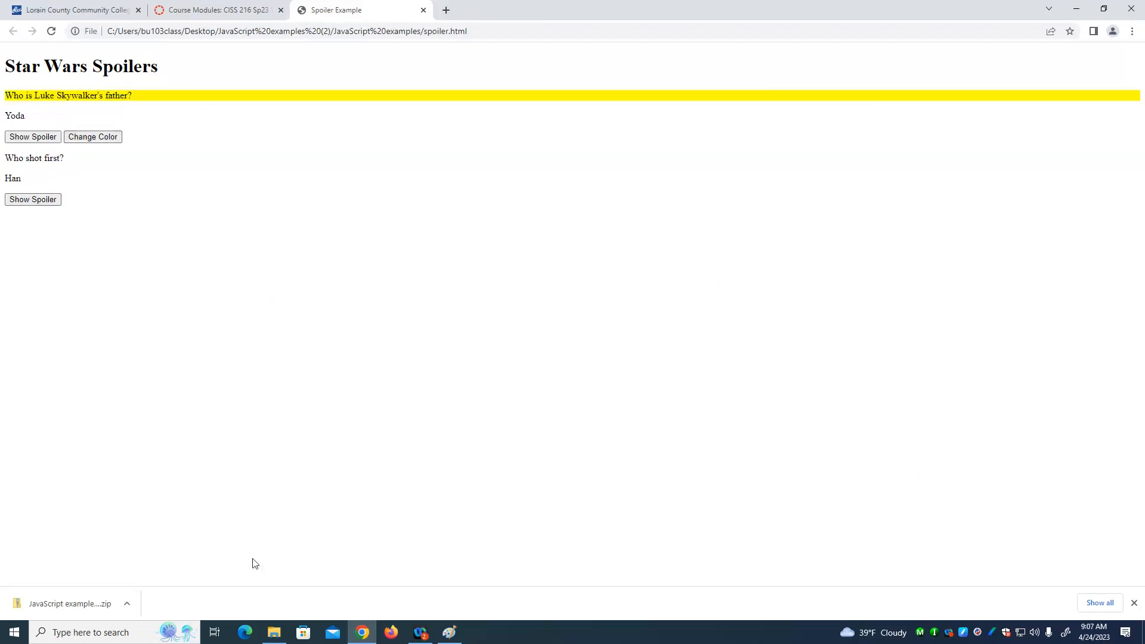
{"action": "mouse_move", "coordinate": [316, 632]}
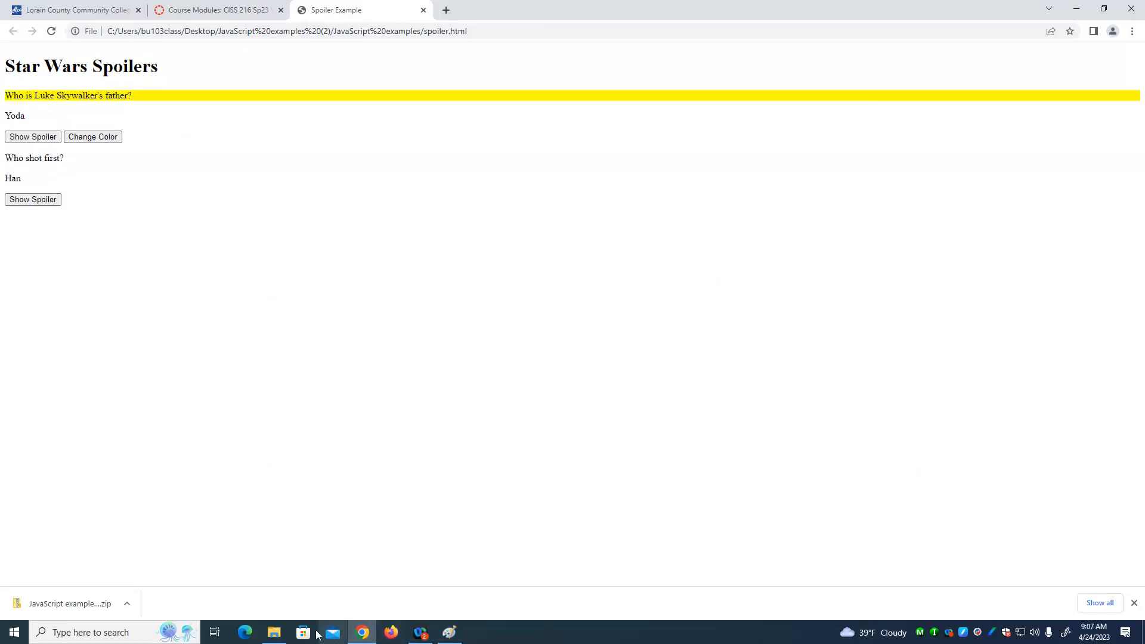
Step: From File Explorer, open spoiler.html with Visual Studio Code to view its source
{"action": "left_click", "coordinate": [273, 632]}
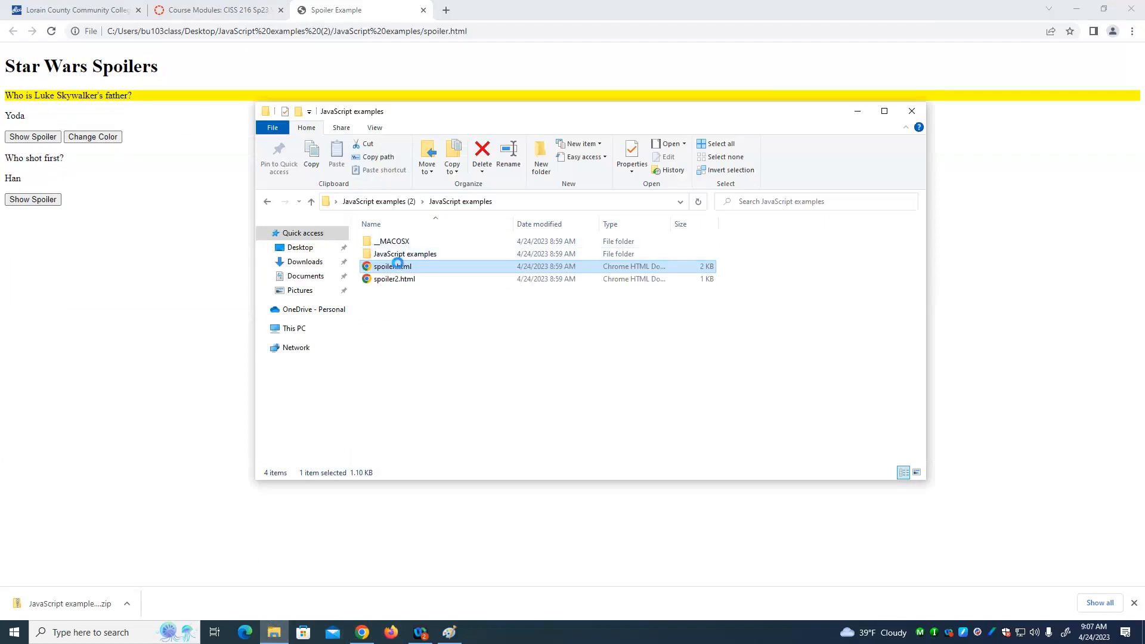
{"action": "right_click", "coordinate": [393, 266]}
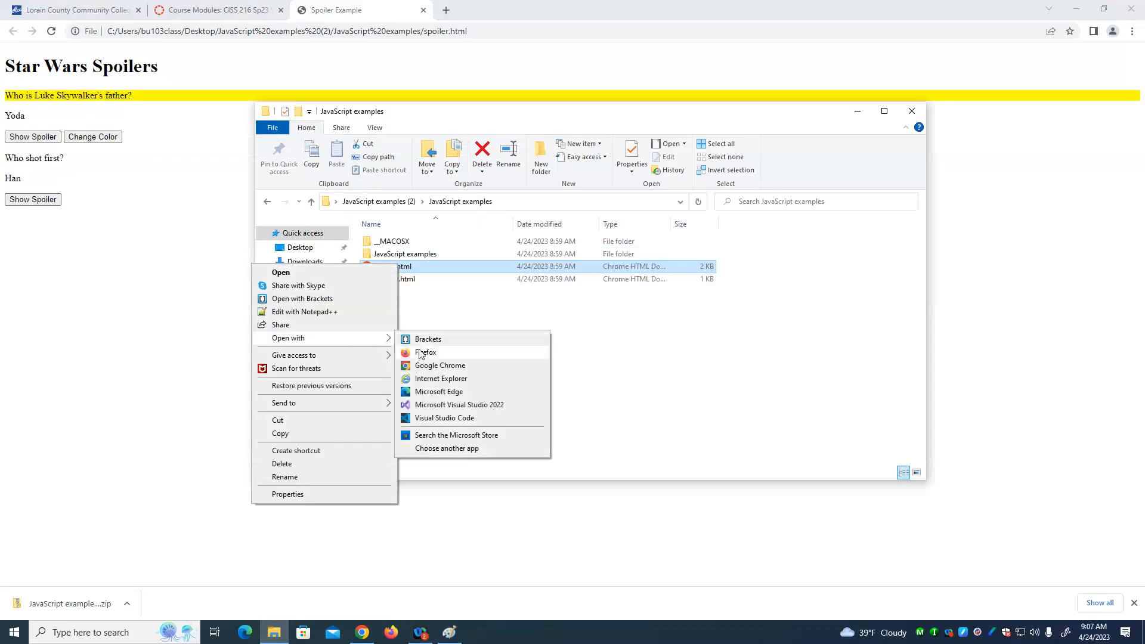
{"action": "mouse_move", "coordinate": [443, 417]}
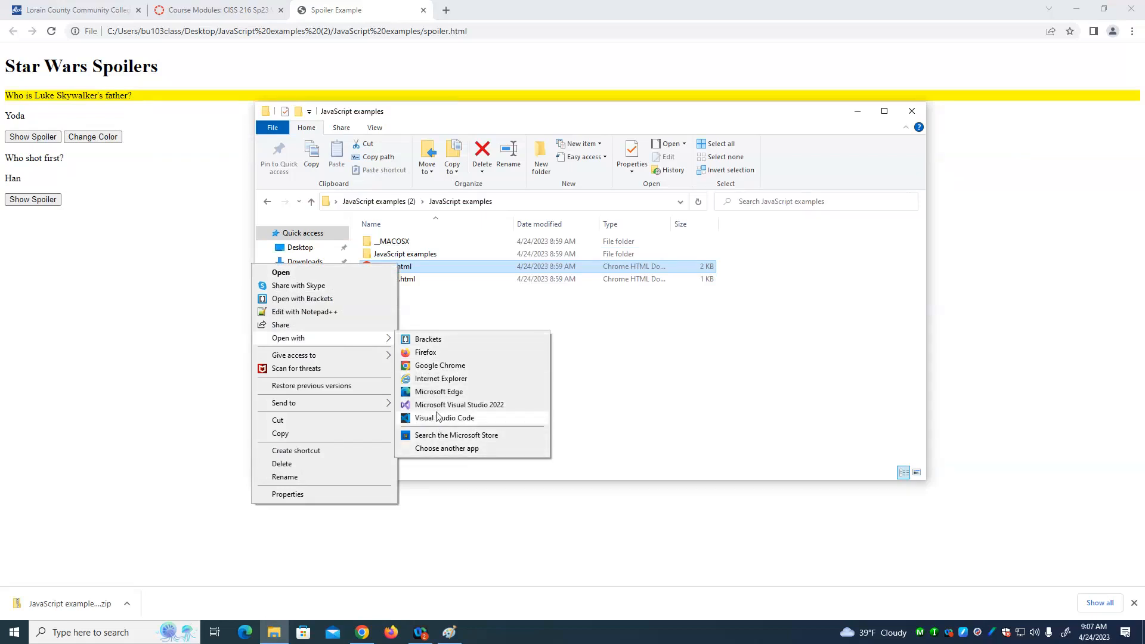
{"action": "left_click", "coordinate": [444, 418]}
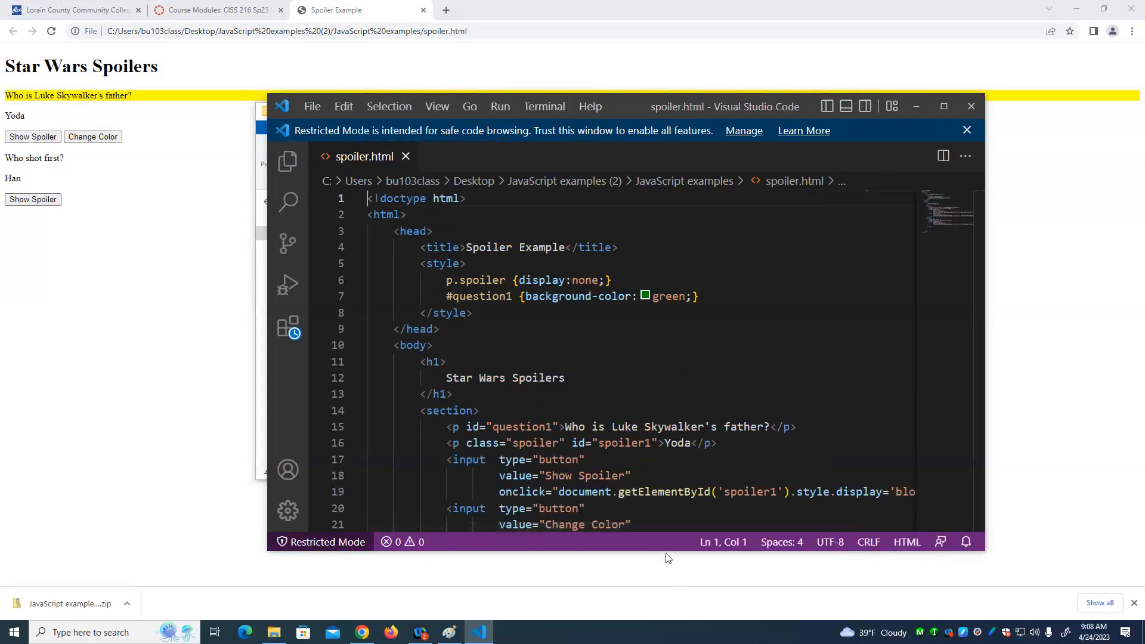
{"action": "mouse_move", "coordinate": [666, 551]}
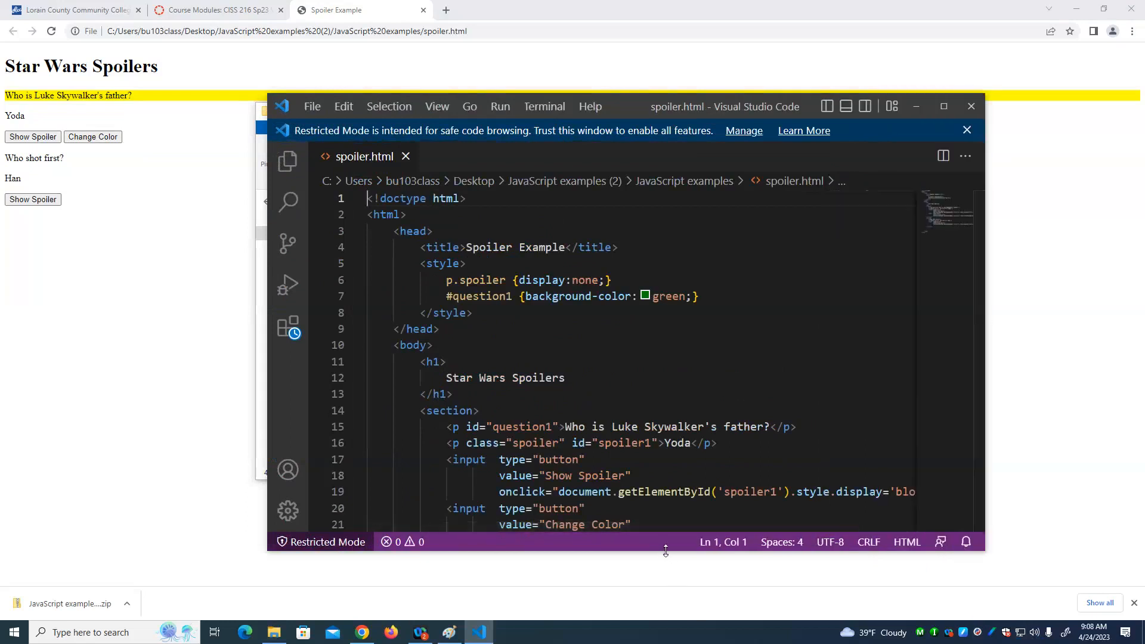
{"action": "scroll", "scroll_direction": "down", "scroll_amount": 3}
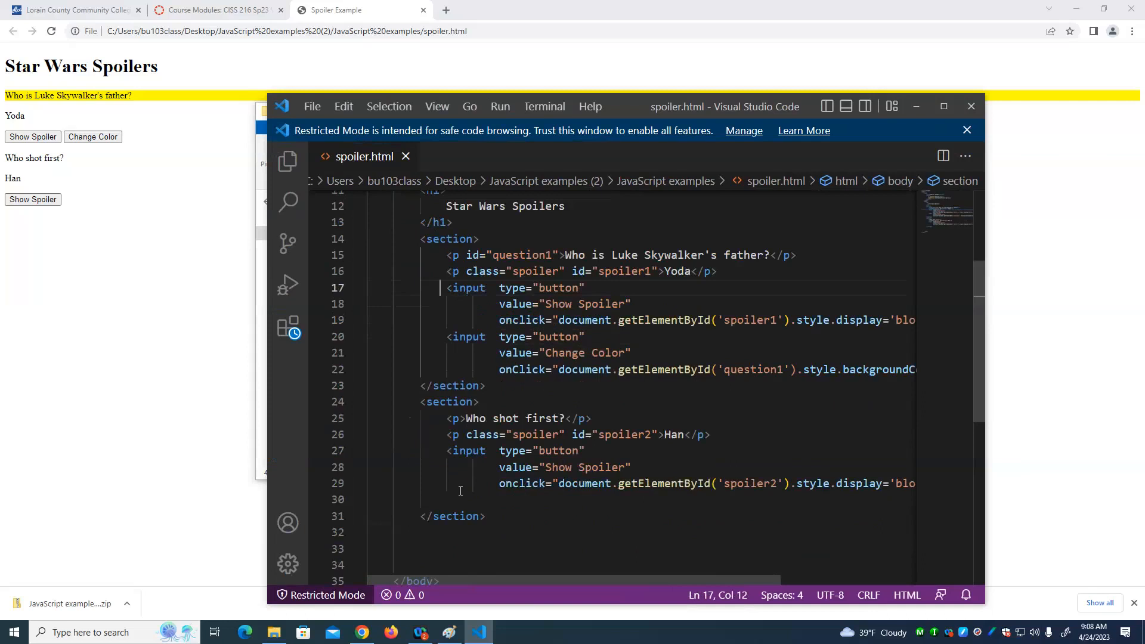
{"action": "scroll", "scroll_direction": "up", "scroll_amount": 3}
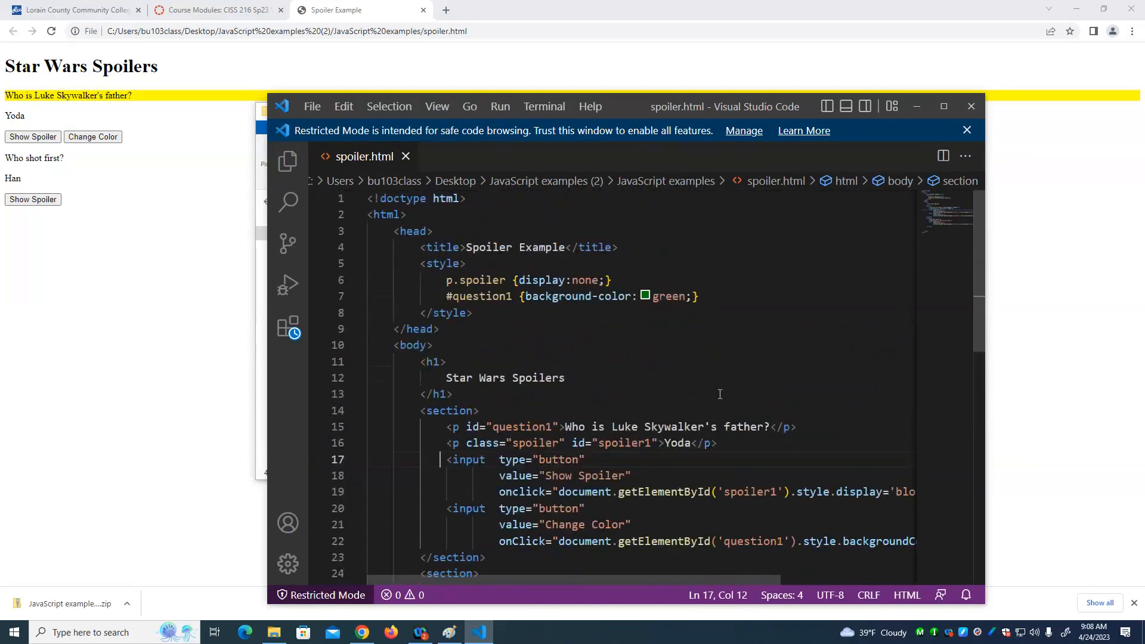
{"action": "mouse_move", "coordinate": [757, 398]}
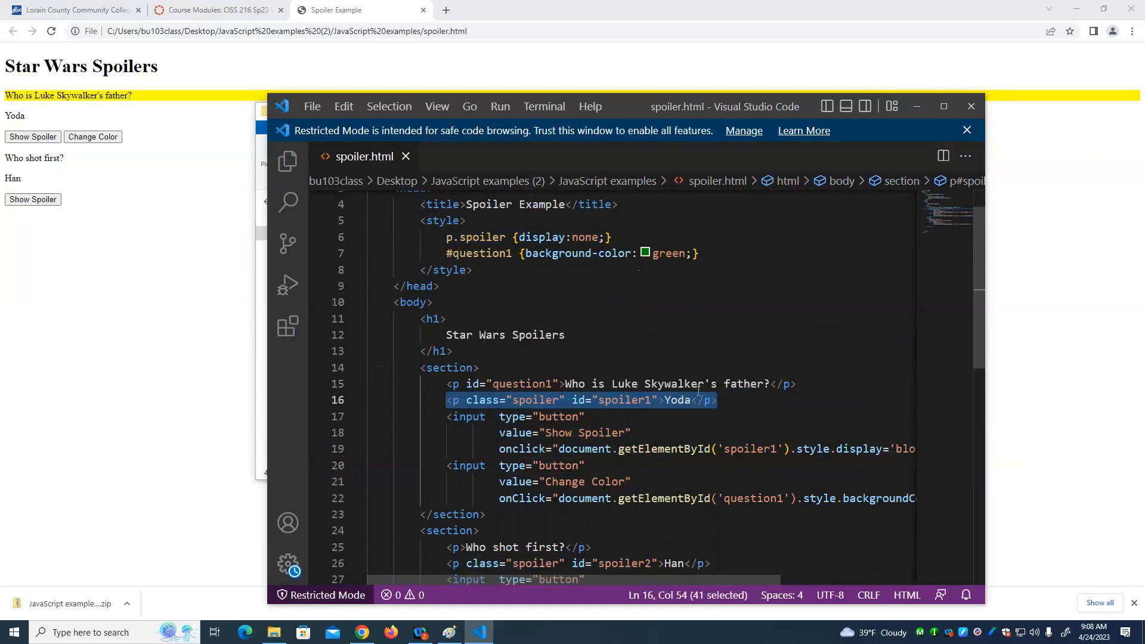
{"action": "scroll", "scroll_direction": "down", "scroll_amount": 3}
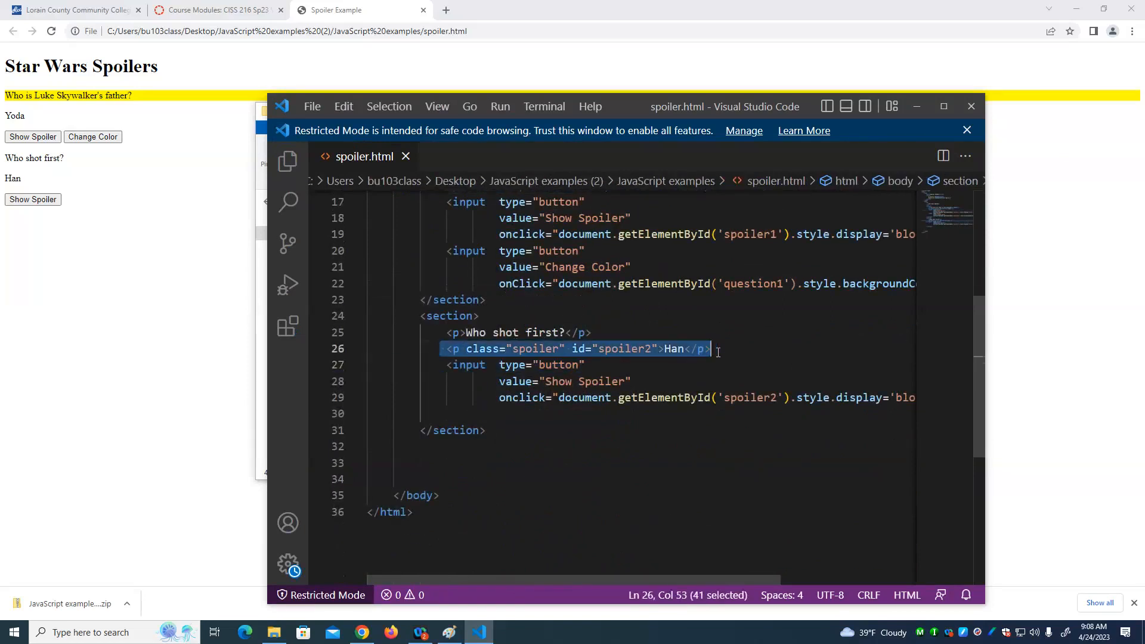
{"action": "scroll", "scroll_direction": "up", "scroll_amount": 3}
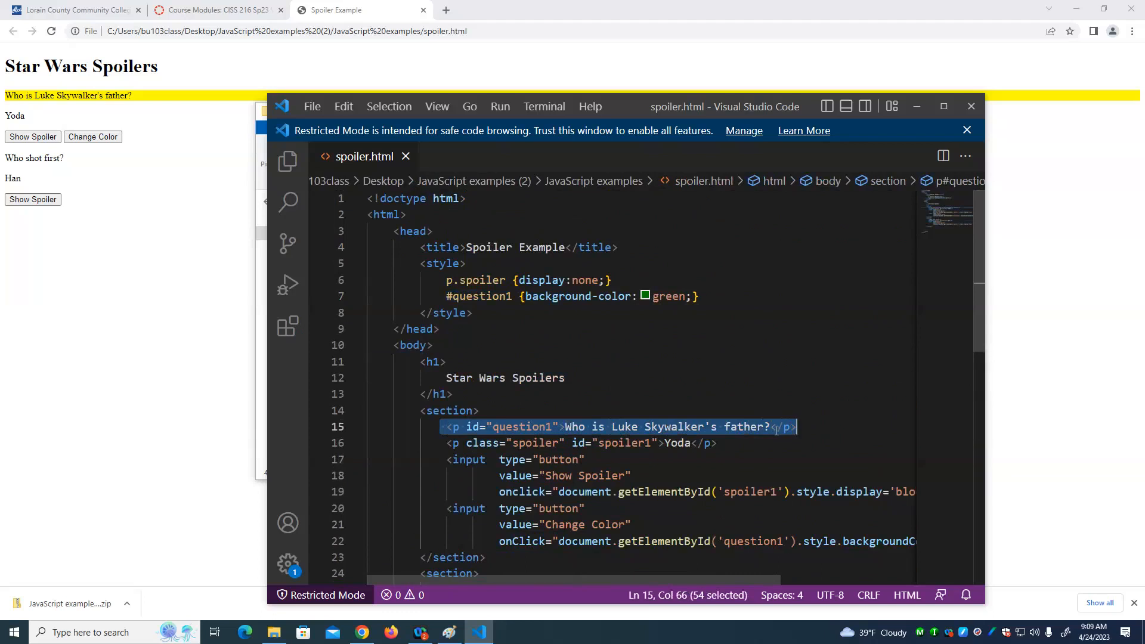
{"action": "scroll", "scroll_direction": "down", "scroll_amount": 3}
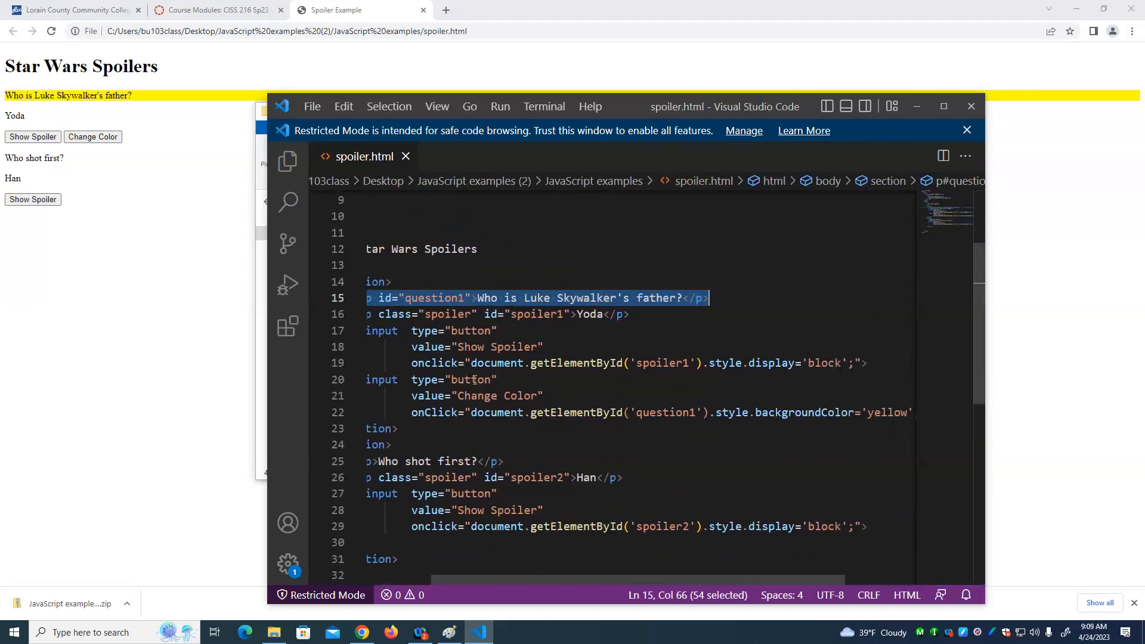
{"action": "left_click", "coordinate": [472, 363]}
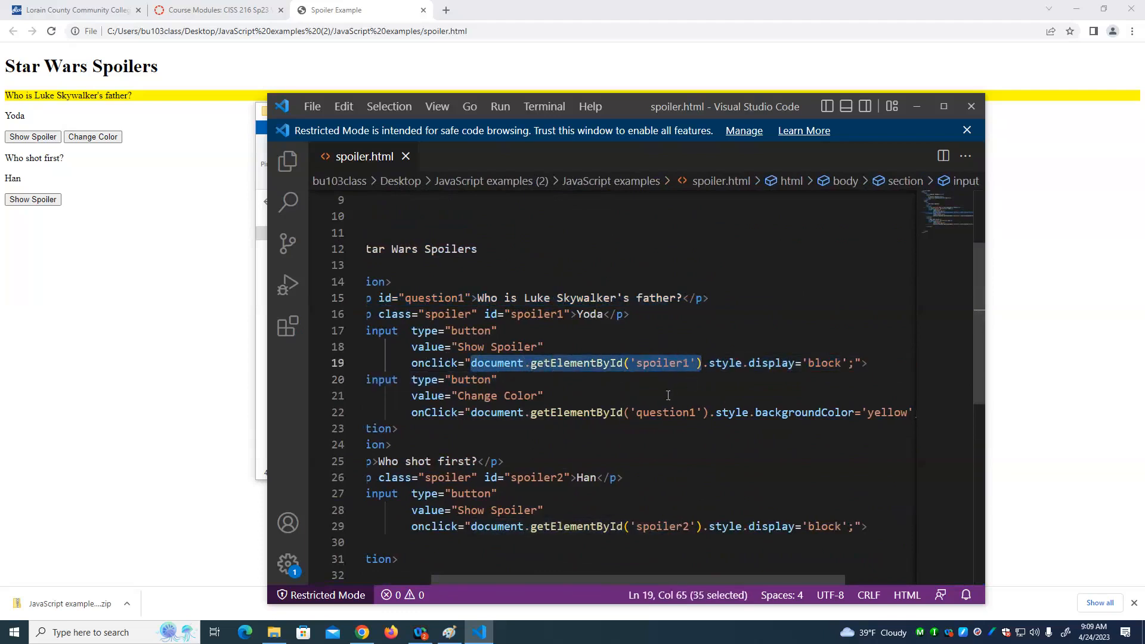
{"action": "scroll", "scroll_direction": "up", "scroll_amount": 3}
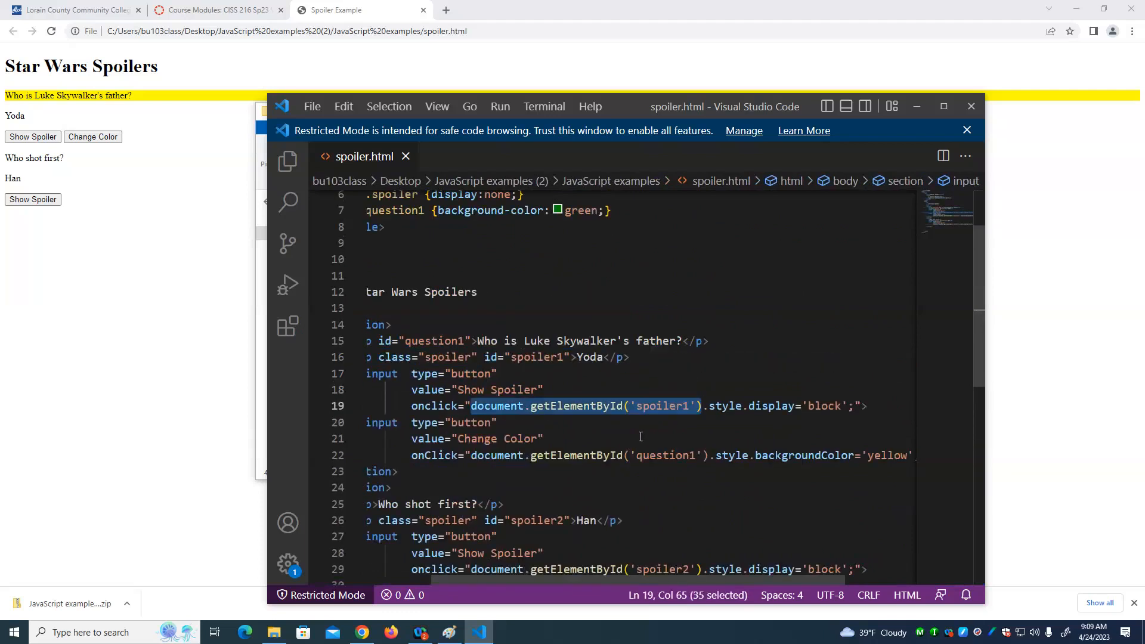
{"action": "scroll", "scroll_direction": "down", "scroll_amount": 3}
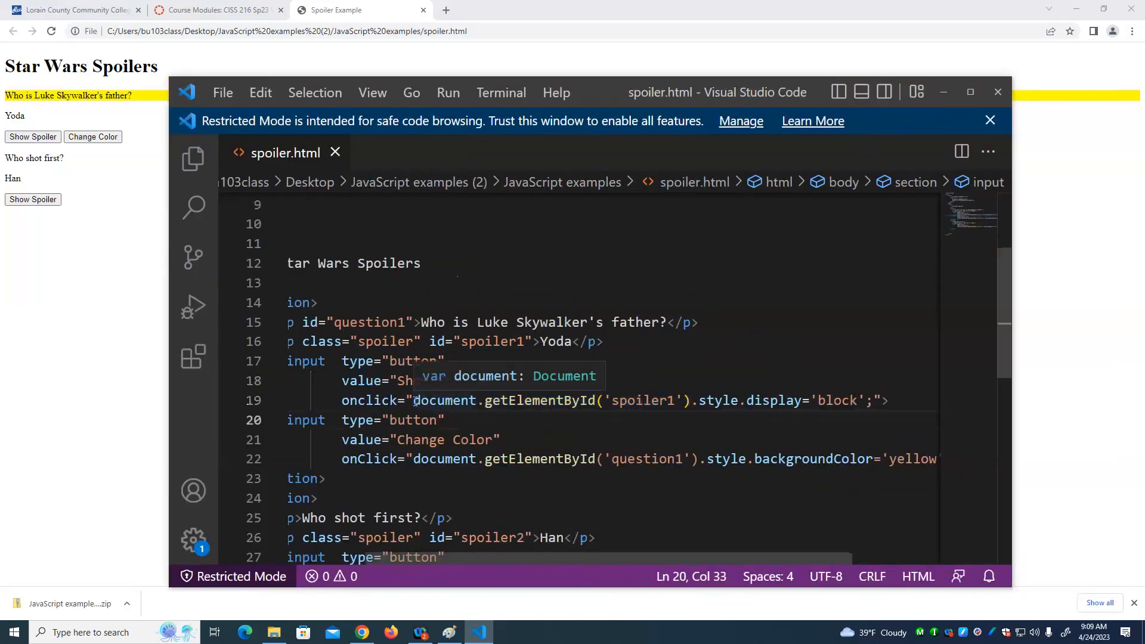
{"action": "double_click", "coordinate": [443, 401]}
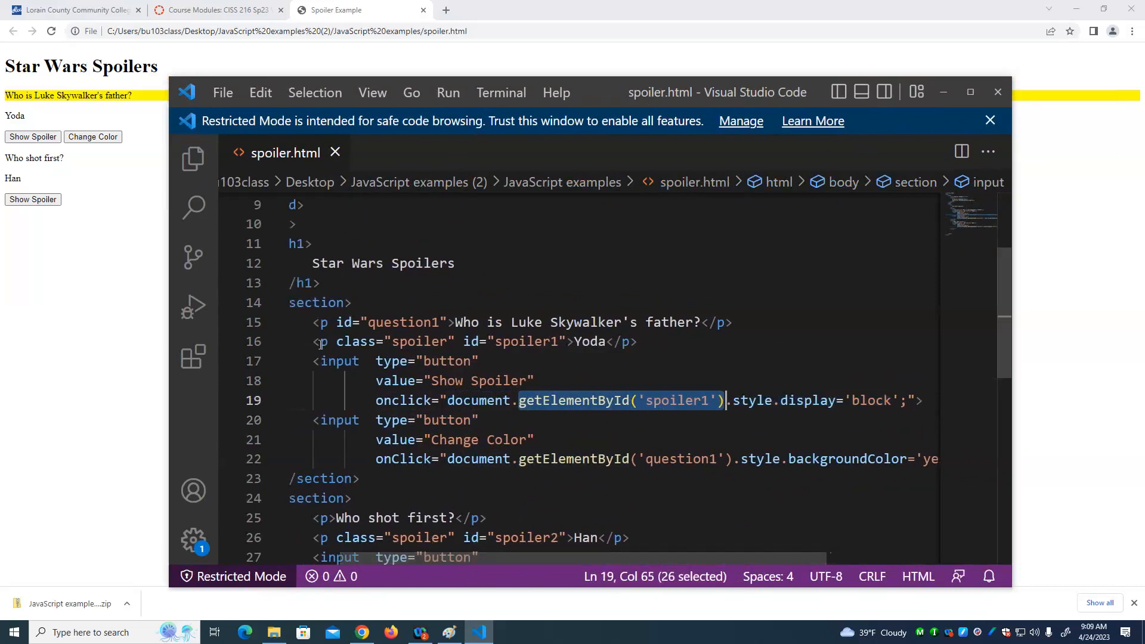
{"action": "left_click", "coordinate": [314, 341]}
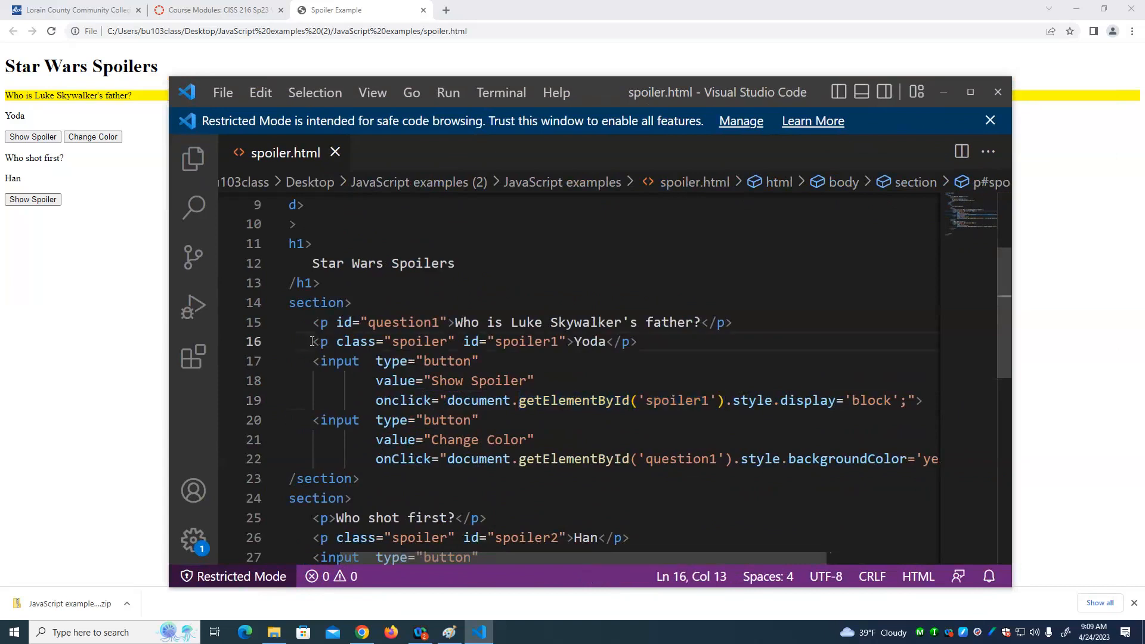
{"action": "left_click", "coordinate": [320, 341]}
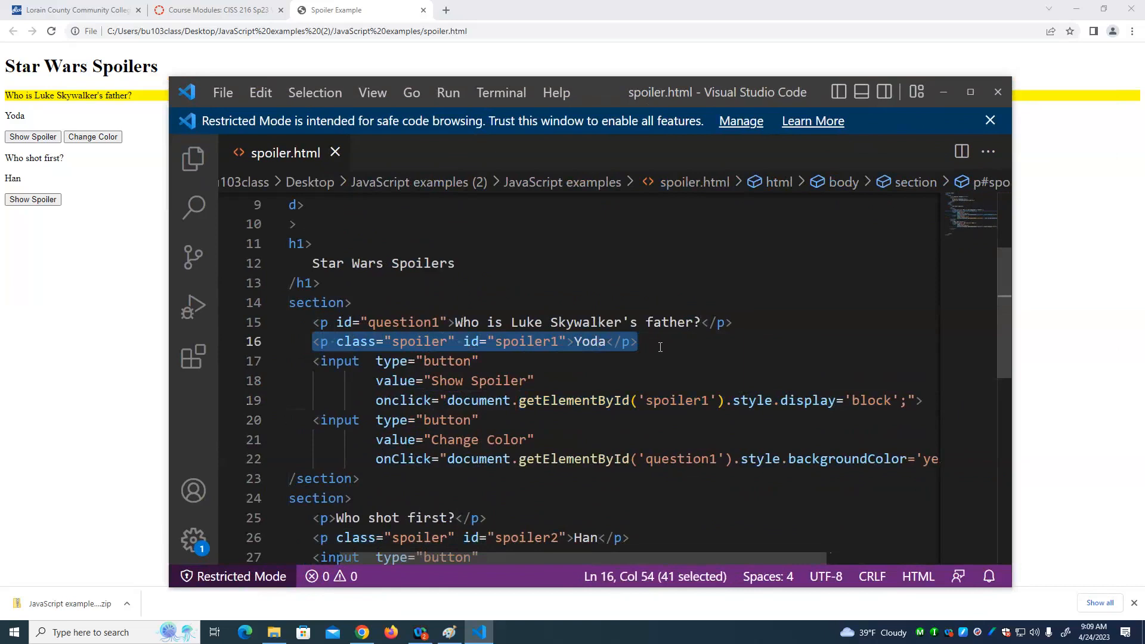
{"action": "left_click", "coordinate": [732, 400]}
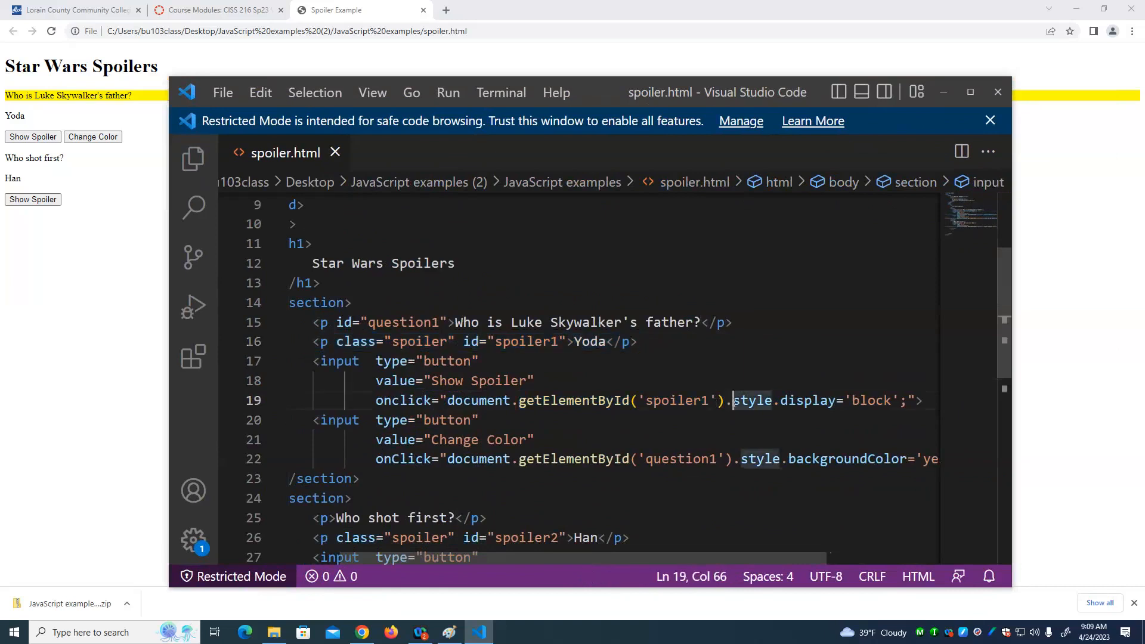
{"action": "double_click", "coordinate": [751, 401]}
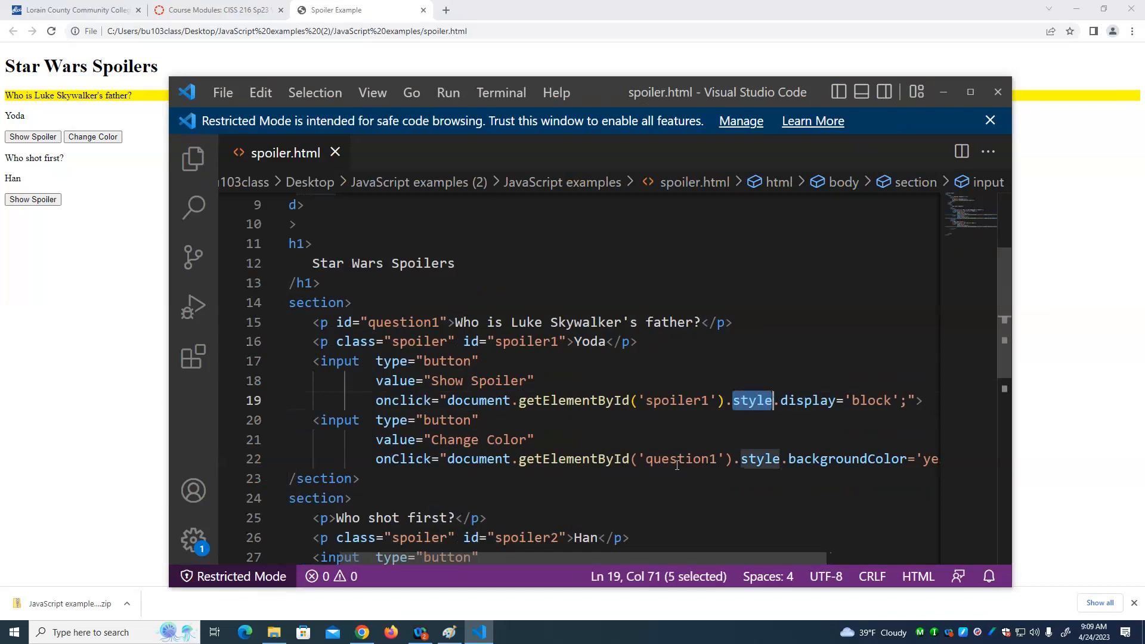
{"action": "scroll", "scroll_direction": "up", "scroll_amount": 3}
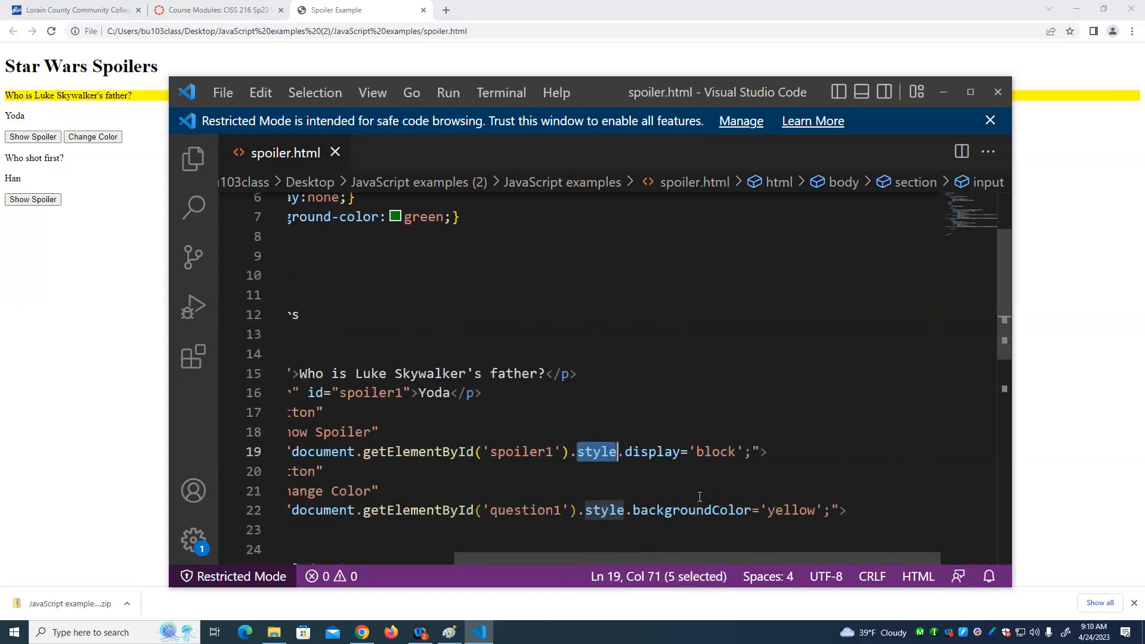
{"action": "double_click", "coordinate": [651, 450]}
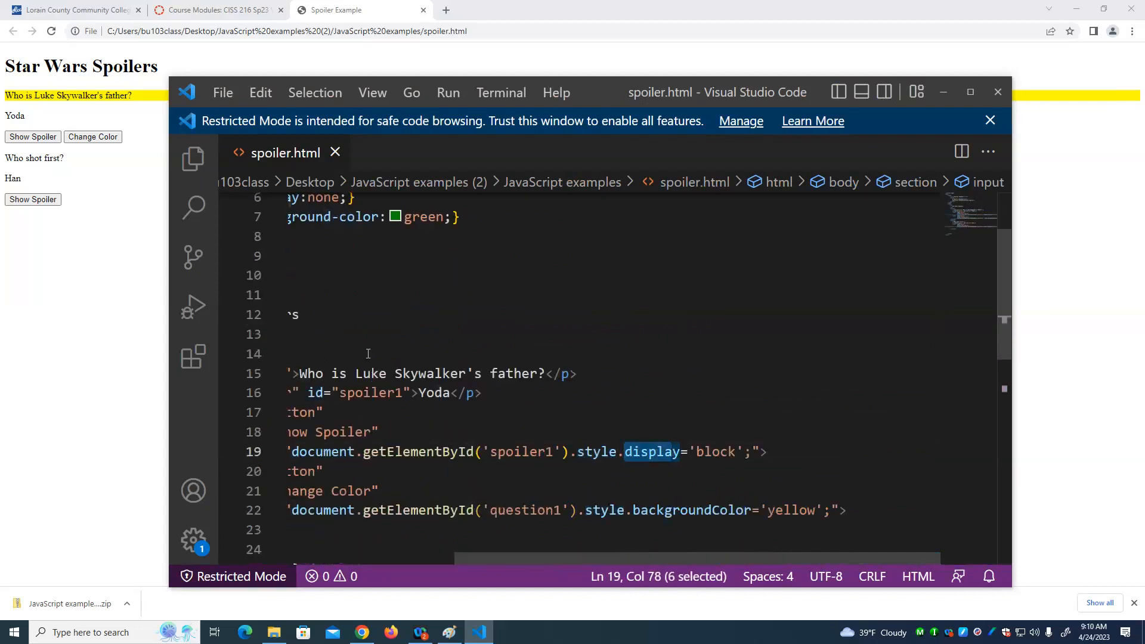
{"action": "scroll", "scroll_direction": "up", "scroll_amount": 3}
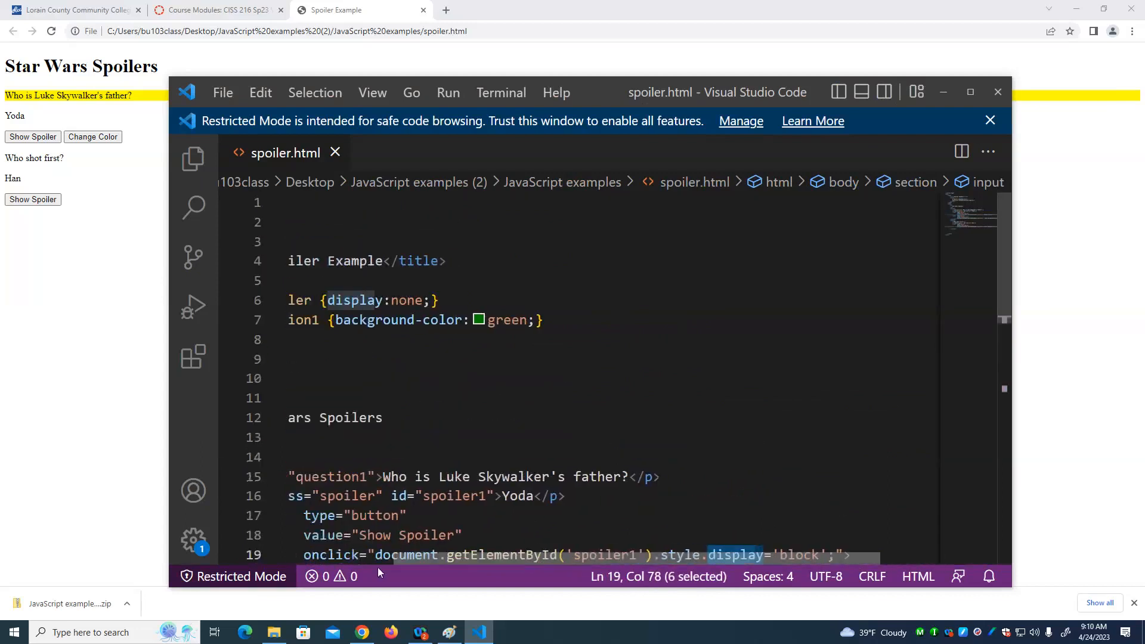
{"action": "scroll", "scroll_direction": "left", "scroll_amount": 3}
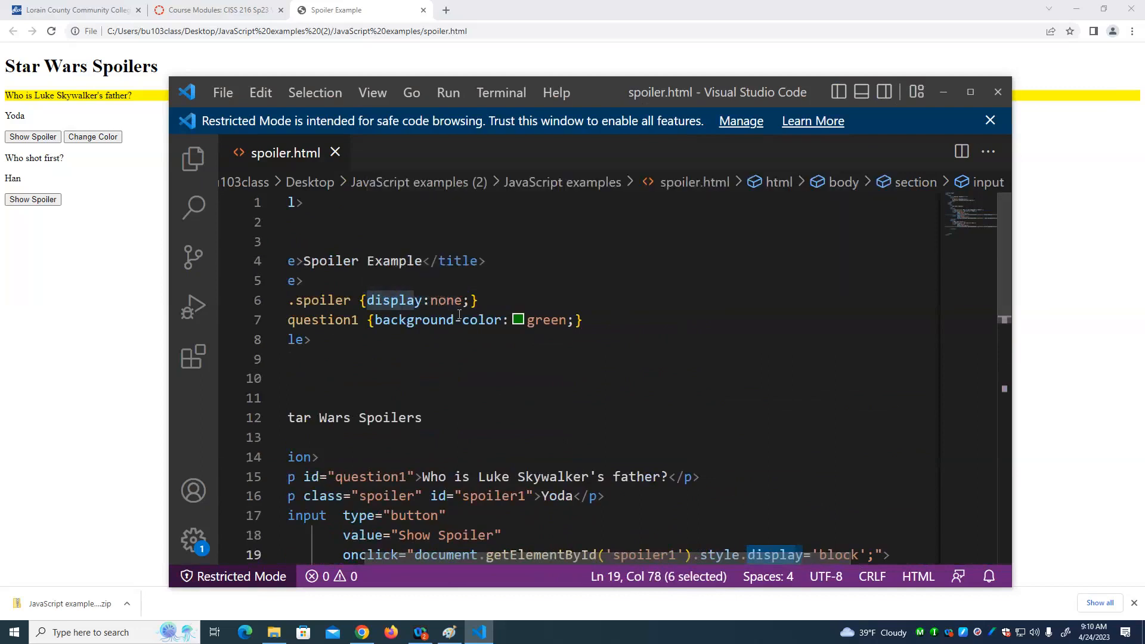
{"action": "scroll", "scroll_direction": "down", "scroll_amount": 3}
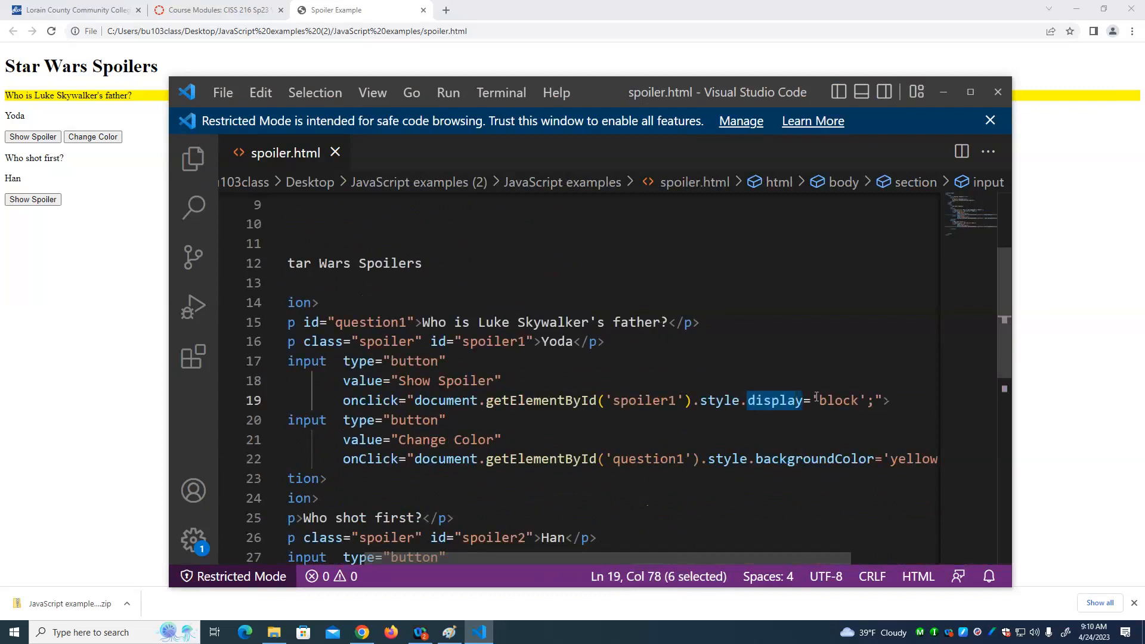
{"action": "double_click", "coordinate": [837, 401]}
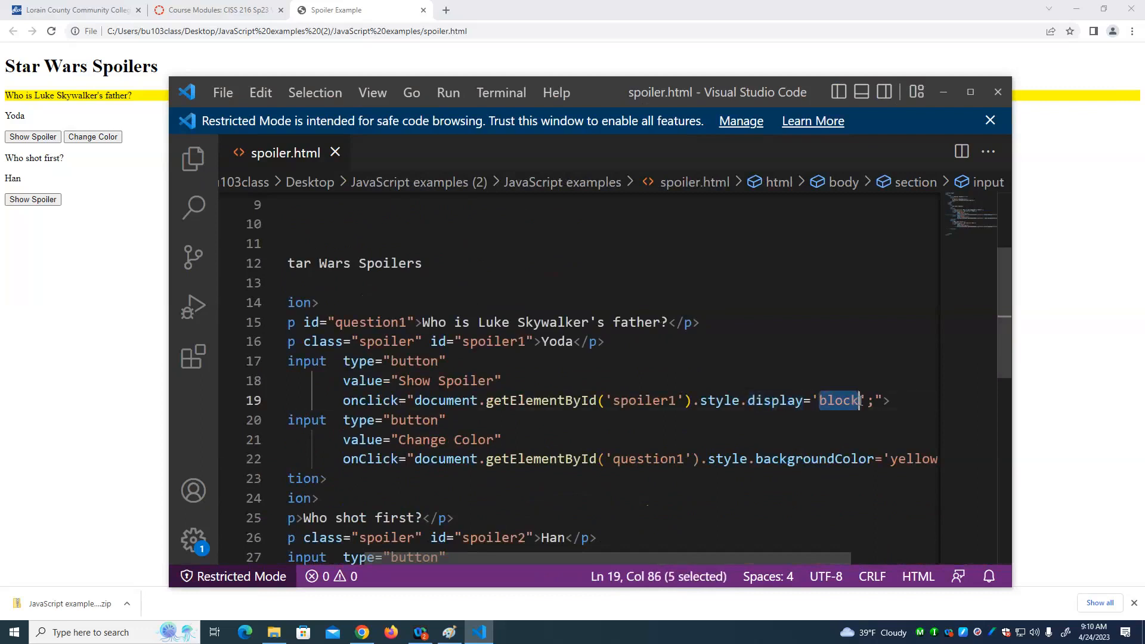
{"action": "mouse_move", "coordinate": [738, 474]}
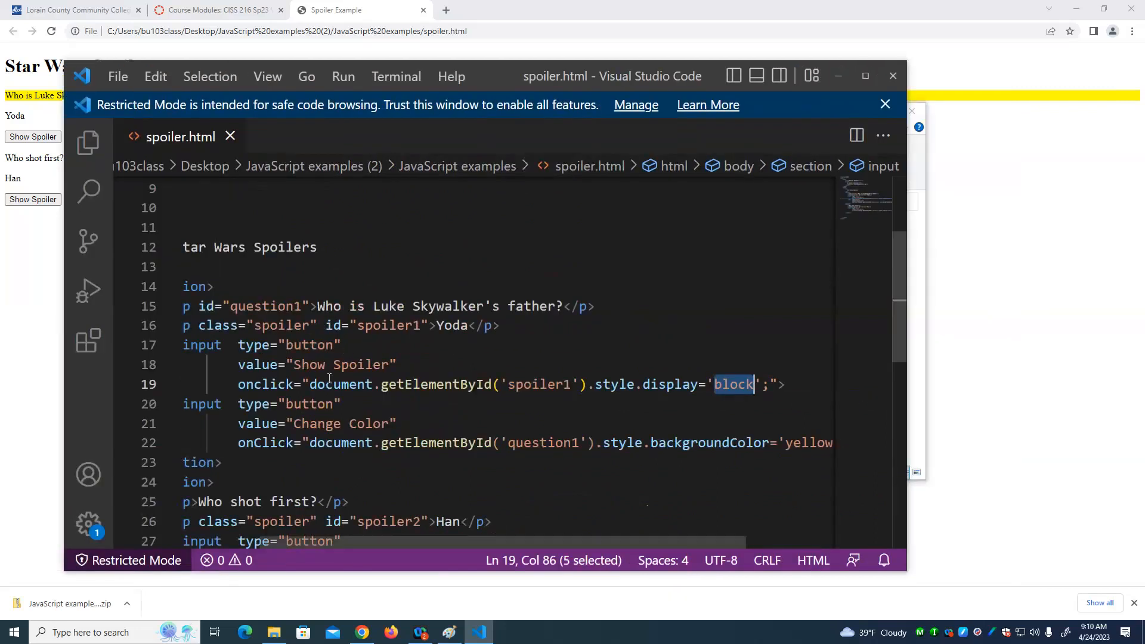
{"action": "mouse_move", "coordinate": [619, 388]}
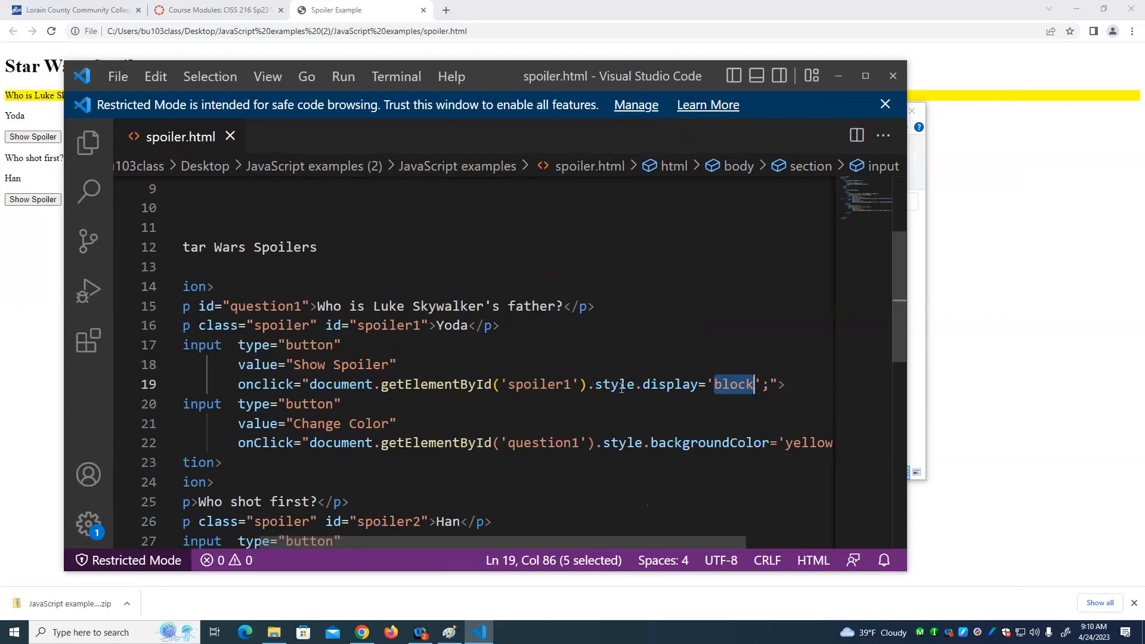
{"action": "mouse_move", "coordinate": [701, 384]}
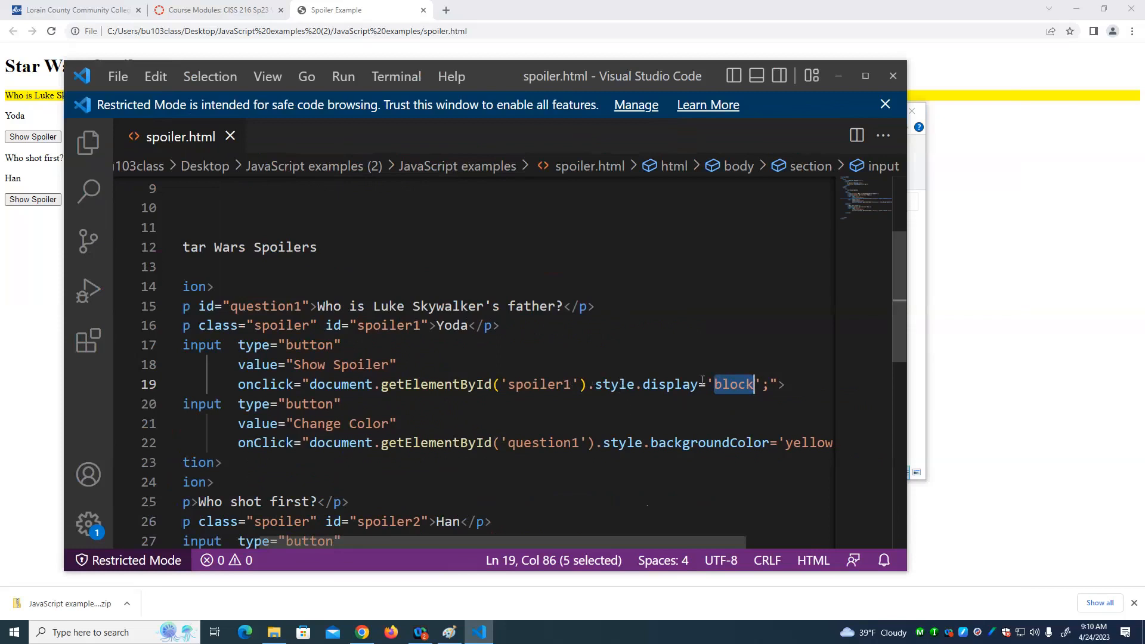
{"action": "mouse_move", "coordinate": [422, 402]}
{"action": "type", "text": "C"}
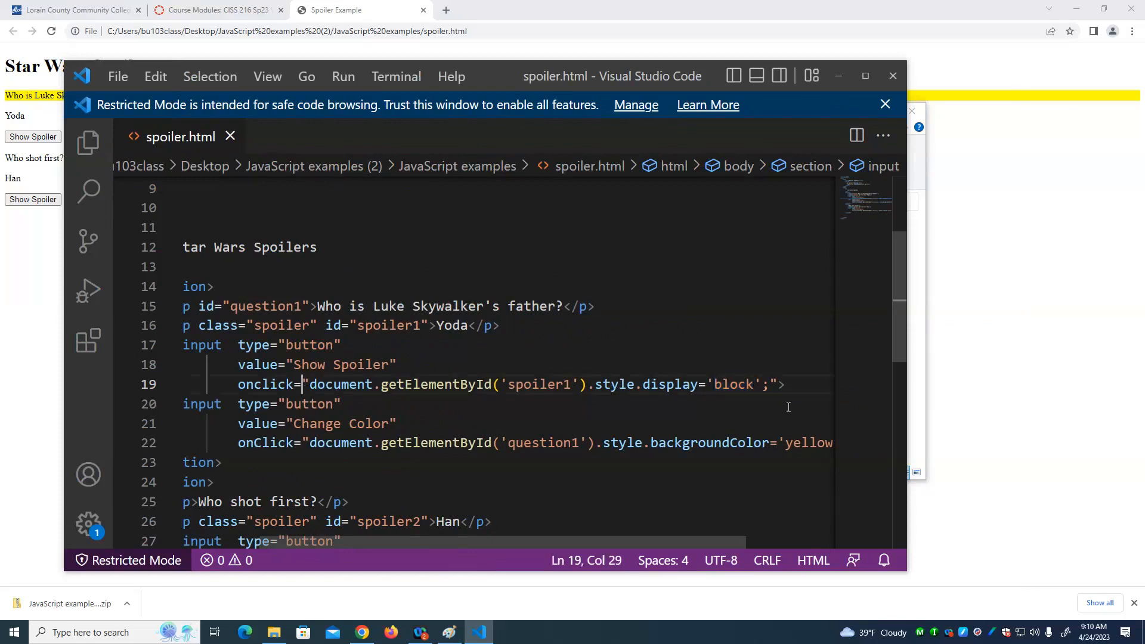
{"action": "left_click", "coordinate": [771, 384]}
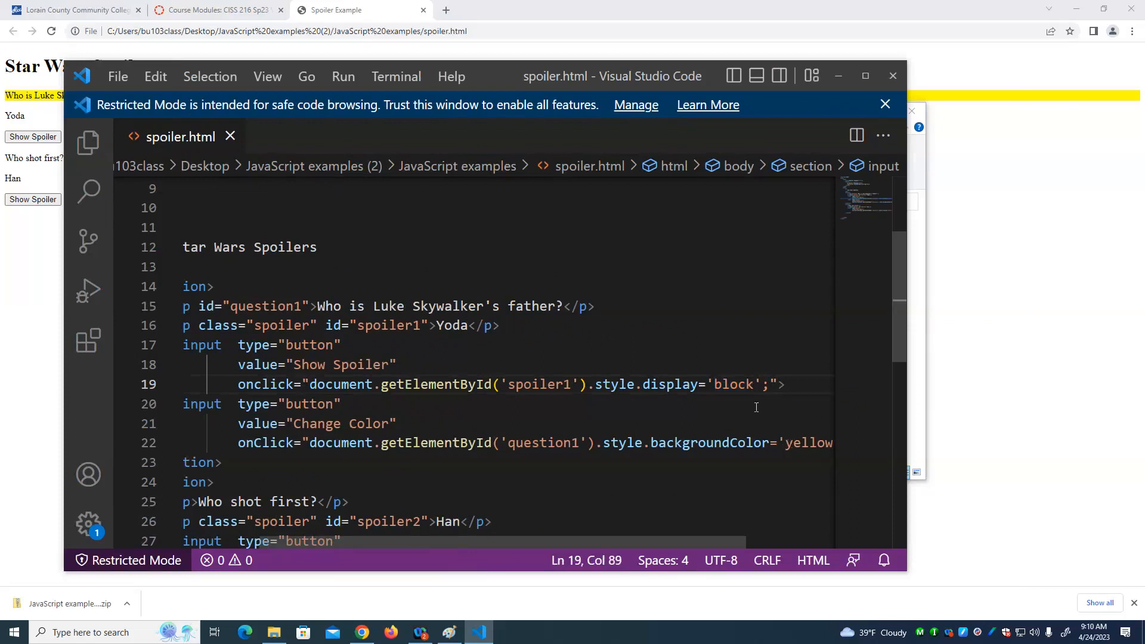
{"action": "left_click", "coordinate": [717, 384]}
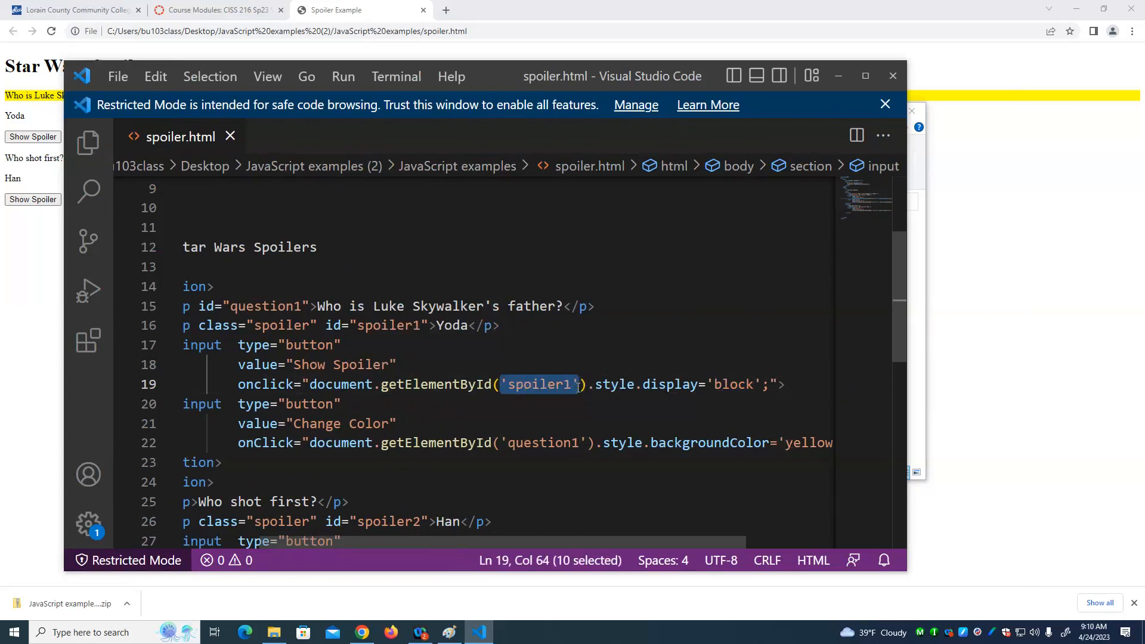
{"action": "mouse_move", "coordinate": [615, 384]}
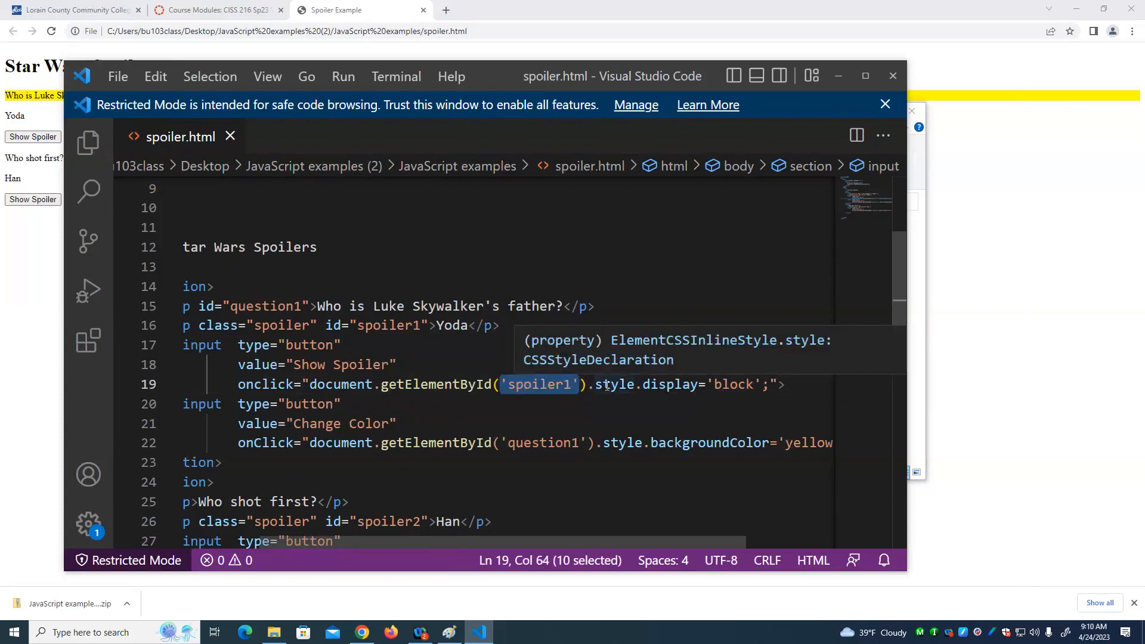
{"action": "mouse_move", "coordinate": [703, 396]}
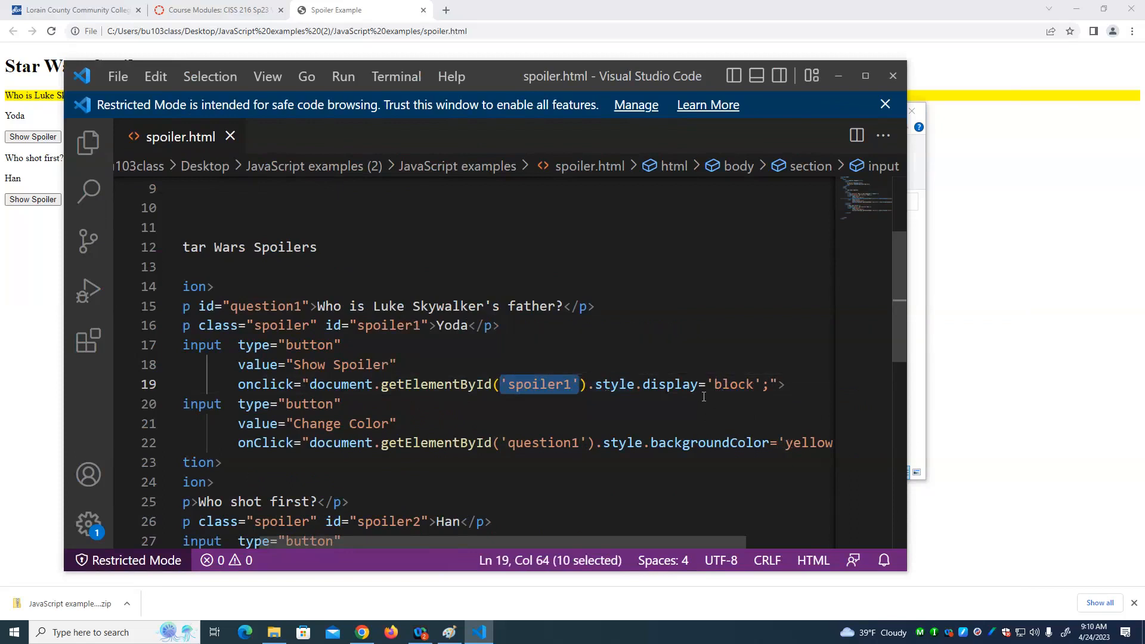
{"action": "double_click", "coordinate": [732, 384]}
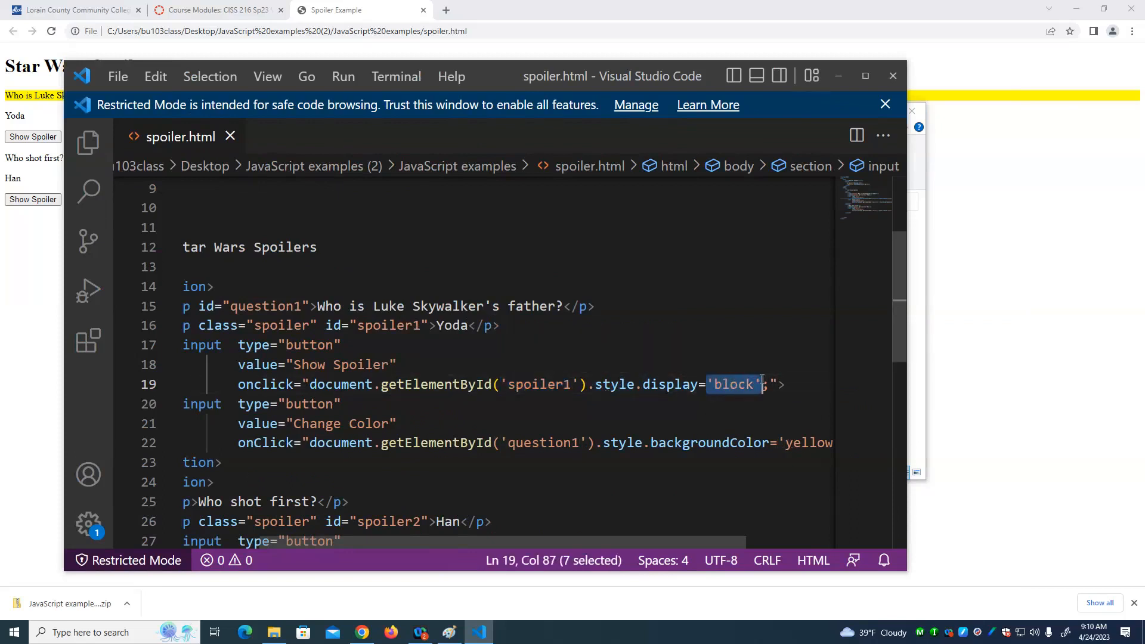
{"action": "mouse_move", "coordinate": [580, 402]}
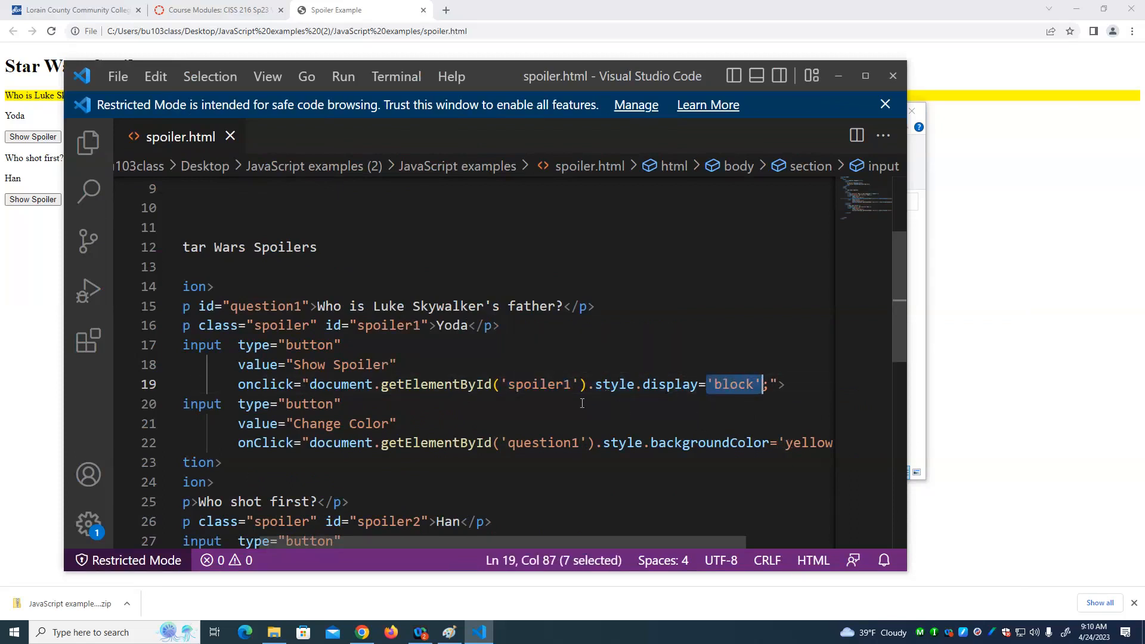
{"action": "mouse_move", "coordinate": [597, 401]}
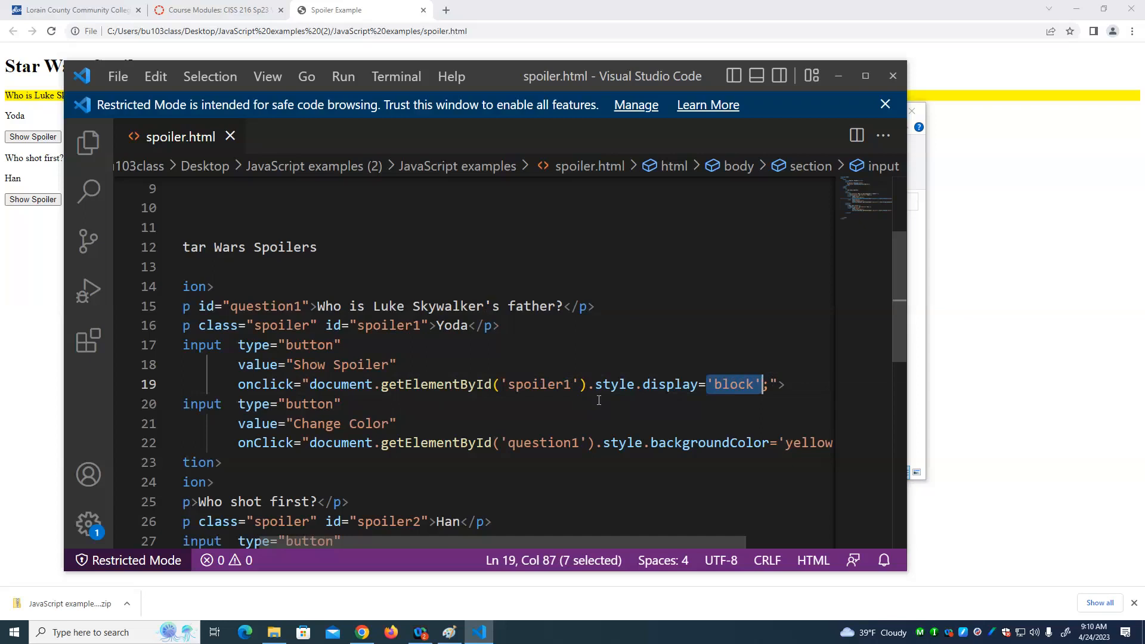
{"action": "mouse_move", "coordinate": [733, 396]}
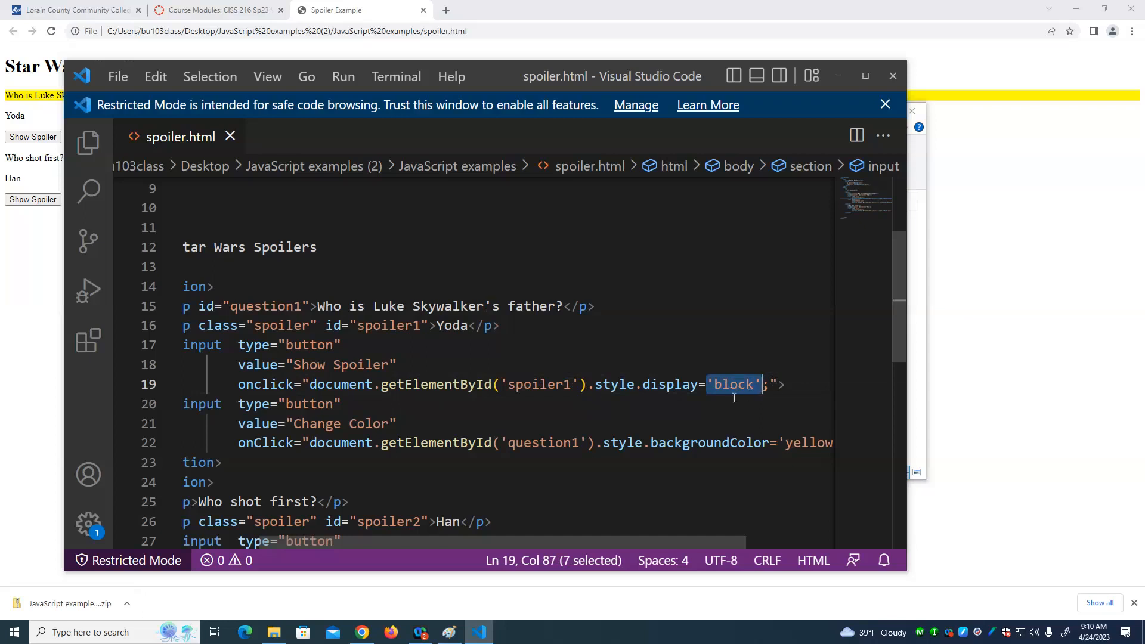
{"action": "mouse_move", "coordinate": [633, 470]}
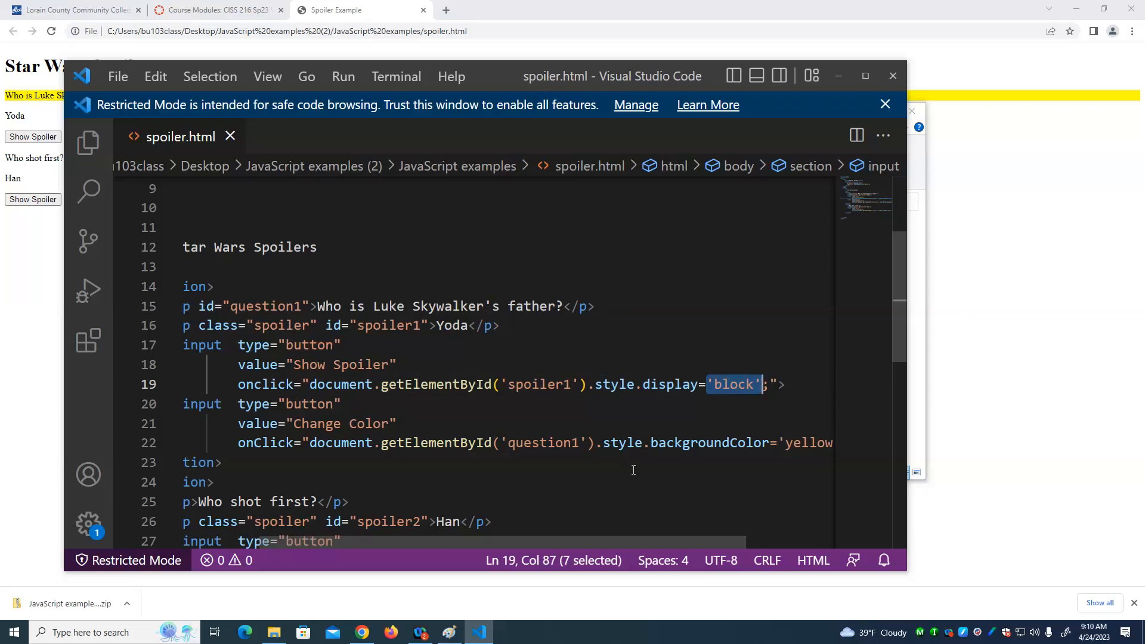
{"action": "mouse_move", "coordinate": [489, 418]}
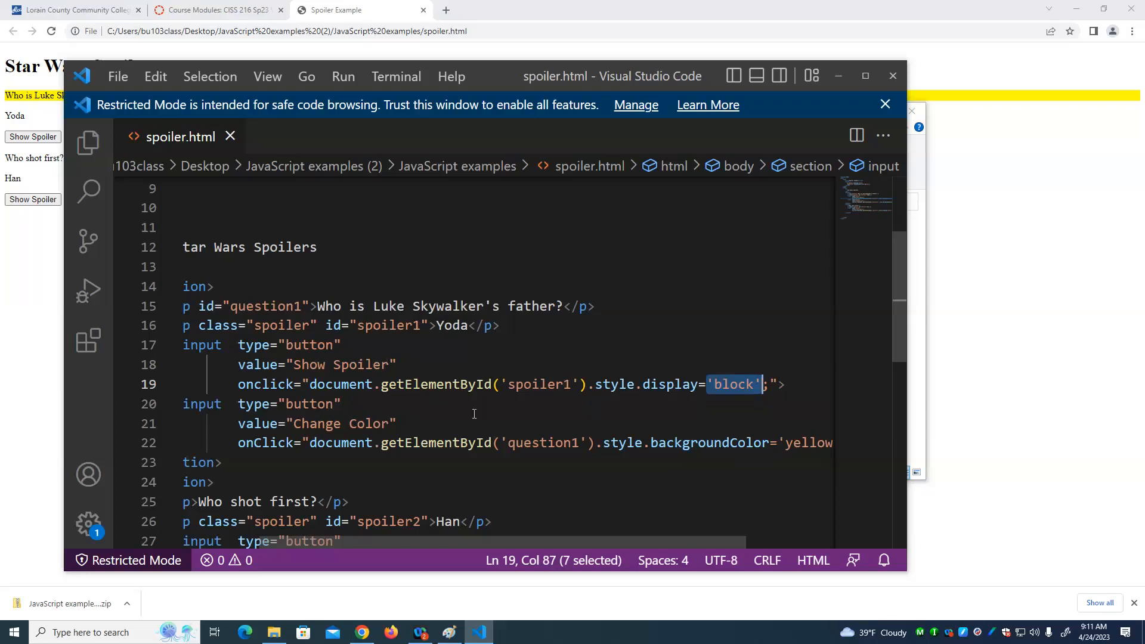
{"action": "mouse_move", "coordinate": [512, 356]}
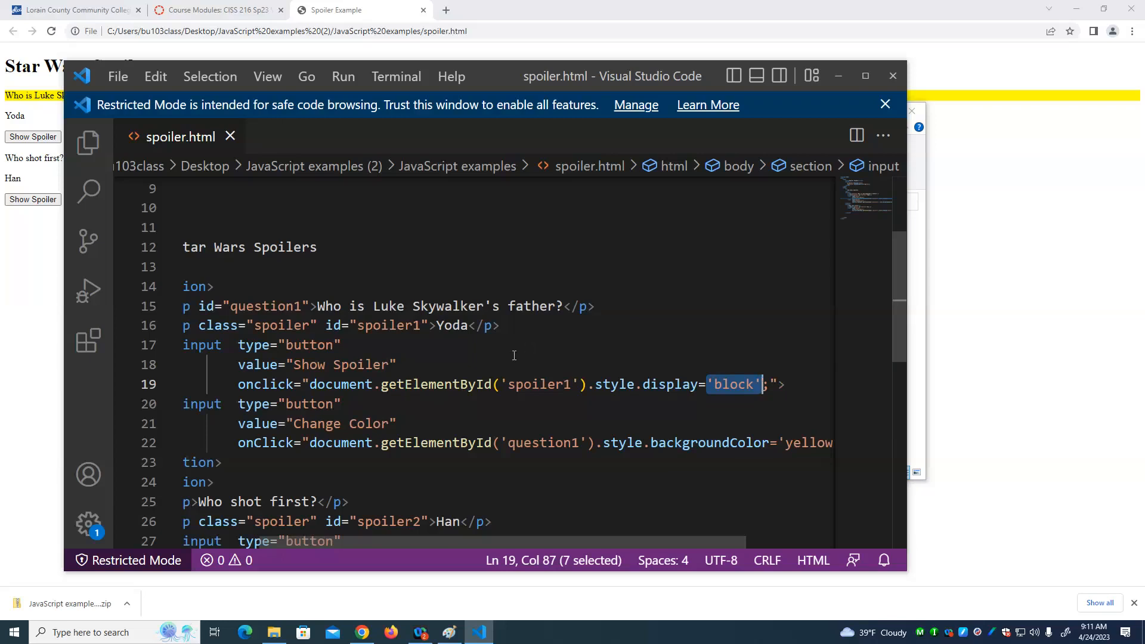
{"action": "mouse_move", "coordinate": [617, 385]}
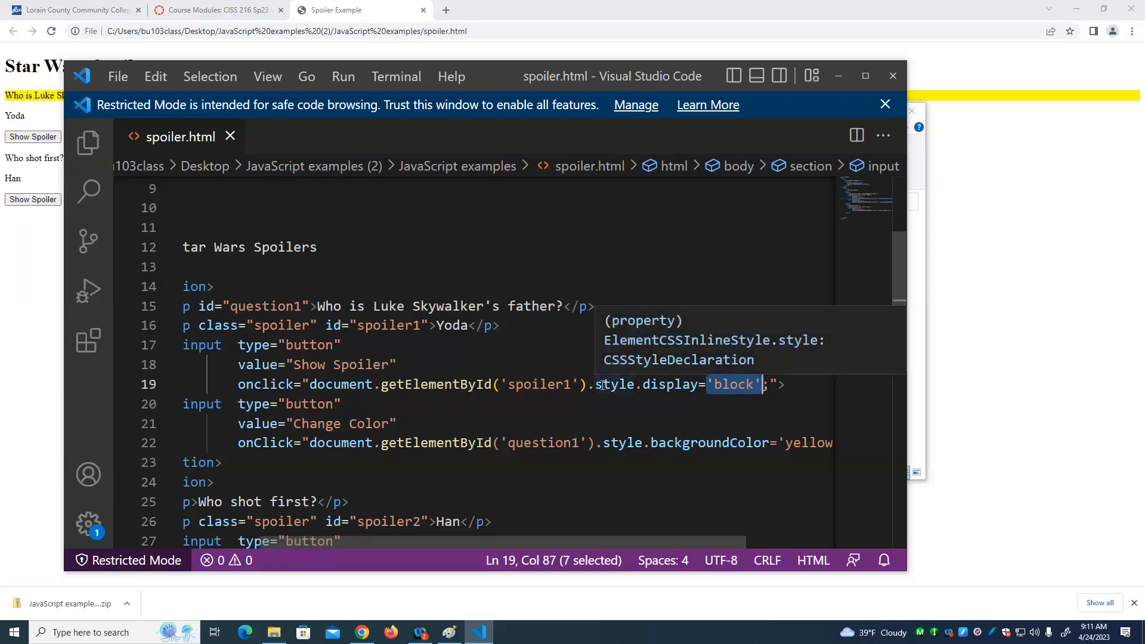
Step: Capitalize 'style' to 'Style' in line 19's onclick and switch to Chrome to retest
{"action": "left_click", "coordinate": [615, 385]}
{"action": "type", "text": "S"}
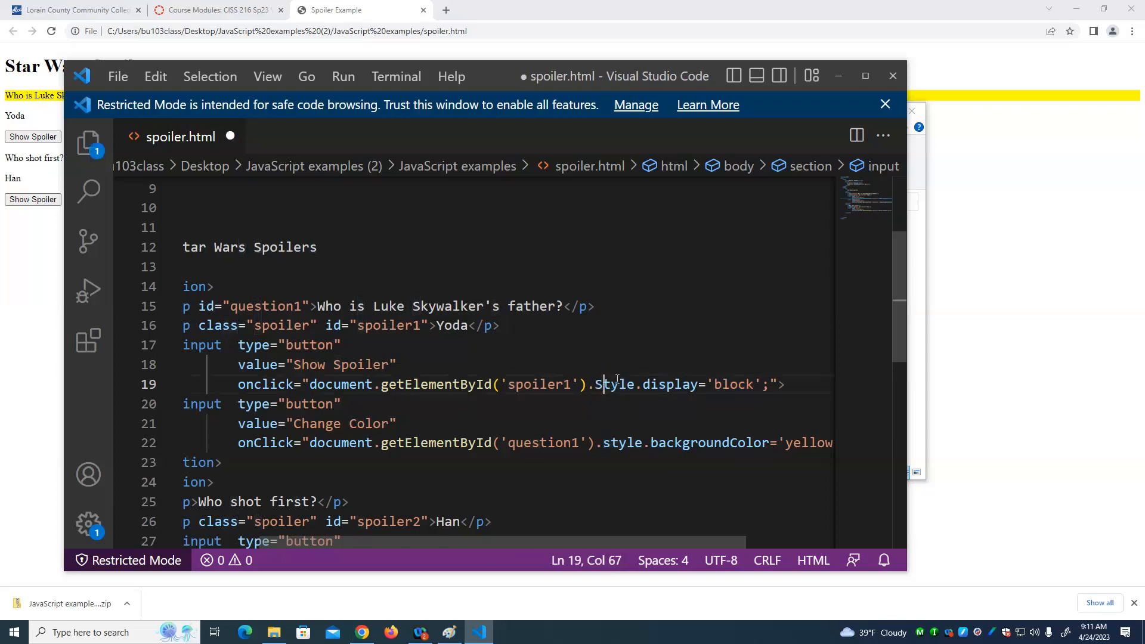
{"action": "left_click", "coordinate": [118, 76]}
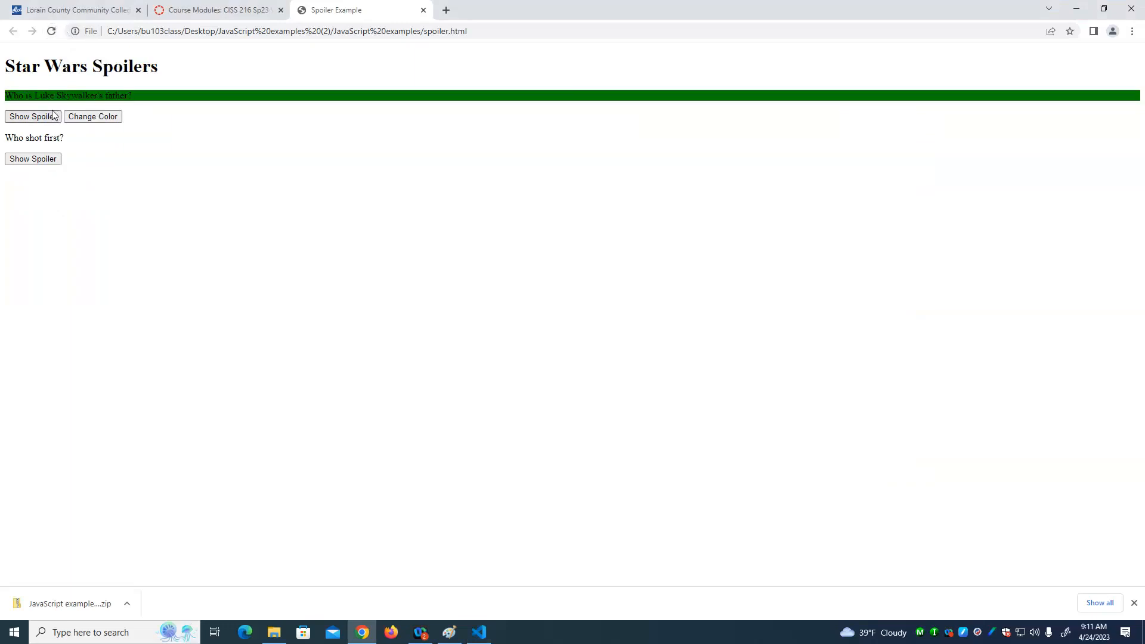
{"action": "mouse_move", "coordinate": [1012, 86]}
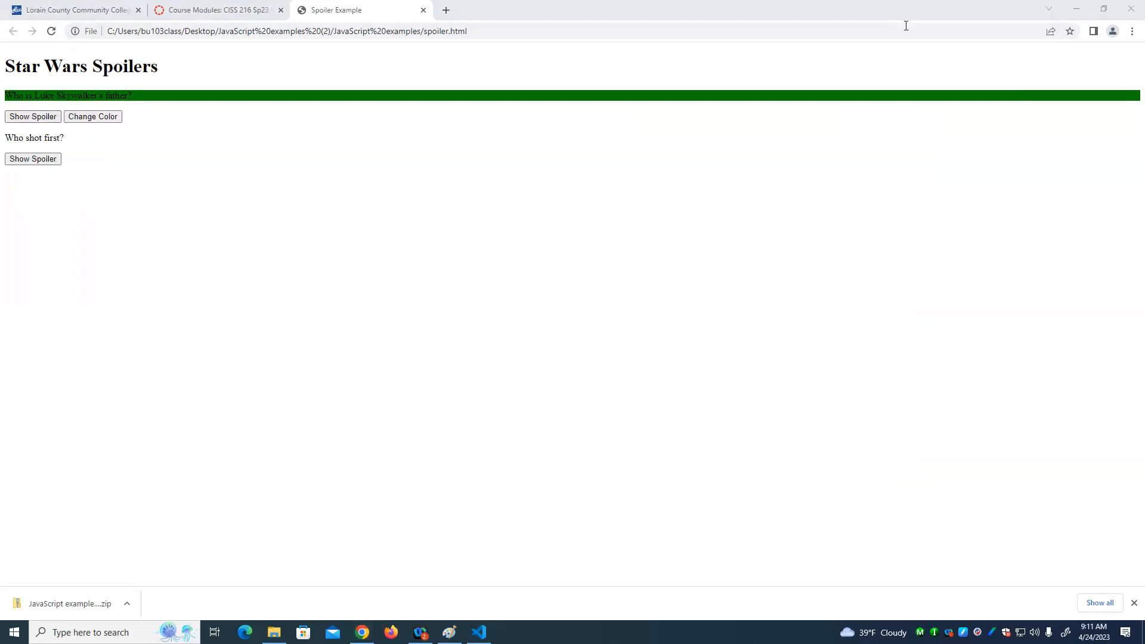
{"action": "mouse_move", "coordinate": [905, 17]}
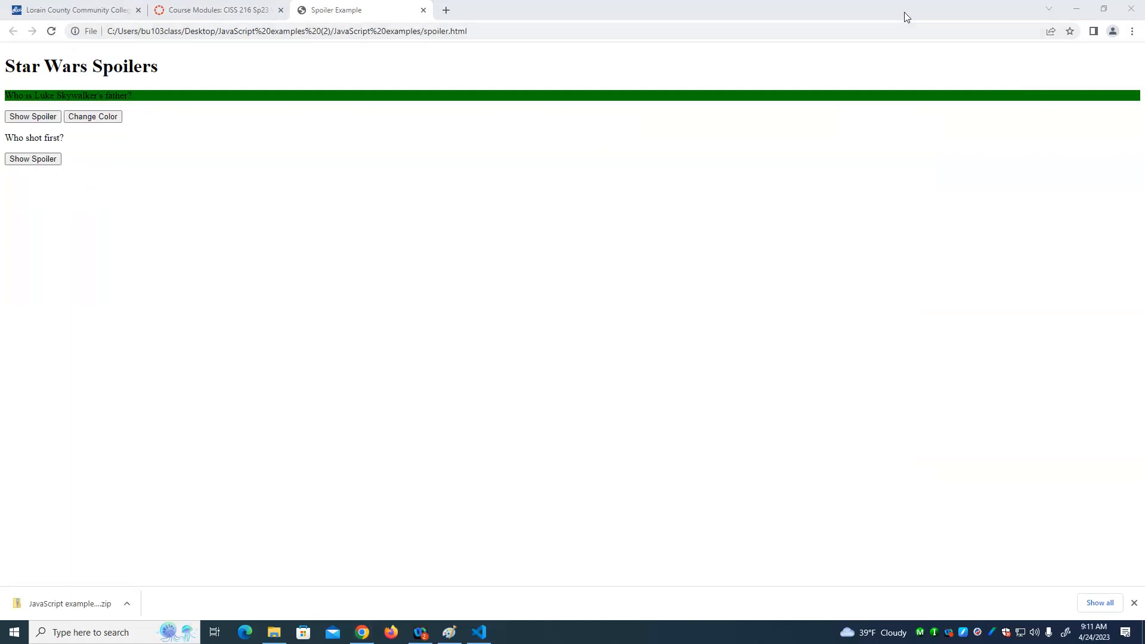
Step: Restore Chrome's window and open the DevTools console to surface the display TypeError
{"action": "left_click", "coordinate": [476, 632]}
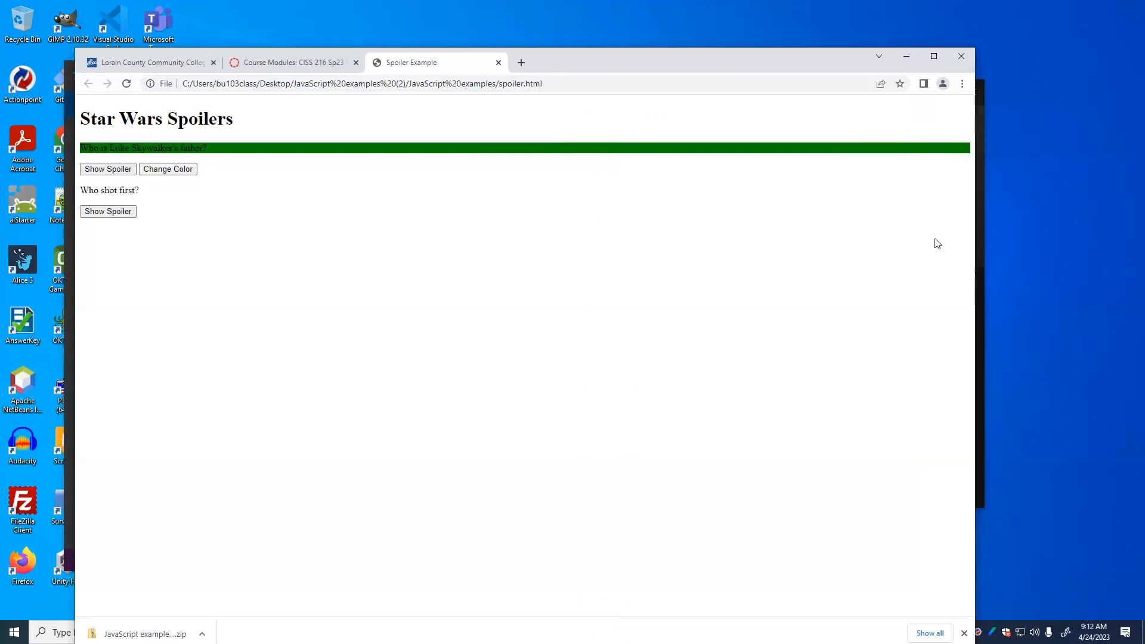
{"action": "mouse_move", "coordinate": [962, 83]}
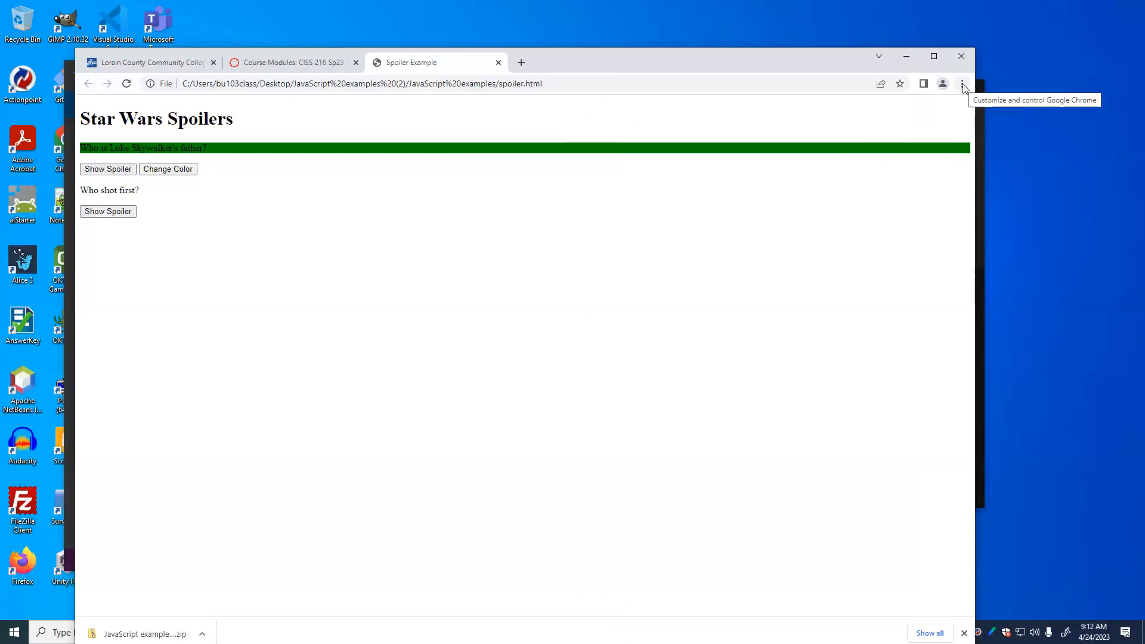
{"action": "left_click", "coordinate": [962, 84]}
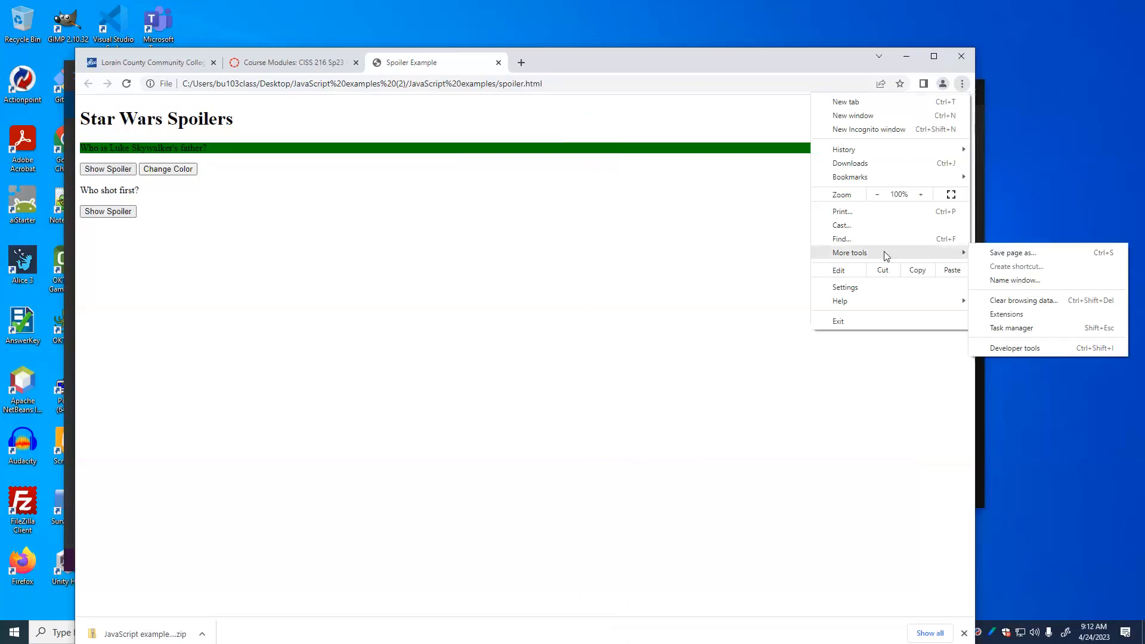
{"action": "left_click", "coordinate": [1025, 347]}
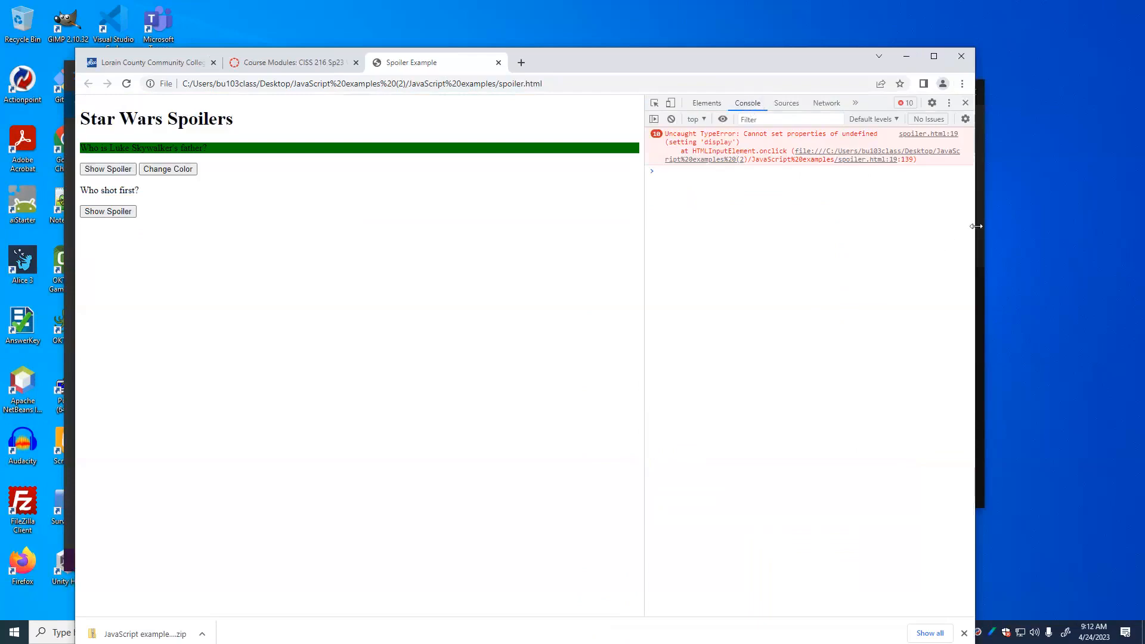
{"action": "mouse_move", "coordinate": [747, 193]}
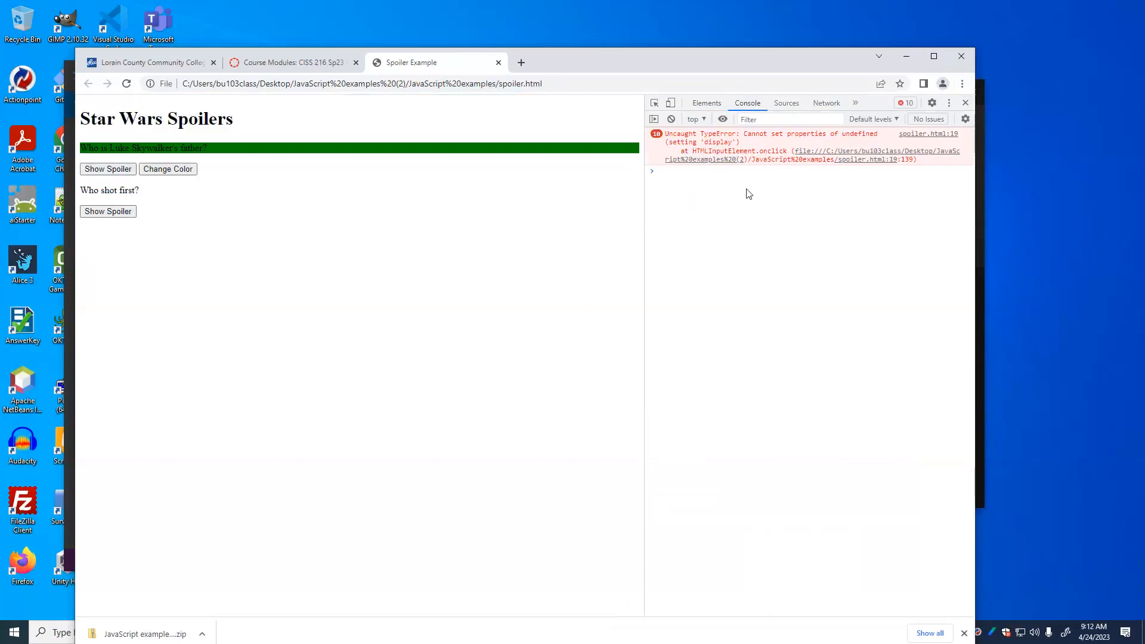
{"action": "mouse_move", "coordinate": [756, 165]}
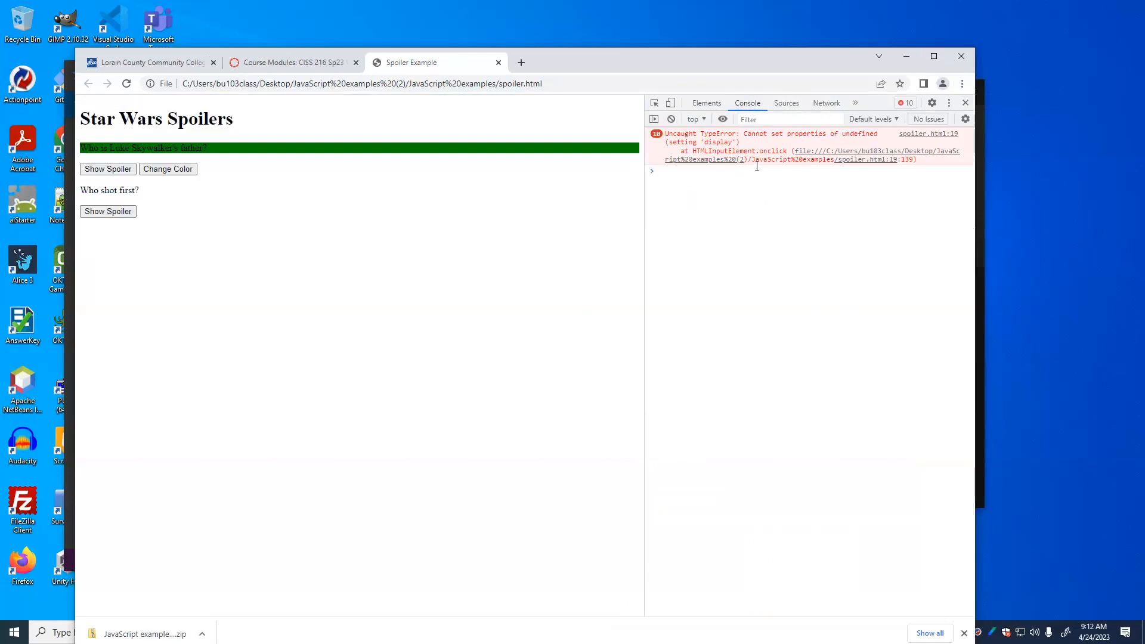
{"action": "mouse_move", "coordinate": [774, 154]}
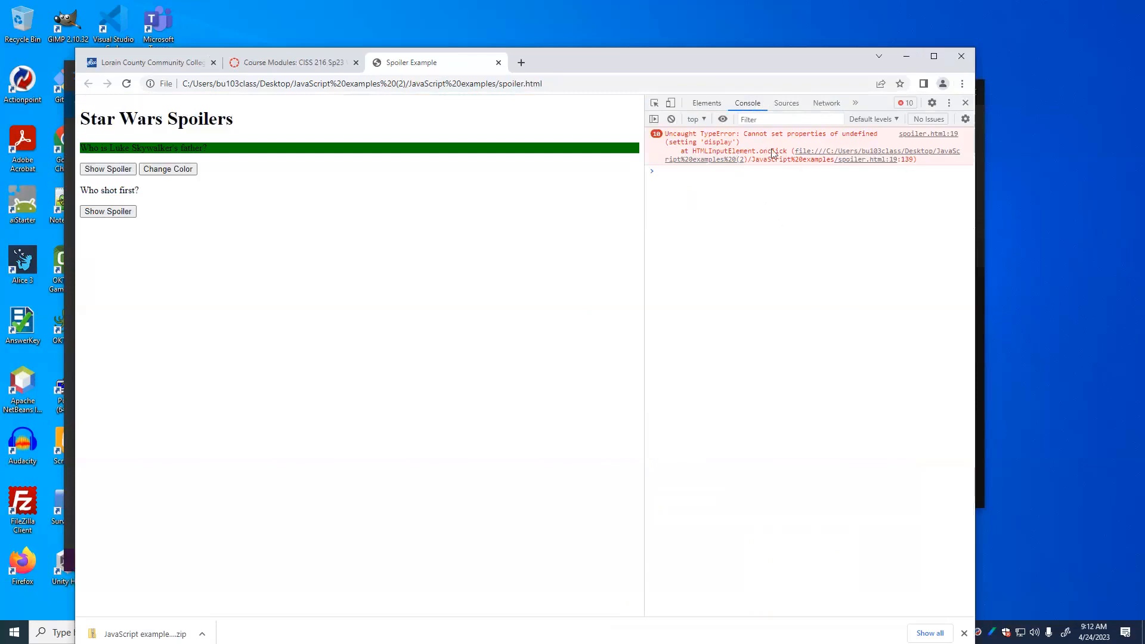
{"action": "mouse_move", "coordinate": [762, 163]}
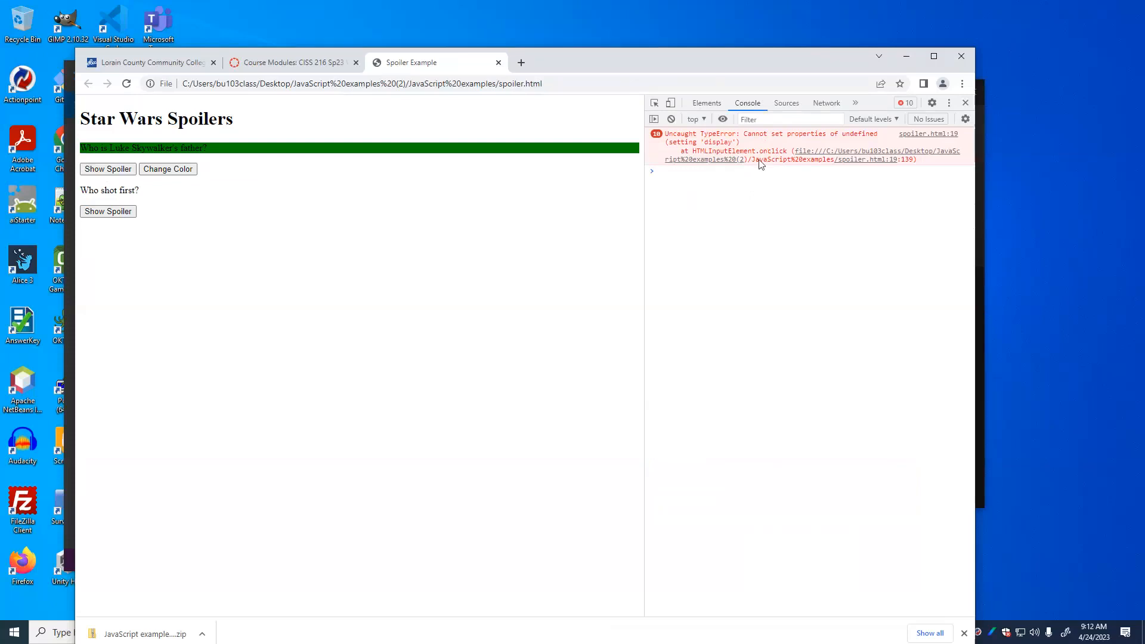
{"action": "mouse_move", "coordinate": [765, 140]}
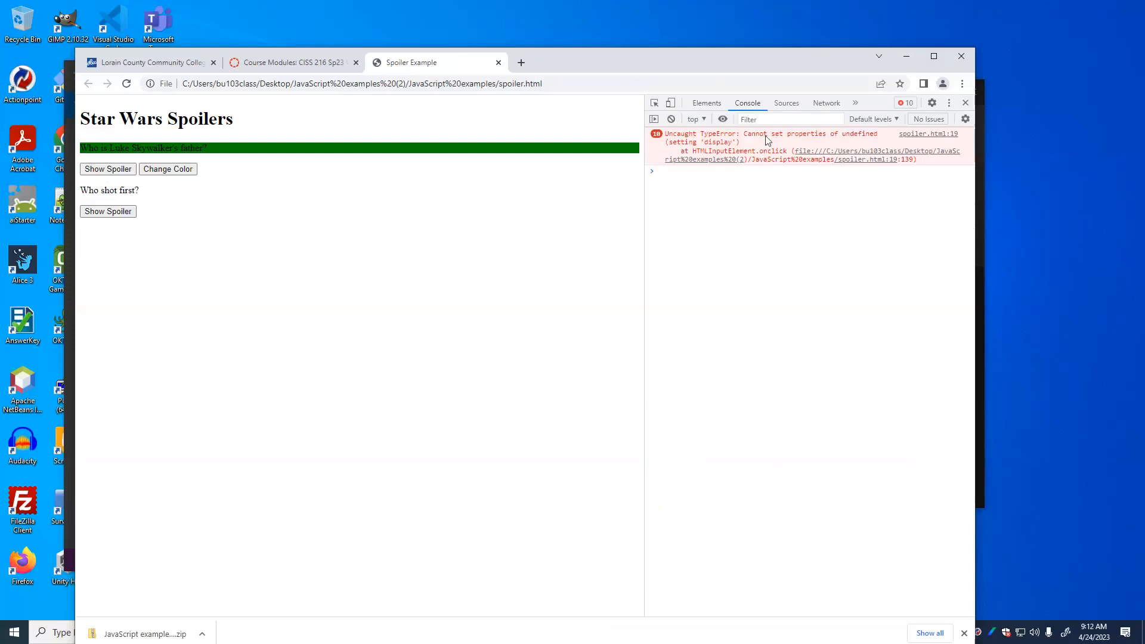
{"action": "mouse_move", "coordinate": [844, 140]}
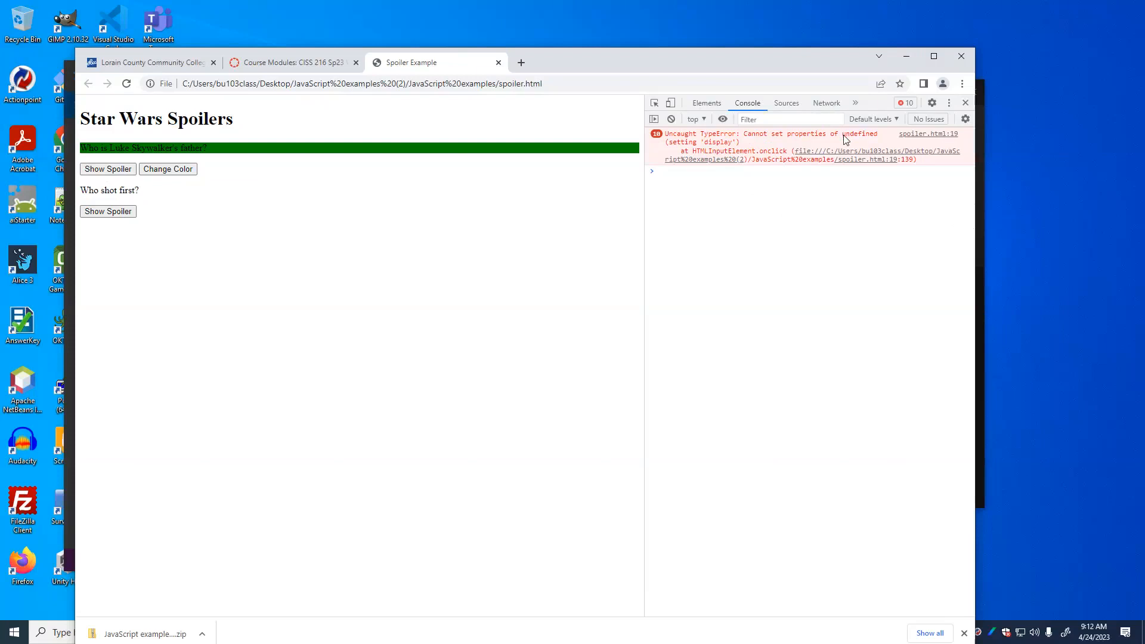
{"action": "mouse_move", "coordinate": [694, 147]}
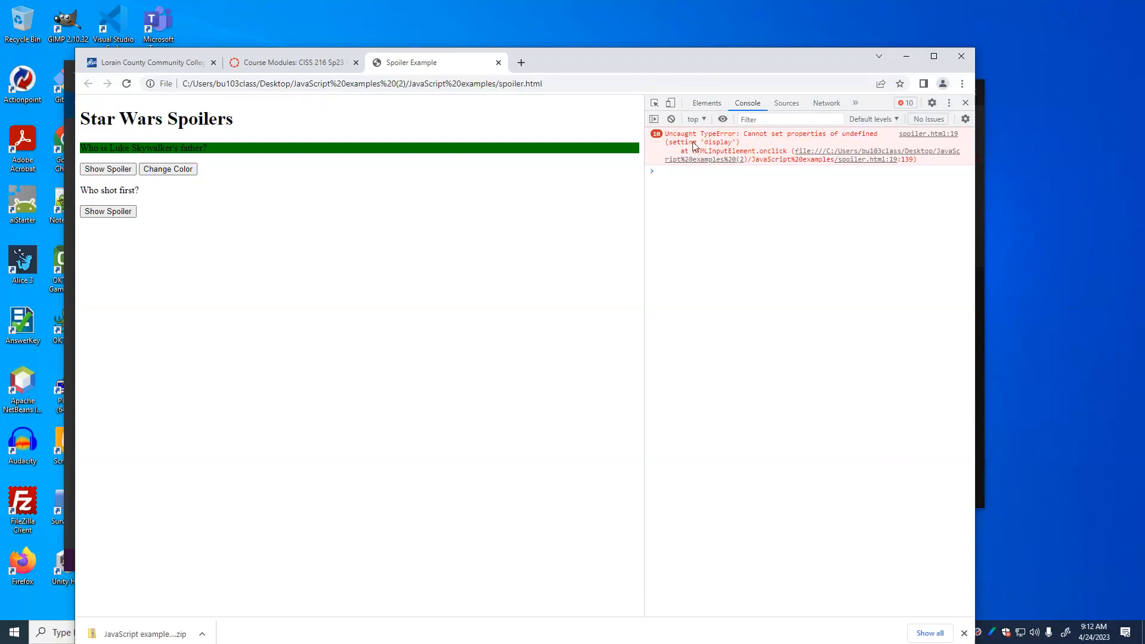
{"action": "mouse_move", "coordinate": [705, 151]}
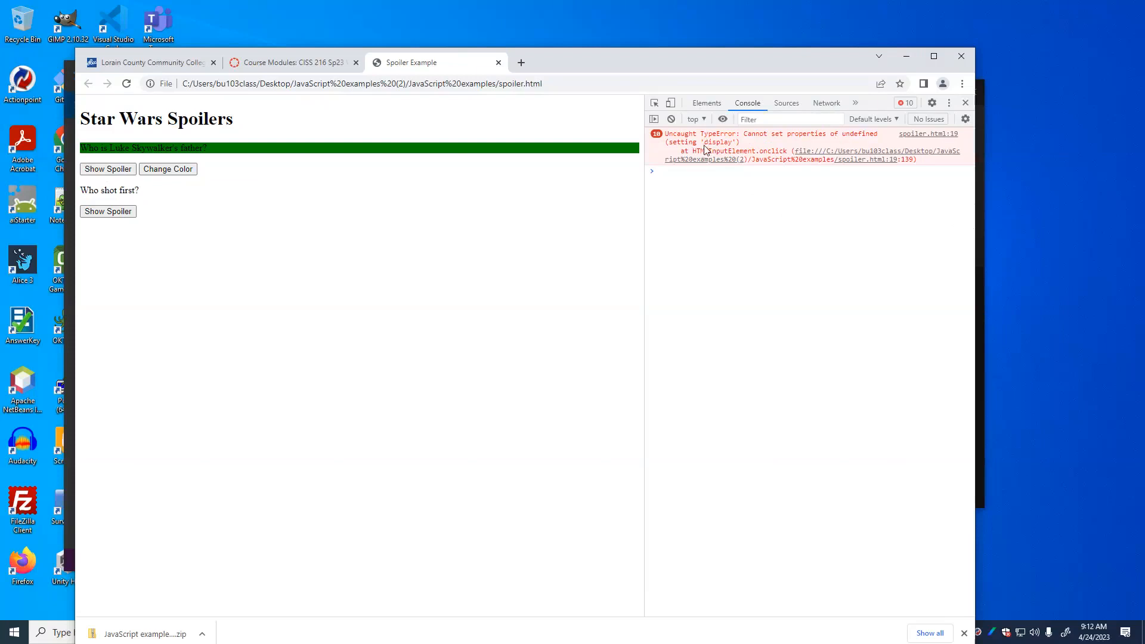
{"action": "mouse_move", "coordinate": [637, 283]}
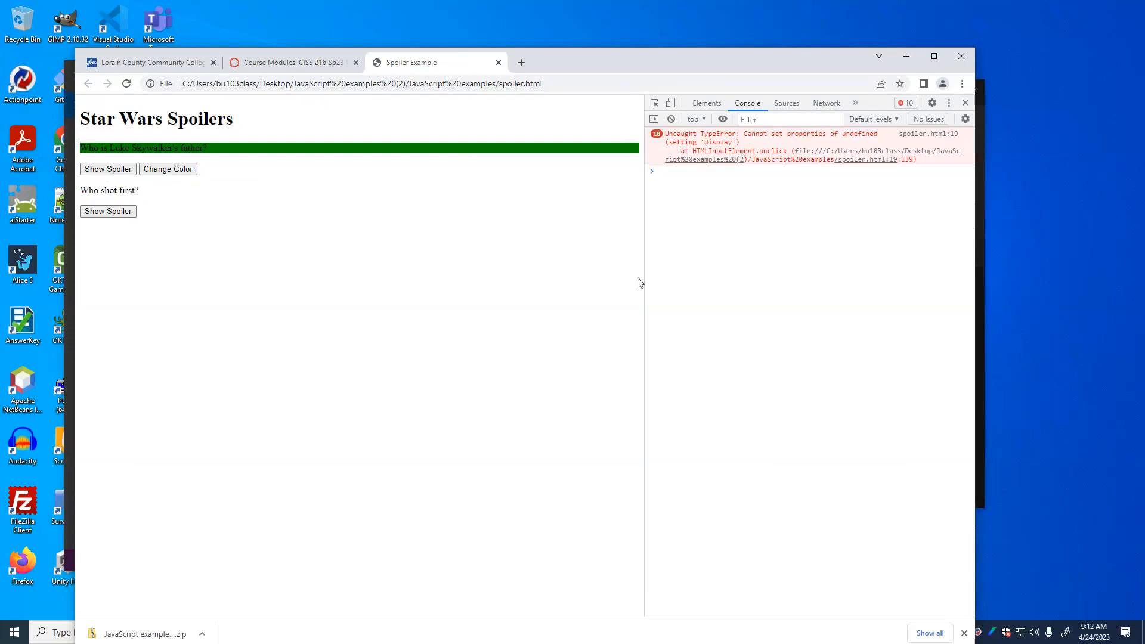
{"action": "mouse_move", "coordinate": [795, 58]}
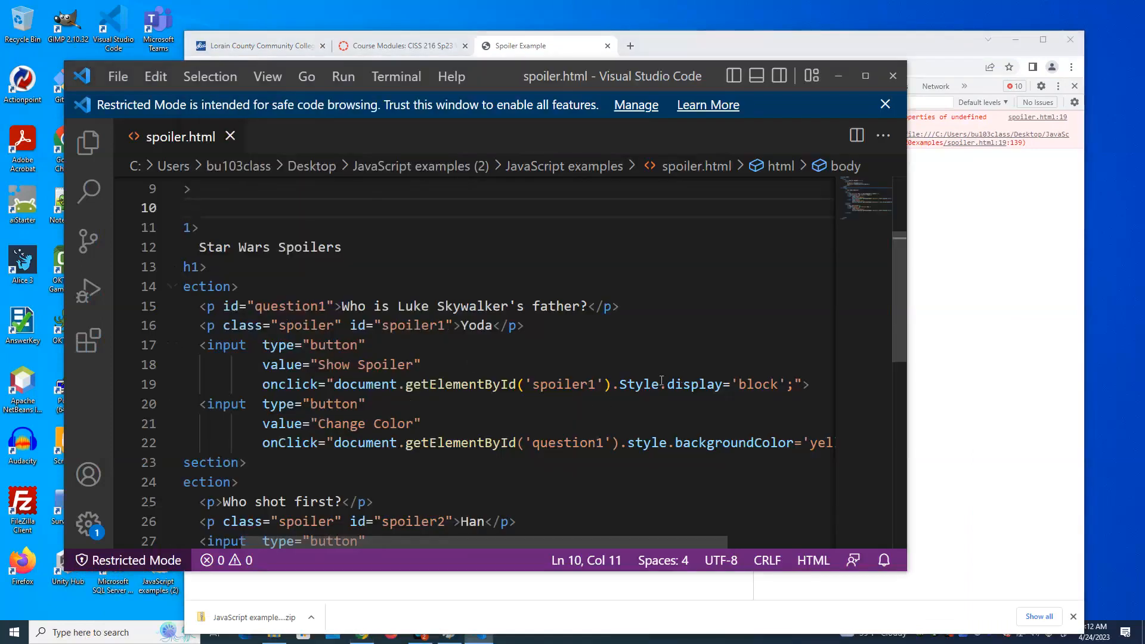
Step: Retype 'Style' as lowercase 'style' on line 19, edit getElementById to getElementByID and save
{"action": "left_click", "coordinate": [667, 384]}
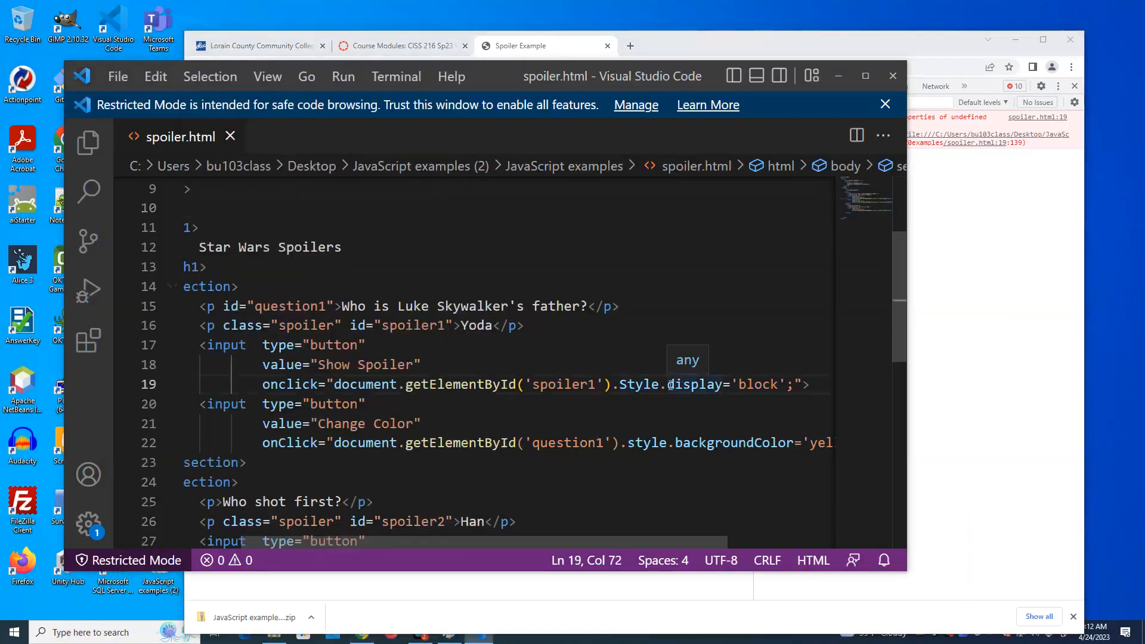
{"action": "left_click", "coordinate": [671, 384]}
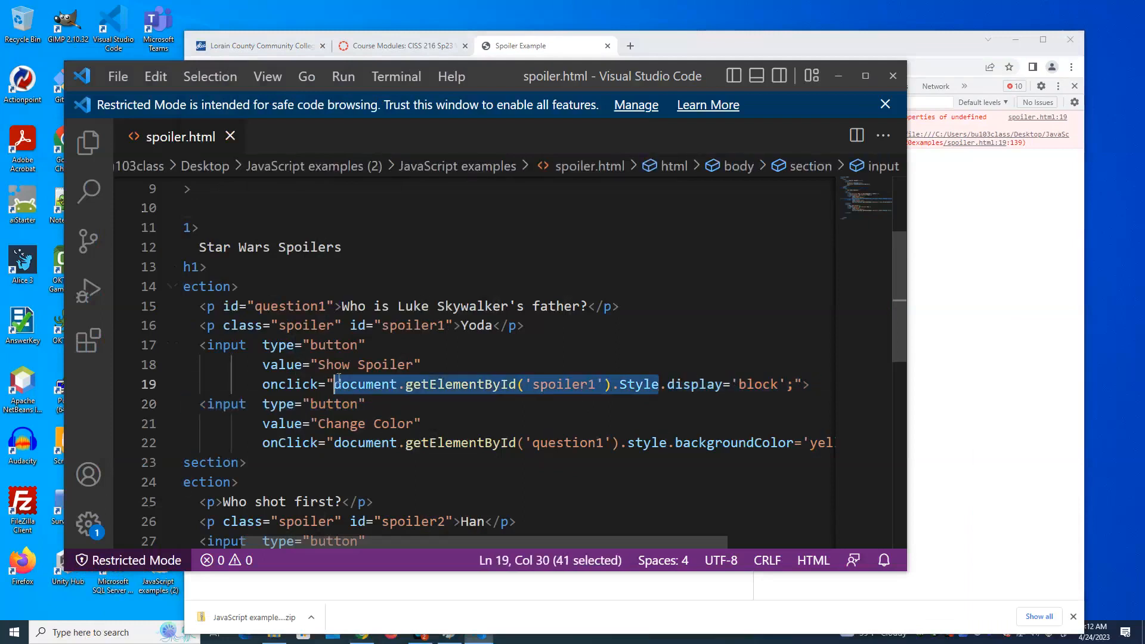
{"action": "mouse_move", "coordinate": [652, 250]}
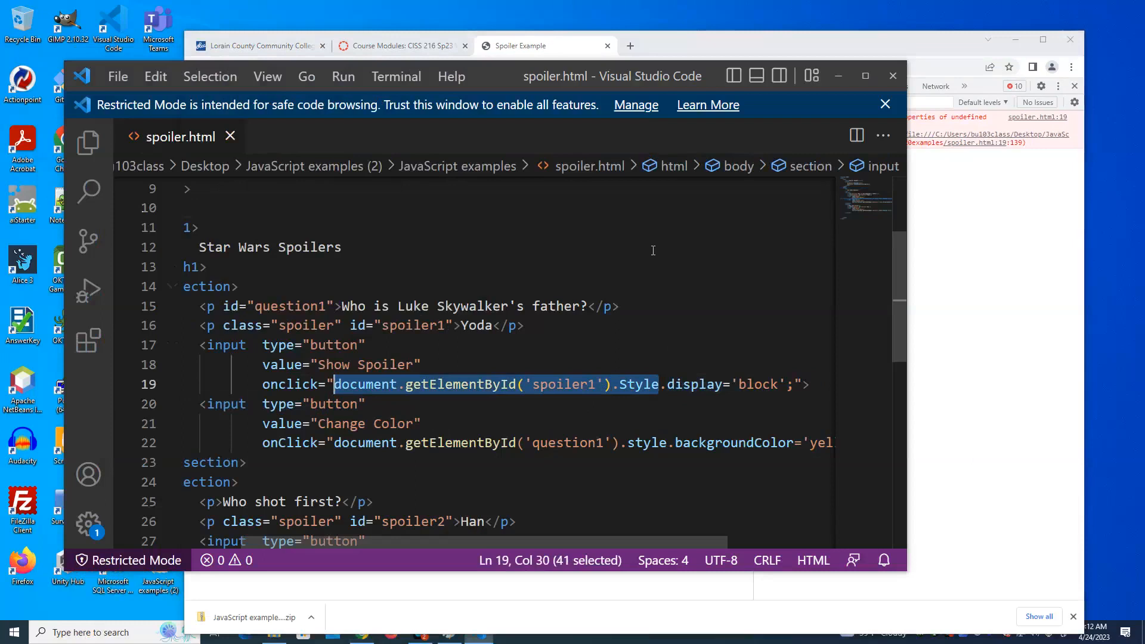
{"action": "mouse_move", "coordinate": [655, 265]}
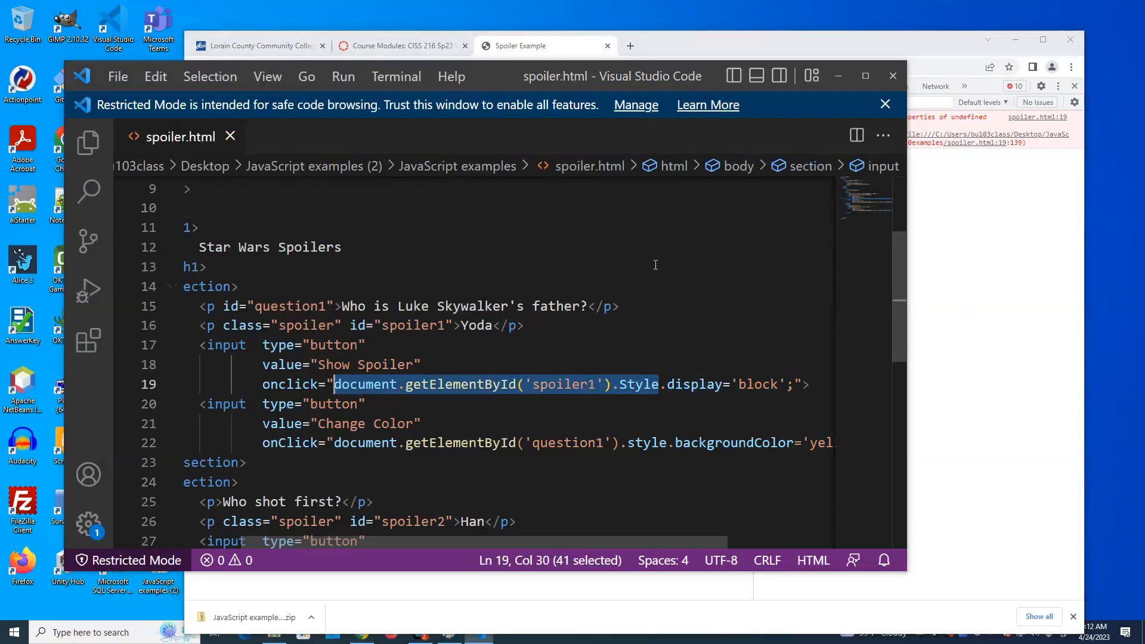
{"action": "mouse_move", "coordinate": [612, 421]}
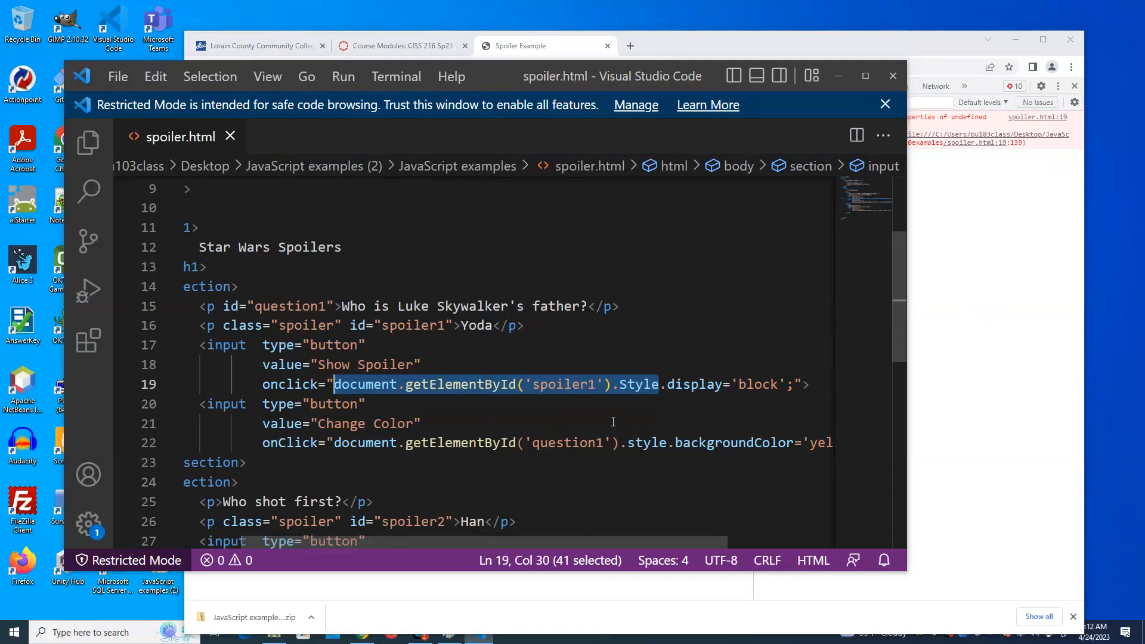
{"action": "mouse_move", "coordinate": [600, 417]}
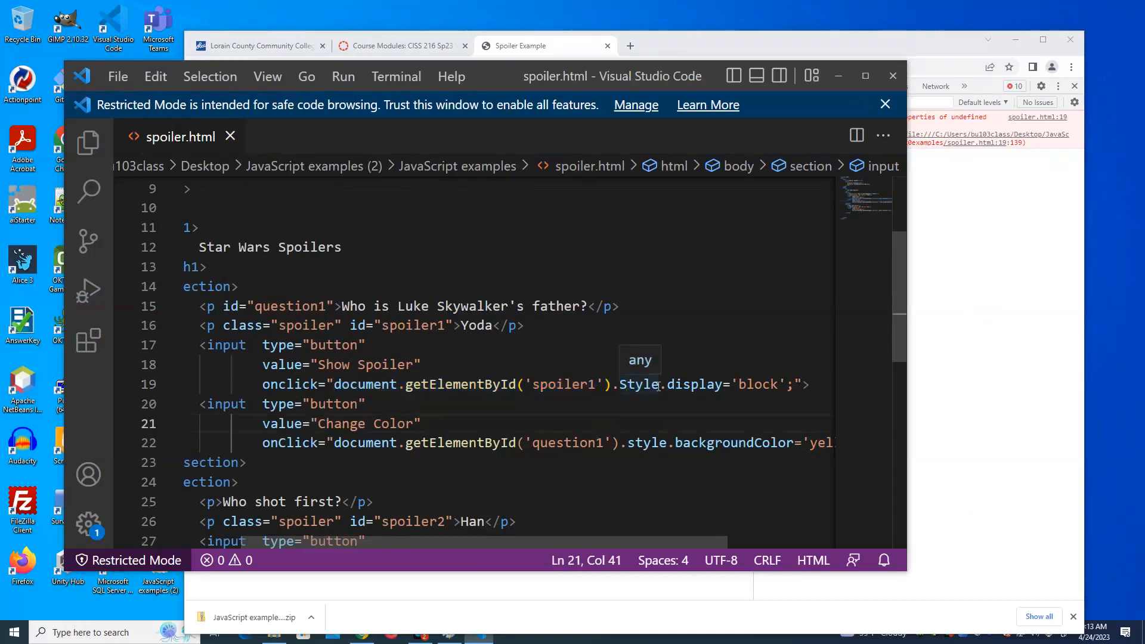
{"action": "double_click", "coordinate": [637, 384]}
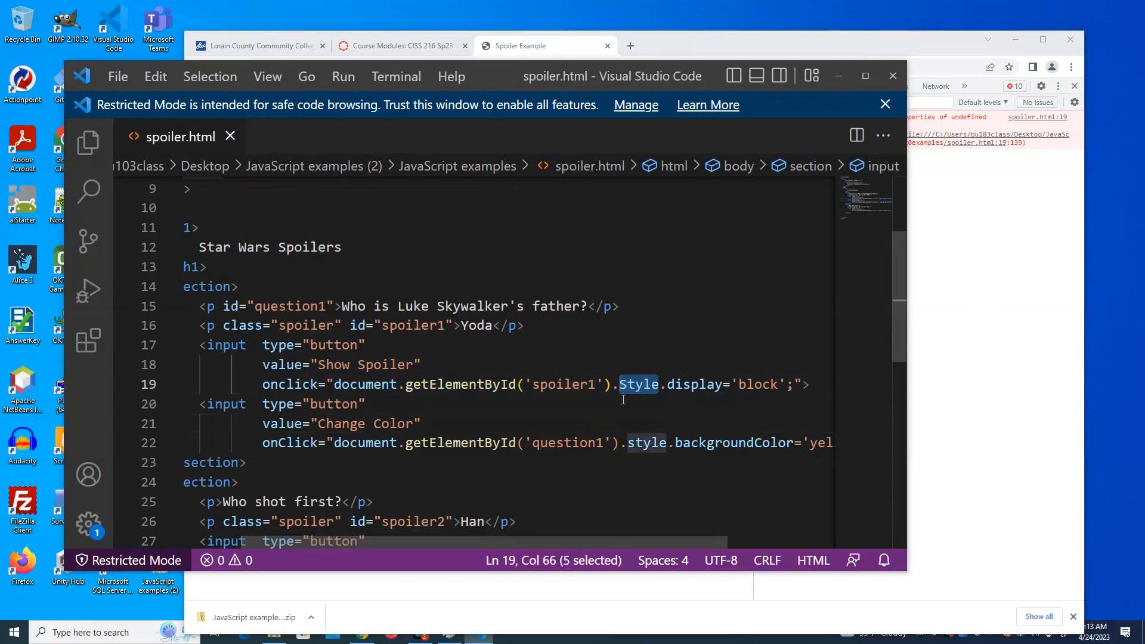
{"action": "mouse_move", "coordinate": [638, 384]}
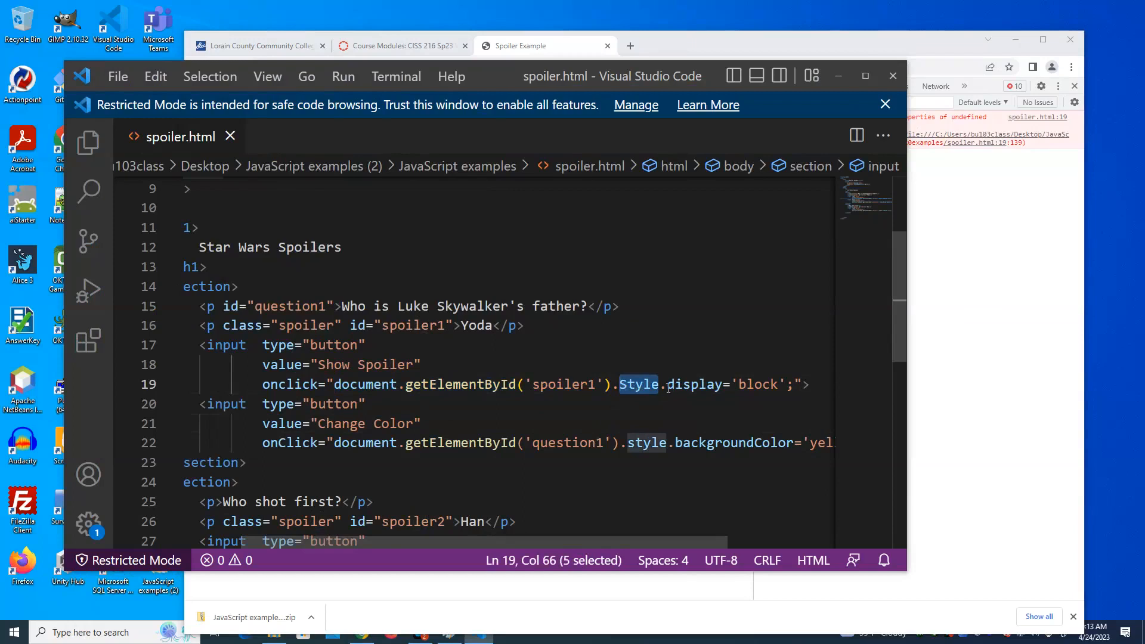
{"action": "mouse_move", "coordinate": [636, 384]}
{"action": "type", "text": "s"}
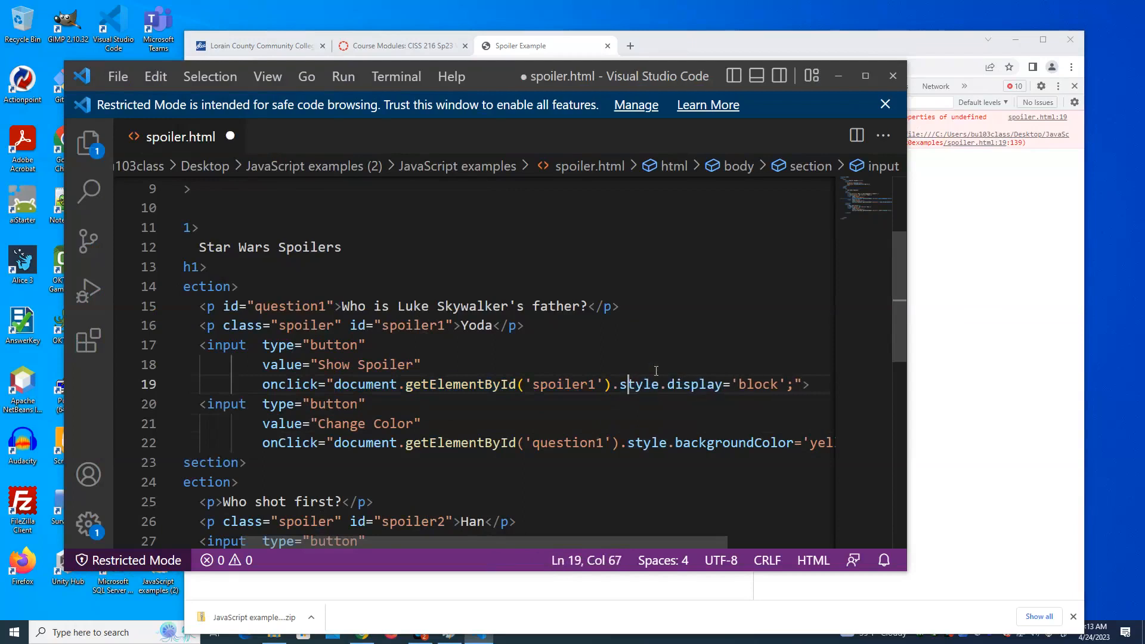
{"action": "left_click", "coordinate": [520, 384]}
{"action": "type", "text": "D"}
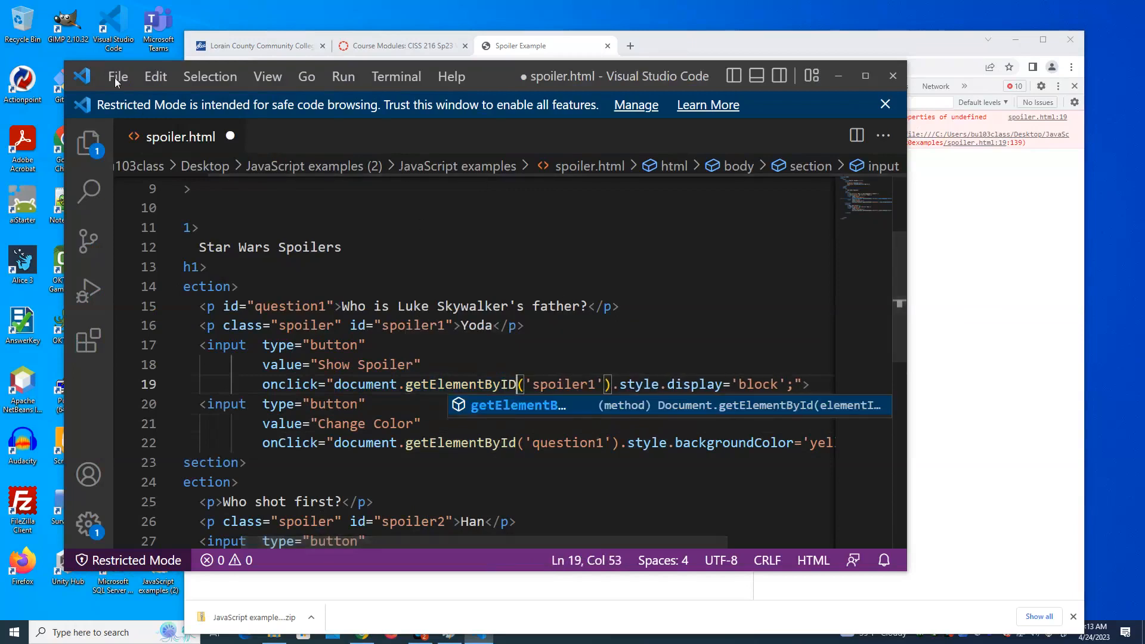
{"action": "left_click", "coordinate": [118, 77]}
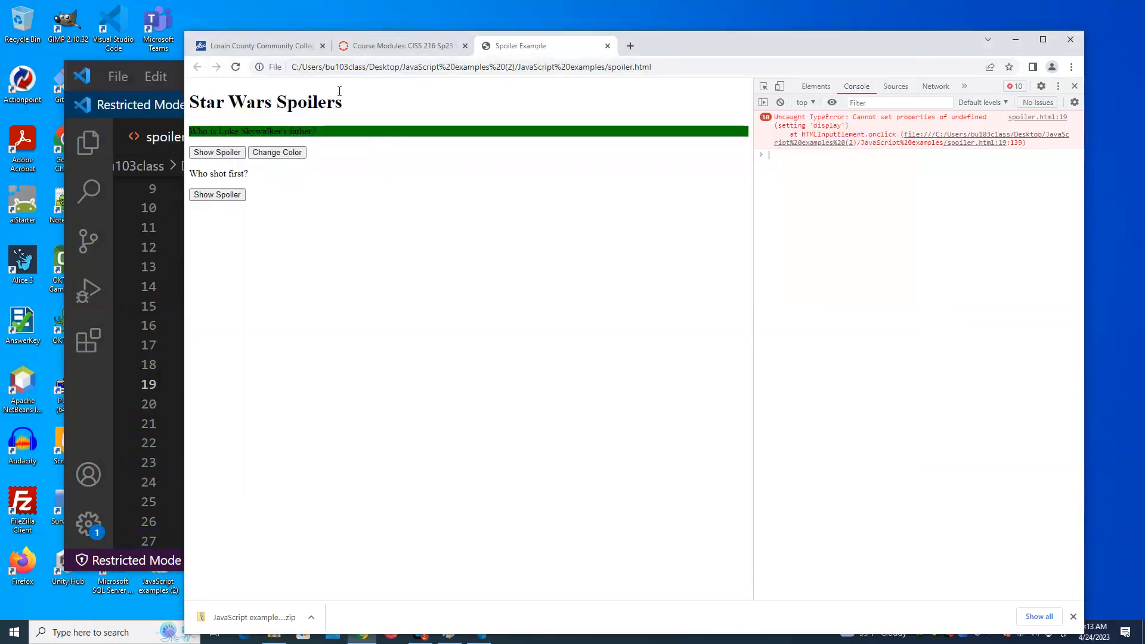
Step: Reload the spoiler page so the console reports getElementByID is not a function
{"action": "left_click", "coordinate": [235, 66]}
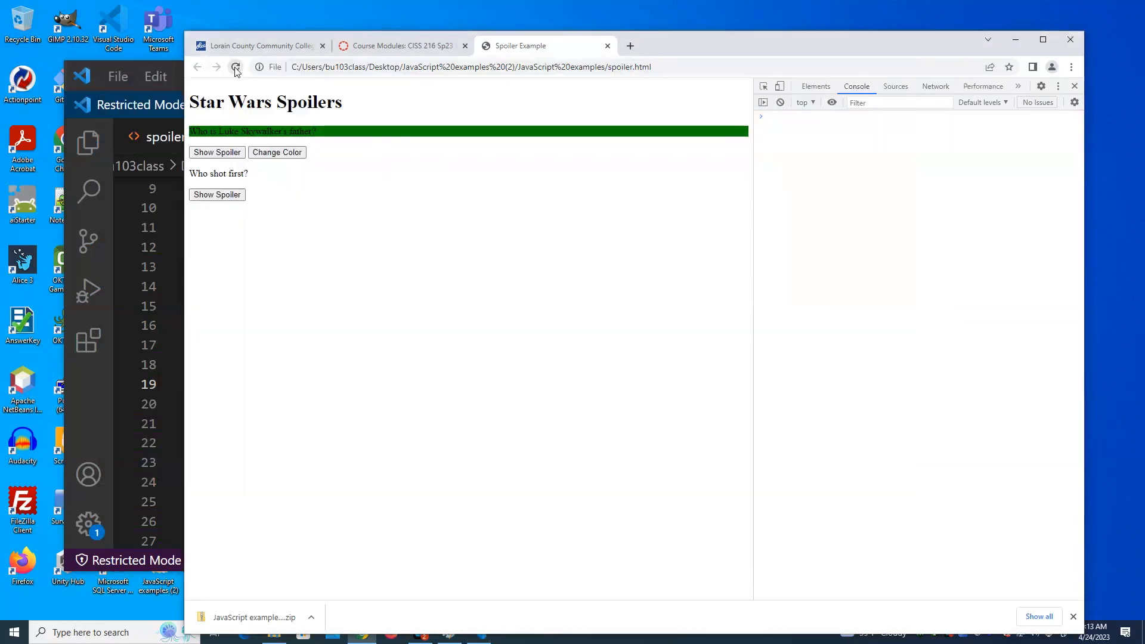
{"action": "left_click", "coordinate": [235, 67]}
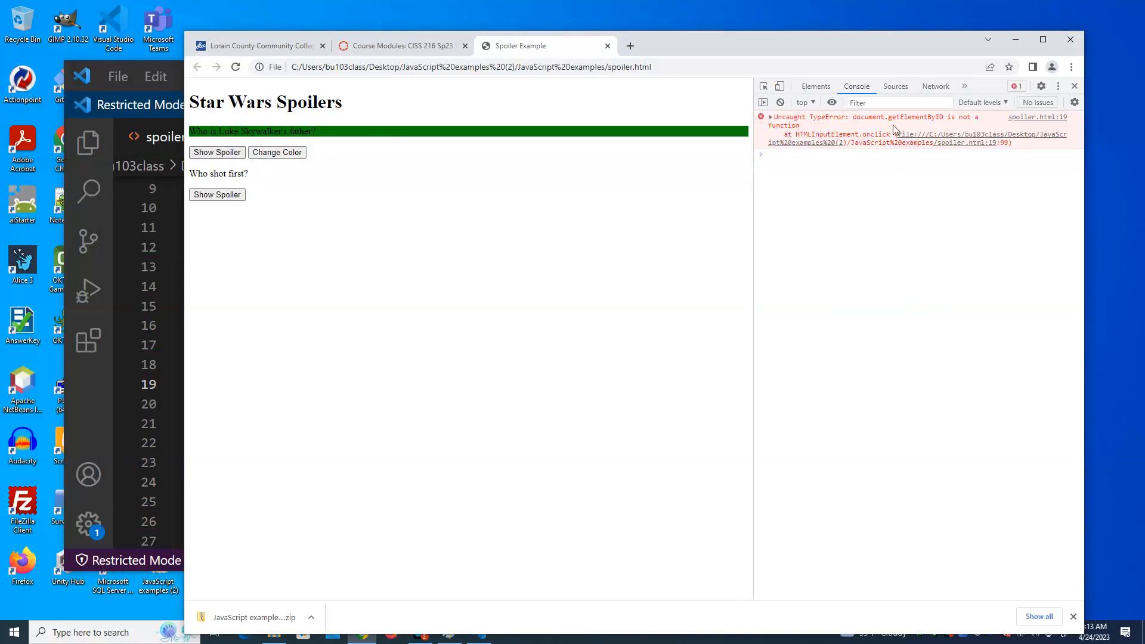
{"action": "mouse_move", "coordinate": [954, 129]}
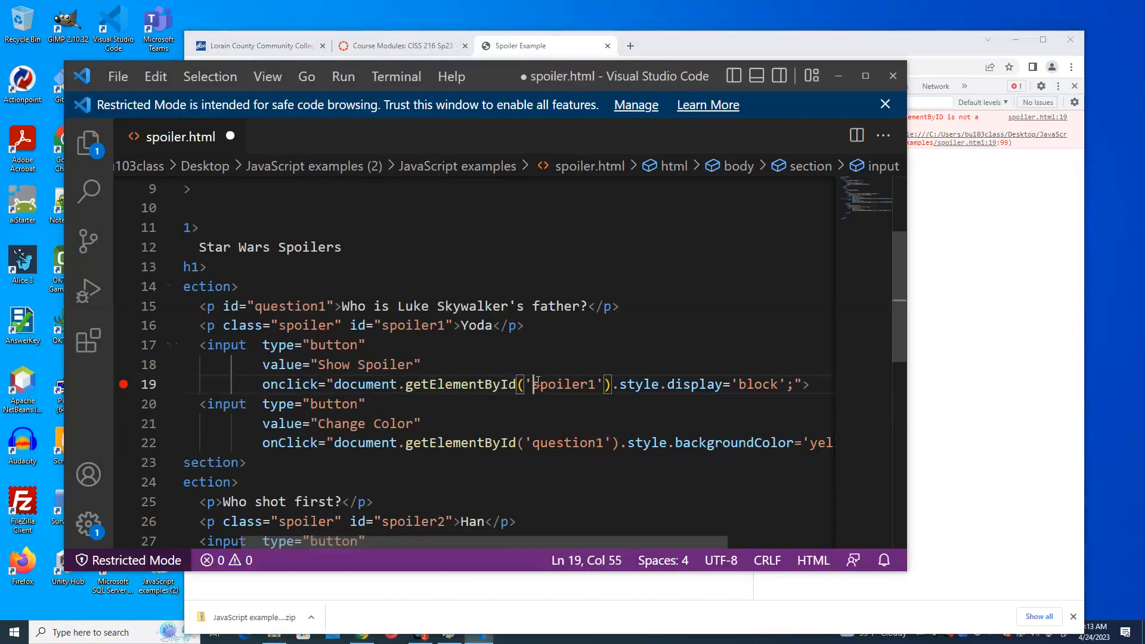
{"action": "mouse_move", "coordinate": [562, 418]}
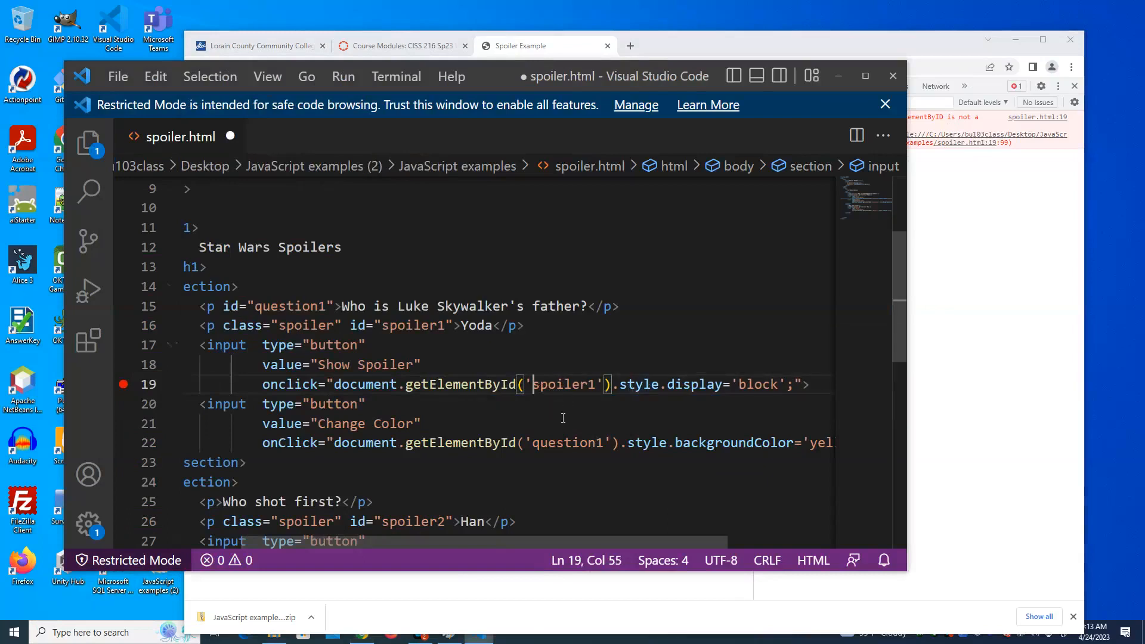
{"action": "mouse_move", "coordinate": [554, 421]}
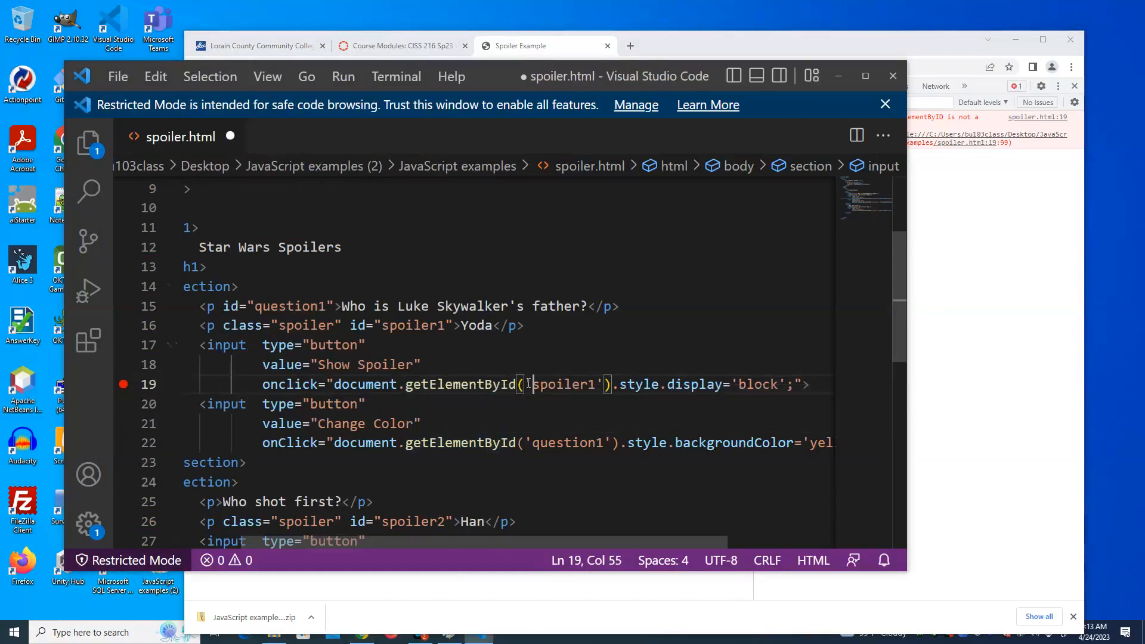
{"action": "mouse_move", "coordinate": [364, 384]}
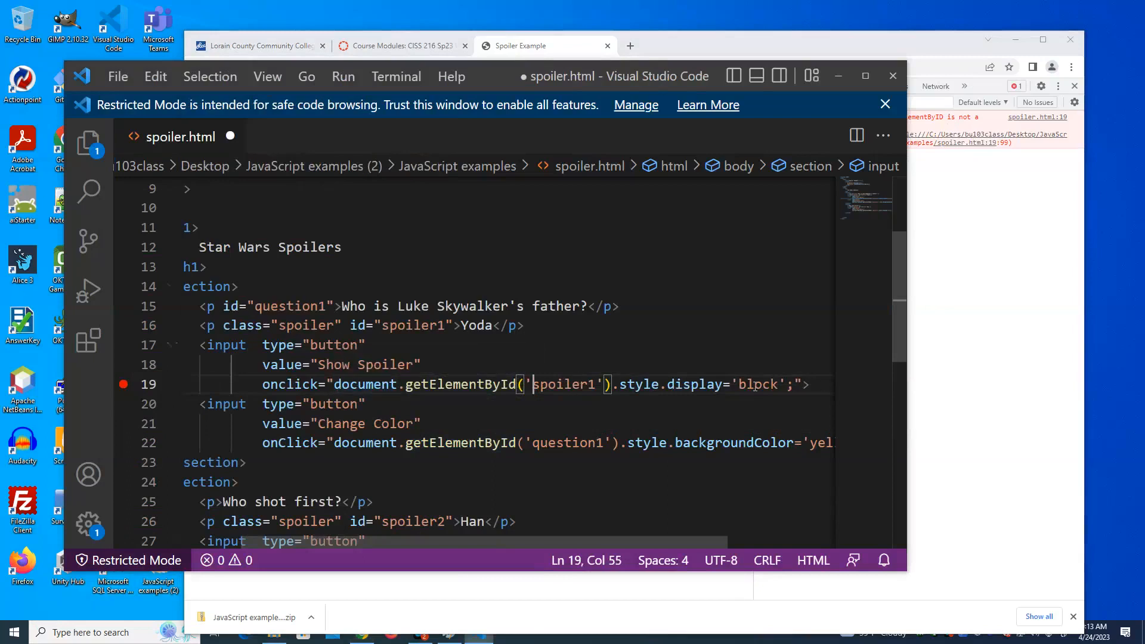
Step: Restore getElementById on line 19 and retype 'block' as the display value
{"action": "type", "text": "block"}
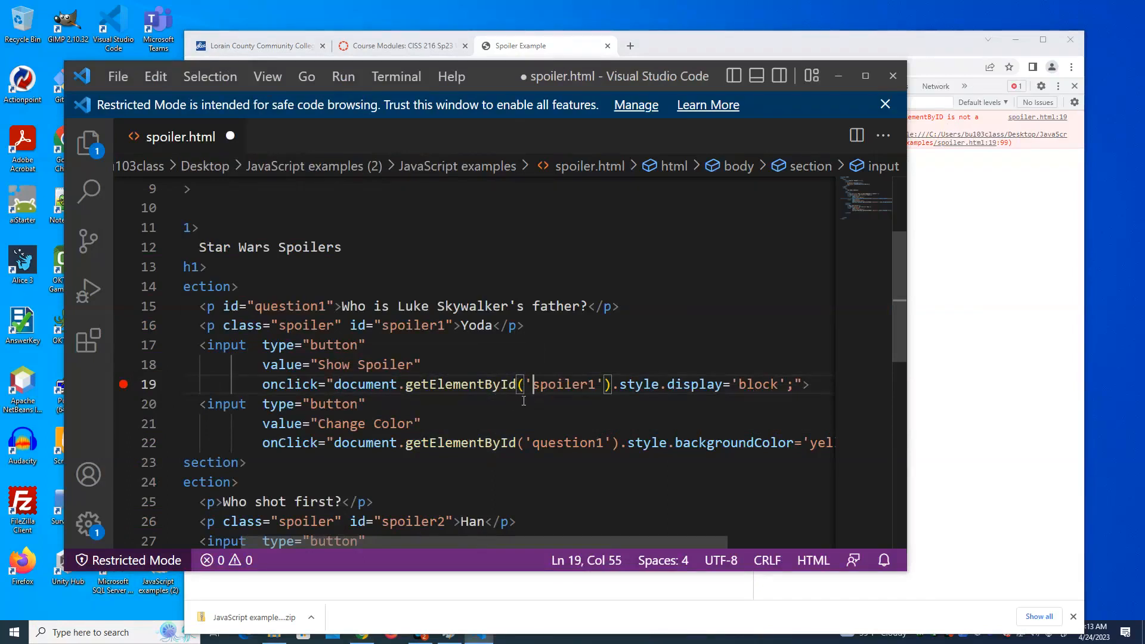
{"action": "mouse_move", "coordinate": [539, 398]}
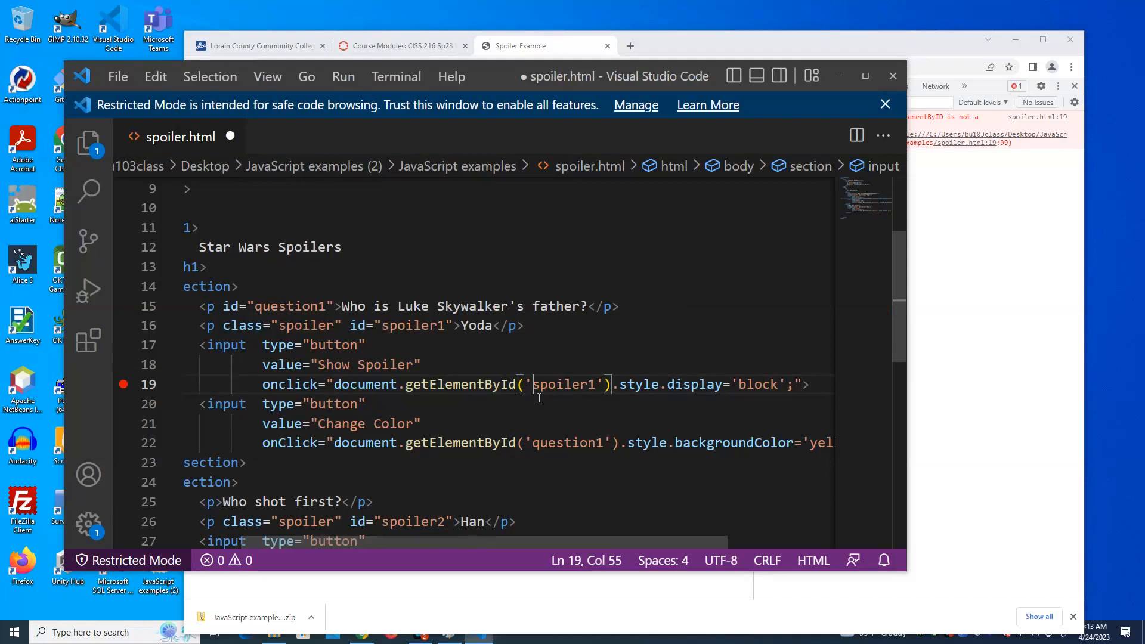
{"action": "mouse_move", "coordinate": [584, 404]}
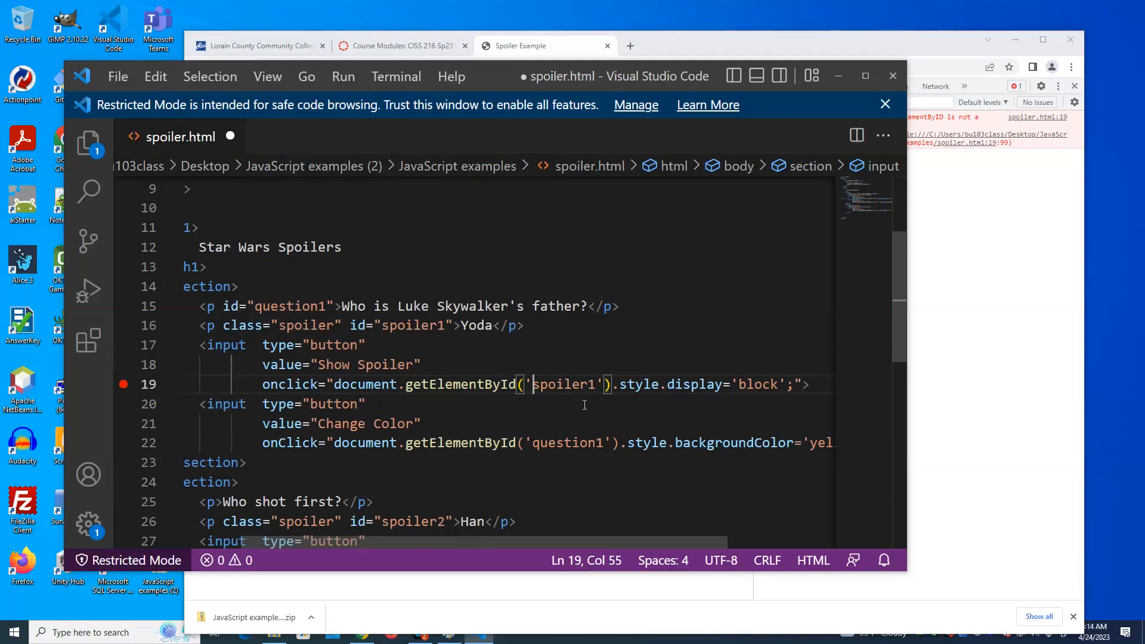
{"action": "scroll", "scroll_direction": "down", "scroll_amount": 3}
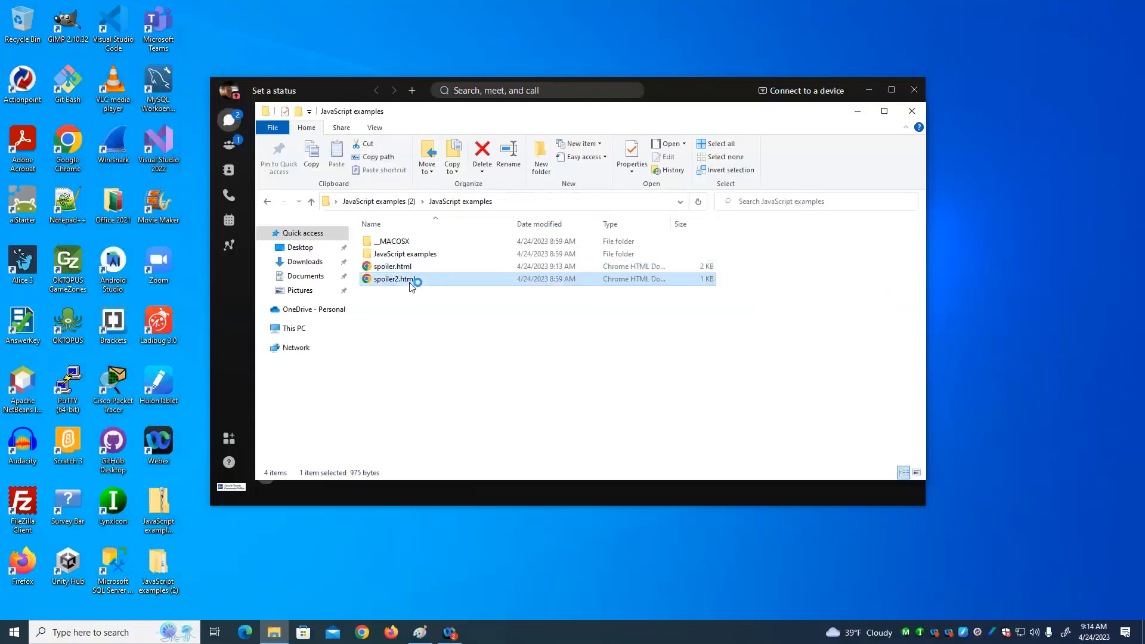
Step: Open spoiler2.html in Chrome, hide the answer under the father question, then switch to the Paint diagram
{"action": "double_click", "coordinate": [391, 279]}
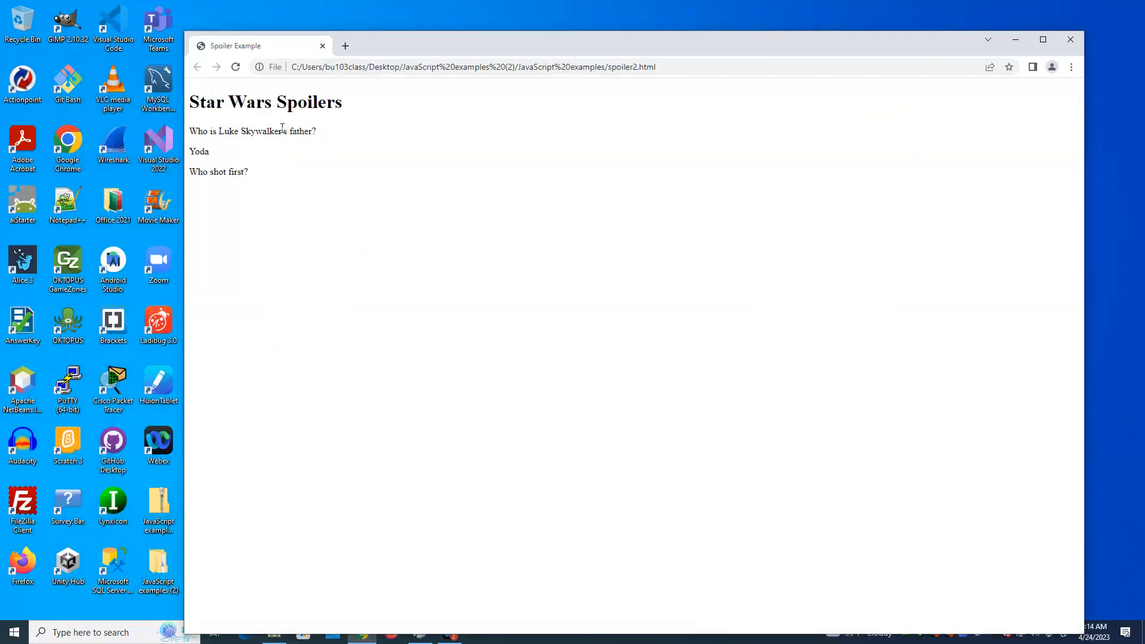
{"action": "left_click", "coordinate": [251, 131]}
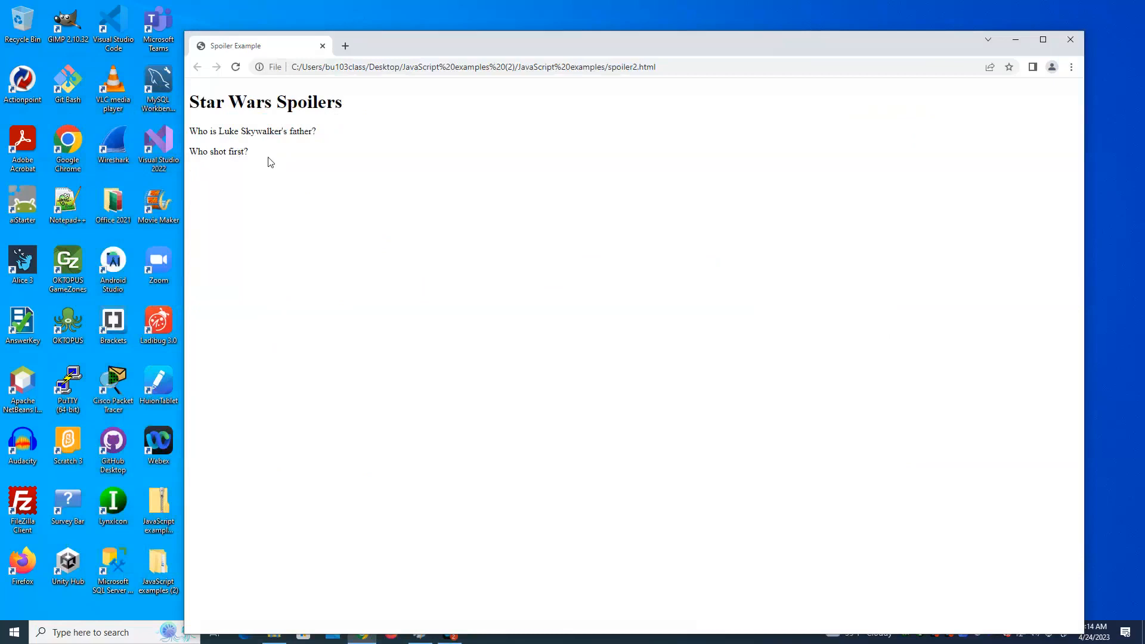
{"action": "mouse_move", "coordinate": [879, 50]}
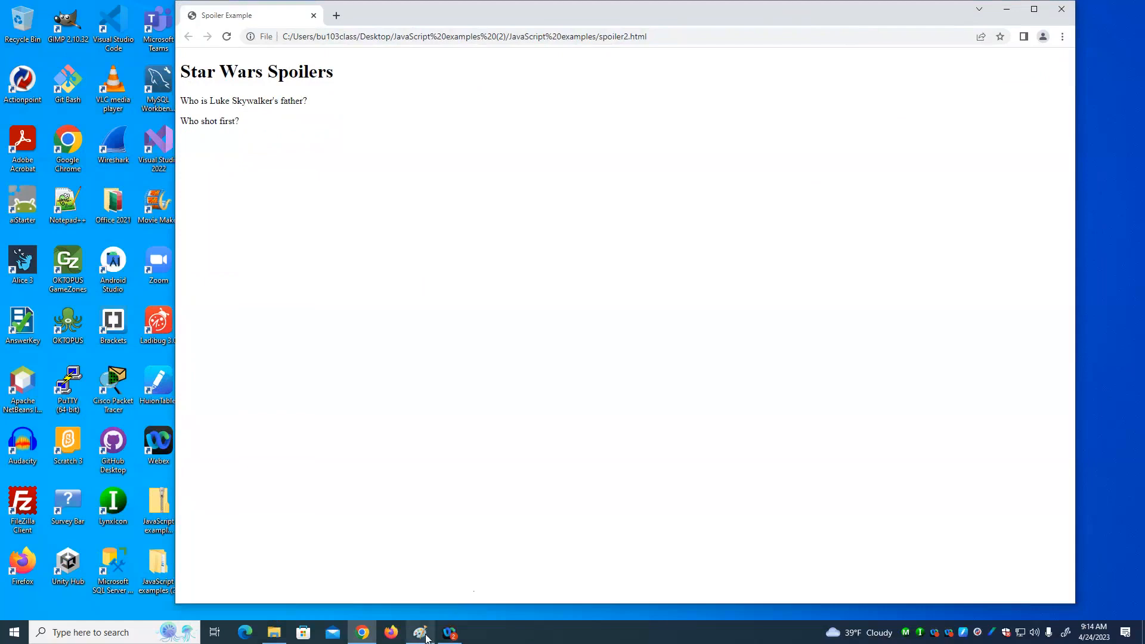
{"action": "left_click", "coordinate": [419, 631]}
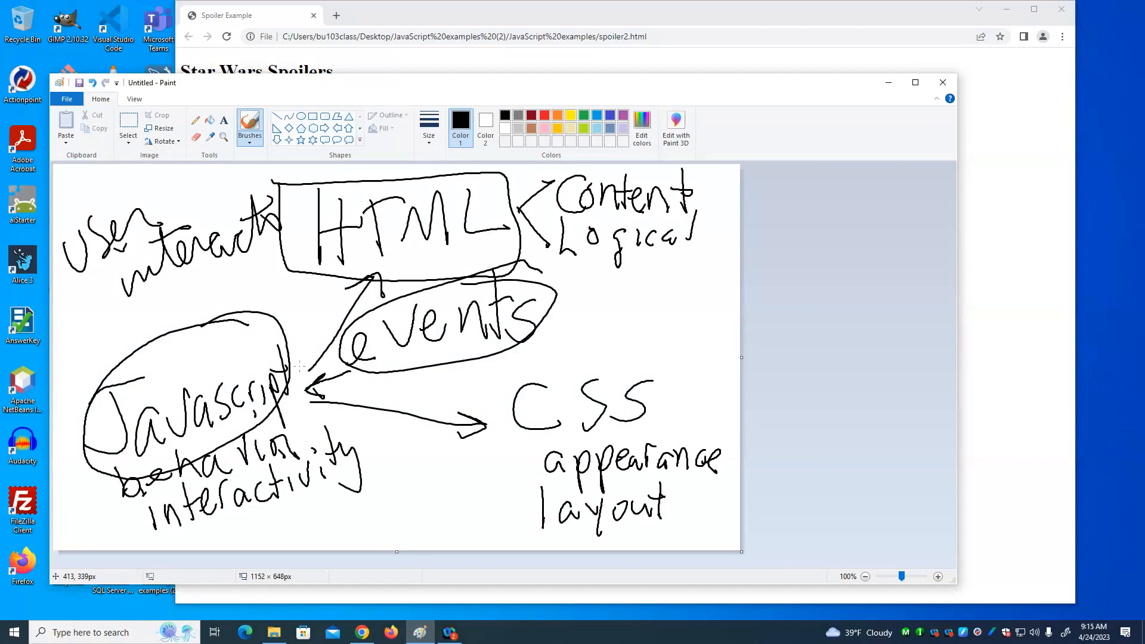
{"action": "mouse_move", "coordinate": [569, 360]}
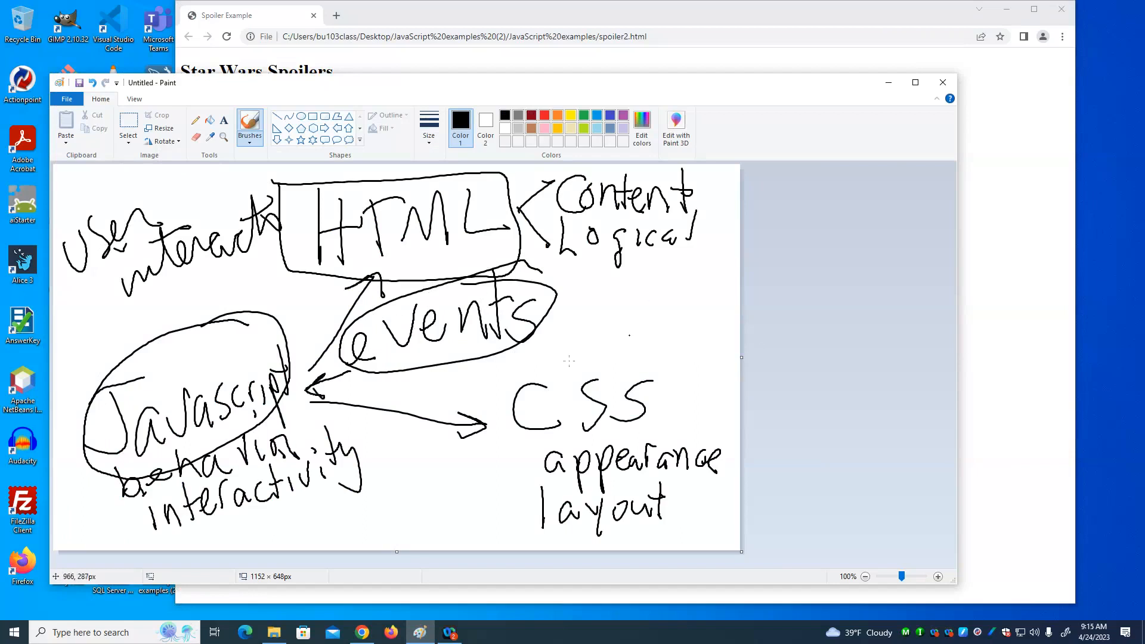
{"action": "mouse_move", "coordinate": [912, 11]}
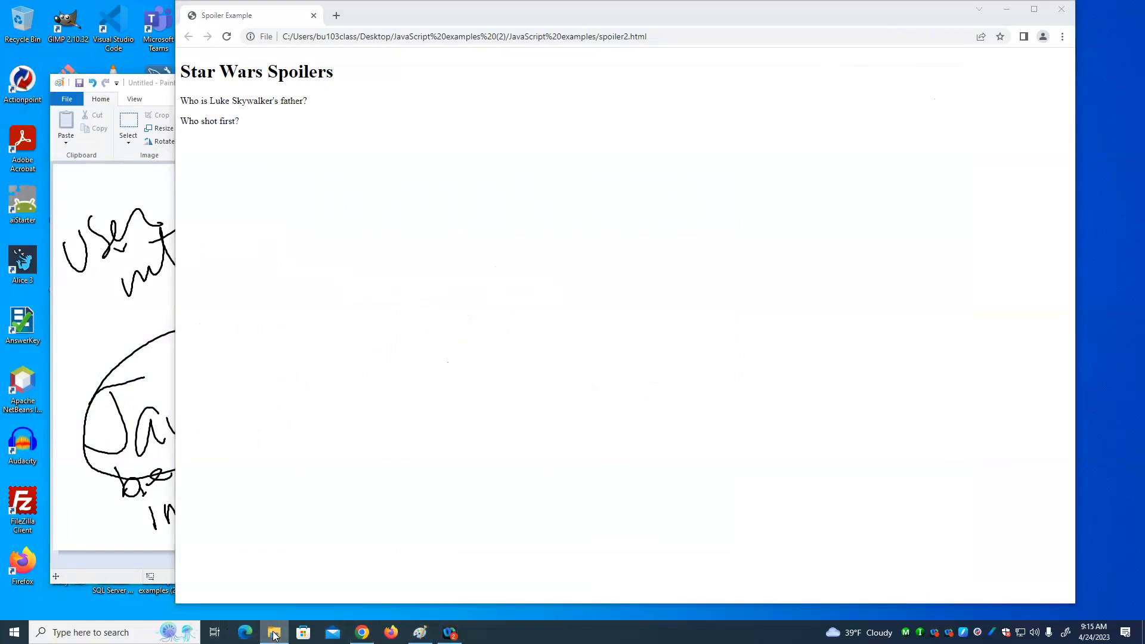
Step: From the JavaScript examples folder, open spoiler2.html with Visual Studio Code via its right-click menu
{"action": "left_click", "coordinate": [273, 631]}
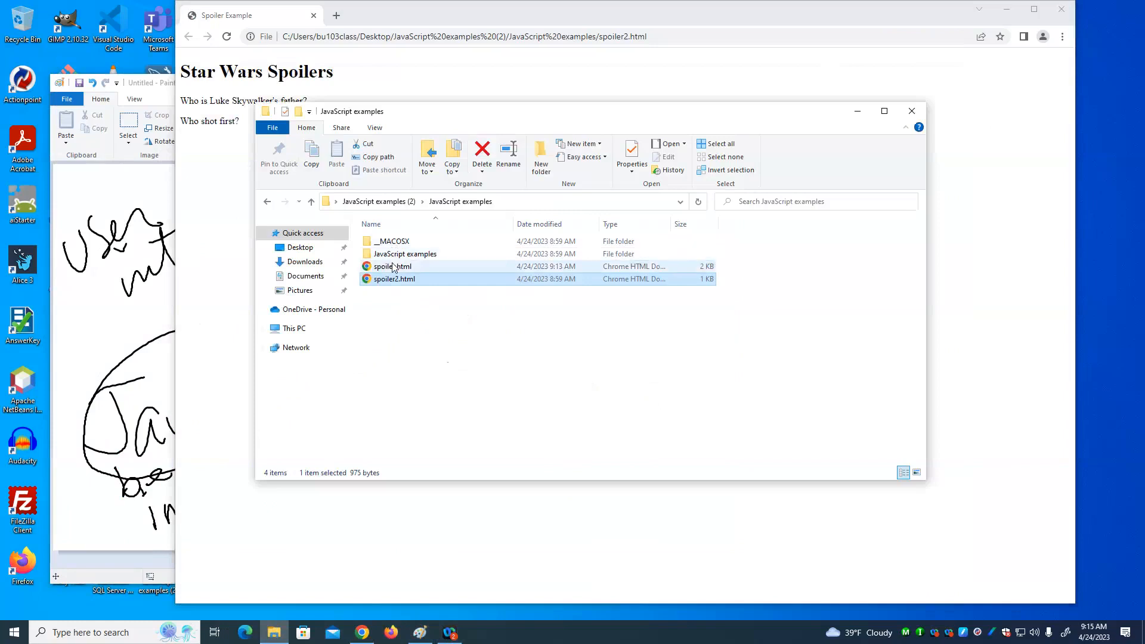
{"action": "right_click", "coordinate": [393, 266]}
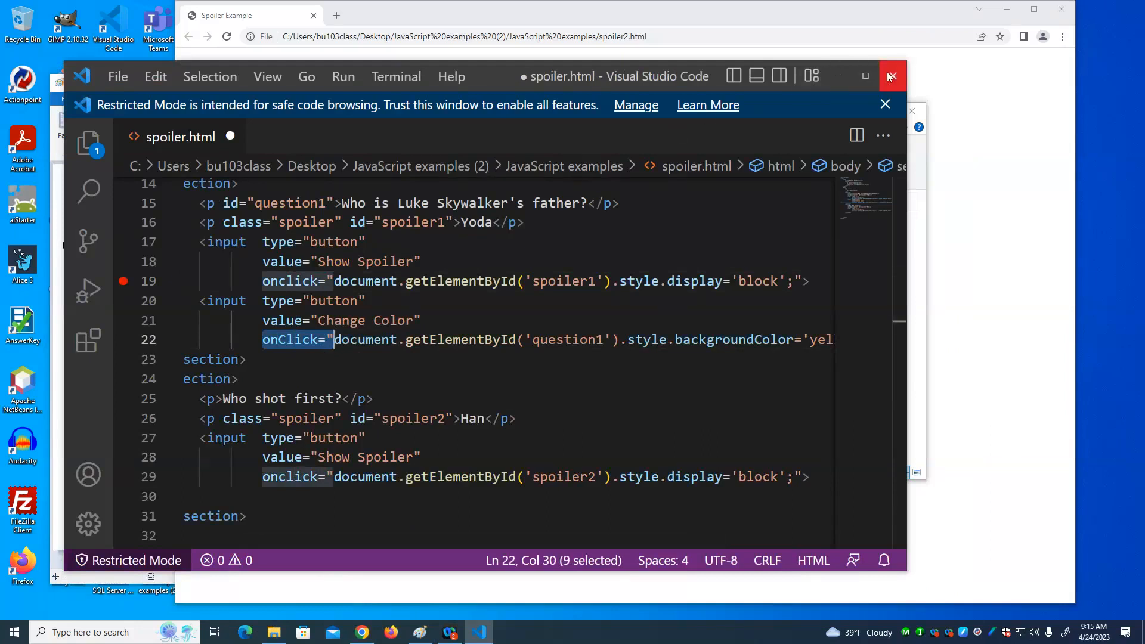
{"action": "left_click", "coordinate": [889, 77]}
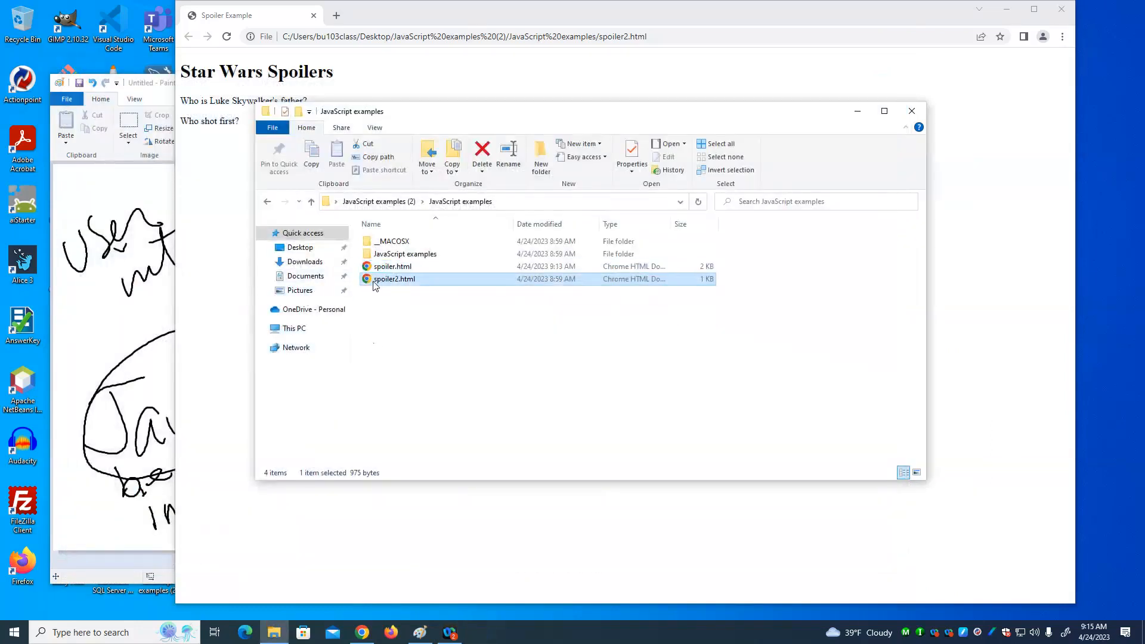
{"action": "right_click", "coordinate": [395, 279]}
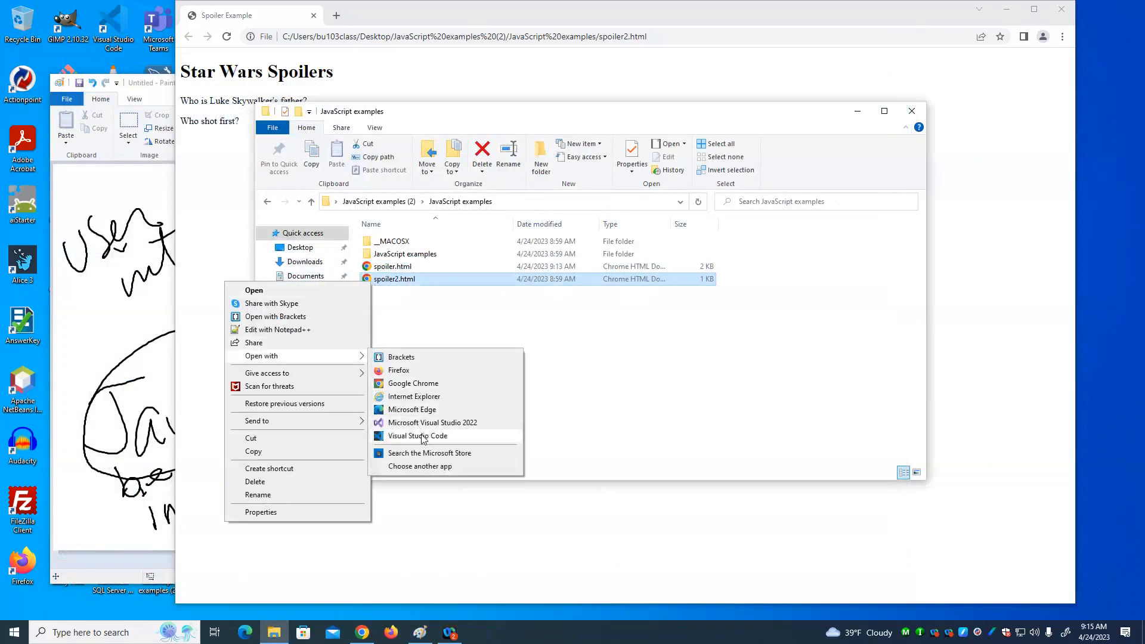
{"action": "left_click", "coordinate": [417, 435]}
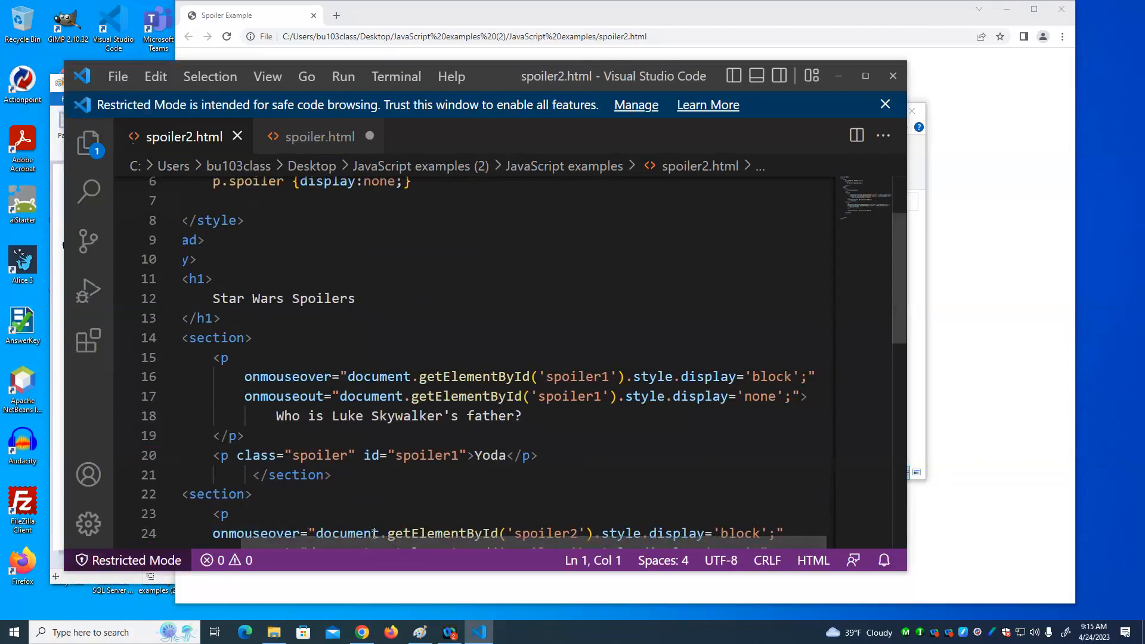
{"action": "mouse_move", "coordinate": [347, 532]}
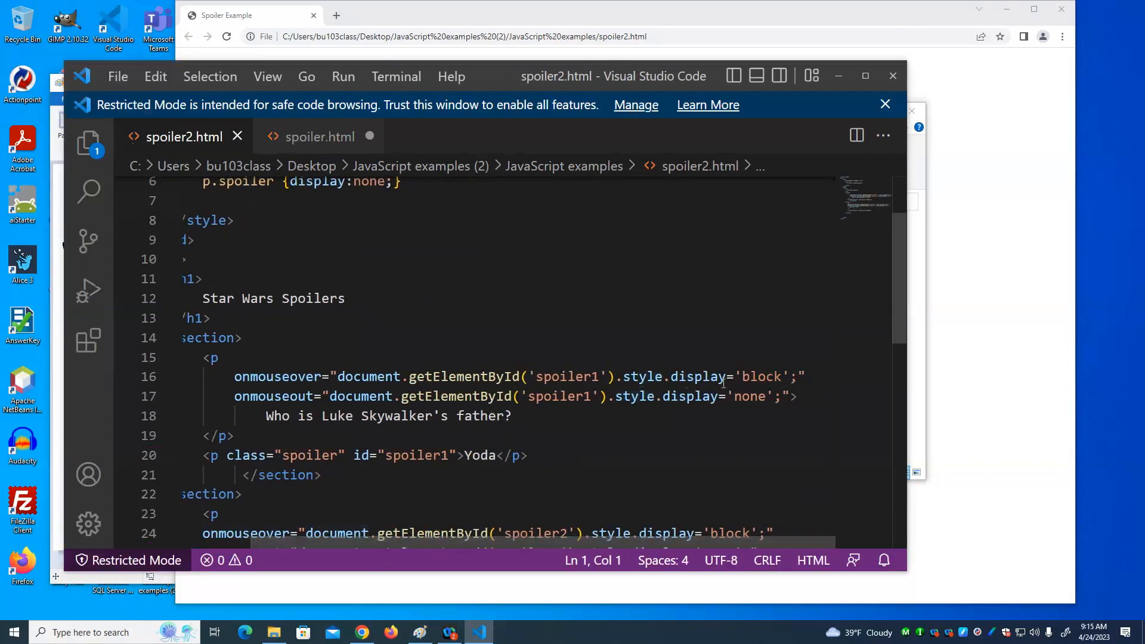
{"action": "mouse_move", "coordinate": [458, 375]}
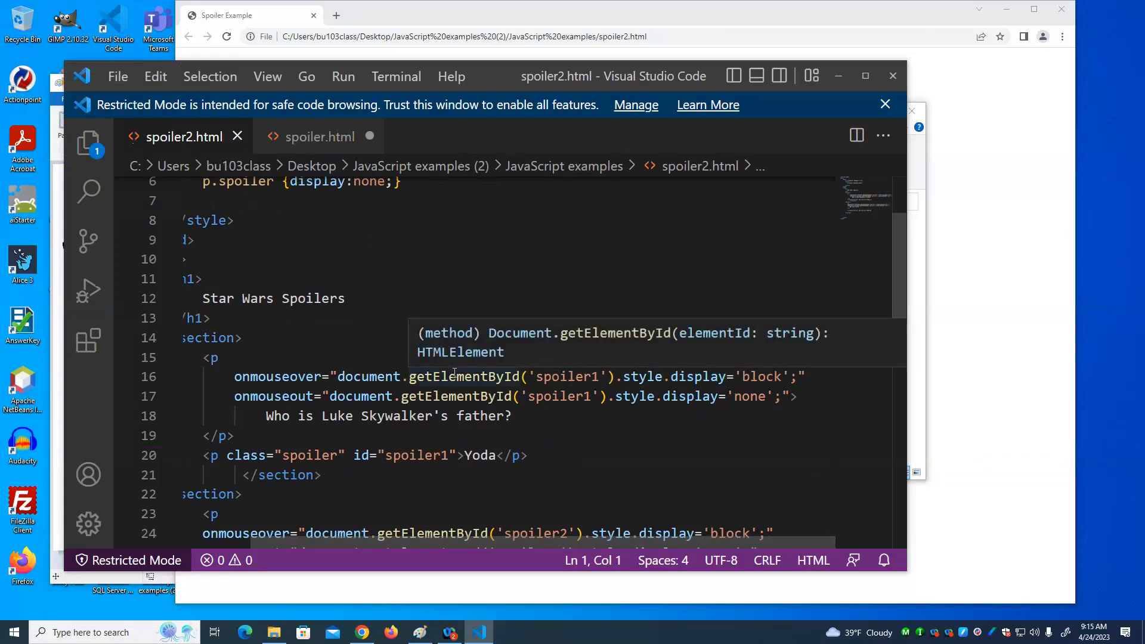
{"action": "mouse_move", "coordinate": [372, 375]}
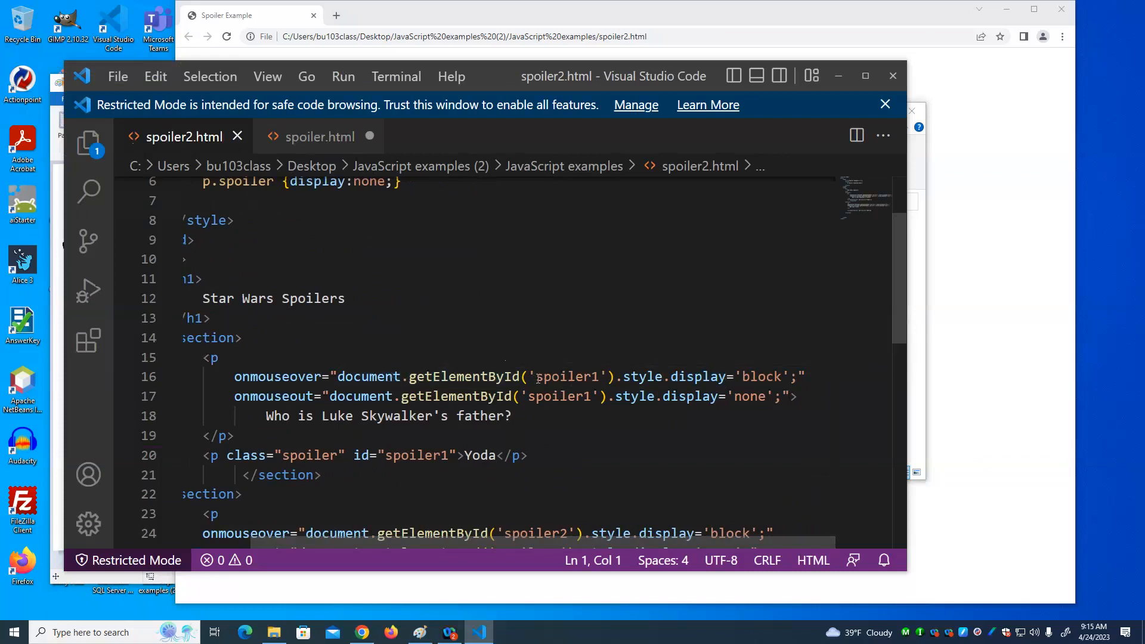
{"action": "mouse_move", "coordinate": [634, 378]}
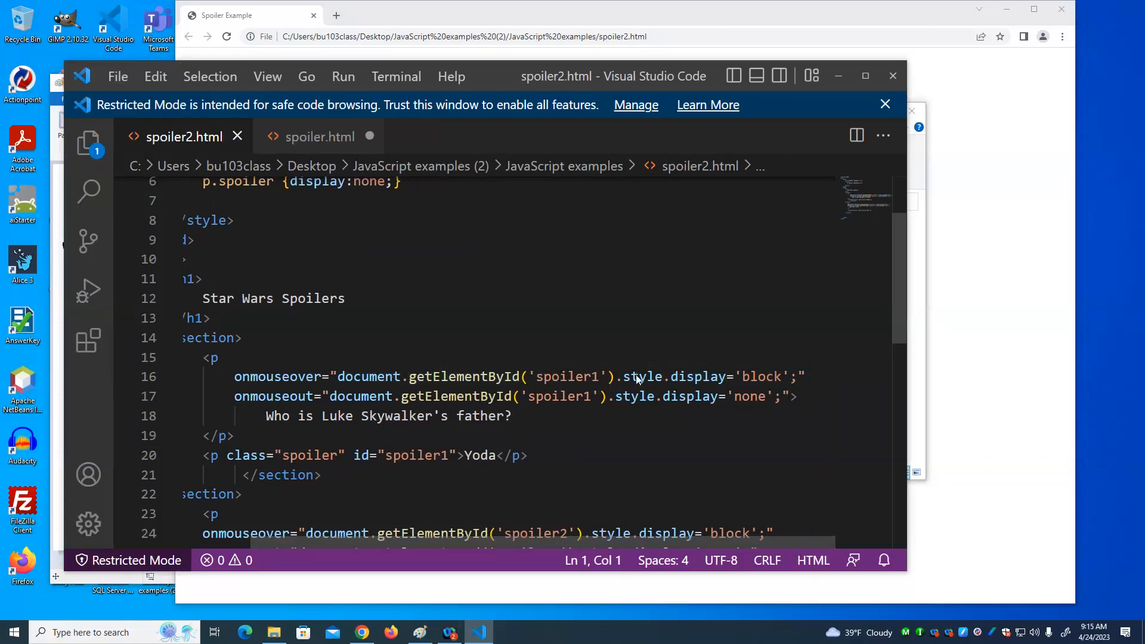
{"action": "mouse_move", "coordinate": [691, 376]}
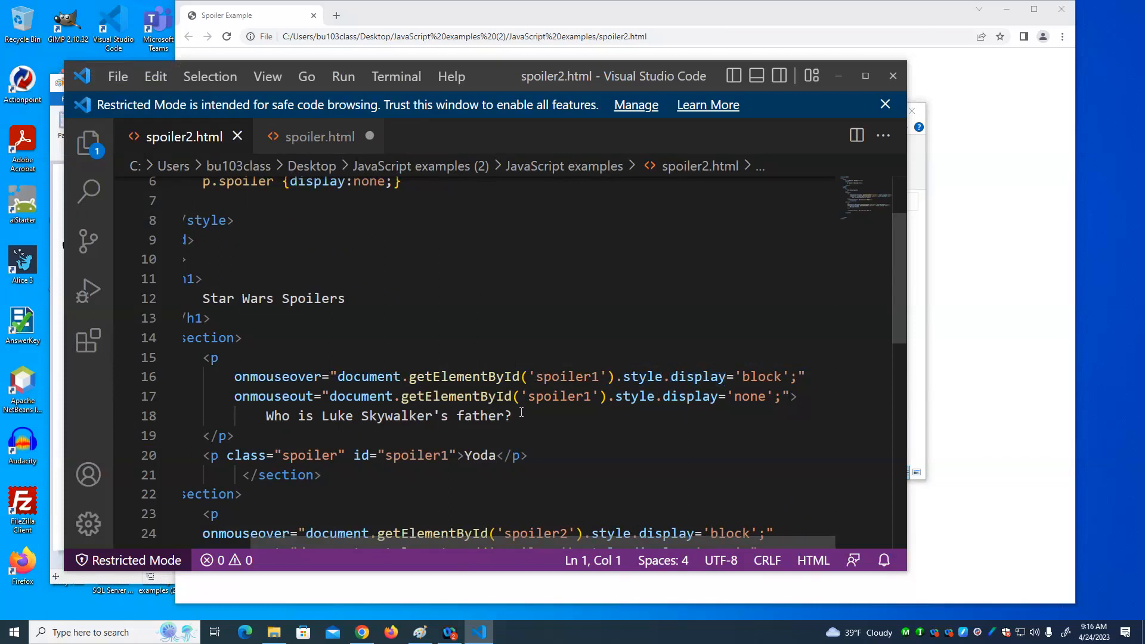
{"action": "mouse_move", "coordinate": [460, 376]}
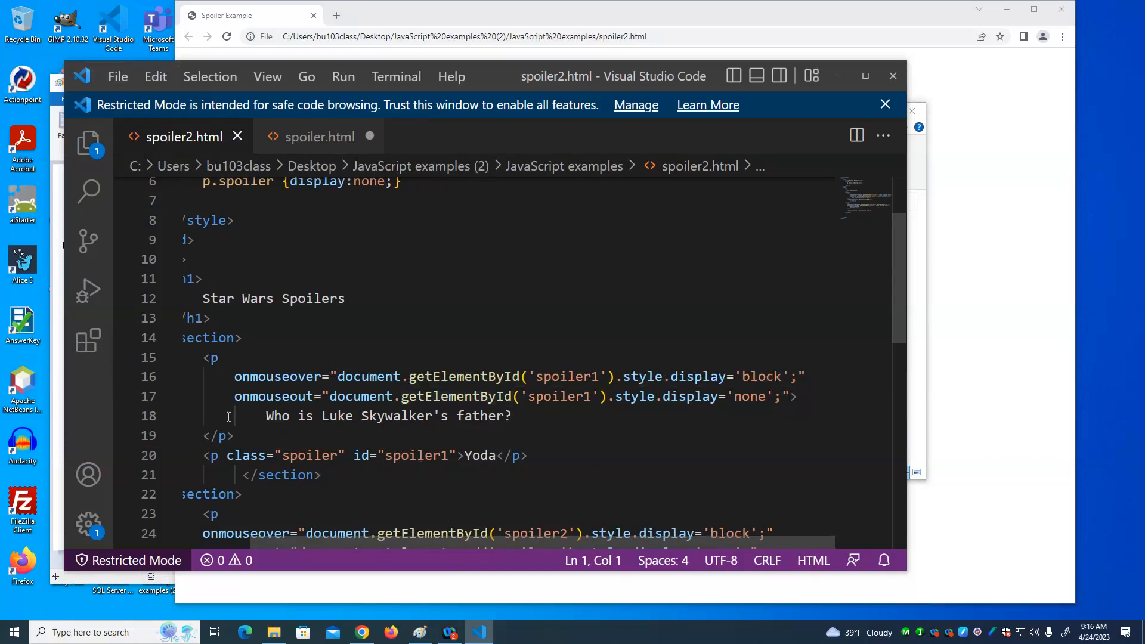
{"action": "mouse_move", "coordinate": [691, 443]}
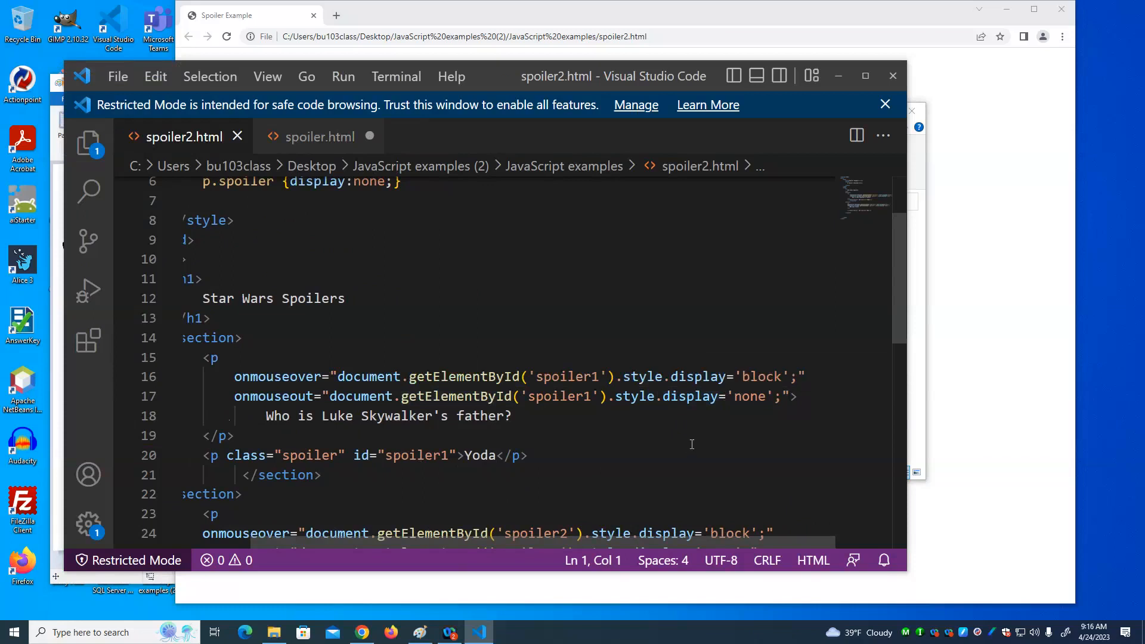
Step: Scroll through spoiler2.html's mouseover/mouseout code and close the spoiler.html tab, prompting to save
{"action": "scroll", "scroll_direction": "down", "scroll_amount": 3}
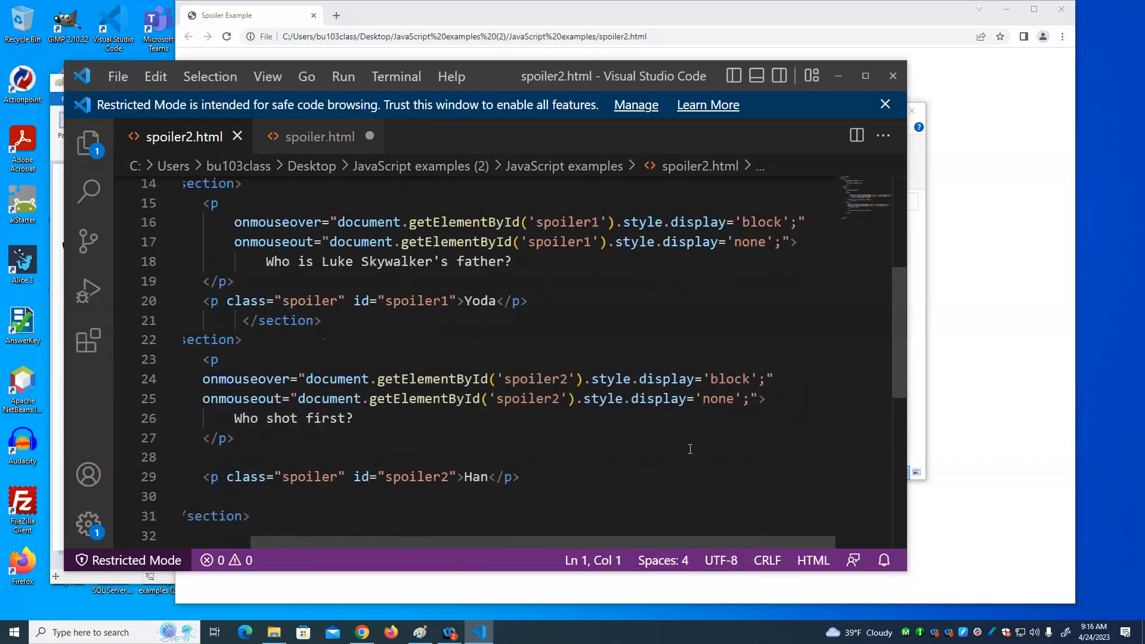
{"action": "left_click", "coordinate": [117, 77]}
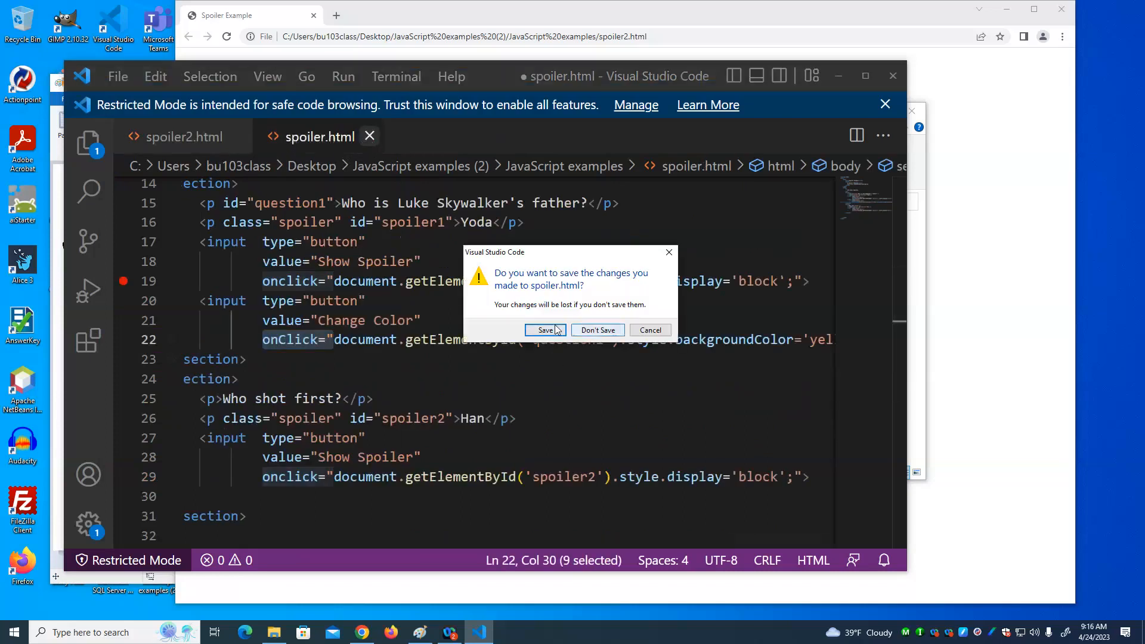
{"action": "left_click", "coordinate": [596, 329]}
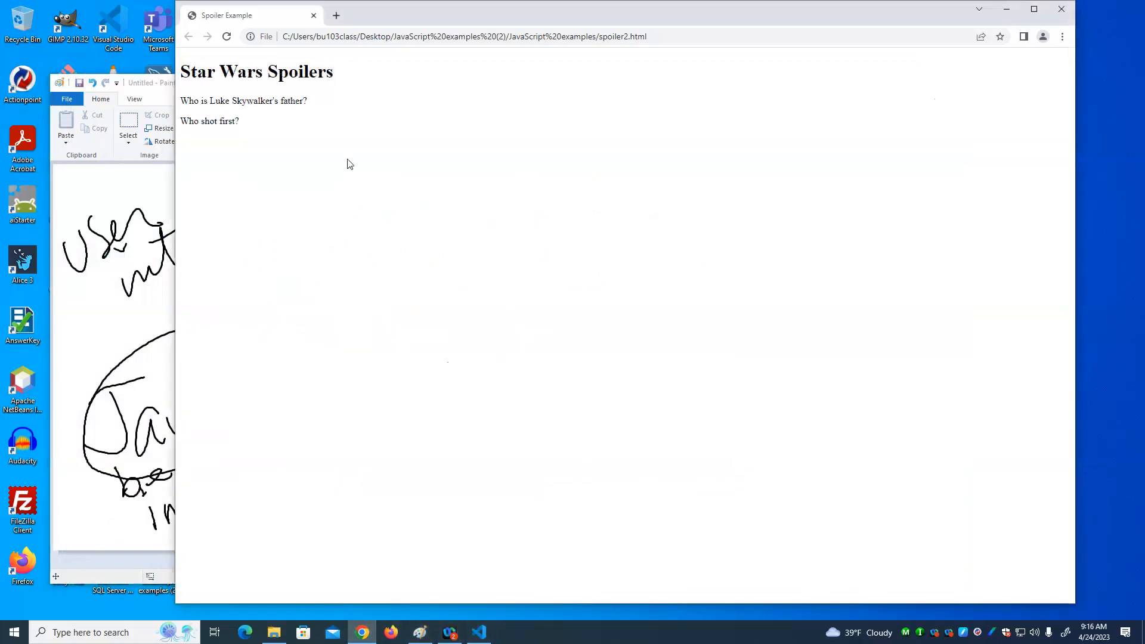
{"action": "left_click", "coordinate": [243, 100]}
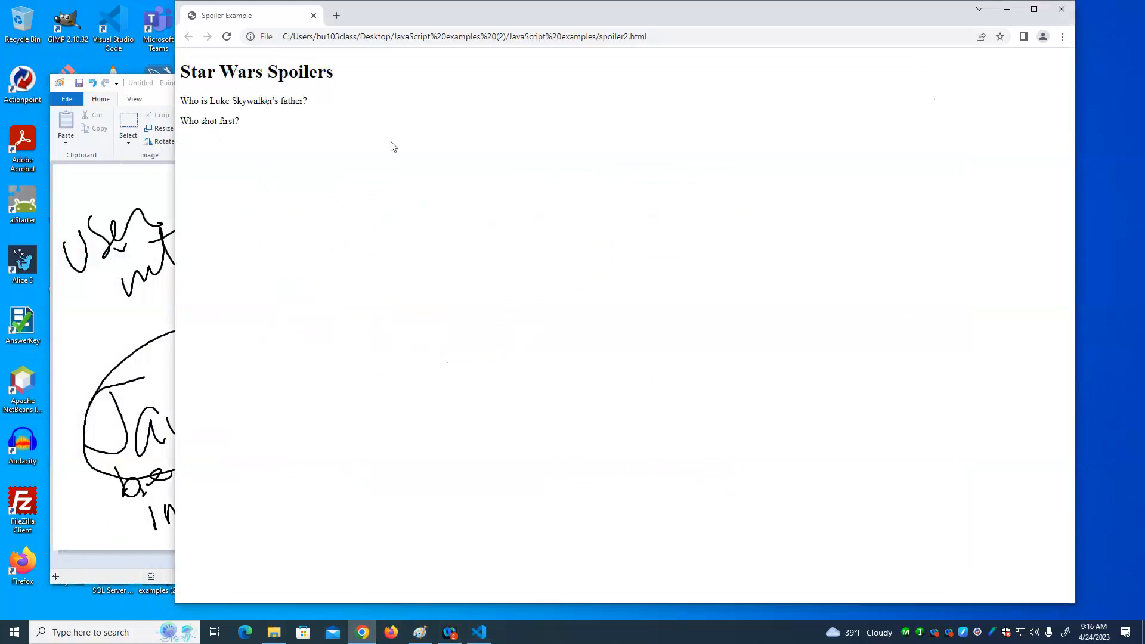
{"action": "left_click", "coordinate": [243, 100]}
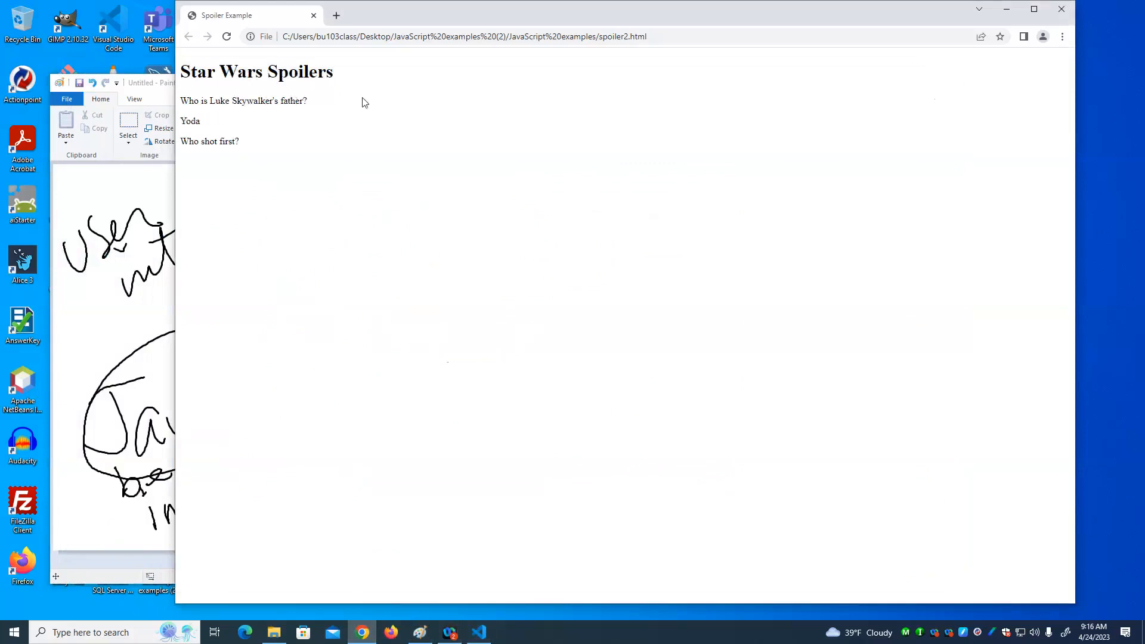
{"action": "left_click", "coordinate": [189, 121]}
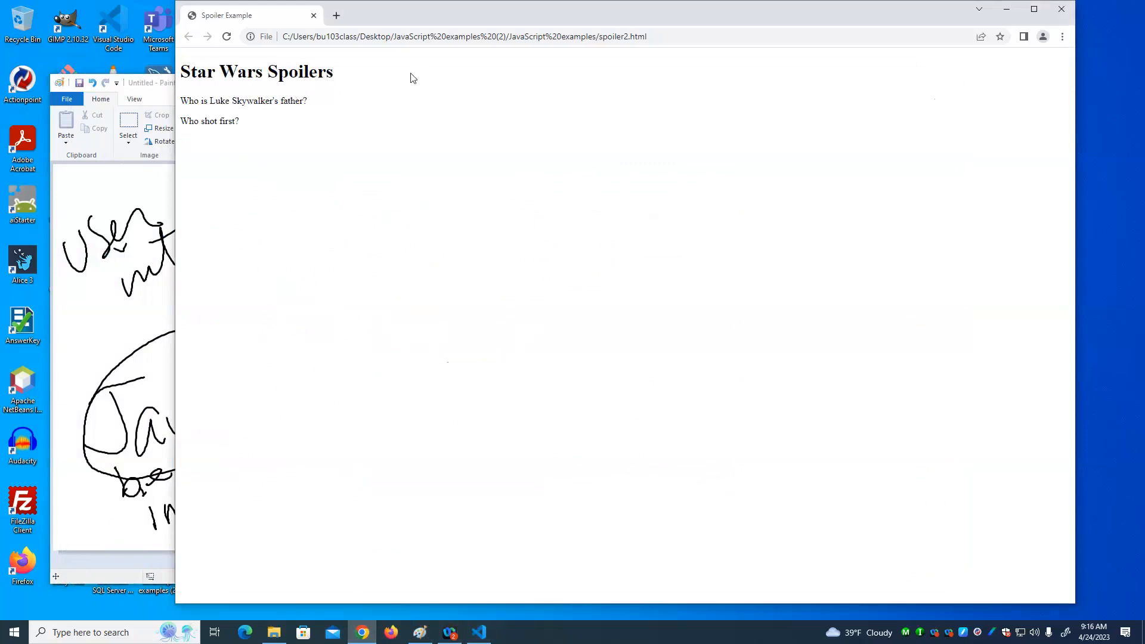
{"action": "mouse_move", "coordinate": [890, 97]}
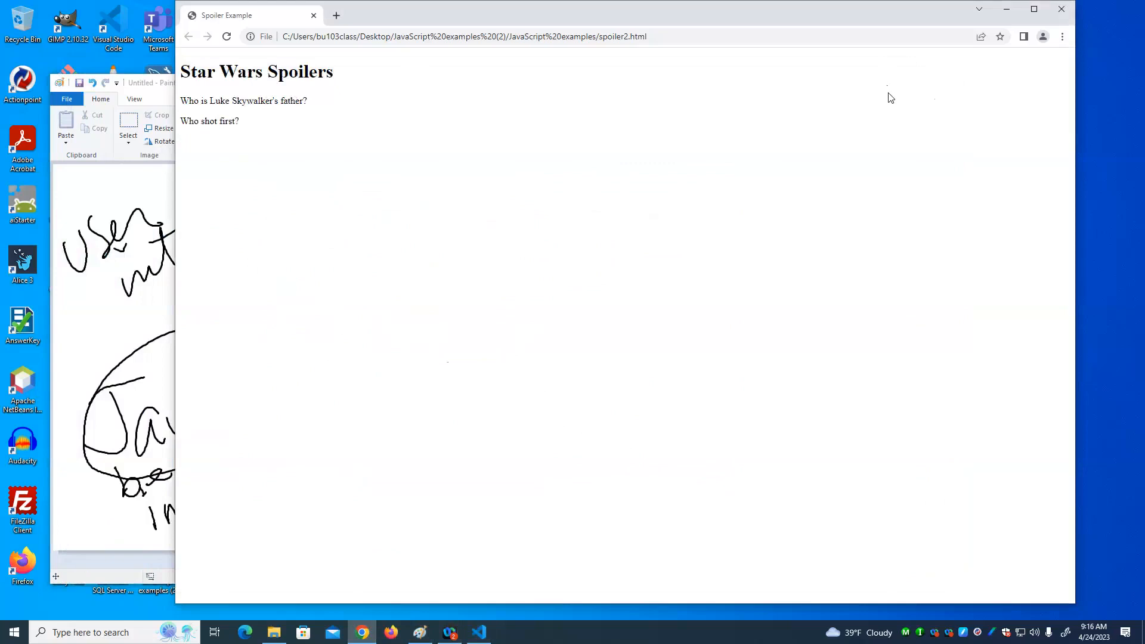
{"action": "mouse_move", "coordinate": [890, 93]}
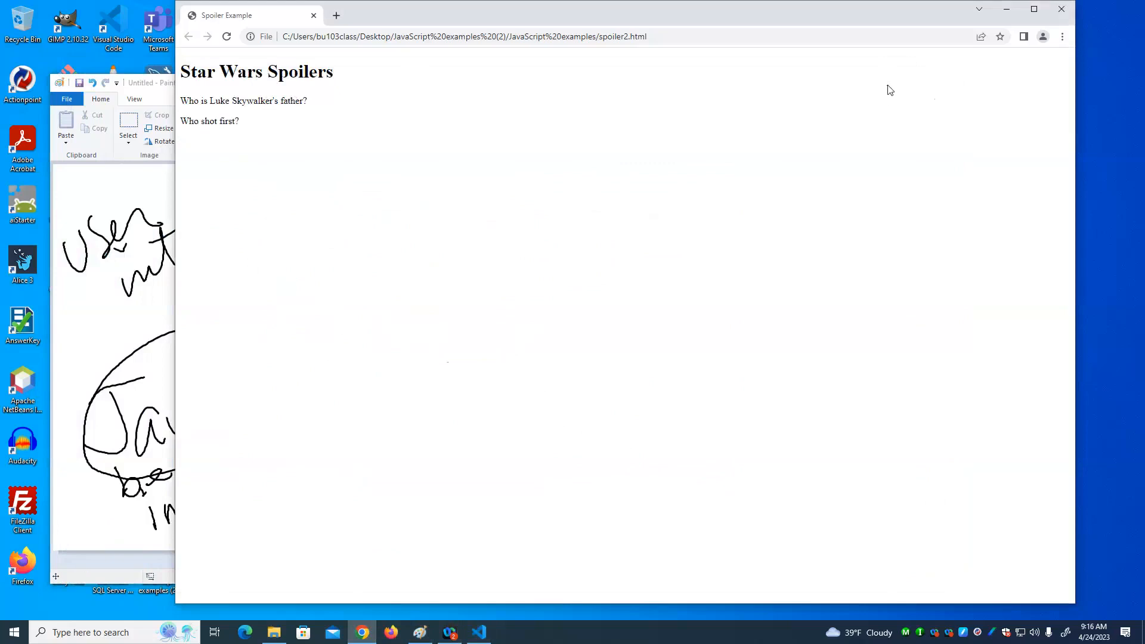
{"action": "left_click", "coordinate": [244, 100]}
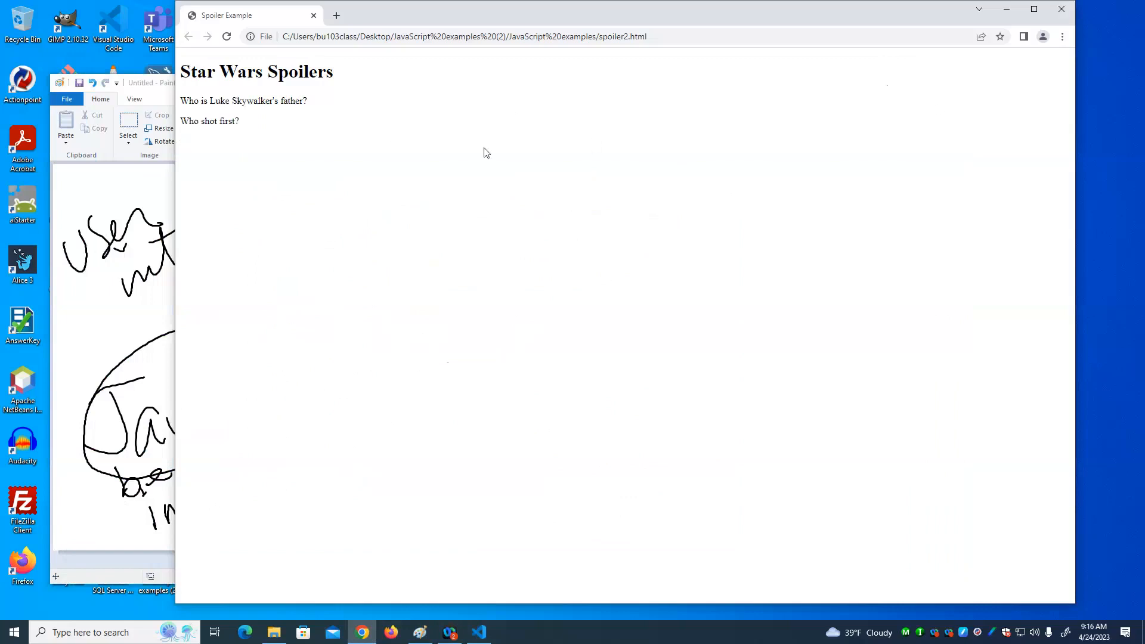
{"action": "left_click", "coordinate": [243, 101]}
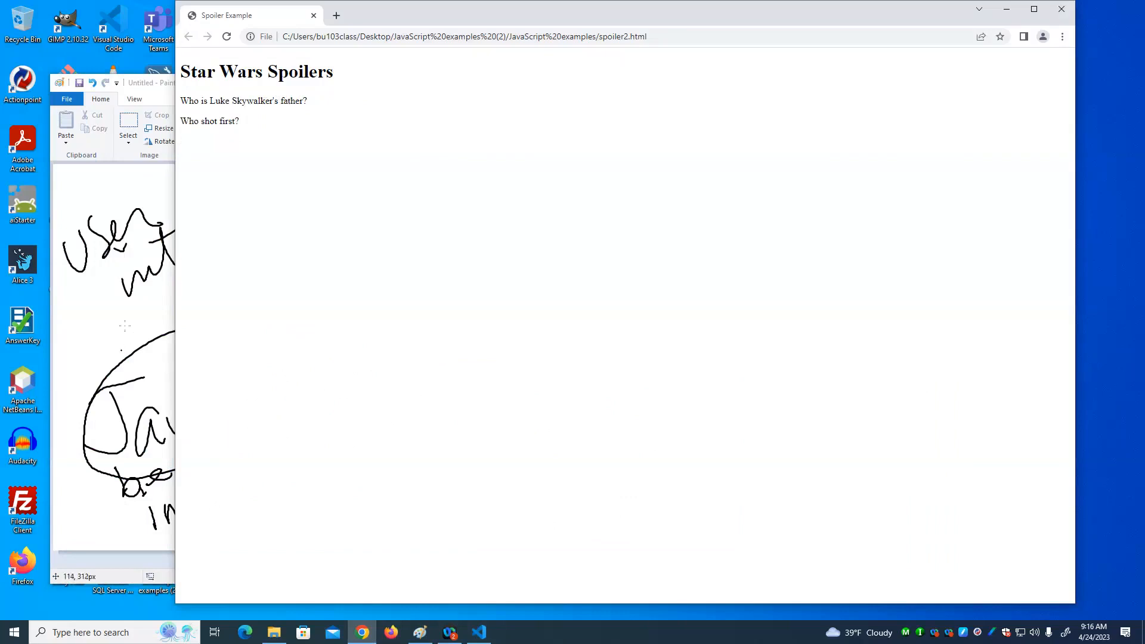
{"action": "mouse_move", "coordinate": [489, 631]}
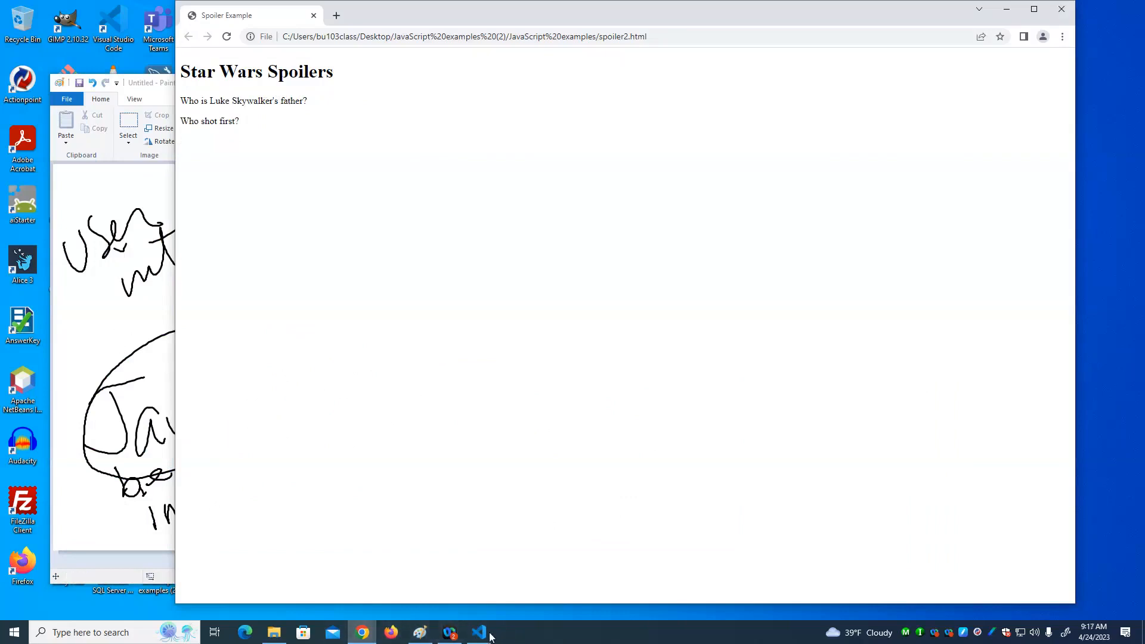
Step: Add the rule p {width:10%;border:2px solid red;} inside the style block of spoiler2.html
{"action": "left_click", "coordinate": [479, 632]}
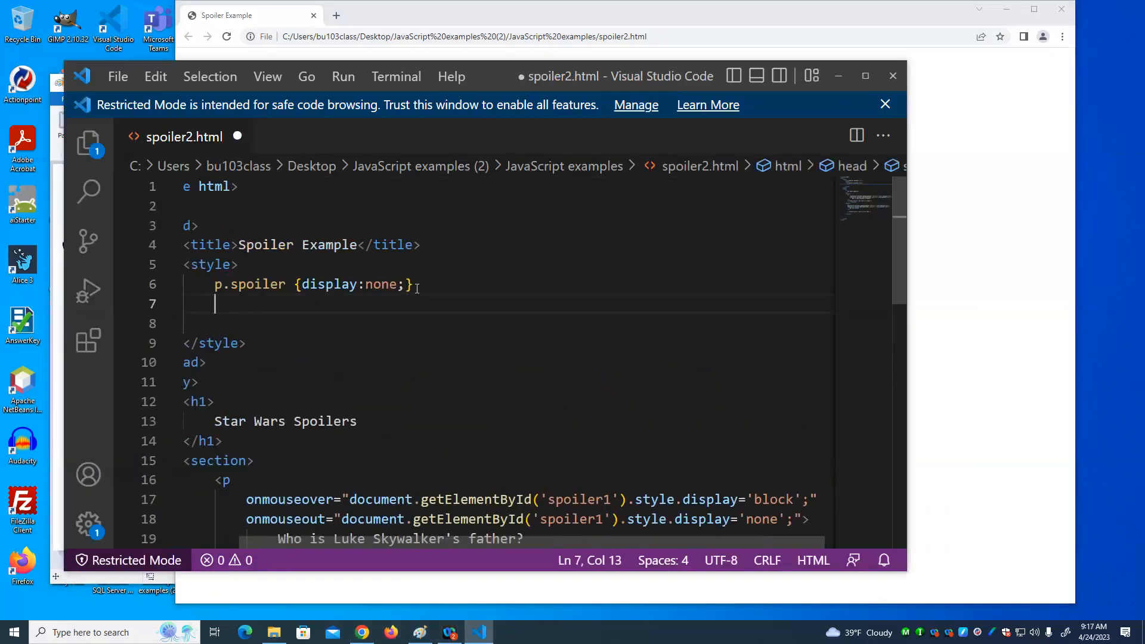
{"action": "type", "text": "p"}
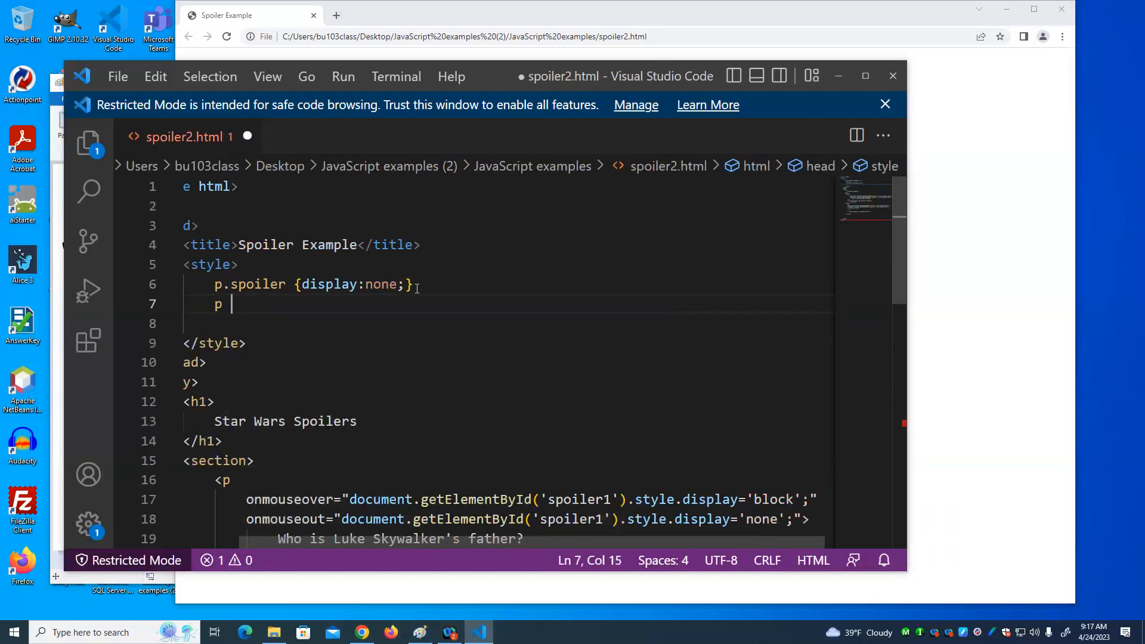
{"action": "type", "text": "{width:"}
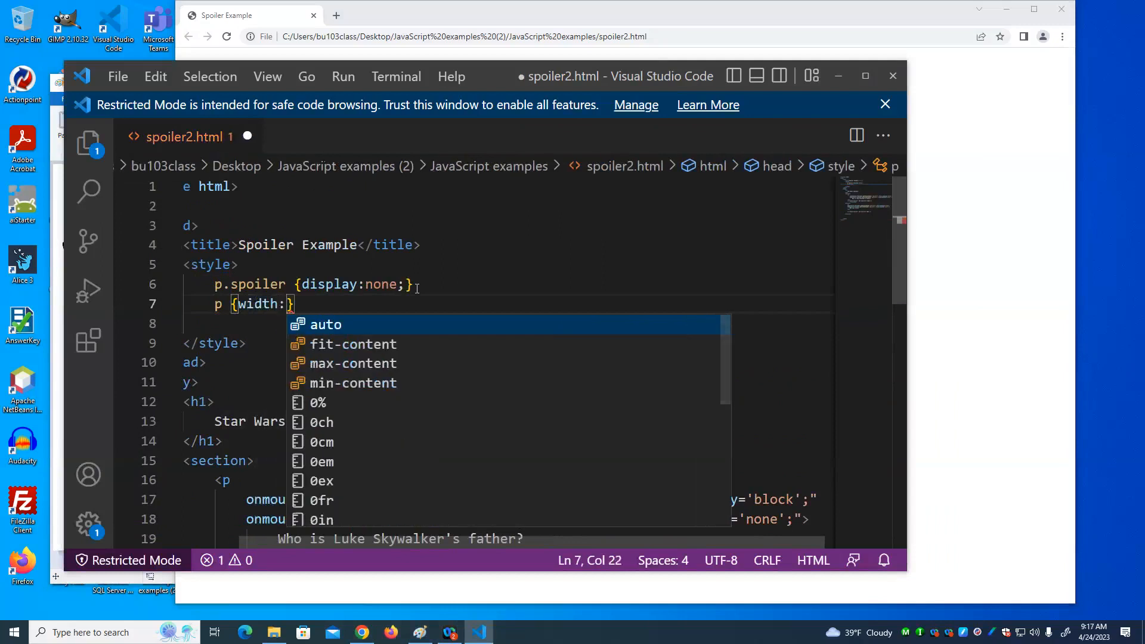
{"action": "type", "text": "10%;"}
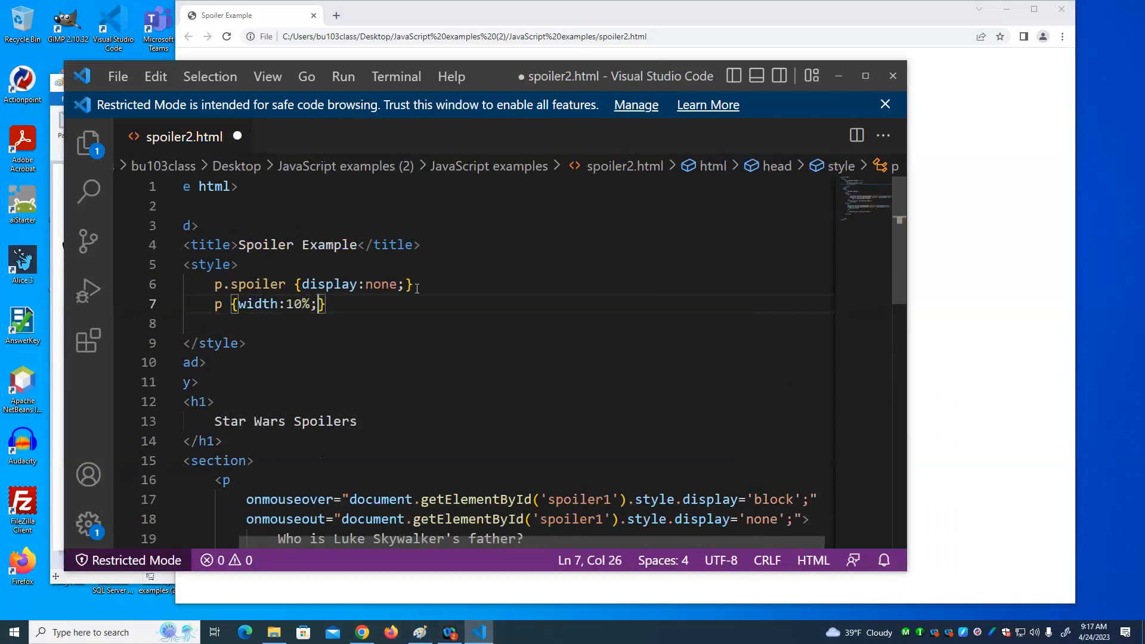
{"action": "type", "text": "border"}
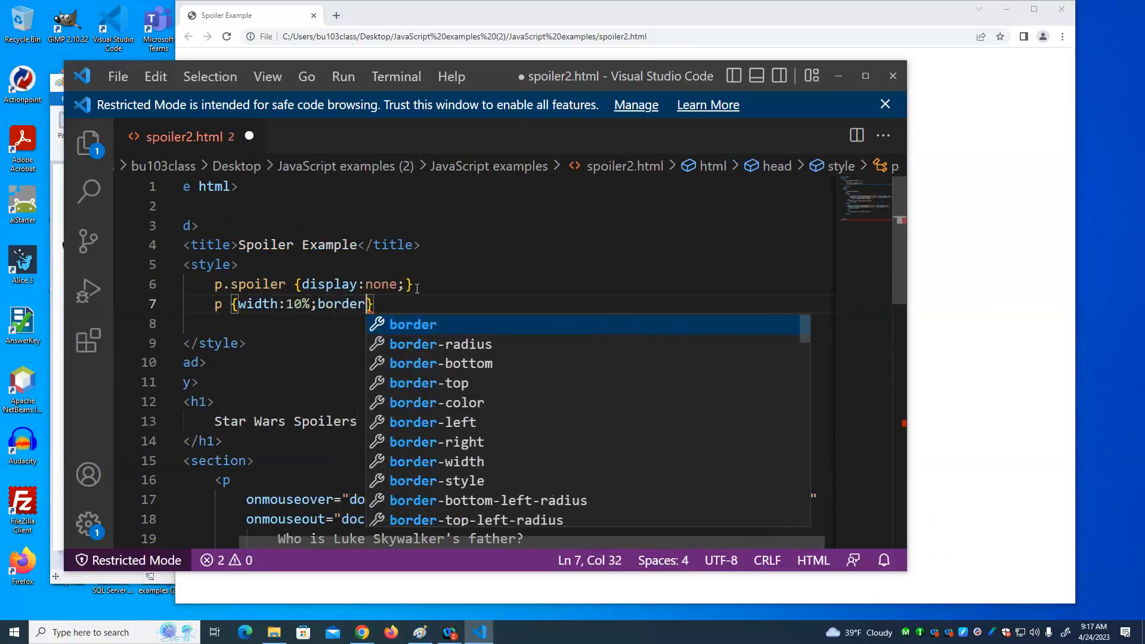
{"action": "type", "text": ":2"}
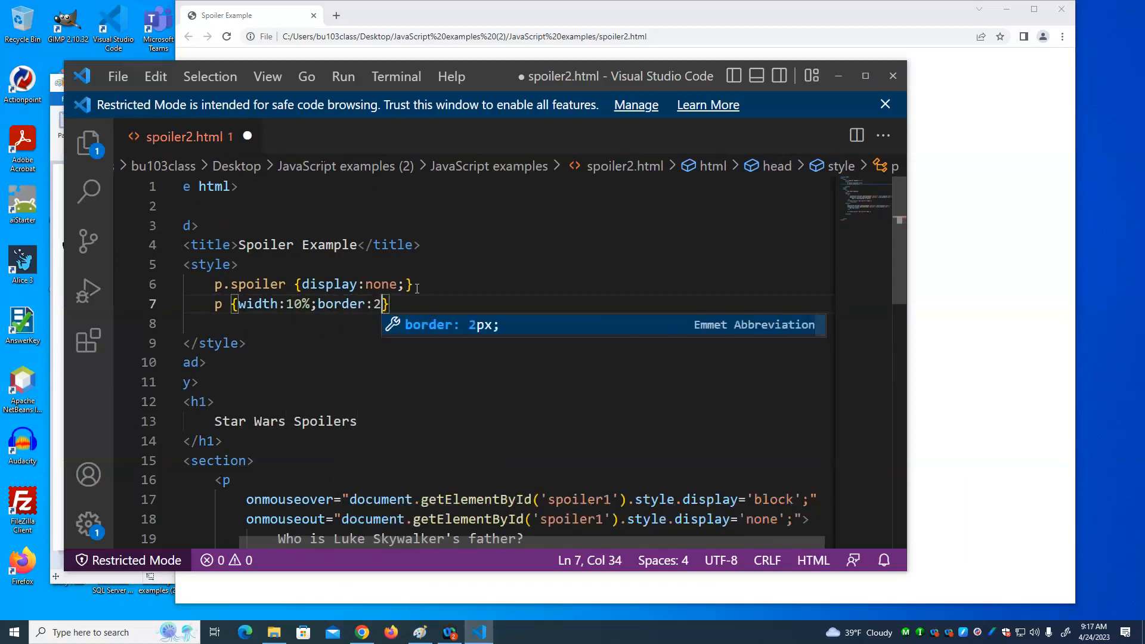
{"action": "type", "text": "px"}
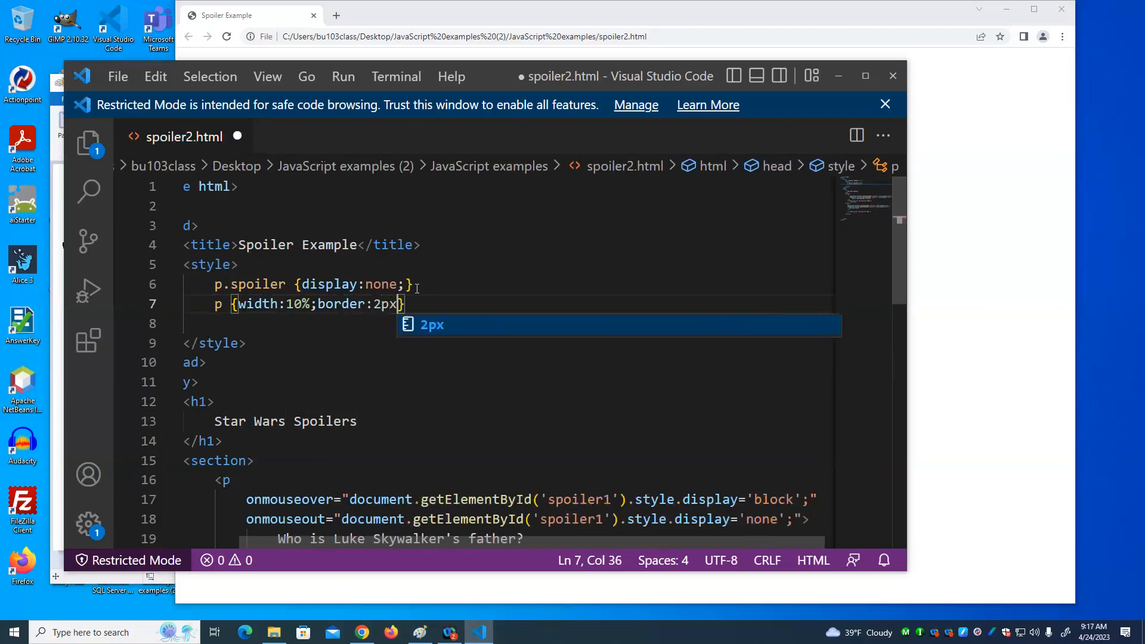
{"action": "type", "text": "soli"}
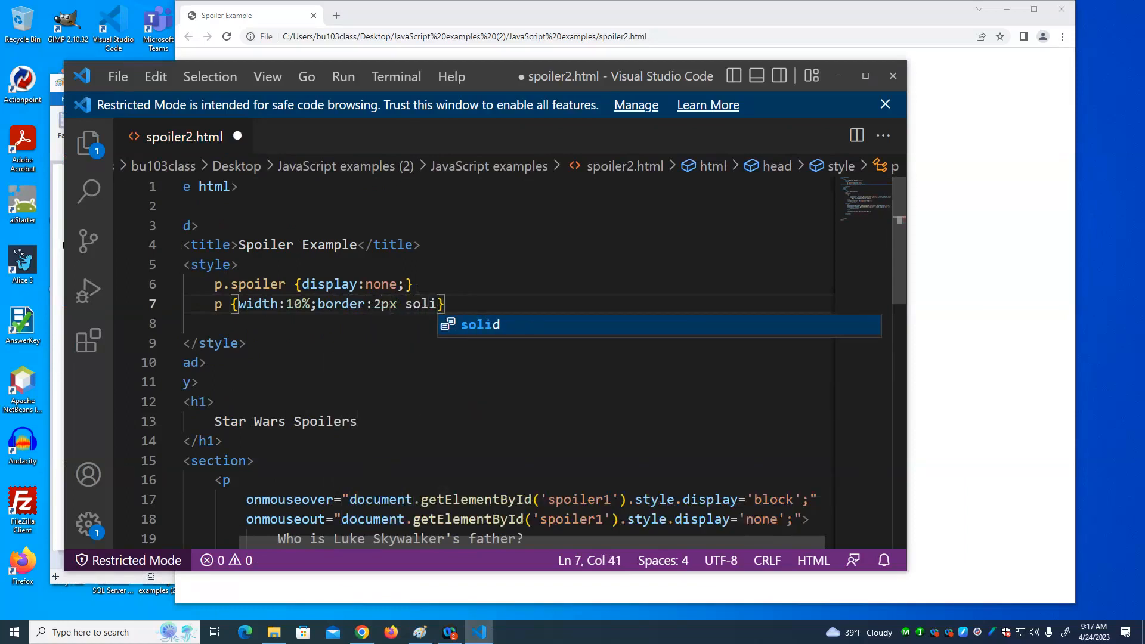
{"action": "type", "text": "red;"}
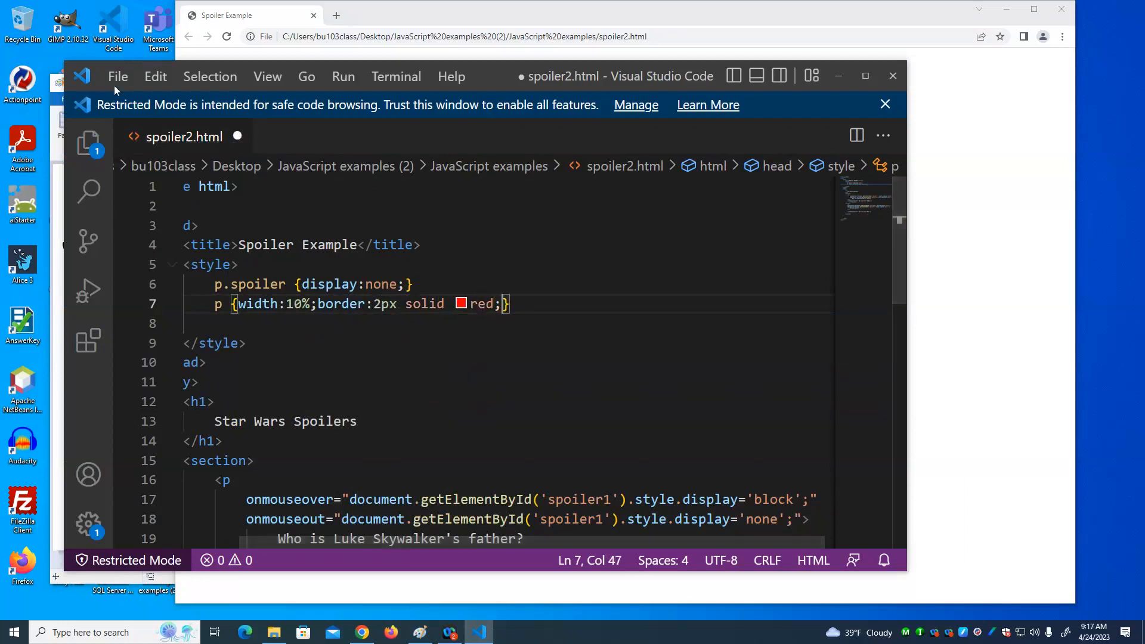
{"action": "left_click", "coordinate": [118, 76]}
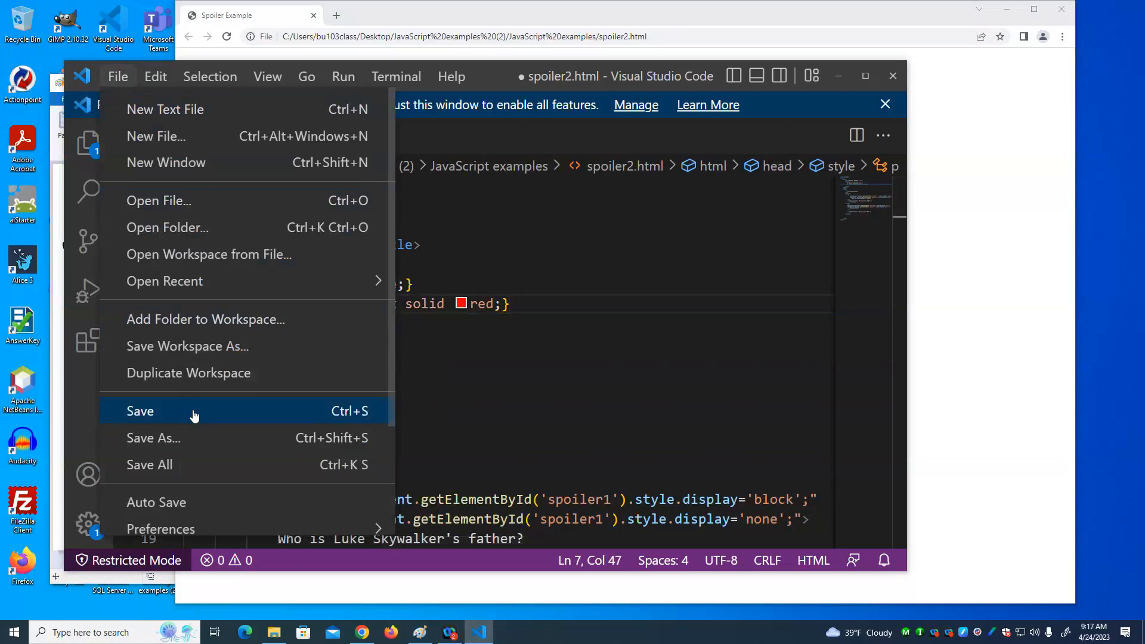
Step: Save spoiler2.html, then in Chrome reveal and hide the Yoda and Han answers in the red-bordered paragraphs
{"action": "left_click", "coordinate": [139, 410]}
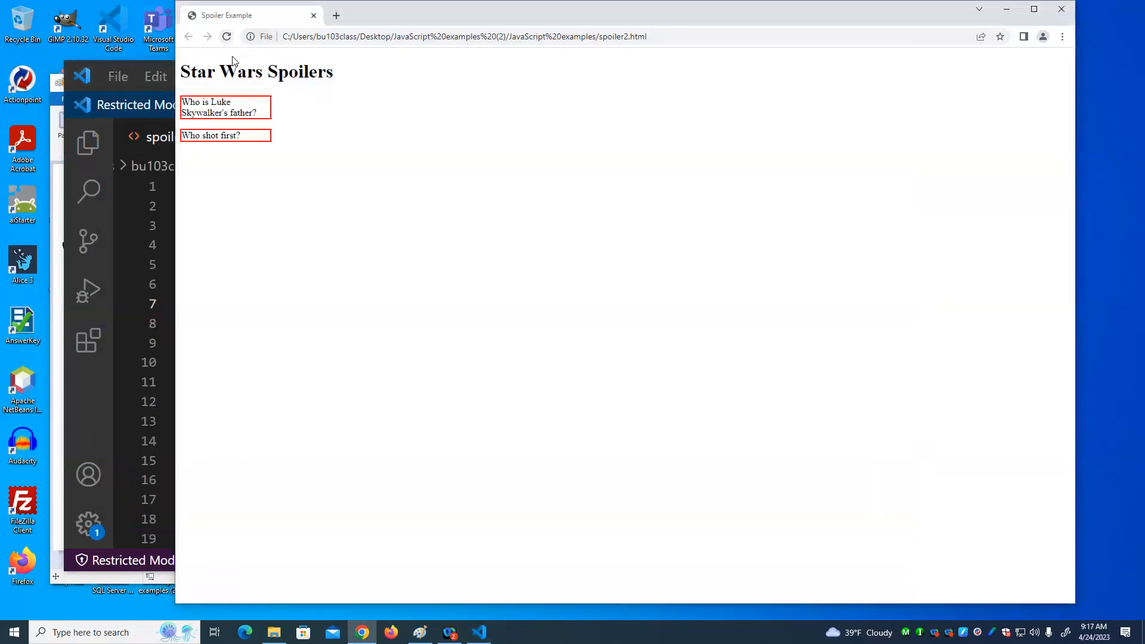
{"action": "mouse_move", "coordinate": [236, 82]}
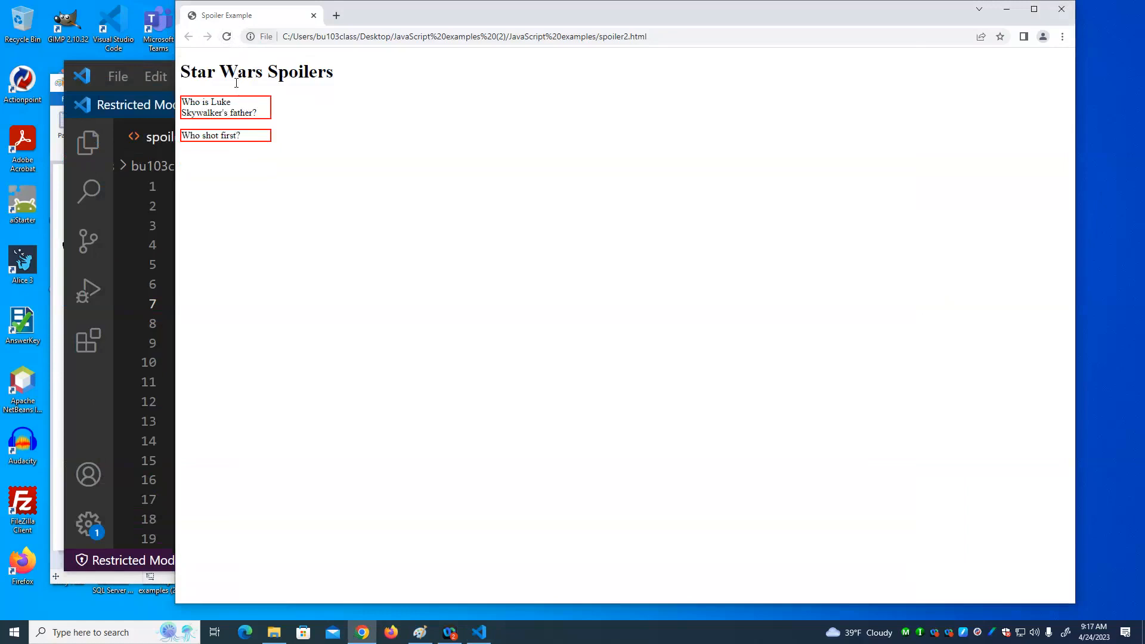
{"action": "left_click", "coordinate": [225, 107]}
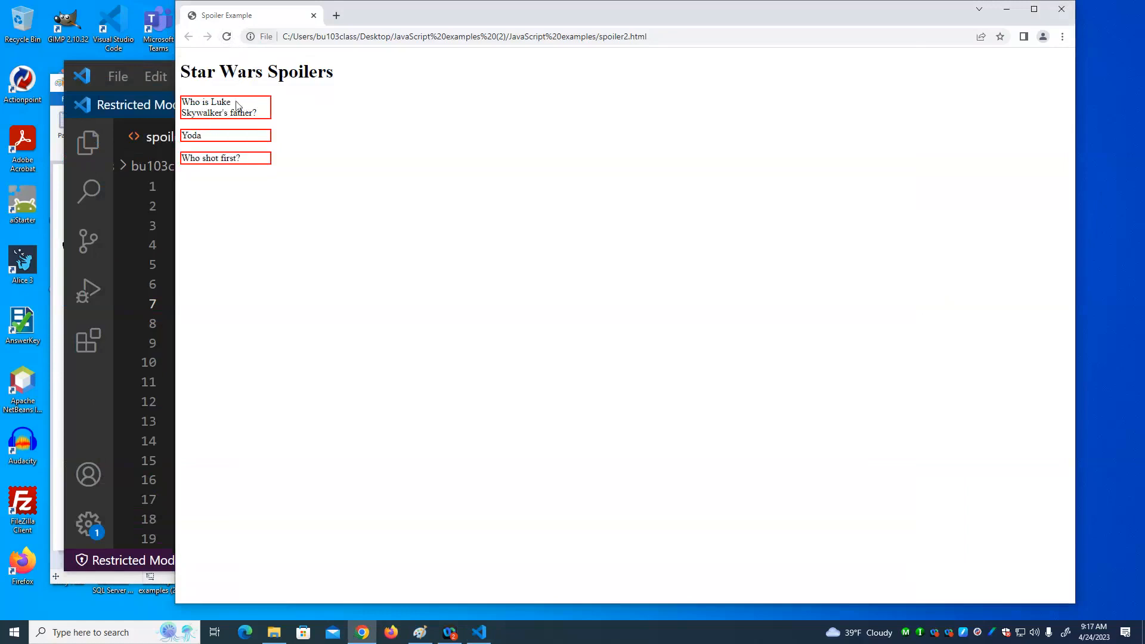
{"action": "left_click", "coordinate": [226, 135]}
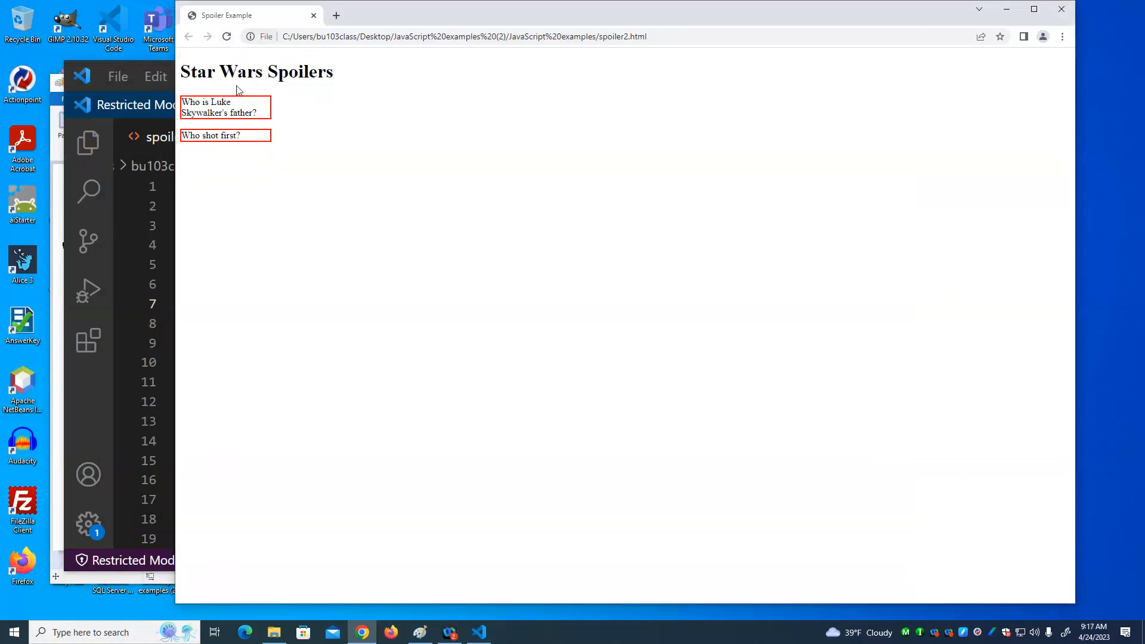
{"action": "mouse_move", "coordinate": [343, 104]}
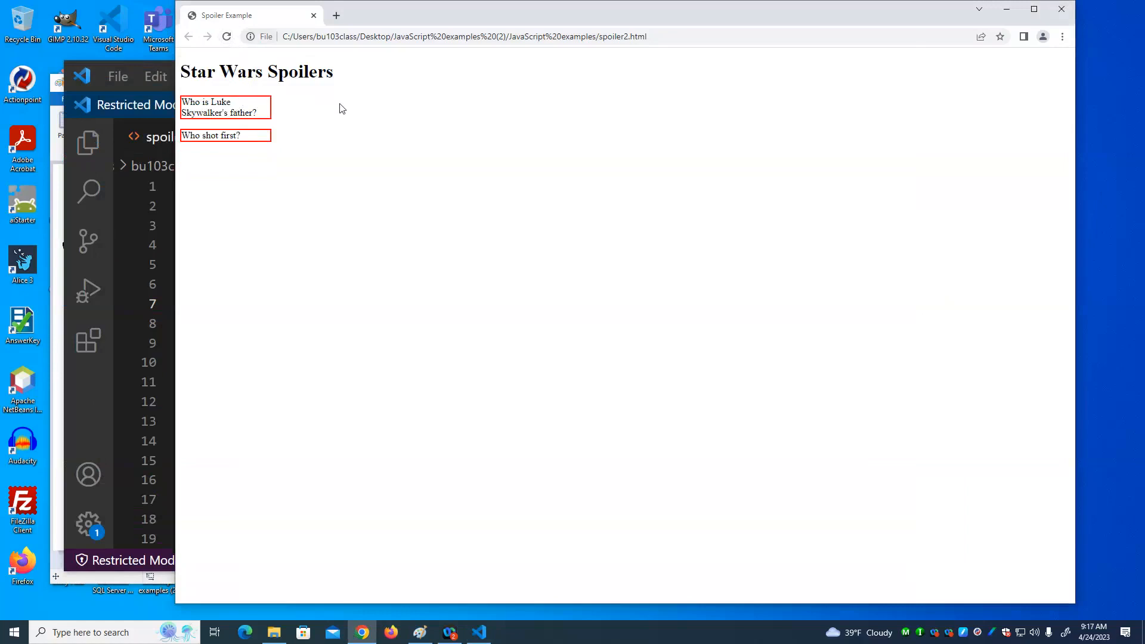
{"action": "left_click", "coordinate": [224, 107]}
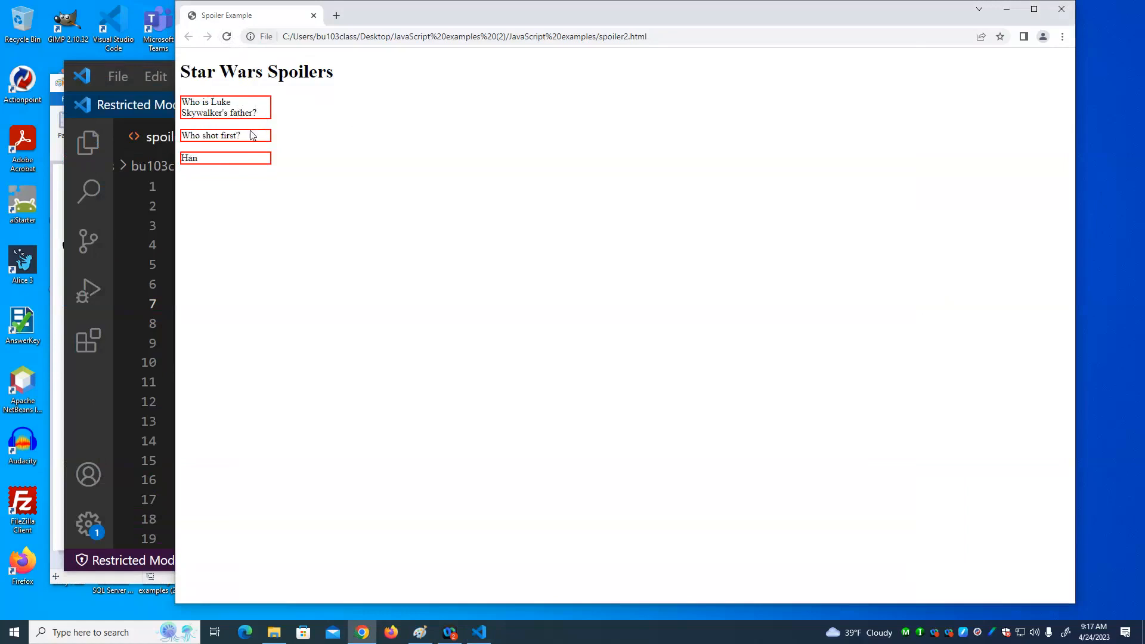
{"action": "left_click", "coordinate": [478, 632]}
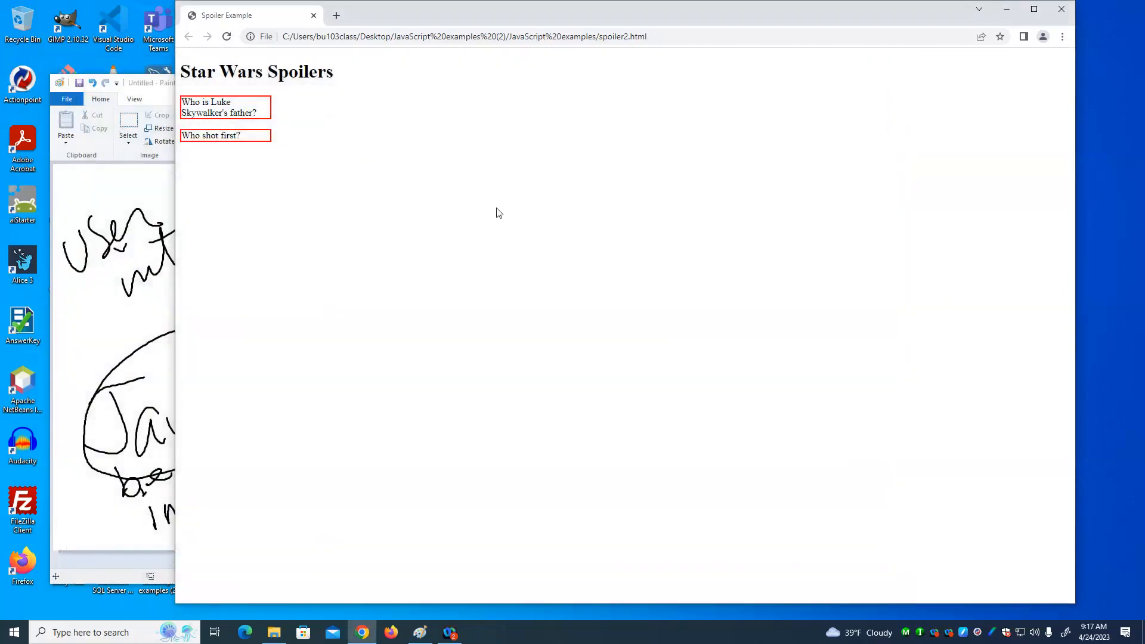
{"action": "mouse_move", "coordinate": [1061, 9]}
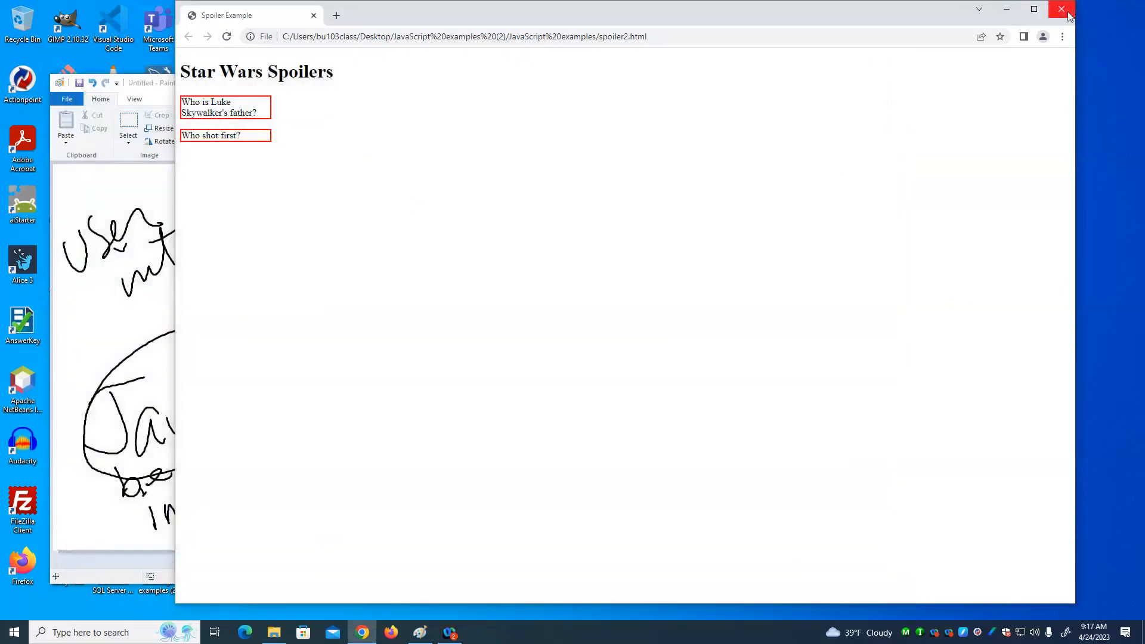
Step: Close the spoiler page, open the inner JavaScript examples folder, preview color.html in Chrome and close it
{"action": "left_click", "coordinate": [1061, 9]}
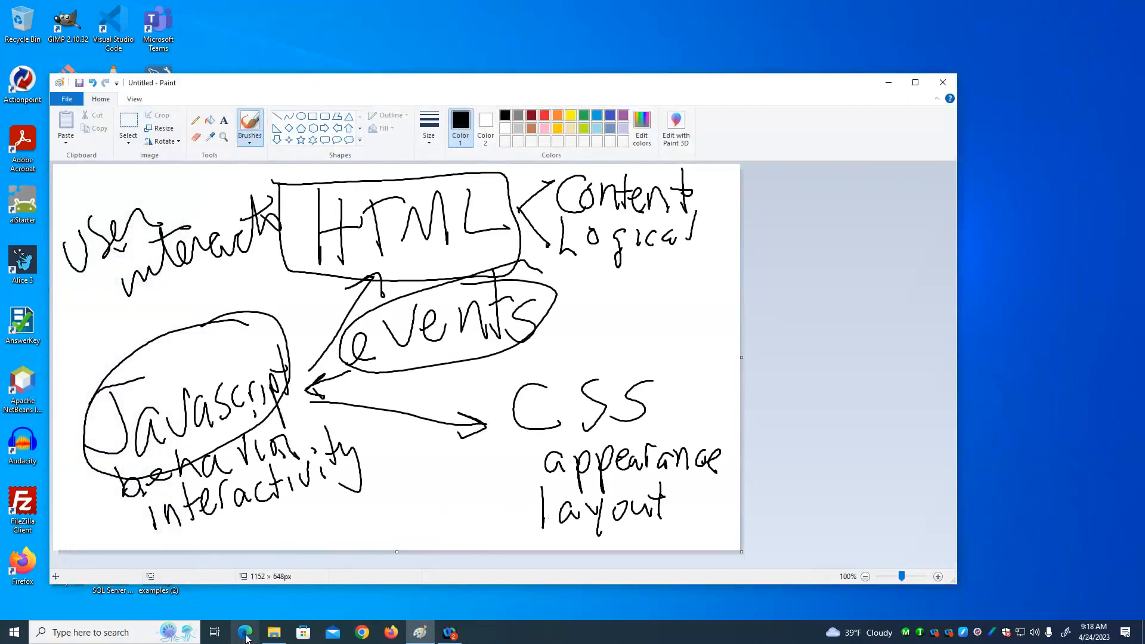
{"action": "left_click", "coordinate": [273, 632]}
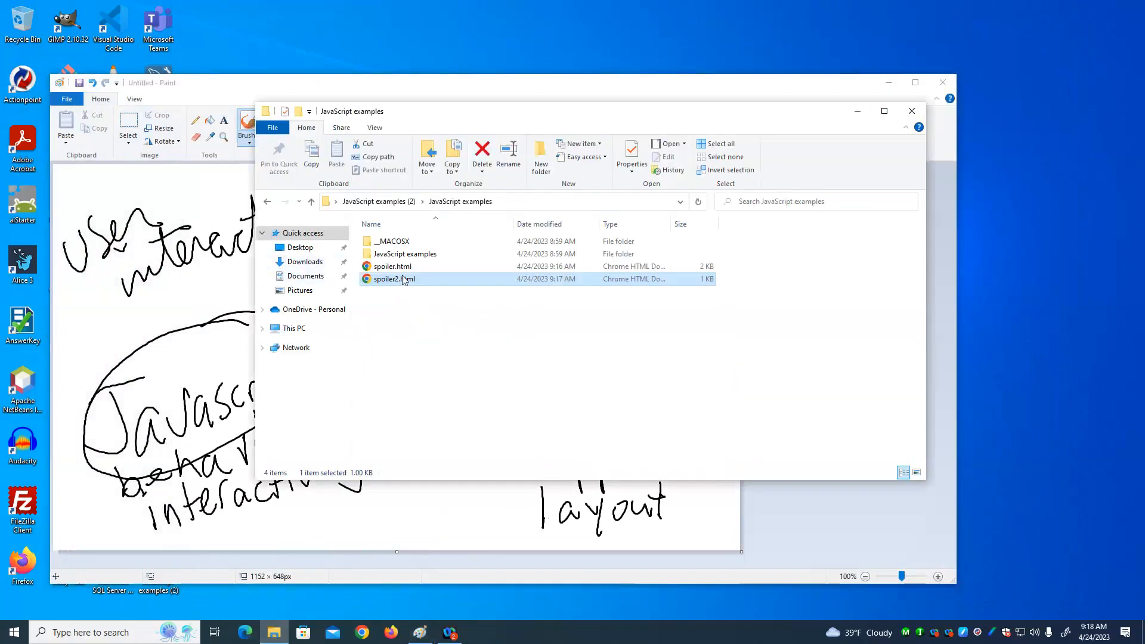
{"action": "double_click", "coordinate": [407, 252]}
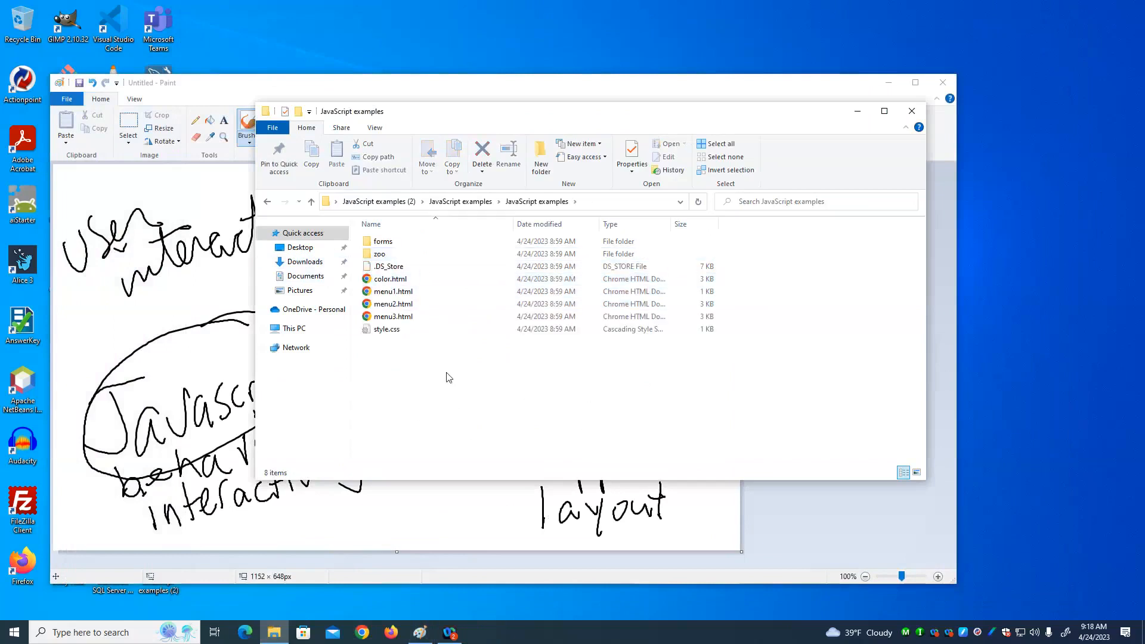
{"action": "mouse_move", "coordinate": [434, 378]}
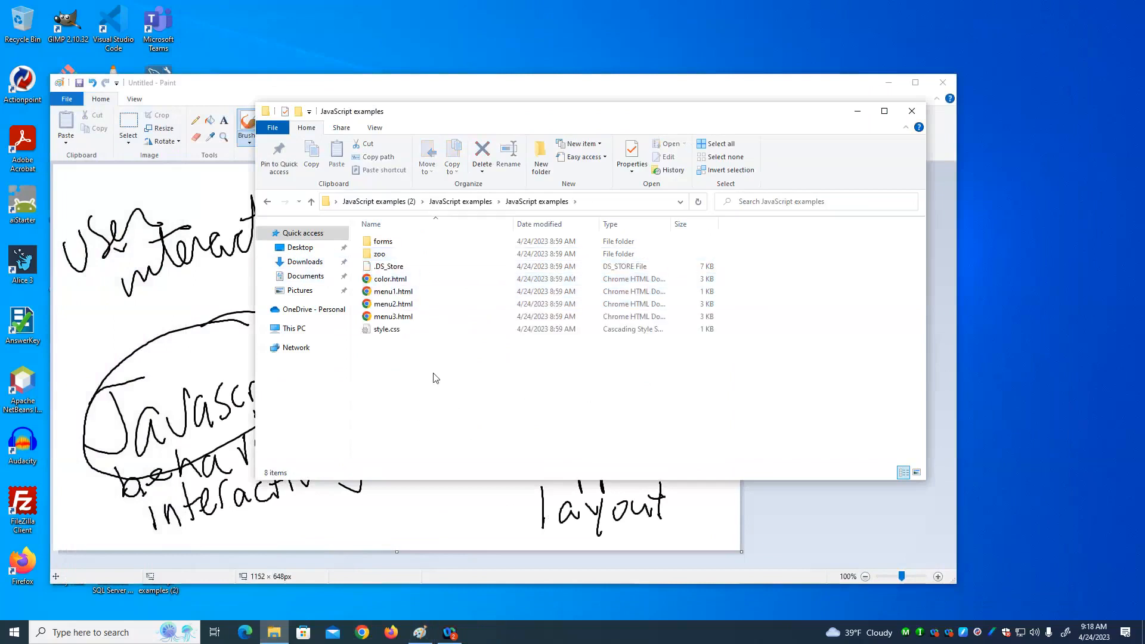
{"action": "left_click", "coordinate": [390, 279]}
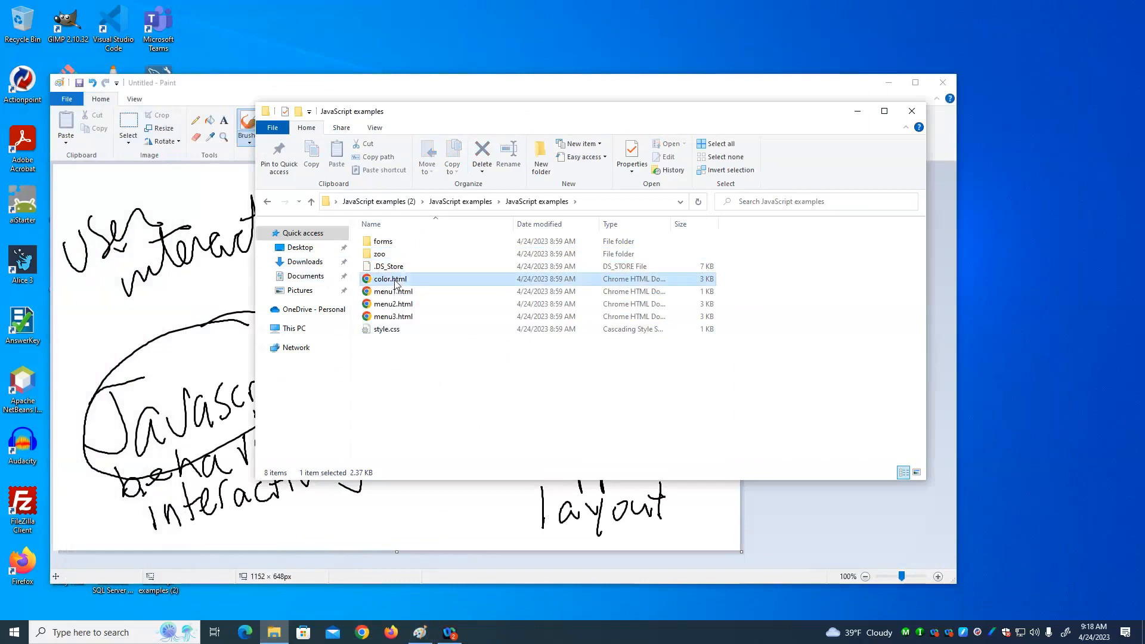
{"action": "double_click", "coordinate": [389, 279]}
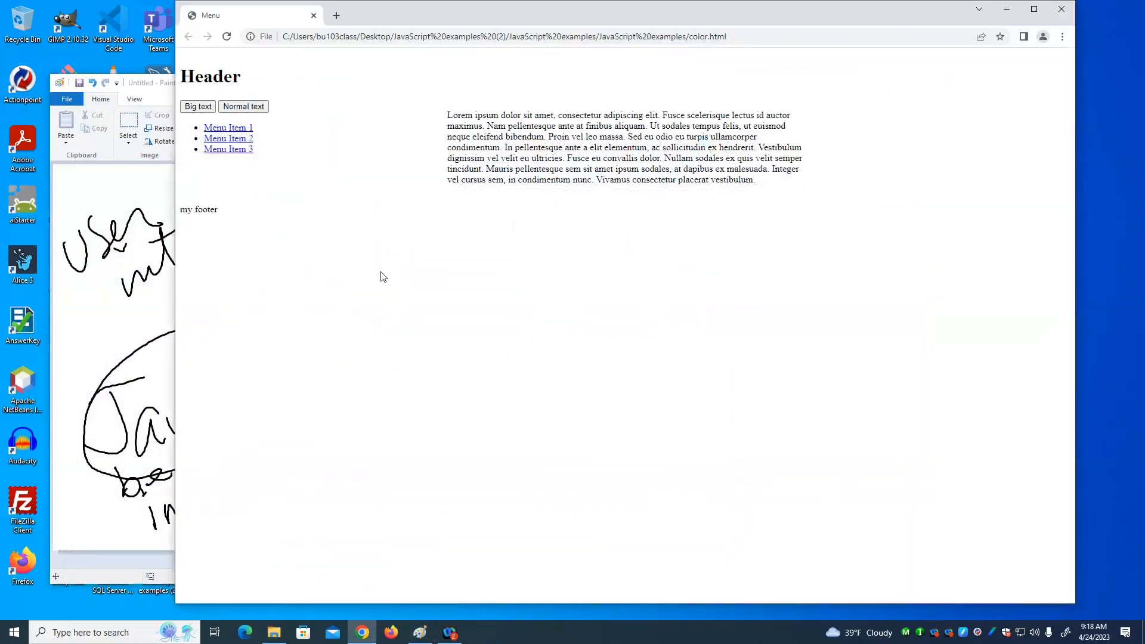
{"action": "mouse_move", "coordinate": [1060, 10]}
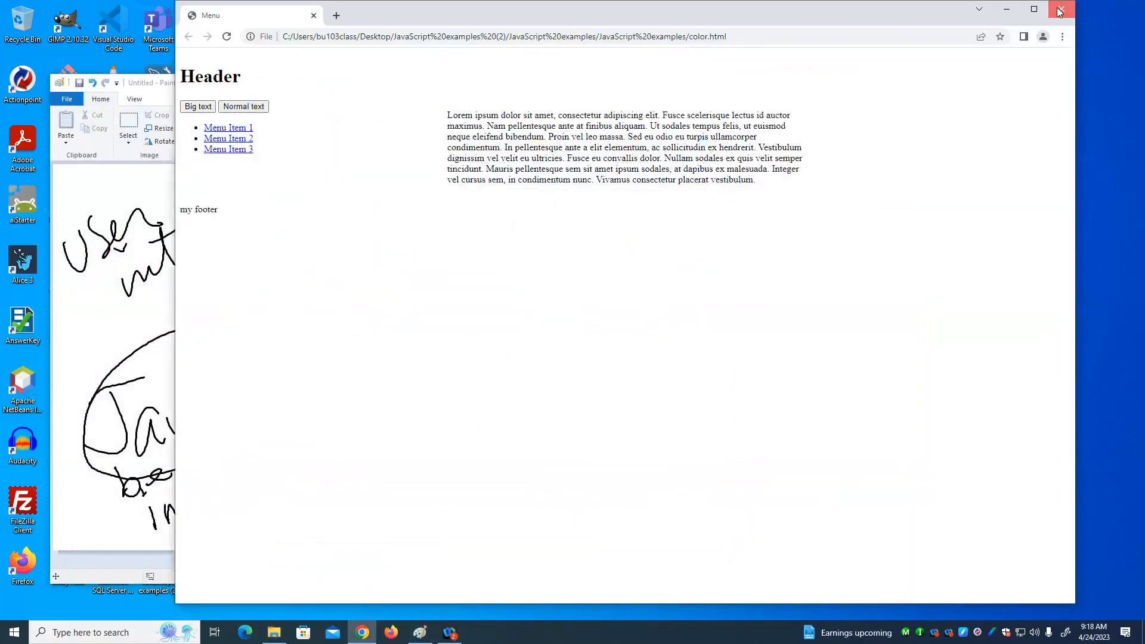
{"action": "left_click", "coordinate": [1058, 11]}
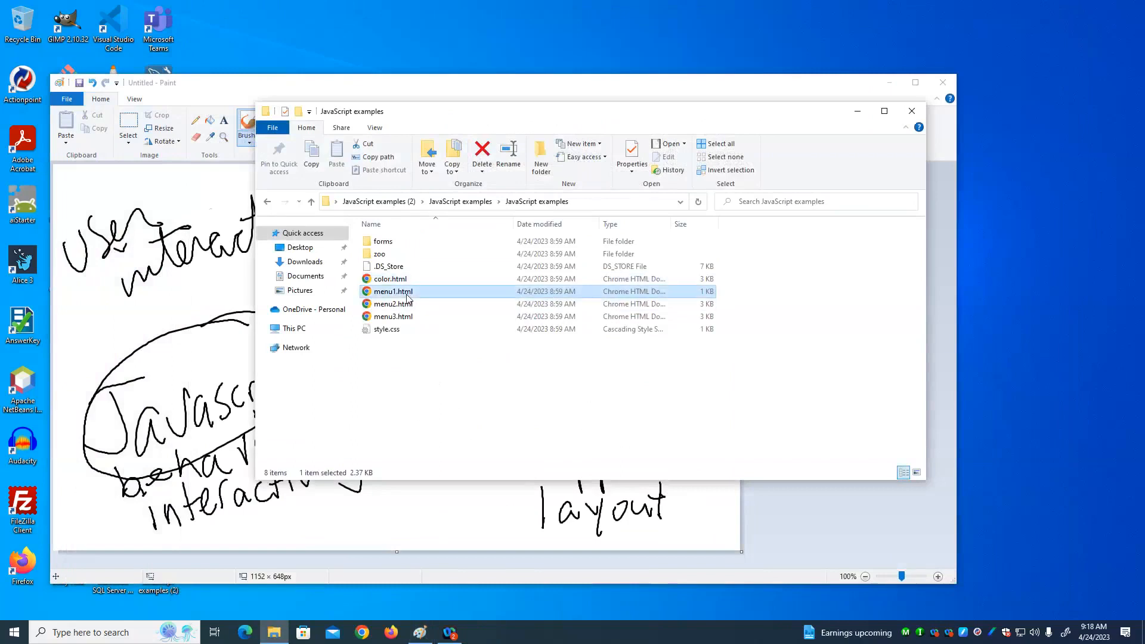
Step: Open menu1.html in Chrome to show its list of Item links
{"action": "double_click", "coordinate": [393, 291]}
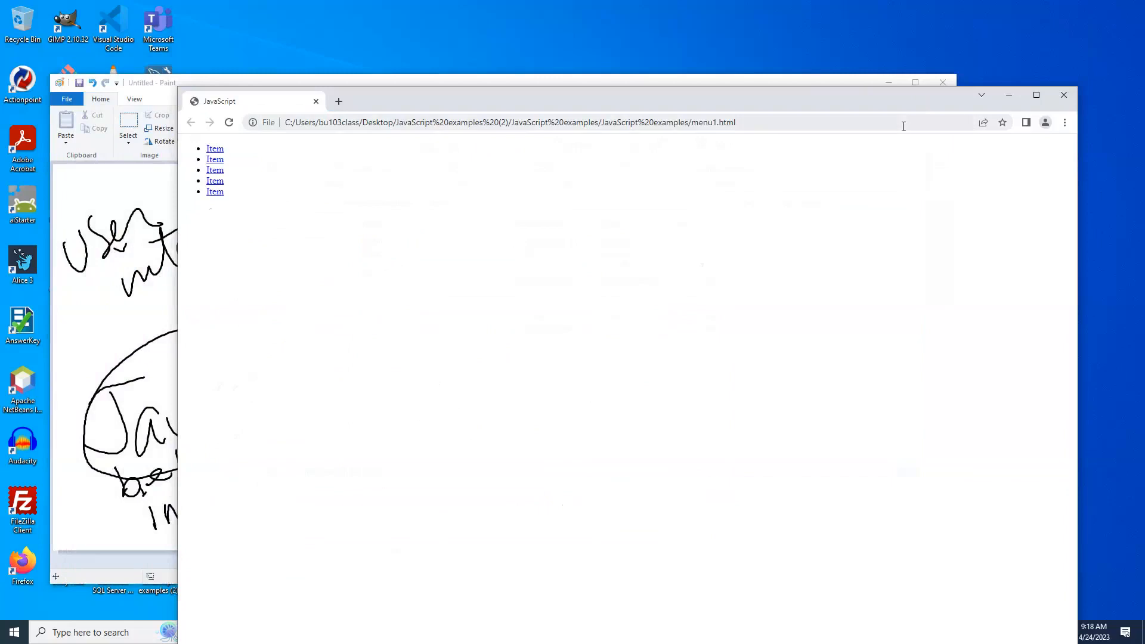
{"action": "mouse_move", "coordinate": [684, 216]}
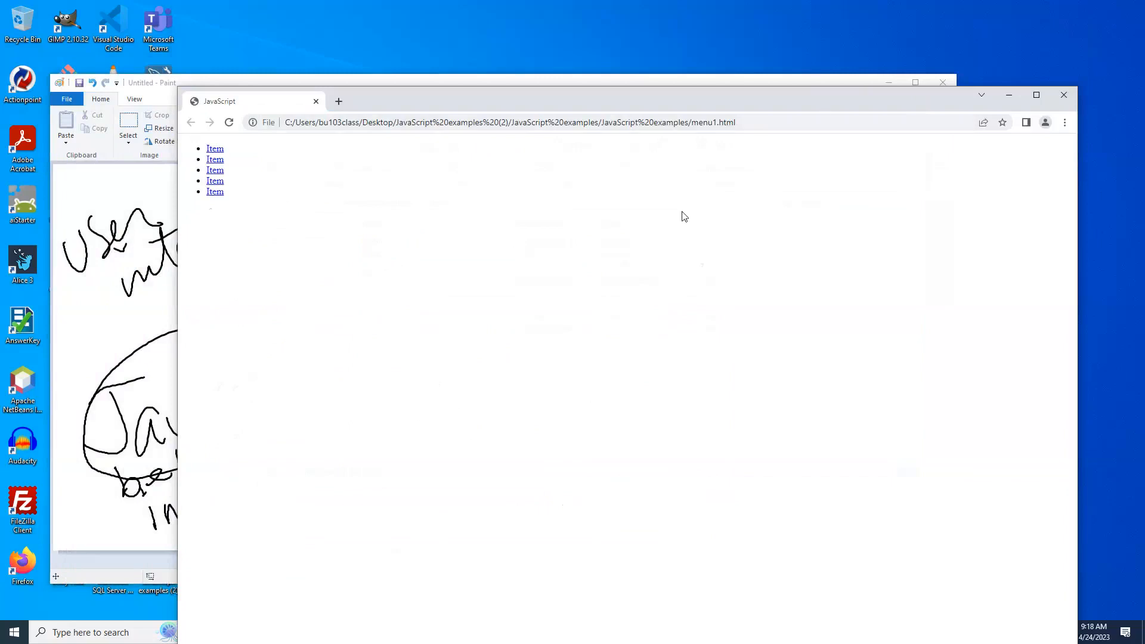
{"action": "mouse_move", "coordinate": [329, 108]}
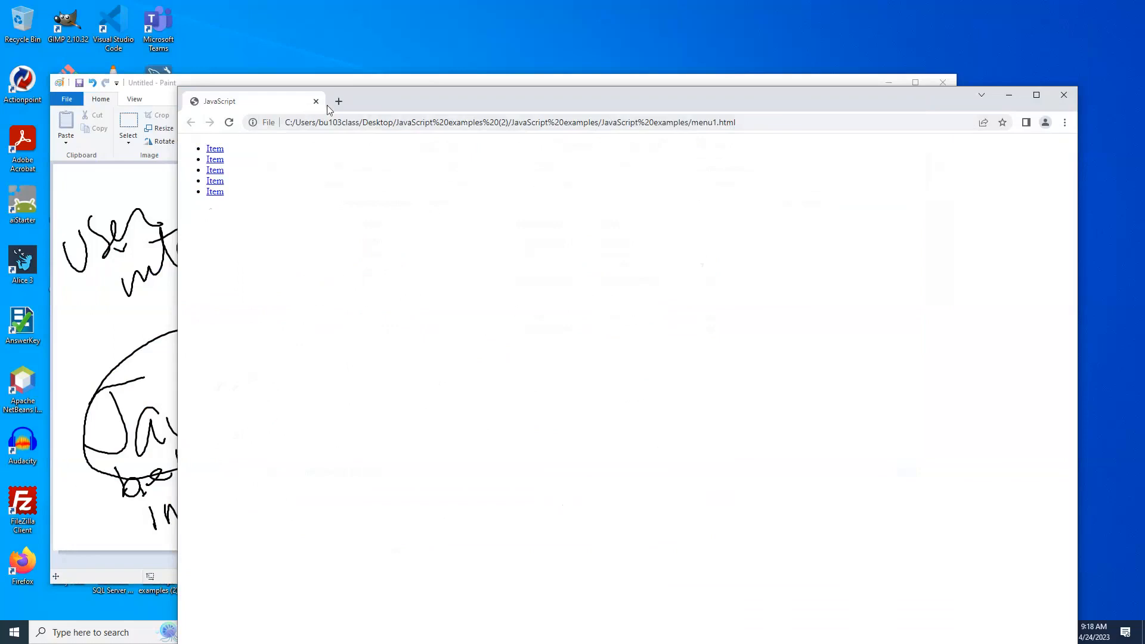
Step: Load espn.com in a new Chrome tab and explore its NFL teams drop-down
{"action": "left_click", "coordinate": [337, 100]}
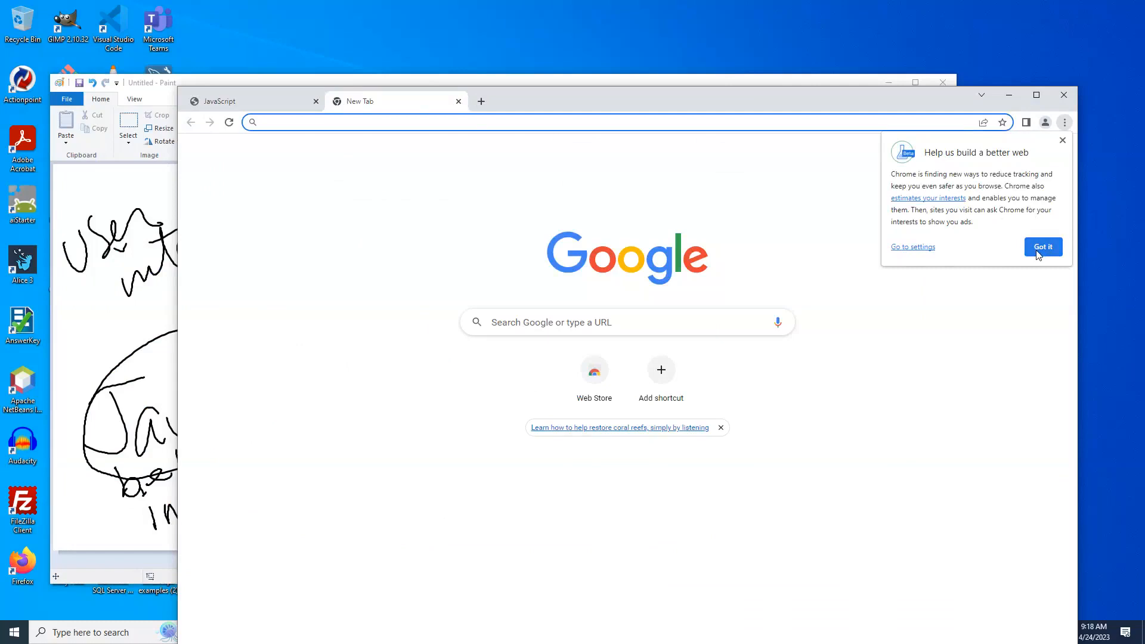
{"action": "type", "text": "e"}
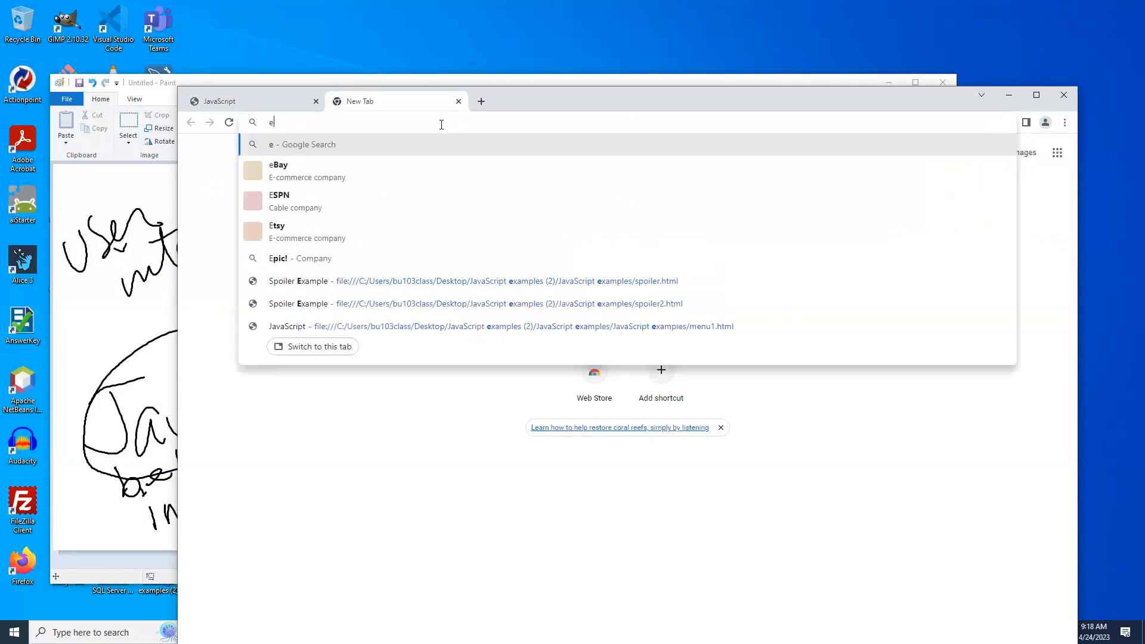
{"action": "type", "text": "spn"}
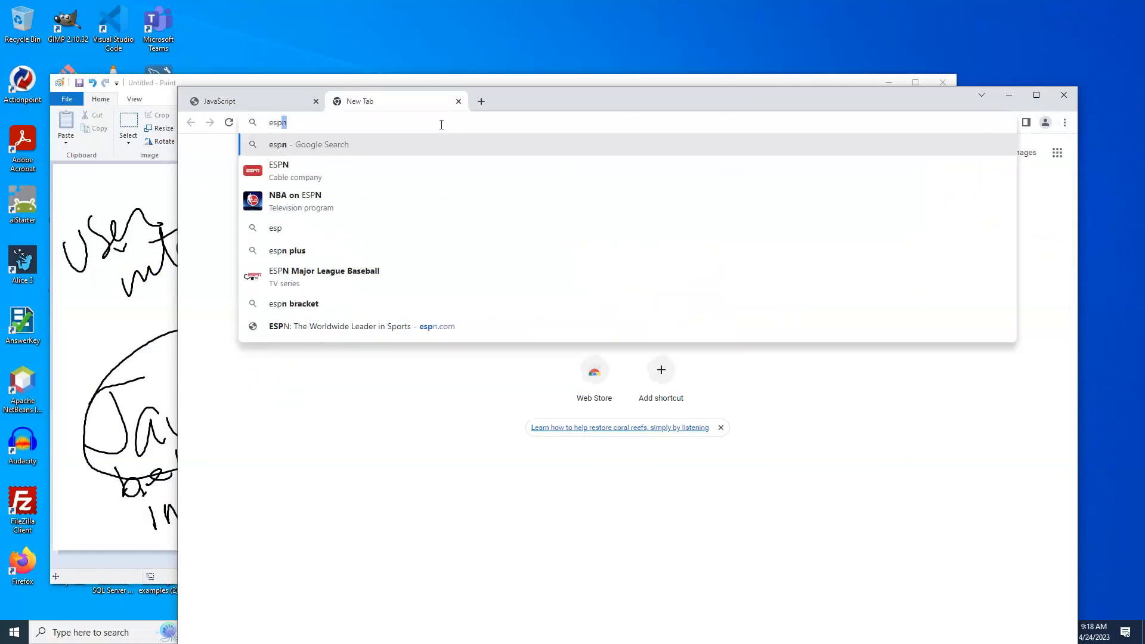
{"action": "type", "text": ".com"}
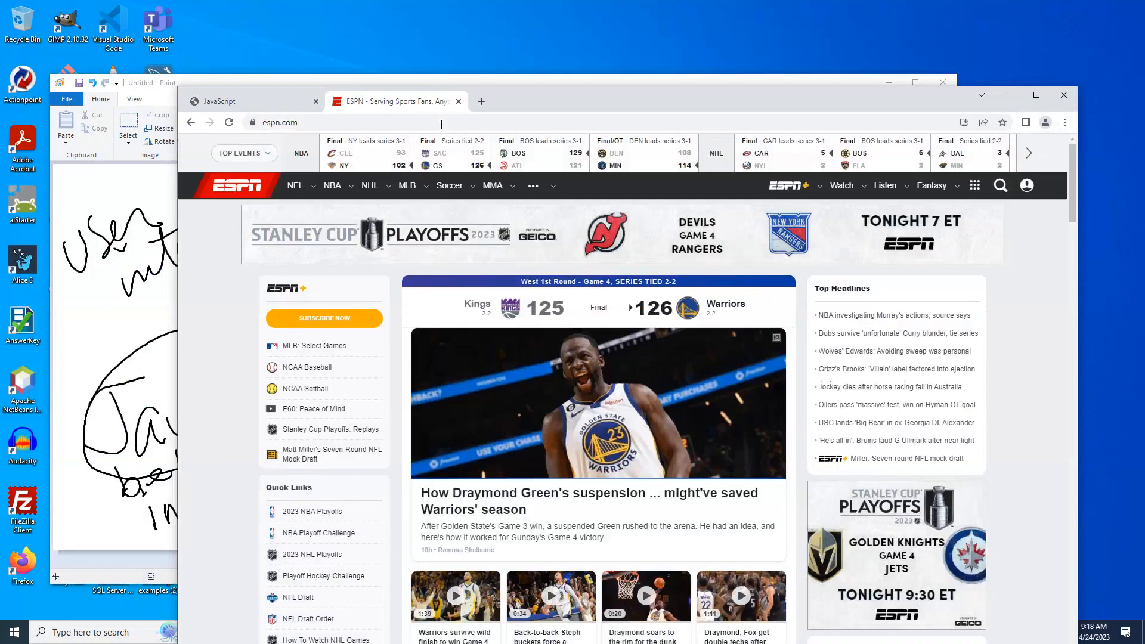
{"action": "left_click", "coordinate": [295, 185]}
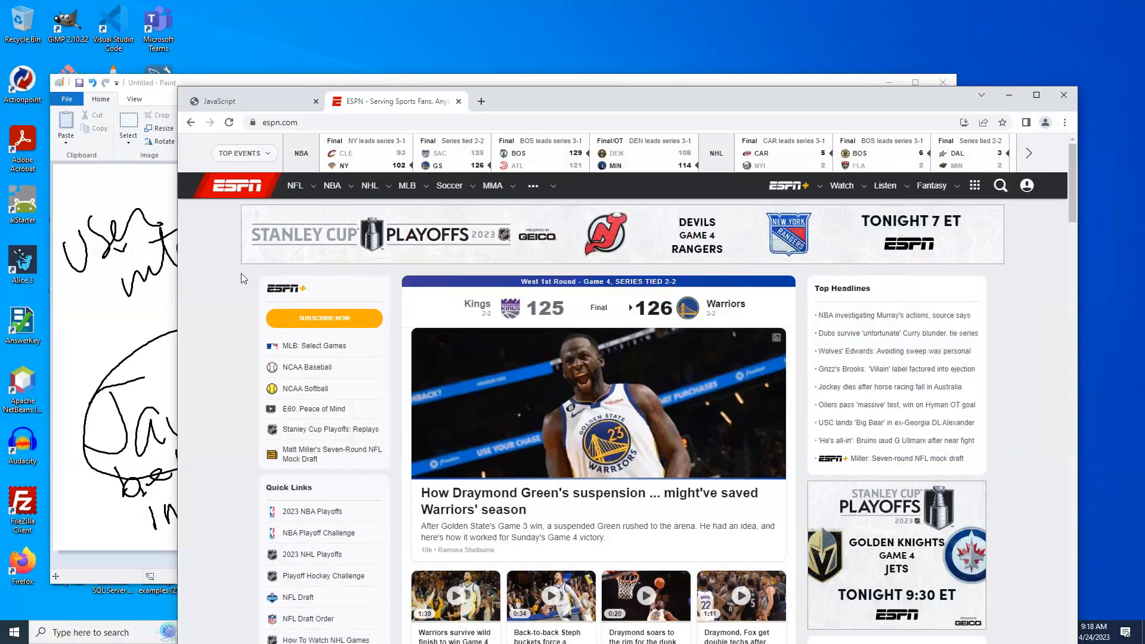
{"action": "left_click", "coordinate": [294, 185]}
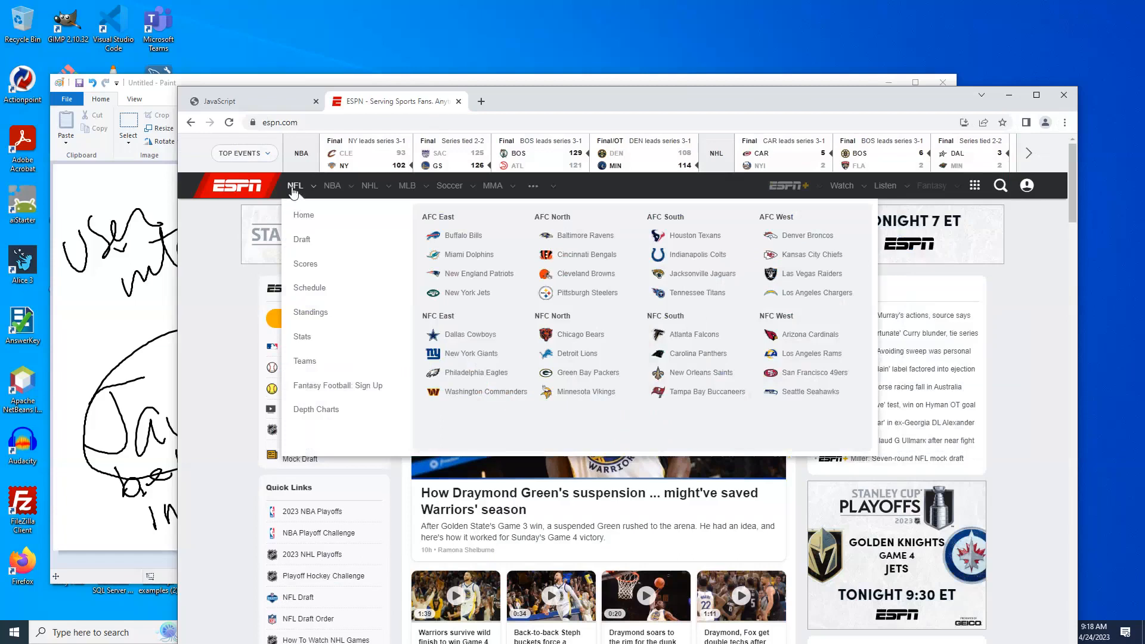
{"action": "mouse_move", "coordinate": [257, 220]}
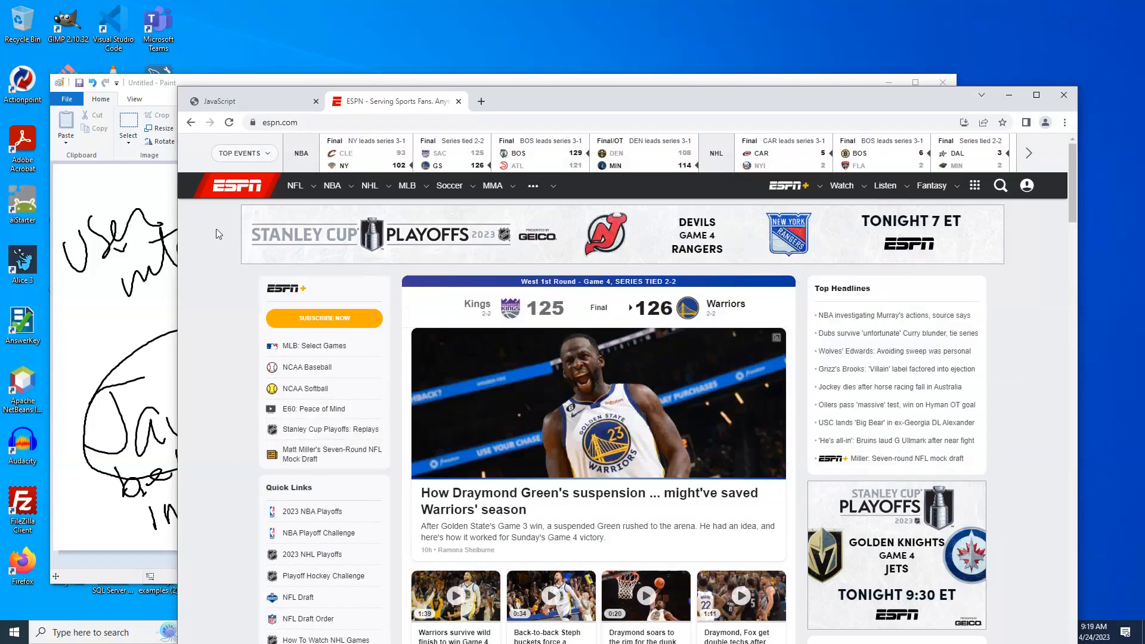
{"action": "left_click", "coordinate": [295, 186]}
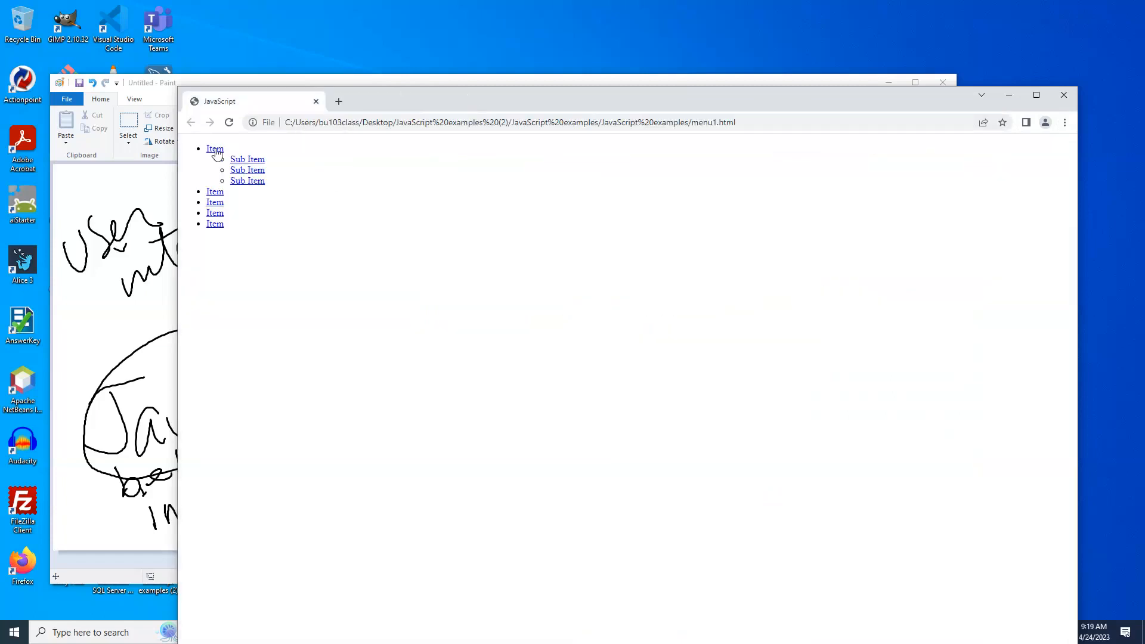
{"action": "mouse_move", "coordinate": [347, 190]}
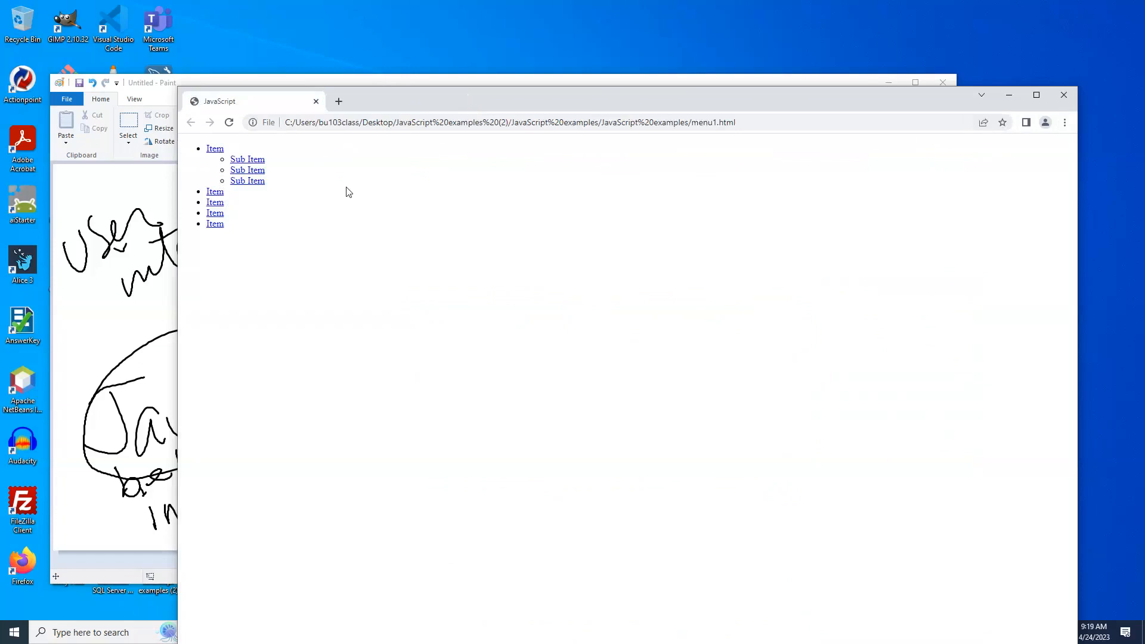
{"action": "mouse_move", "coordinate": [215, 149]}
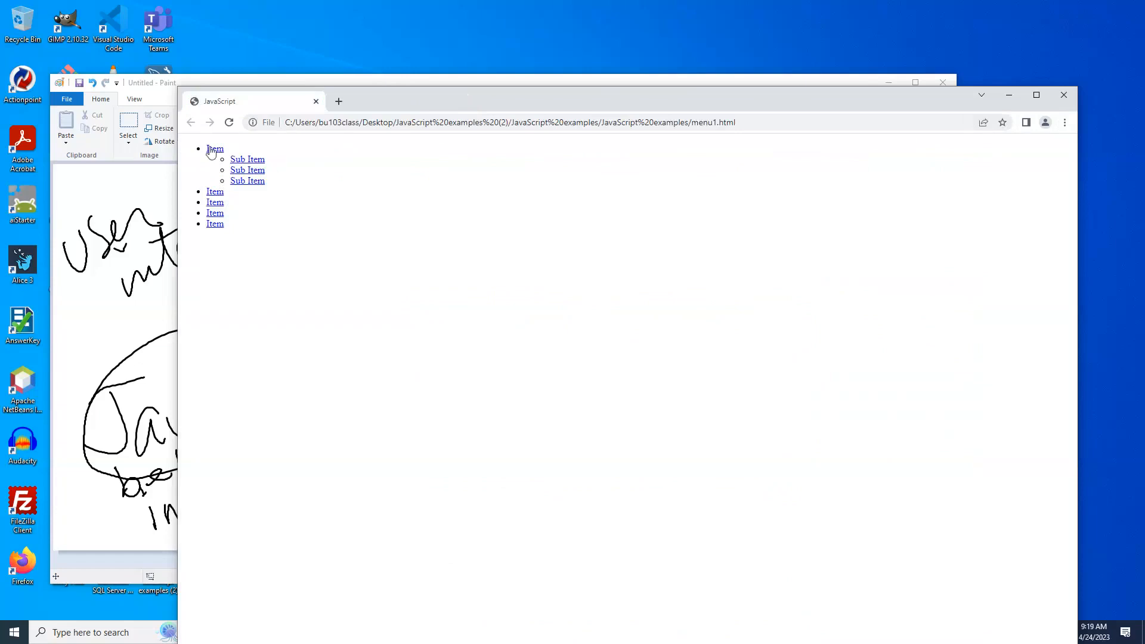
{"action": "mouse_move", "coordinate": [215, 155]}
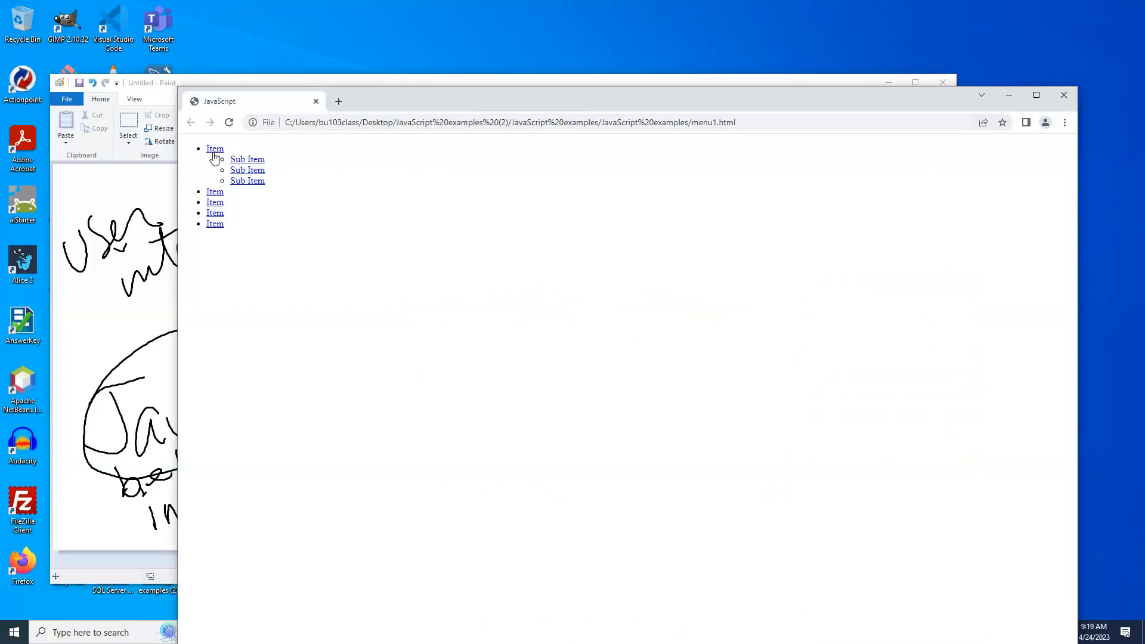
{"action": "mouse_move", "coordinate": [246, 195]}
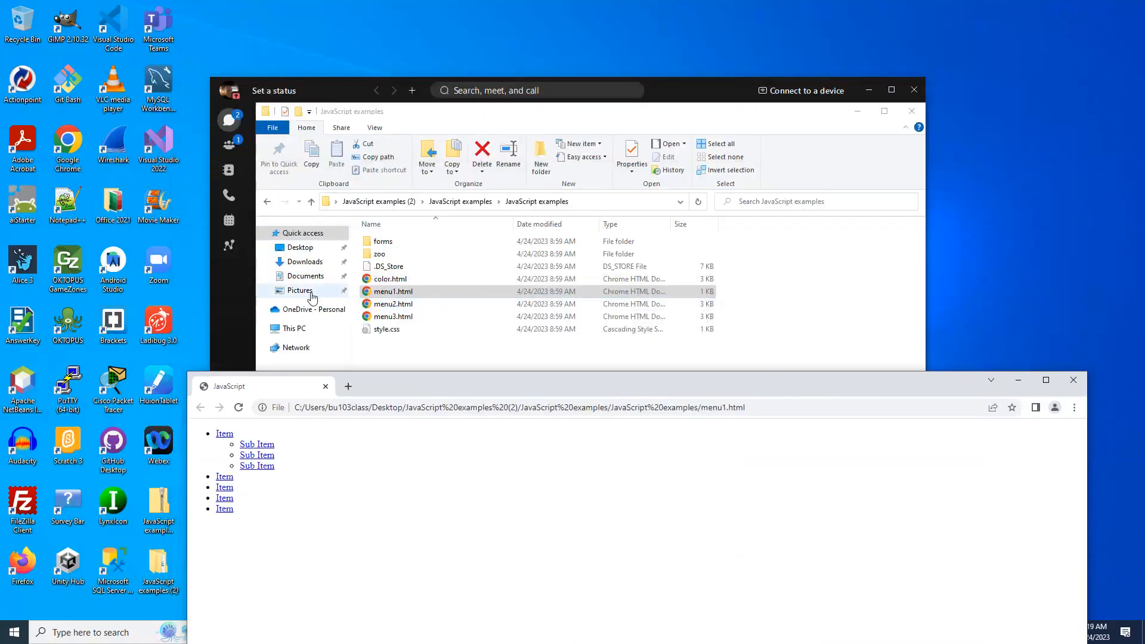
Step: Open menu1.html with Visual Studio Code from its right-click Open with menu
{"action": "right_click", "coordinate": [392, 291]}
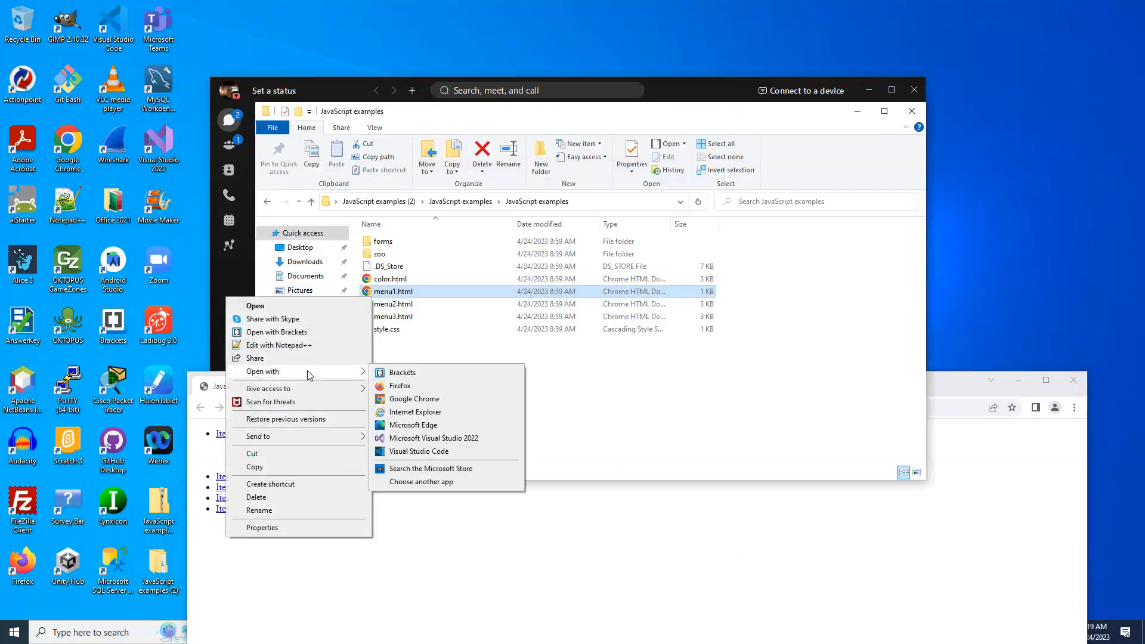
{"action": "mouse_move", "coordinate": [411, 451]}
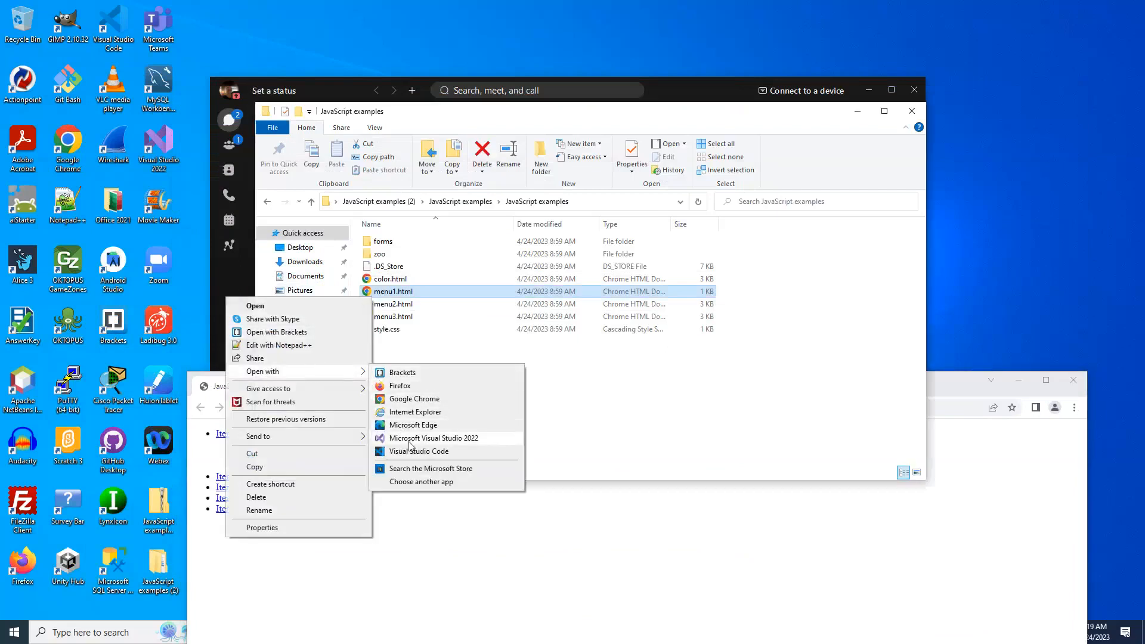
{"action": "left_click", "coordinate": [420, 450]}
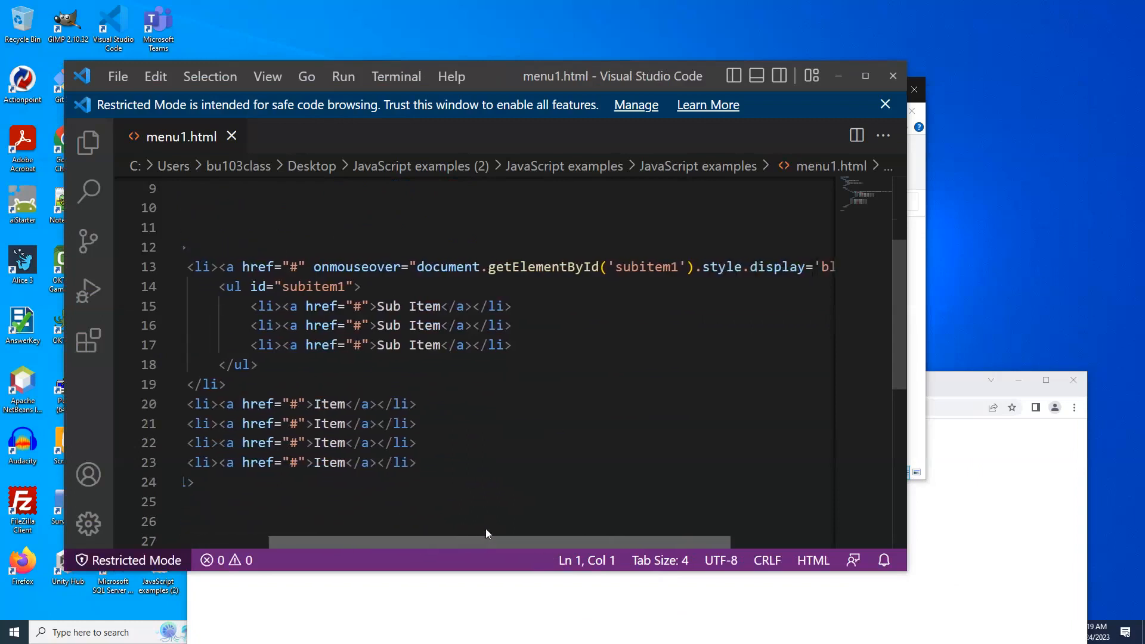
{"action": "scroll", "scroll_direction": "right", "scroll_amount": 3}
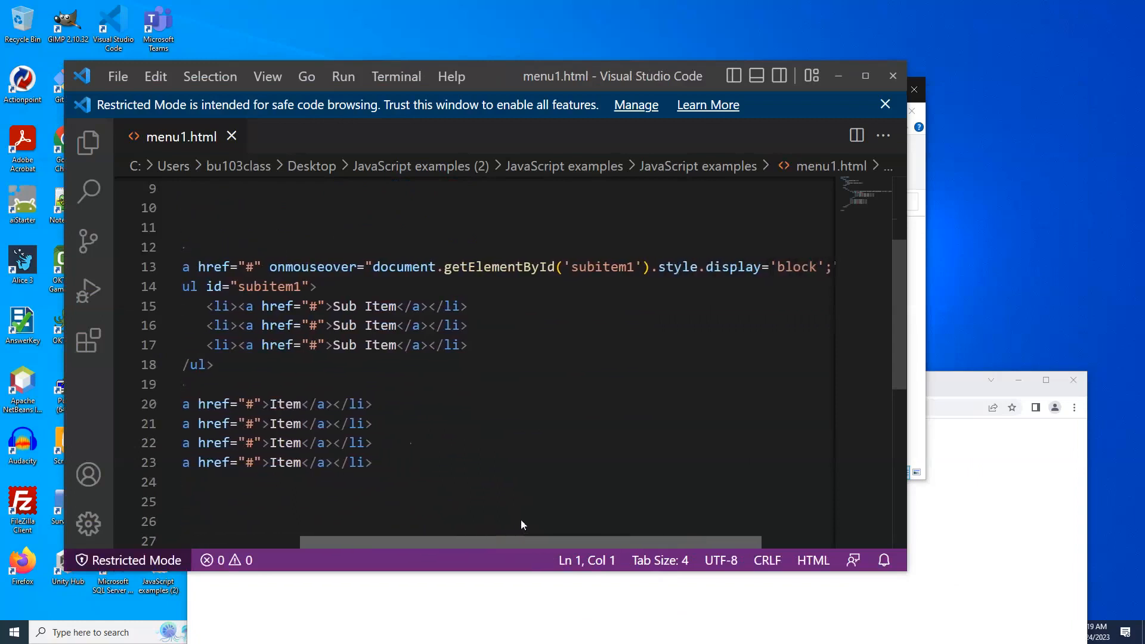
{"action": "scroll", "scroll_direction": "right", "scroll_amount": 3}
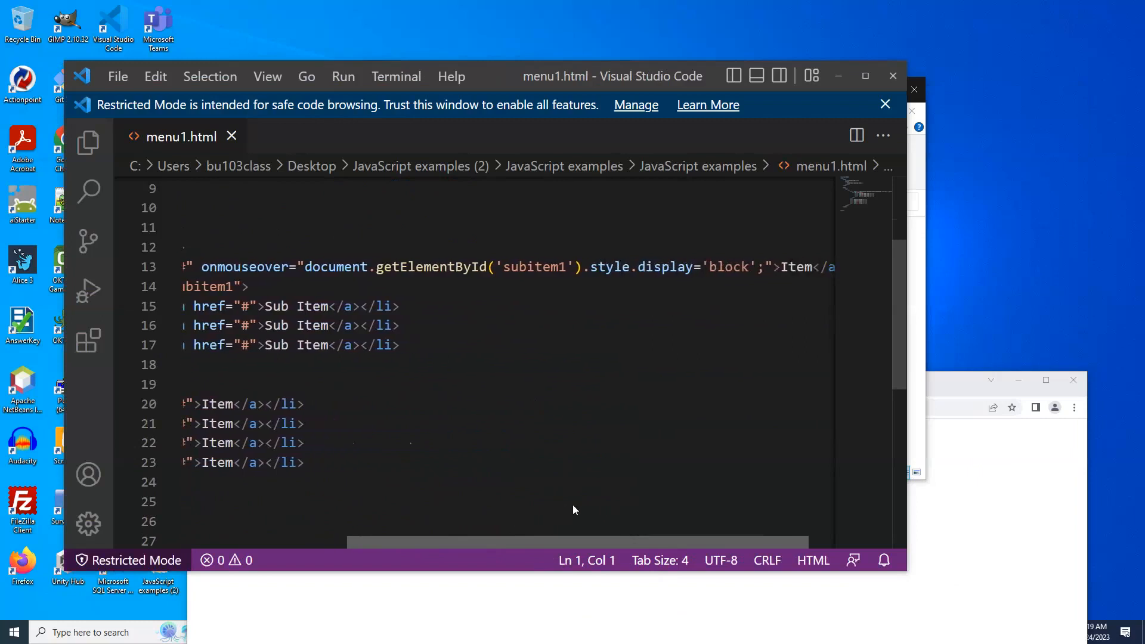
{"action": "scroll", "scroll_direction": "right", "scroll_amount": 3}
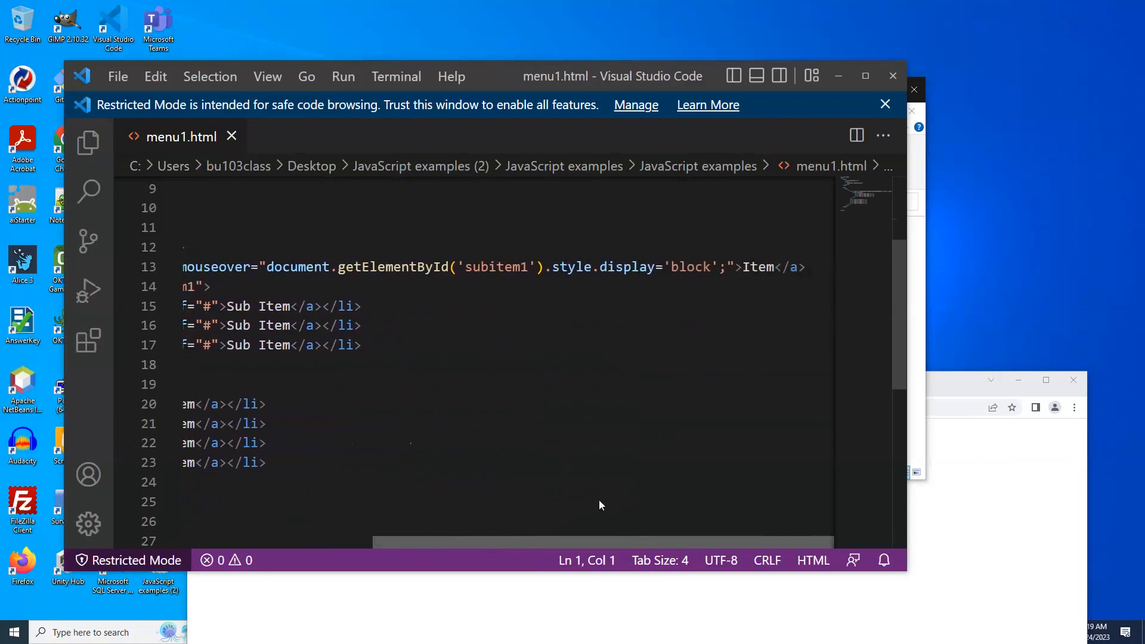
{"action": "scroll", "scroll_direction": "left", "scroll_amount": 3}
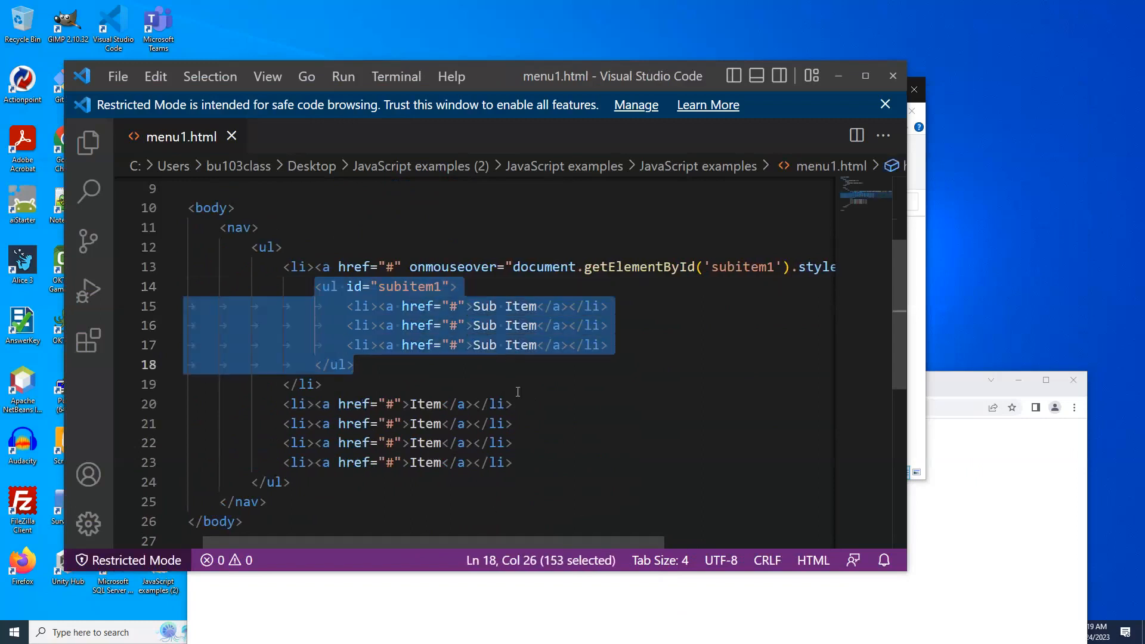
{"action": "left_click", "coordinate": [649, 302]}
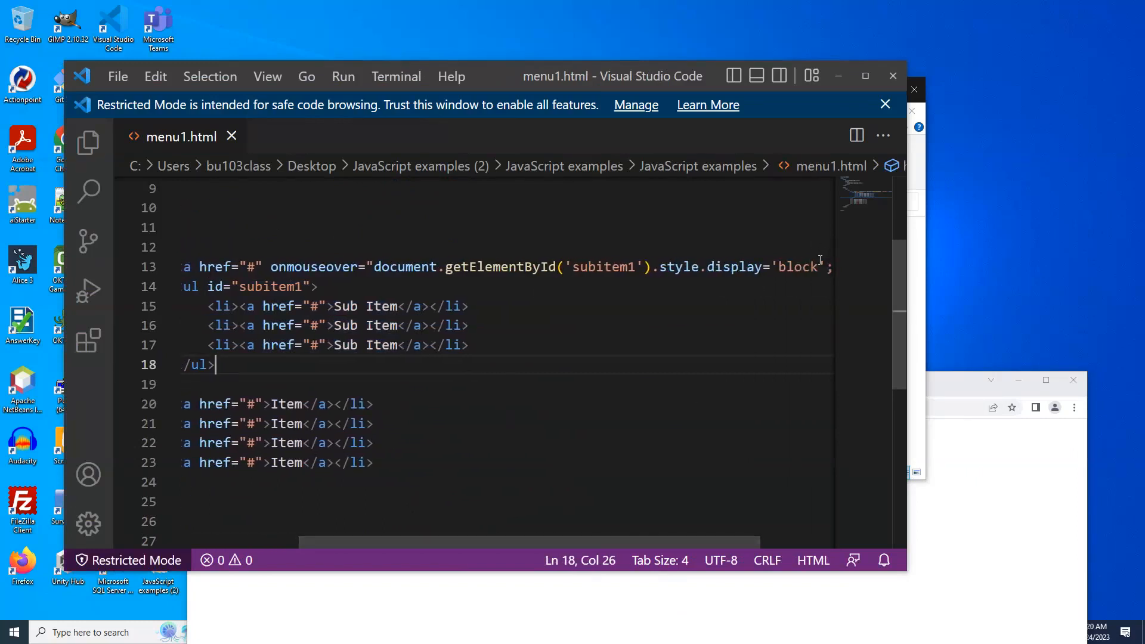
{"action": "mouse_move", "coordinate": [661, 543]}
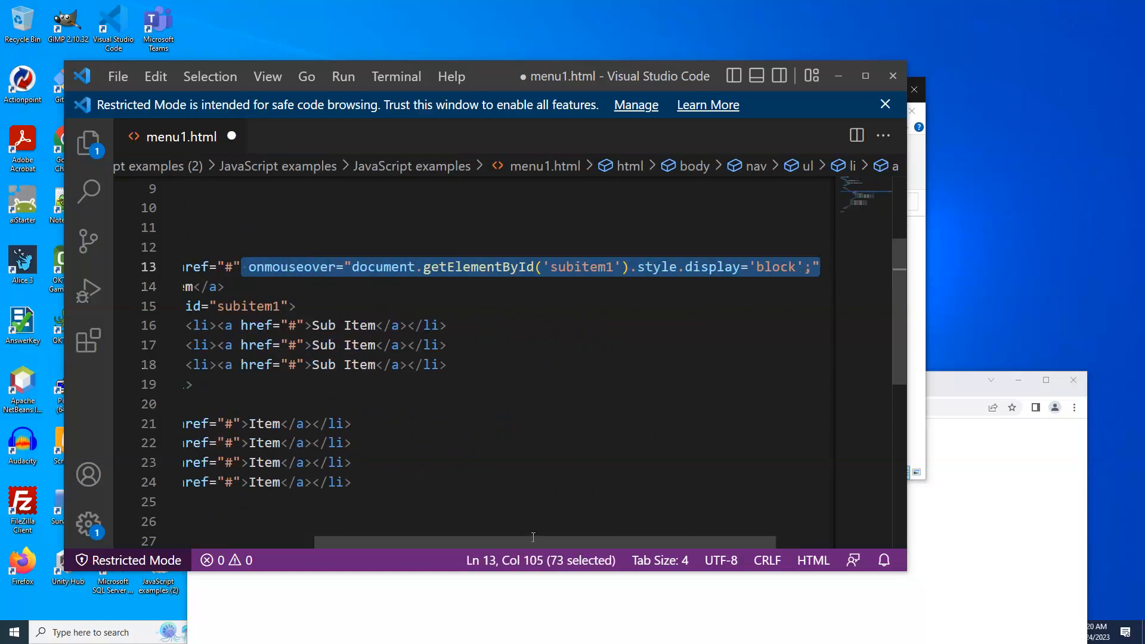
Step: Change the onmouseout handler's display value from 'block' to 'none' and save menu1.html
{"action": "scroll", "scroll_direction": "left", "scroll_amount": 3}
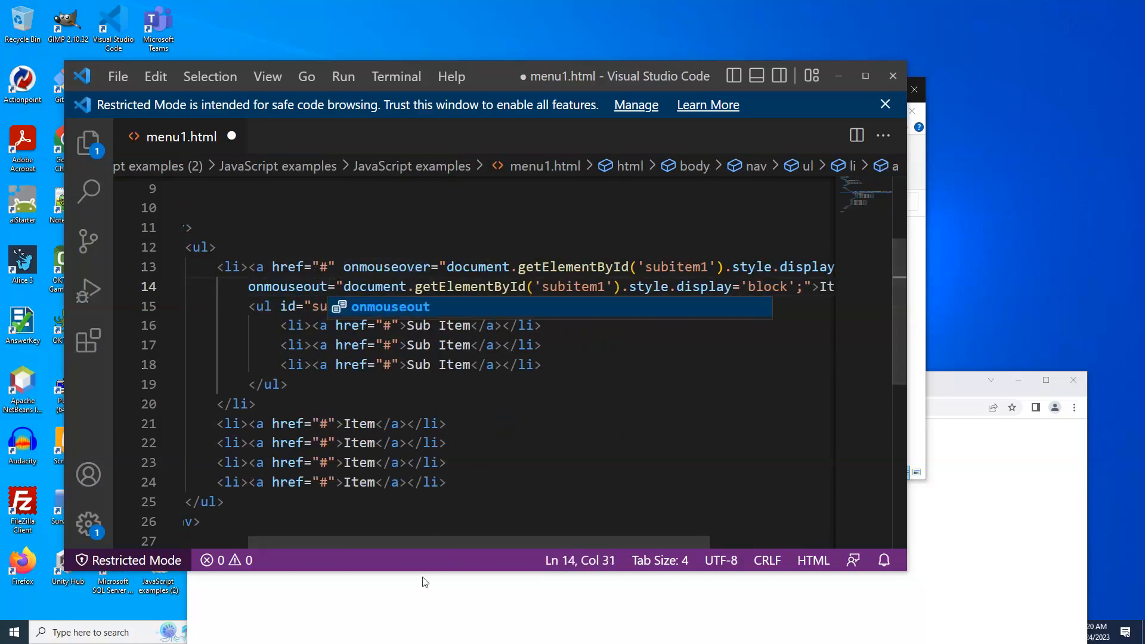
{"action": "scroll", "scroll_direction": "right", "scroll_amount": 3}
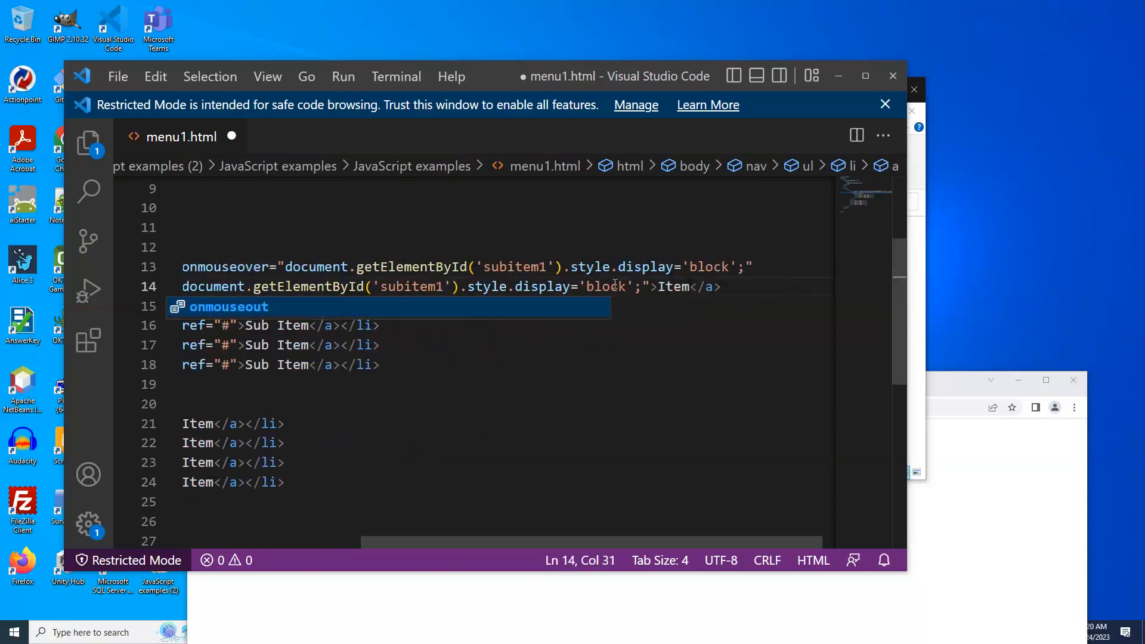
{"action": "double_click", "coordinate": [605, 286]}
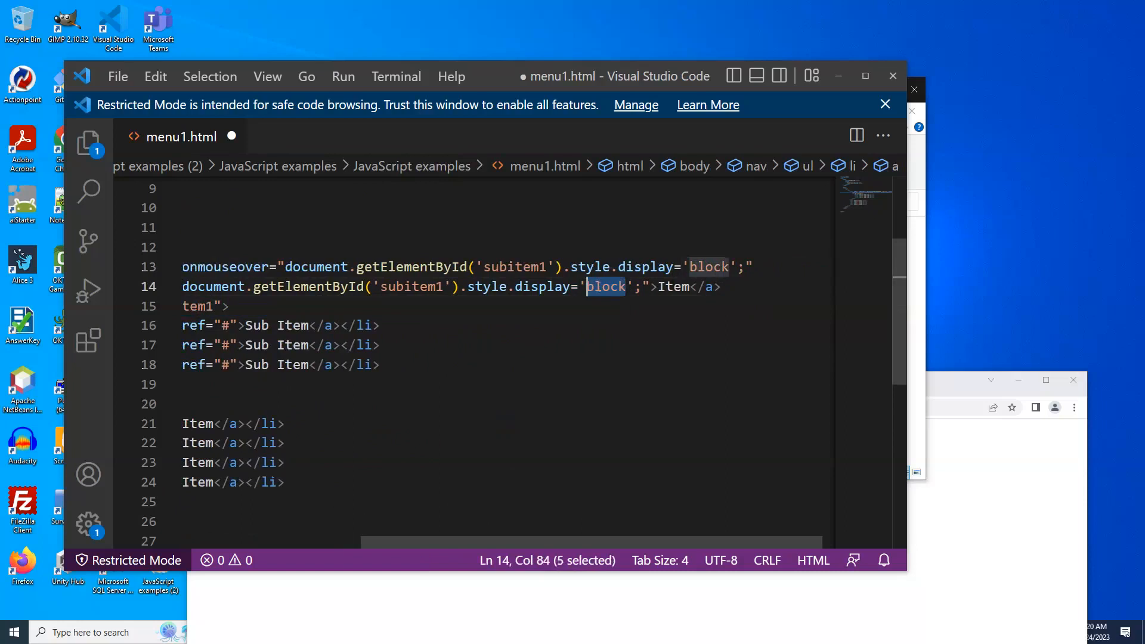
{"action": "type", "text": "none"}
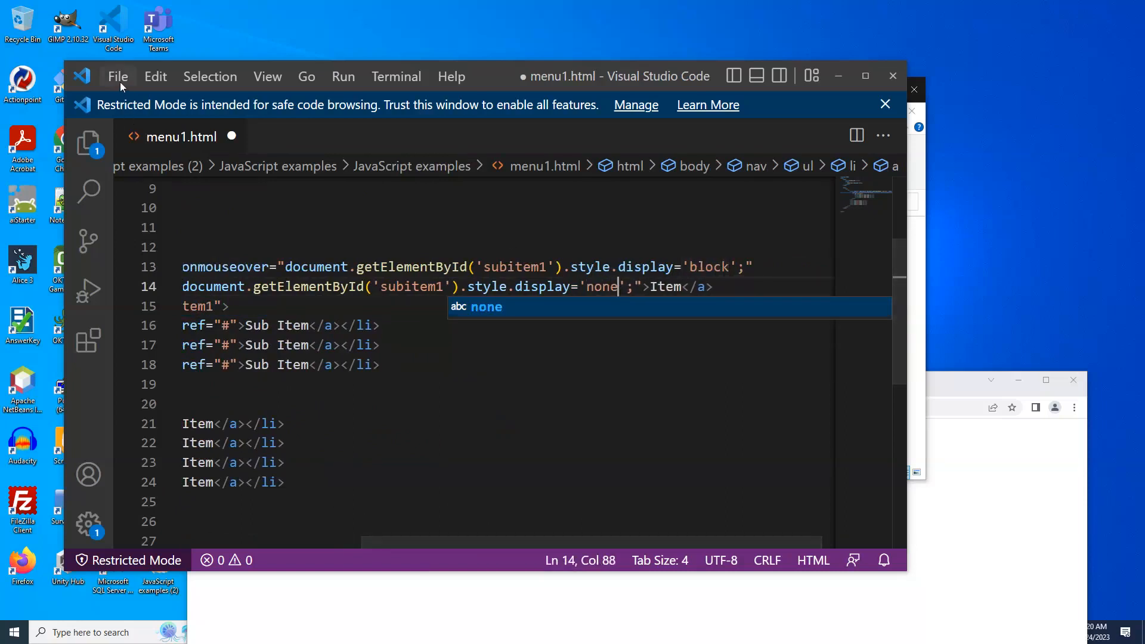
{"action": "left_click", "coordinate": [118, 76]}
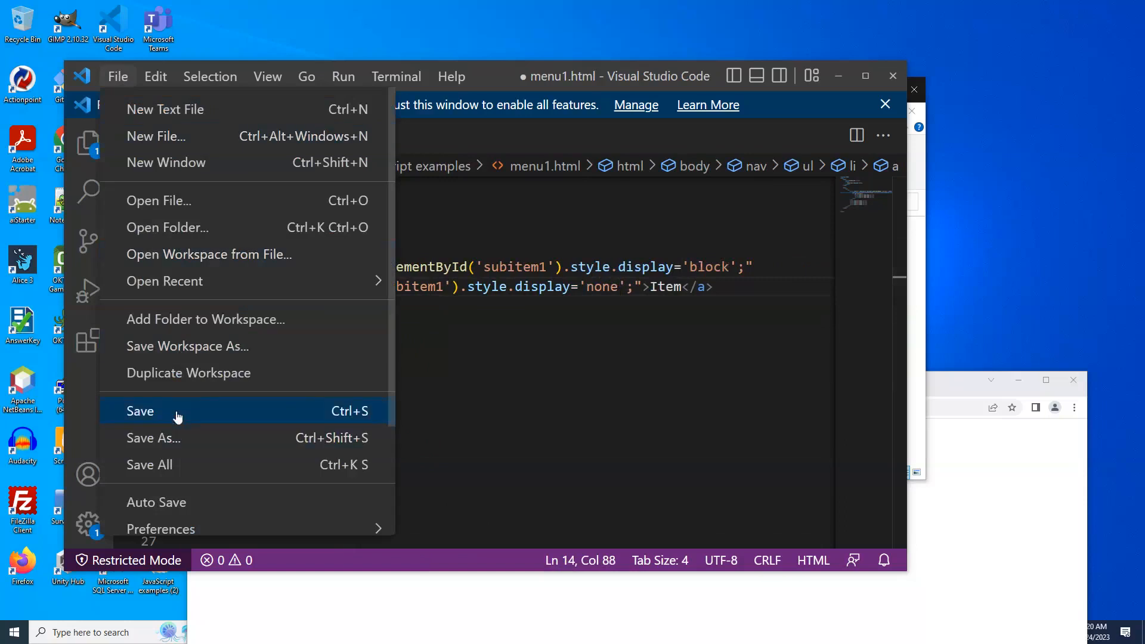
{"action": "left_click", "coordinate": [140, 410]}
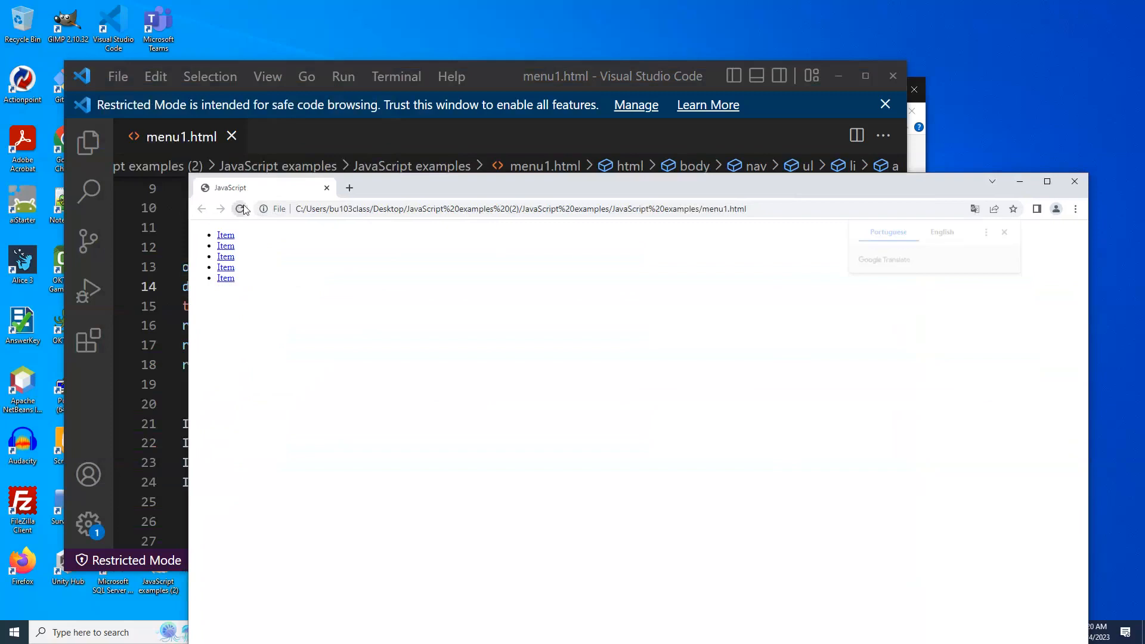
Step: Reload menu1.html and hover the first Item to confirm its three Sub Items show and hide
{"action": "left_click", "coordinate": [240, 209]}
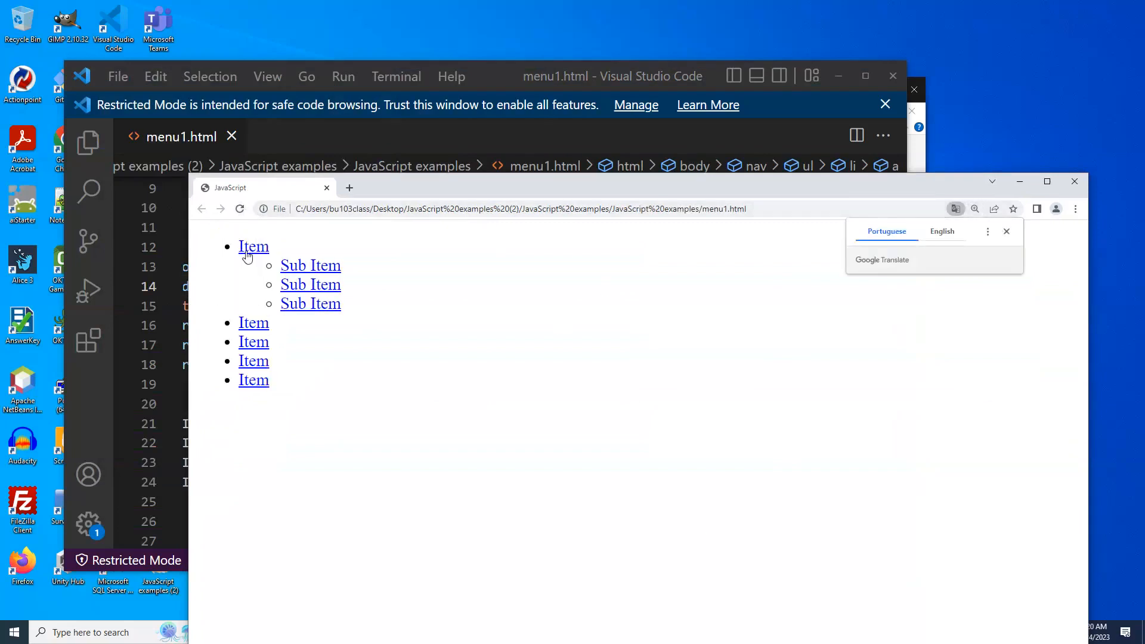
{"action": "left_click", "coordinate": [253, 246]}
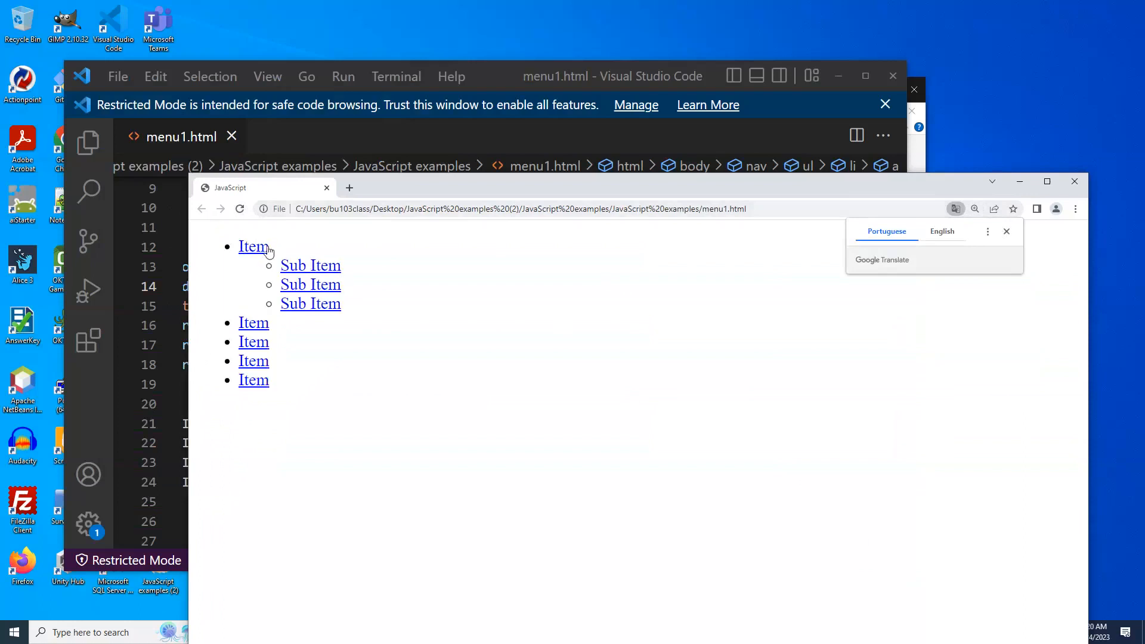
{"action": "left_click", "coordinate": [253, 245]}
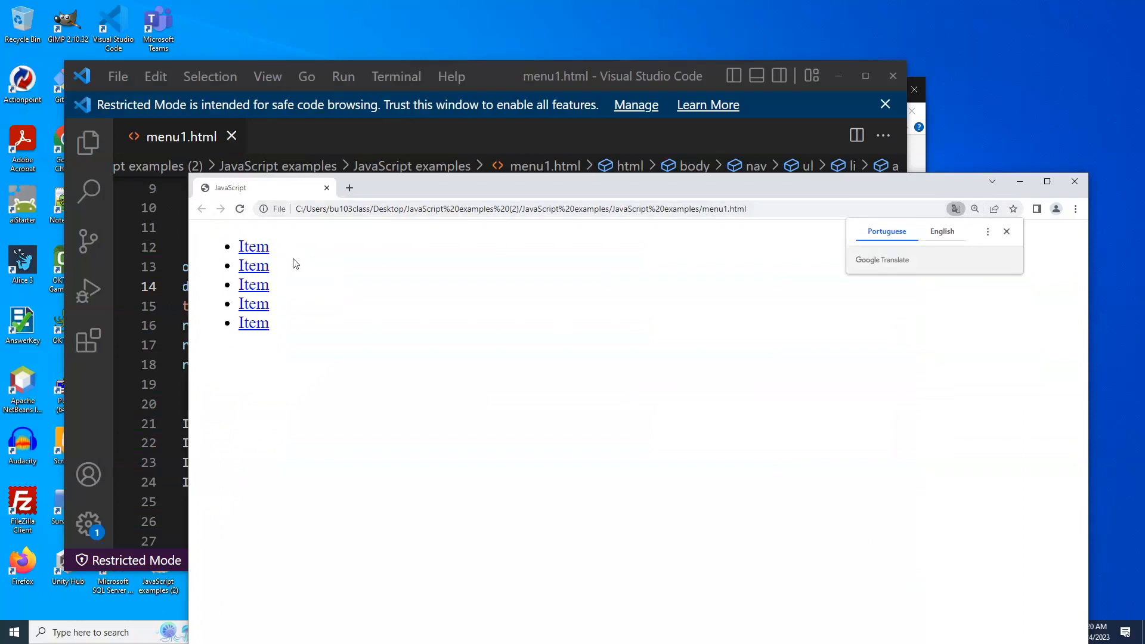
{"action": "mouse_move", "coordinate": [769, 147]}
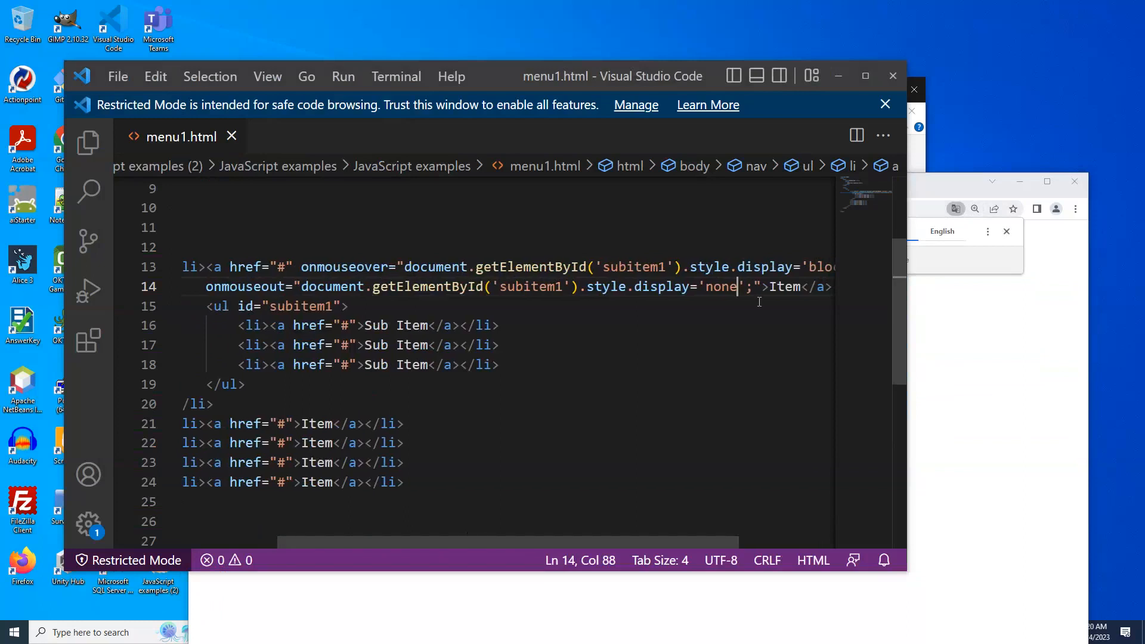
Step: Copy the onmouseover and onmouseout attributes onto the ul id="subitem1" tag and save menu1.html
{"action": "left_click", "coordinate": [762, 286]}
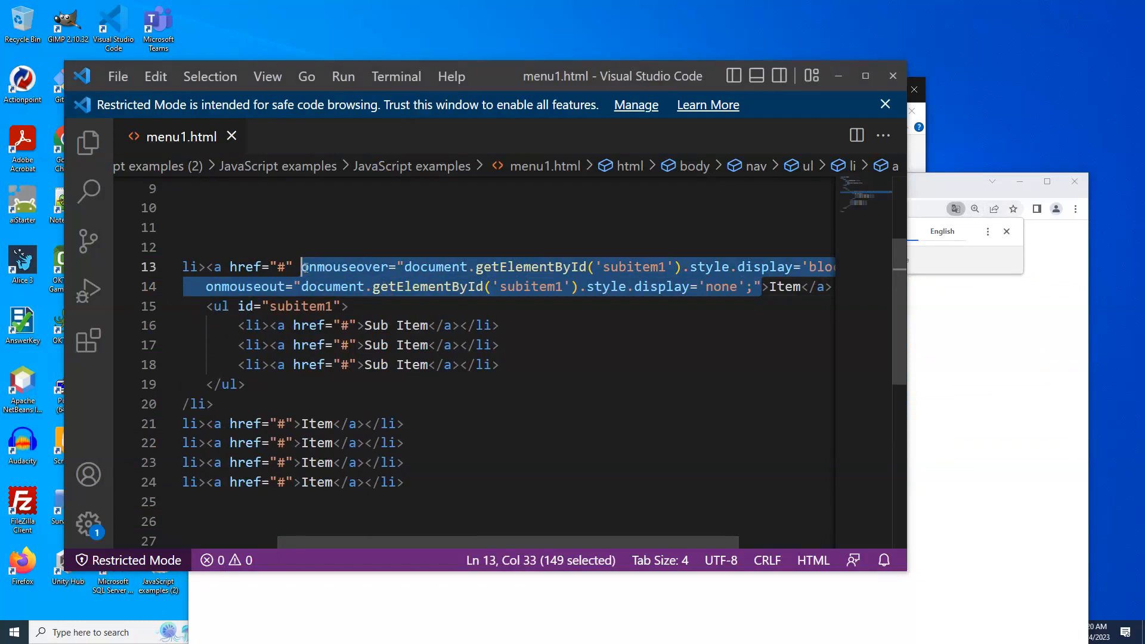
{"action": "left_click", "coordinate": [357, 307]}
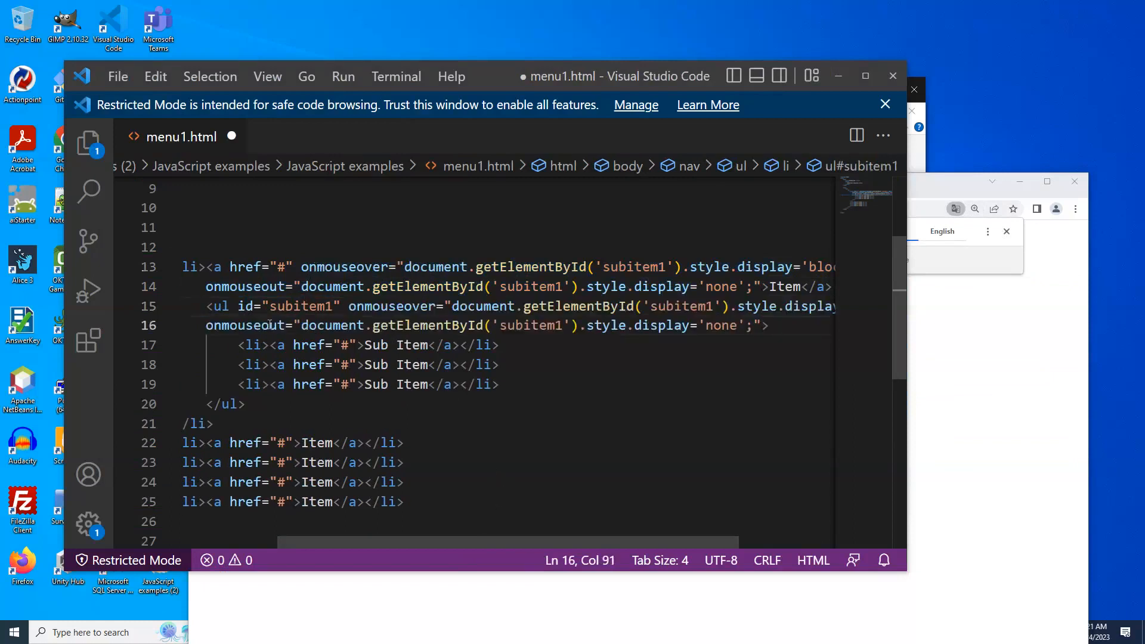
{"action": "left_click", "coordinate": [117, 76]}
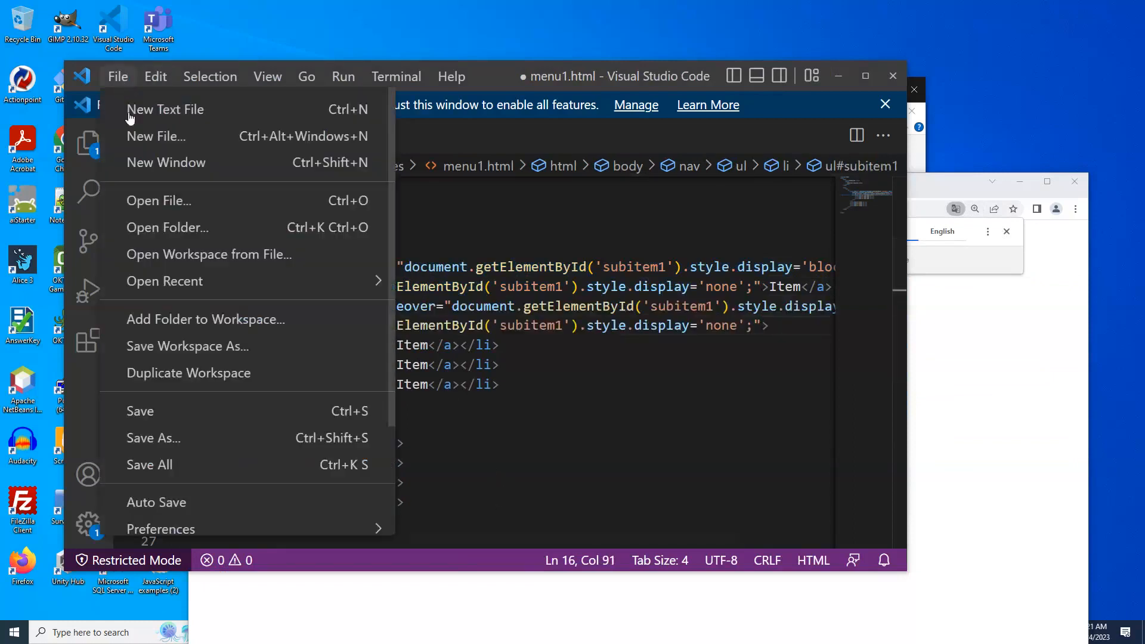
{"action": "key", "text": "Escape"}
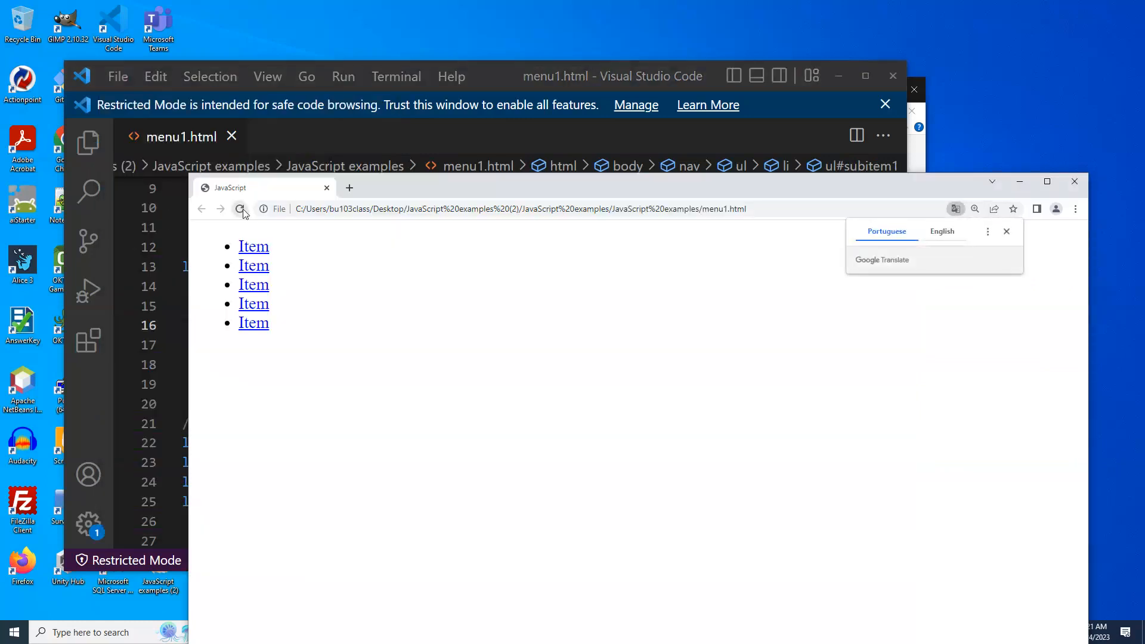
Step: Reload menu1.html to test the hover submenu with the new subitem1 handlers
{"action": "left_click", "coordinate": [240, 208]}
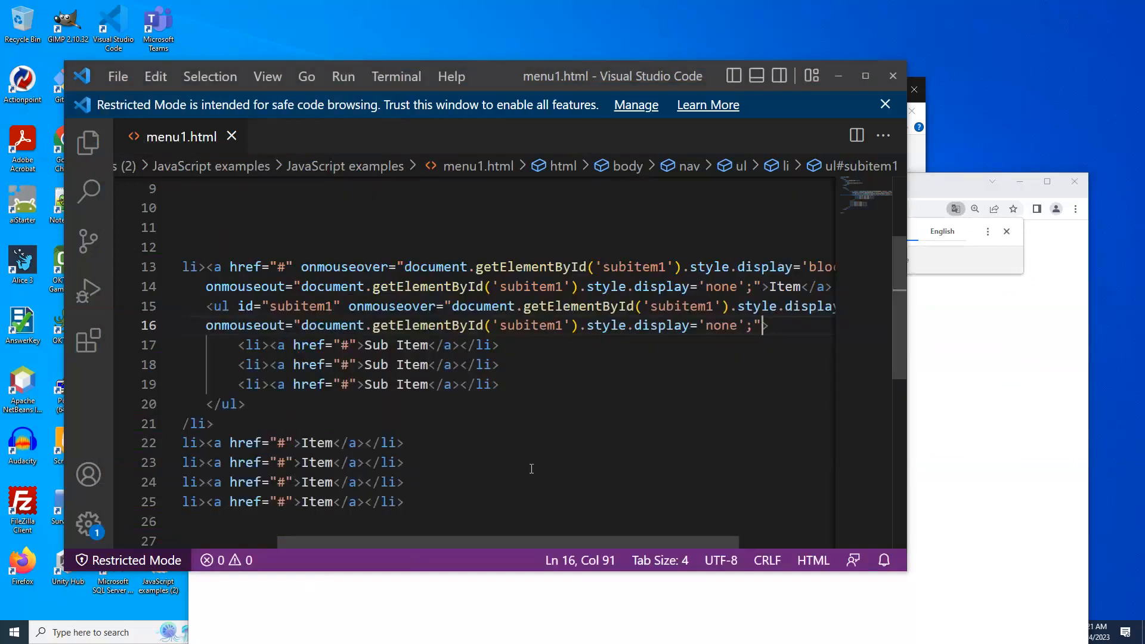
{"action": "mouse_move", "coordinate": [463, 542]}
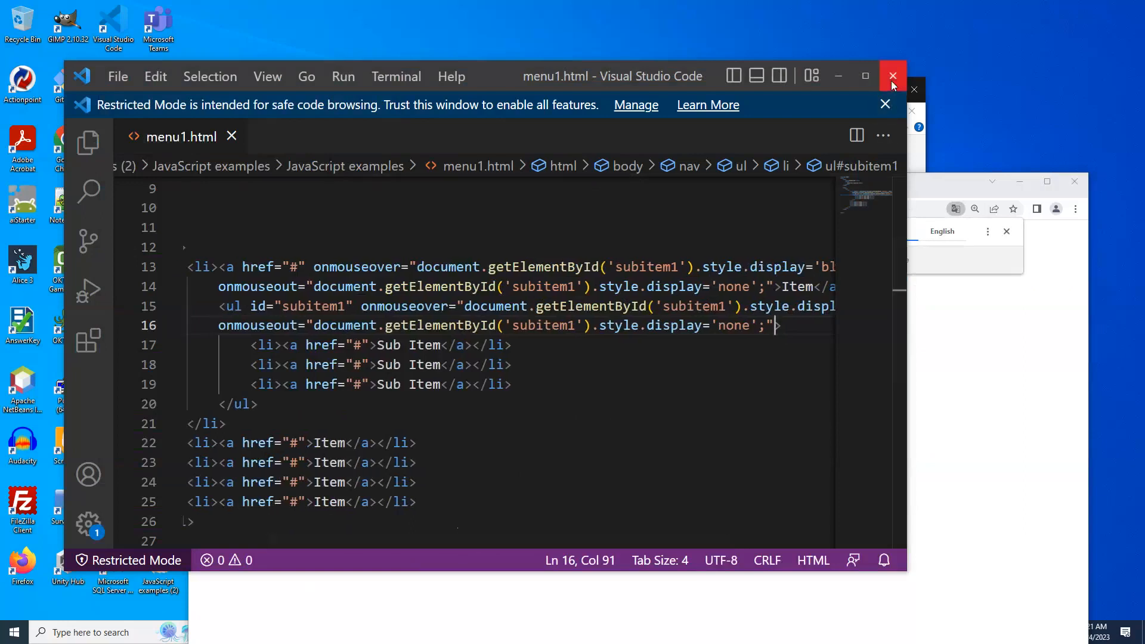
Step: Close VS Code, open menu2.html in Chrome and expand then collapse its three submenus
{"action": "left_click", "coordinate": [891, 76]}
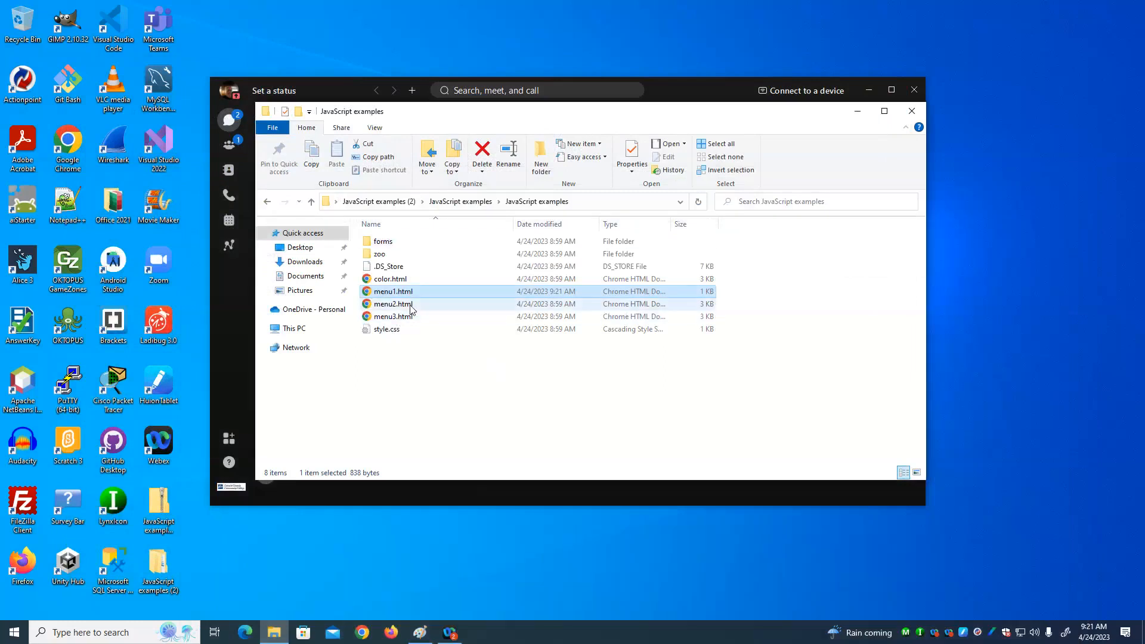
{"action": "double_click", "coordinate": [392, 304]}
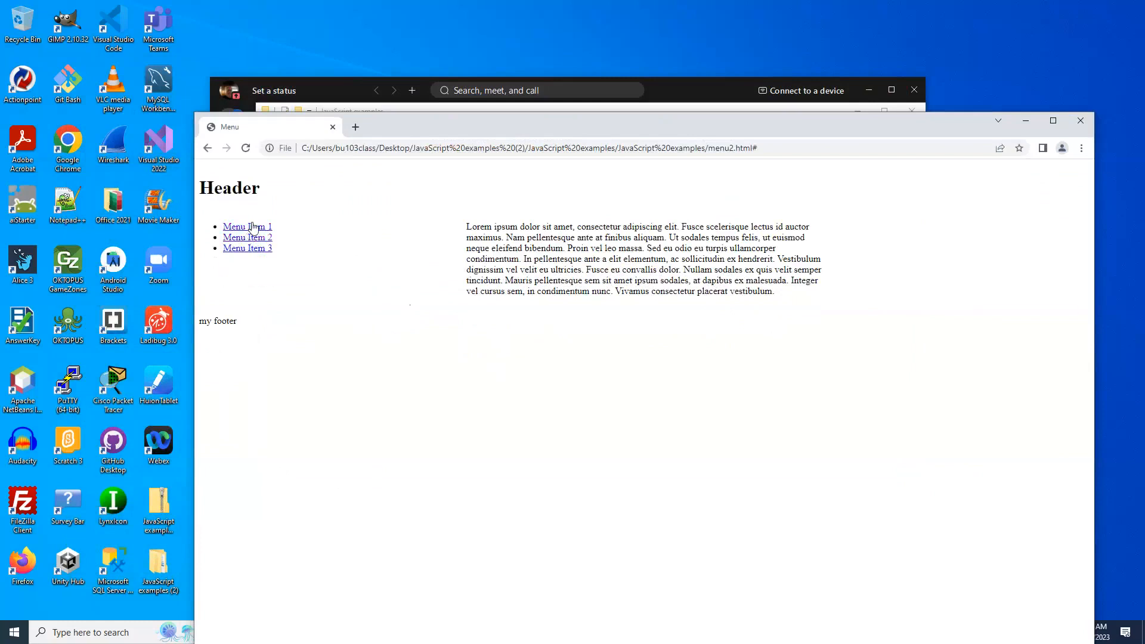
{"action": "mouse_move", "coordinate": [246, 237]}
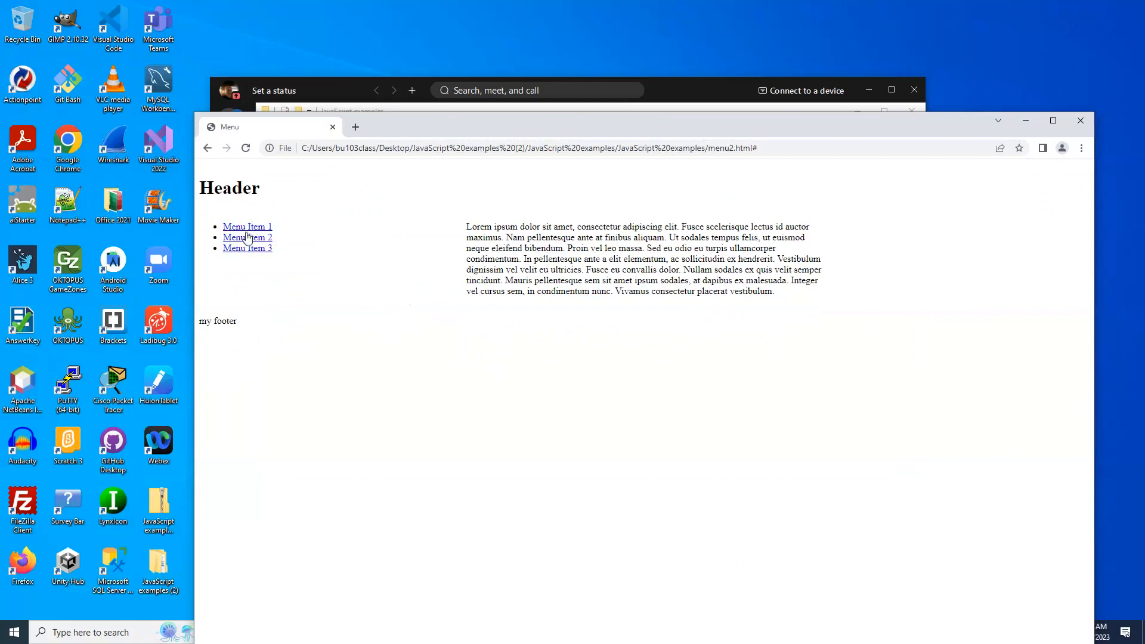
{"action": "left_click", "coordinate": [247, 236]}
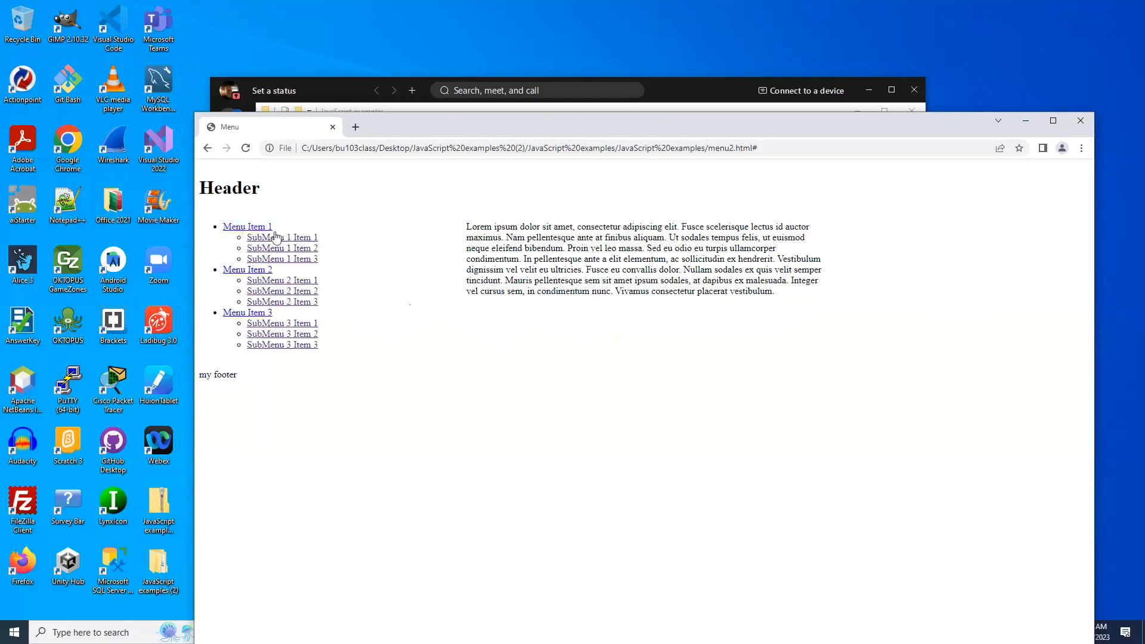
{"action": "left_click", "coordinate": [247, 269]}
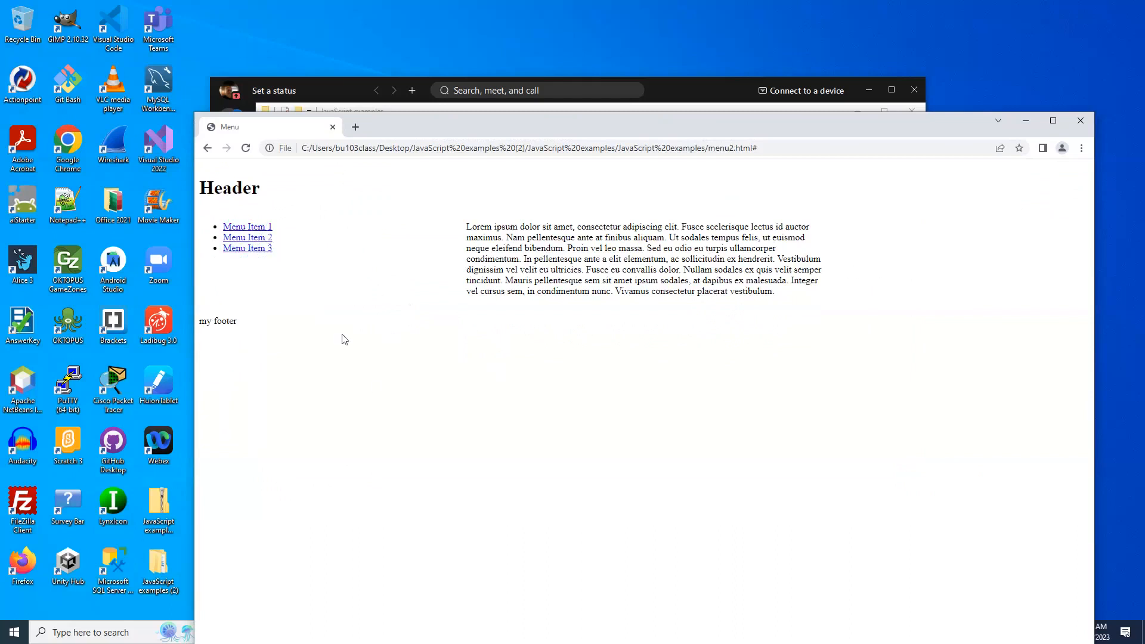
{"action": "mouse_move", "coordinate": [139, 607]}
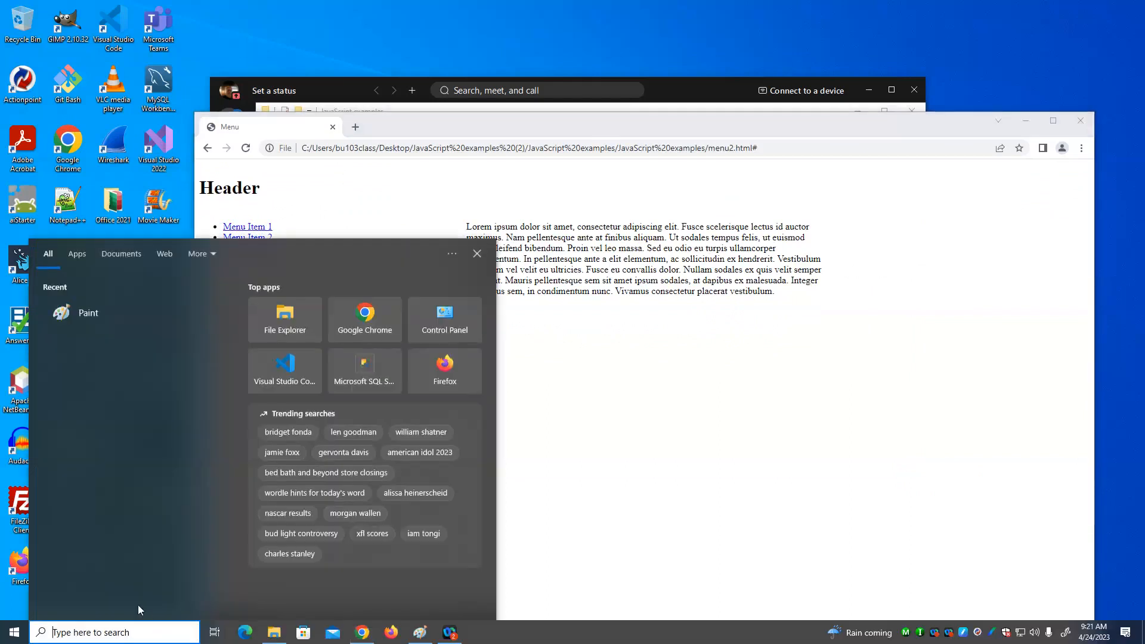
Step: Browse Windows (C:) and try Content, List, Small and Extra large icon layouts, returning to Details
{"action": "type", "text": "excel"}
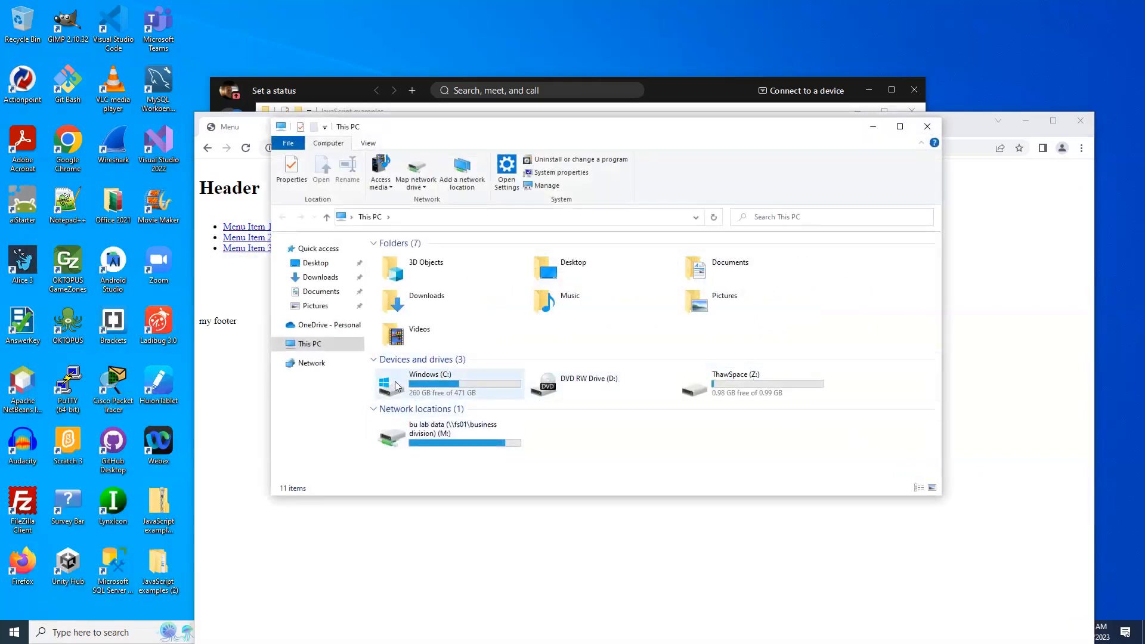
{"action": "double_click", "coordinate": [429, 383]}
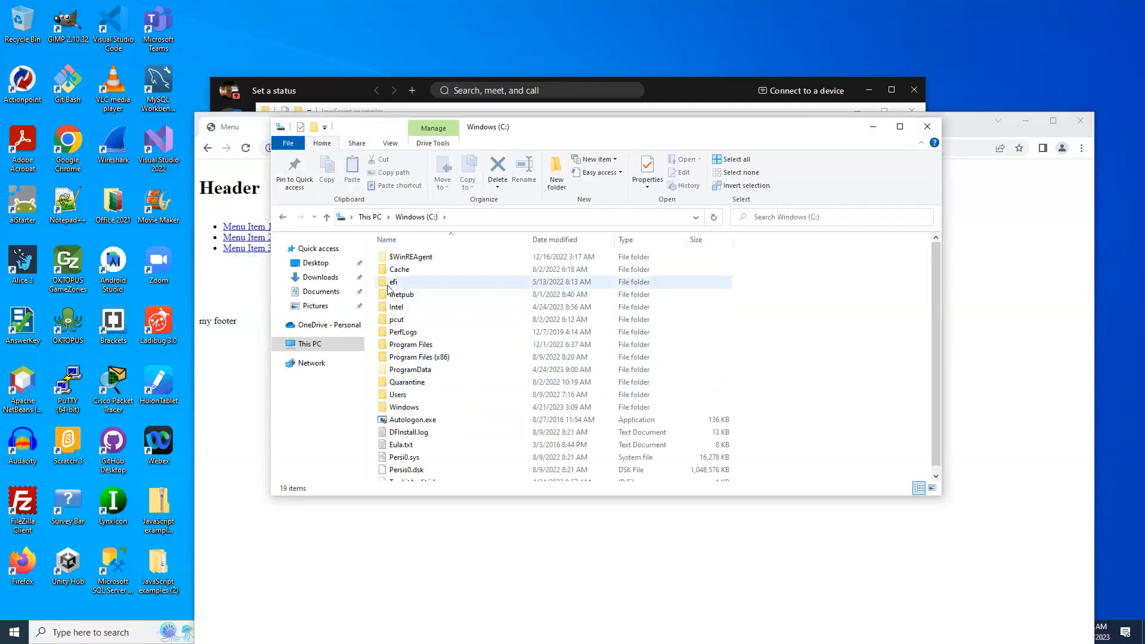
{"action": "double_click", "coordinate": [394, 281]}
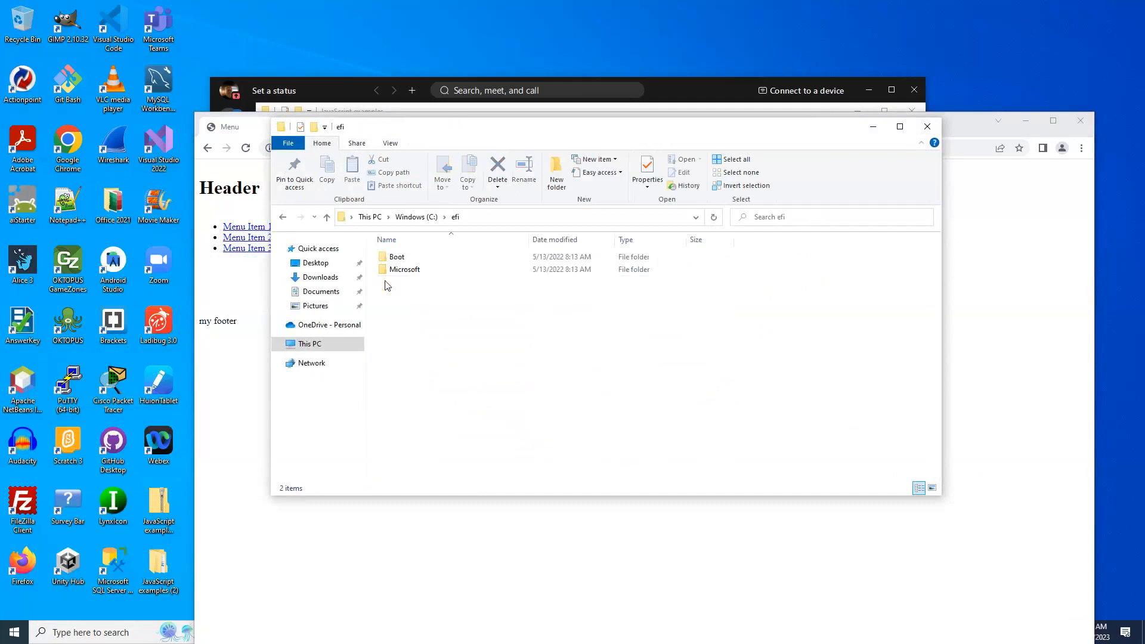
{"action": "mouse_move", "coordinate": [284, 217]}
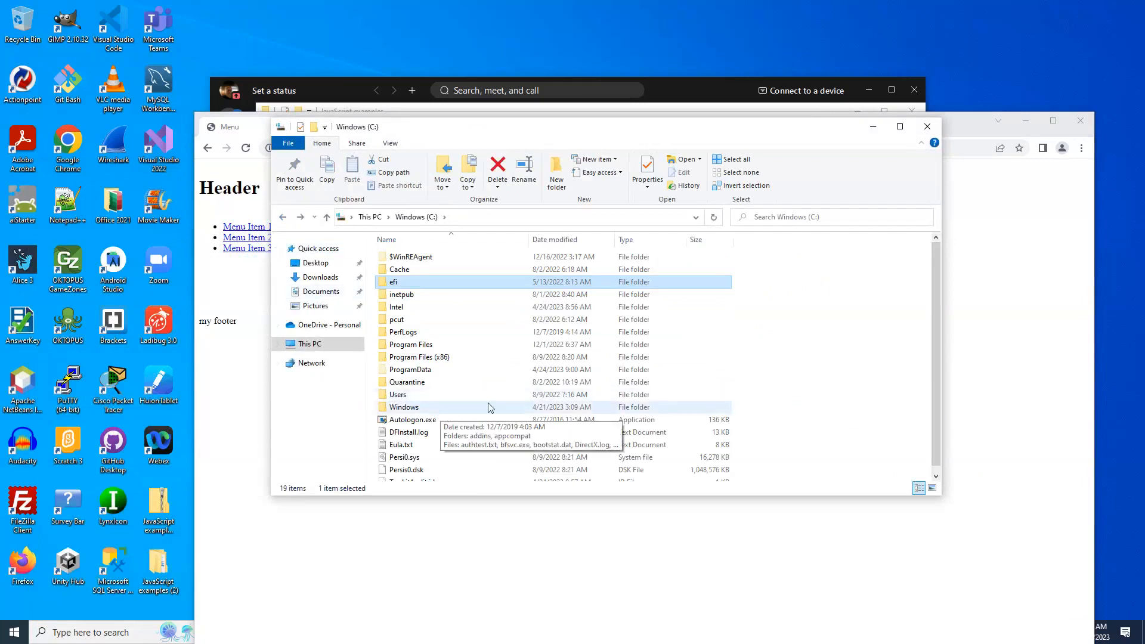
{"action": "mouse_move", "coordinate": [917, 288]}
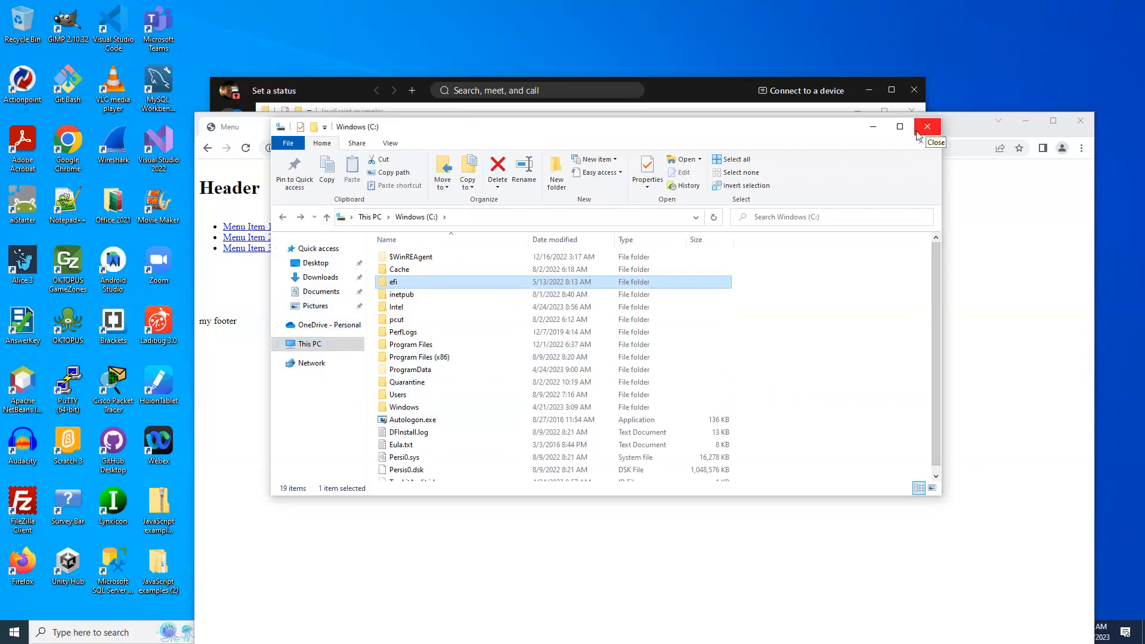
{"action": "left_click", "coordinate": [390, 142]}
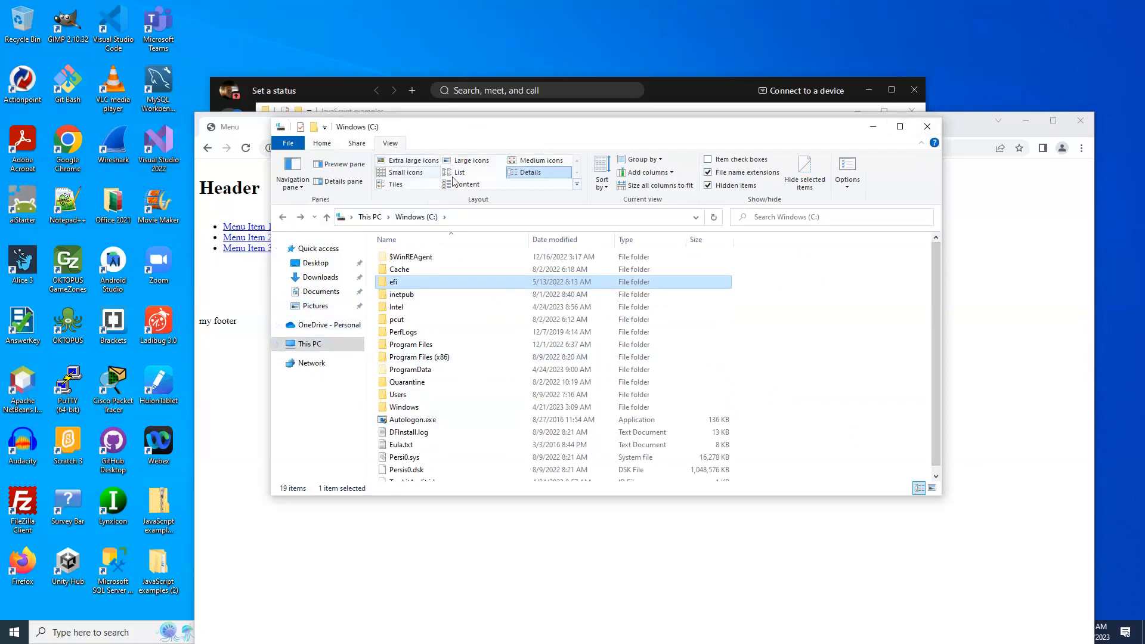
{"action": "left_click", "coordinate": [464, 183]}
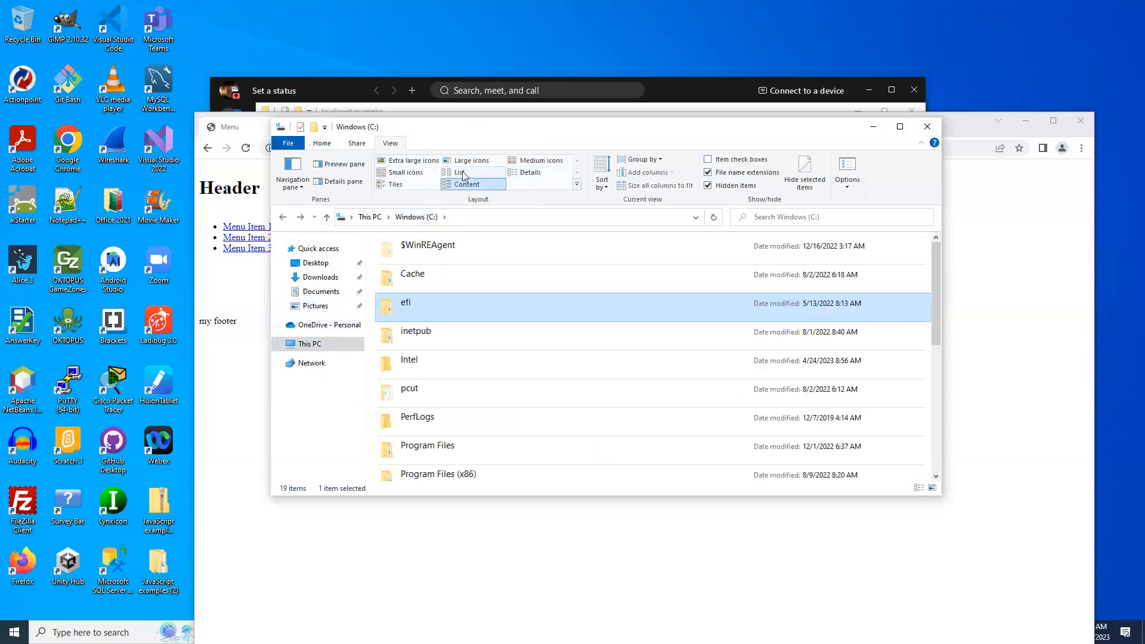
{"action": "left_click", "coordinate": [458, 171]}
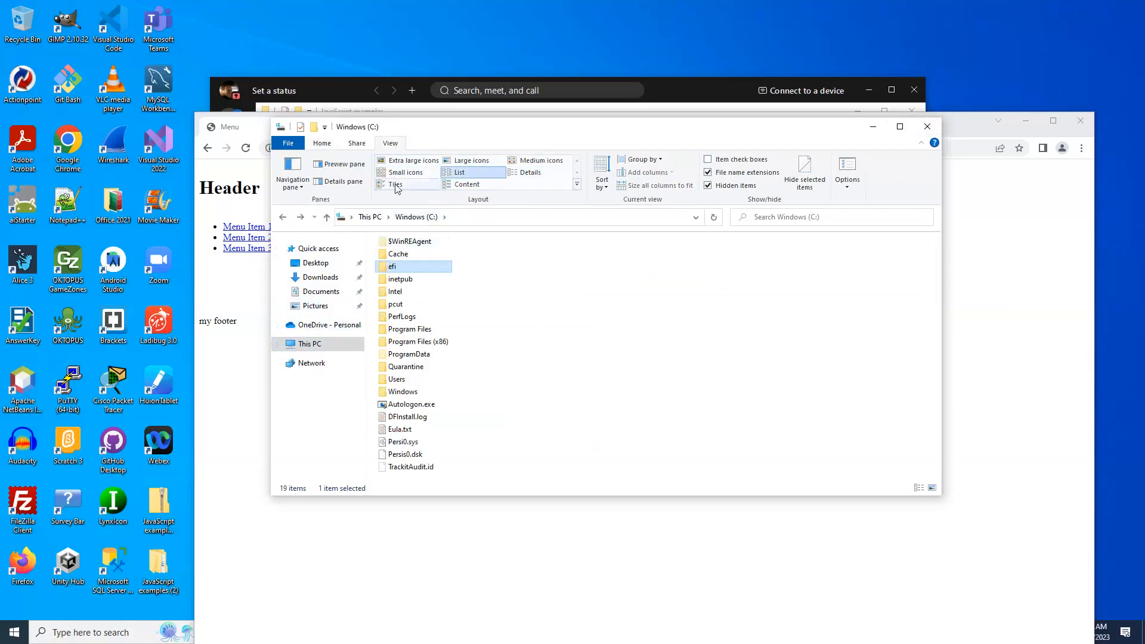
{"action": "left_click", "coordinate": [406, 172]}
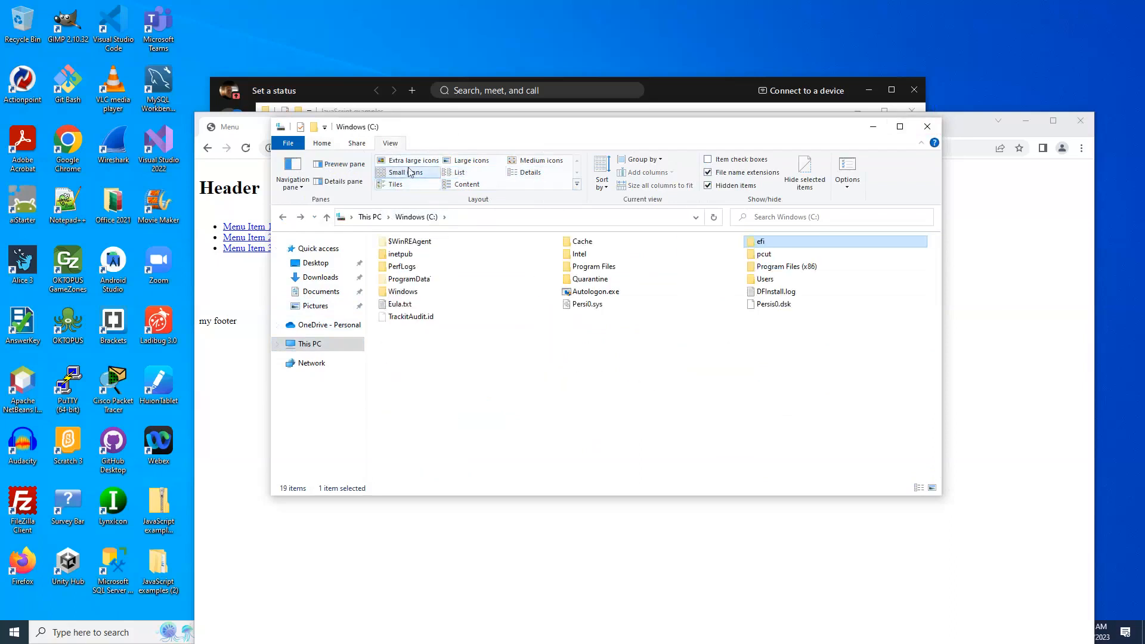
{"action": "left_click", "coordinate": [412, 163]}
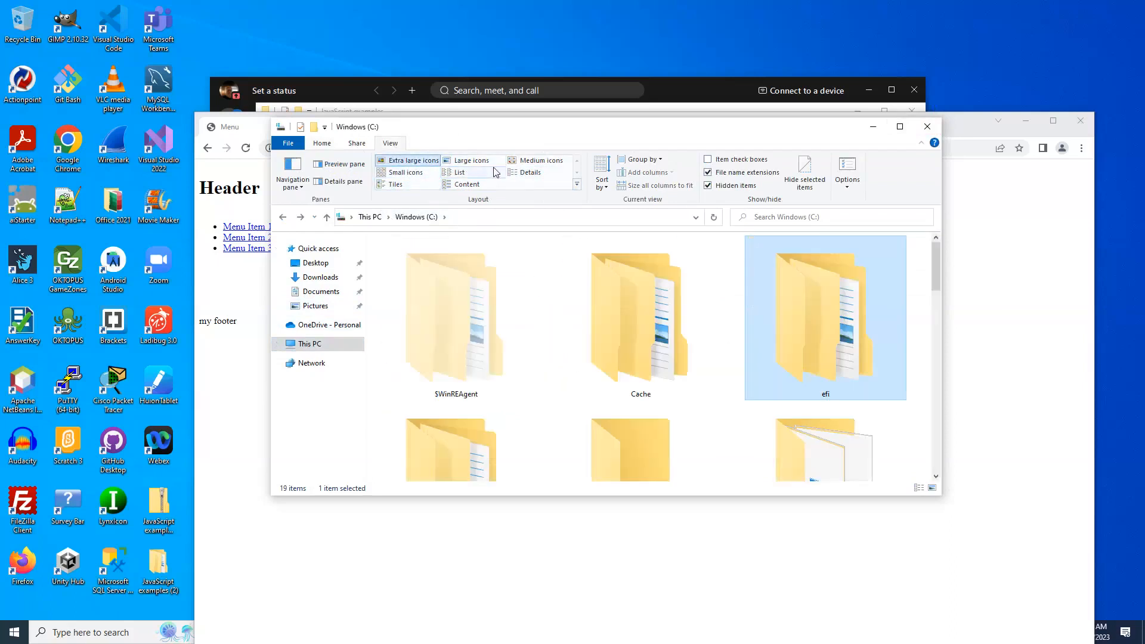
{"action": "left_click", "coordinate": [528, 172]}
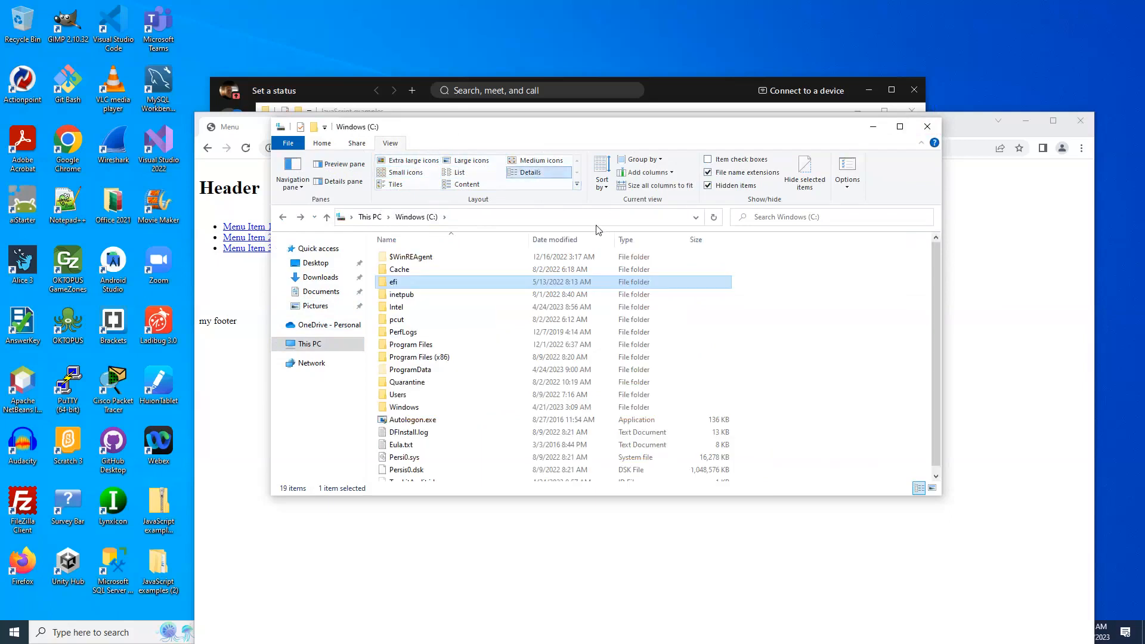
{"action": "mouse_move", "coordinate": [564, 236]}
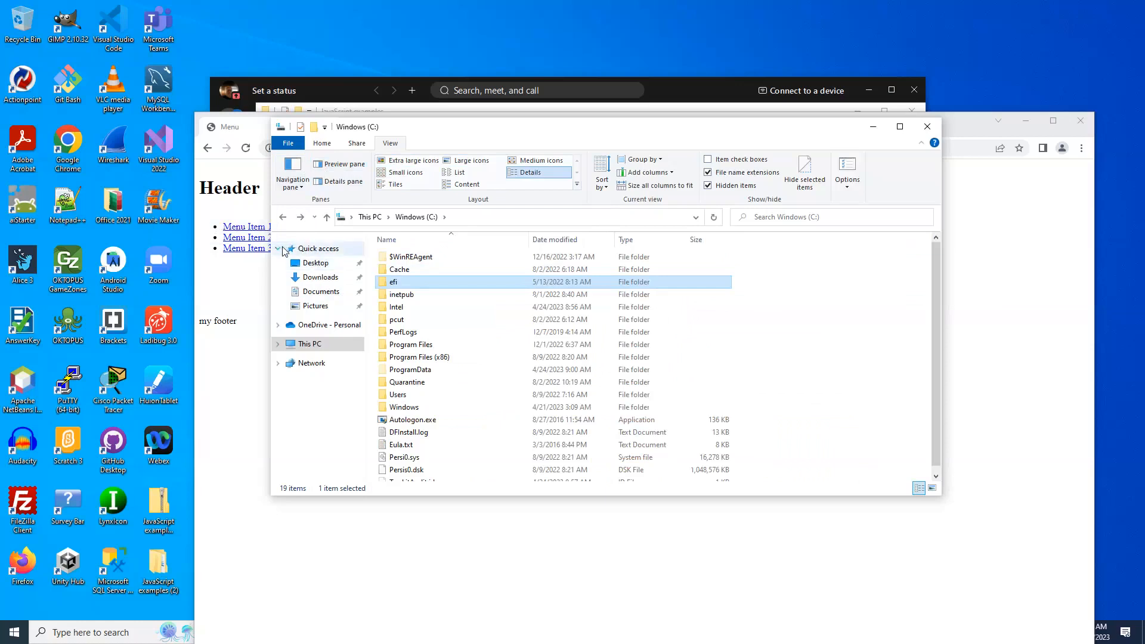
Step: Expand This PC and Windows (C:) in the navigation tree, then close File Explorer
{"action": "left_click", "coordinate": [277, 248]}
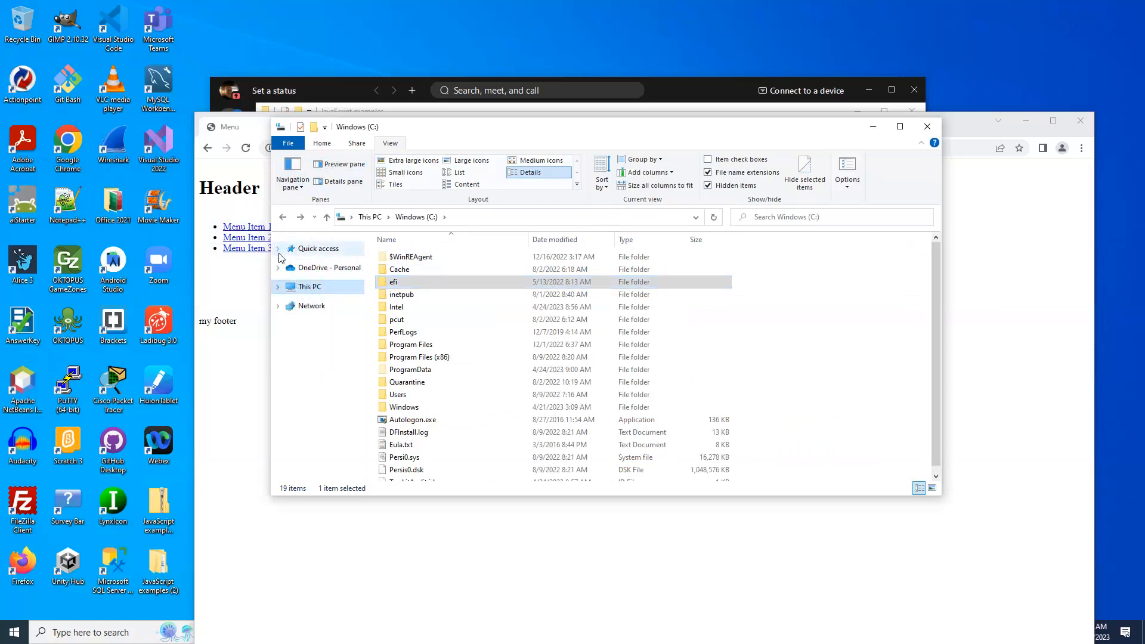
{"action": "left_click", "coordinate": [277, 248]}
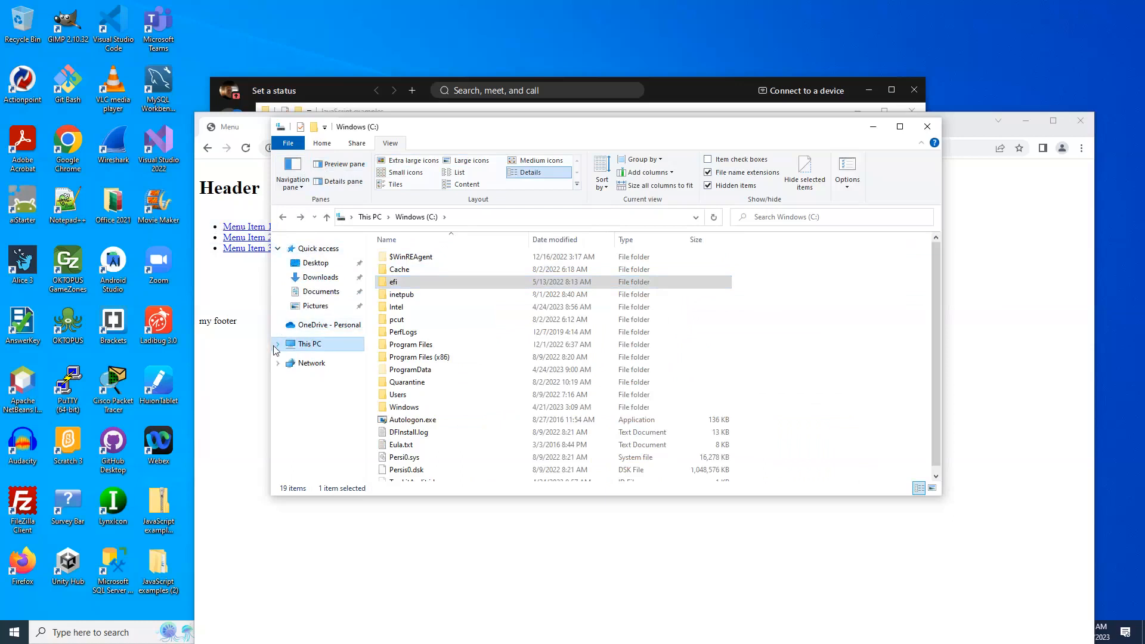
{"action": "left_click", "coordinate": [276, 344]}
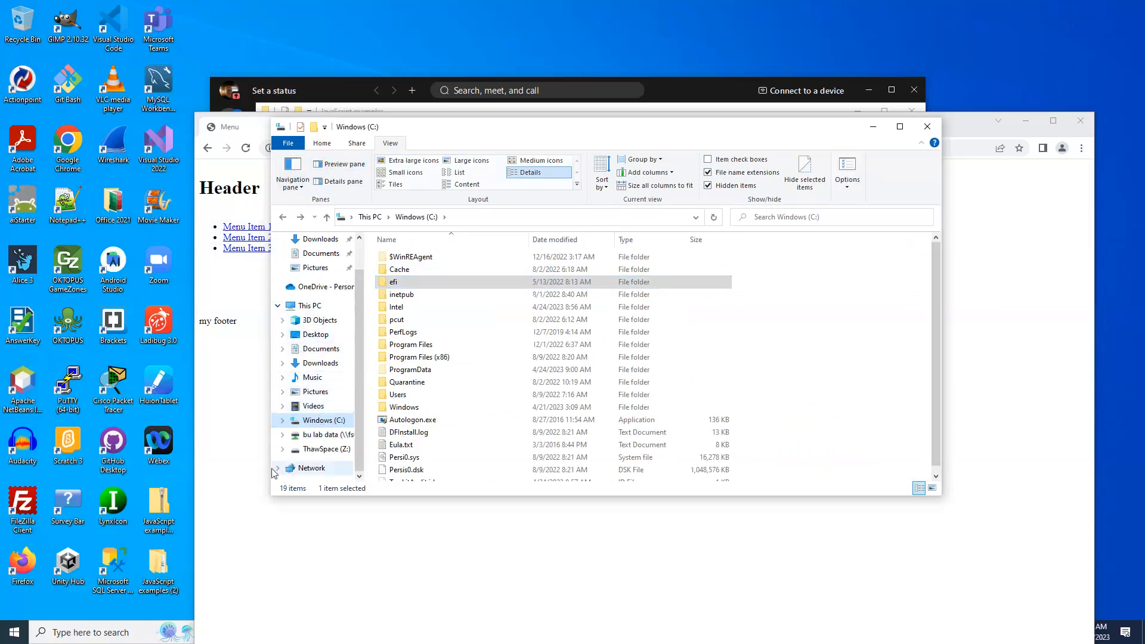
{"action": "mouse_move", "coordinate": [353, 408]}
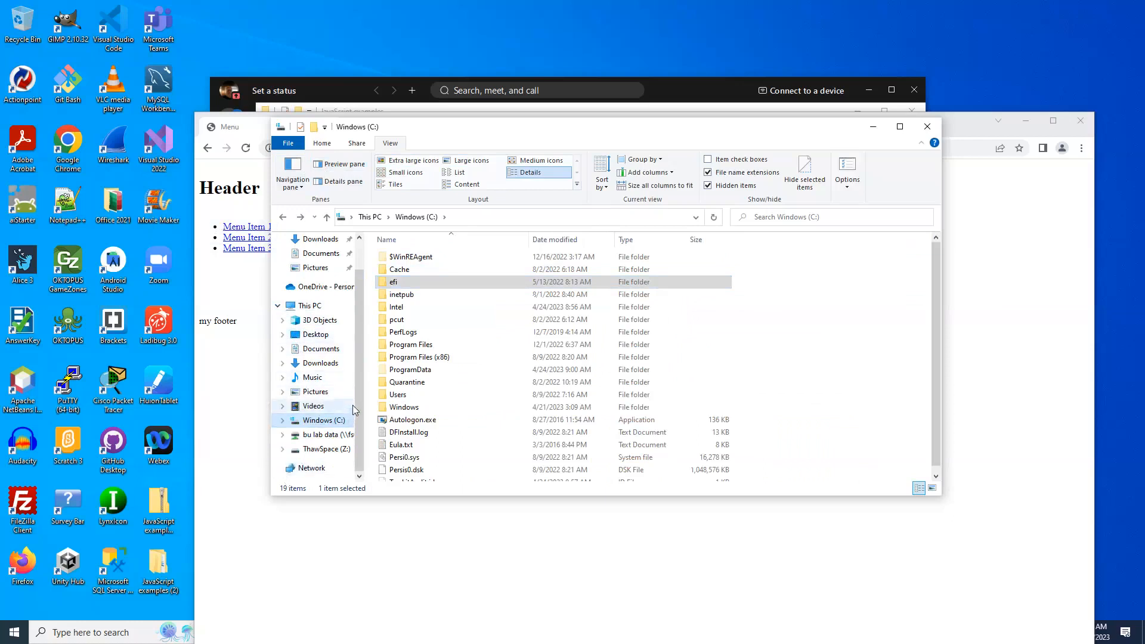
{"action": "mouse_move", "coordinate": [276, 356]}
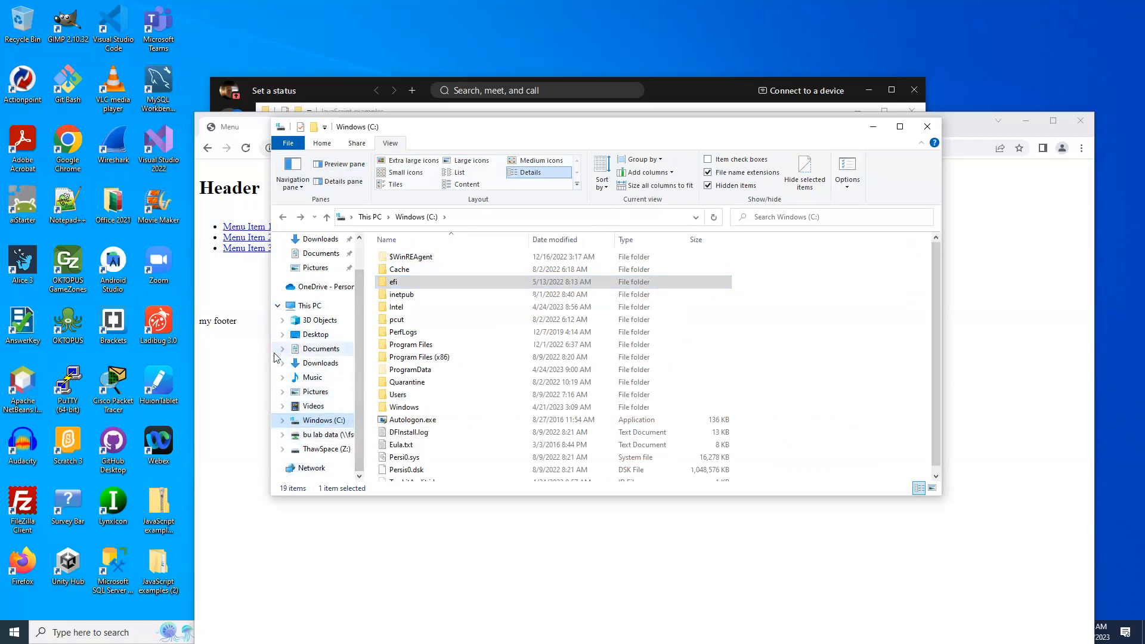
{"action": "mouse_move", "coordinate": [344, 377]}
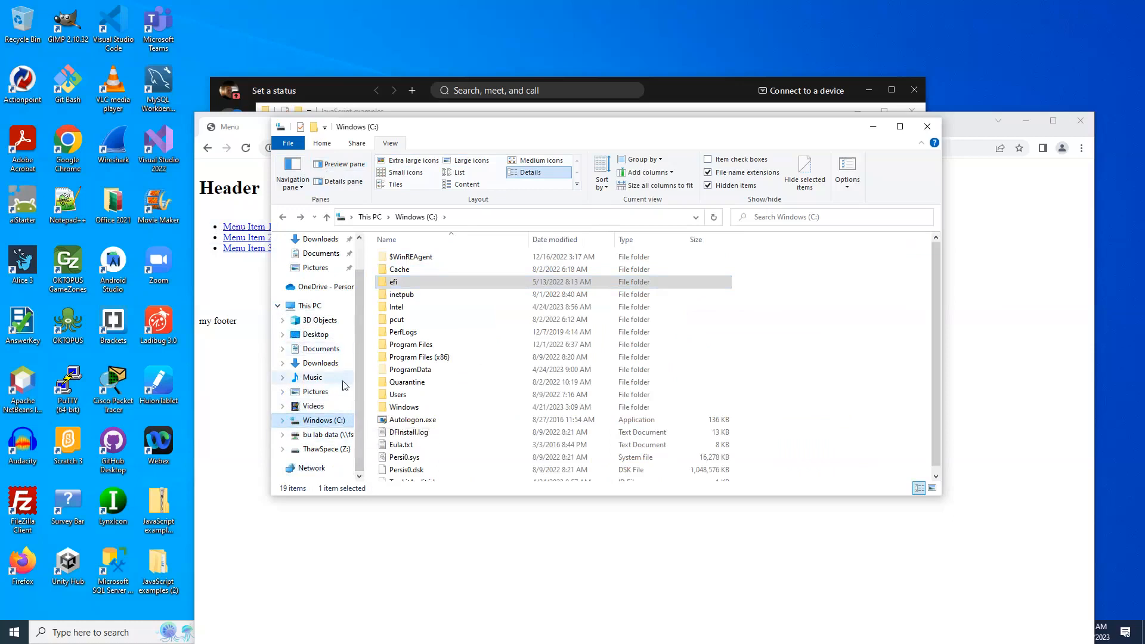
{"action": "mouse_move", "coordinate": [365, 377]}
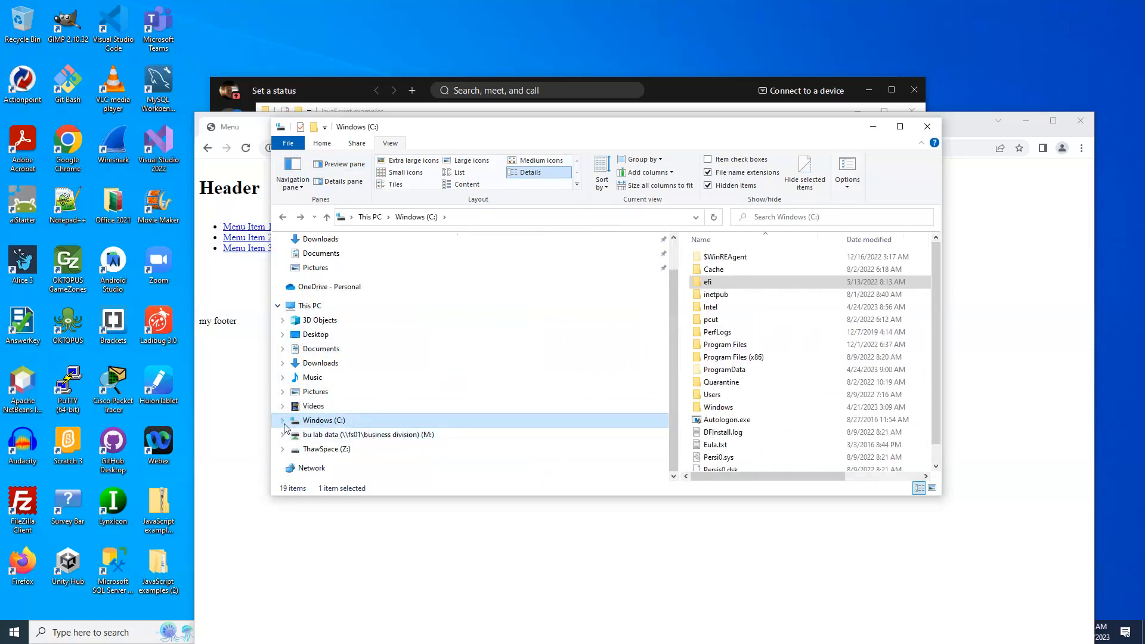
{"action": "left_click", "coordinate": [283, 420]}
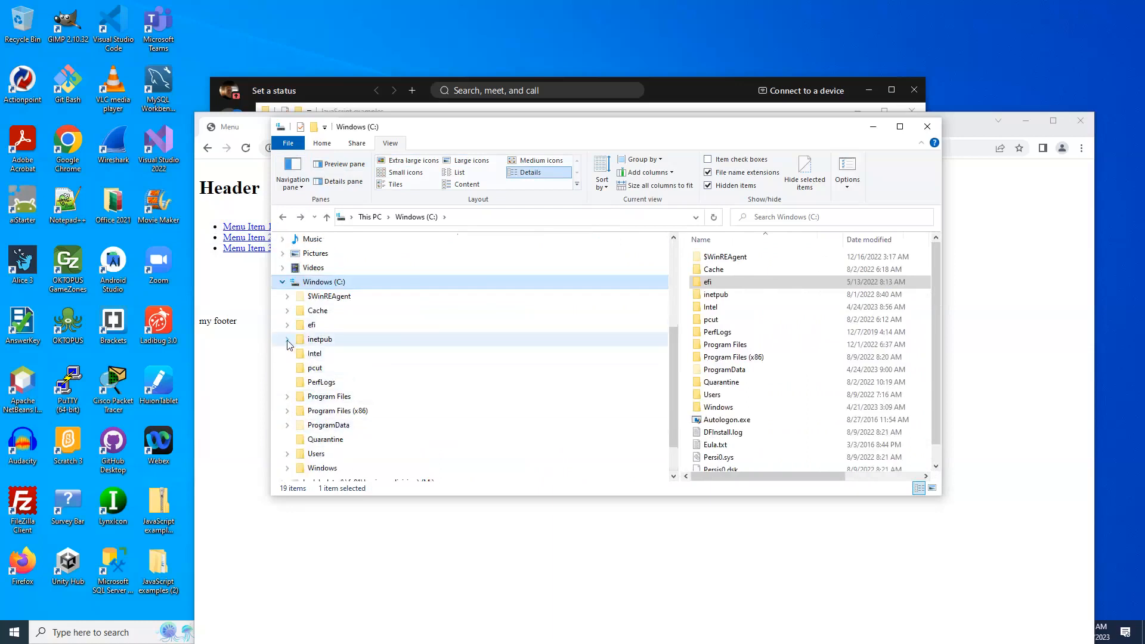
{"action": "left_click", "coordinate": [288, 339]}
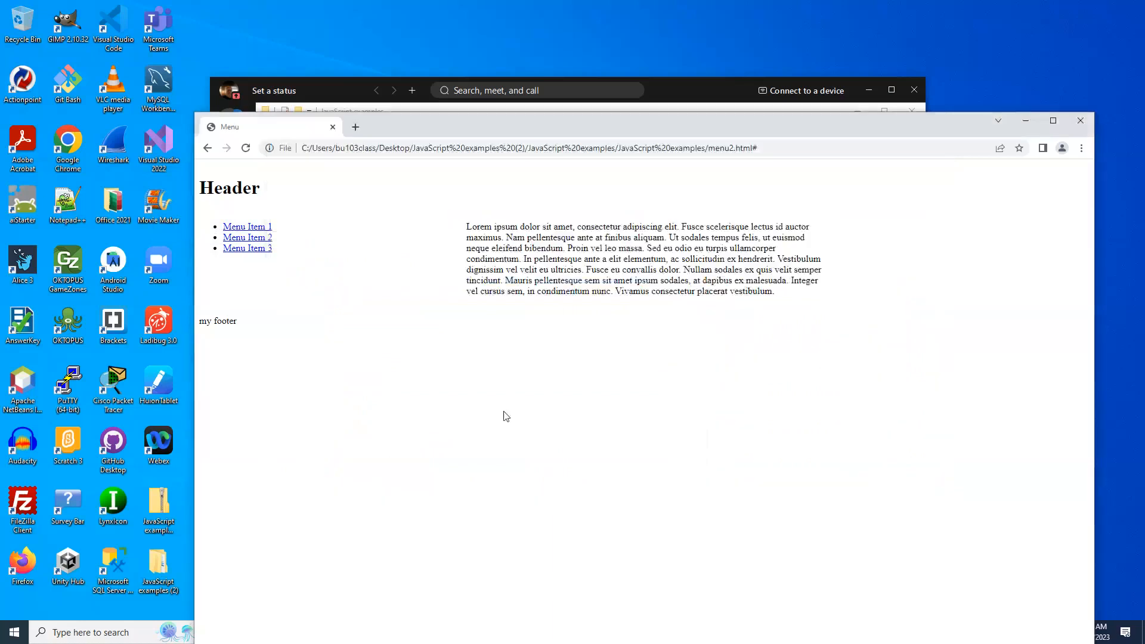
{"action": "mouse_move", "coordinate": [446, 425]}
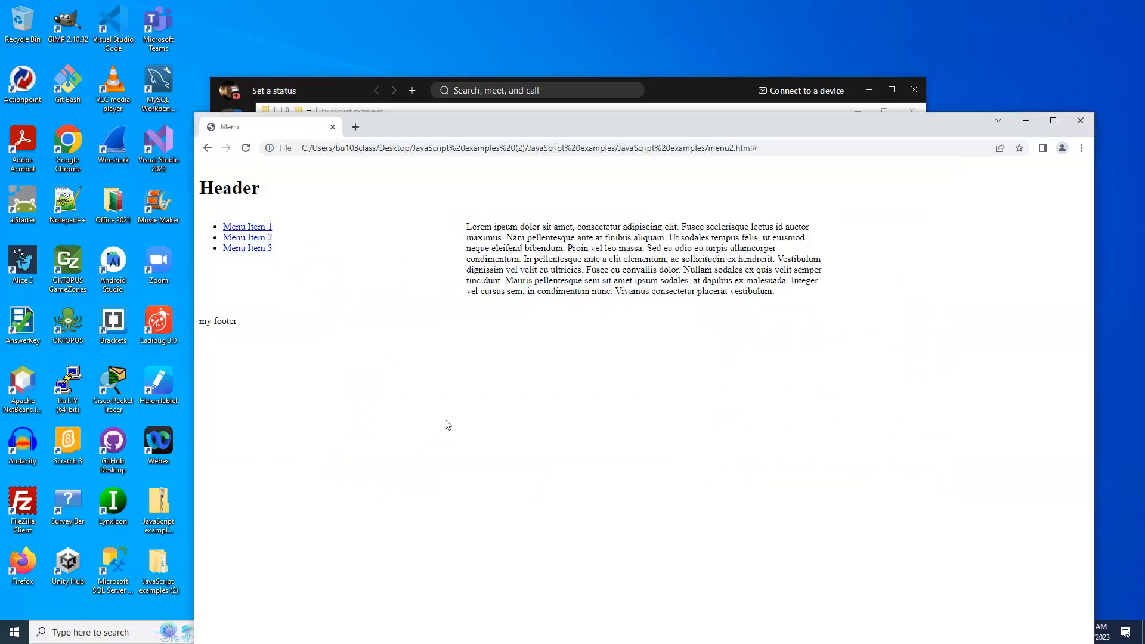
Step: Toggle Menu Item 1 repeatedly, leaving SubMenu 1 Items 1–3 visible
{"action": "left_click", "coordinate": [246, 227]}
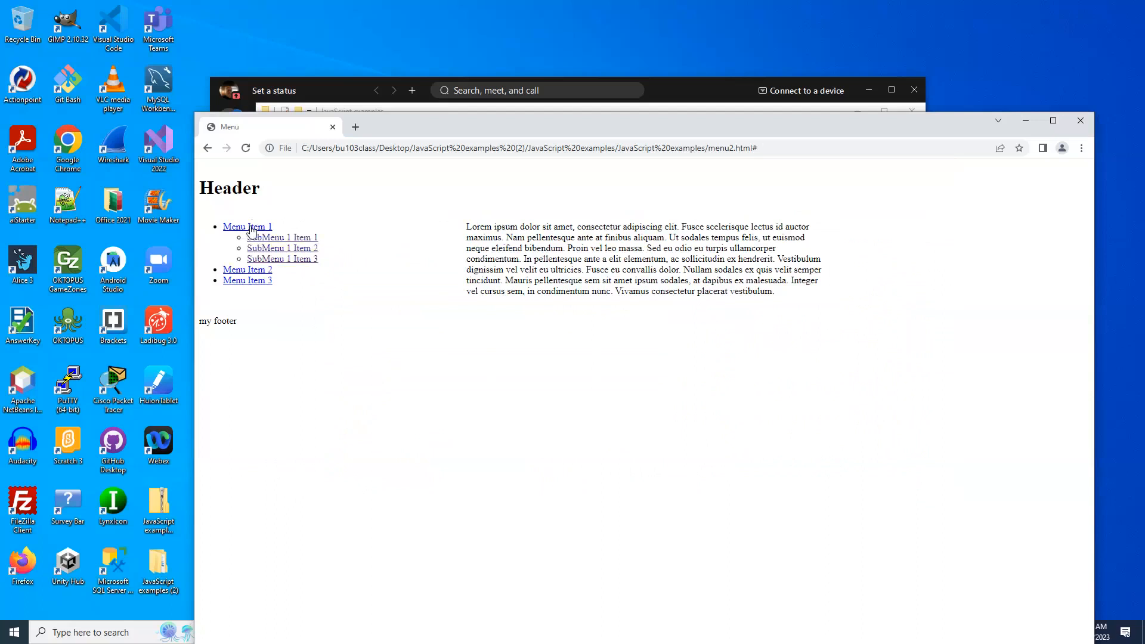
{"action": "mouse_move", "coordinate": [296, 259]}
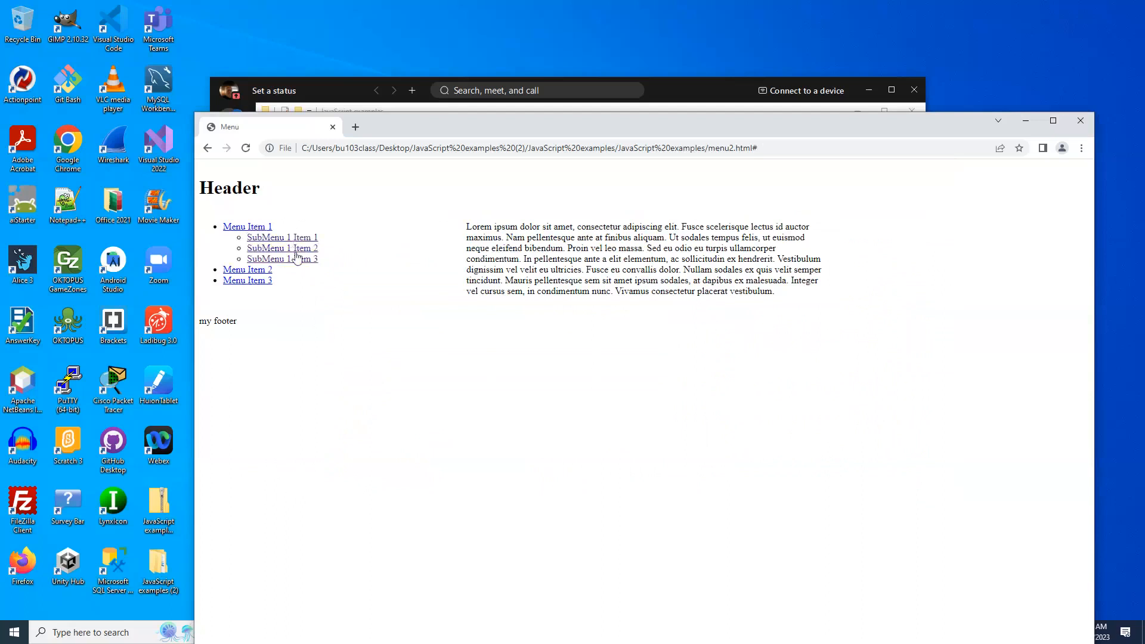
{"action": "left_click", "coordinate": [246, 227]}
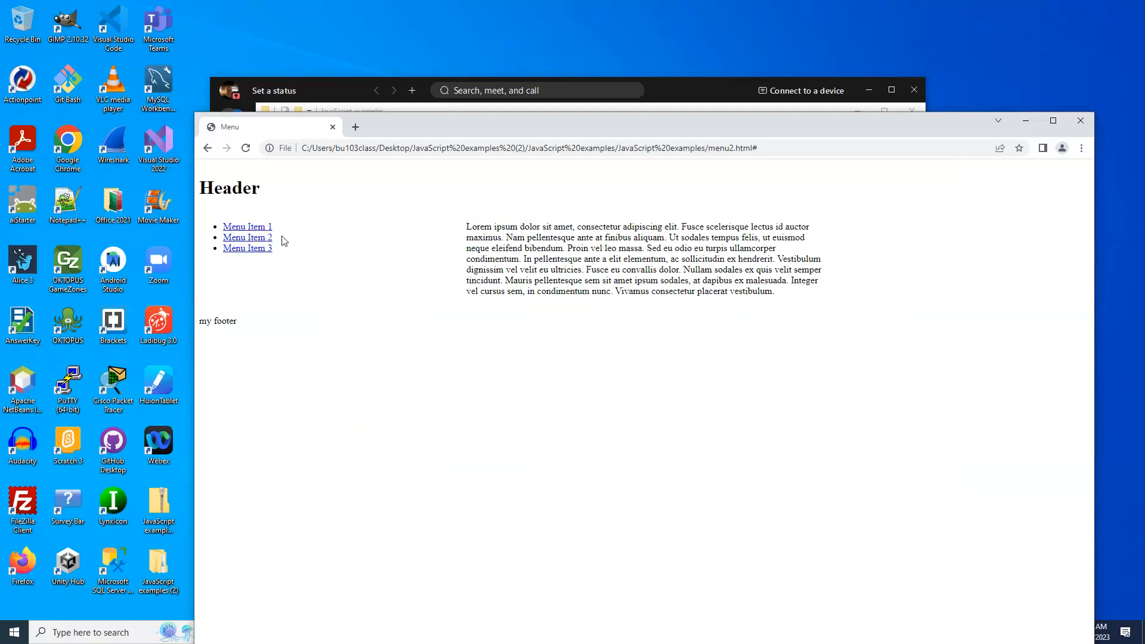
{"action": "mouse_move", "coordinate": [246, 237]}
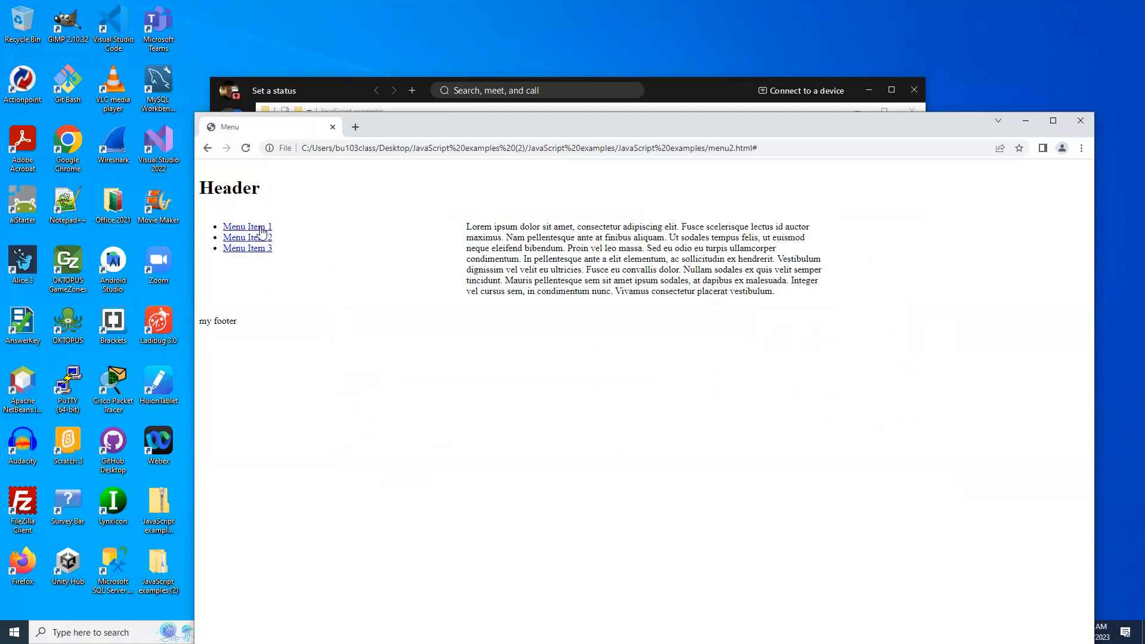
{"action": "mouse_move", "coordinate": [306, 323]}
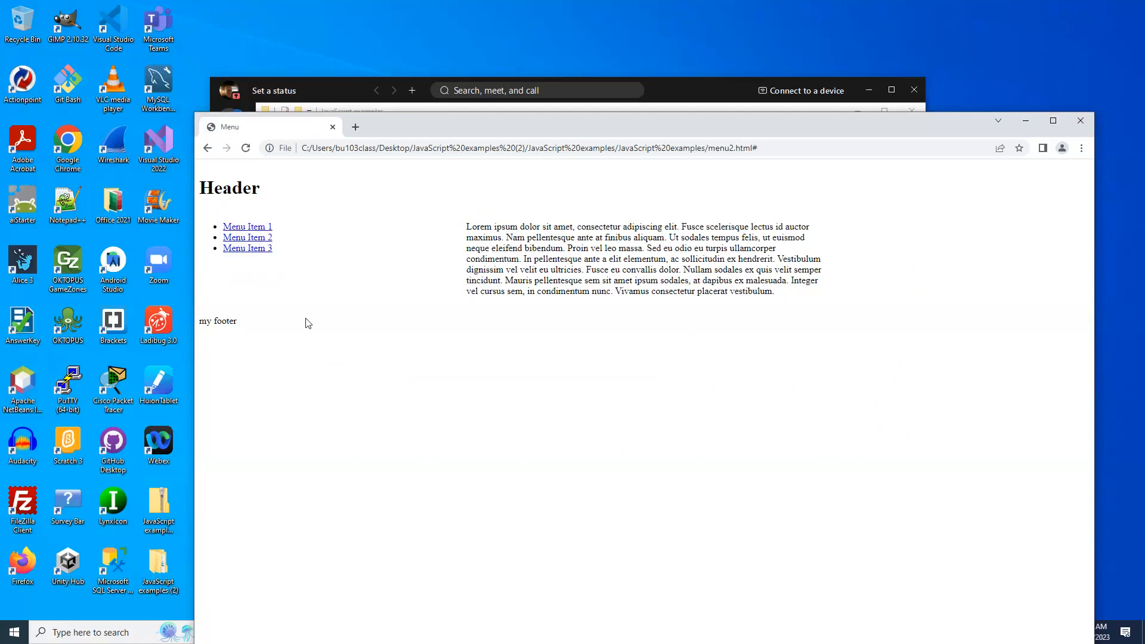
{"action": "mouse_move", "coordinate": [256, 224]}
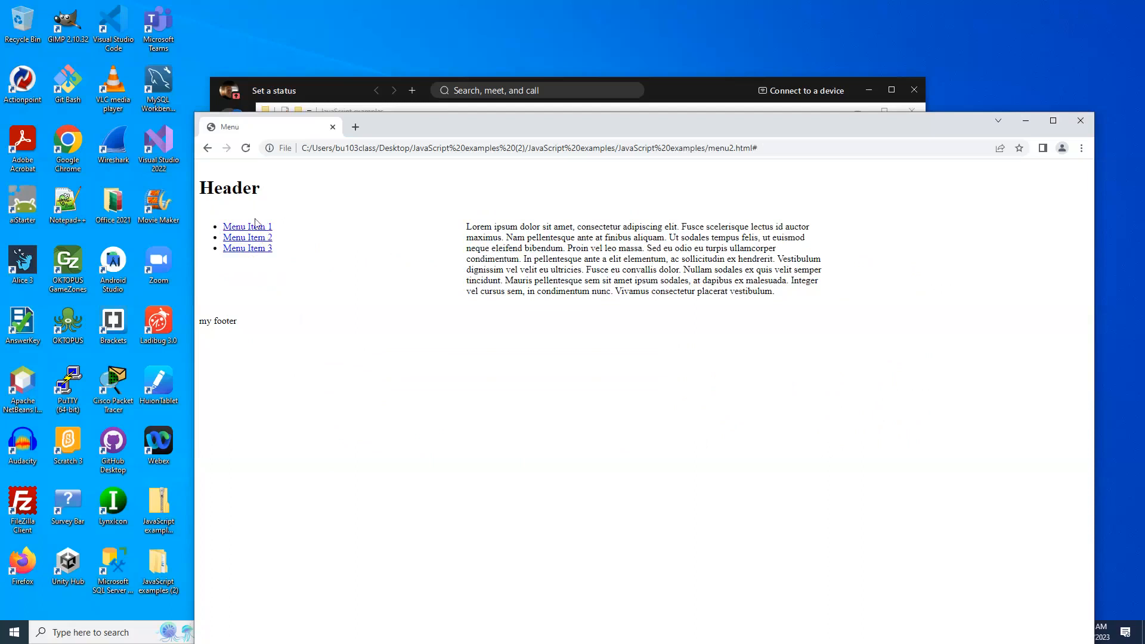
{"action": "left_click", "coordinate": [247, 225]}
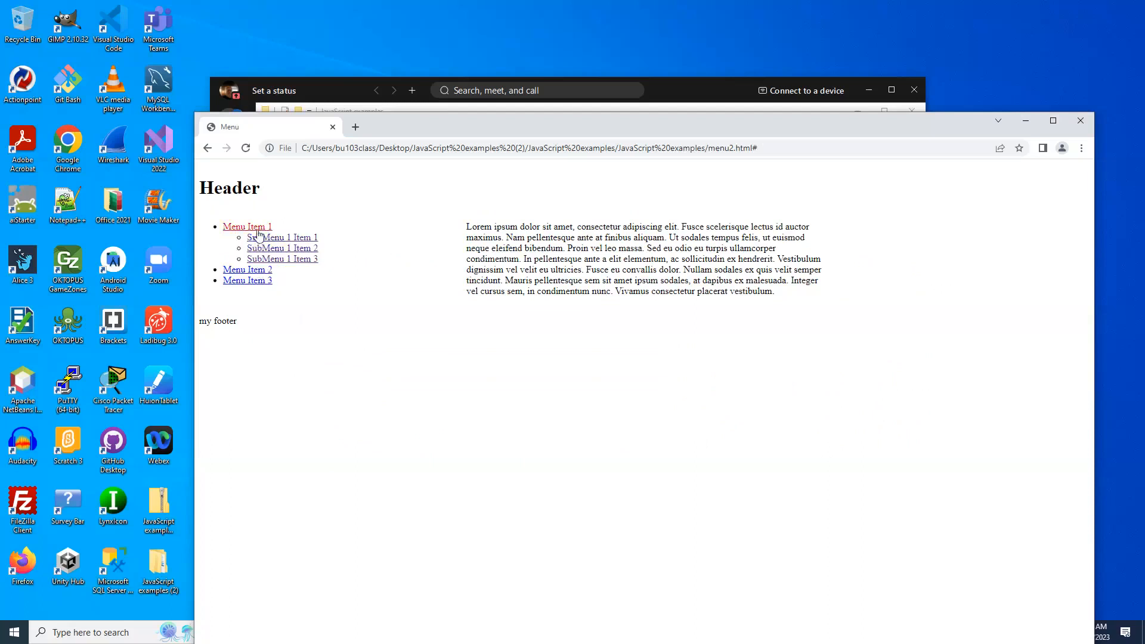
{"action": "left_click", "coordinate": [246, 226]}
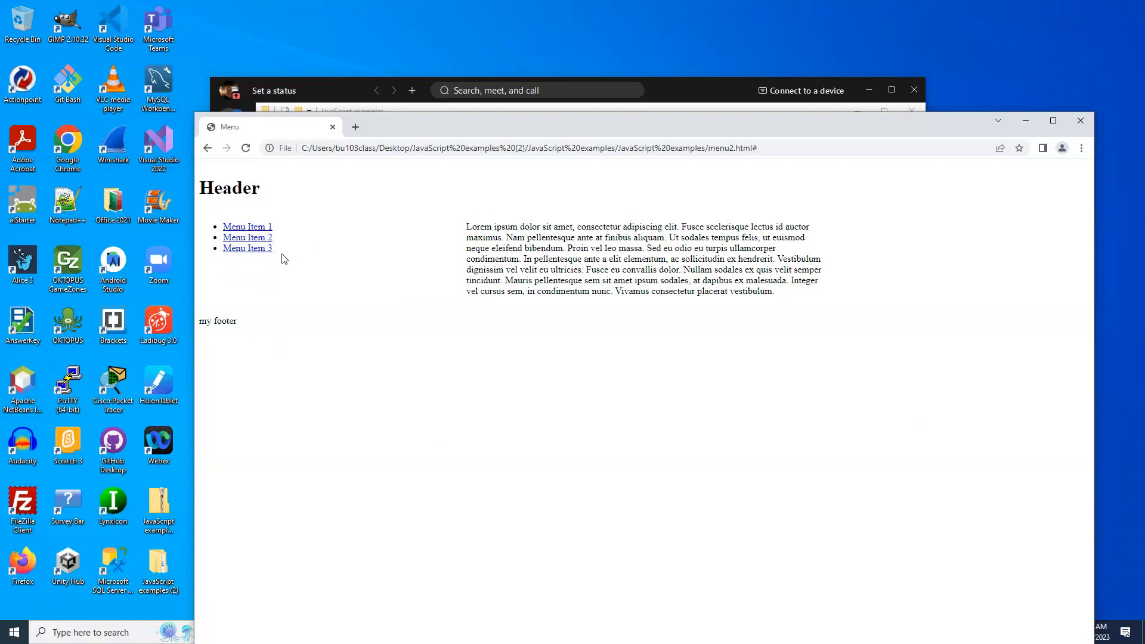
{"action": "mouse_move", "coordinate": [235, 236]}
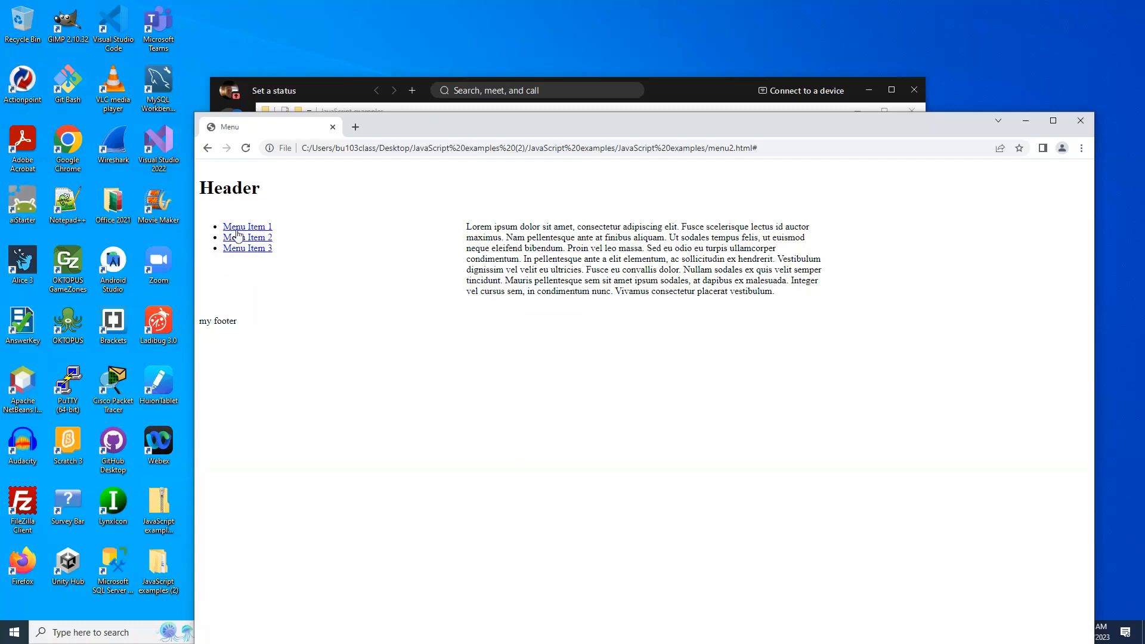
{"action": "left_click", "coordinate": [246, 226]}
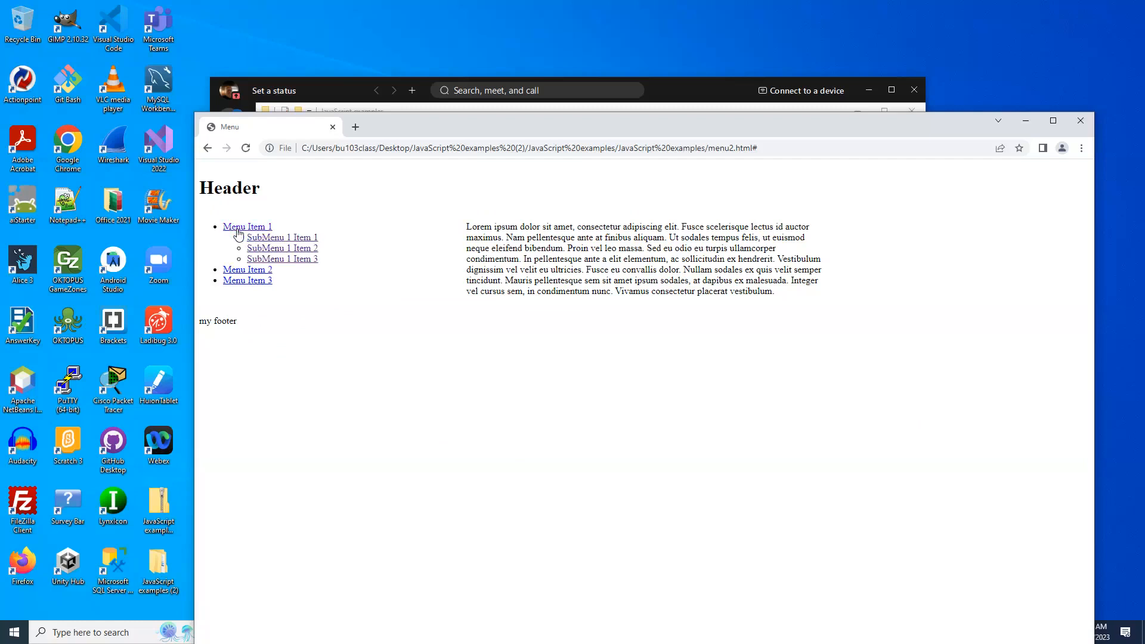
{"action": "left_click", "coordinate": [247, 226]}
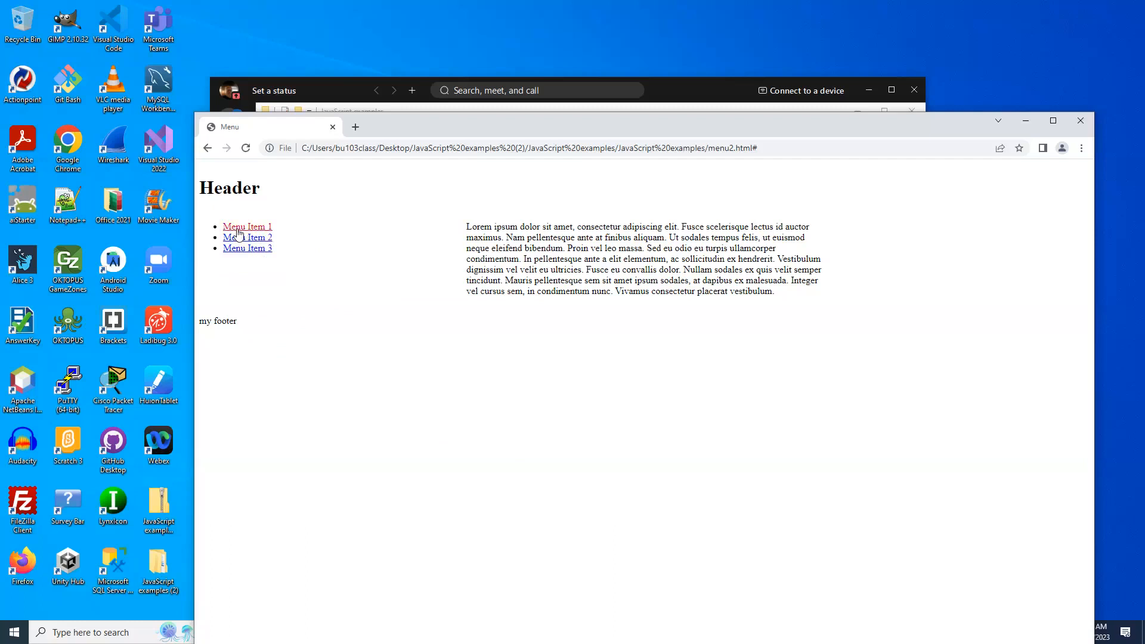
{"action": "left_click", "coordinate": [247, 226]}
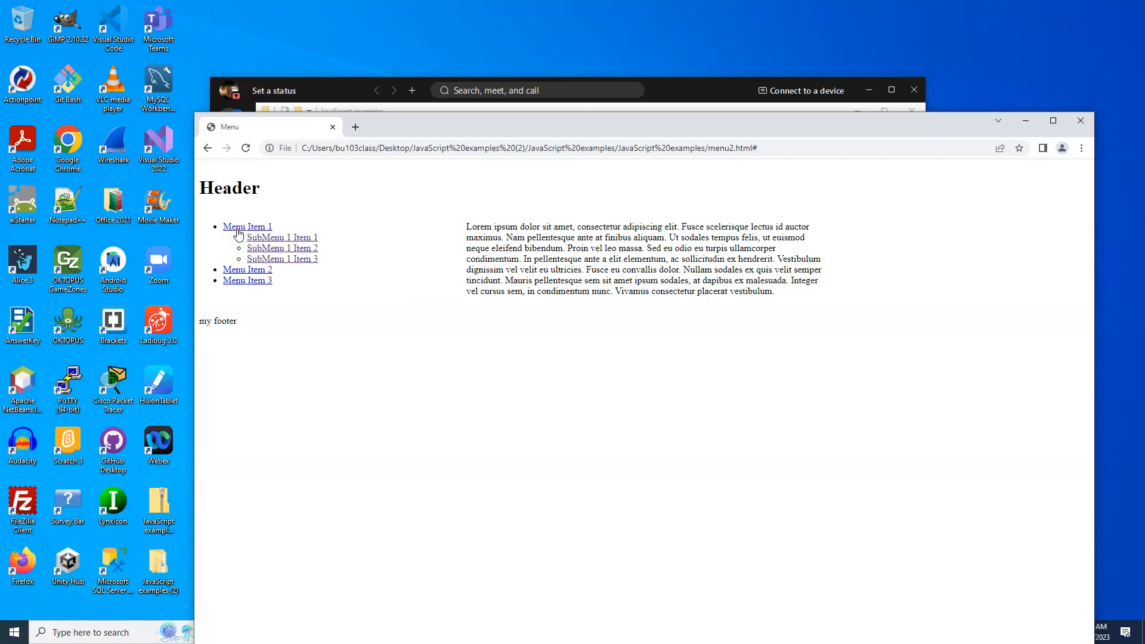
{"action": "left_click", "coordinate": [247, 227]}
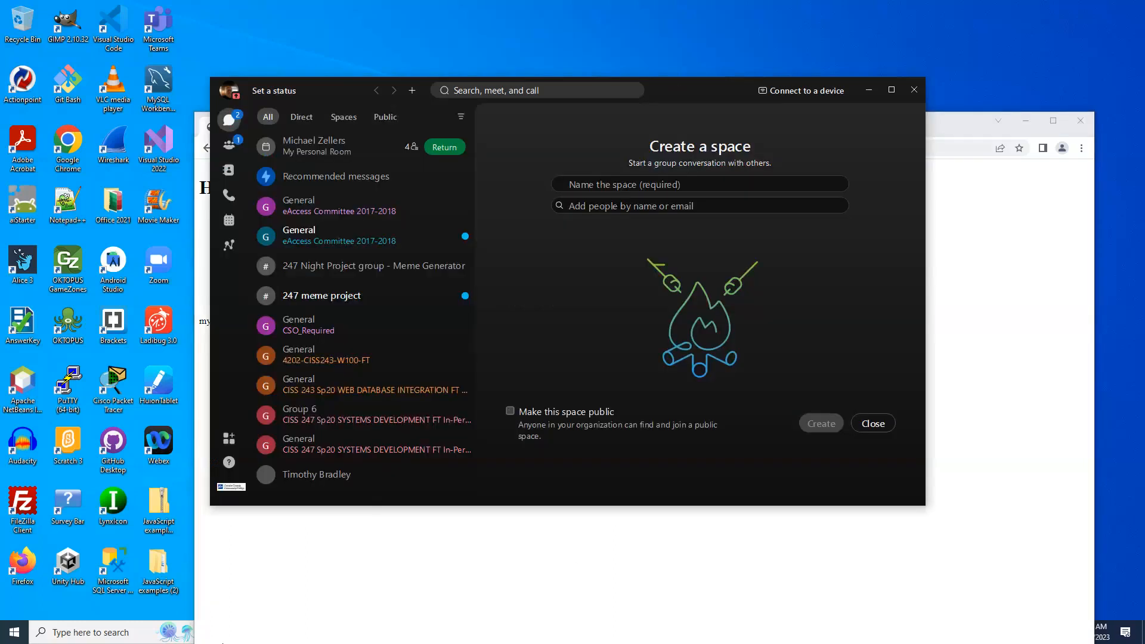
{"action": "mouse_move", "coordinate": [956, 126]}
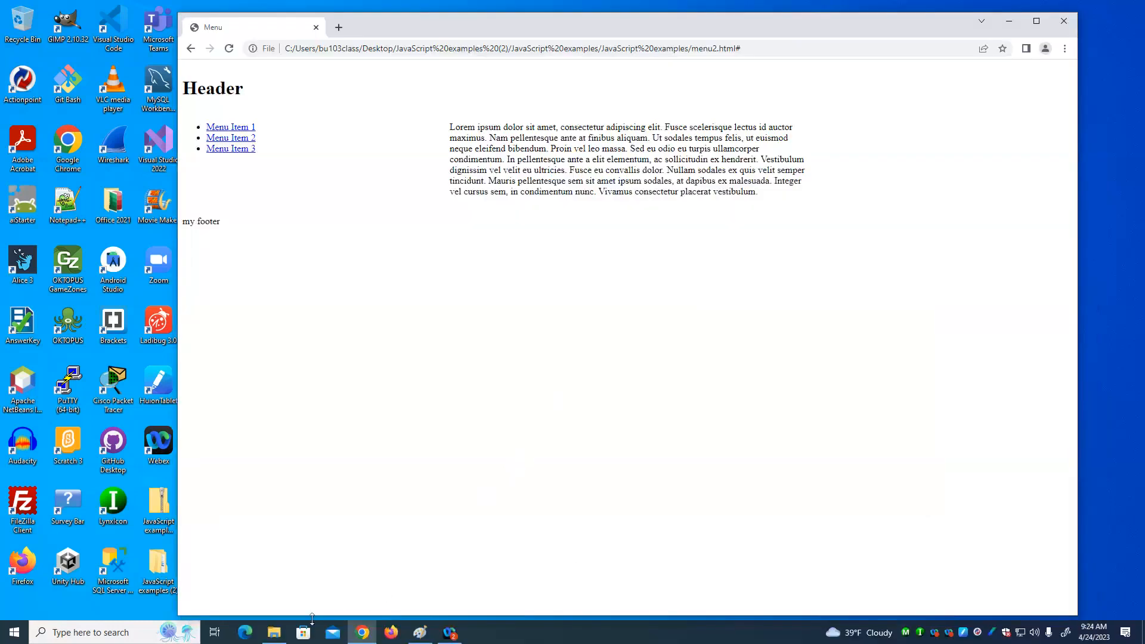
Step: Bring up menu2.html's Open with program list in the JavaScript examples folder
{"action": "left_click", "coordinate": [273, 632]}
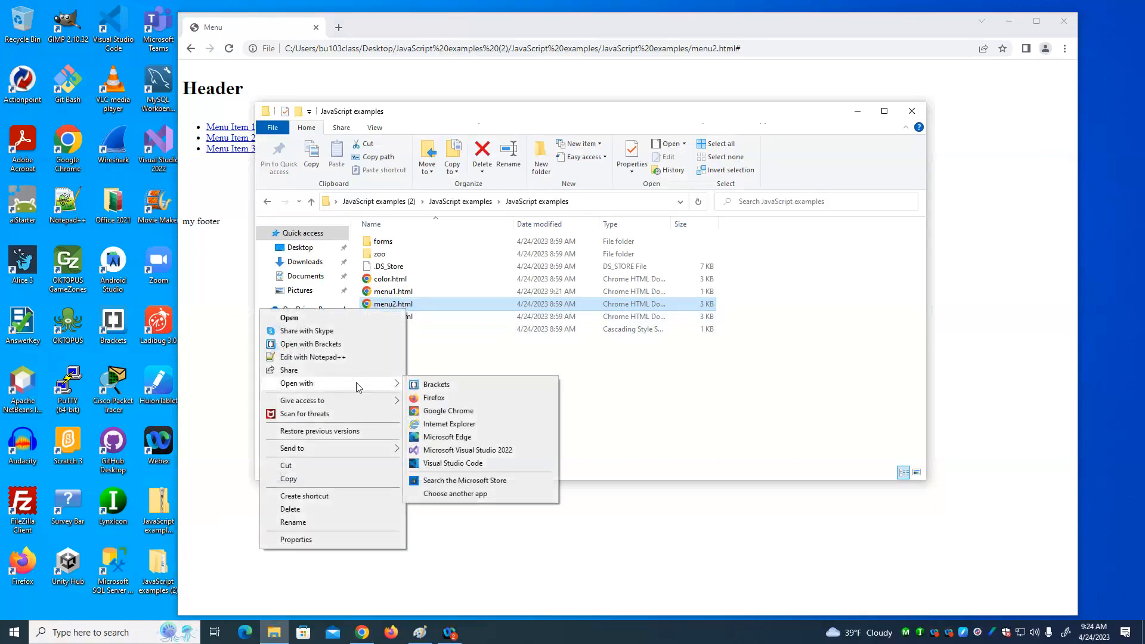
{"action": "mouse_move", "coordinate": [453, 463]}
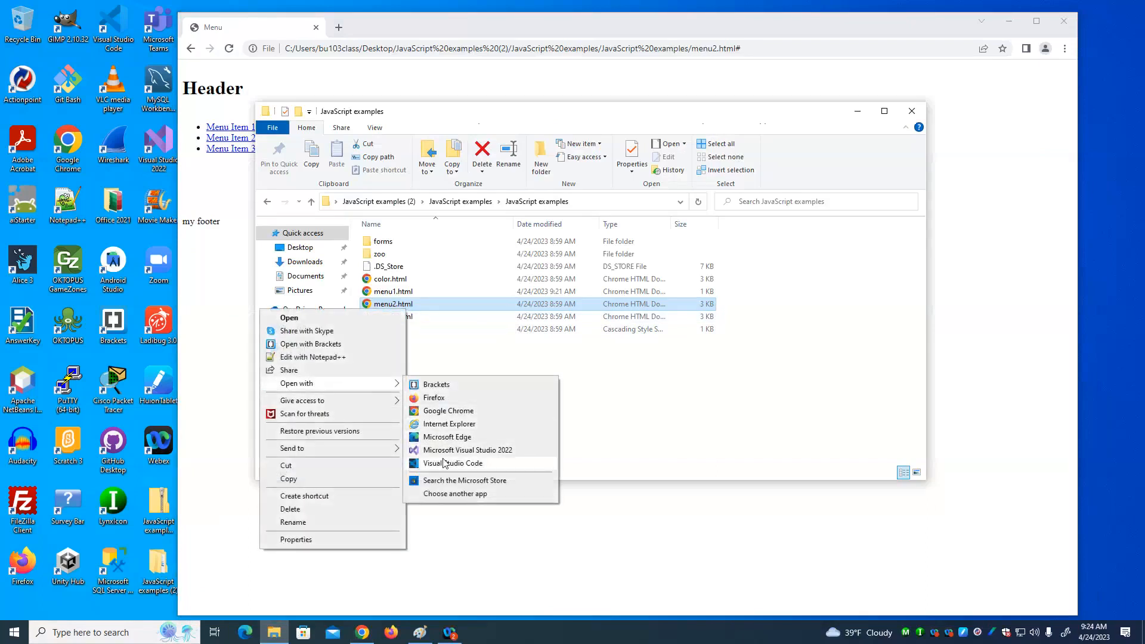
Step: Open menu2.html in Visual Studio Code and scroll to the toggleMenu function's display code
{"action": "left_click", "coordinate": [454, 463]}
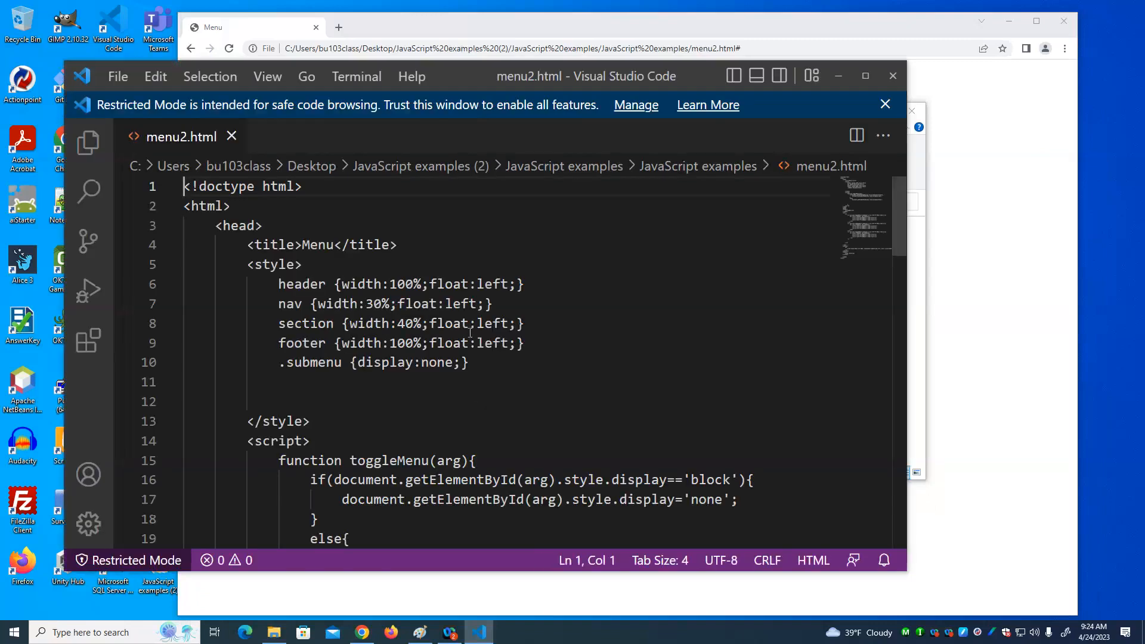
{"action": "scroll", "scroll_direction": "down", "scroll_amount": 3}
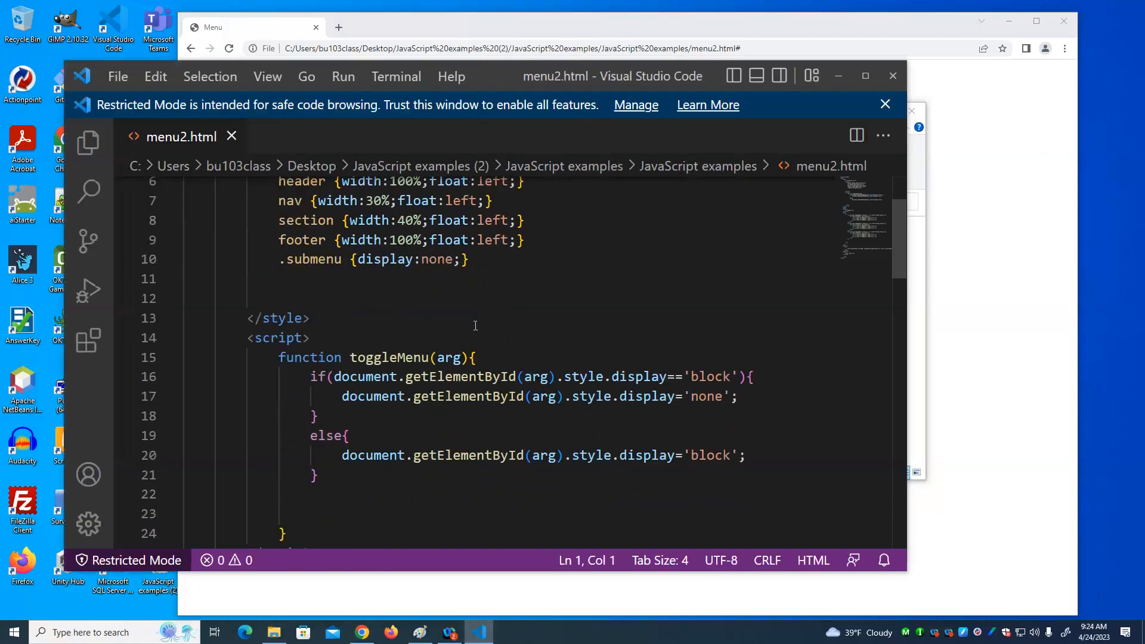
{"action": "scroll", "scroll_direction": "down", "scroll_amount": 3}
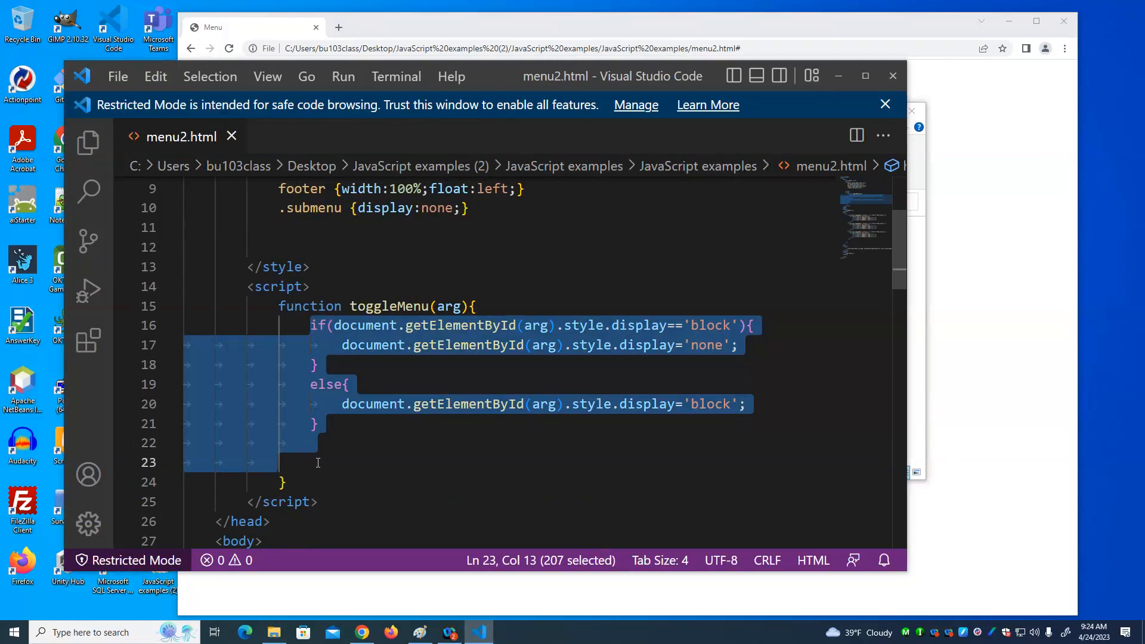
{"action": "mouse_move", "coordinate": [1013, 343]}
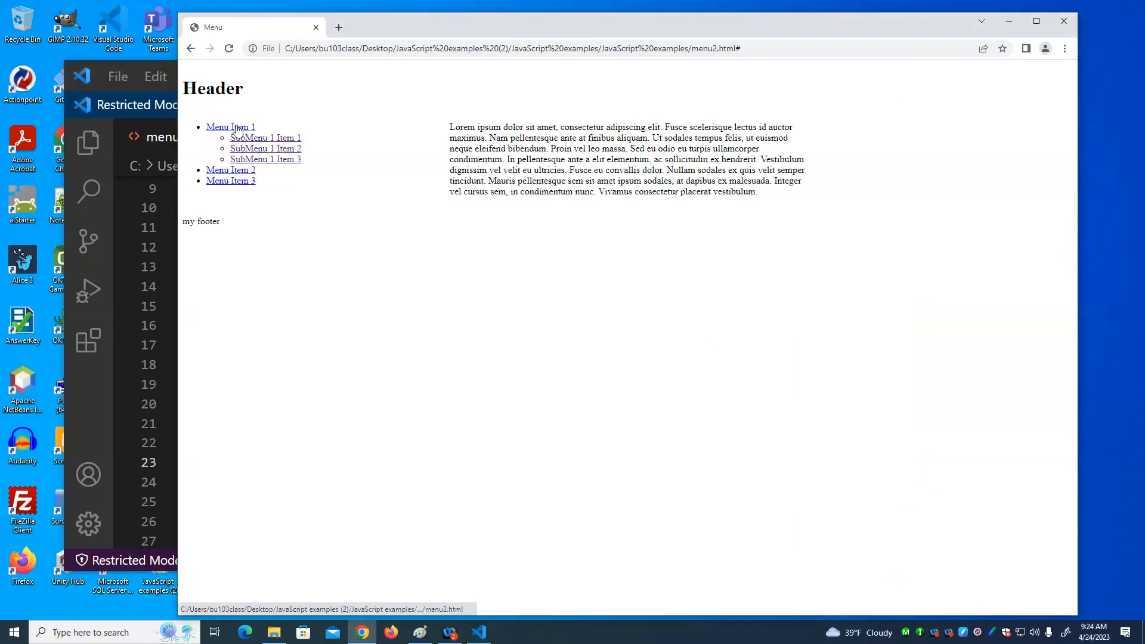
Step: Toggle Menu Item 1 in Chrome so its three SubMenu items expand and collapse
{"action": "left_click", "coordinate": [230, 127]}
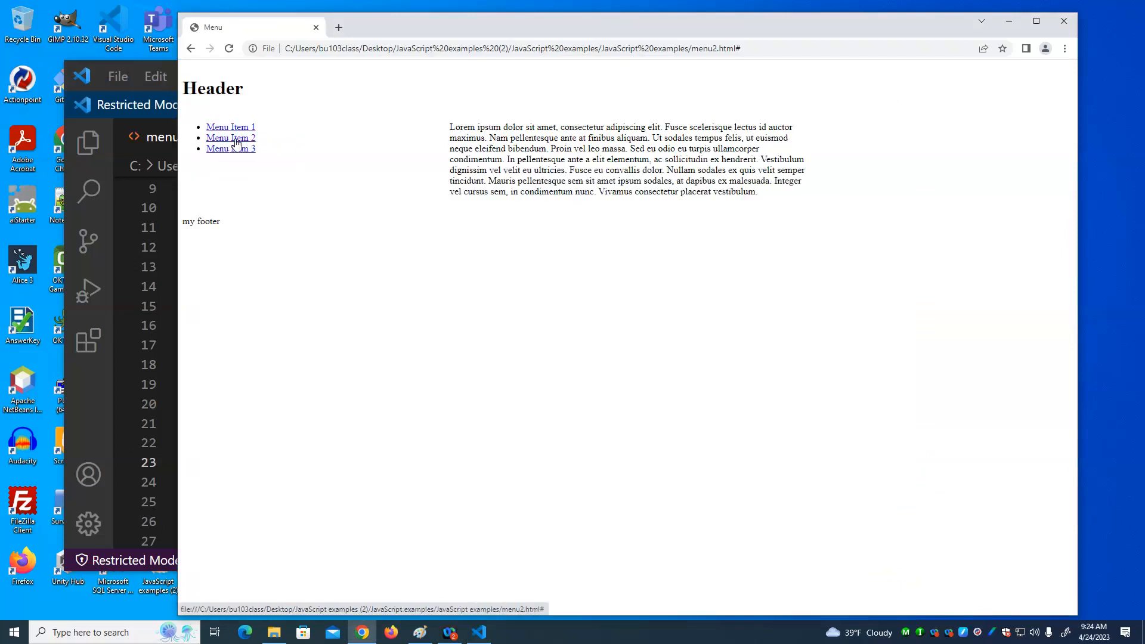
{"action": "mouse_move", "coordinate": [281, 355]}
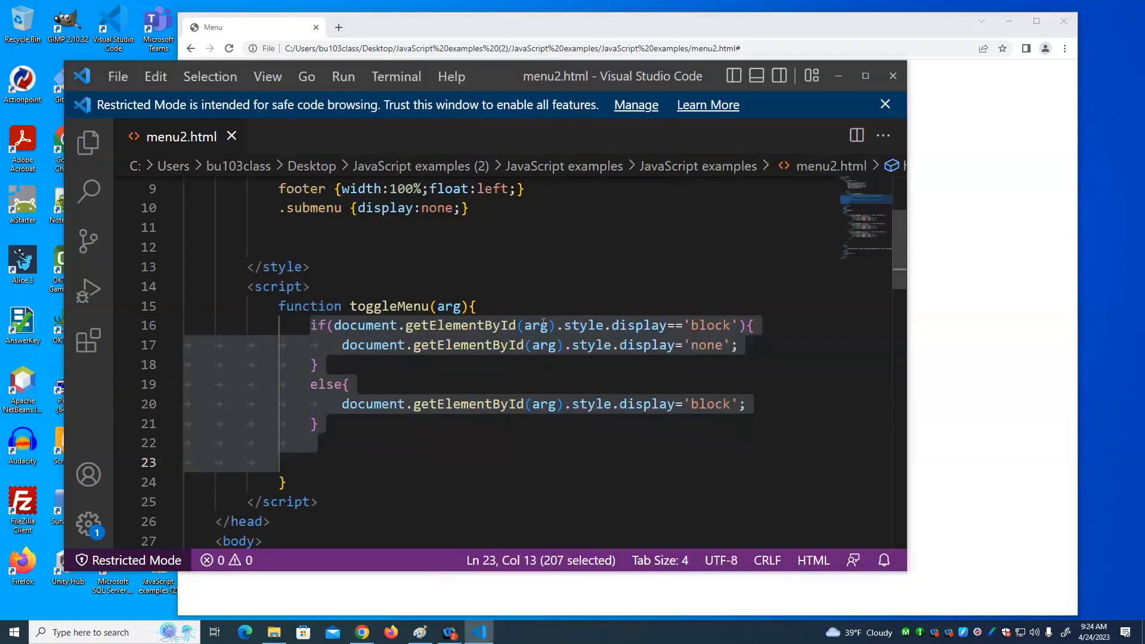
{"action": "double_click", "coordinate": [448, 306]}
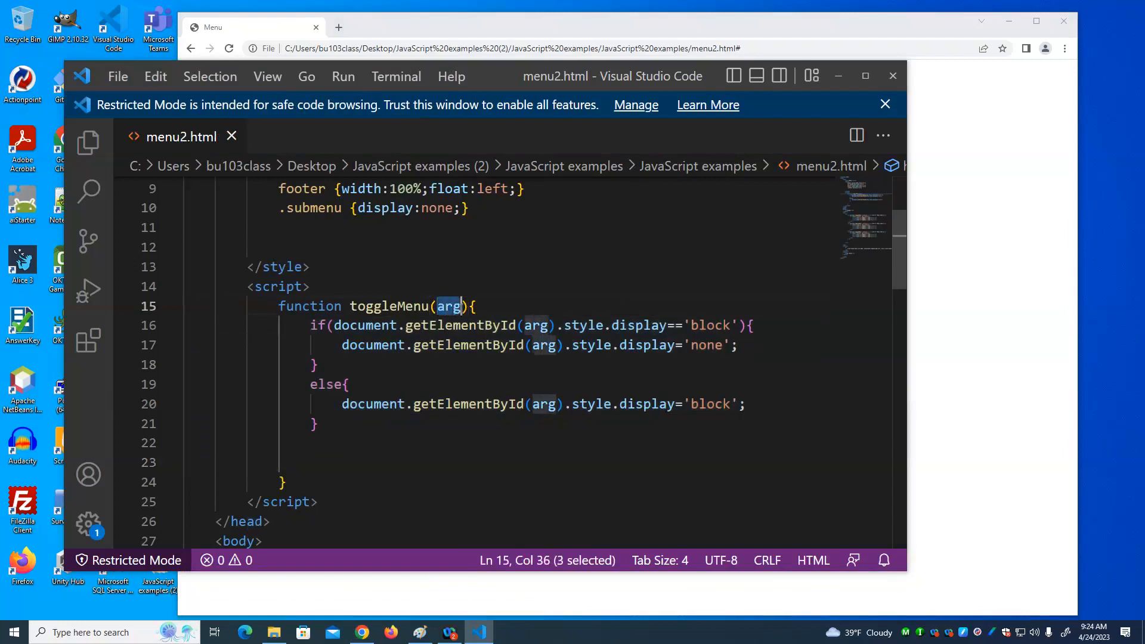
{"action": "scroll", "scroll_direction": "down", "scroll_amount": 3}
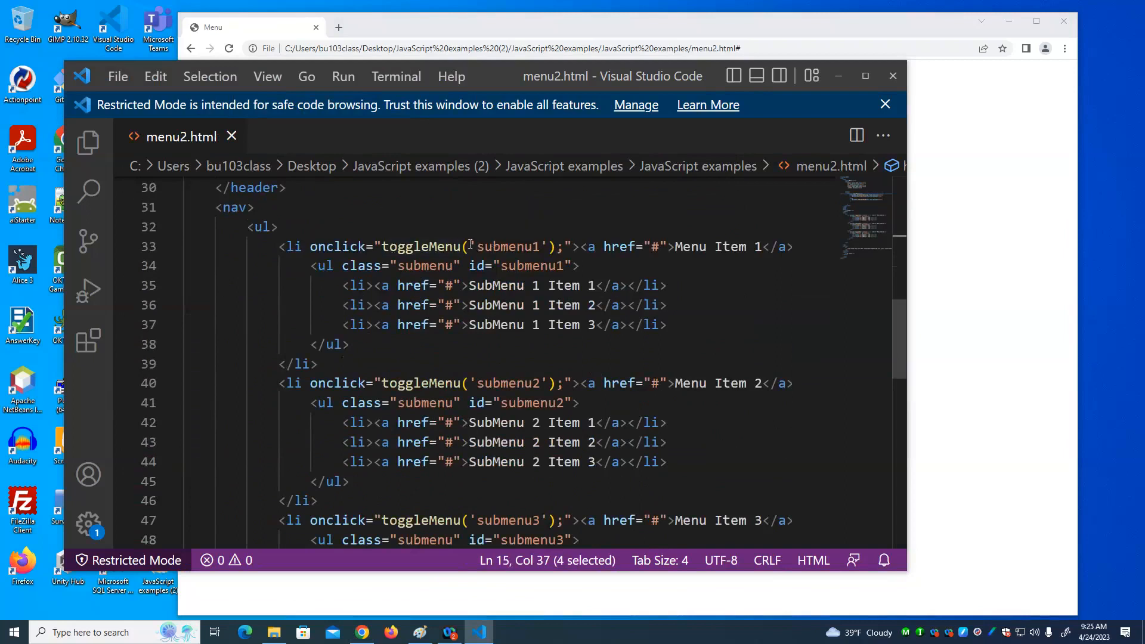
{"action": "double_click", "coordinate": [509, 246]}
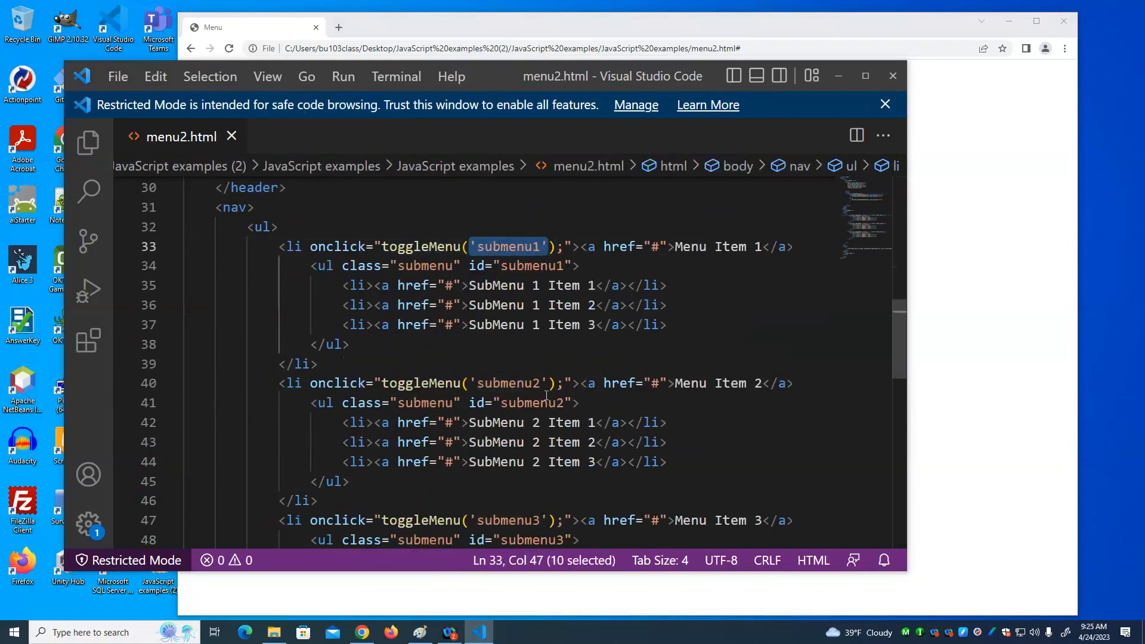
{"action": "double_click", "coordinate": [496, 382]}
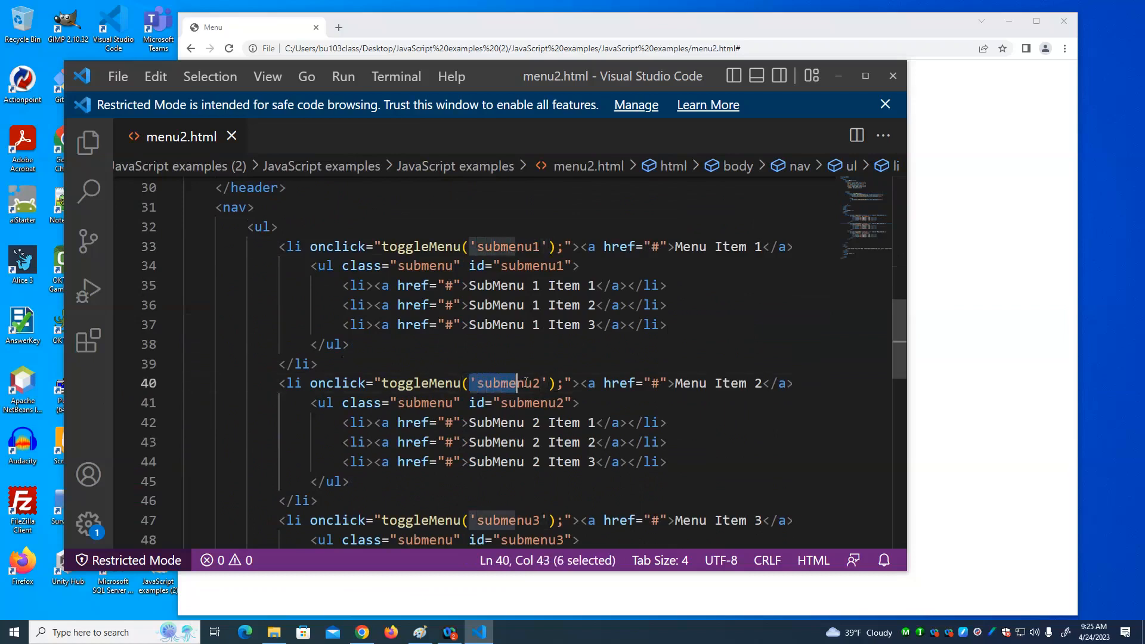
{"action": "scroll", "scroll_direction": "down", "scroll_amount": 3}
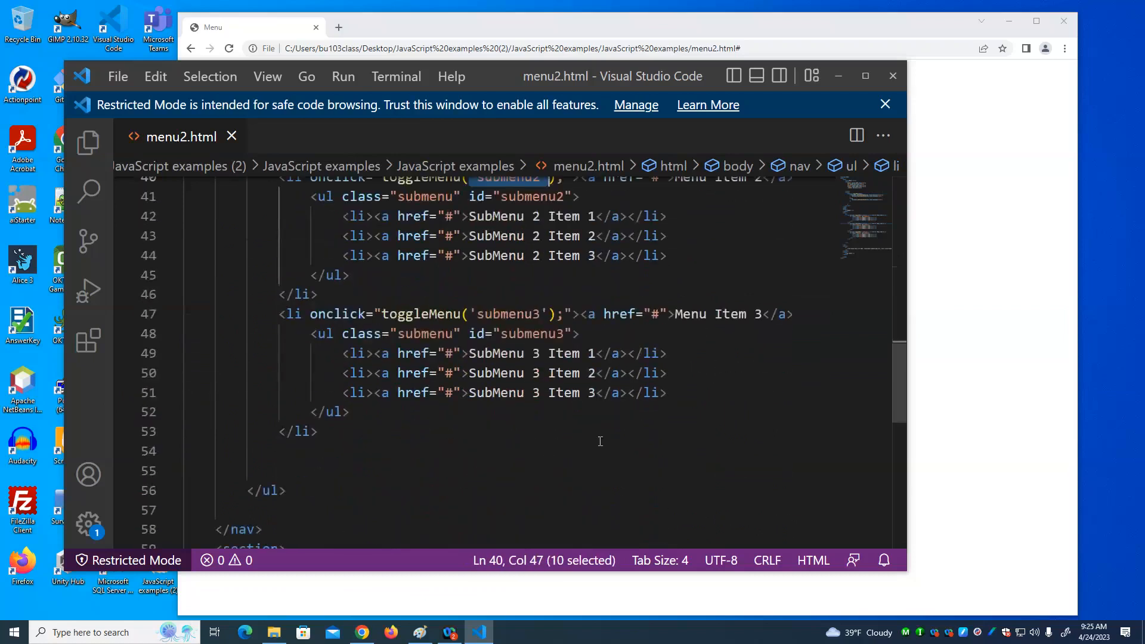
{"action": "scroll", "scroll_direction": "up", "scroll_amount": 3}
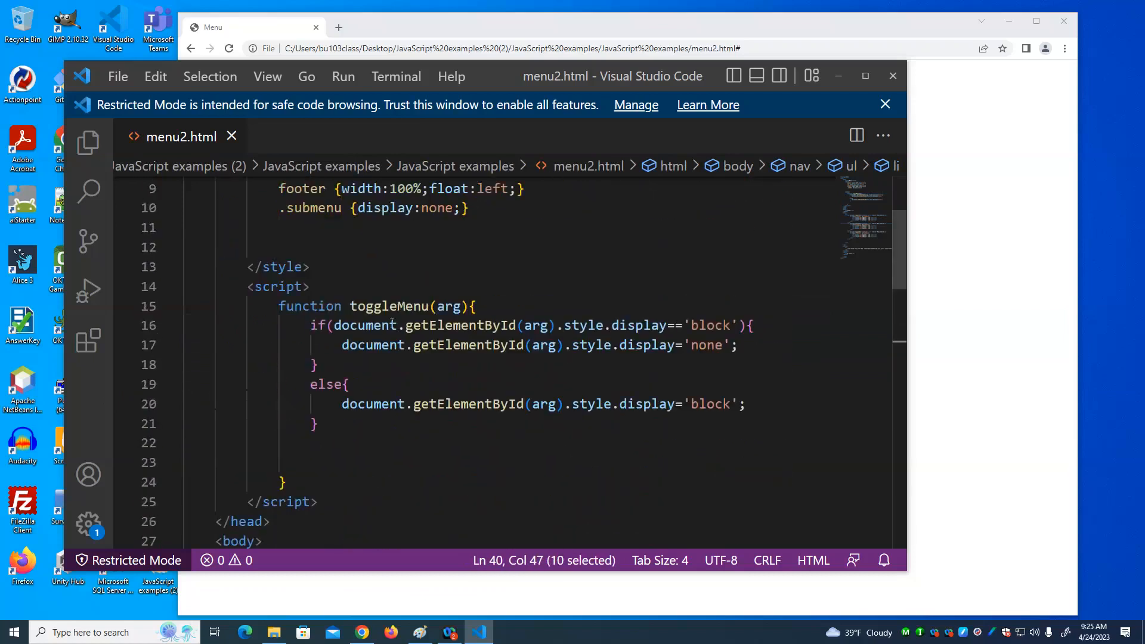
{"action": "left_click", "coordinate": [314, 325]}
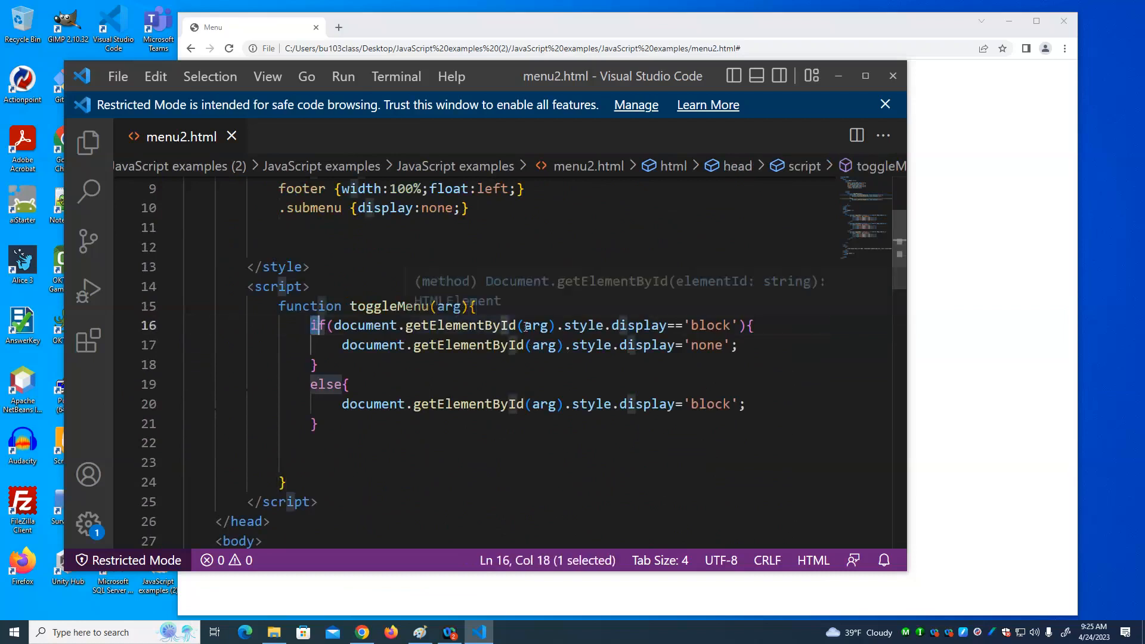
{"action": "double_click", "coordinate": [535, 324]}
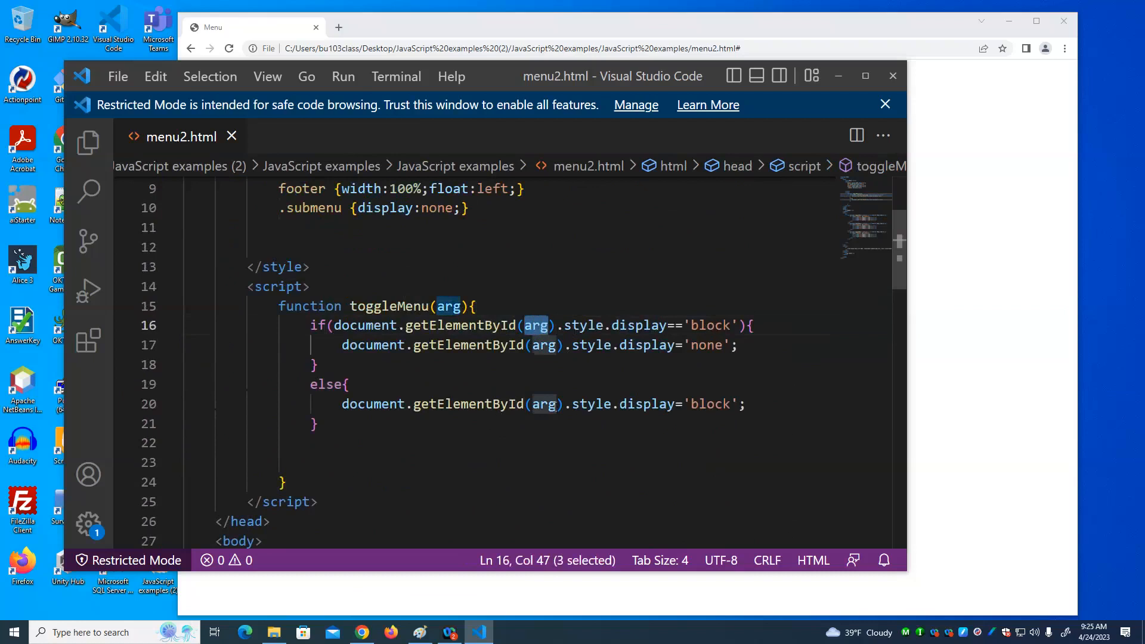
{"action": "mouse_move", "coordinate": [673, 404]}
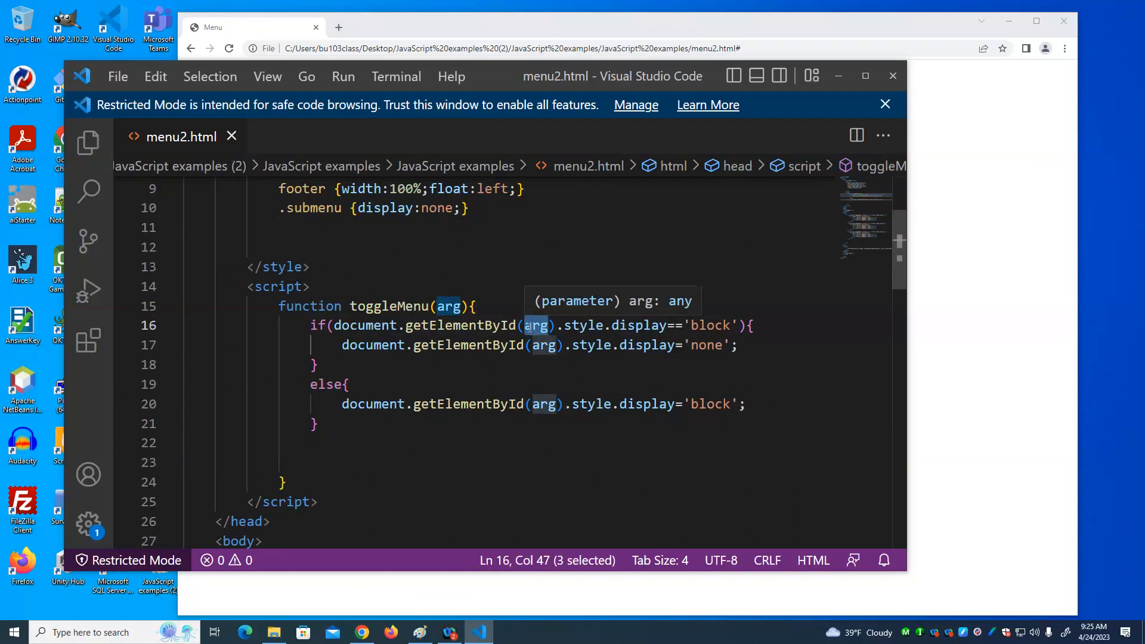
{"action": "mouse_move", "coordinate": [469, 344]}
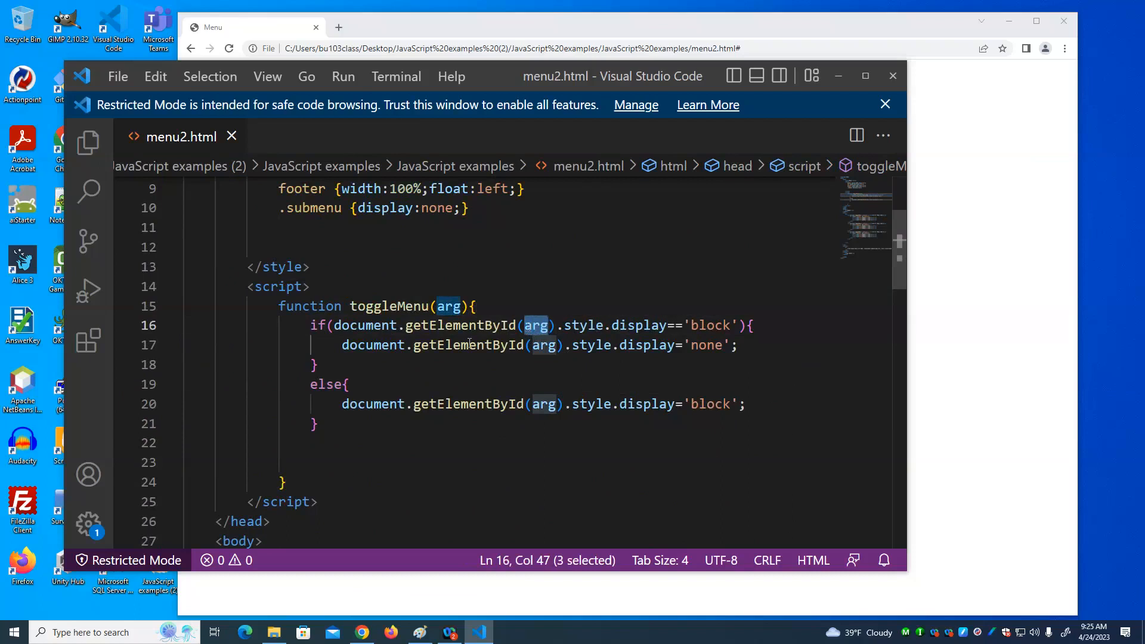
{"action": "scroll", "scroll_direction": "down", "scroll_amount": 3}
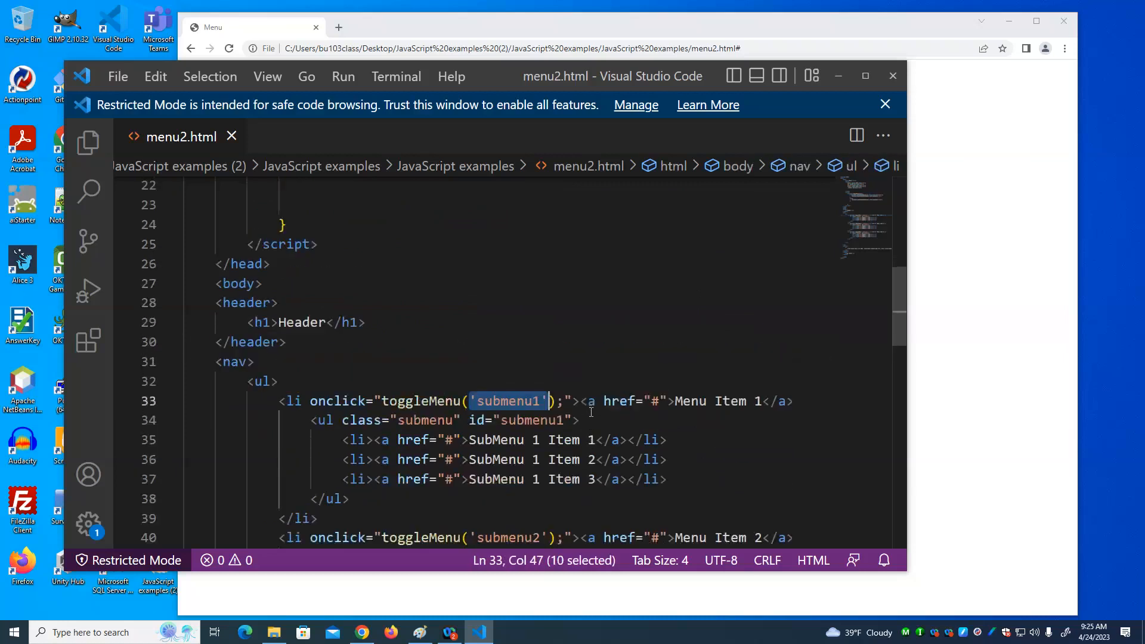
{"action": "scroll", "scroll_direction": "up", "scroll_amount": 3}
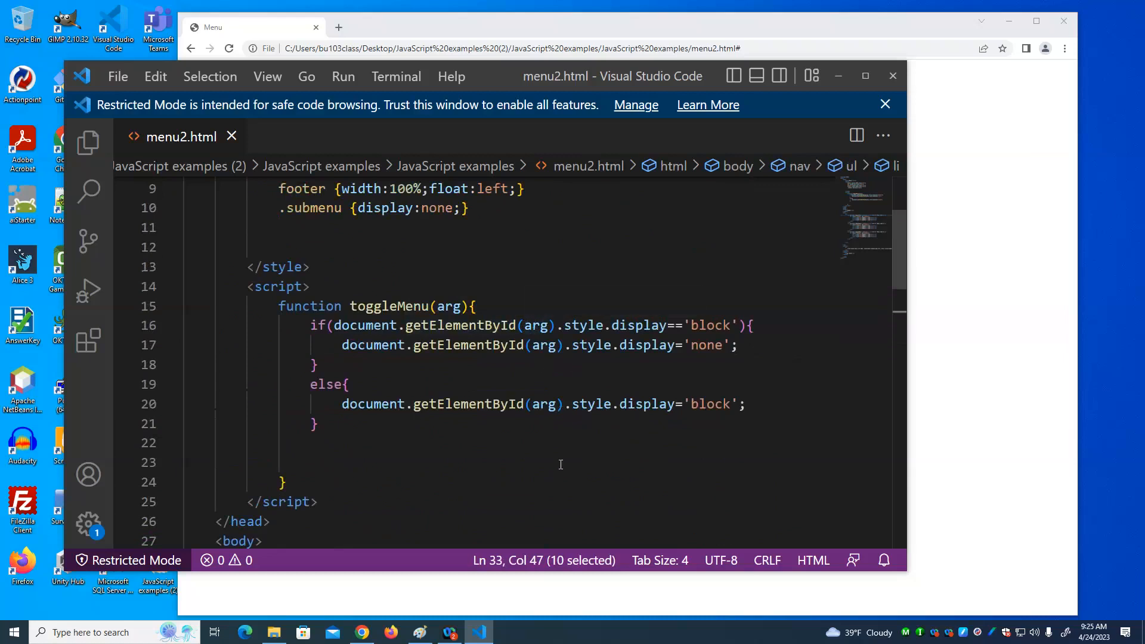
{"action": "scroll", "scroll_direction": "up", "scroll_amount": 3}
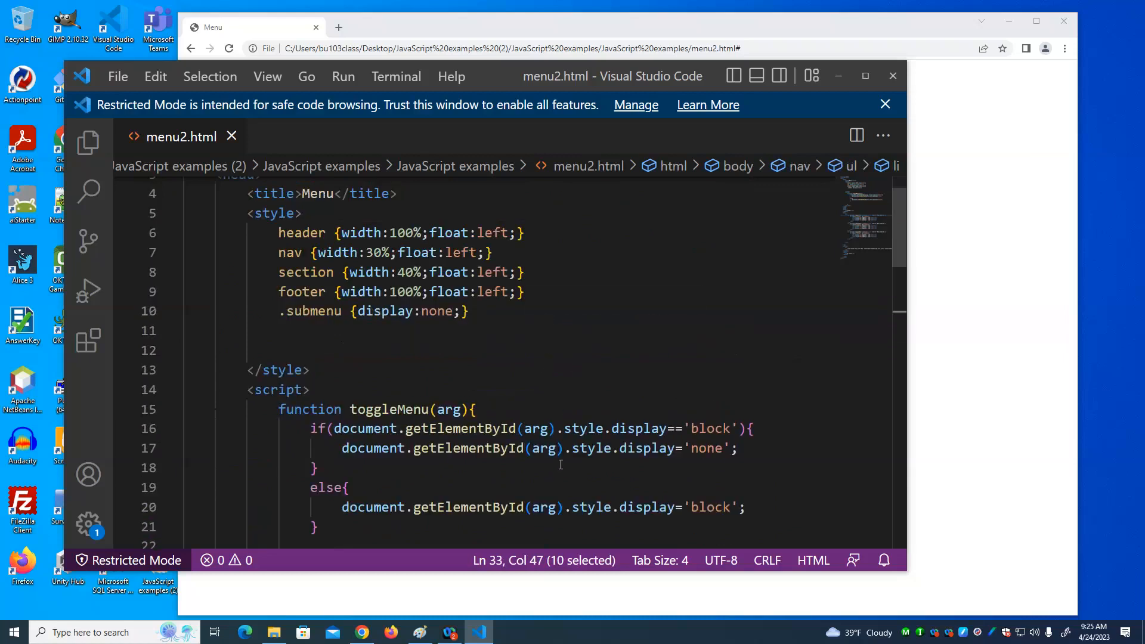
{"action": "scroll", "scroll_direction": "down", "scroll_amount": 3}
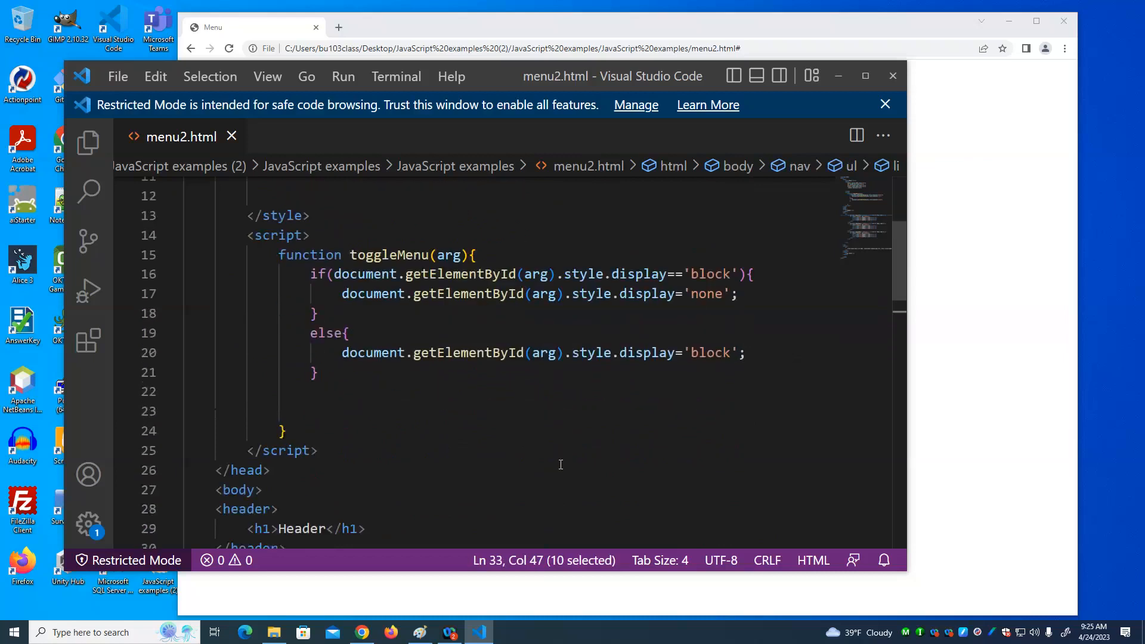
{"action": "scroll", "scroll_direction": "down", "scroll_amount": 3}
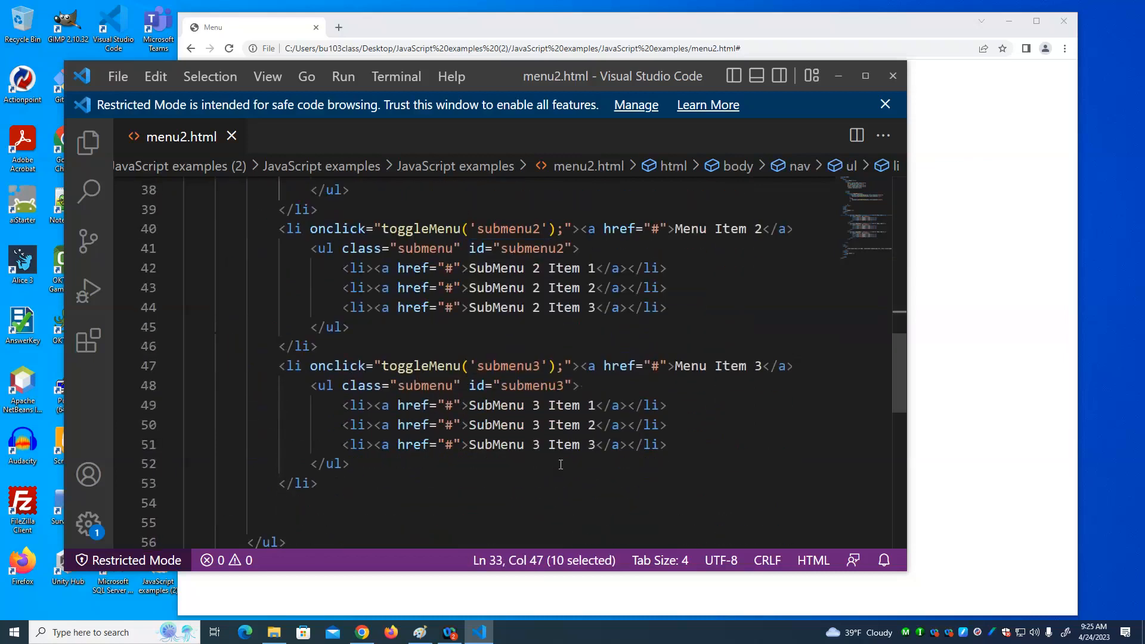
{"action": "scroll", "scroll_direction": "up", "scroll_amount": 3}
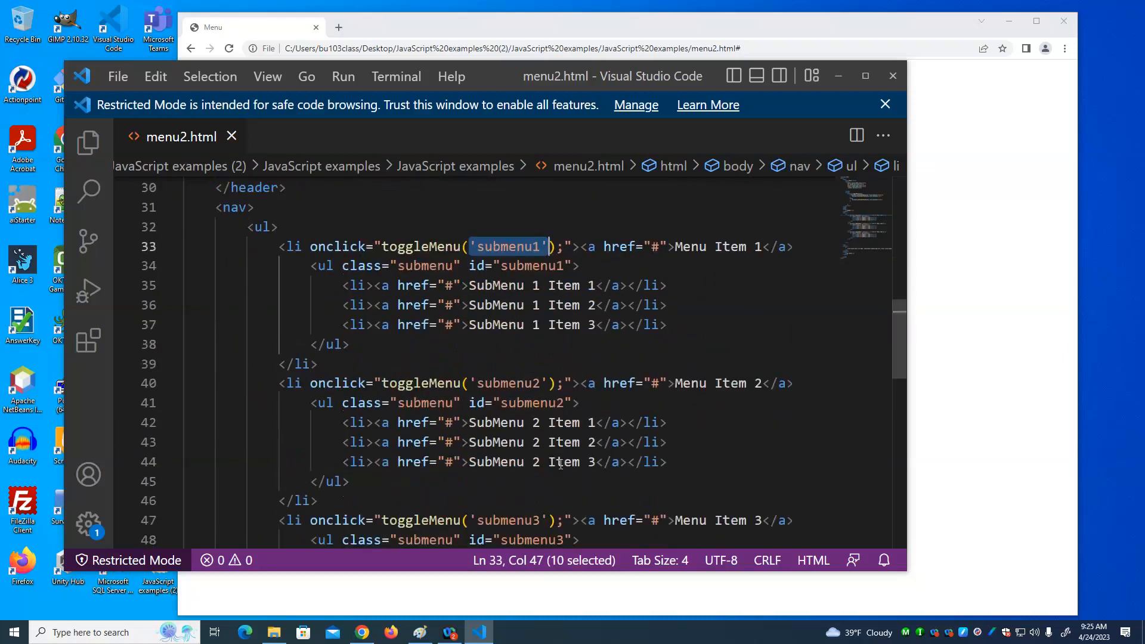
{"action": "scroll", "scroll_direction": "up", "scroll_amount": 3}
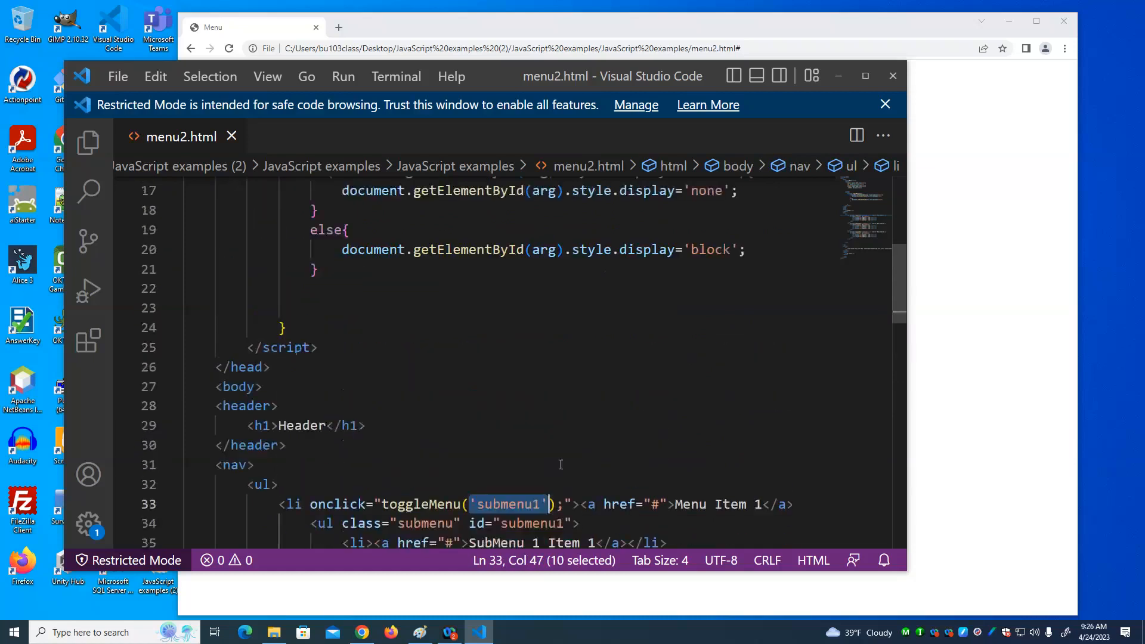
{"action": "scroll", "scroll_direction": "up", "scroll_amount": 3}
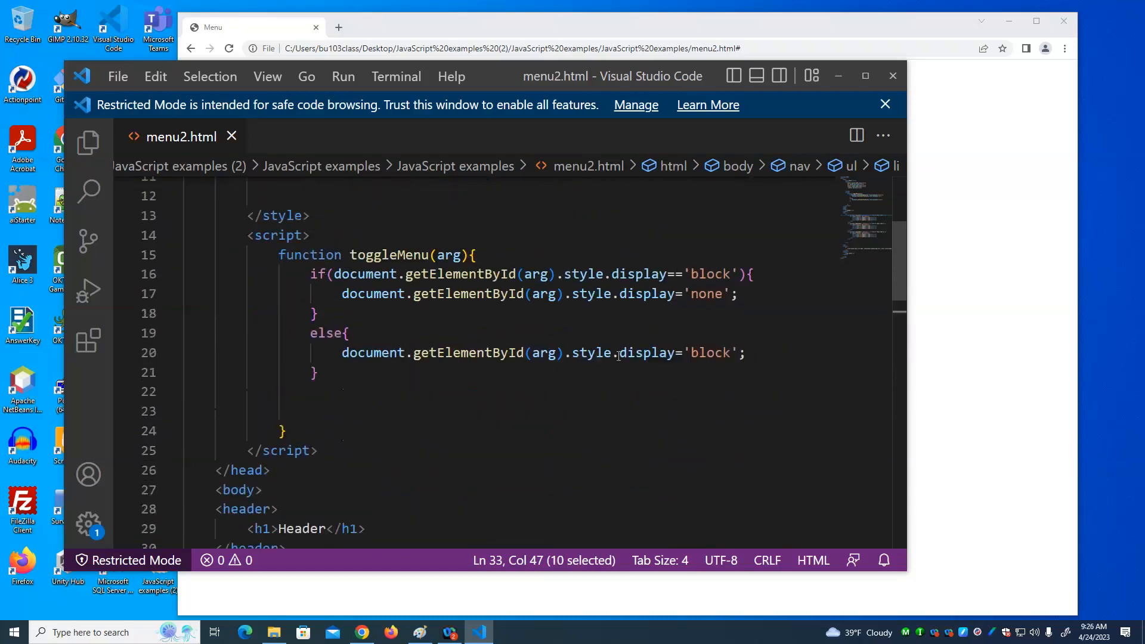
{"action": "scroll", "scroll_direction": "down", "scroll_amount": 3}
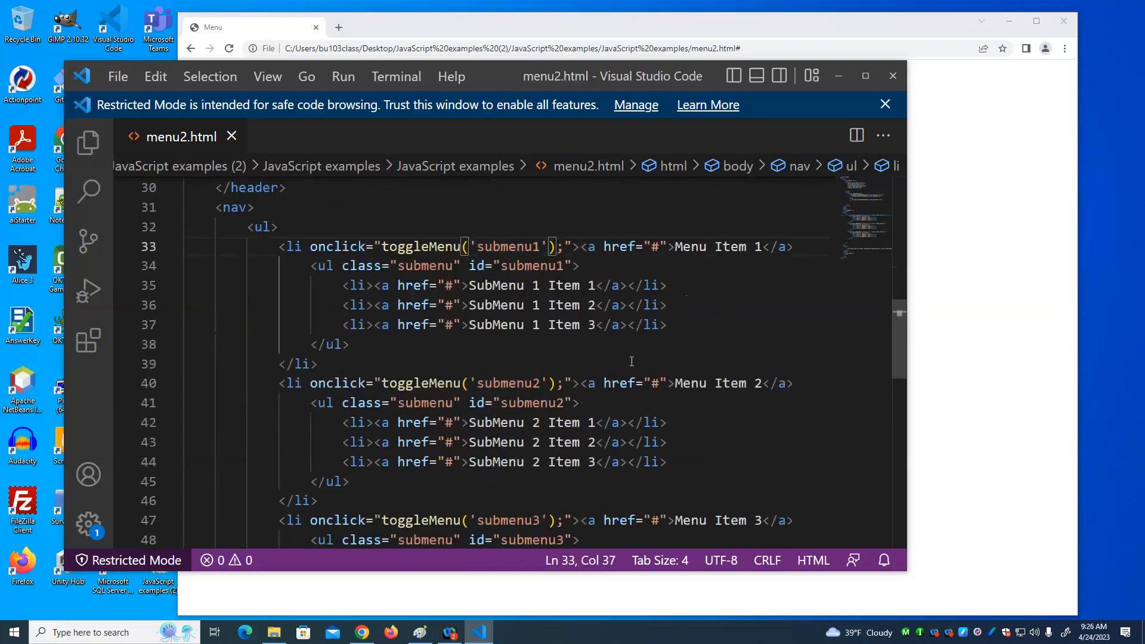
{"action": "mouse_move", "coordinate": [581, 430]}
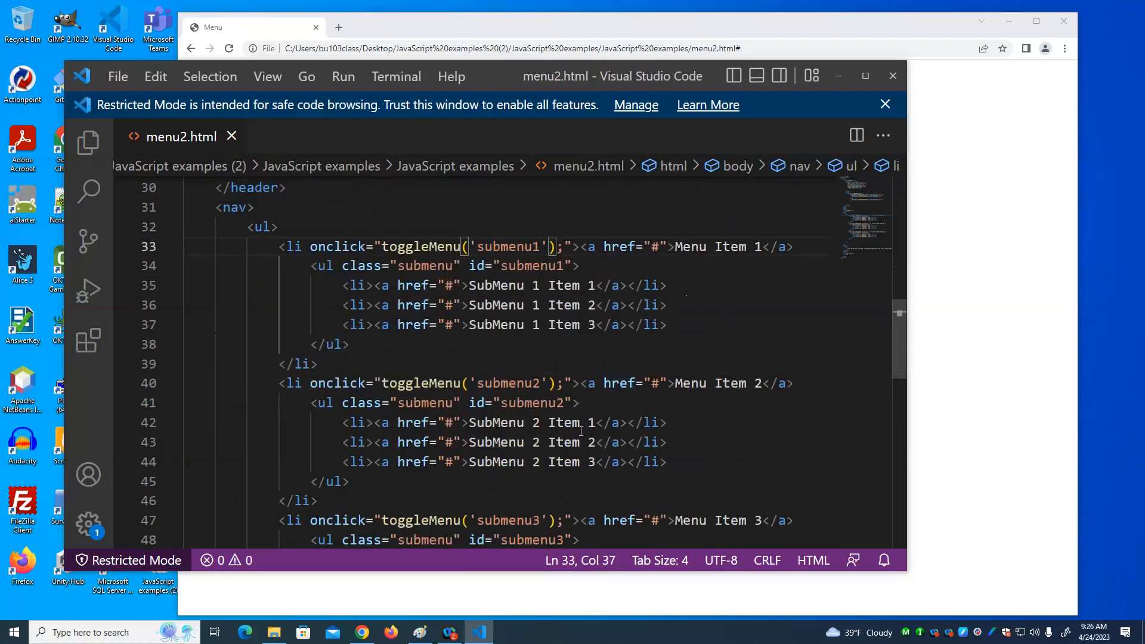
{"action": "scroll", "scroll_direction": "down", "scroll_amount": 3}
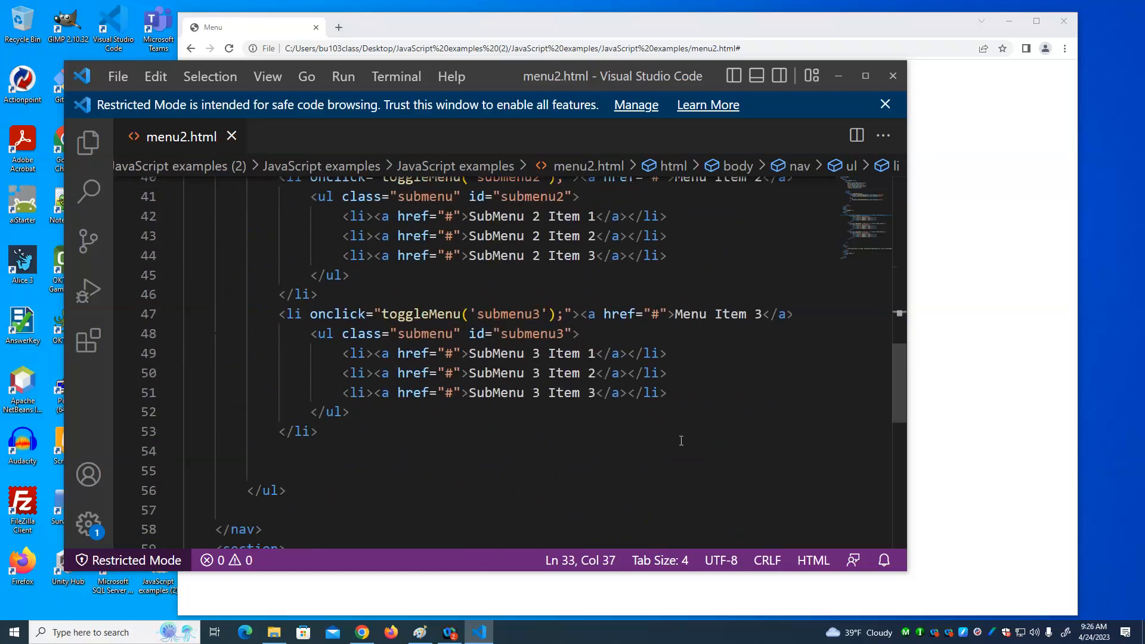
{"action": "mouse_move", "coordinate": [967, 410]}
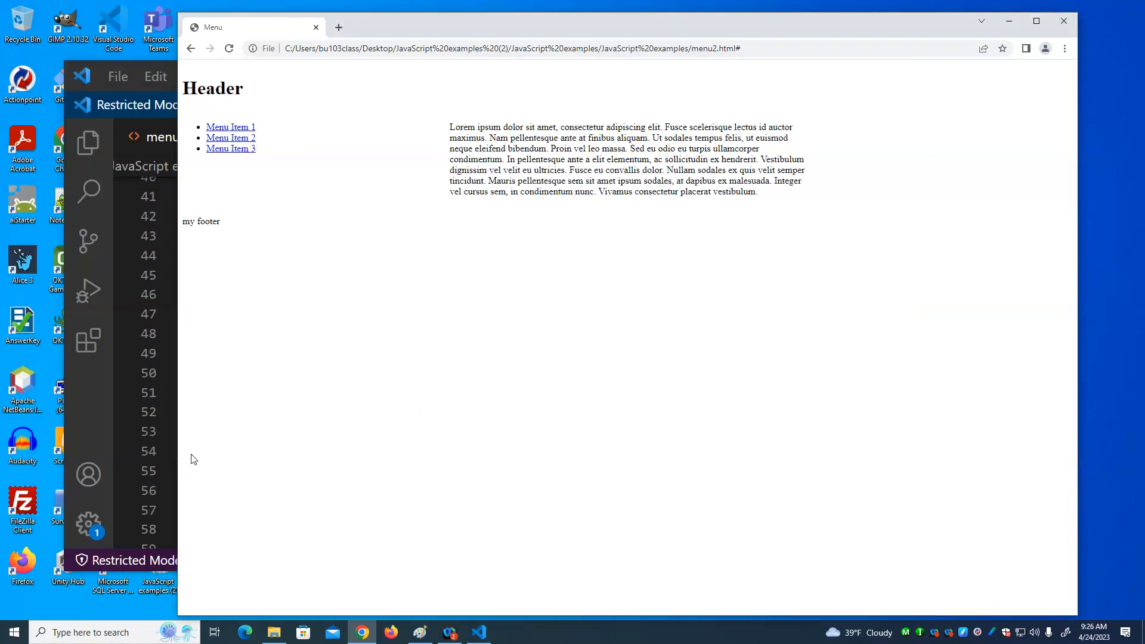
Step: Scroll through the end of menu2.html and close Visual Studio Code, leaving the Chrome menu page up
{"action": "left_click", "coordinate": [478, 631]}
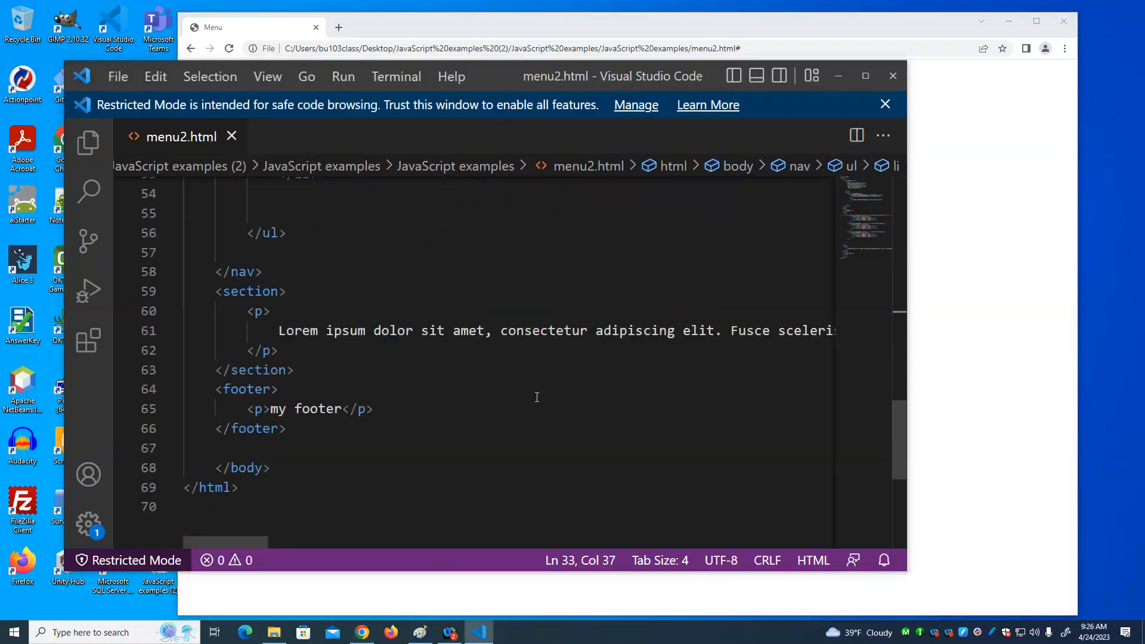
{"action": "scroll", "scroll_direction": "up", "scroll_amount": 3}
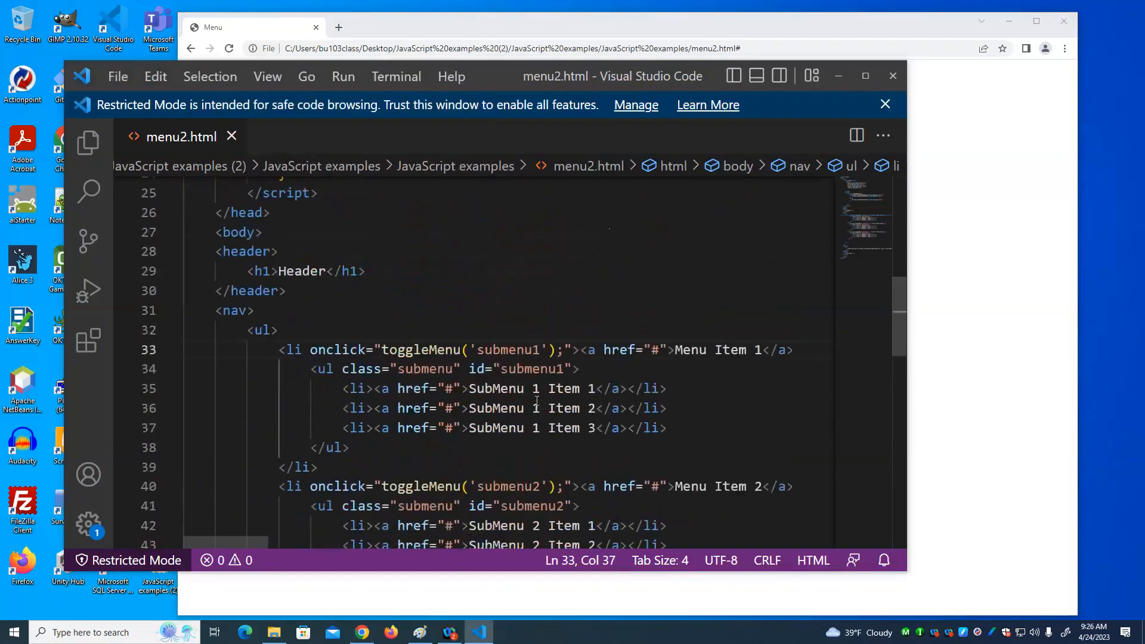
{"action": "scroll", "scroll_direction": "down", "scroll_amount": 3}
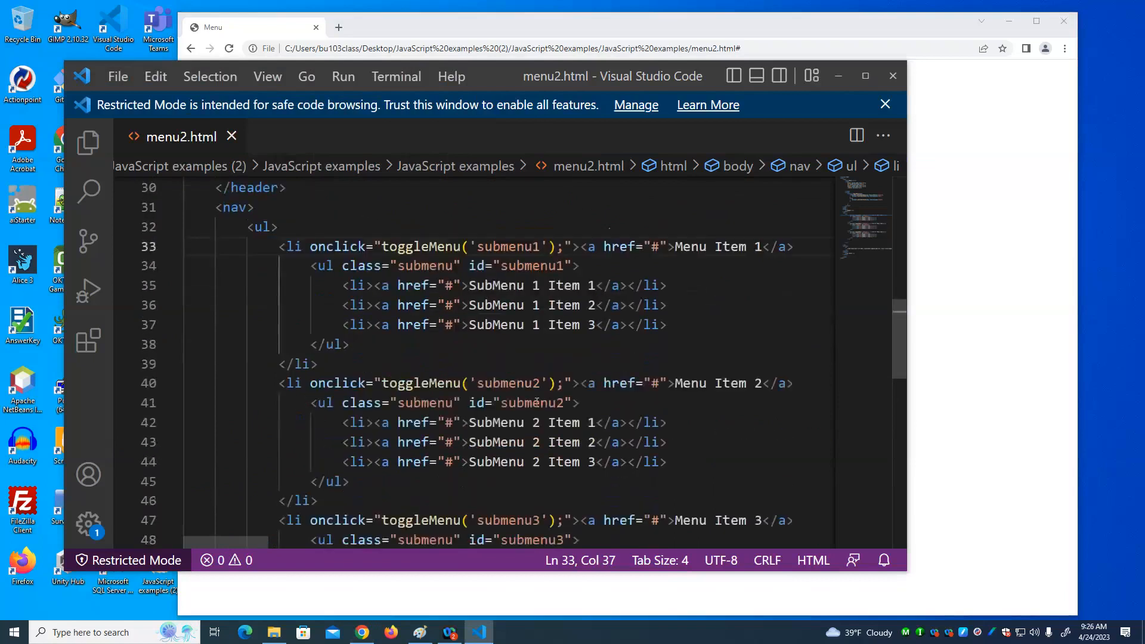
{"action": "scroll", "scroll_direction": "down", "scroll_amount": 3}
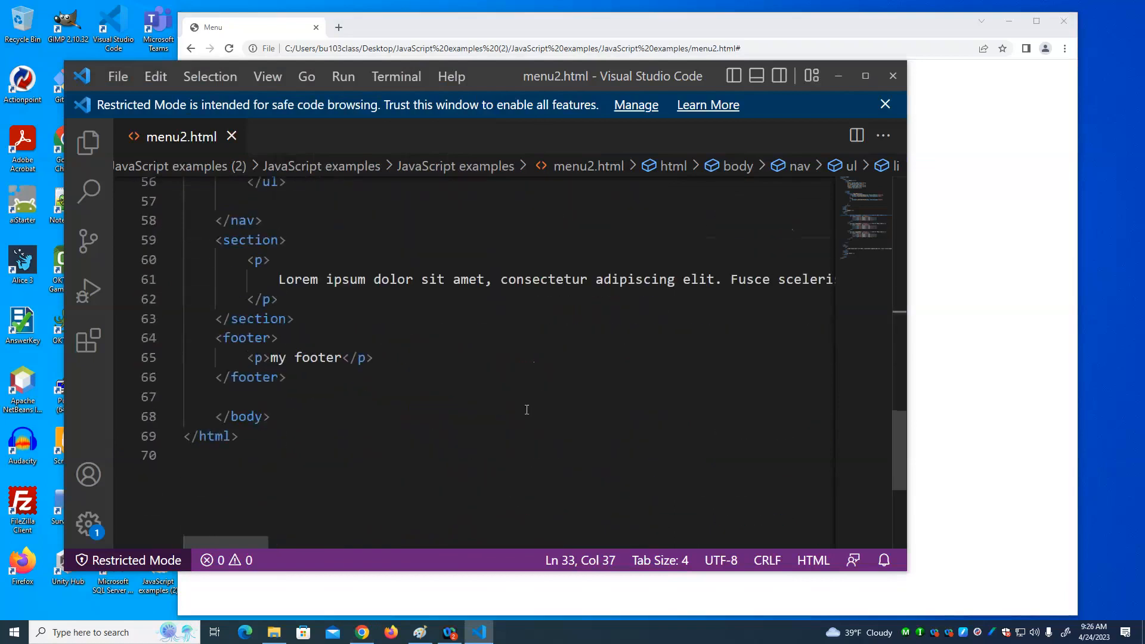
{"action": "mouse_move", "coordinate": [892, 76]}
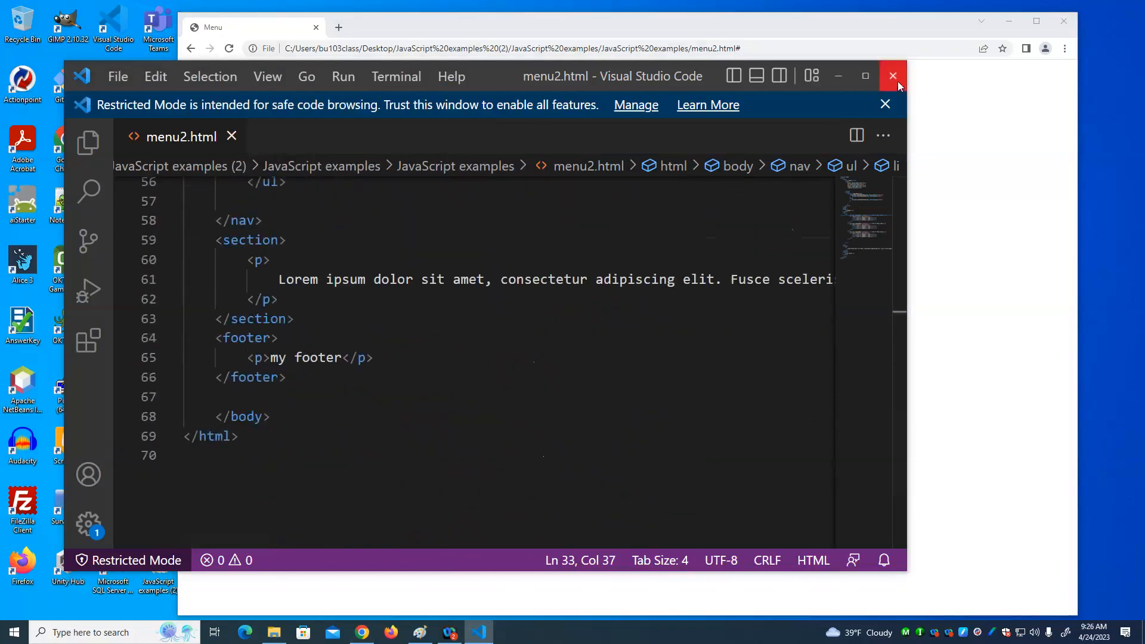
{"action": "left_click", "coordinate": [892, 76]}
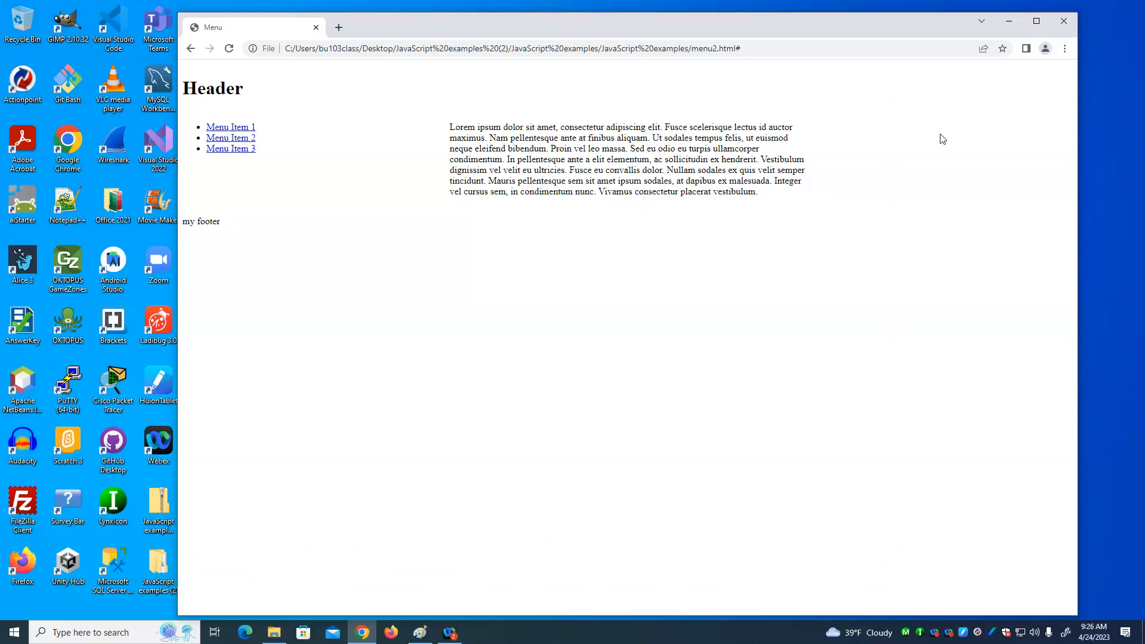
{"action": "mouse_move", "coordinate": [934, 43]}
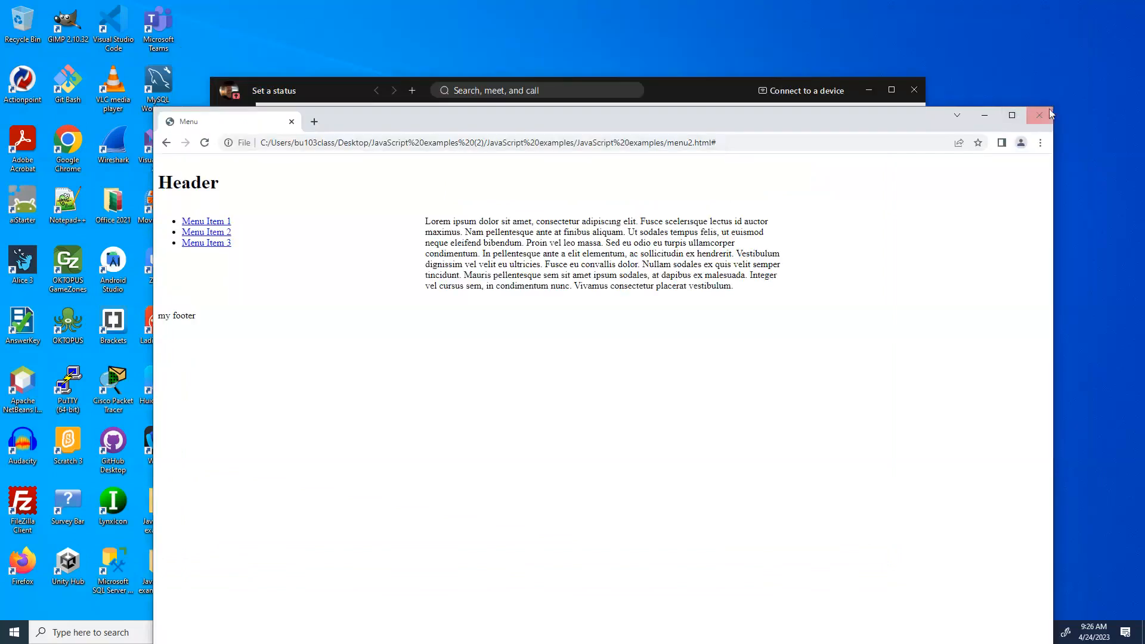
Step: Launch menu3.html in Chrome and reveal the yellow submenu under Menu Item 1
{"action": "left_click", "coordinate": [1039, 116]}
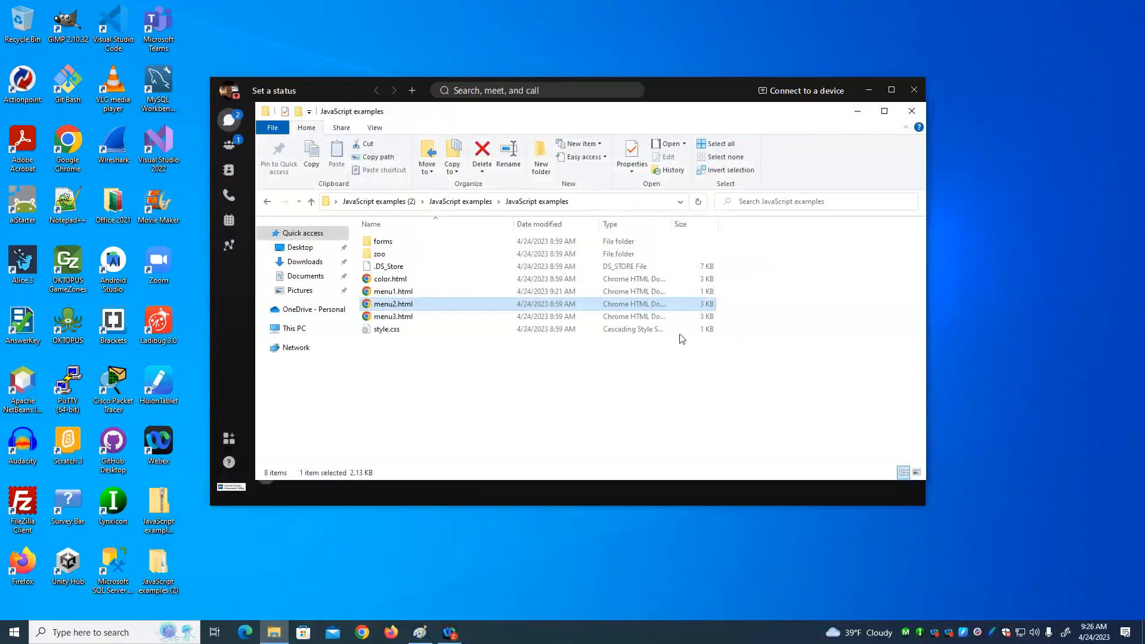
{"action": "left_click", "coordinate": [392, 316]}
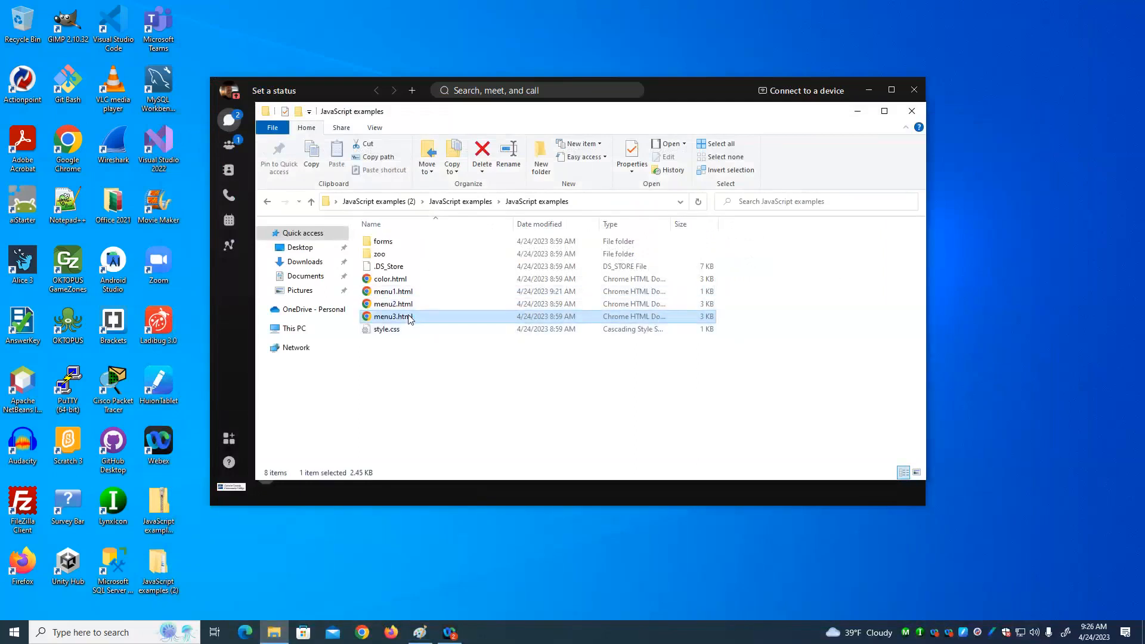
{"action": "double_click", "coordinate": [393, 316]}
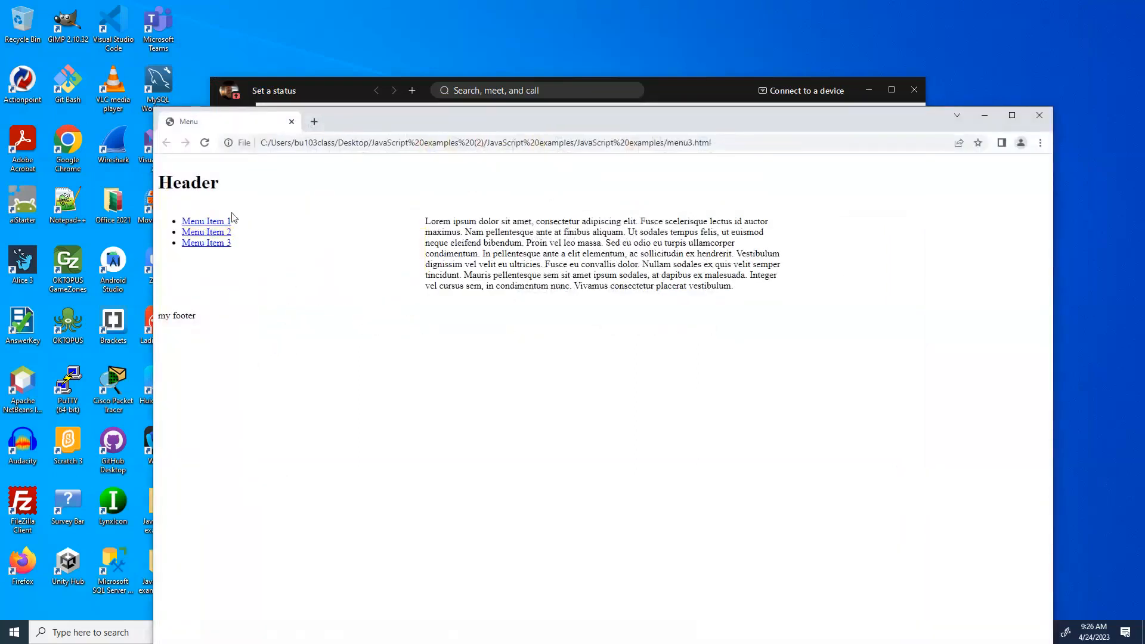
{"action": "left_click", "coordinate": [206, 232]}
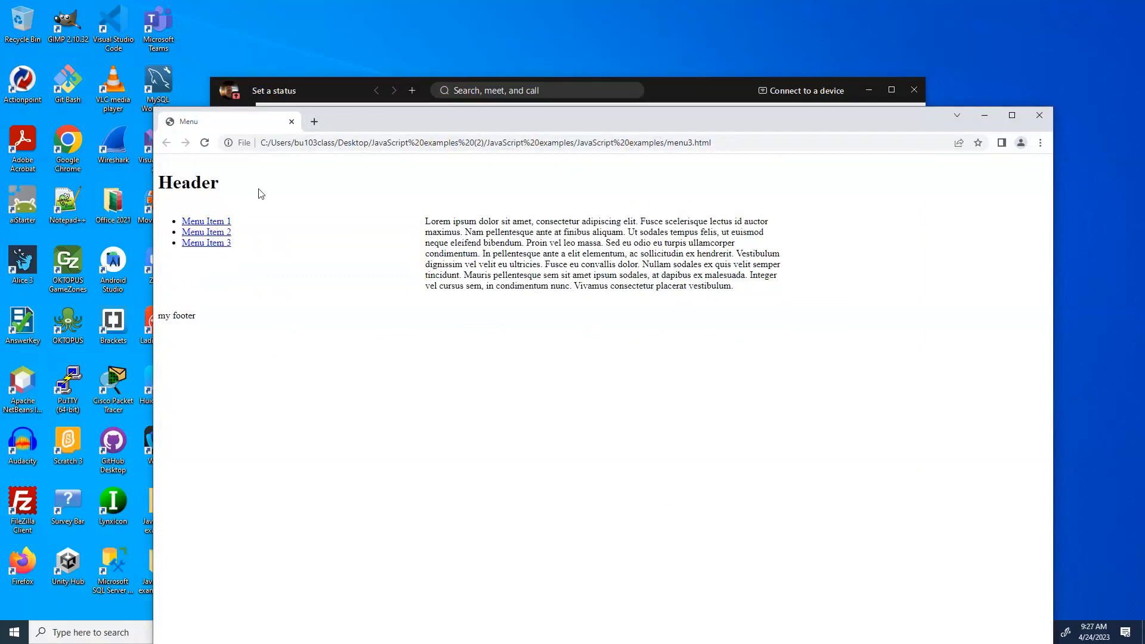
{"action": "left_click", "coordinate": [206, 221]}
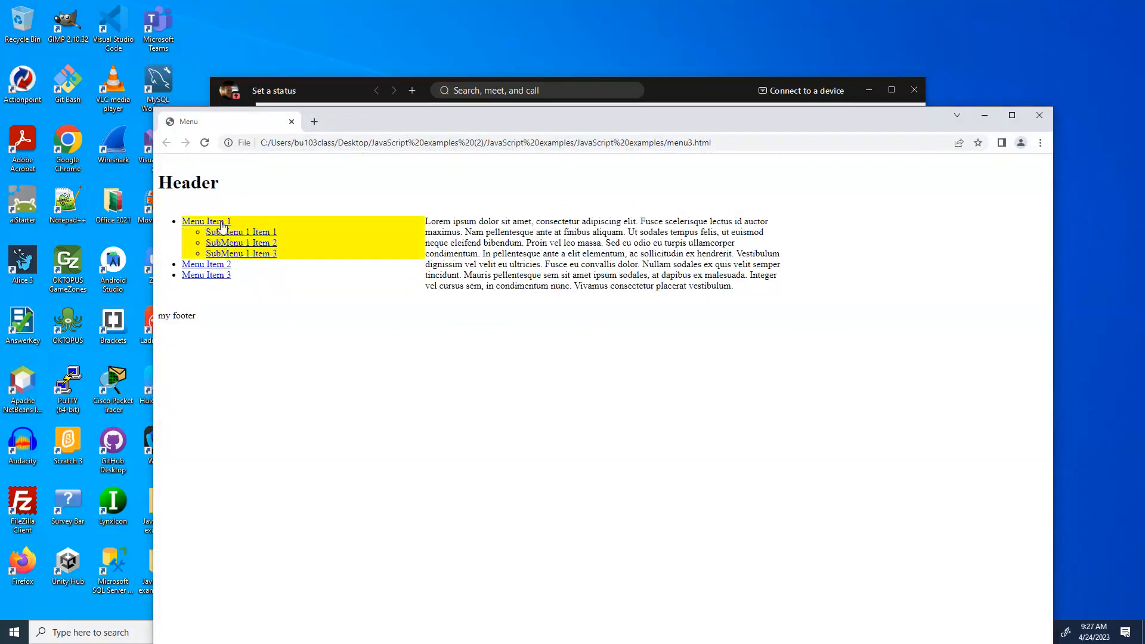
{"action": "mouse_move", "coordinate": [223, 233]}
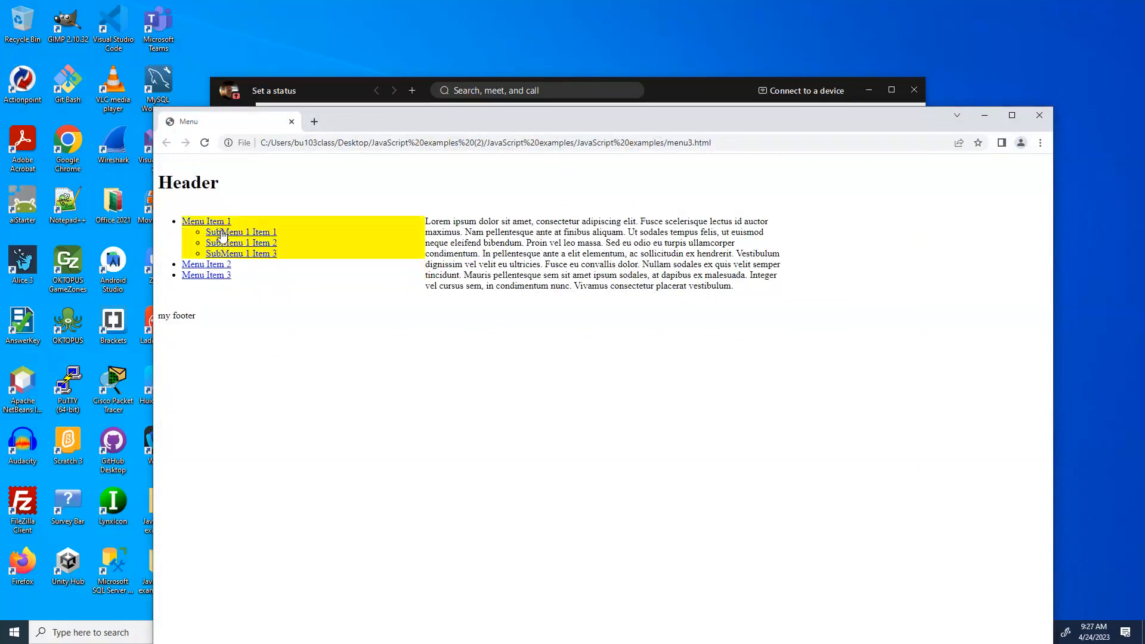
{"action": "mouse_move", "coordinate": [226, 264]}
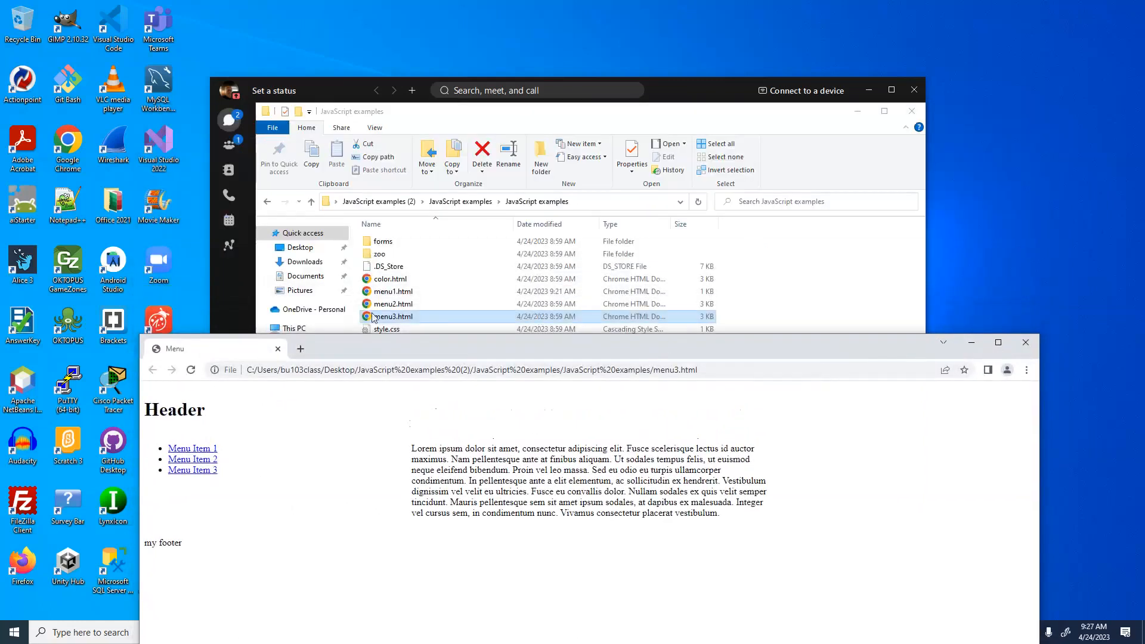
Step: Load menu3.html into Visual Studio Code via Explorer's Open with list
{"action": "right_click", "coordinate": [393, 316]}
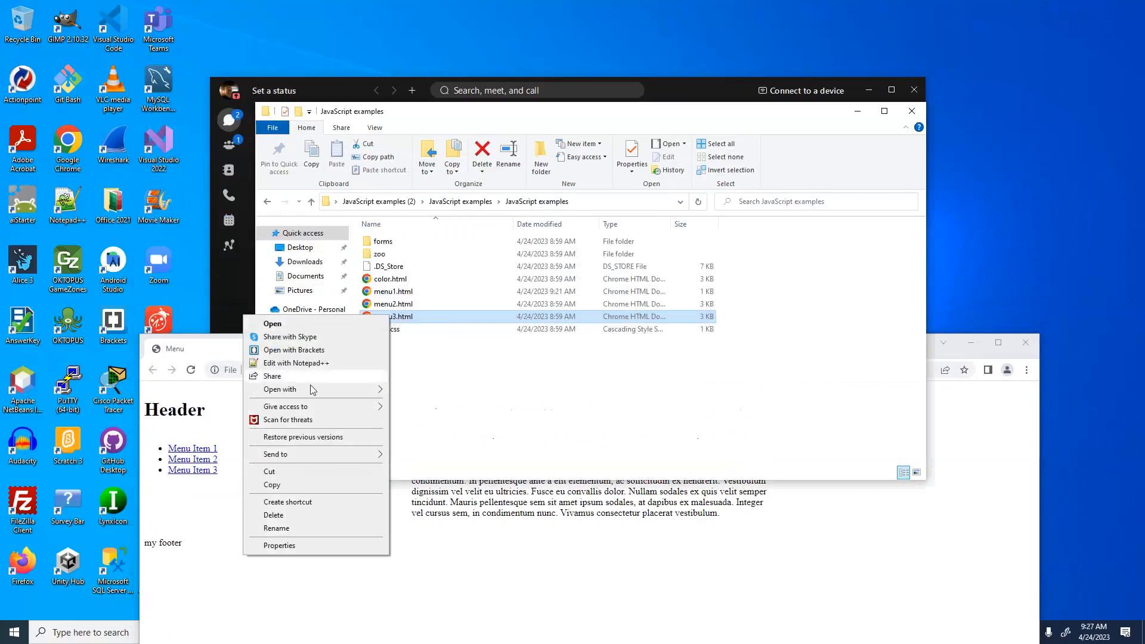
{"action": "left_click", "coordinate": [279, 389]}
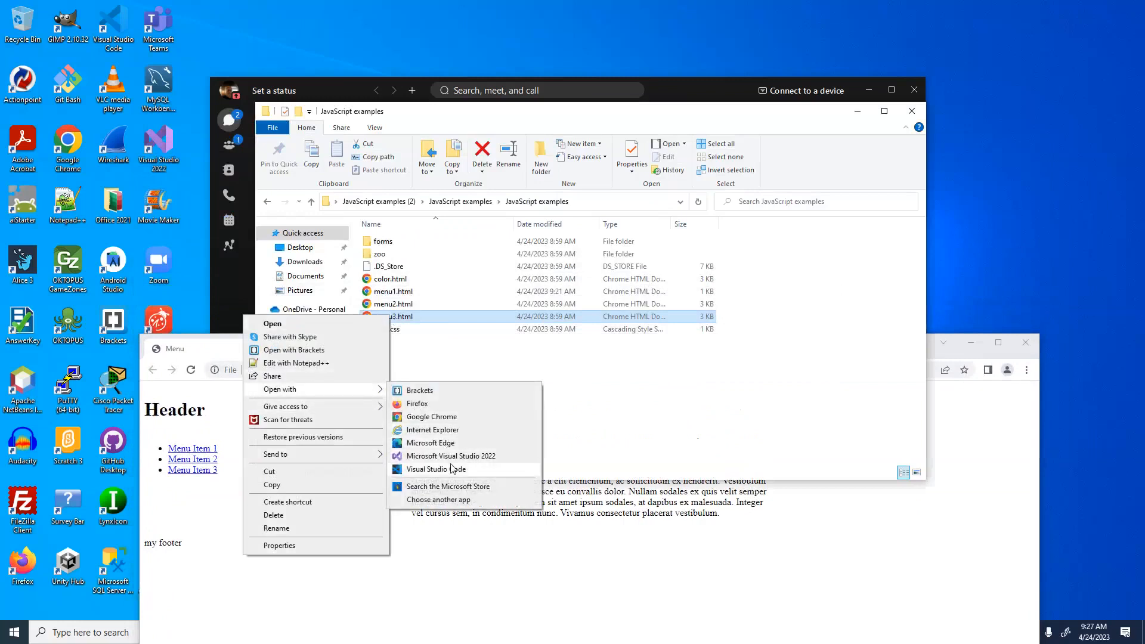
{"action": "left_click", "coordinate": [437, 470]}
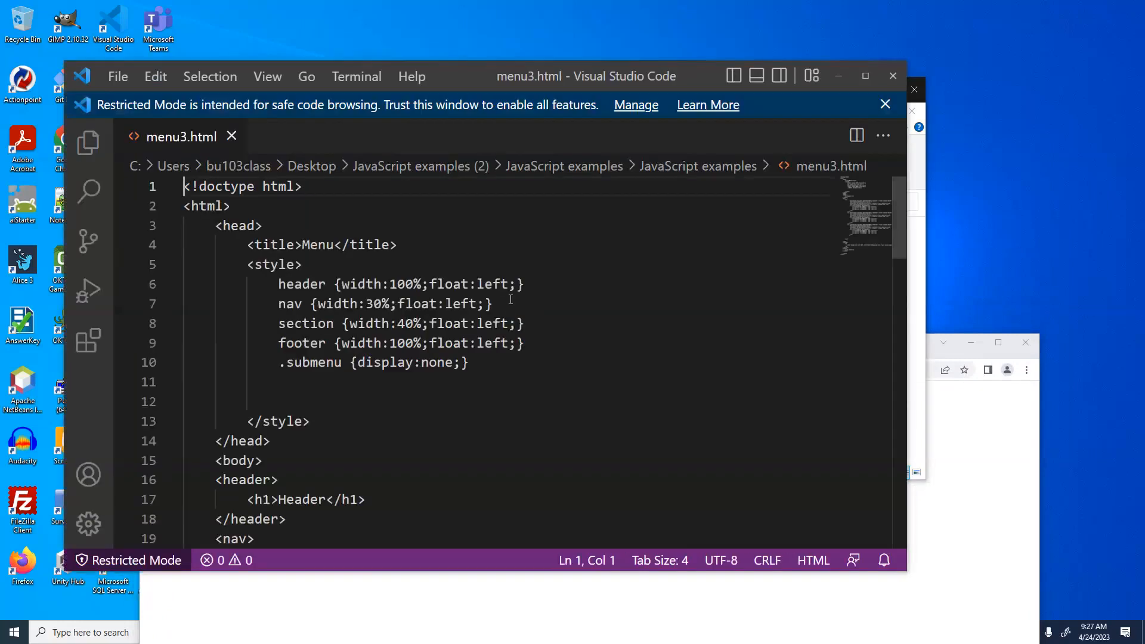
{"action": "scroll", "scroll_direction": "down", "scroll_amount": 3}
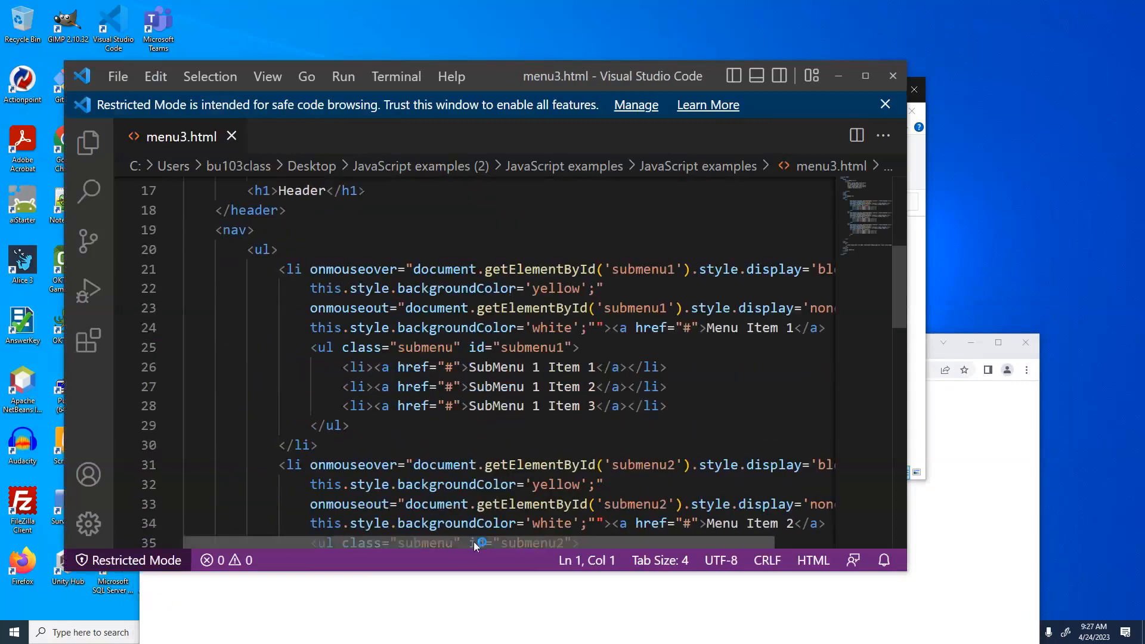
{"action": "scroll", "scroll_direction": "left", "scroll_amount": 3}
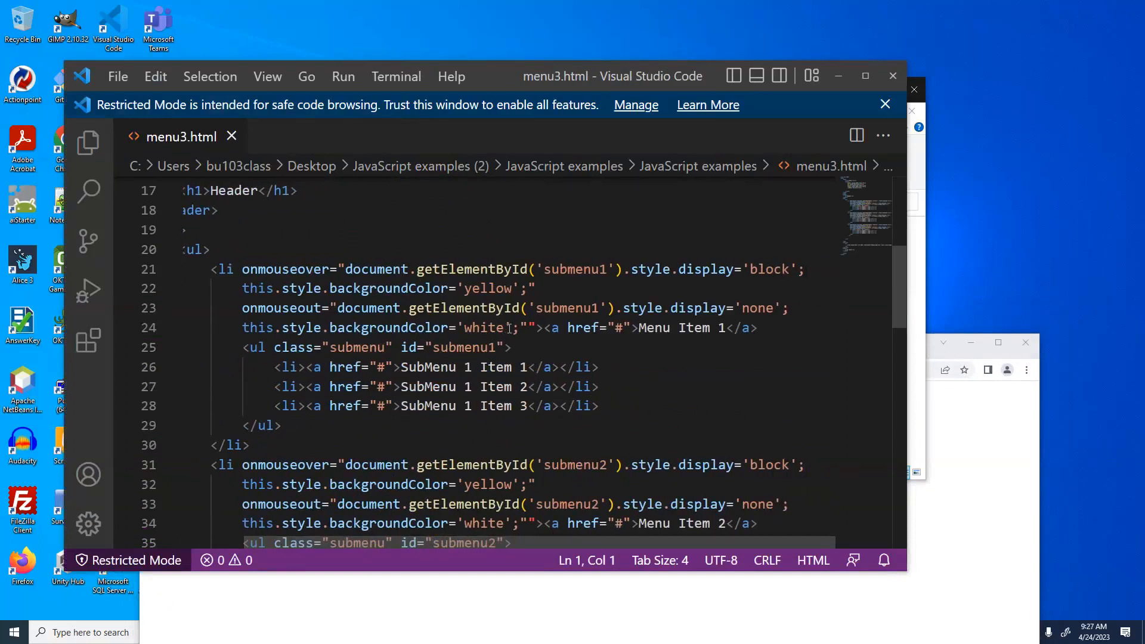
{"action": "scroll", "scroll_direction": "down", "scroll_amount": 3}
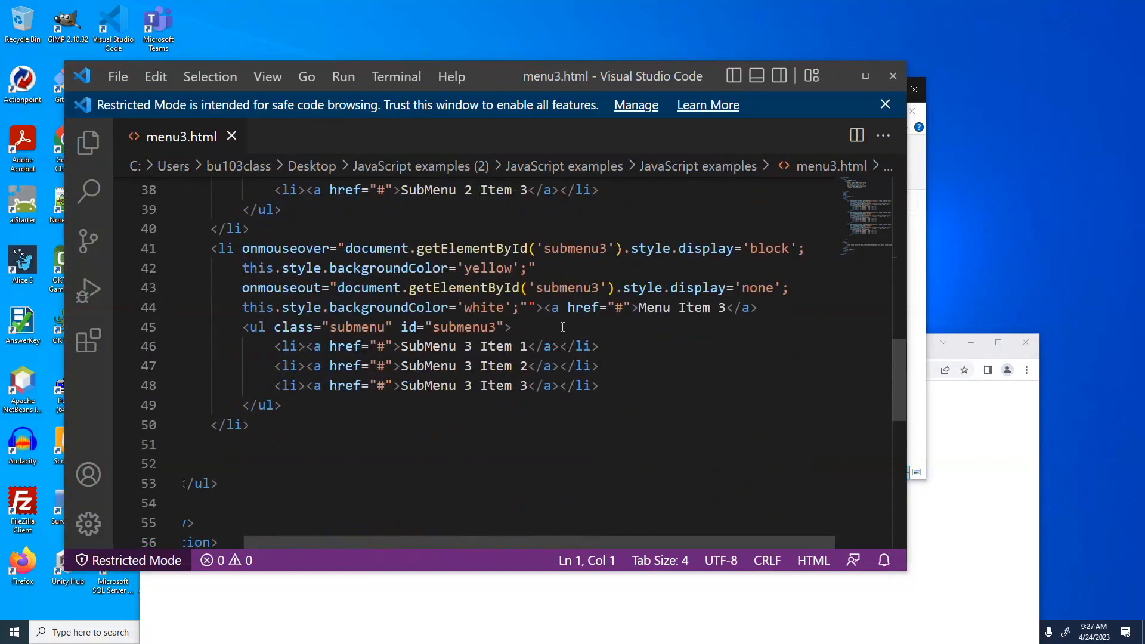
{"action": "scroll", "scroll_direction": "up", "scroll_amount": 3}
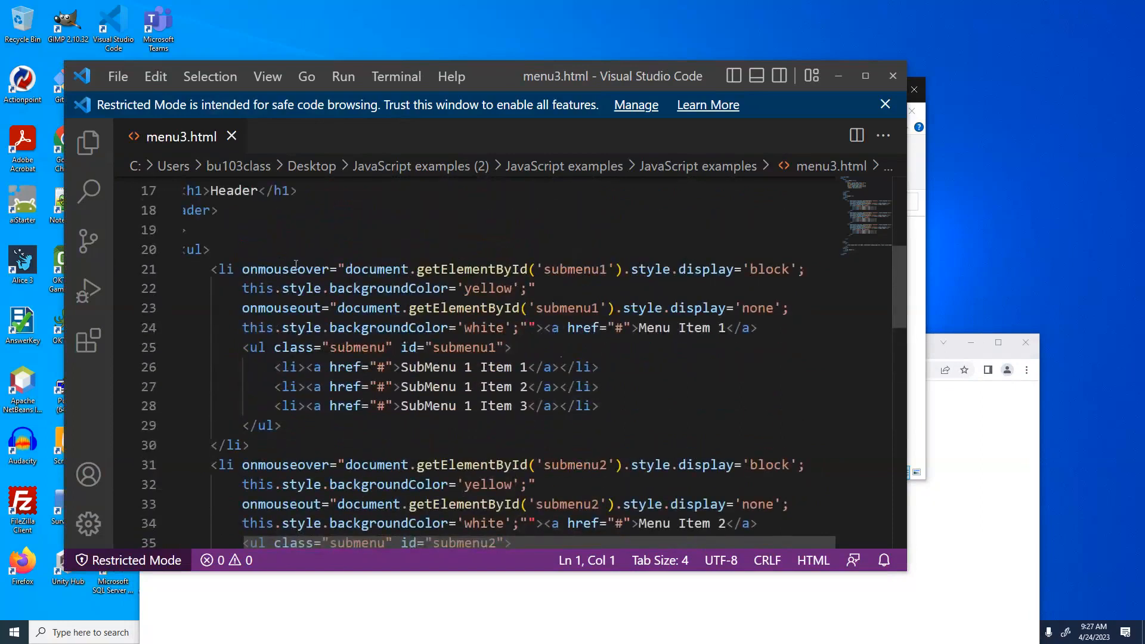
{"action": "mouse_move", "coordinate": [375, 268]}
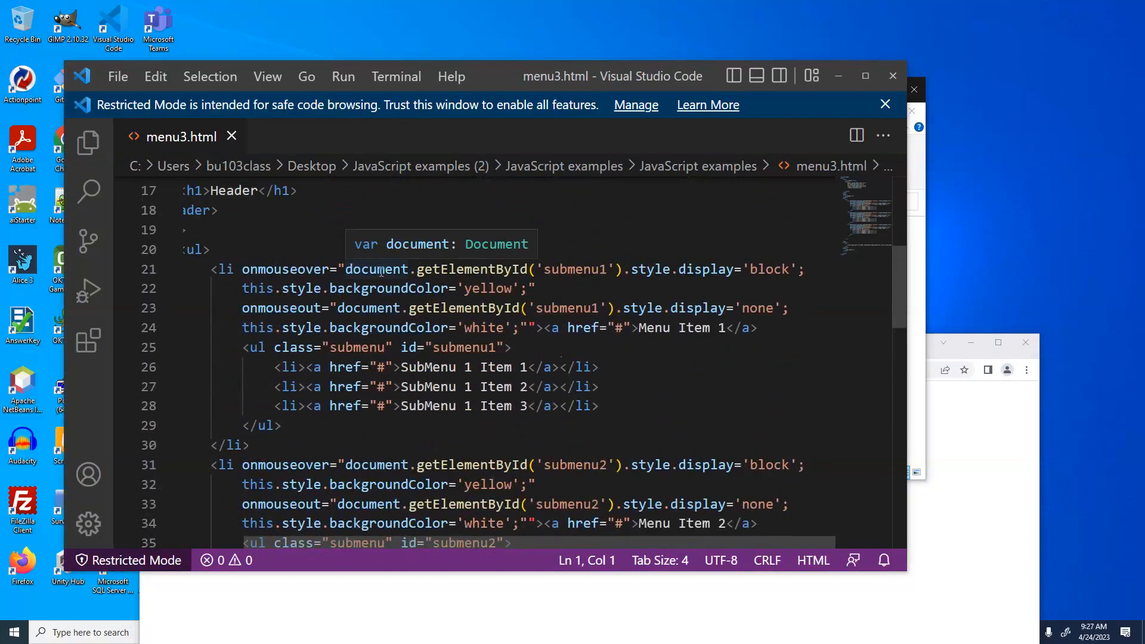
{"action": "mouse_move", "coordinate": [703, 281]}
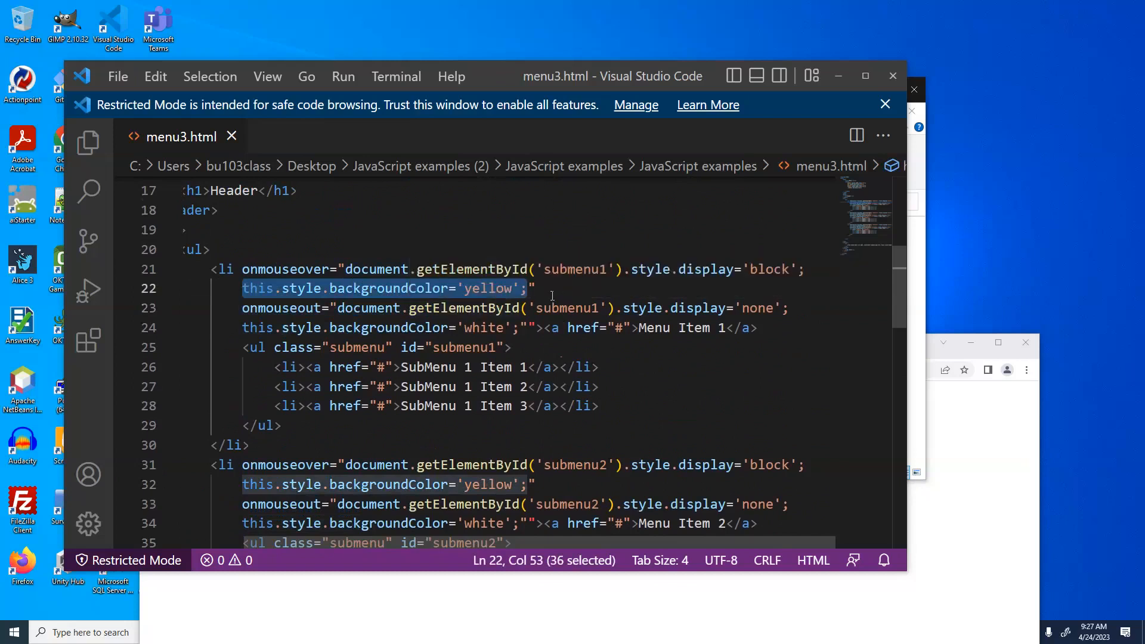
{"action": "left_click", "coordinate": [242, 288]}
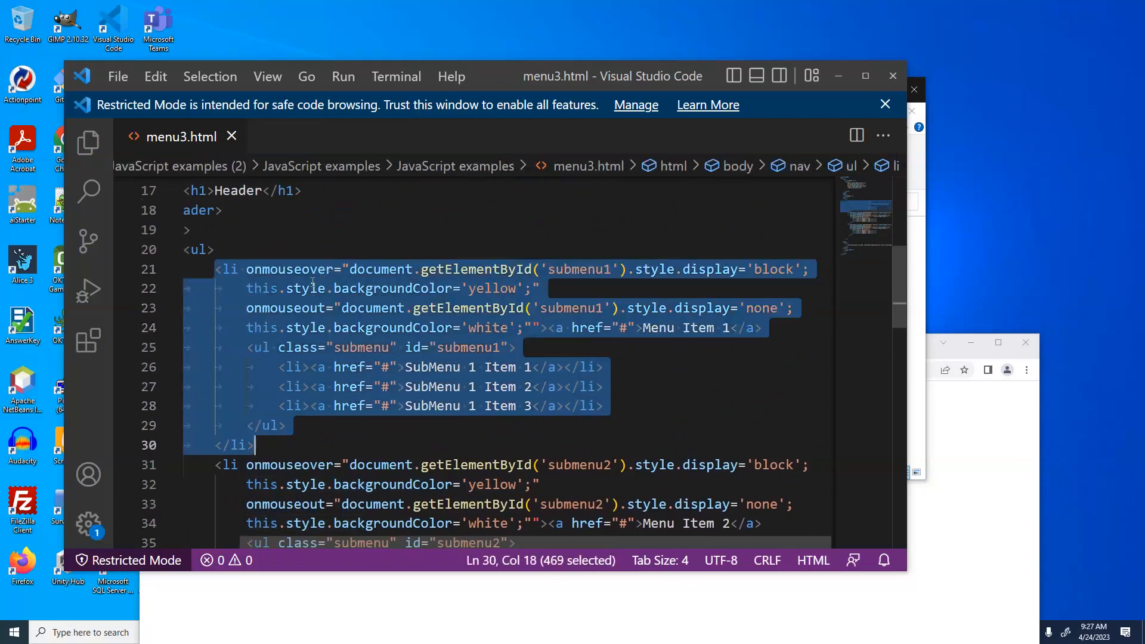
{"action": "left_click", "coordinate": [313, 287]}
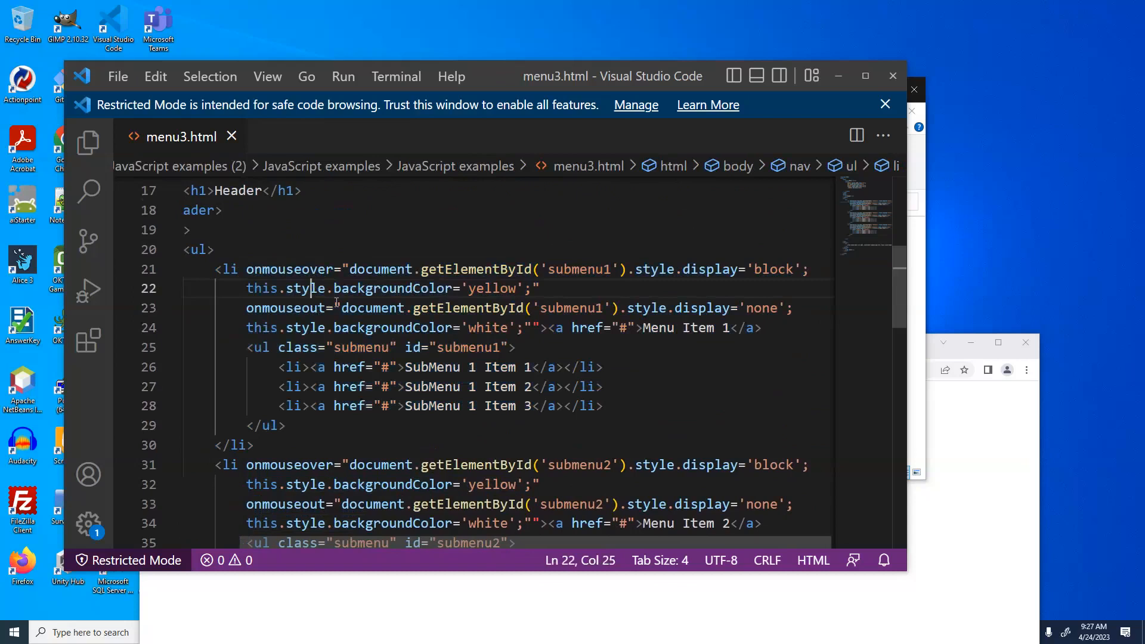
{"action": "mouse_move", "coordinate": [265, 343]}
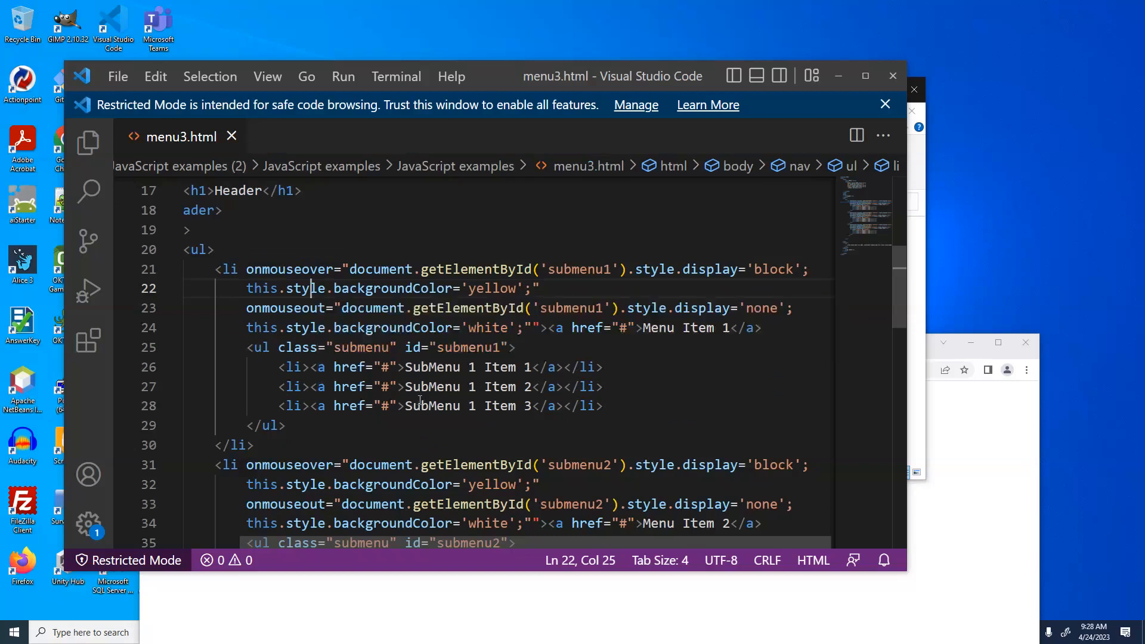
{"action": "mouse_move", "coordinate": [674, 403]}
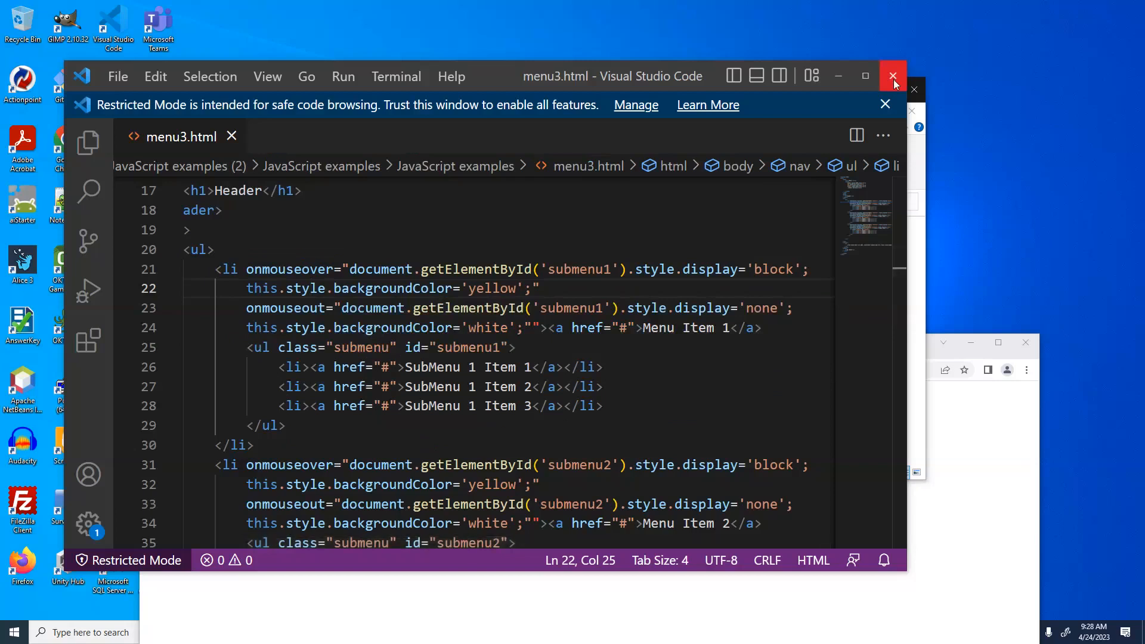
Step: Enter the zoo folder, launch zoo1.html in Chrome, and select the 2t.jpg thumbnail image
{"action": "left_click", "coordinate": [892, 76]}
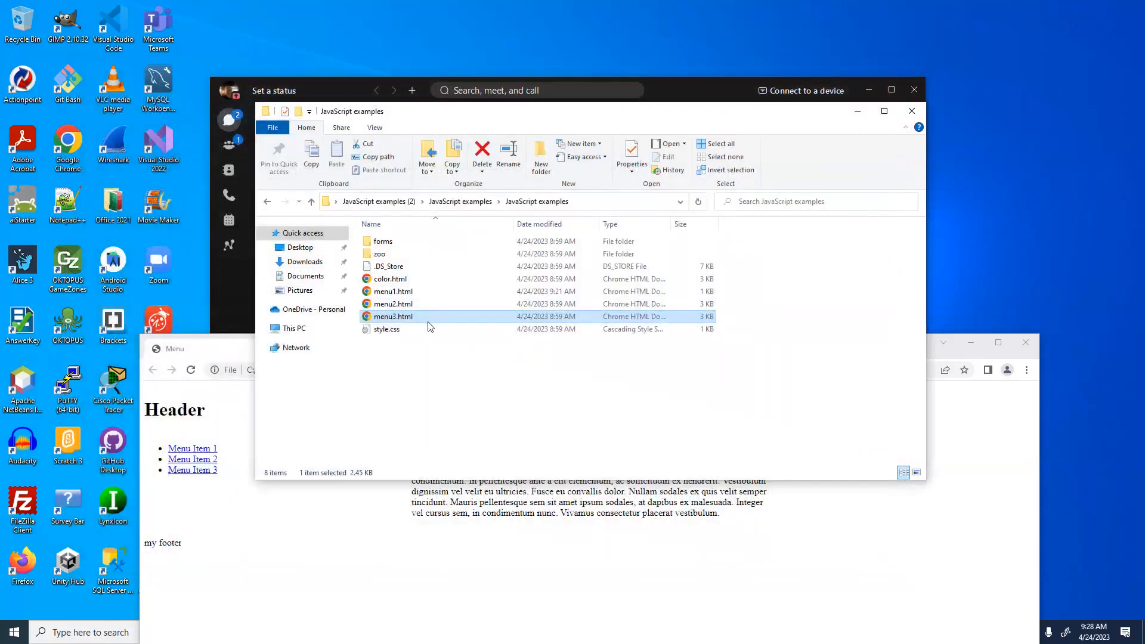
{"action": "double_click", "coordinate": [379, 253]}
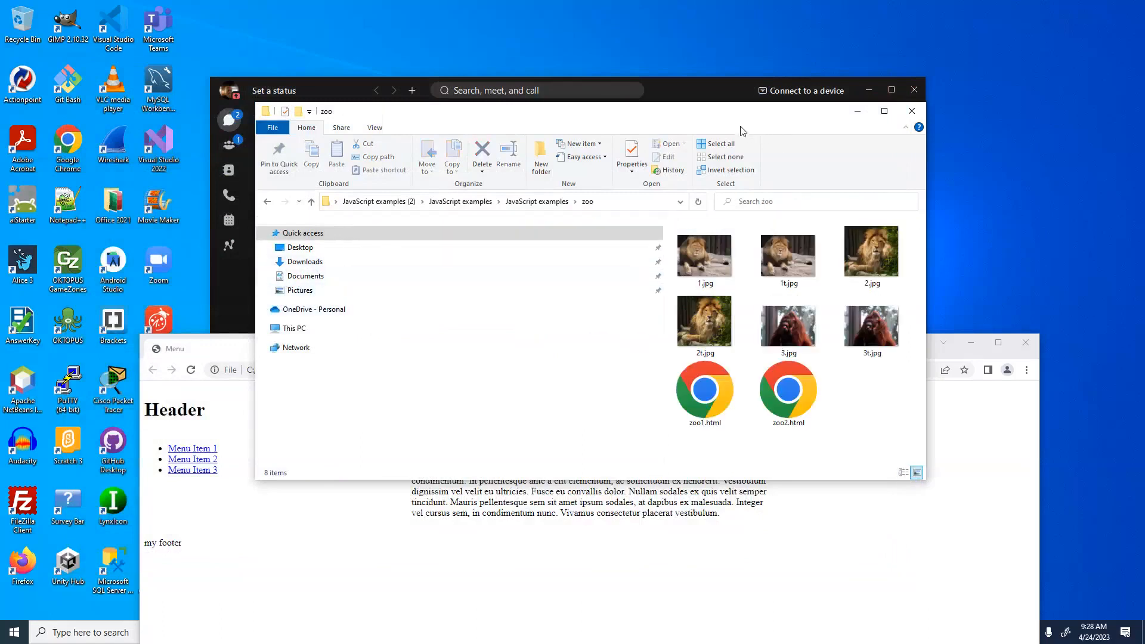
{"action": "mouse_move", "coordinate": [717, 103]}
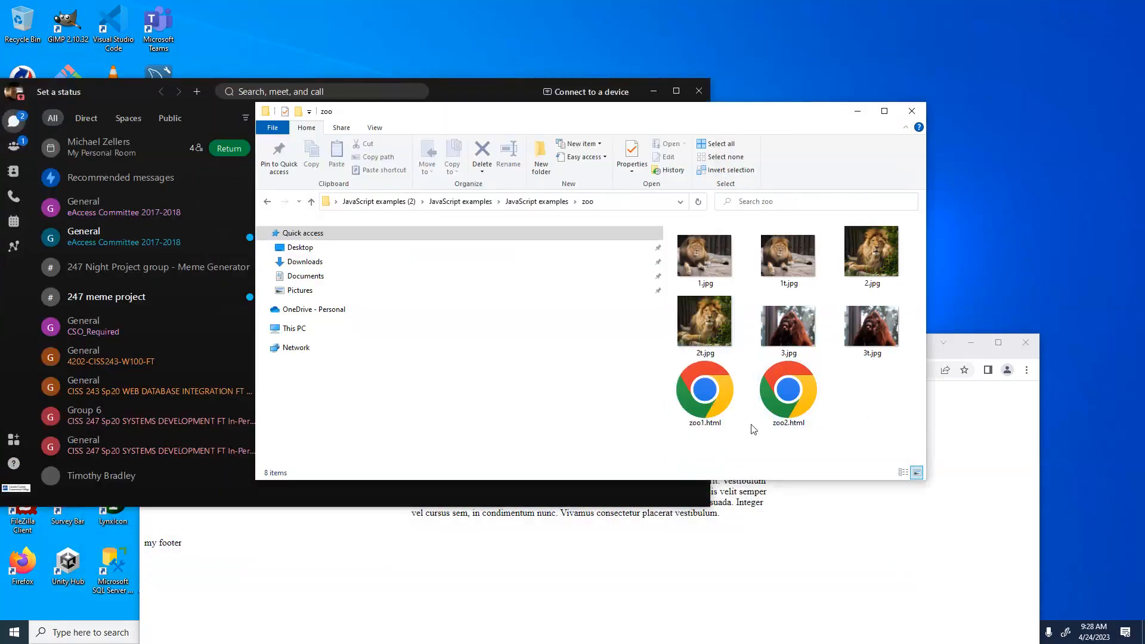
{"action": "left_click", "coordinate": [703, 392]}
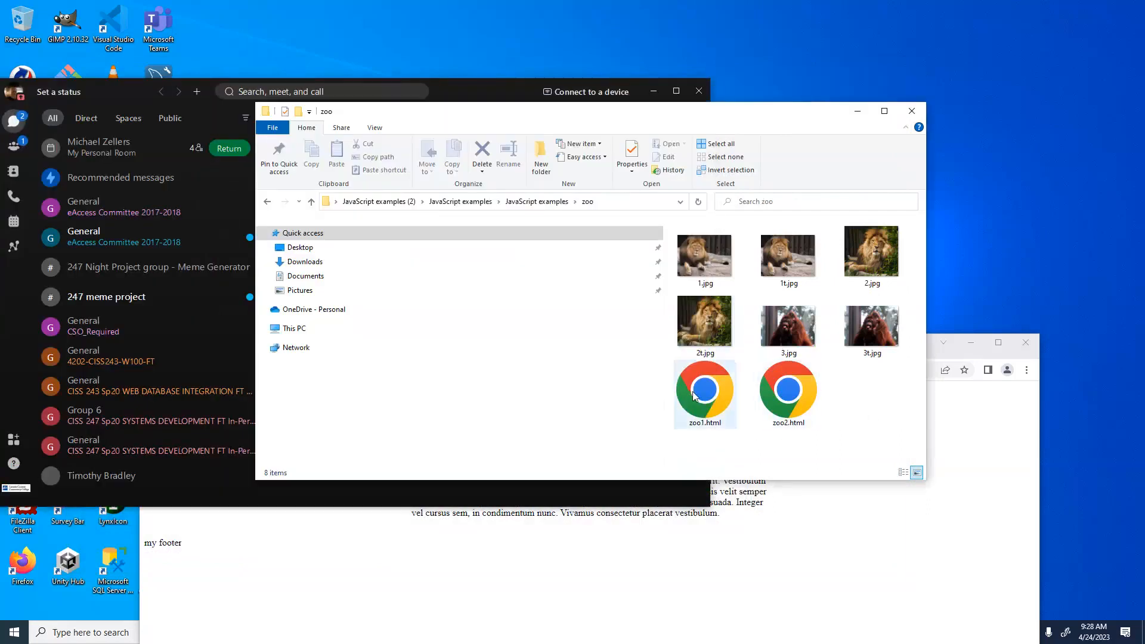
{"action": "double_click", "coordinate": [703, 388]}
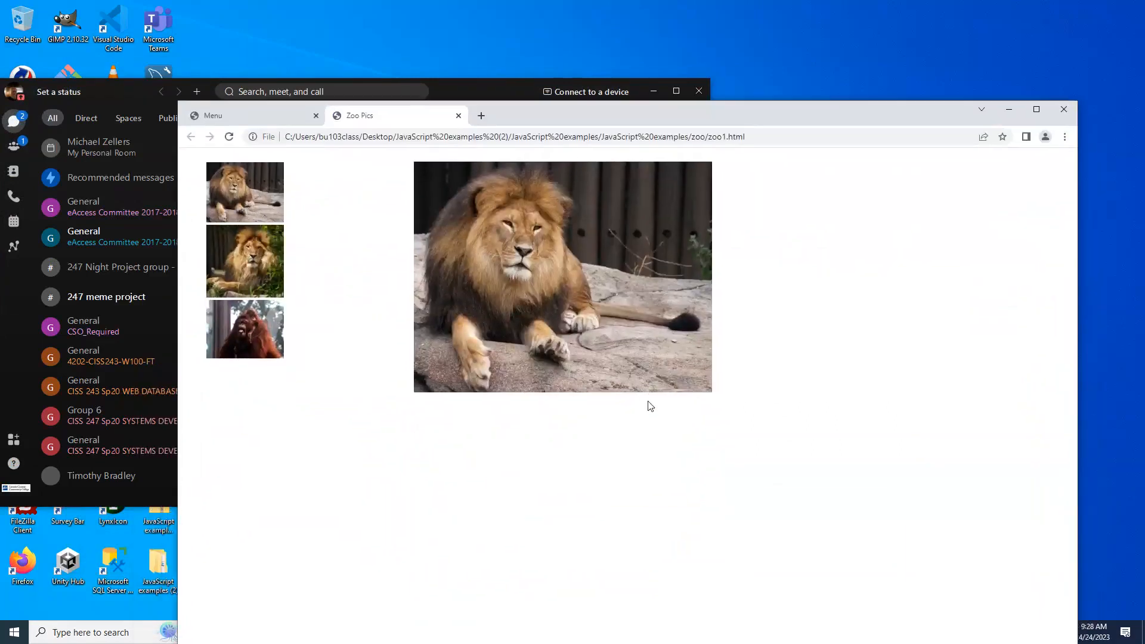
{"action": "mouse_move", "coordinate": [653, 410]}
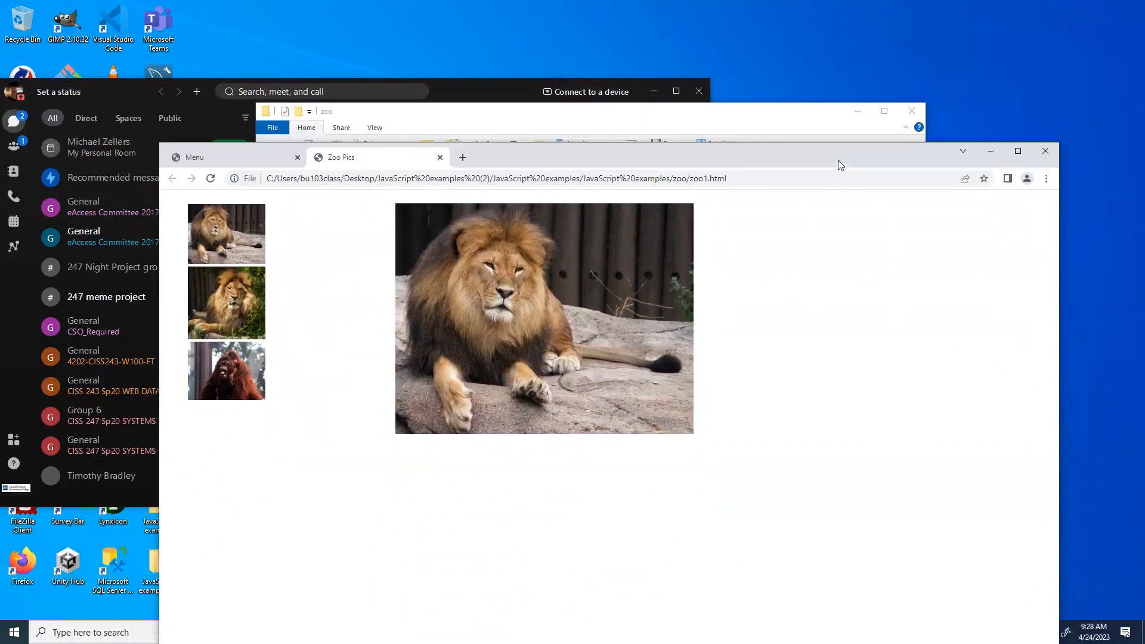
{"action": "mouse_move", "coordinate": [799, 113]}
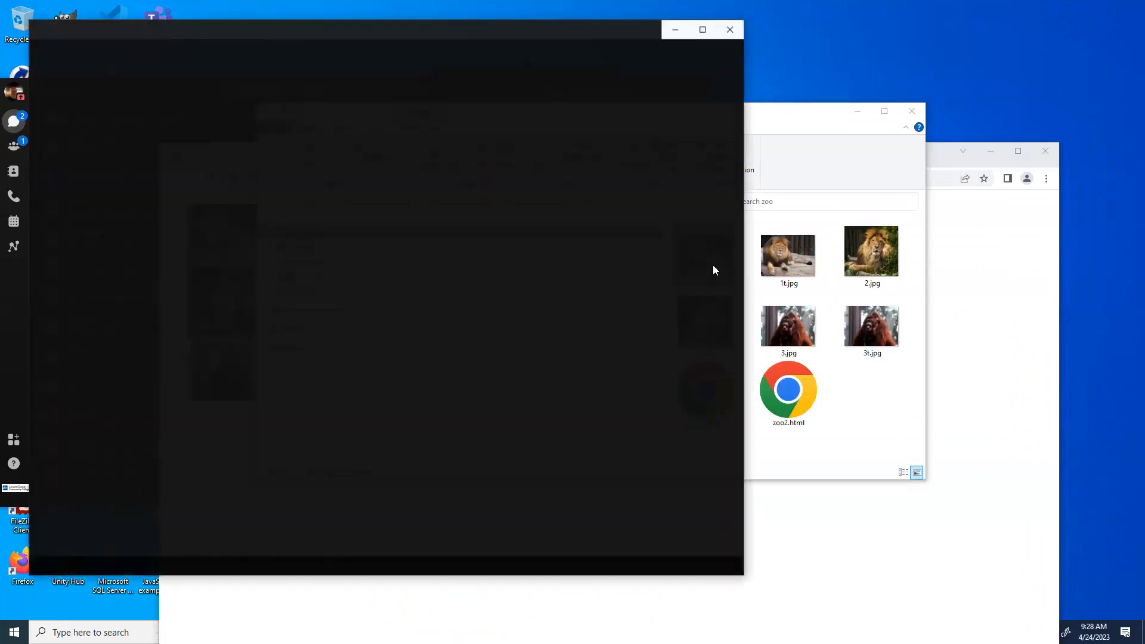
{"action": "double_click", "coordinate": [788, 255]}
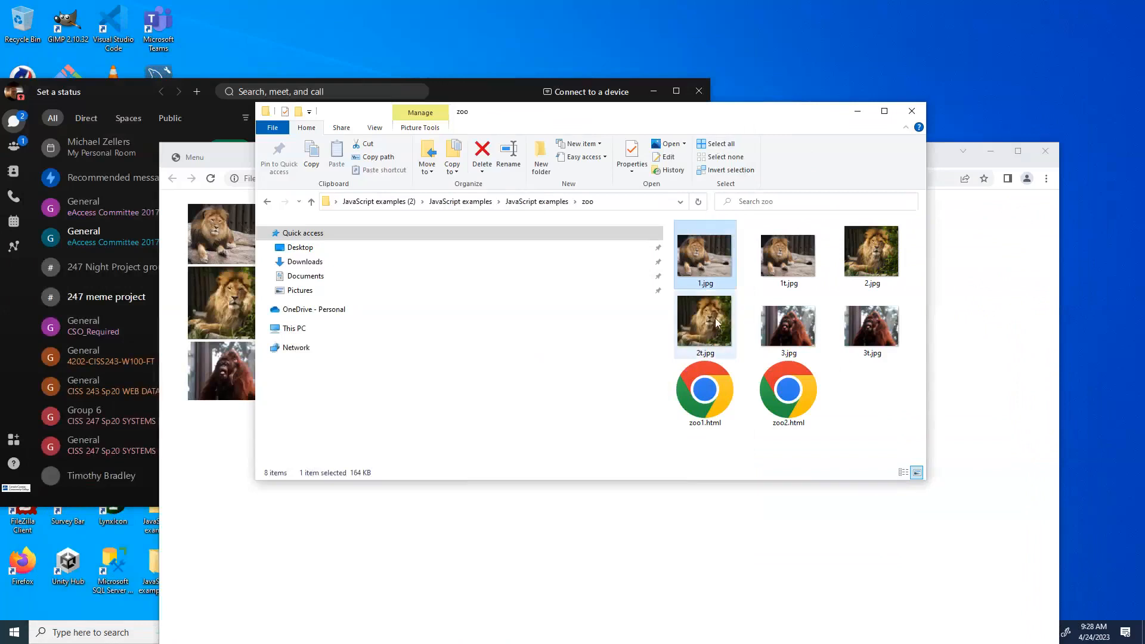
{"action": "double_click", "coordinate": [704, 324]}
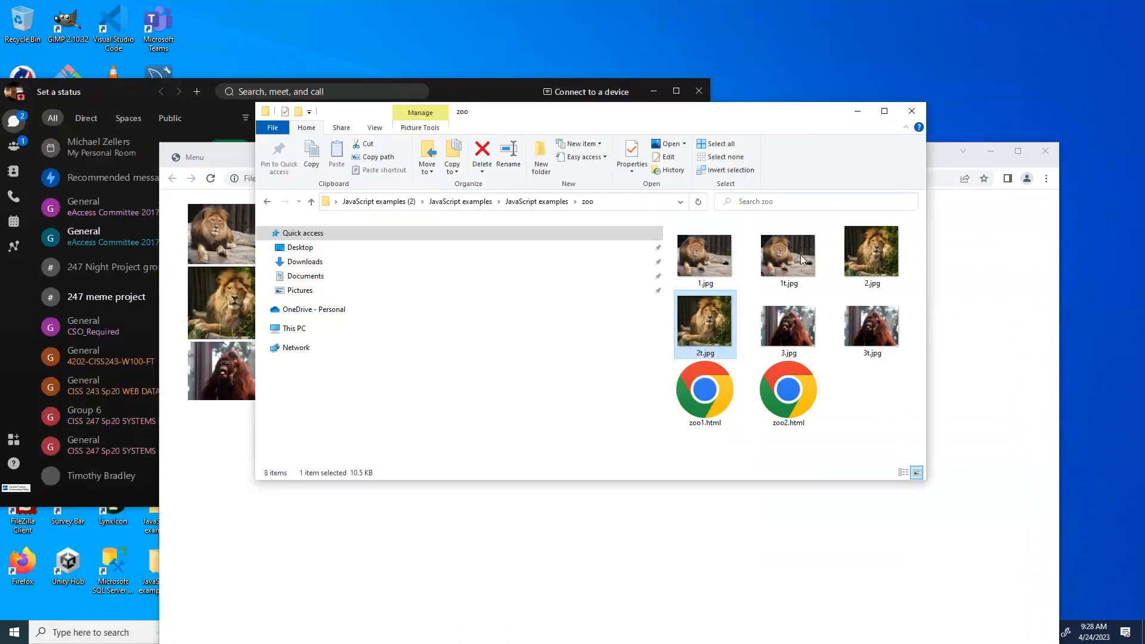
{"action": "mouse_move", "coordinate": [788, 253]}
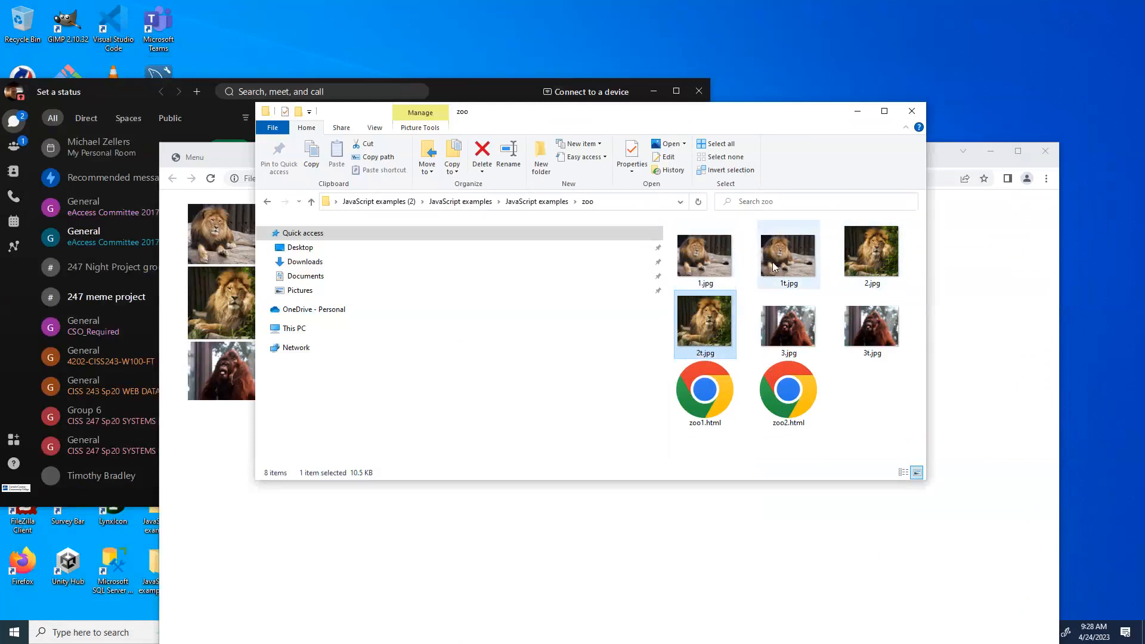
{"action": "mouse_move", "coordinate": [850, 284]}
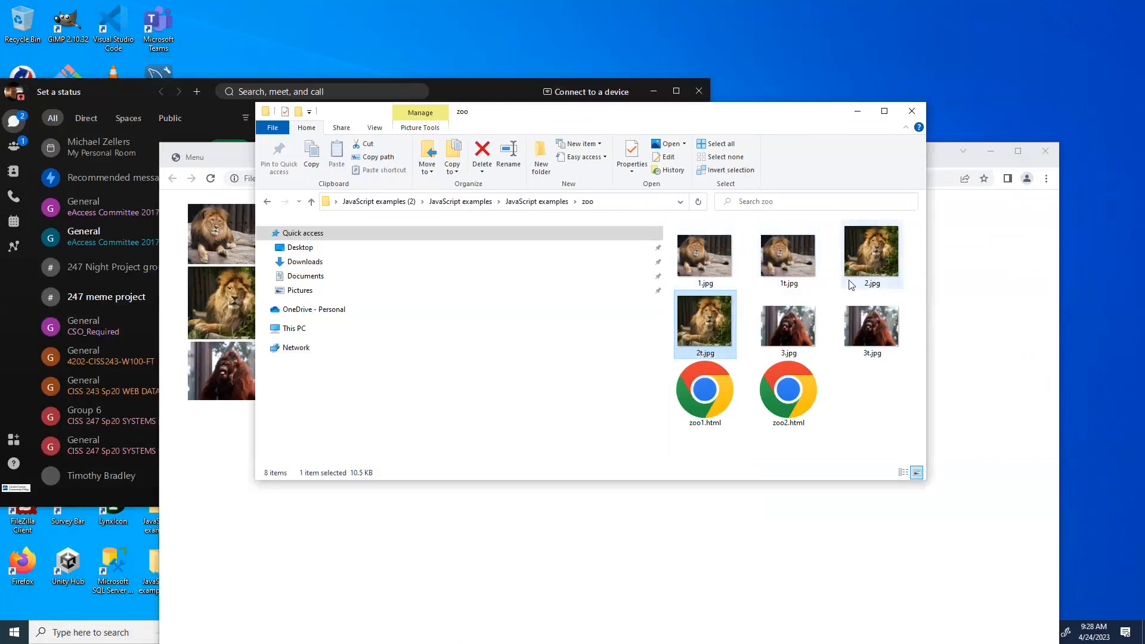
{"action": "mouse_move", "coordinate": [788, 326]}
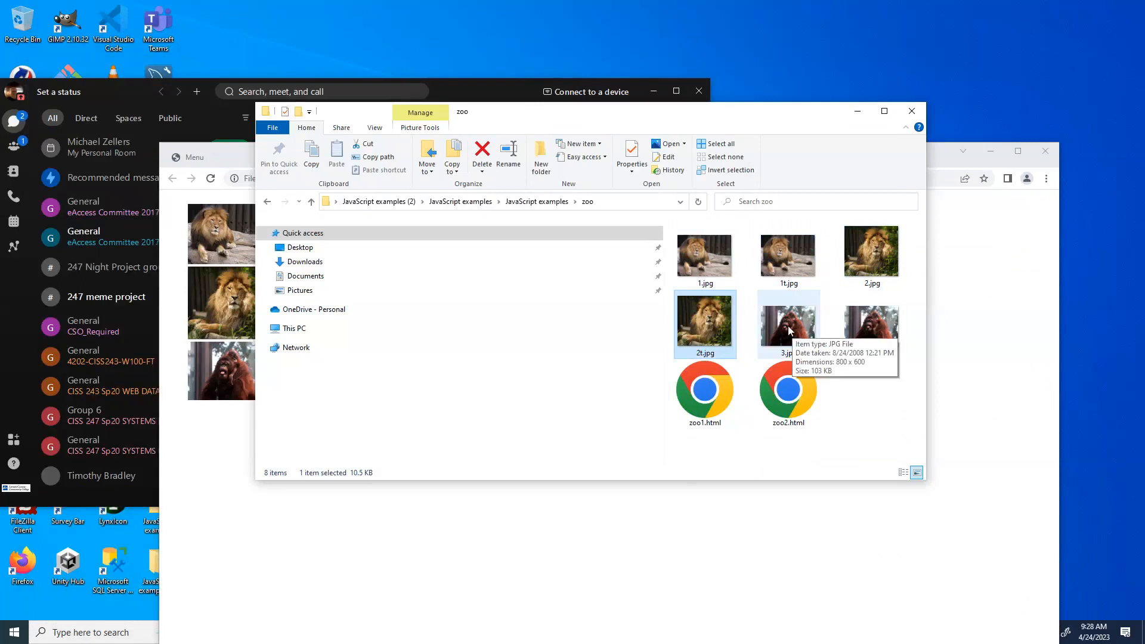
{"action": "mouse_move", "coordinate": [887, 250]}
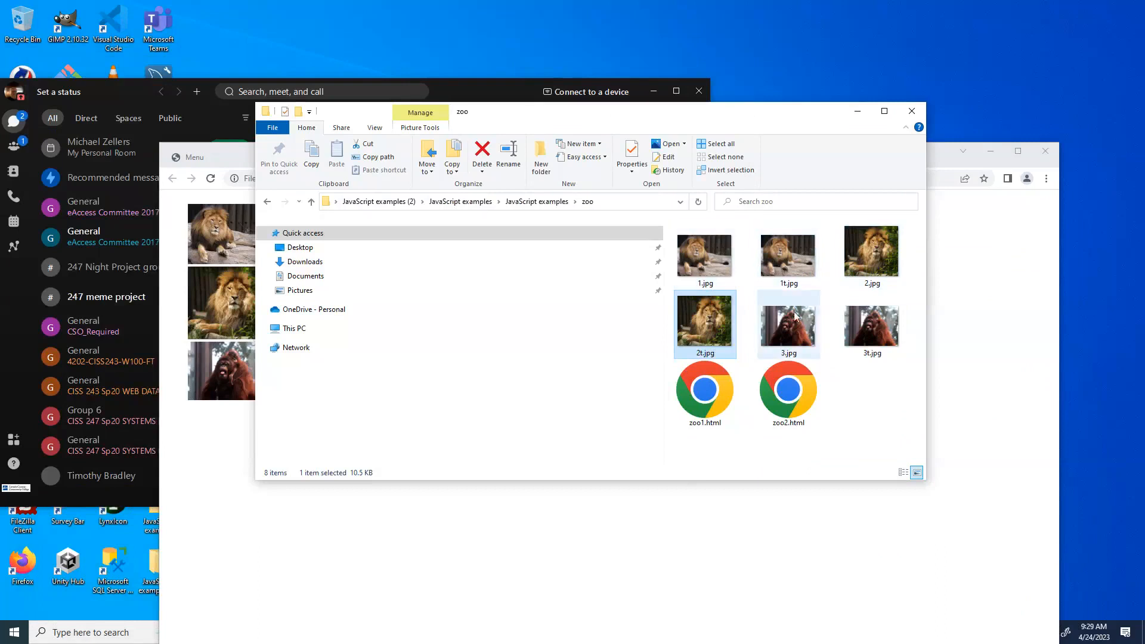
{"action": "mouse_move", "coordinate": [777, 292]}
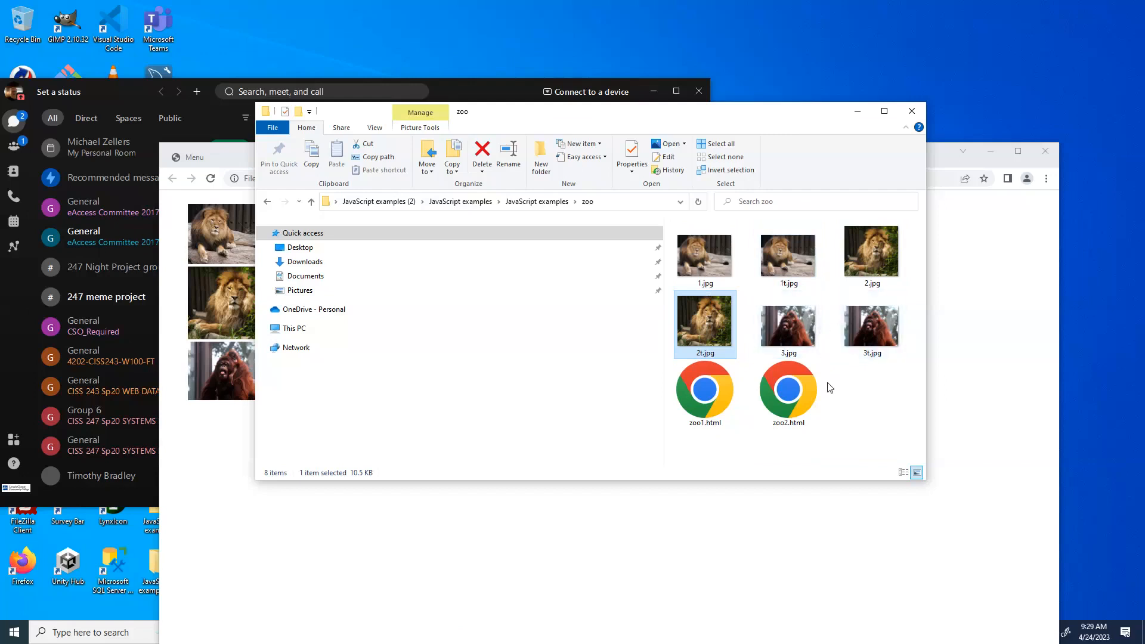
Step: Use the Zoo Pics thumbnails to swap the large photo between the two lions and the orangutan
{"action": "double_click", "coordinate": [703, 388]}
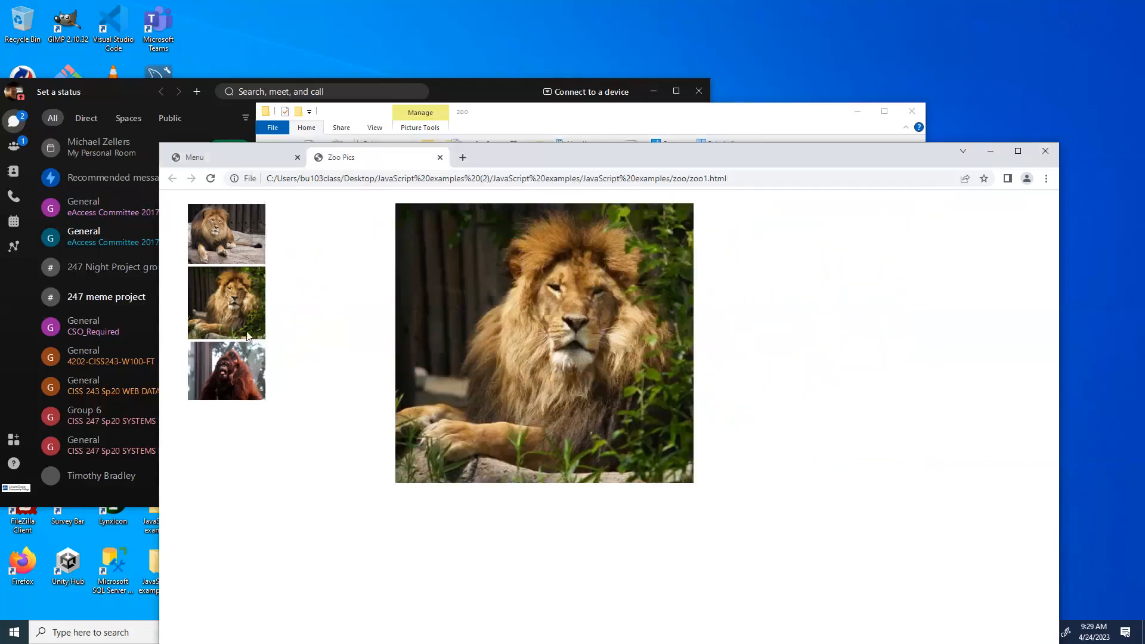
{"action": "left_click", "coordinate": [227, 369]}
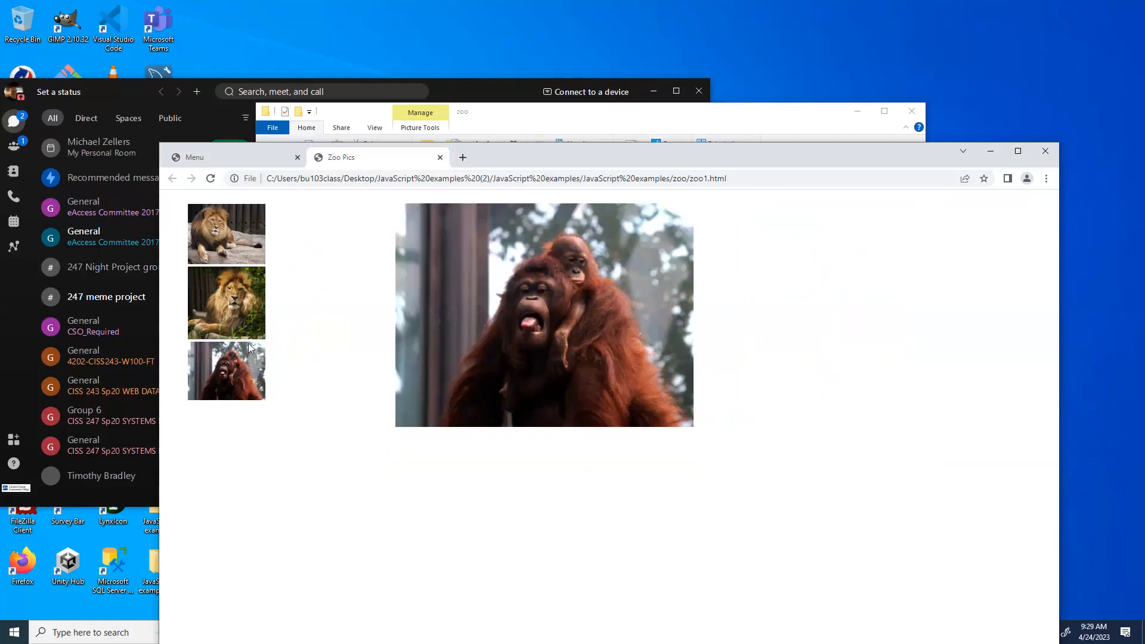
{"action": "left_click", "coordinate": [226, 232]}
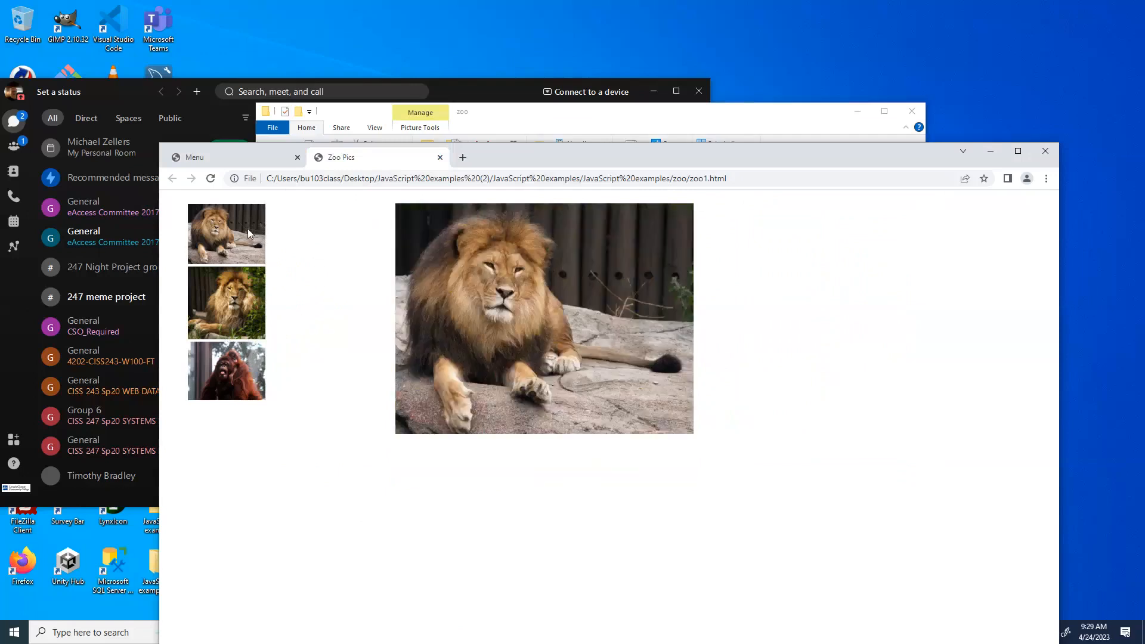
{"action": "left_click", "coordinate": [227, 369]}
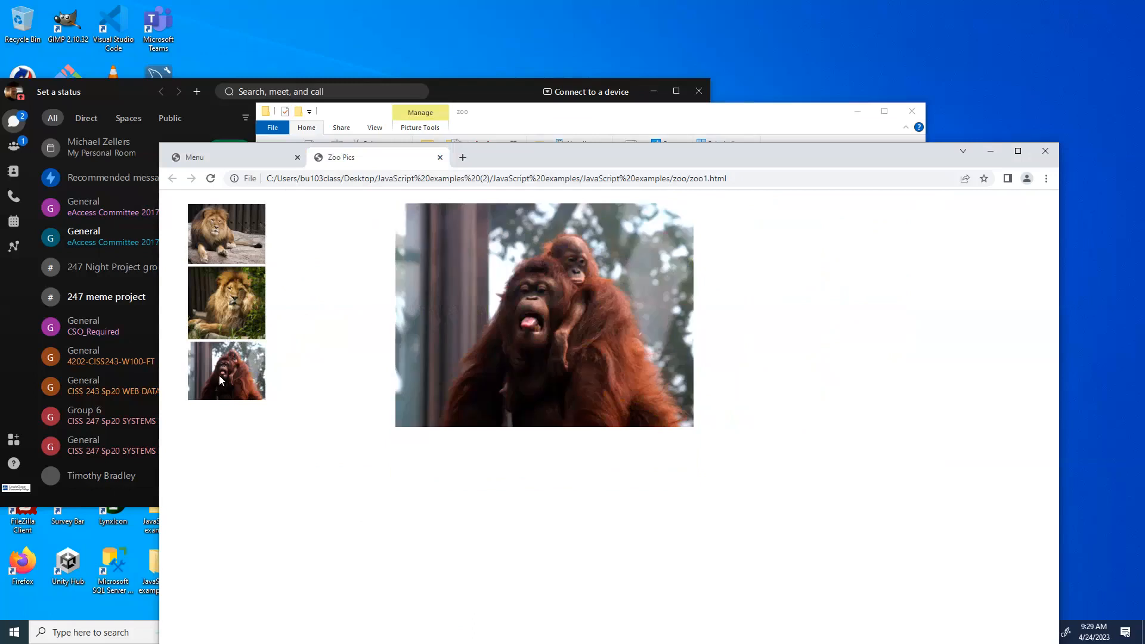
{"action": "left_click", "coordinate": [226, 232]}
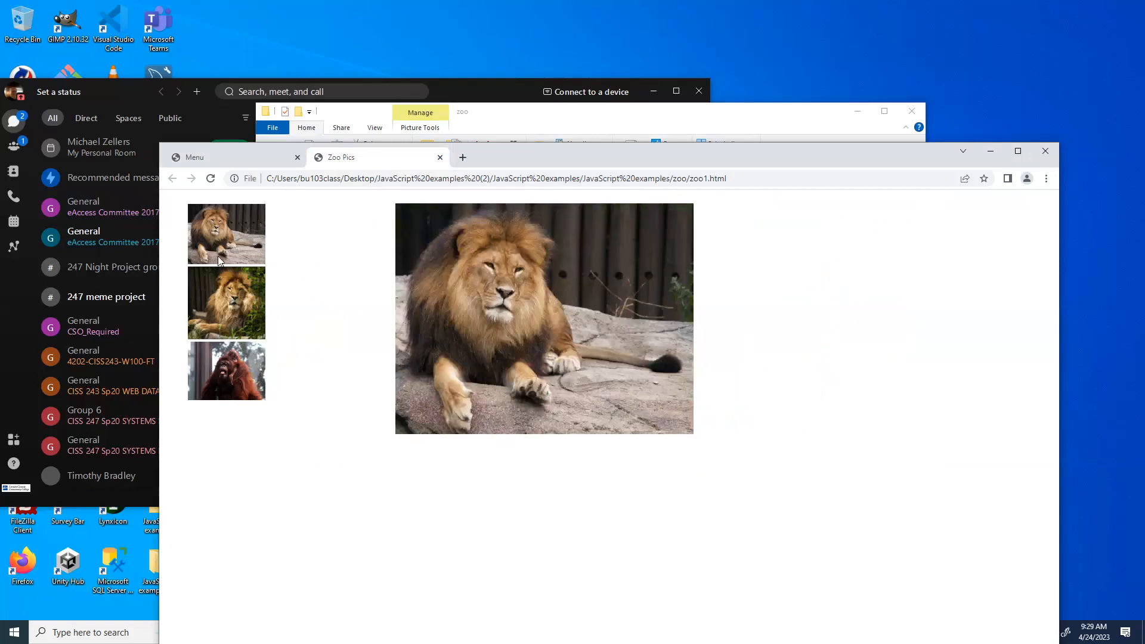
{"action": "left_click", "coordinate": [226, 370]}
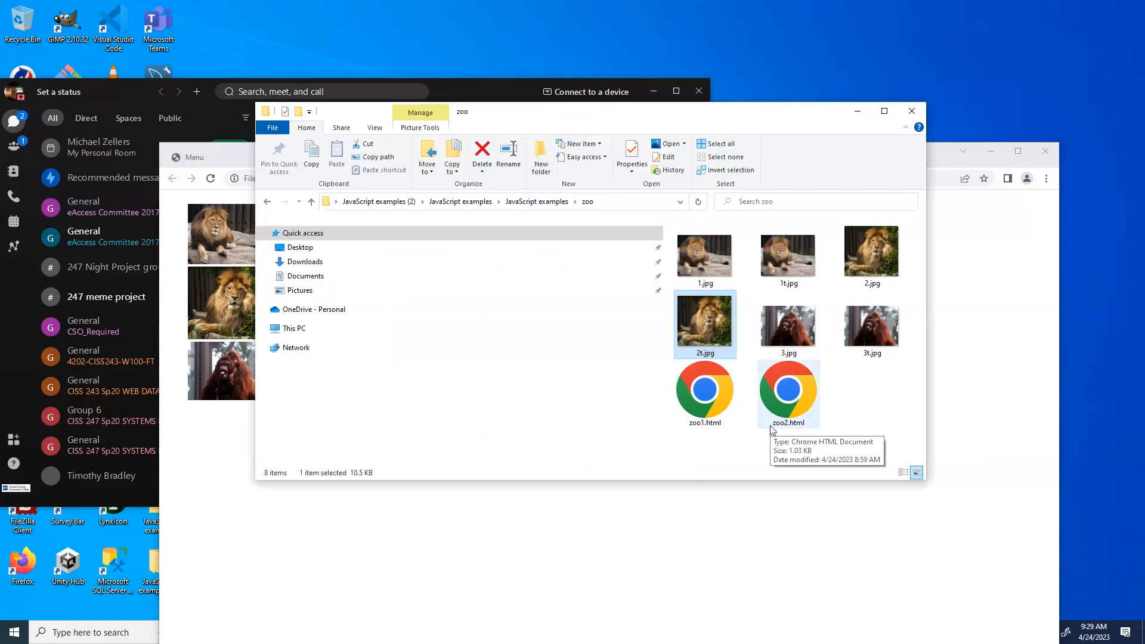
Step: Navigate a new Explorer window from Desktop through the nested JavaScript examples folders into zoo
{"action": "double_click", "coordinate": [703, 389]}
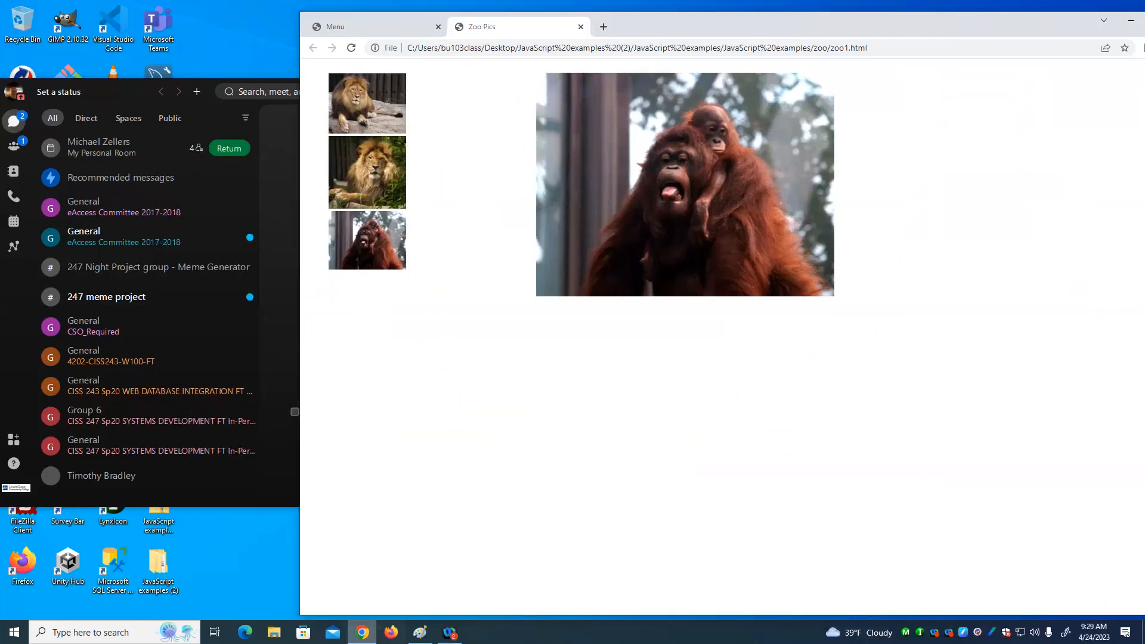
{"action": "left_click", "coordinate": [273, 632]}
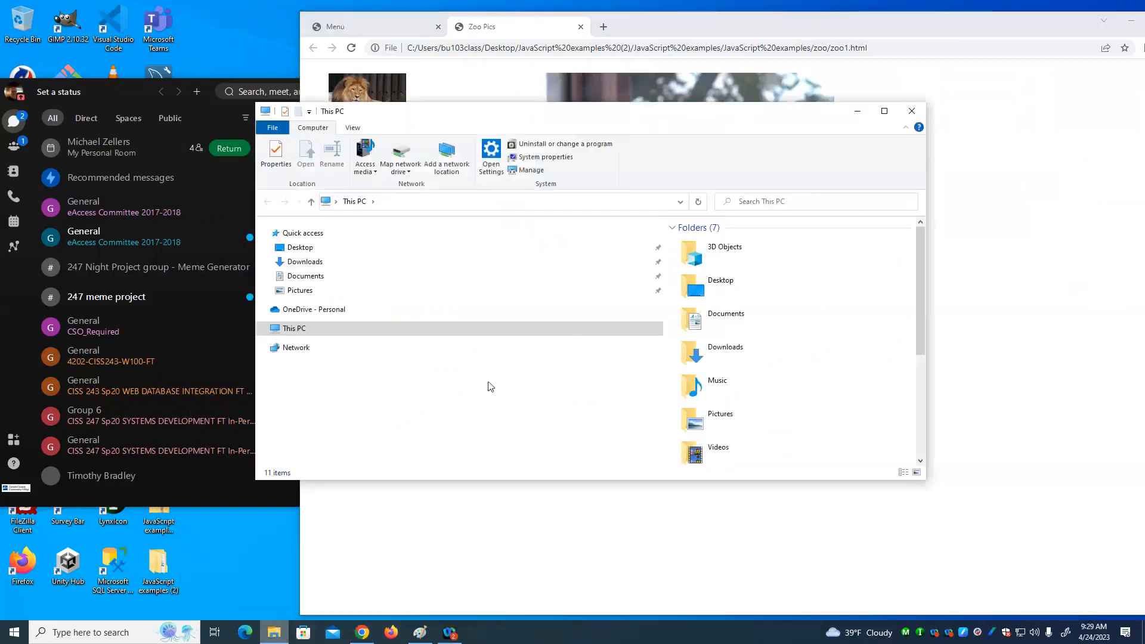
{"action": "left_click", "coordinate": [299, 247]}
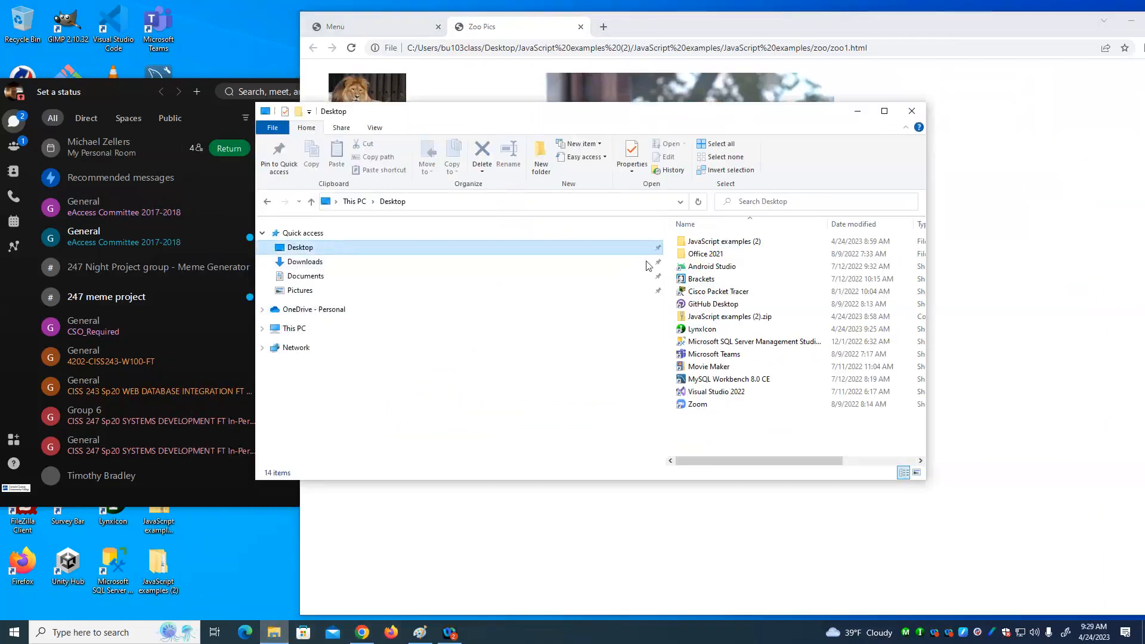
{"action": "double_click", "coordinate": [724, 240]}
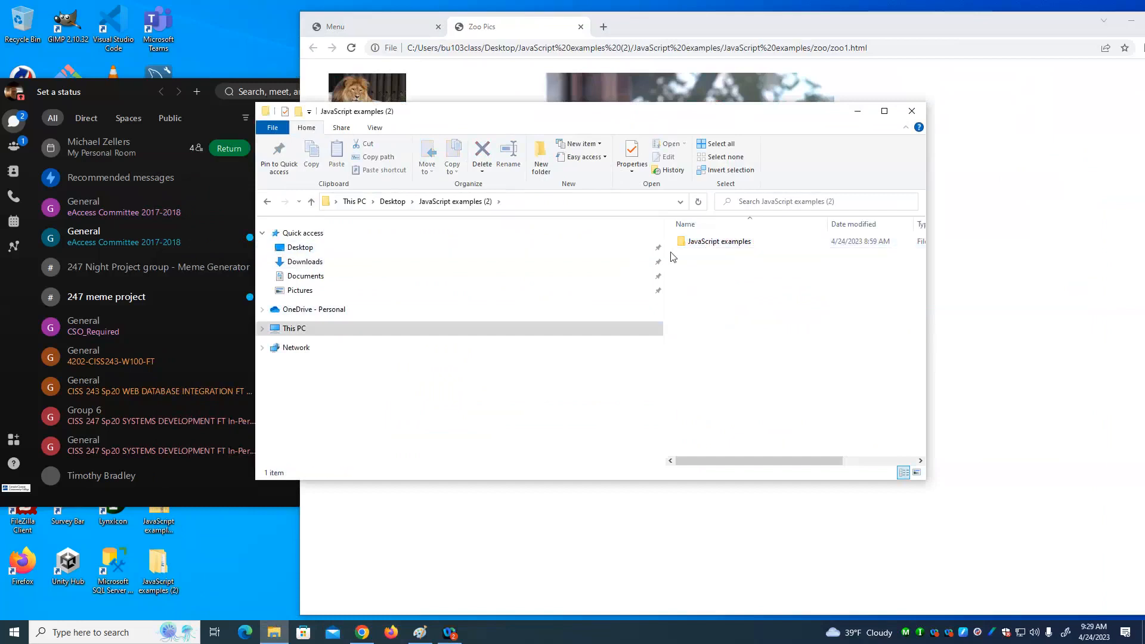
{"action": "mouse_move", "coordinate": [664, 223]}
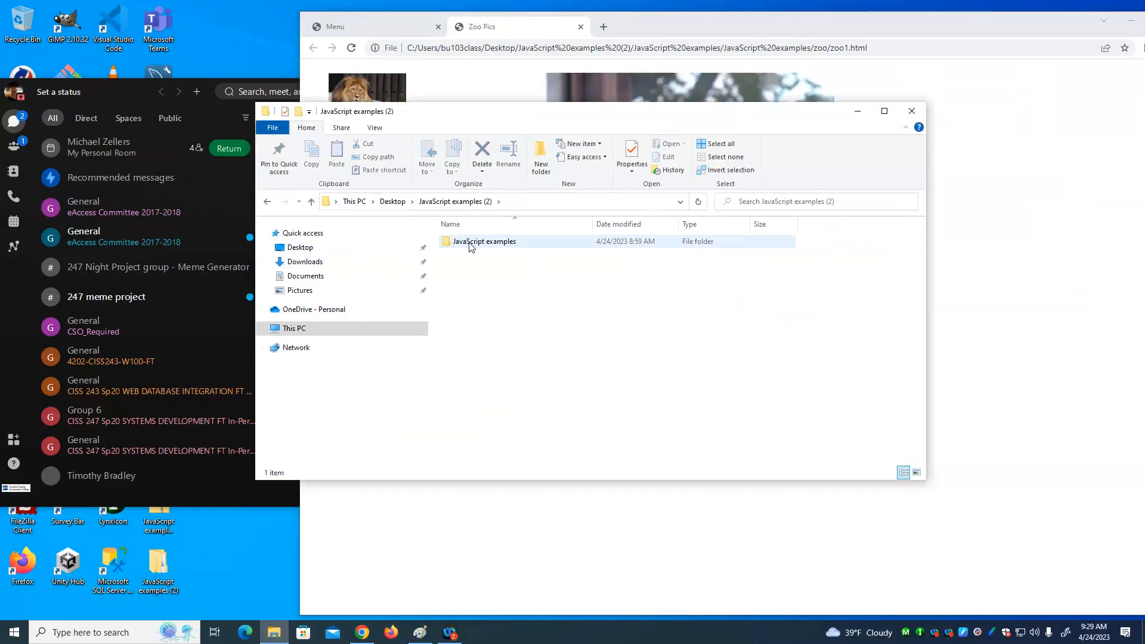
{"action": "double_click", "coordinate": [484, 241]}
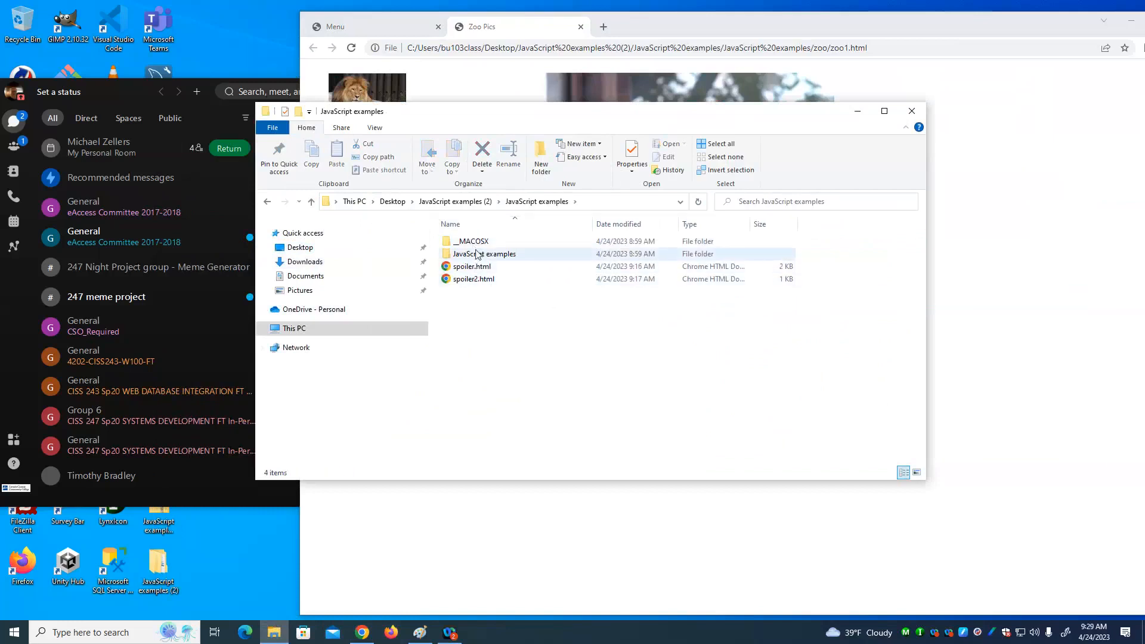
{"action": "double_click", "coordinate": [484, 253]}
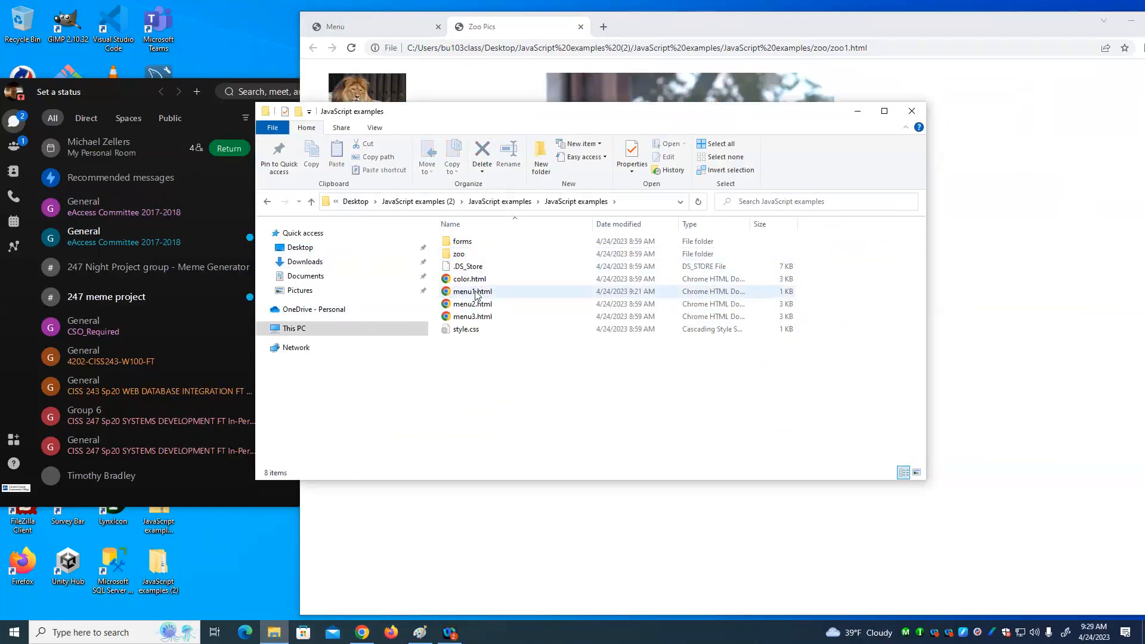
{"action": "double_click", "coordinate": [458, 252]}
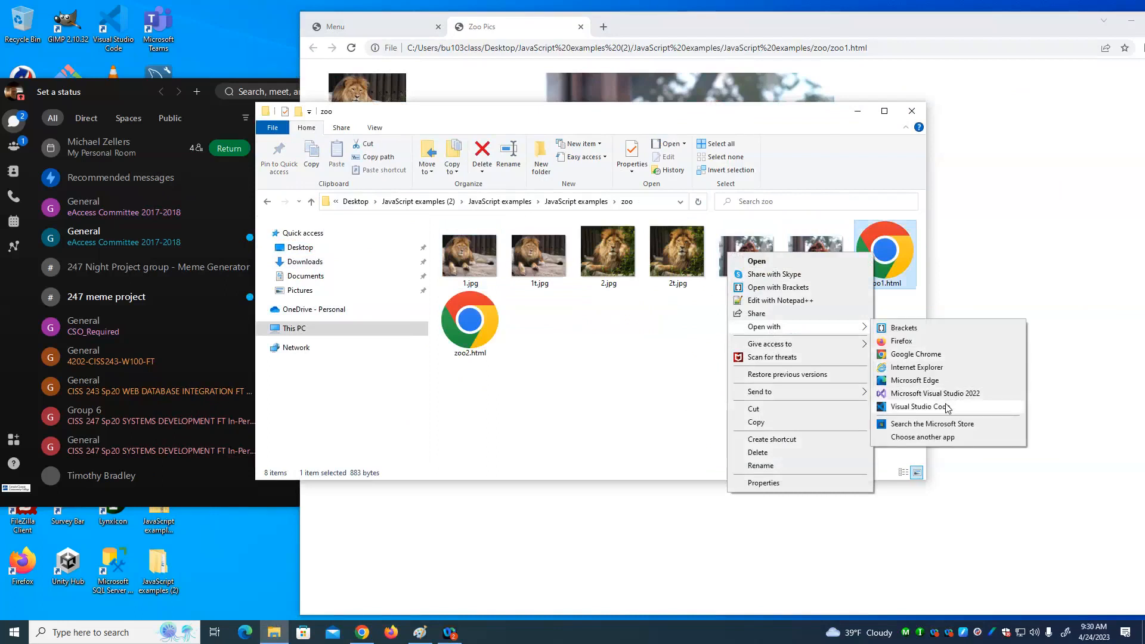
Step: Load zoo1.html in Visual Studio Code and scroll through its #thumbnails CSS and mouseover swap code
{"action": "left_click", "coordinate": [922, 407]}
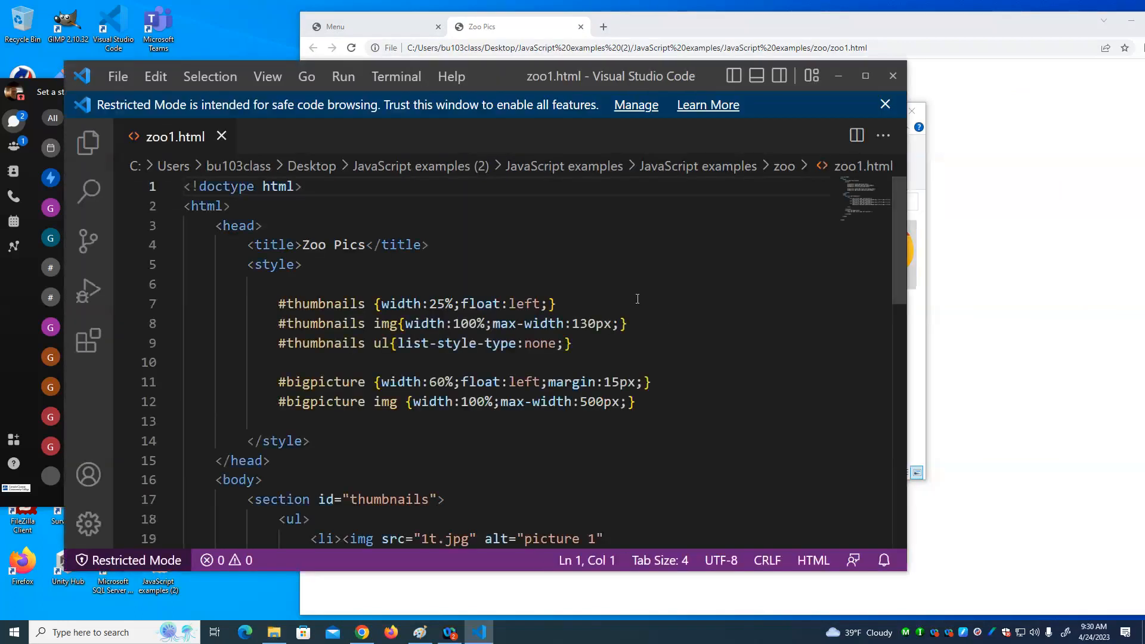
{"action": "scroll", "scroll_direction": "down", "scroll_amount": 3}
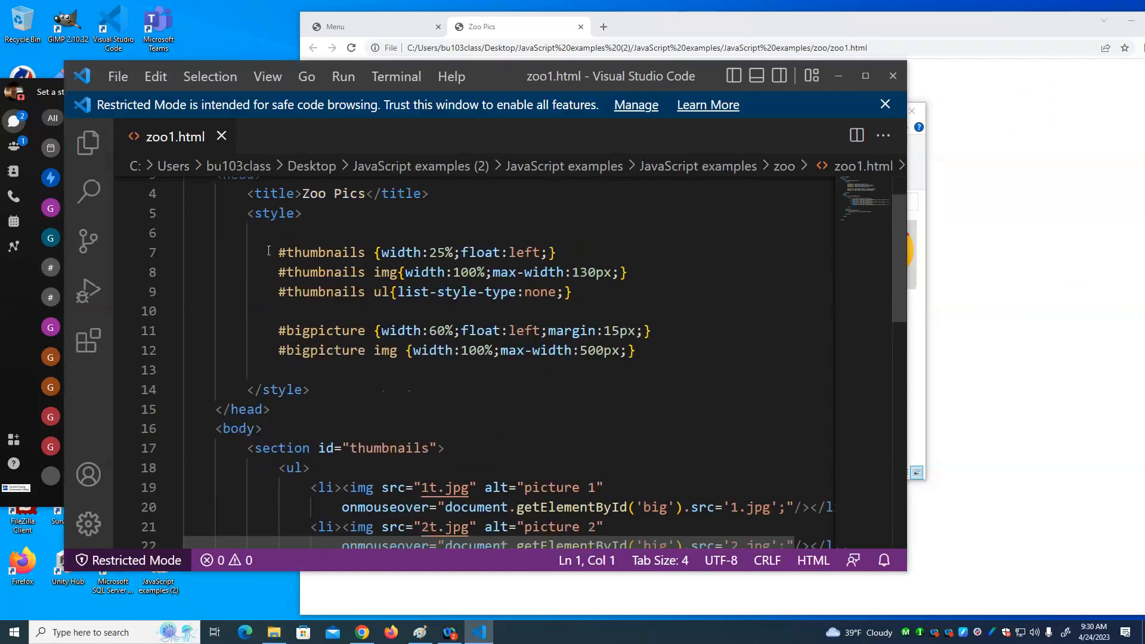
{"action": "mouse_move", "coordinate": [434, 306]}
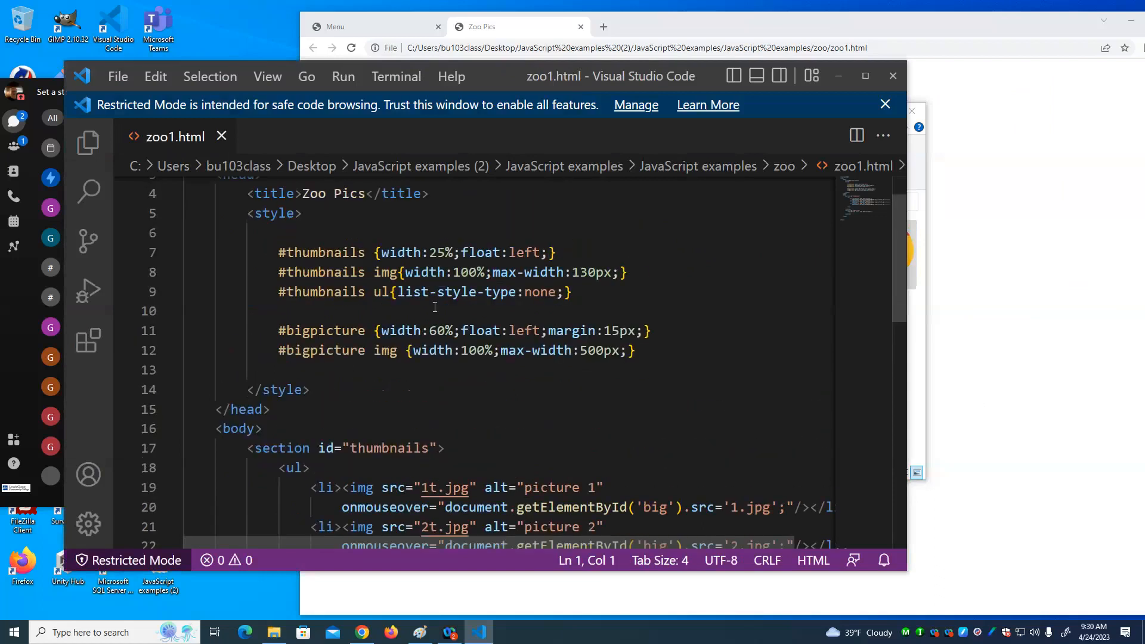
{"action": "scroll", "scroll_direction": "down", "scroll_amount": 3}
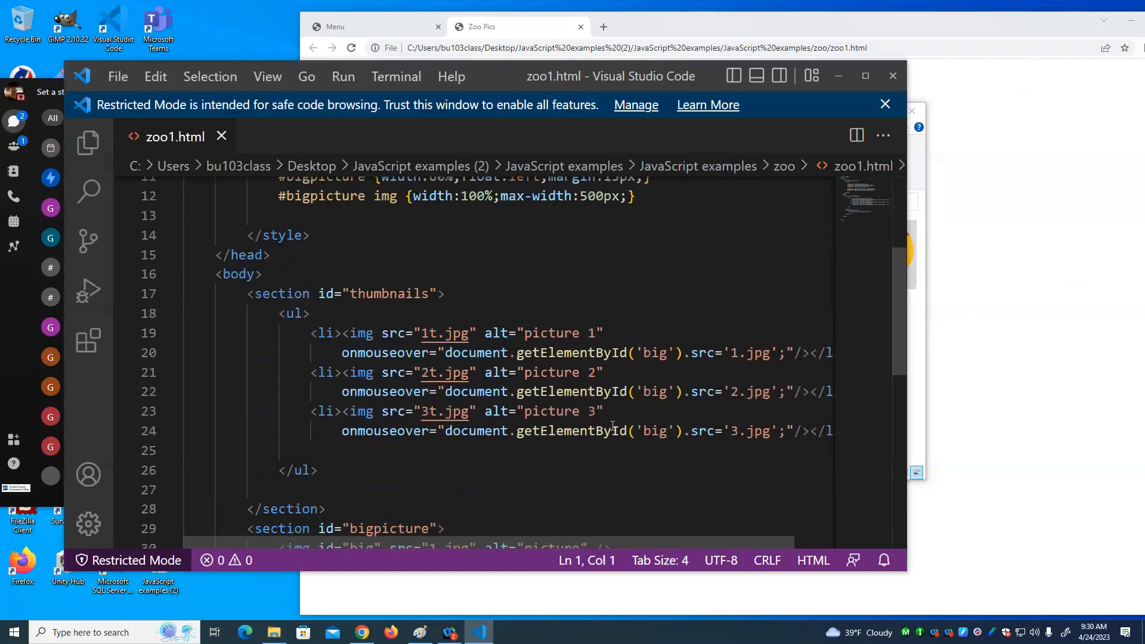
{"action": "scroll", "scroll_direction": "down", "scroll_amount": 3}
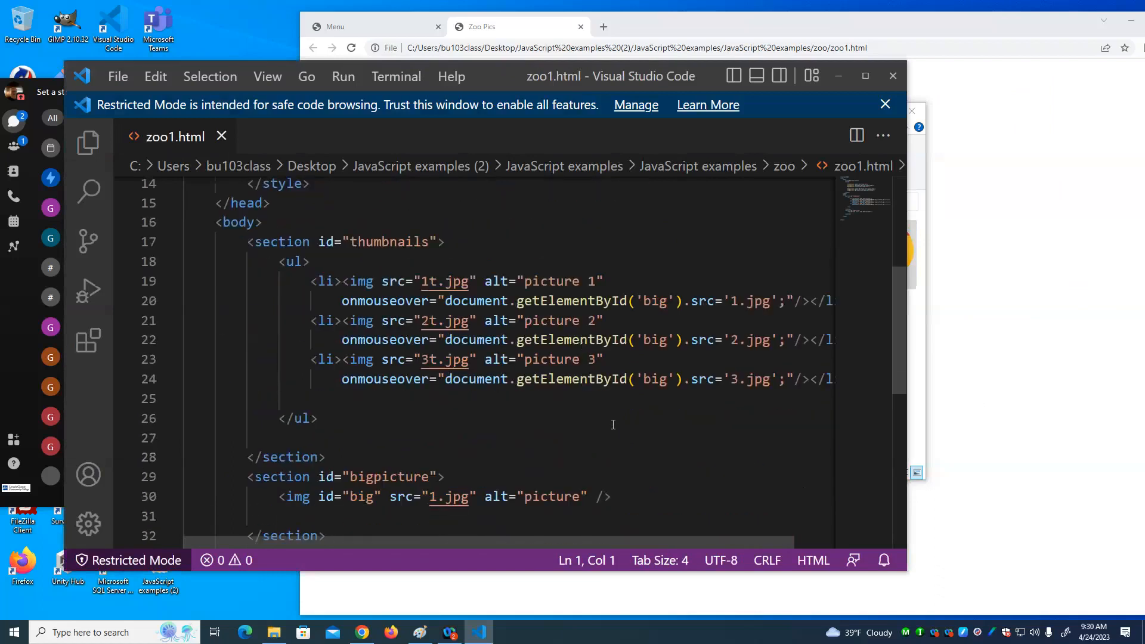
{"action": "scroll", "scroll_direction": "up", "scroll_amount": 3}
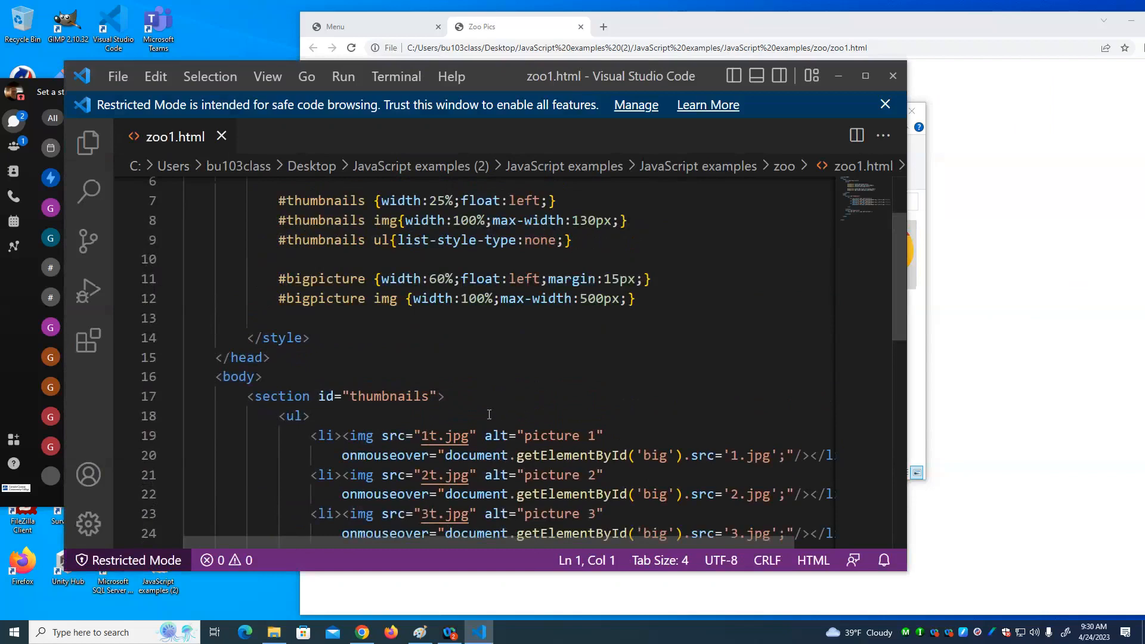
{"action": "mouse_move", "coordinate": [639, 480]}
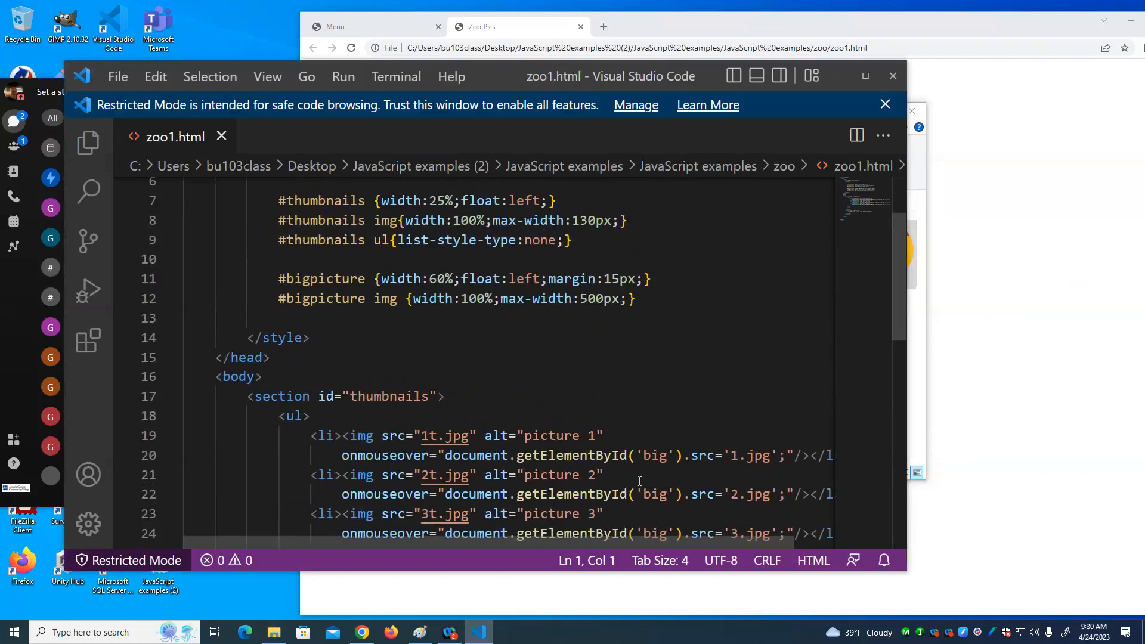
{"action": "scroll", "scroll_direction": "down", "scroll_amount": 3}
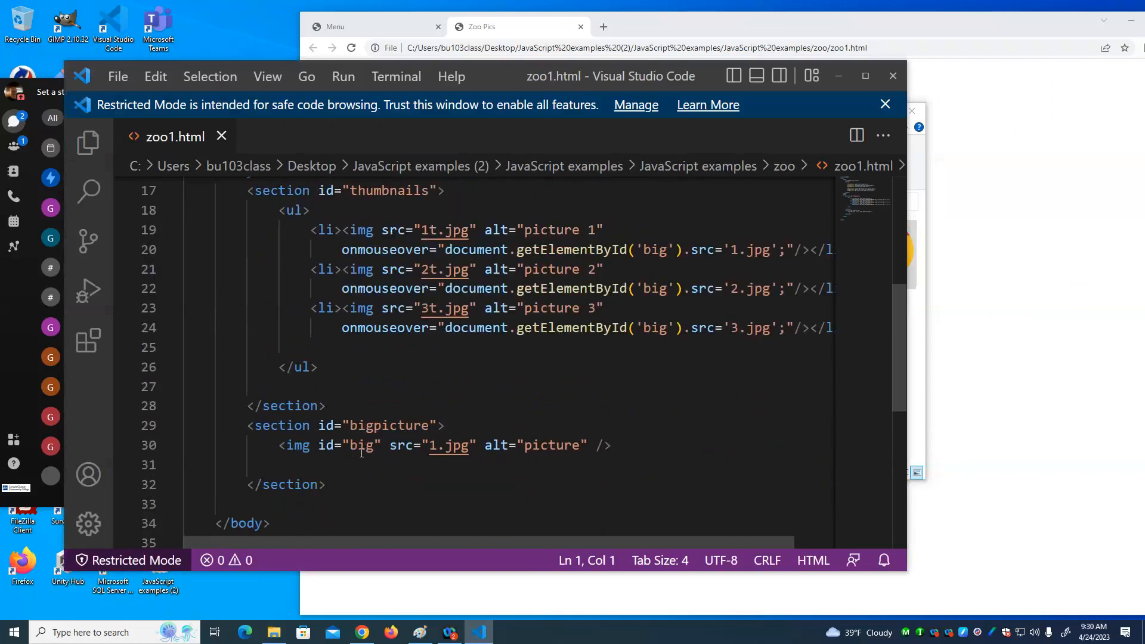
{"action": "scroll", "scroll_direction": "up", "scroll_amount": 3}
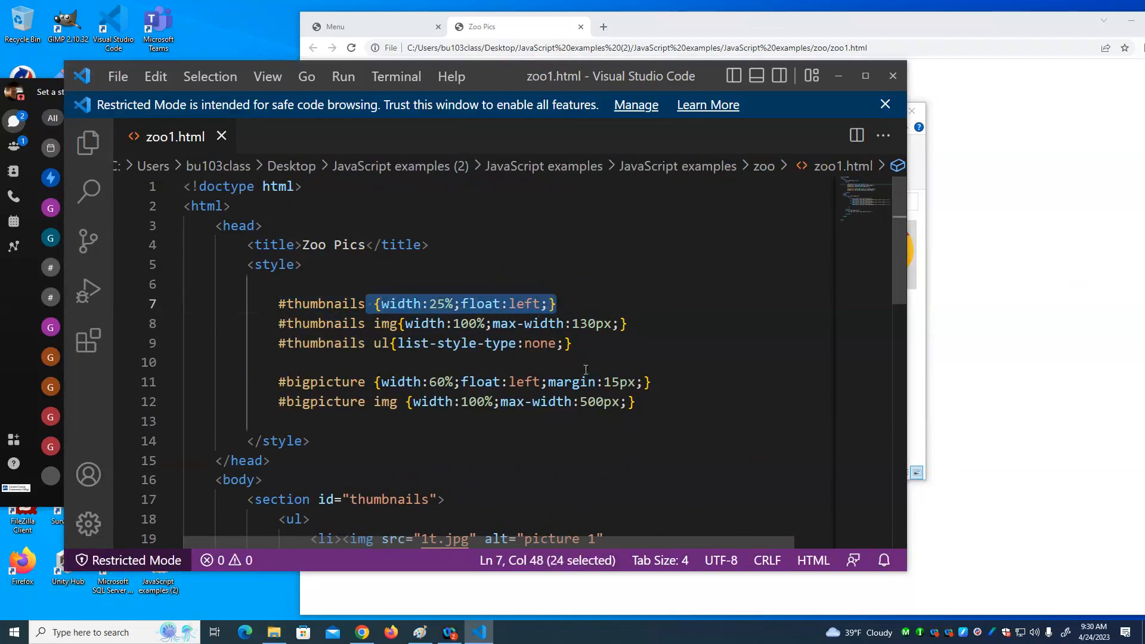
{"action": "scroll", "scroll_direction": "down", "scroll_amount": 3}
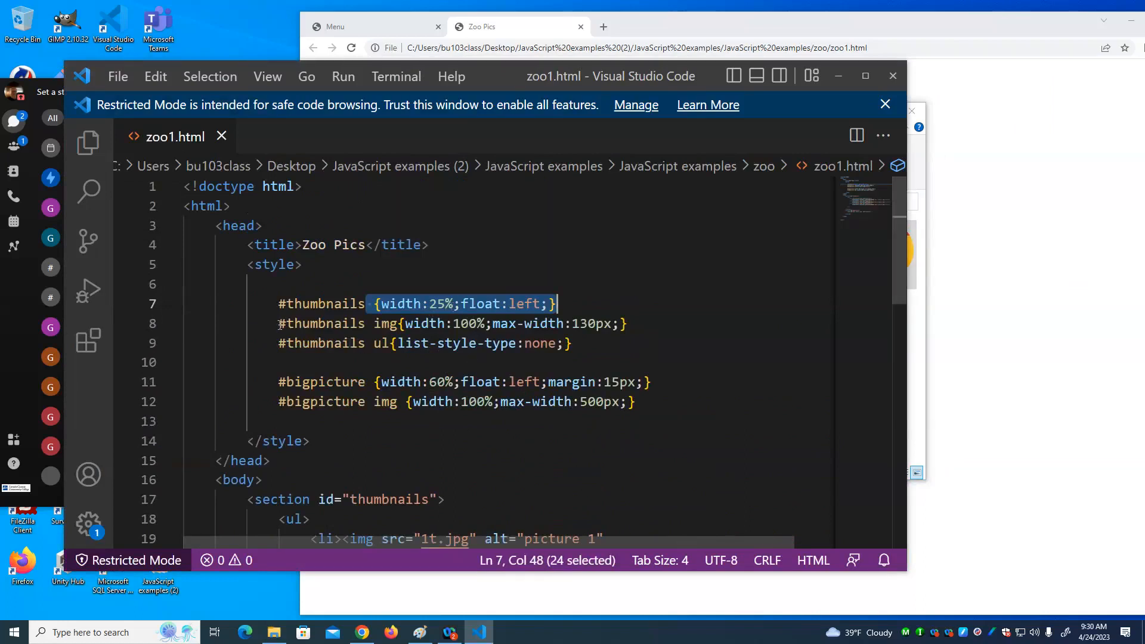
{"action": "scroll", "scroll_direction": "down", "scroll_amount": 3}
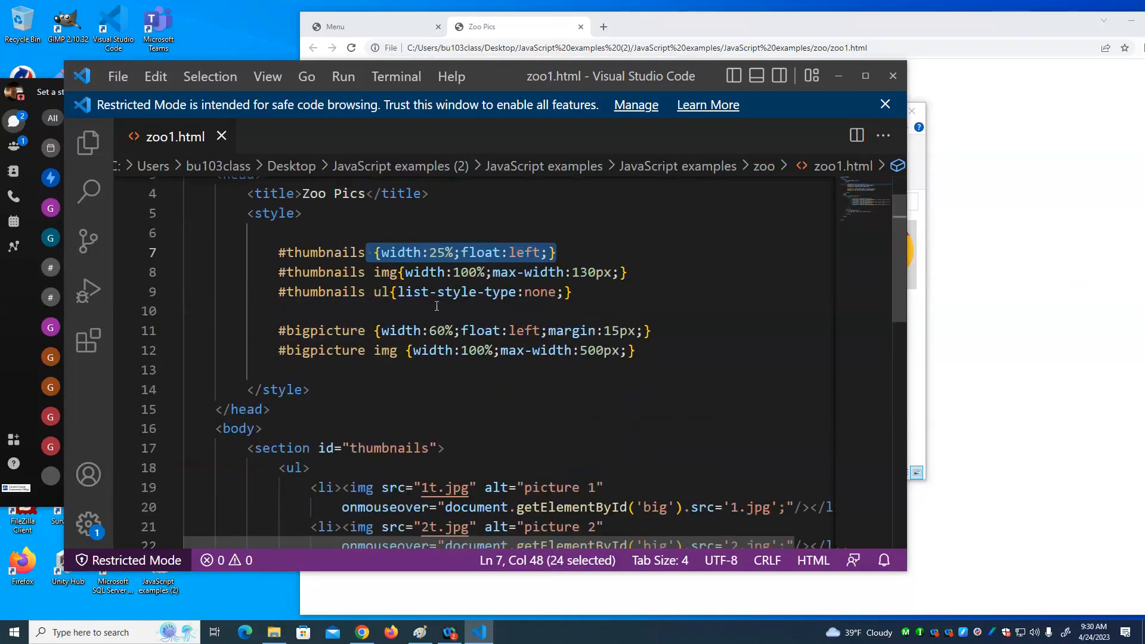
{"action": "mouse_move", "coordinate": [967, 439]}
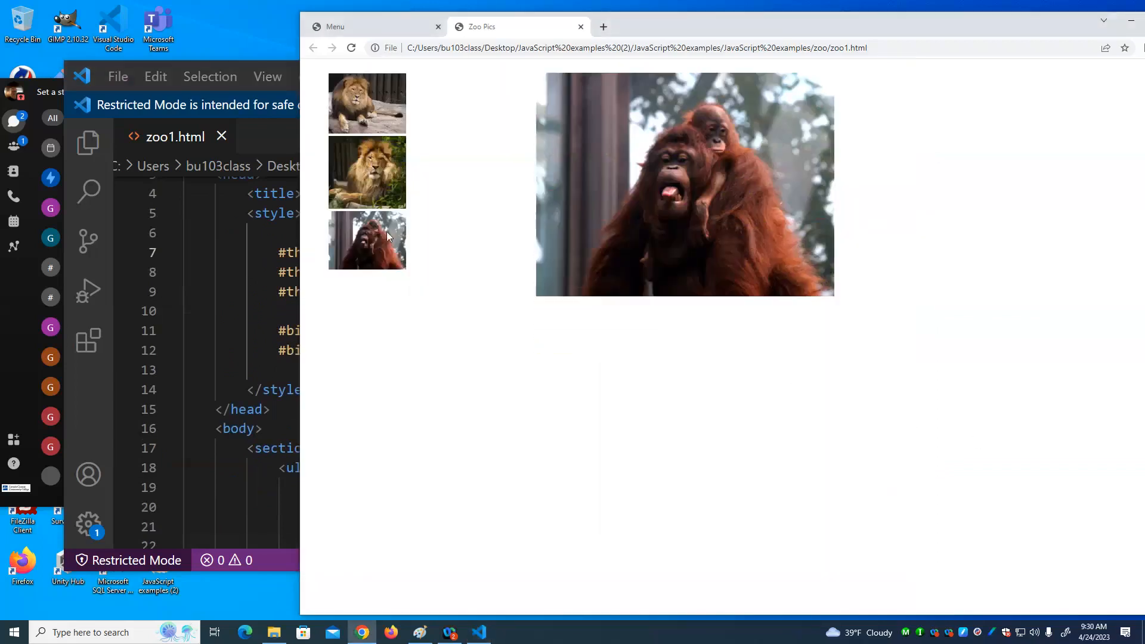
Step: Show the orangutan as the large Zoo Pics photo, then return to the zoo1 source code
{"action": "left_click", "coordinate": [366, 172]}
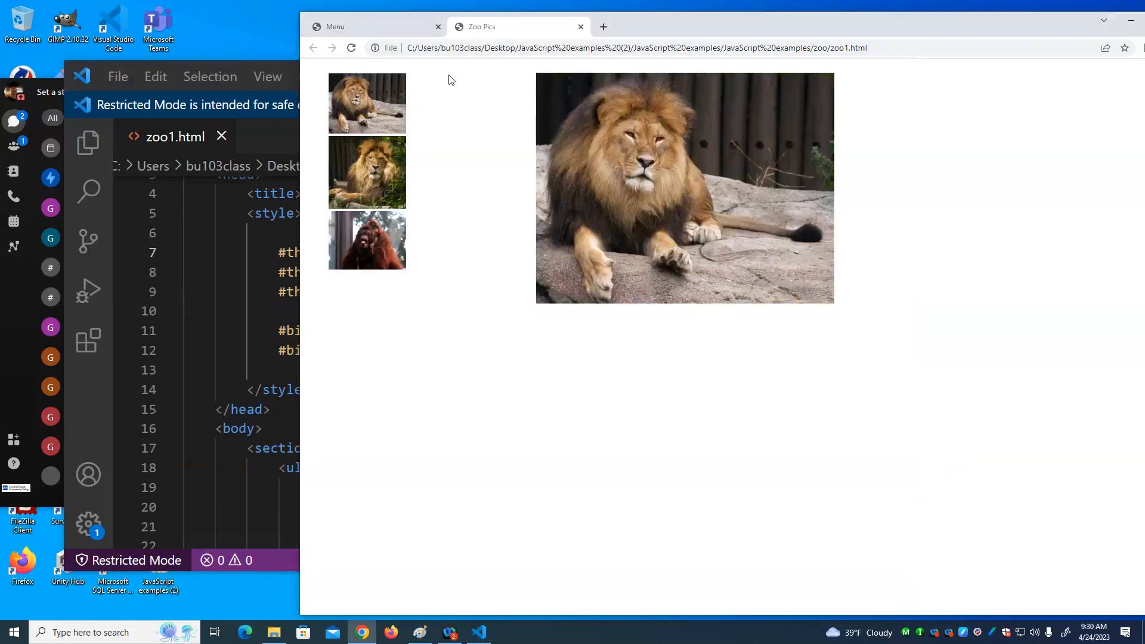
{"action": "left_click", "coordinate": [479, 632]}
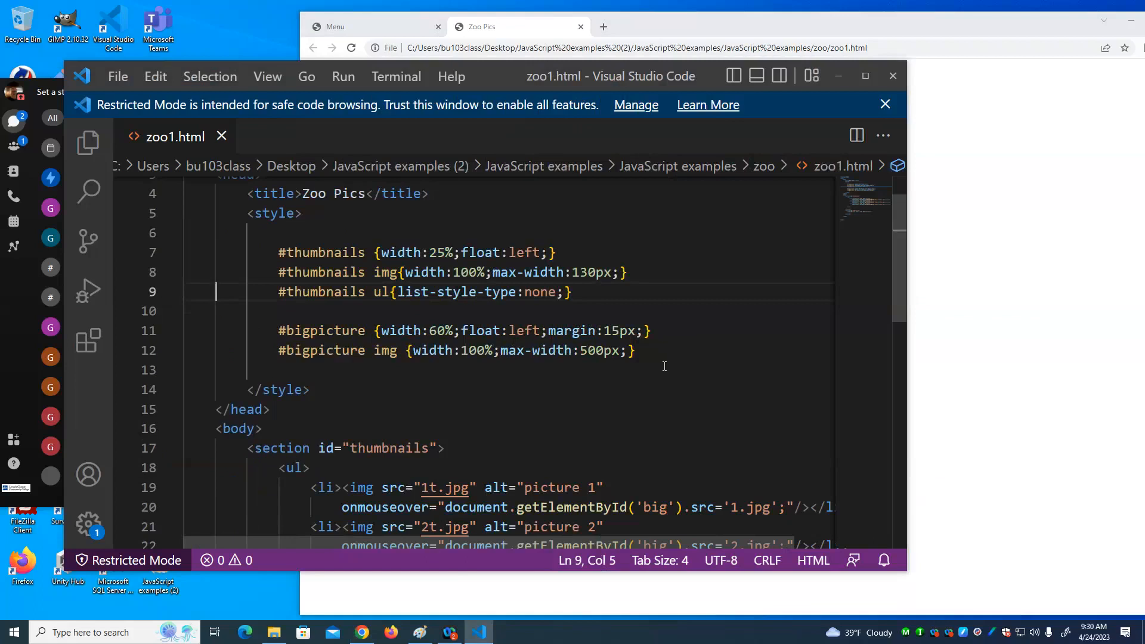
{"action": "scroll", "scroll_direction": "down", "scroll_amount": 3}
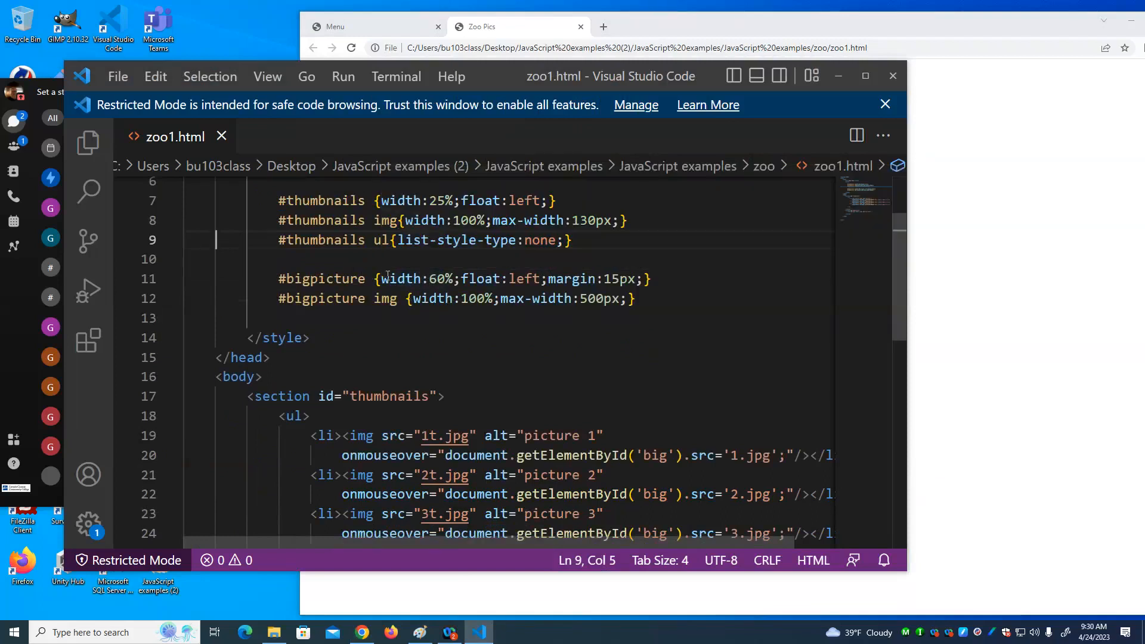
{"action": "mouse_move", "coordinate": [394, 278]}
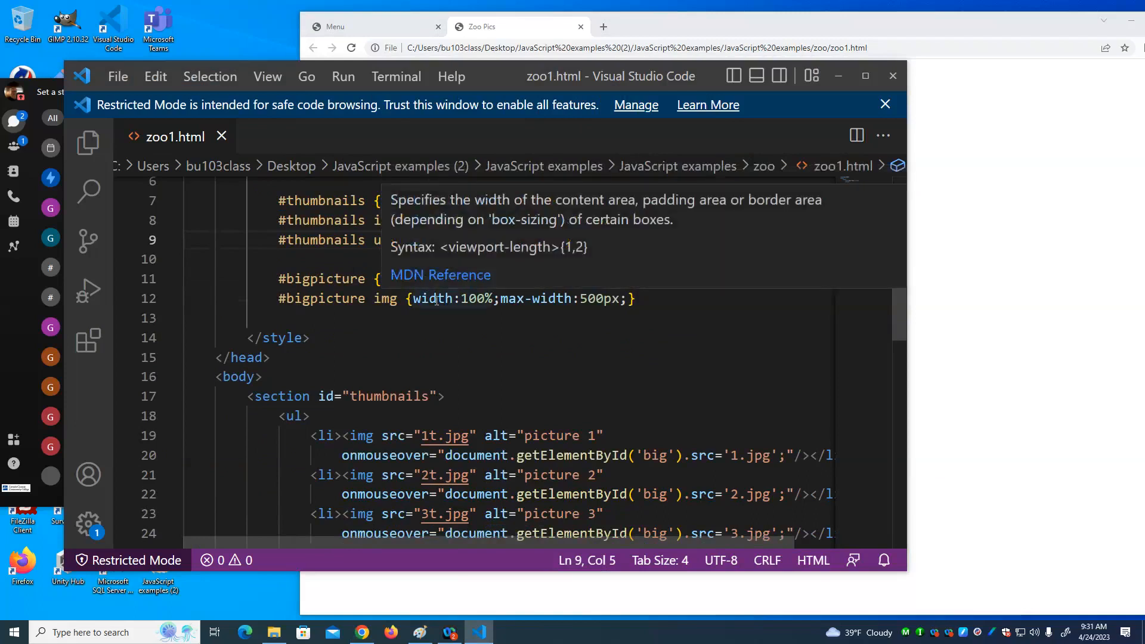
{"action": "scroll", "scroll_direction": "down", "scroll_amount": 3}
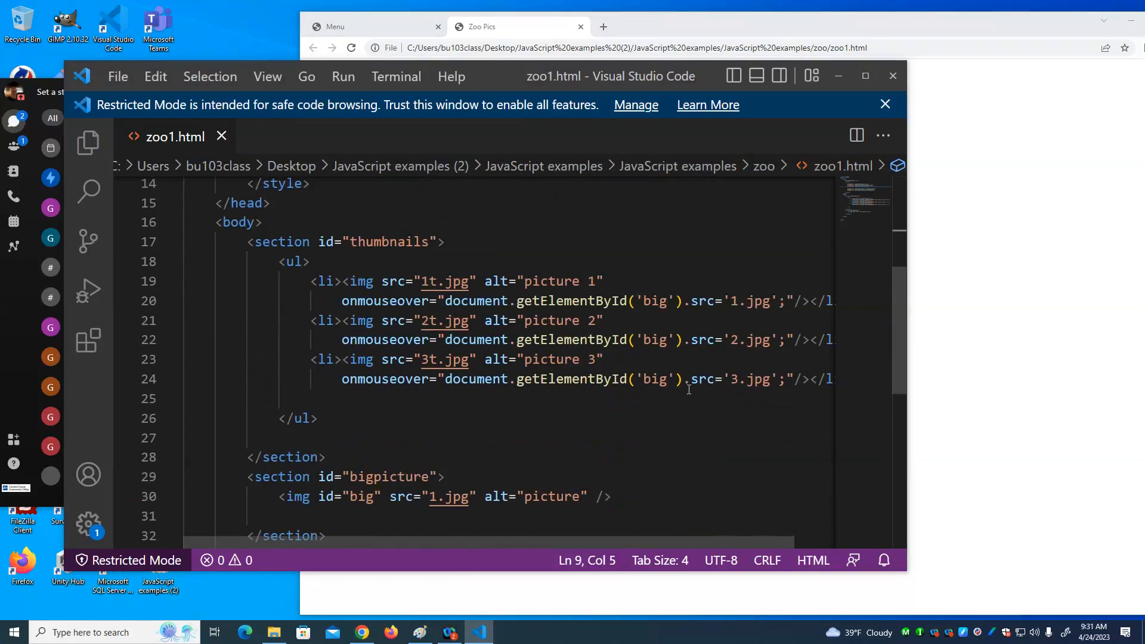
{"action": "left_click", "coordinate": [519, 27]}
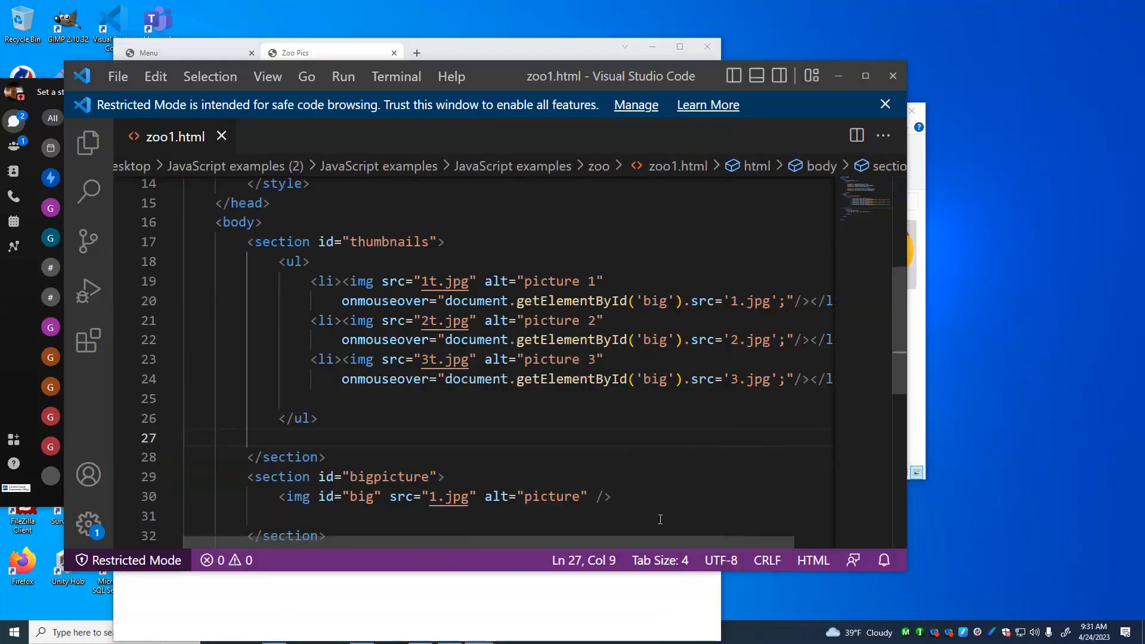
{"action": "scroll", "scroll_direction": "up", "scroll_amount": 3}
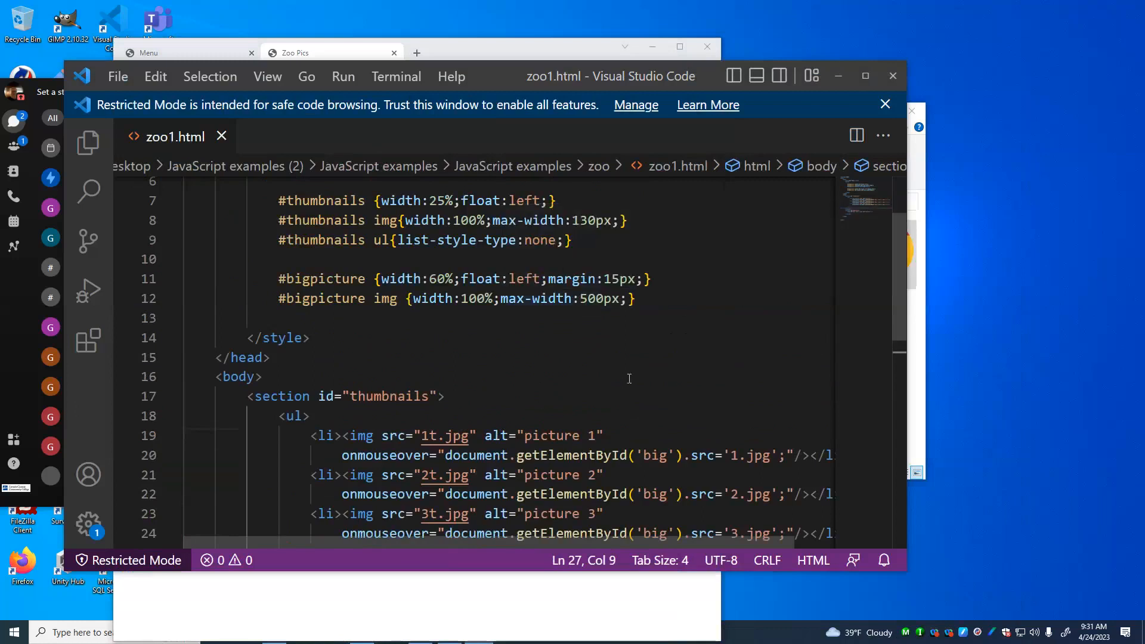
{"action": "mouse_move", "coordinate": [540, 300]}
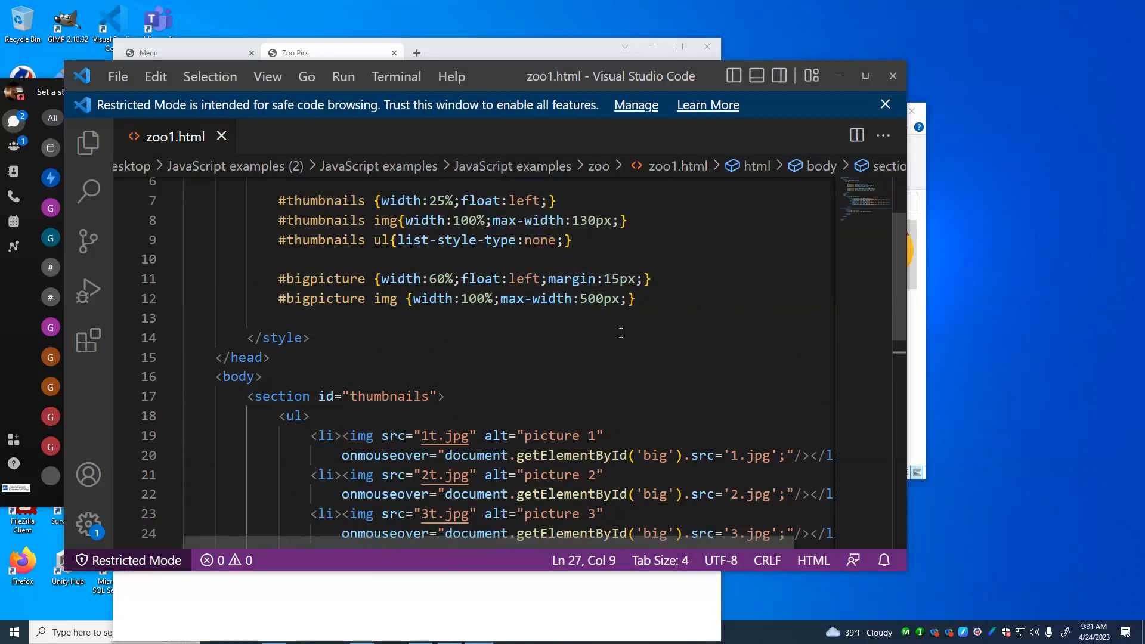
{"action": "mouse_move", "coordinate": [633, 319]}
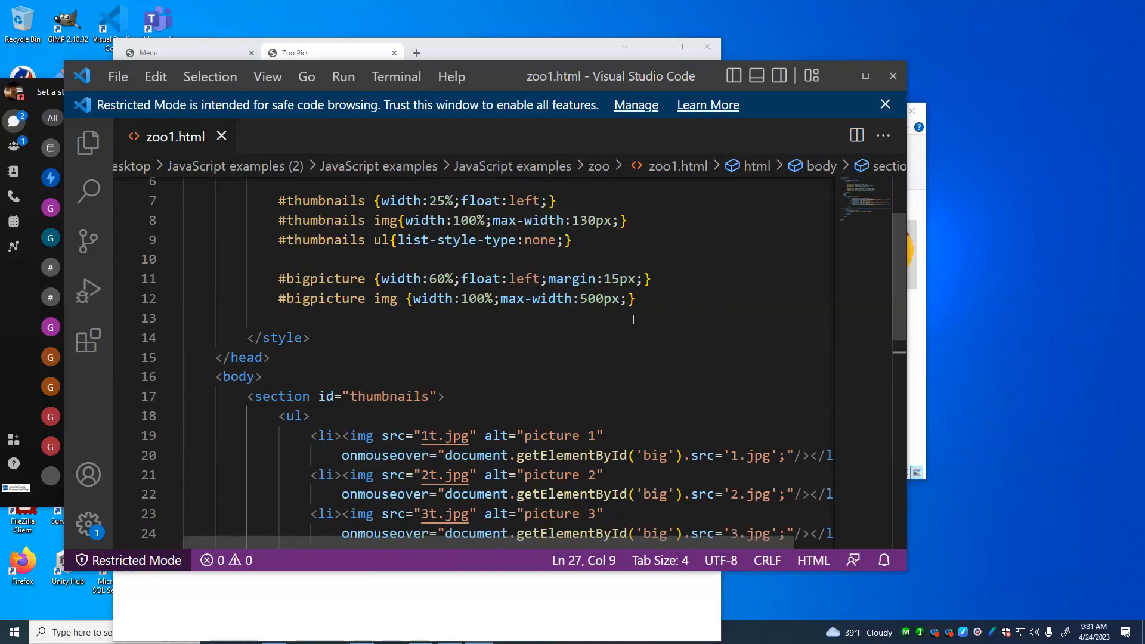
{"action": "mouse_move", "coordinate": [776, 315]}
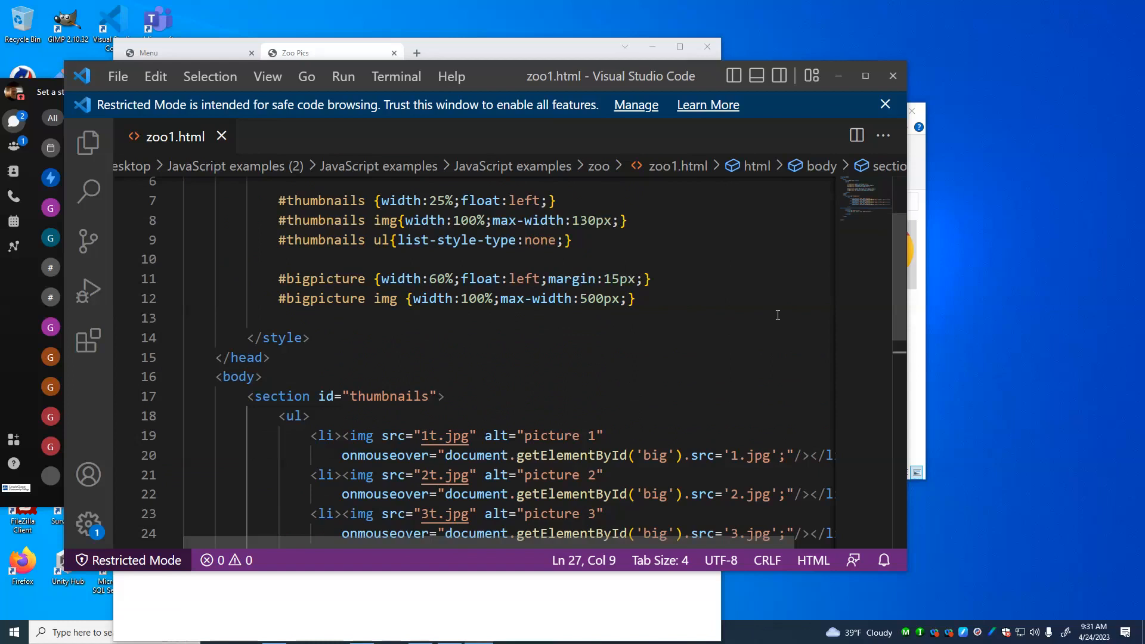
{"action": "scroll", "scroll_direction": "down", "scroll_amount": 3}
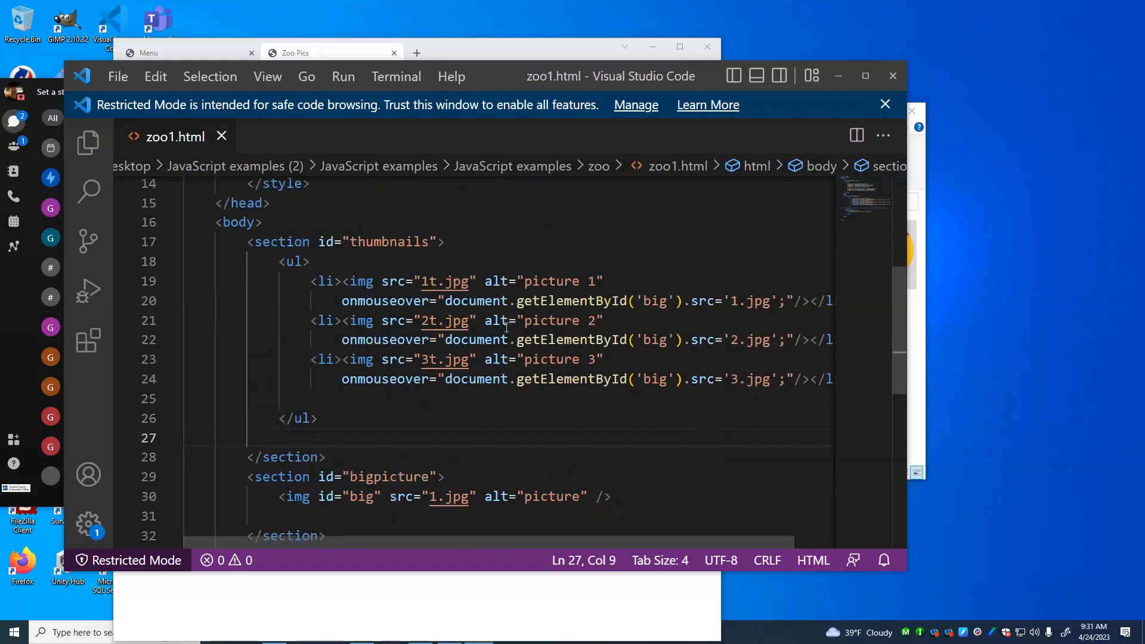
{"action": "left_click", "coordinate": [506, 300]}
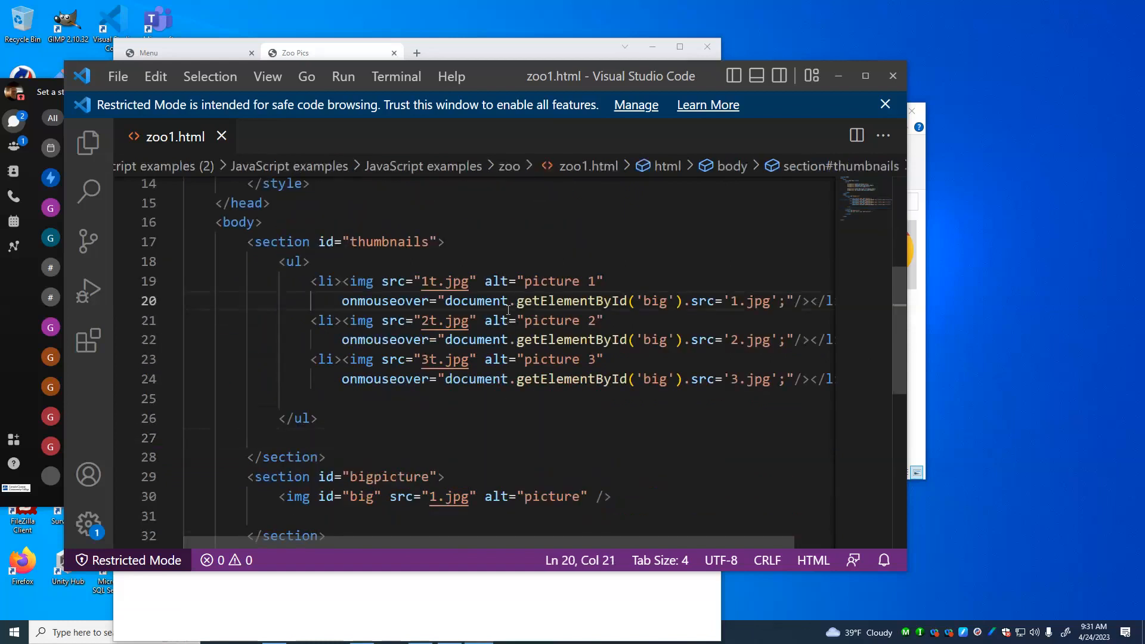
{"action": "double_click", "coordinate": [474, 301]}
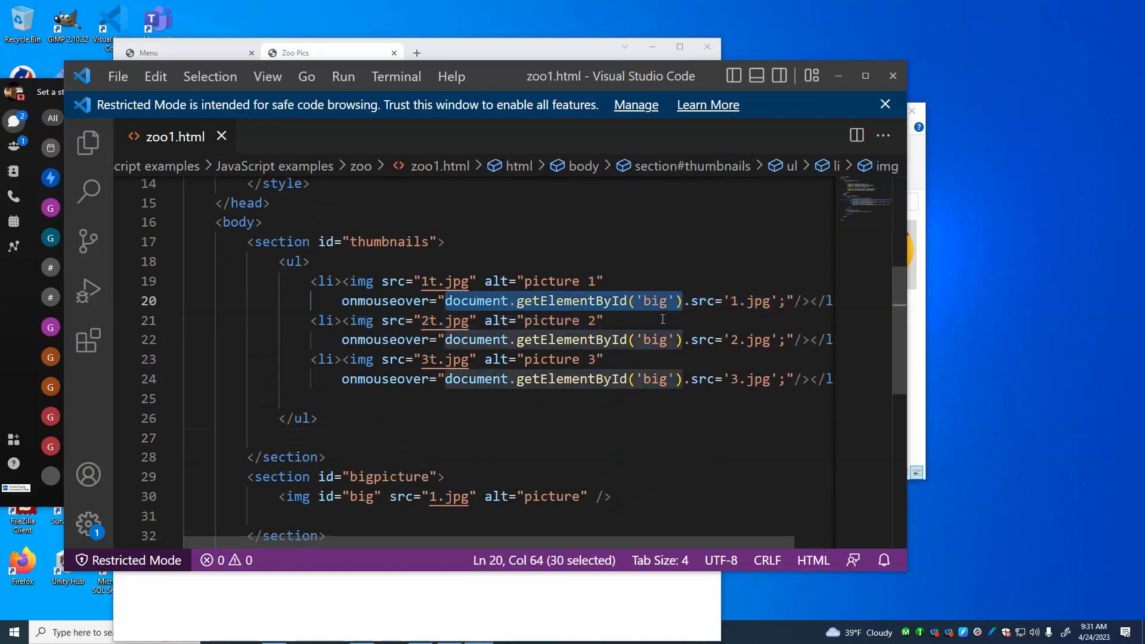
{"action": "scroll", "scroll_direction": "down", "scroll_amount": 3}
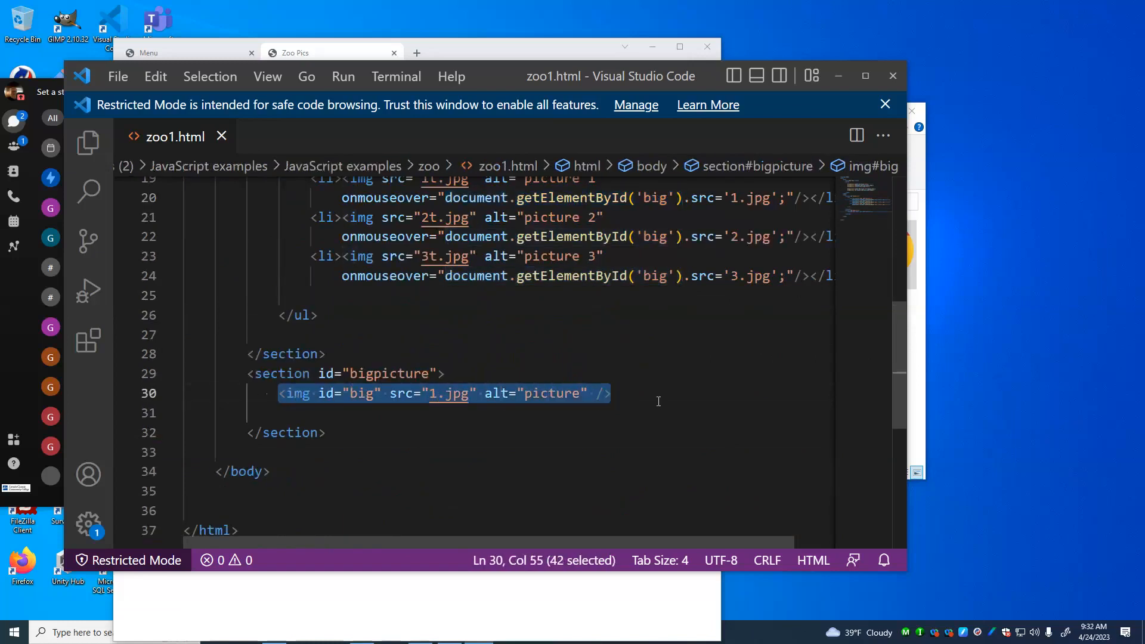
{"action": "scroll", "scroll_direction": "up", "scroll_amount": 3}
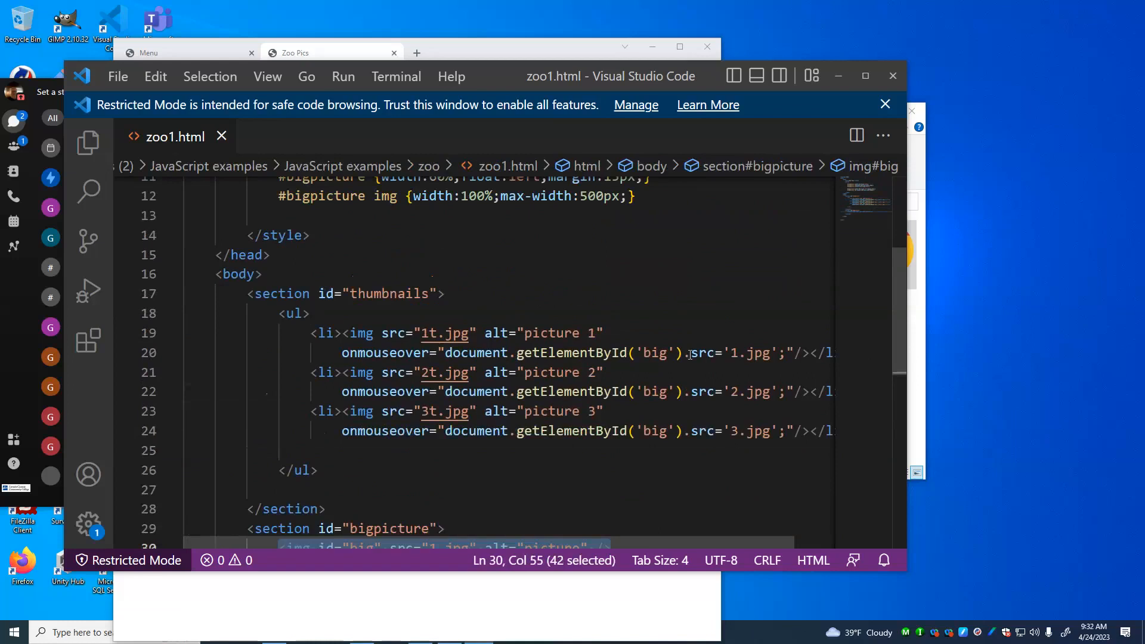
{"action": "double_click", "coordinate": [703, 353]}
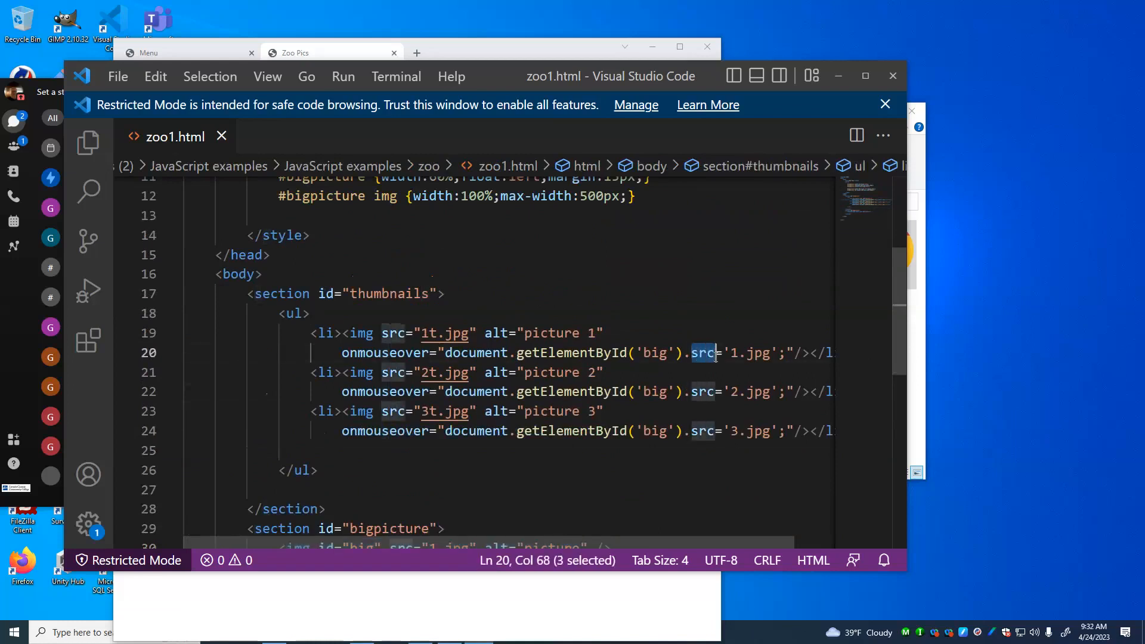
{"action": "scroll", "scroll_direction": "down", "scroll_amount": 3}
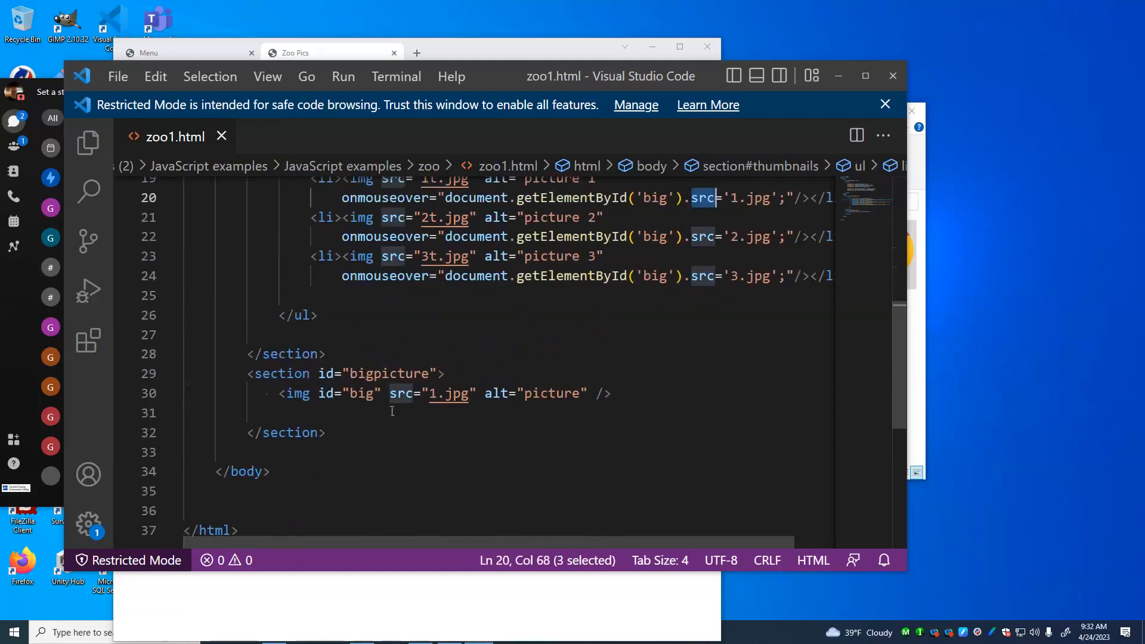
{"action": "double_click", "coordinate": [400, 392]}
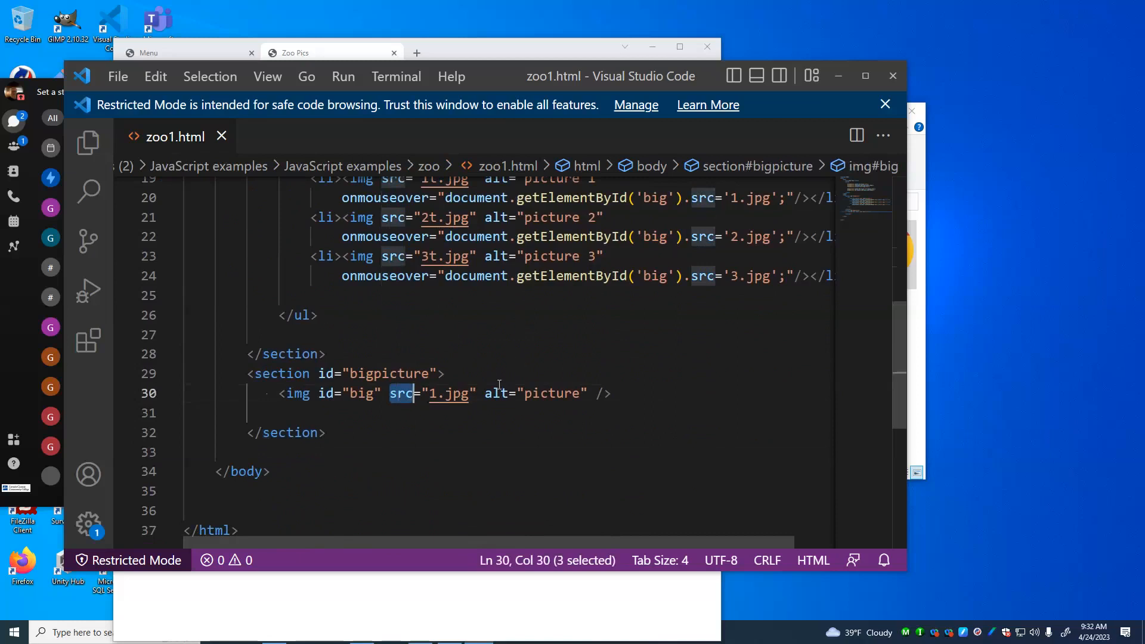
{"action": "mouse_move", "coordinate": [681, 469]}
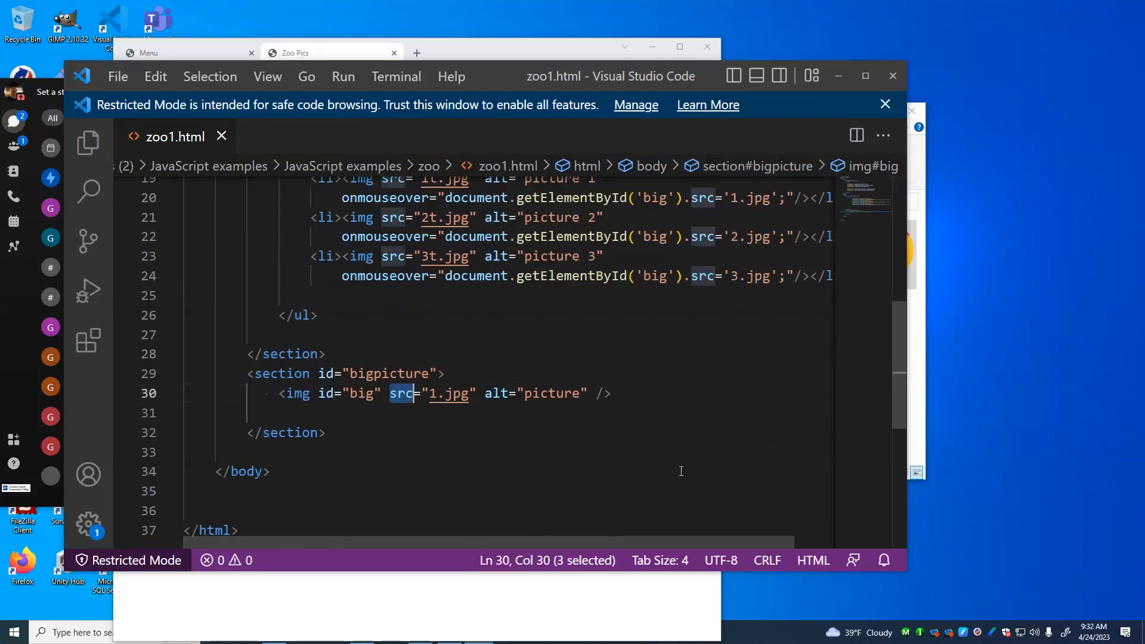
{"action": "mouse_move", "coordinate": [450, 393]}
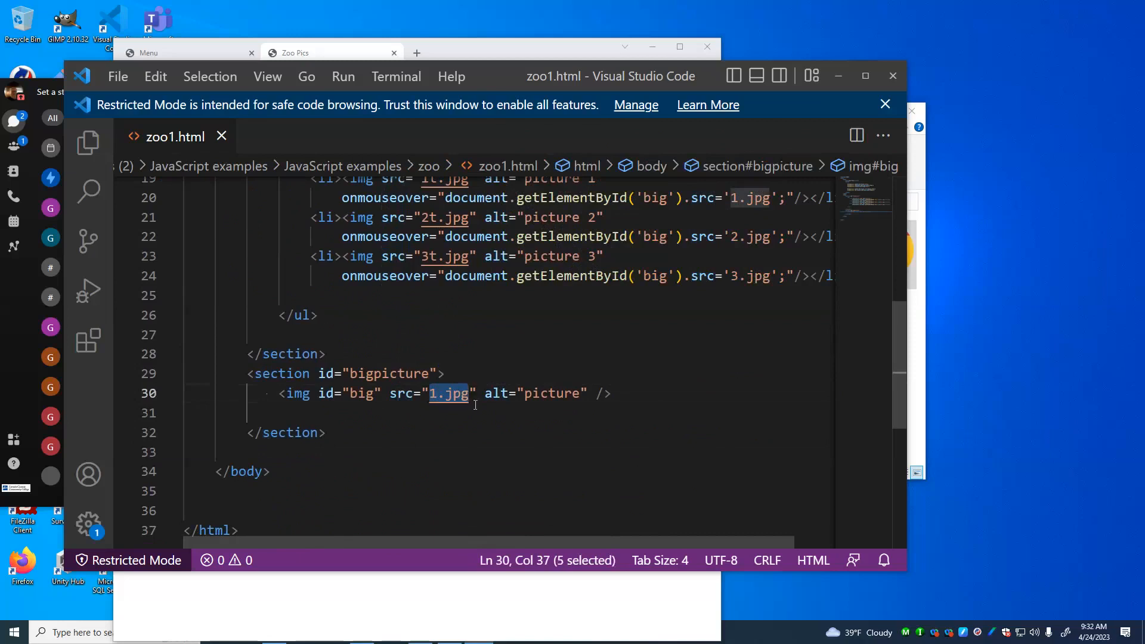
{"action": "mouse_move", "coordinate": [486, 435]}
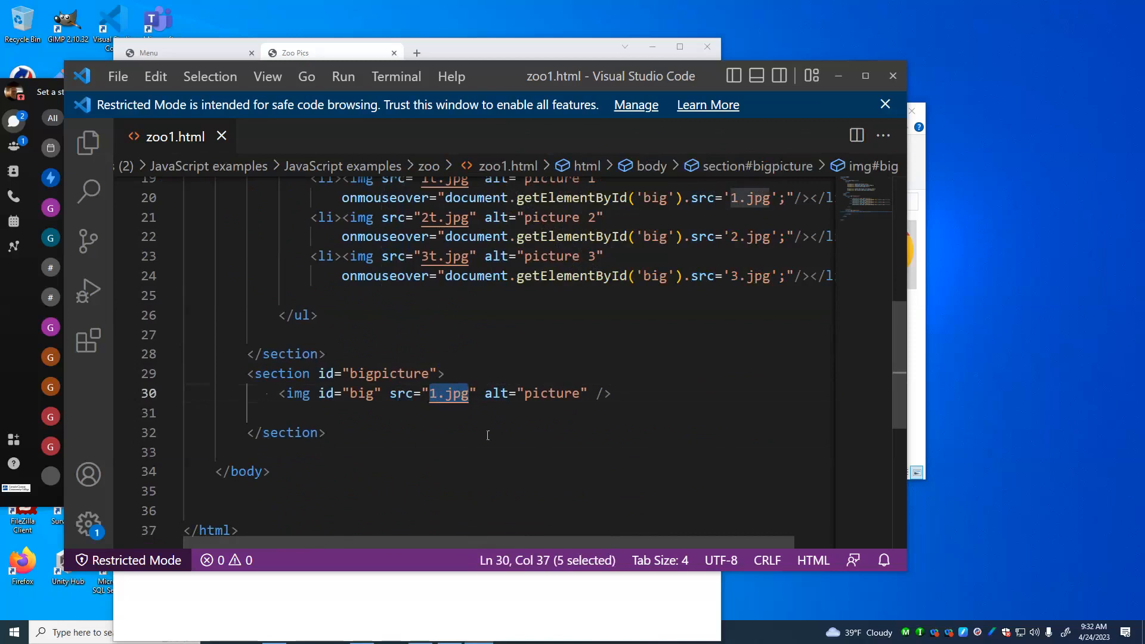
{"action": "scroll", "scroll_direction": "up", "scroll_amount": 3}
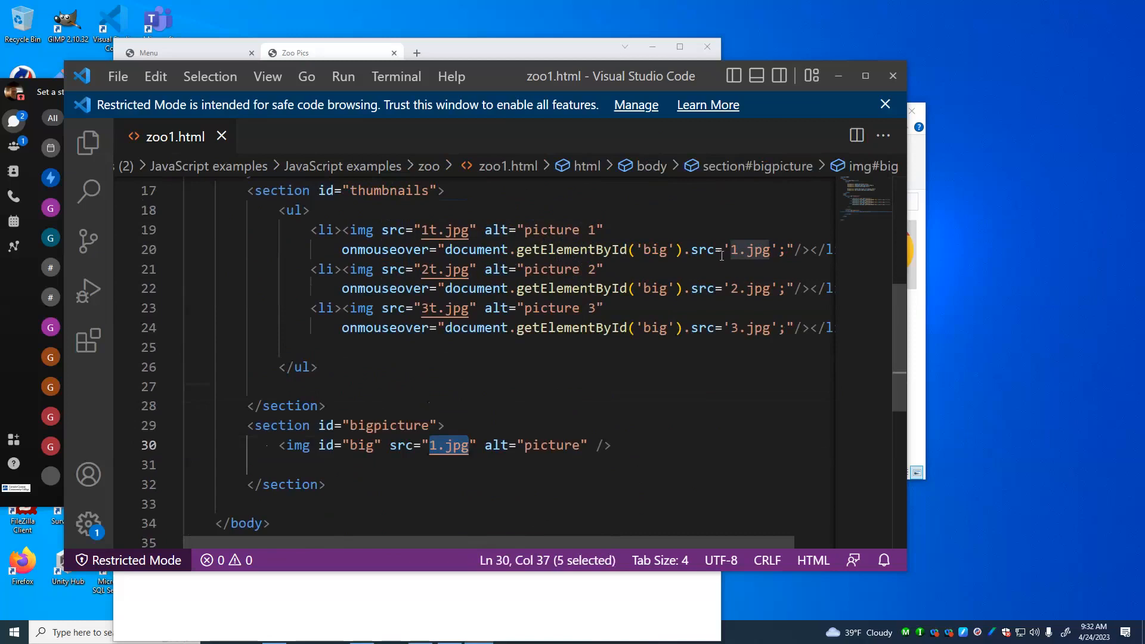
{"action": "mouse_move", "coordinate": [727, 295]}
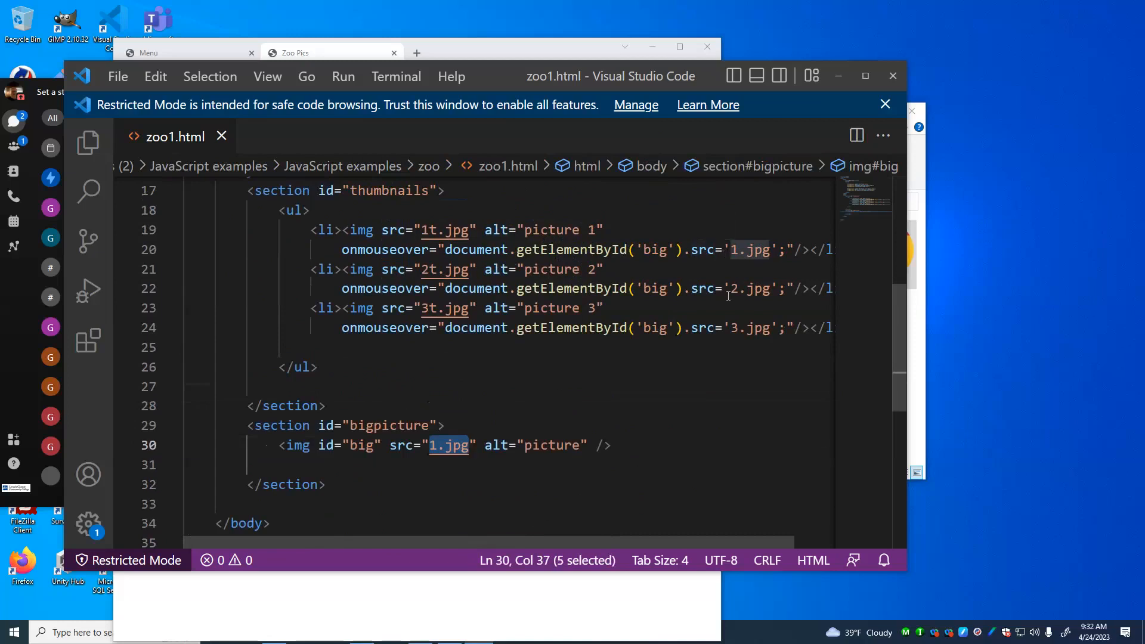
{"action": "mouse_move", "coordinate": [727, 308]}
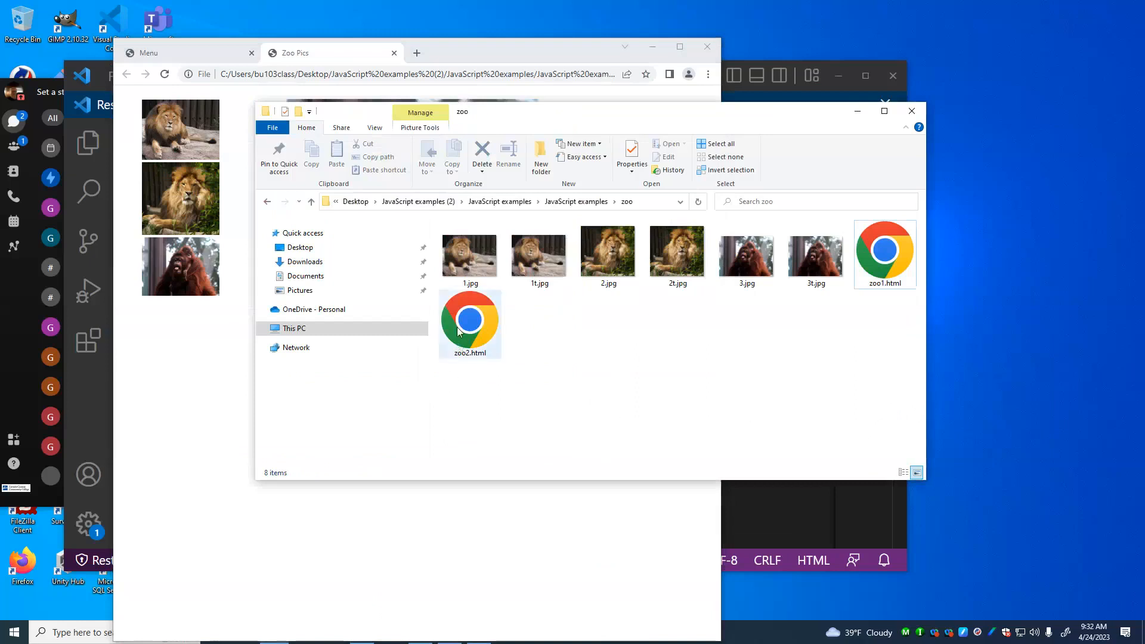
Step: Launch zoo2.html in a new Chrome tab and enlarge the first lion thumbnail
{"action": "double_click", "coordinate": [470, 320]}
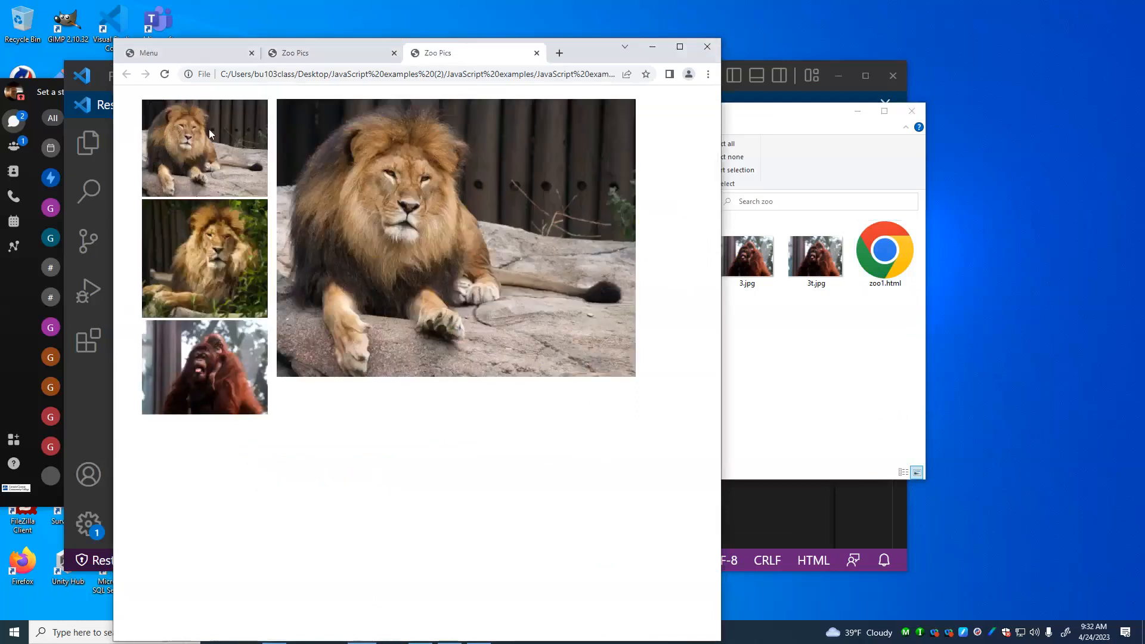
{"action": "left_click", "coordinate": [204, 365]}
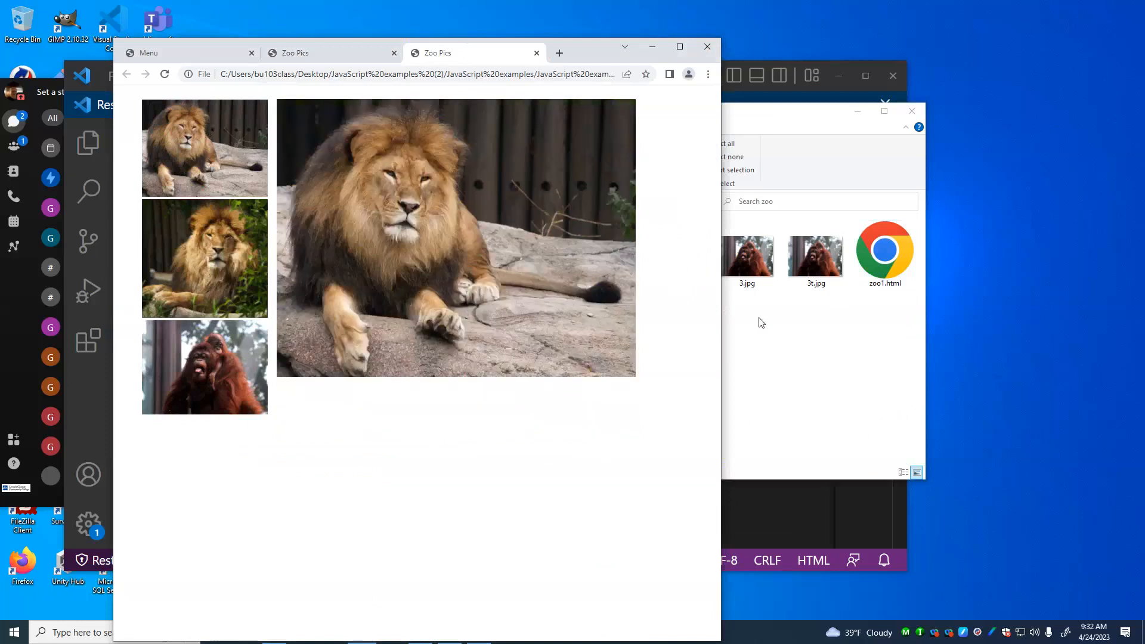
{"action": "mouse_move", "coordinate": [722, 313]}
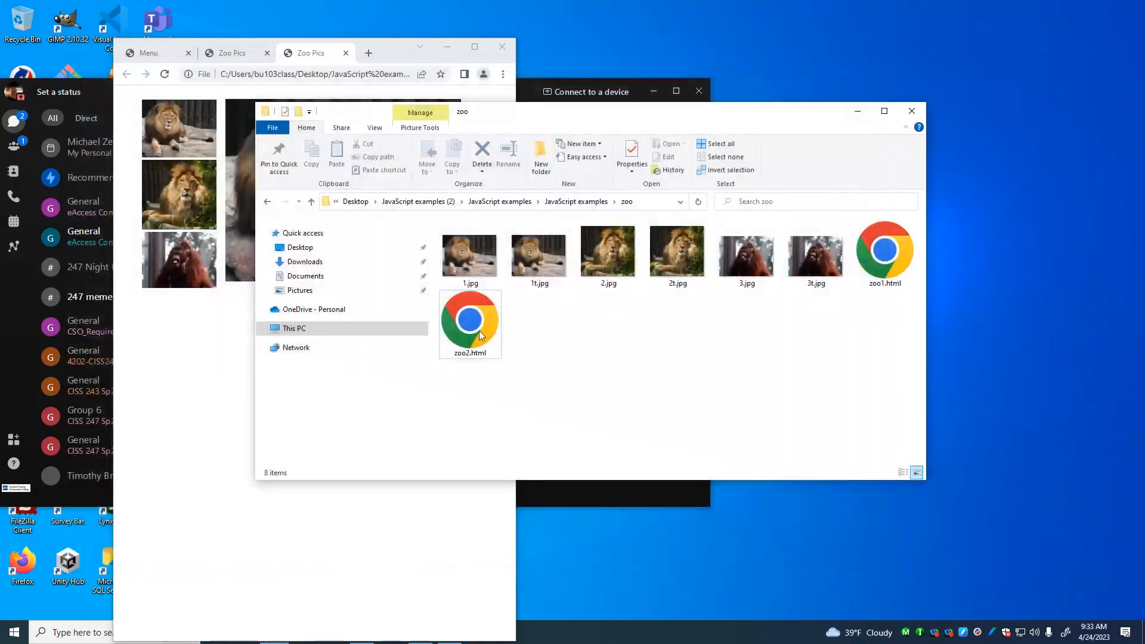
Step: Load zoo2.html into Visual Studio Code and scroll to its ChangeImage function and onclick calls
{"action": "right_click", "coordinate": [469, 321]}
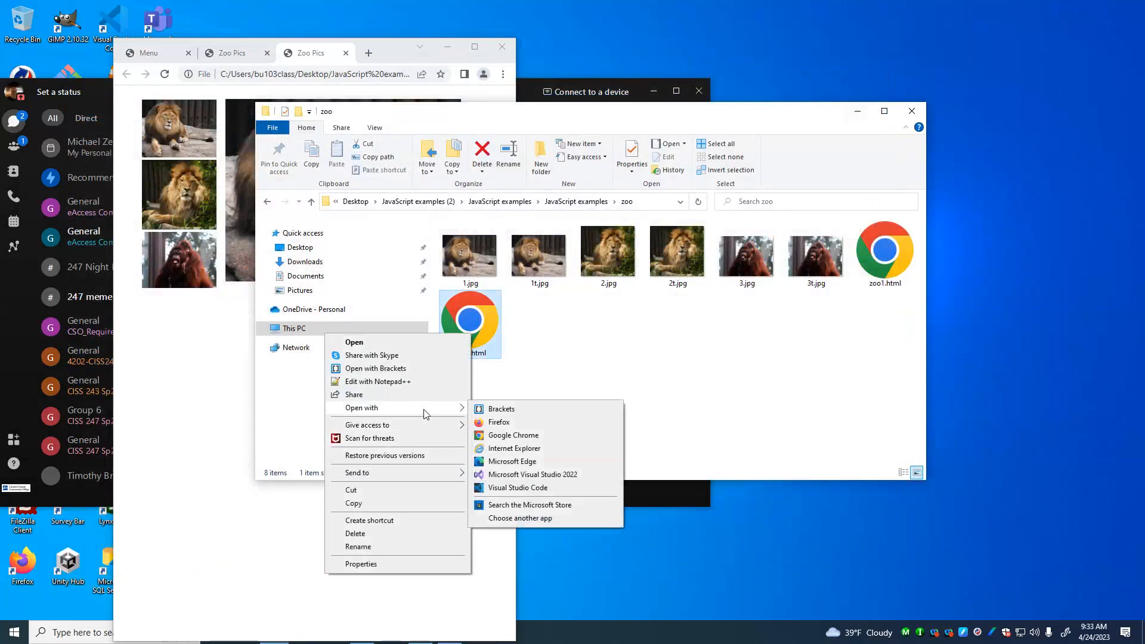
{"action": "left_click", "coordinate": [517, 487]}
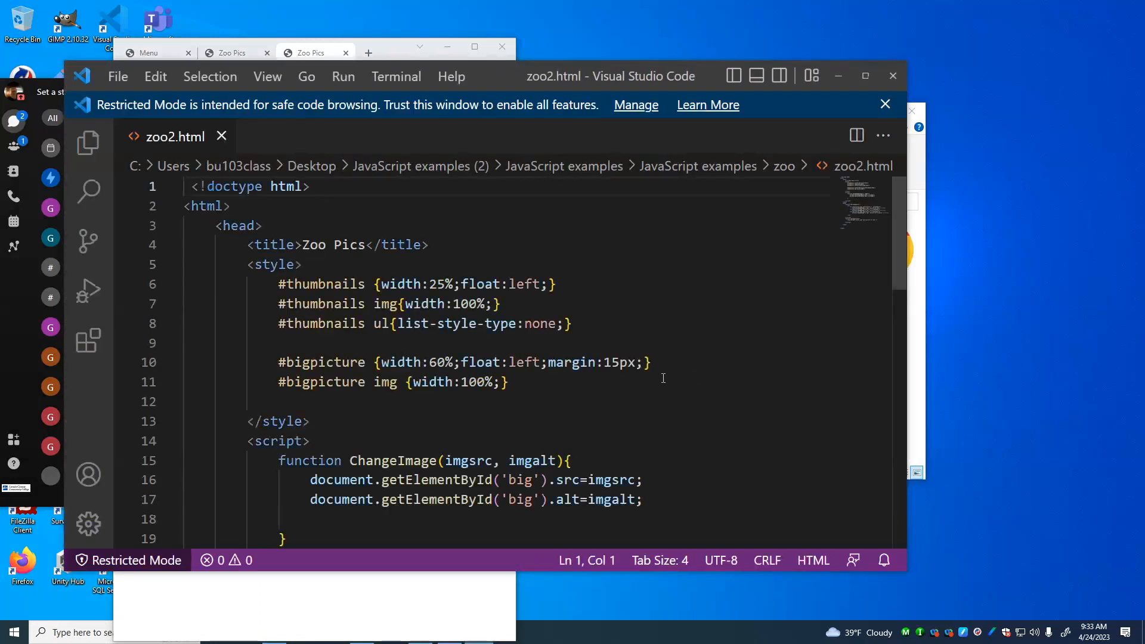
{"action": "scroll", "scroll_direction": "down", "scroll_amount": 3}
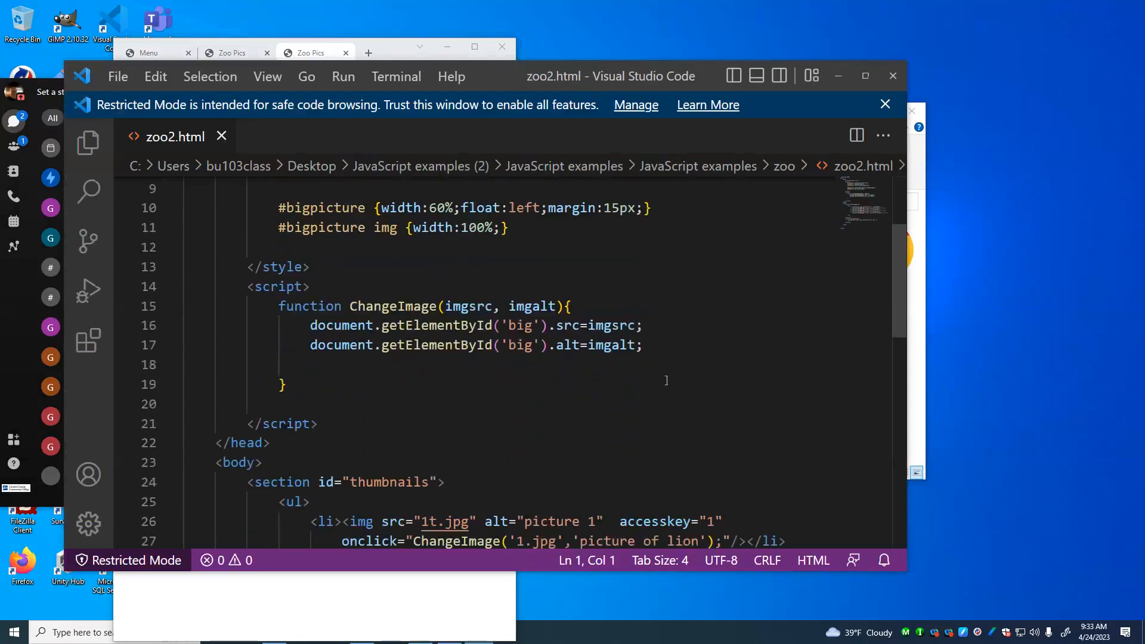
{"action": "scroll", "scroll_direction": "down", "scroll_amount": 3}
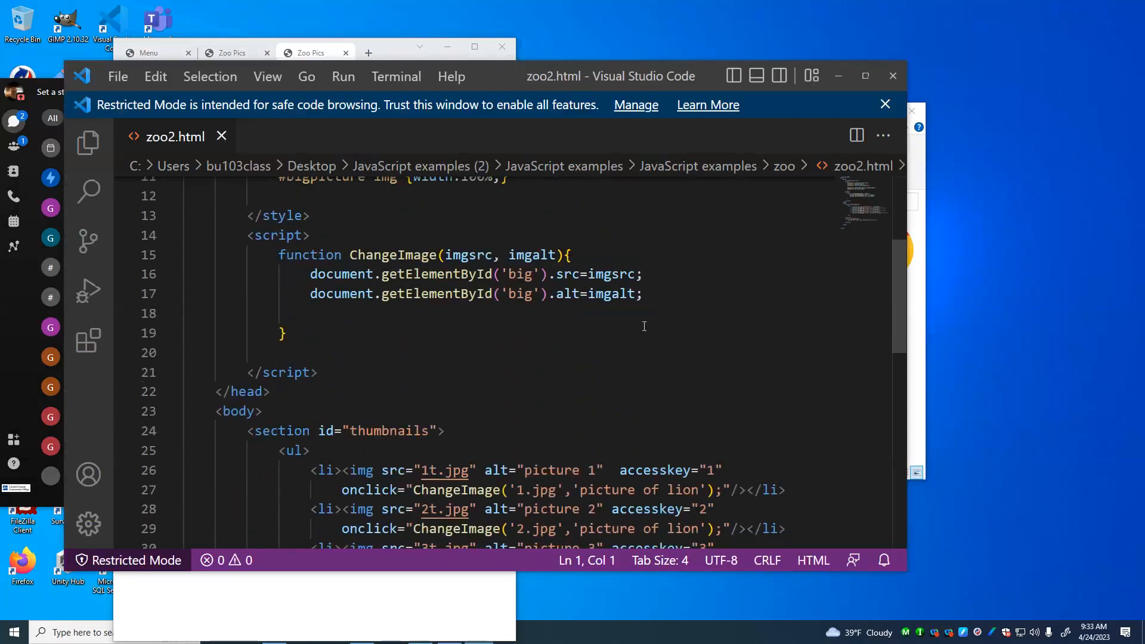
{"action": "mouse_move", "coordinate": [794, 336]}
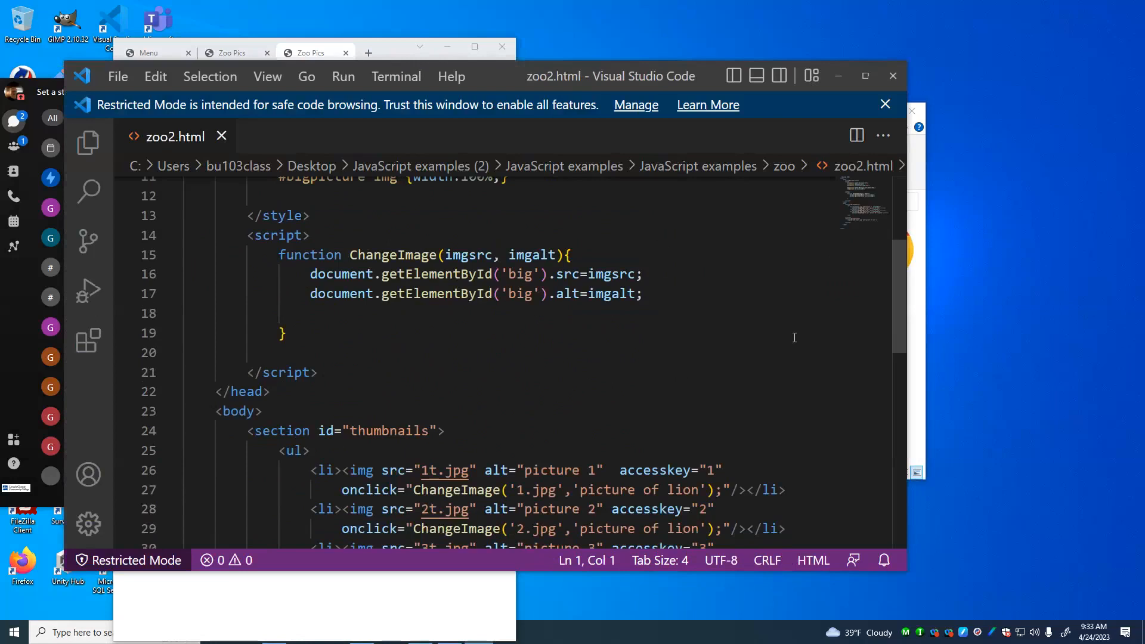
{"action": "mouse_move", "coordinate": [825, 317]}
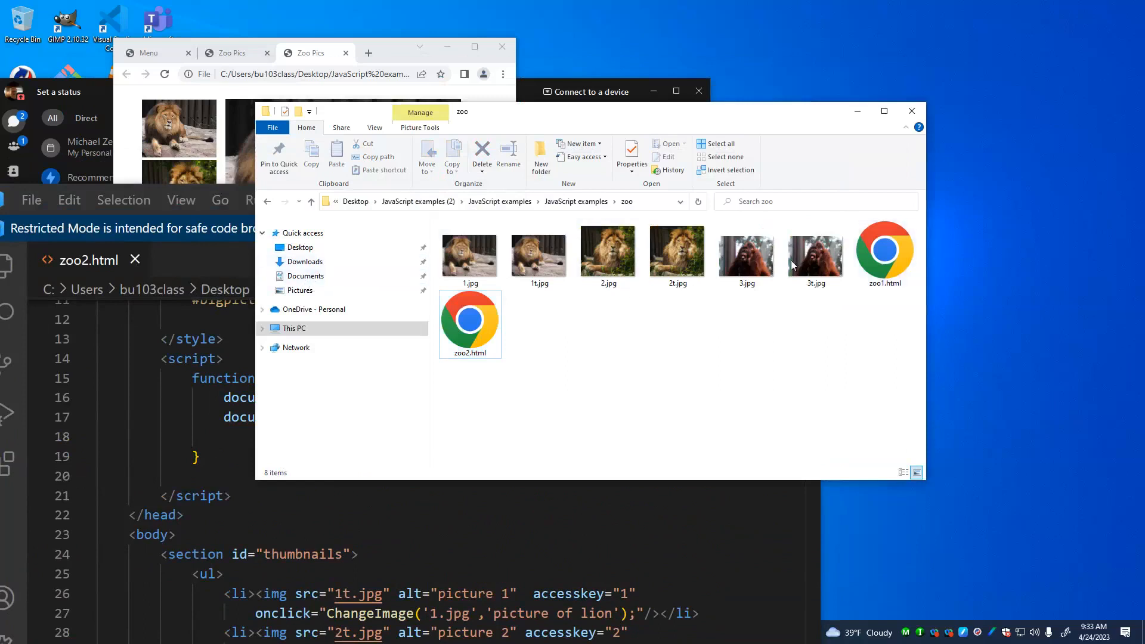
Step: Load zoo1.html into a second Visual Studio Code tab via Explorer's Open with list
{"action": "right_click", "coordinate": [883, 251]}
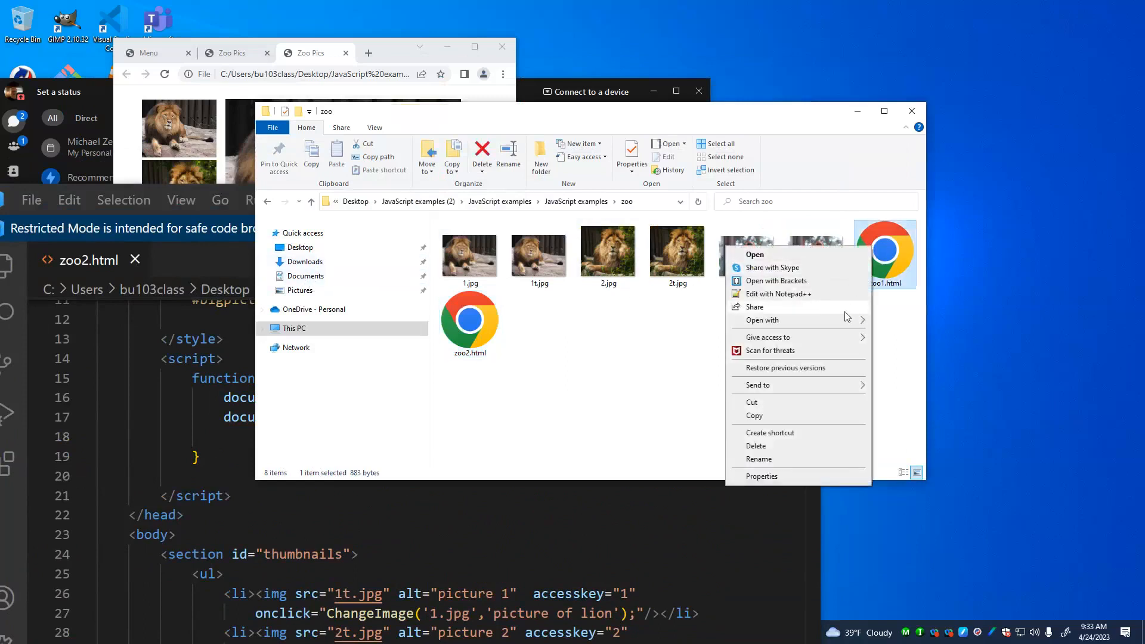
{"action": "left_click", "coordinate": [762, 320]}
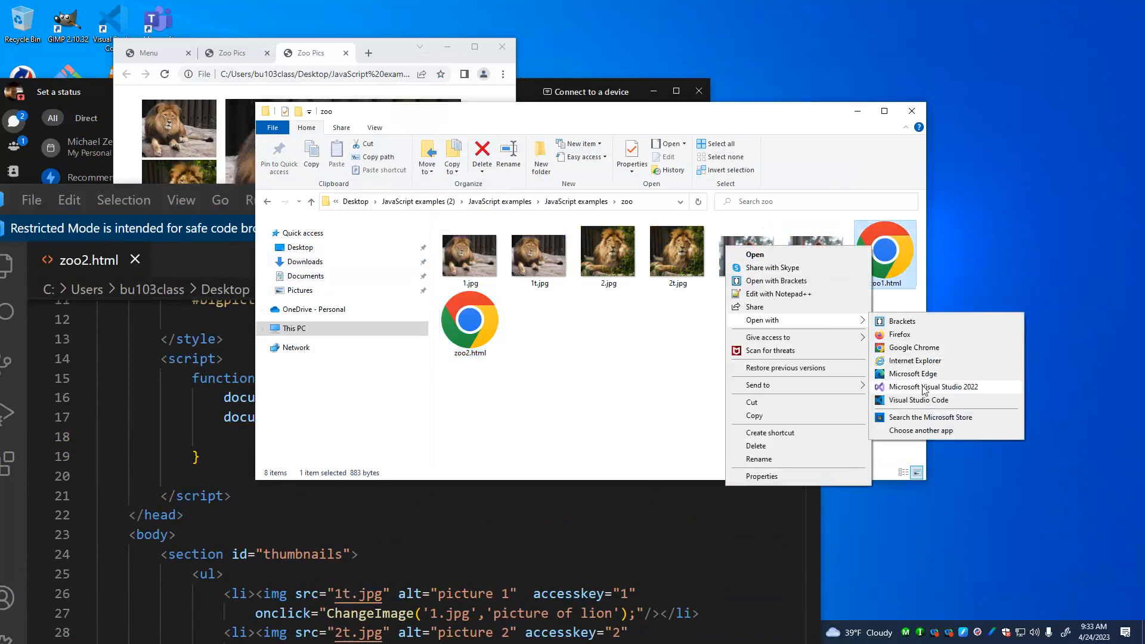
{"action": "left_click", "coordinate": [918, 399]}
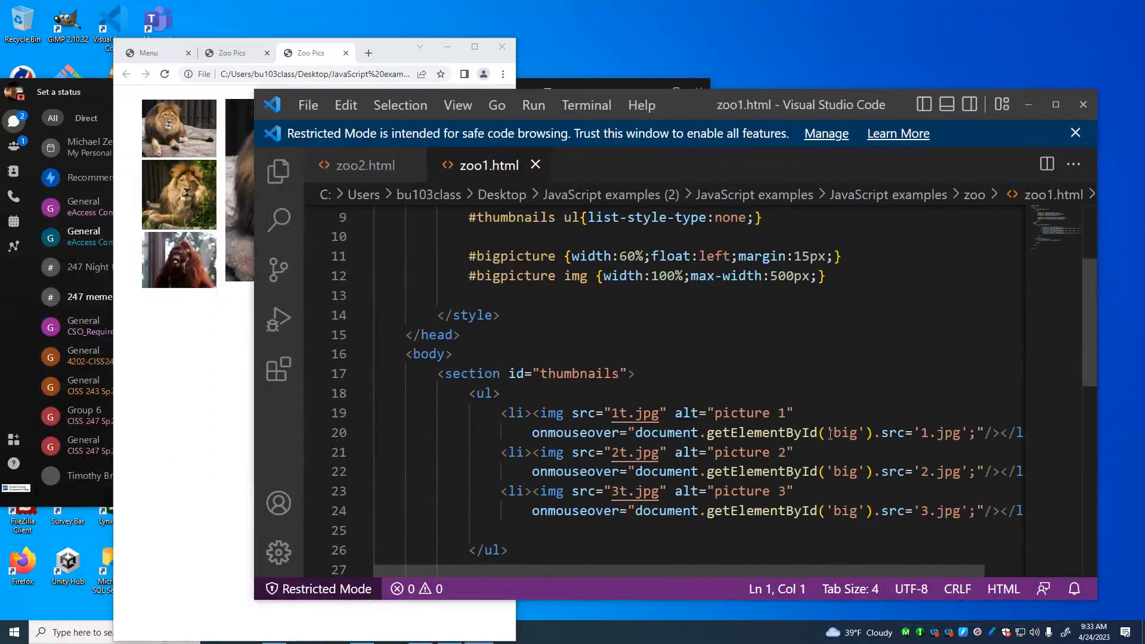
Step: Point out zoo1.html's first thumbnail onmouseover line, then highlight zoo2.html's first thumbnail list item
{"action": "scroll", "scroll_direction": "down", "scroll_amount": 3}
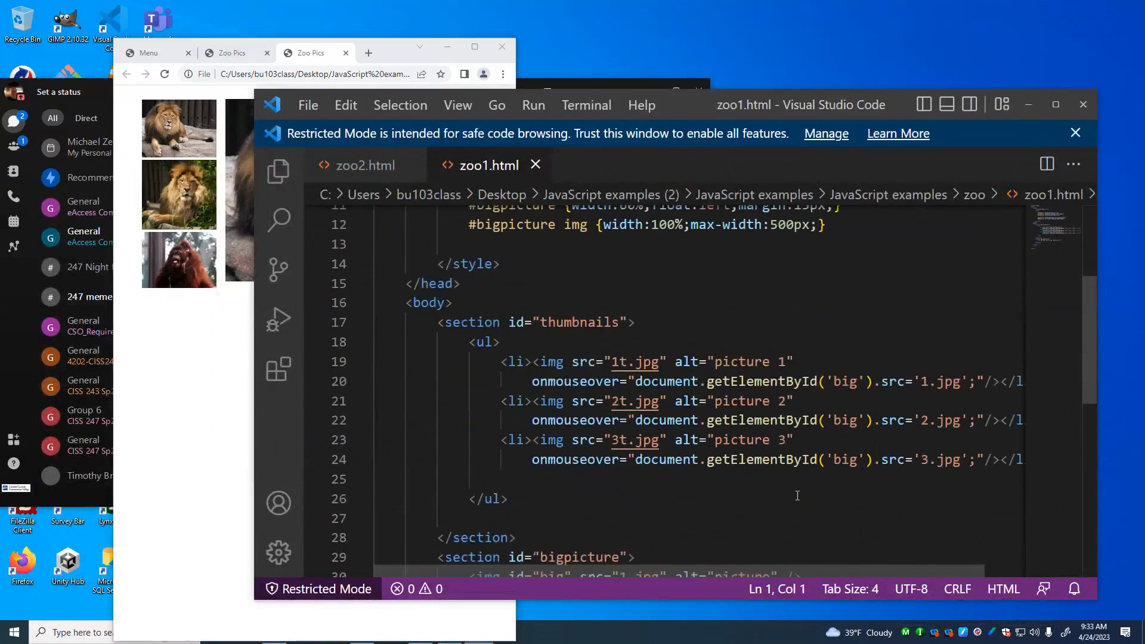
{"action": "mouse_move", "coordinate": [1022, 369]}
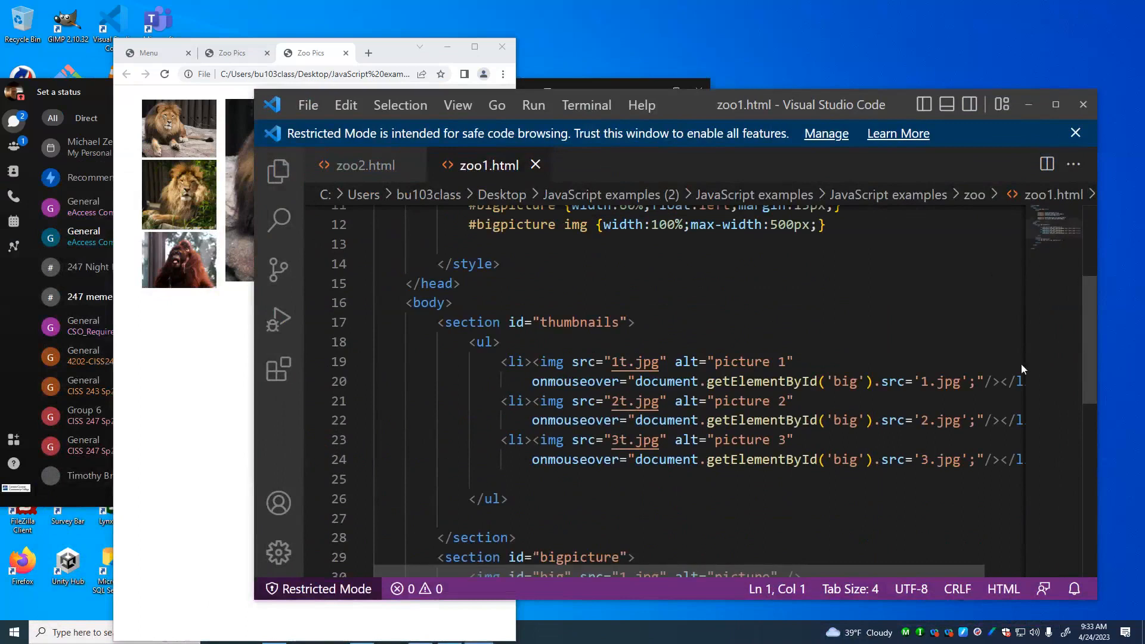
{"action": "left_click", "coordinate": [1015, 382]}
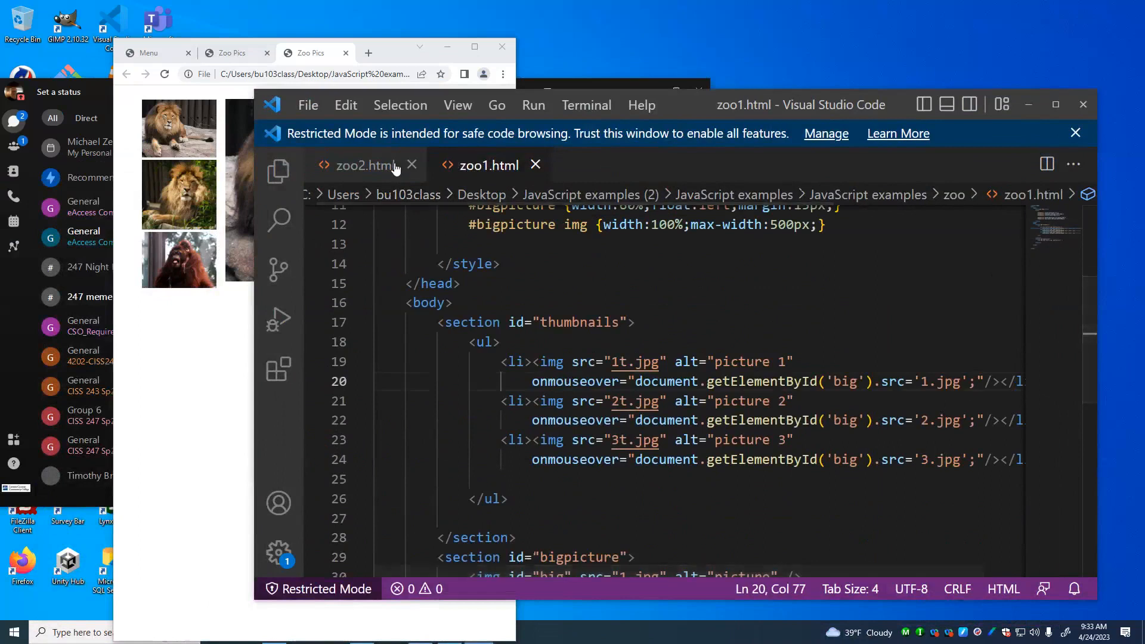
{"action": "left_click", "coordinate": [362, 165]}
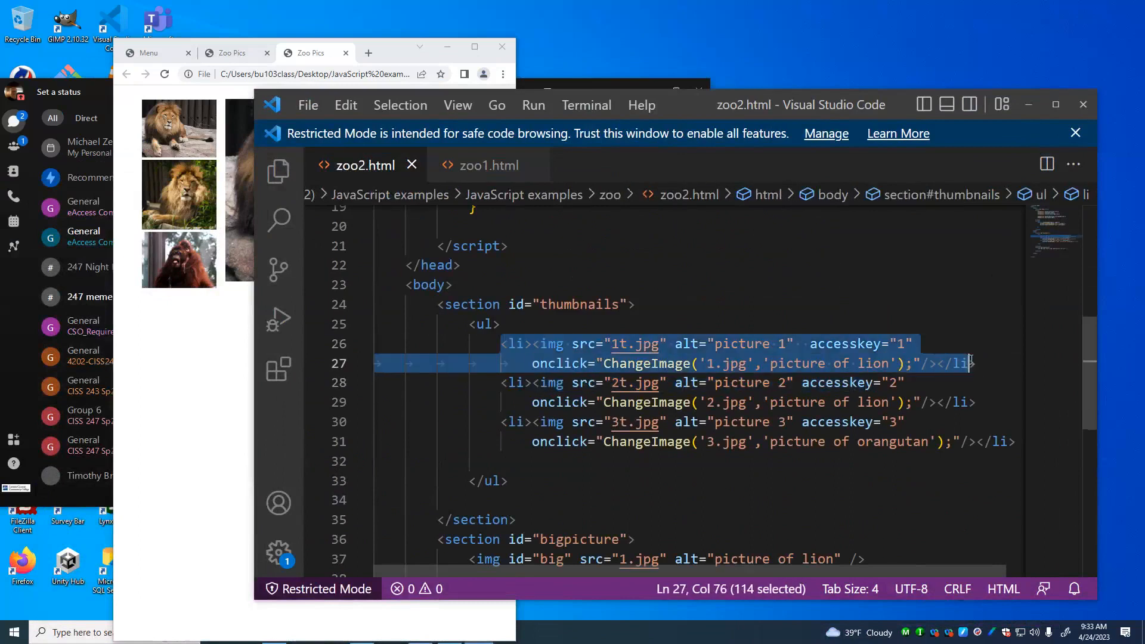
{"action": "key", "text": "shift+Right"}
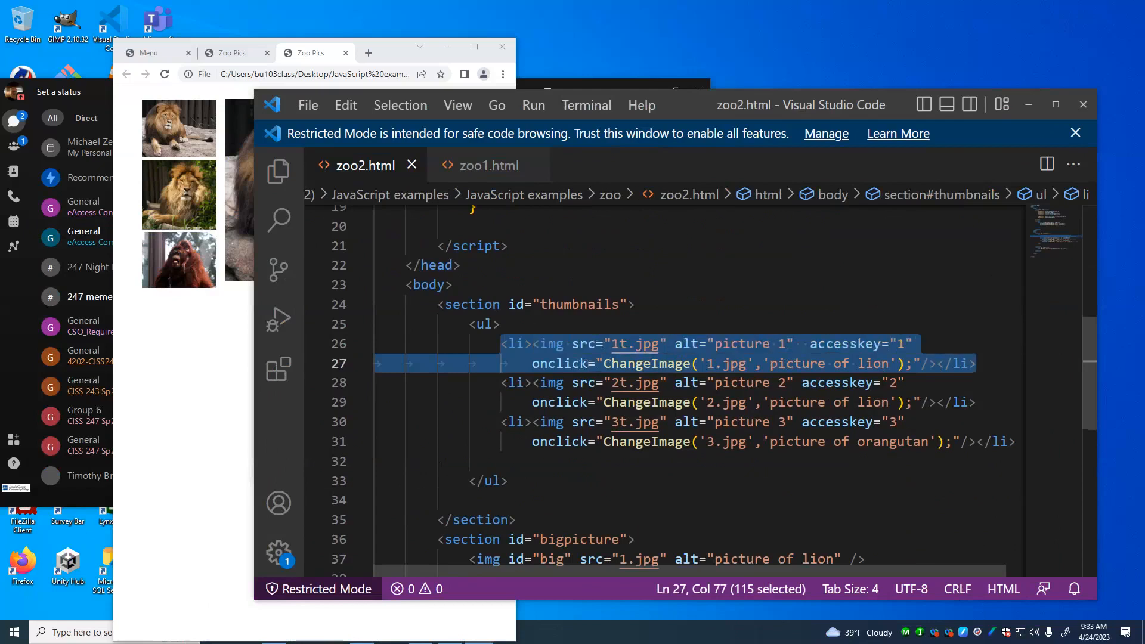
Step: Review ChangeImage's 'picture of lion' caption text and the imgalt parameter with its uses
{"action": "left_click", "coordinate": [707, 363]}
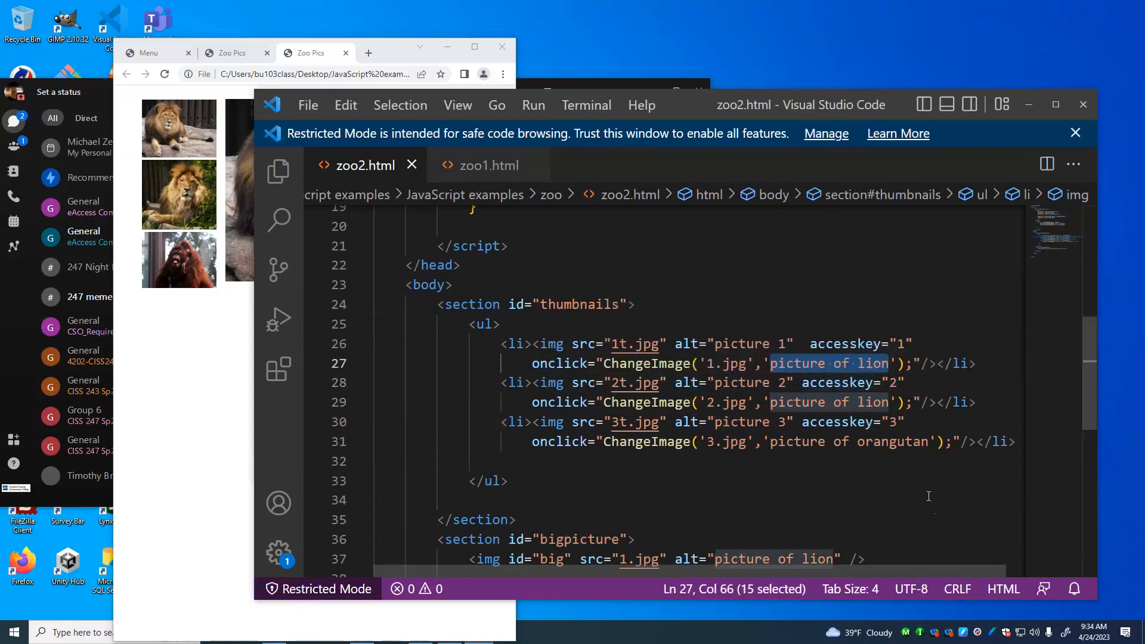
{"action": "mouse_move", "coordinate": [918, 470]}
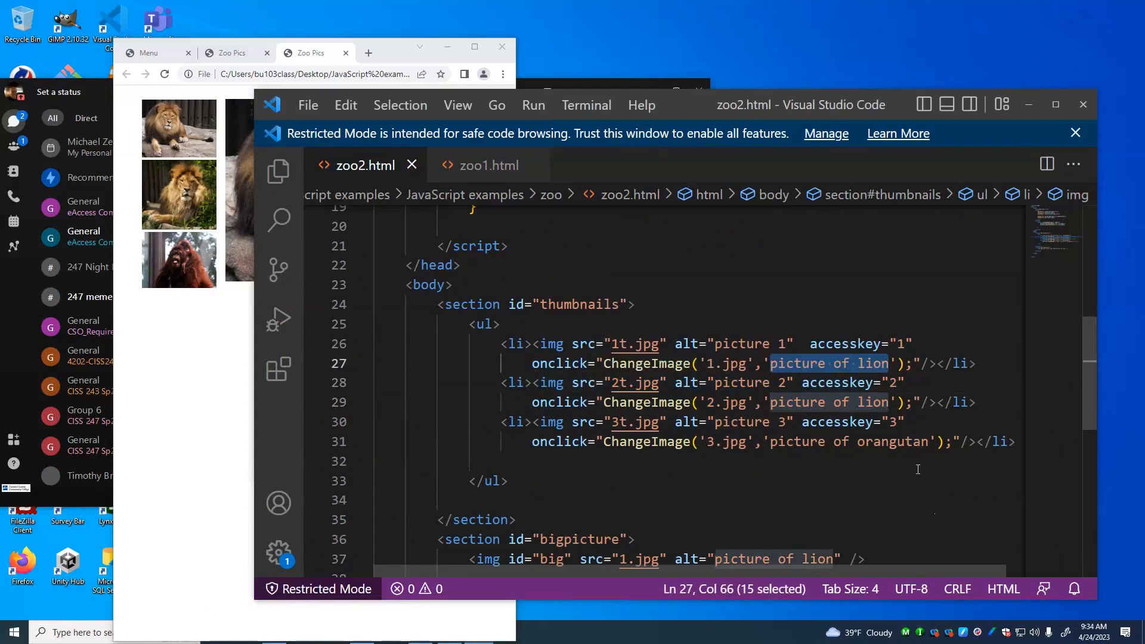
{"action": "mouse_move", "coordinate": [212, 361]}
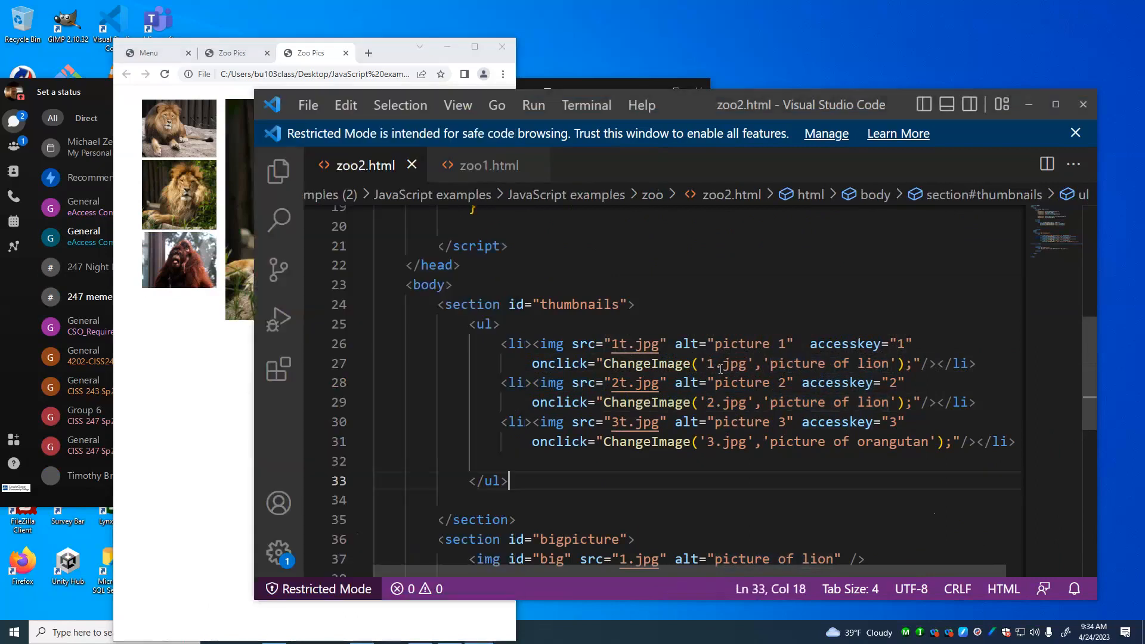
{"action": "scroll", "scroll_direction": "up", "scroll_amount": 3}
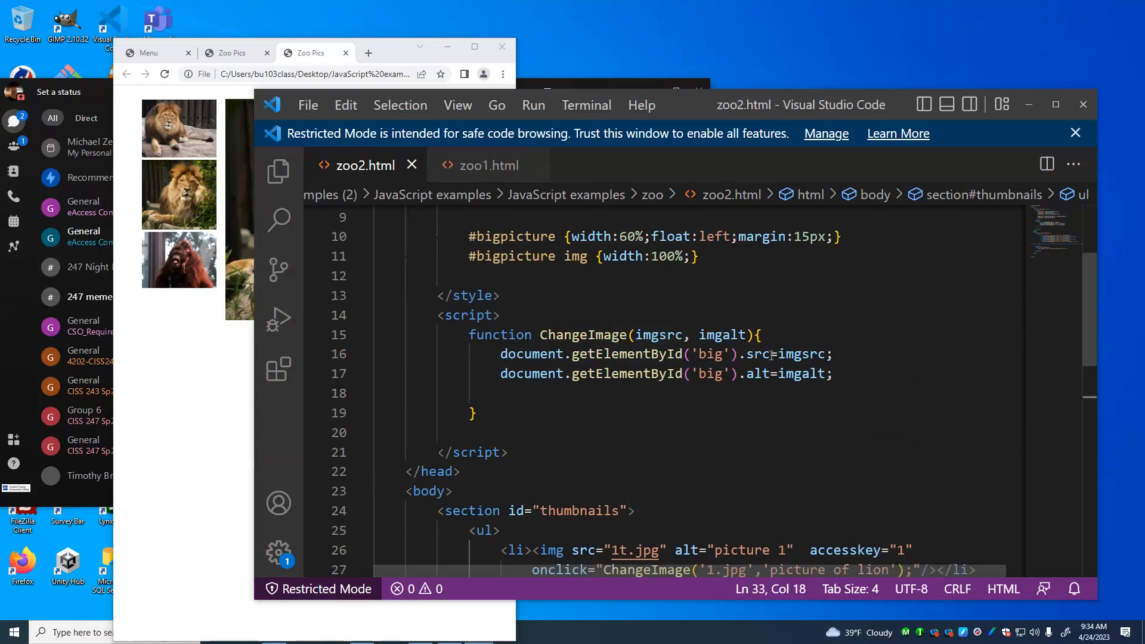
{"action": "double_click", "coordinate": [659, 334]}
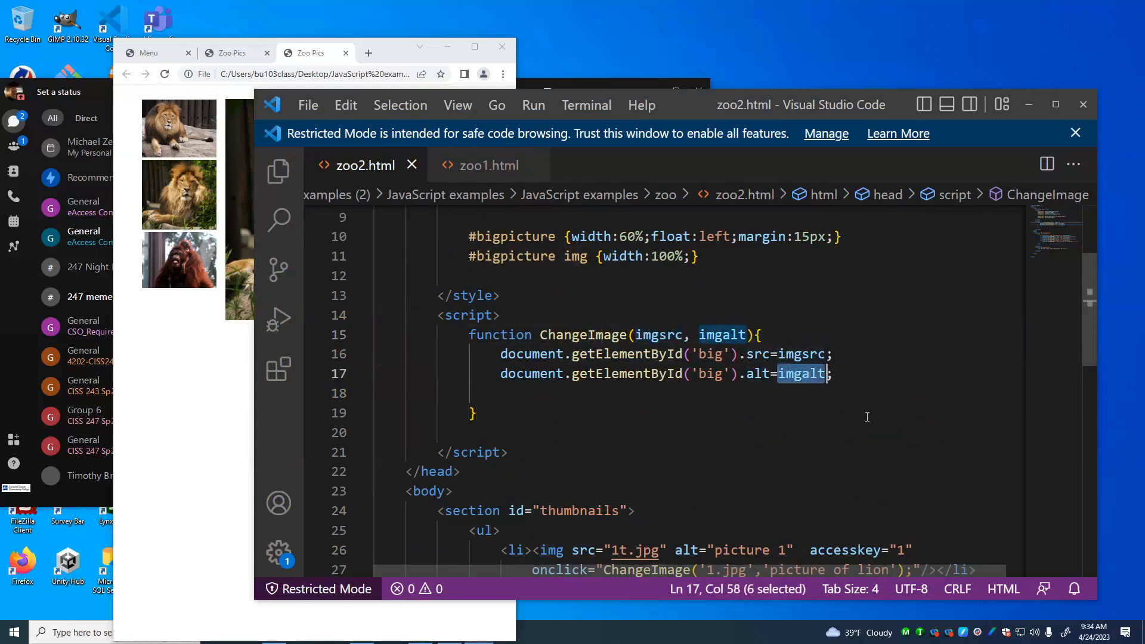
{"action": "scroll", "scroll_direction": "down", "scroll_amount": 3}
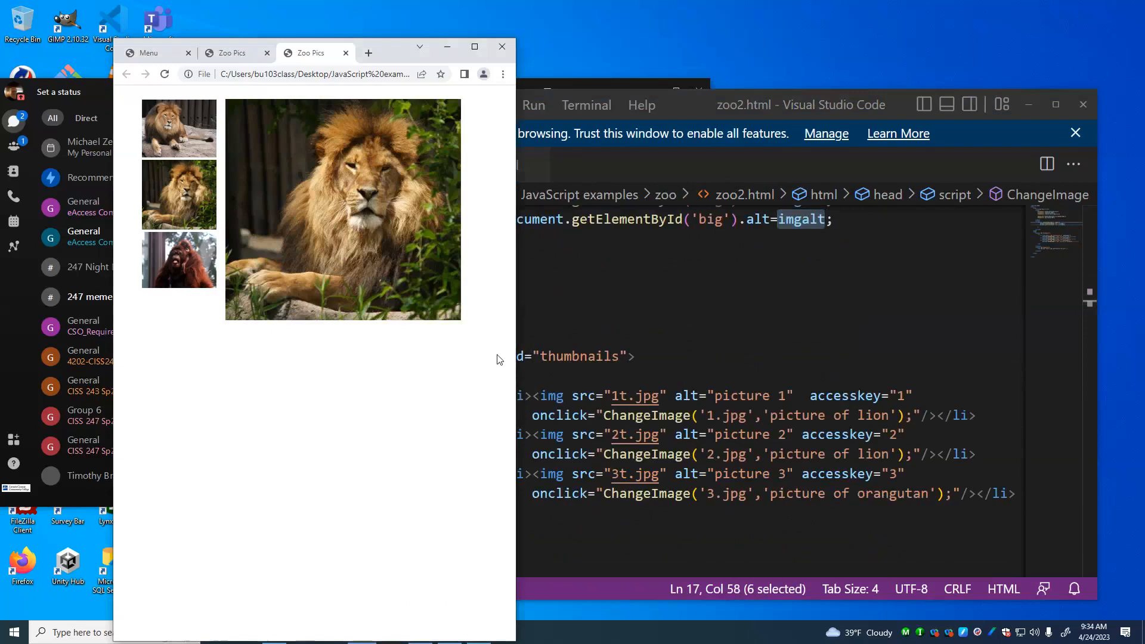
{"action": "mouse_move", "coordinate": [519, 343]}
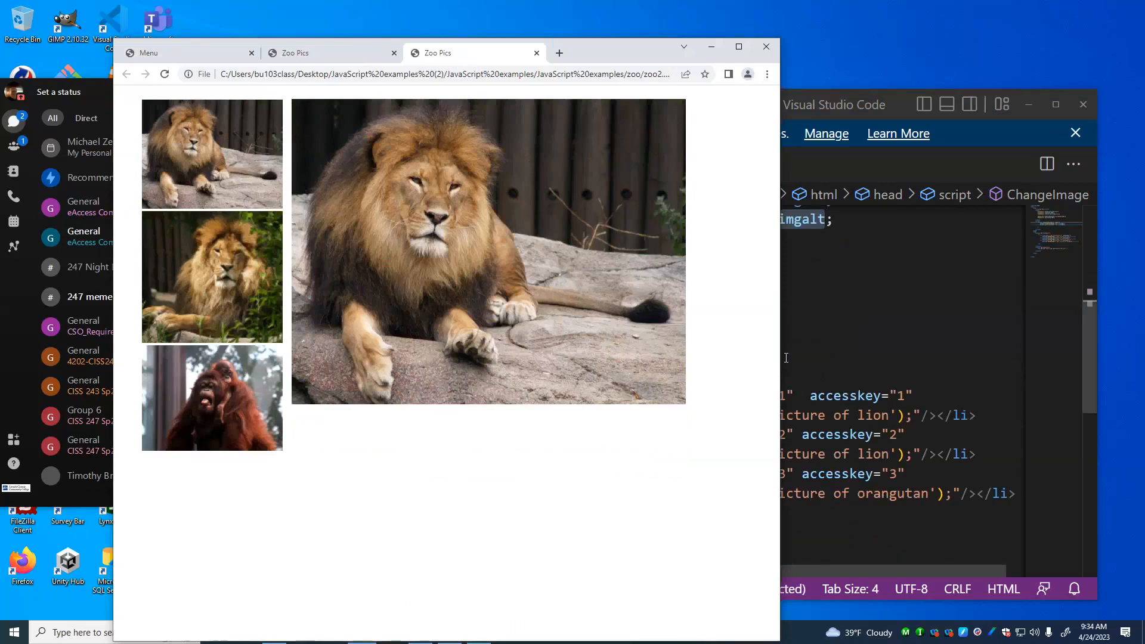
Step: Swap the large zoo2 picture between the second lion, the orangutan and the first lion
{"action": "left_click", "coordinate": [212, 275]}
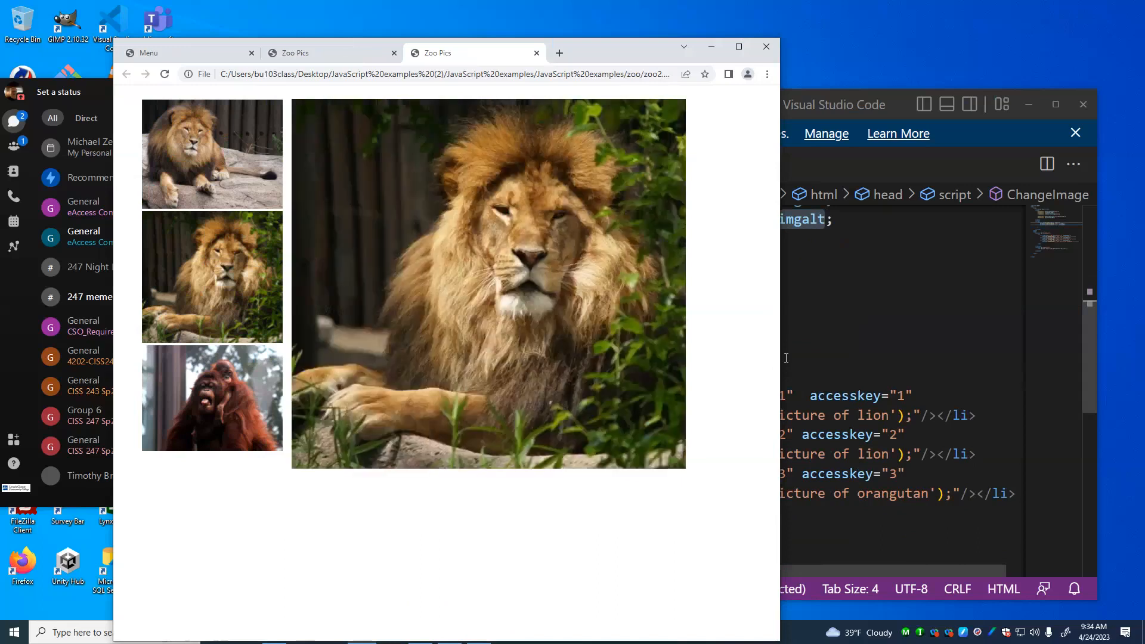
{"action": "left_click", "coordinate": [213, 398]}
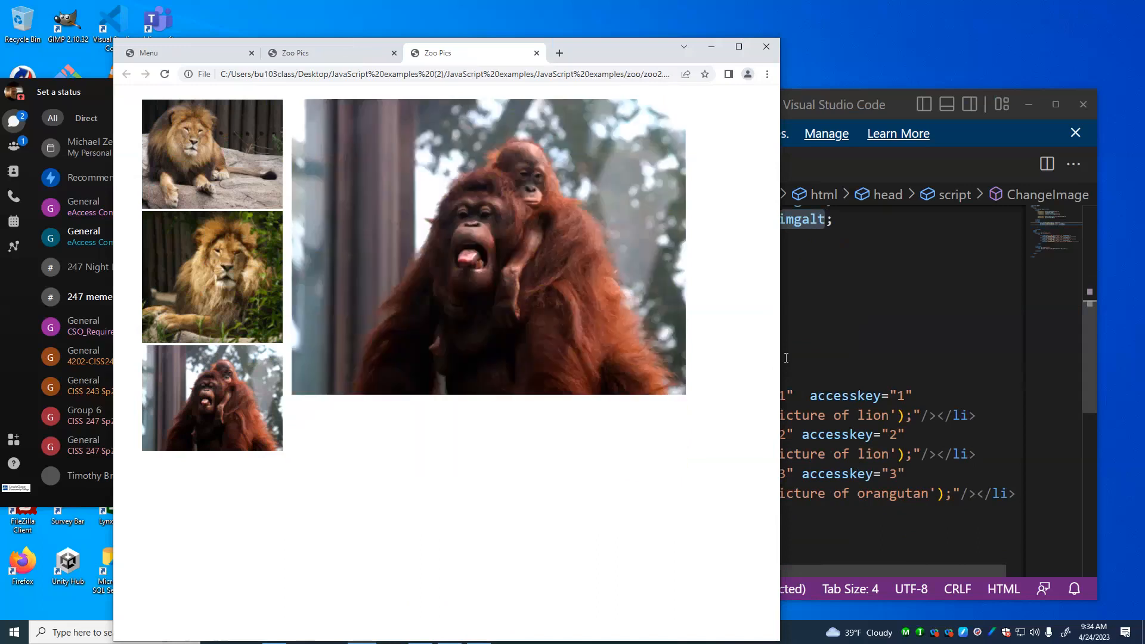
{"action": "left_click", "coordinate": [211, 276]}
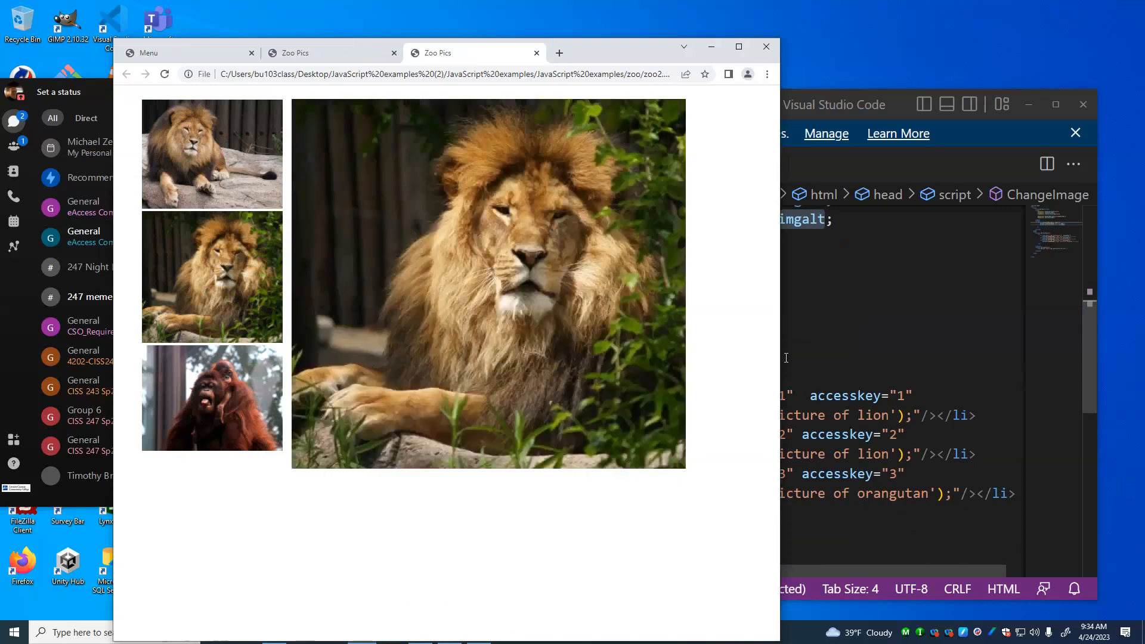
{"action": "left_click", "coordinate": [211, 397]}
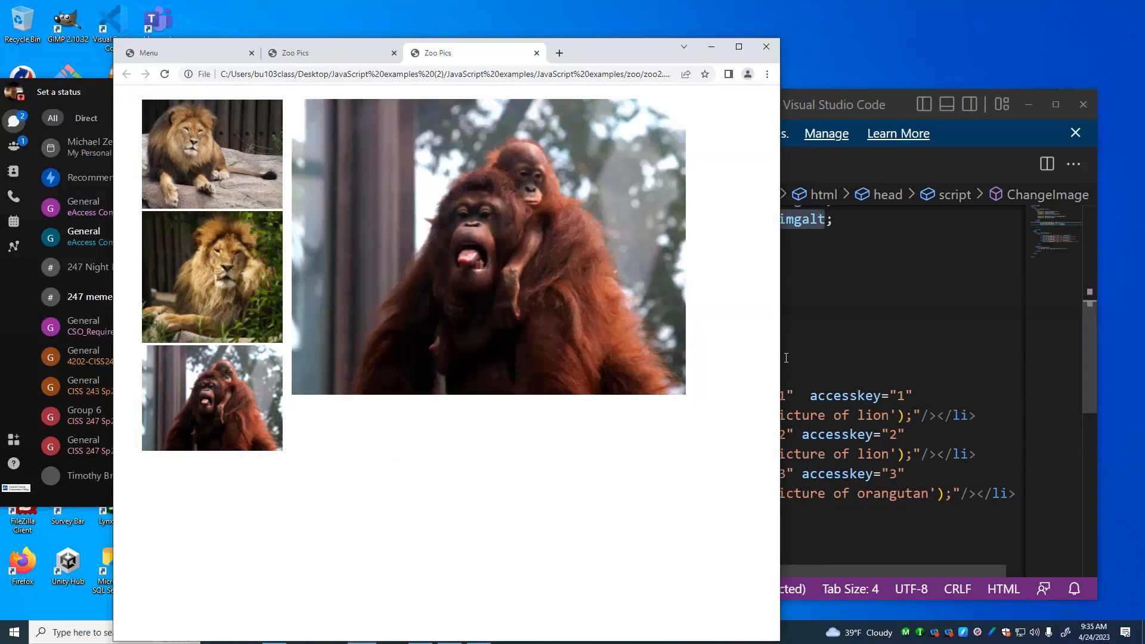
{"action": "left_click", "coordinate": [211, 154]}
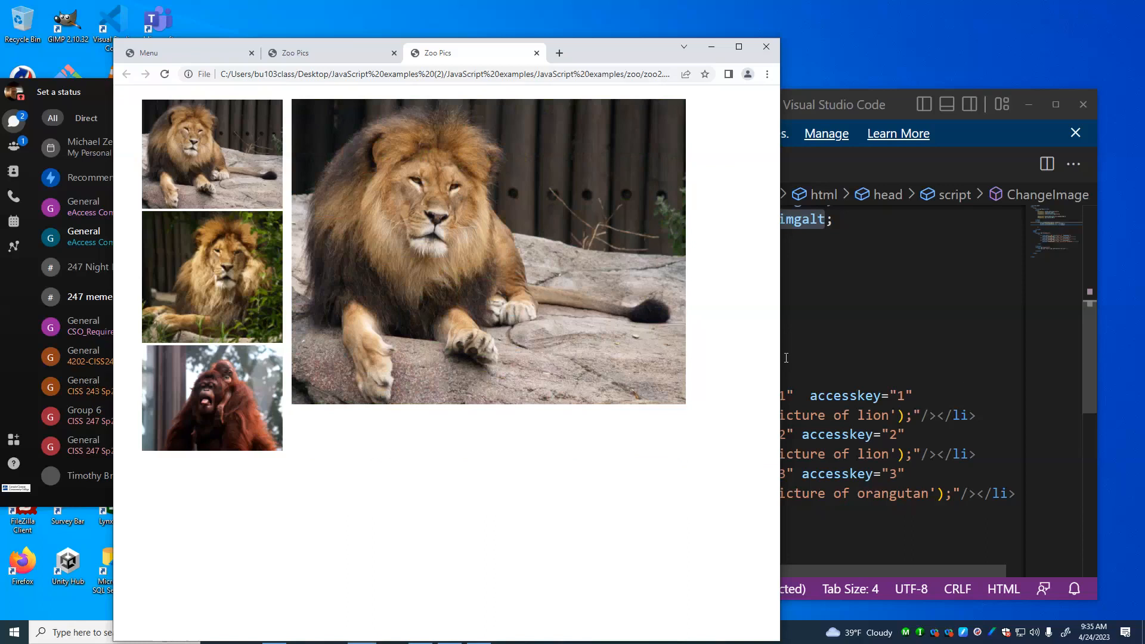
Step: Bring Visual Studio Code to the front and close it
{"action": "left_click", "coordinate": [832, 105]}
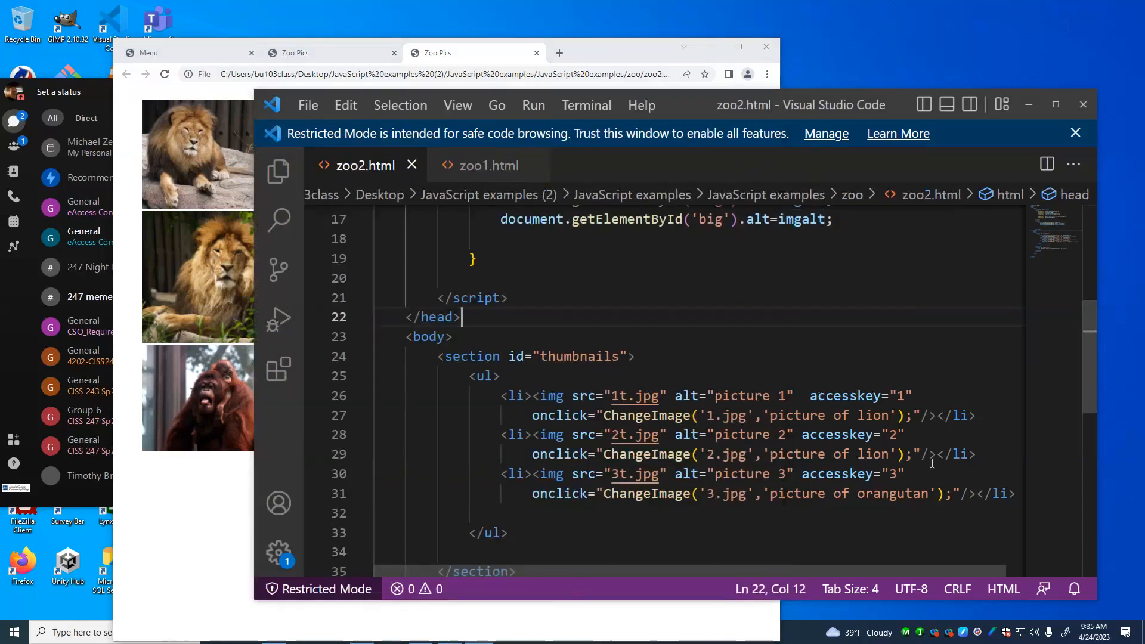
{"action": "mouse_move", "coordinate": [941, 489]}
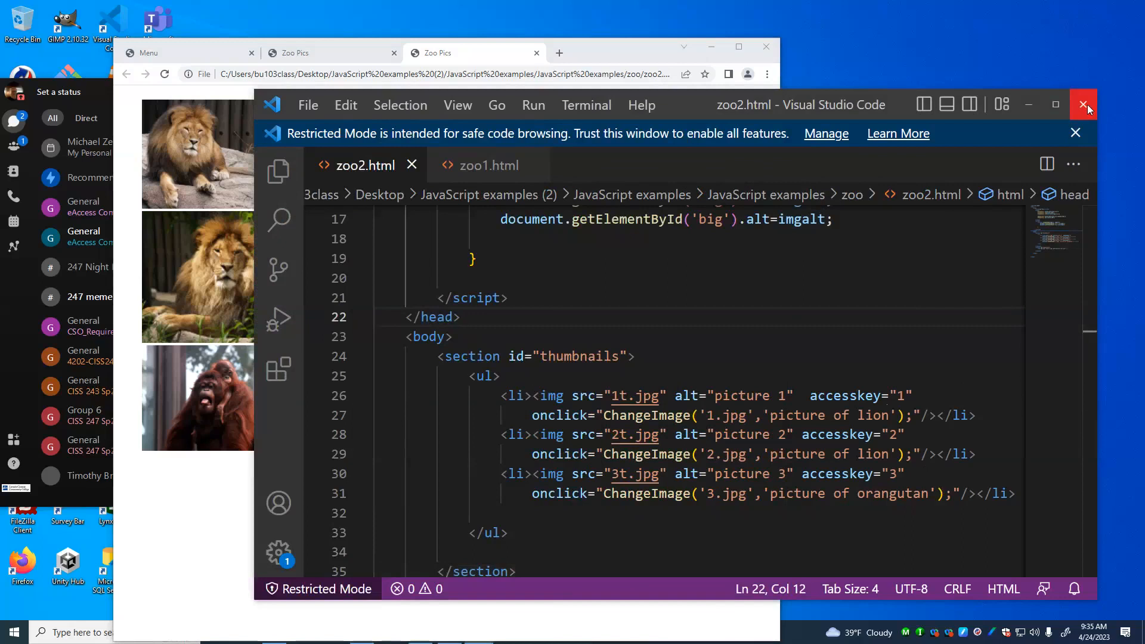
{"action": "left_click", "coordinate": [1084, 105]}
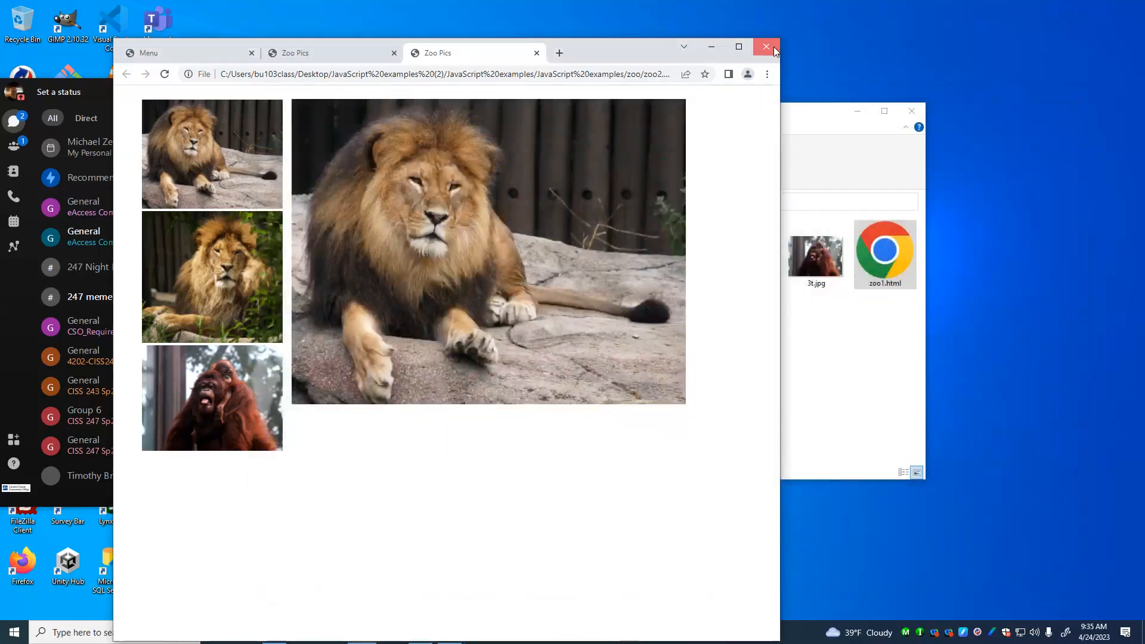
Step: Close the Zoo Pics window, go up to the forms folder and open search.html in the browser
{"action": "left_click", "coordinate": [765, 46]}
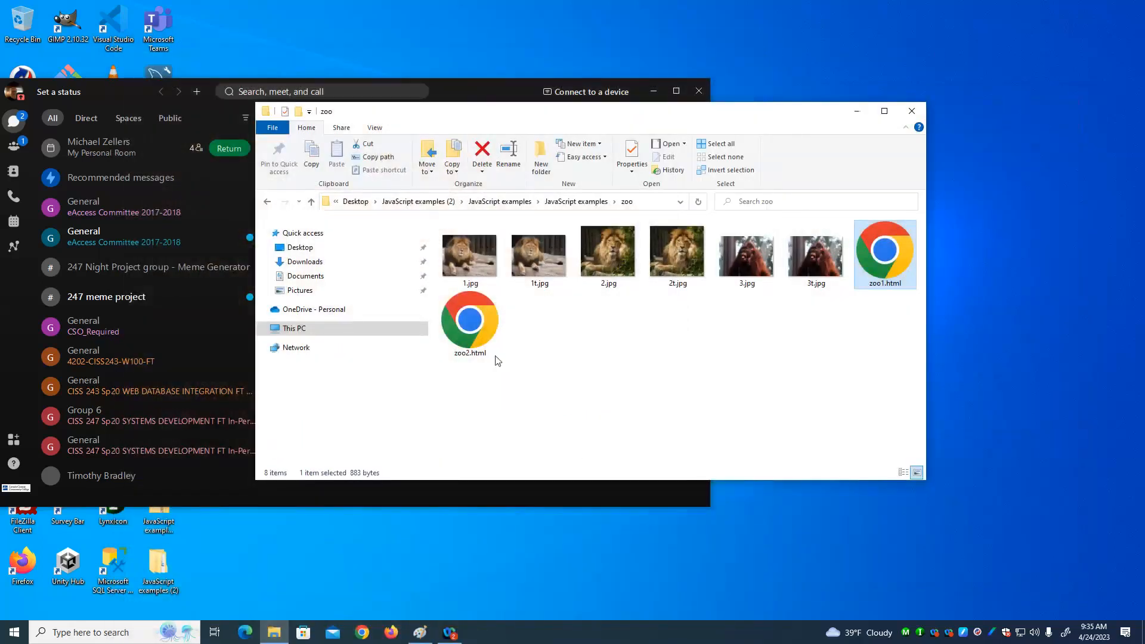
{"action": "left_click", "coordinate": [310, 201]}
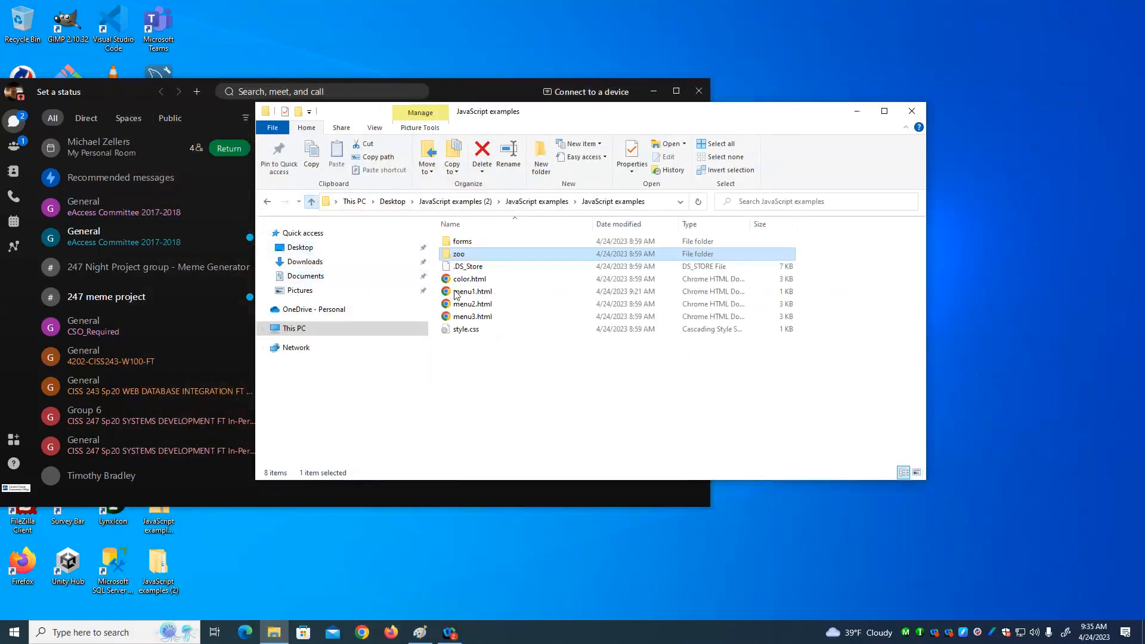
{"action": "double_click", "coordinate": [463, 241]}
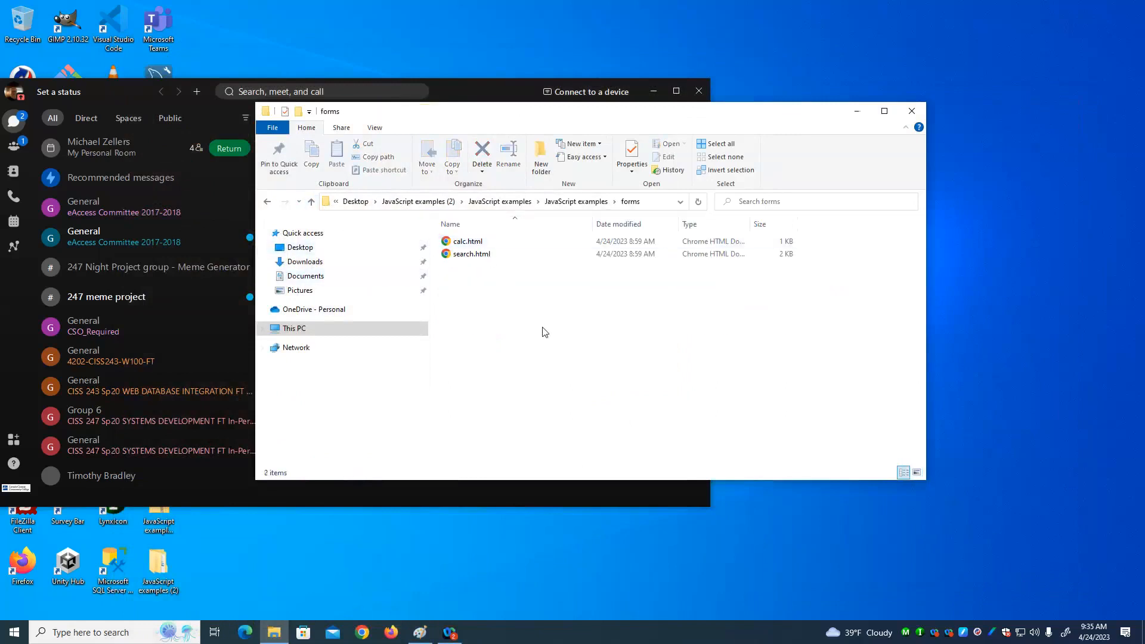
{"action": "left_click", "coordinate": [469, 253]}
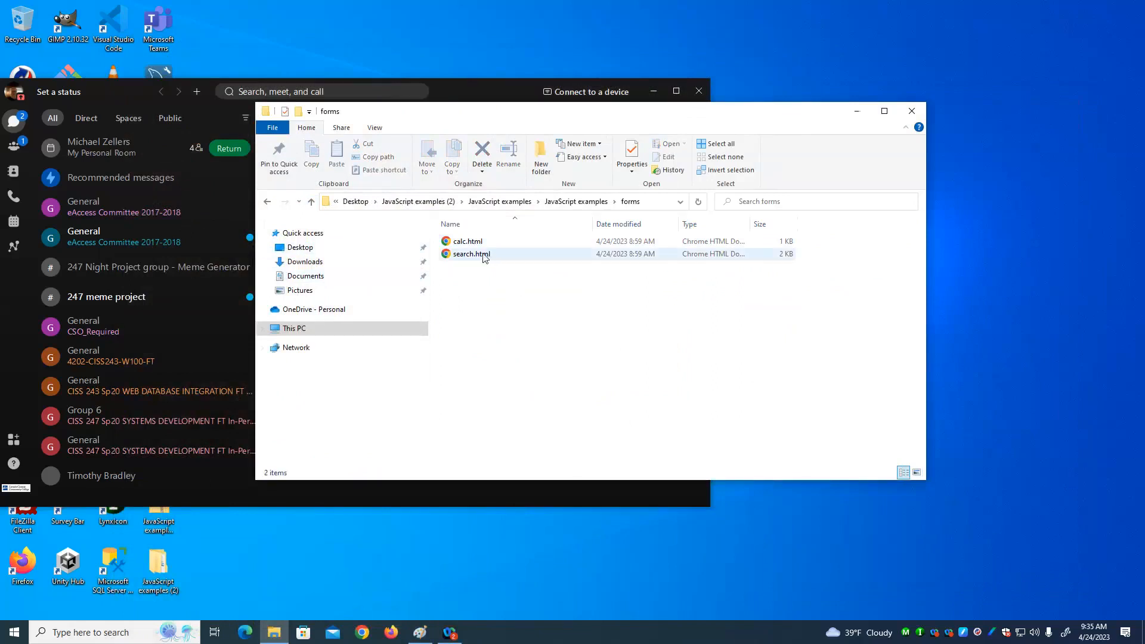
{"action": "mouse_move", "coordinate": [470, 253]}
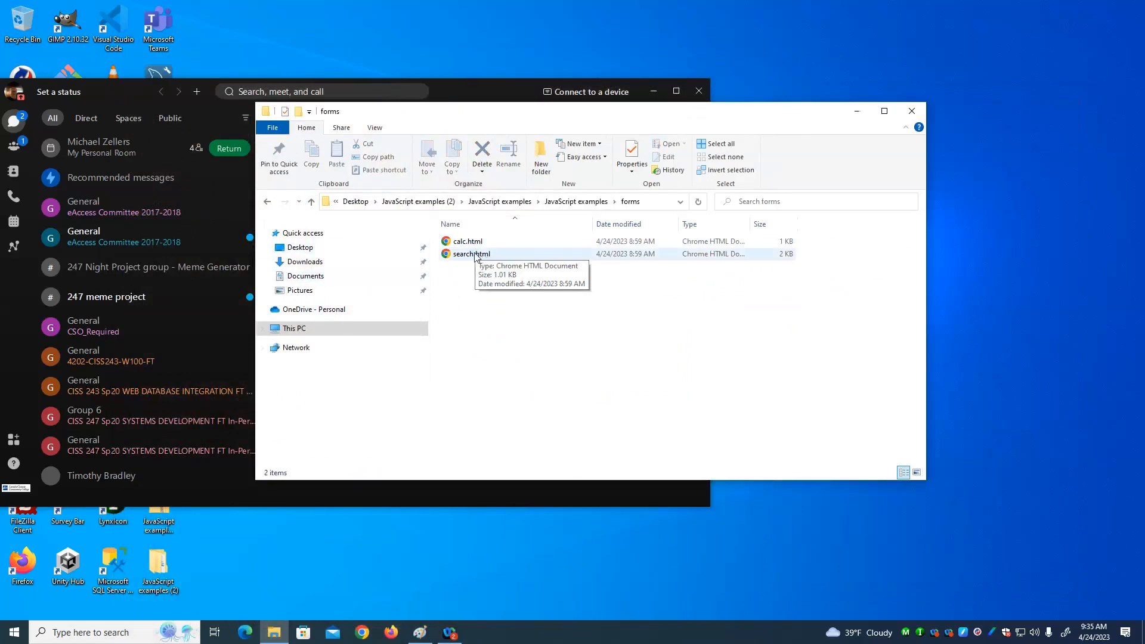
{"action": "double_click", "coordinate": [470, 253]}
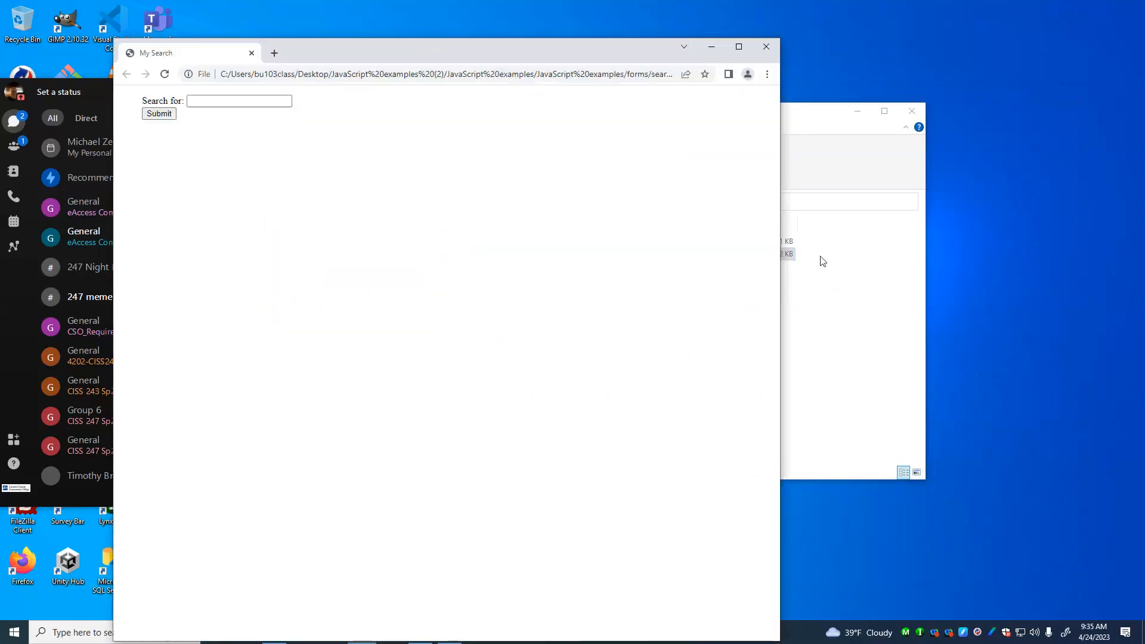
{"action": "mouse_move", "coordinate": [577, 422]}
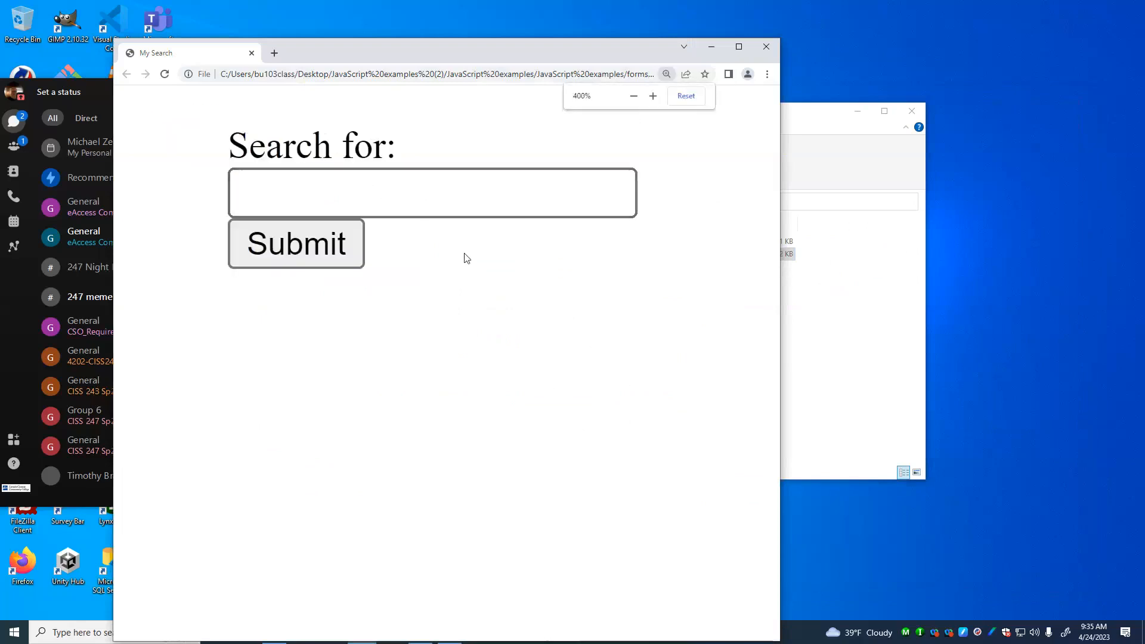
Step: Search for 'html' in the My Search form and submit it
{"action": "left_click", "coordinate": [632, 95]}
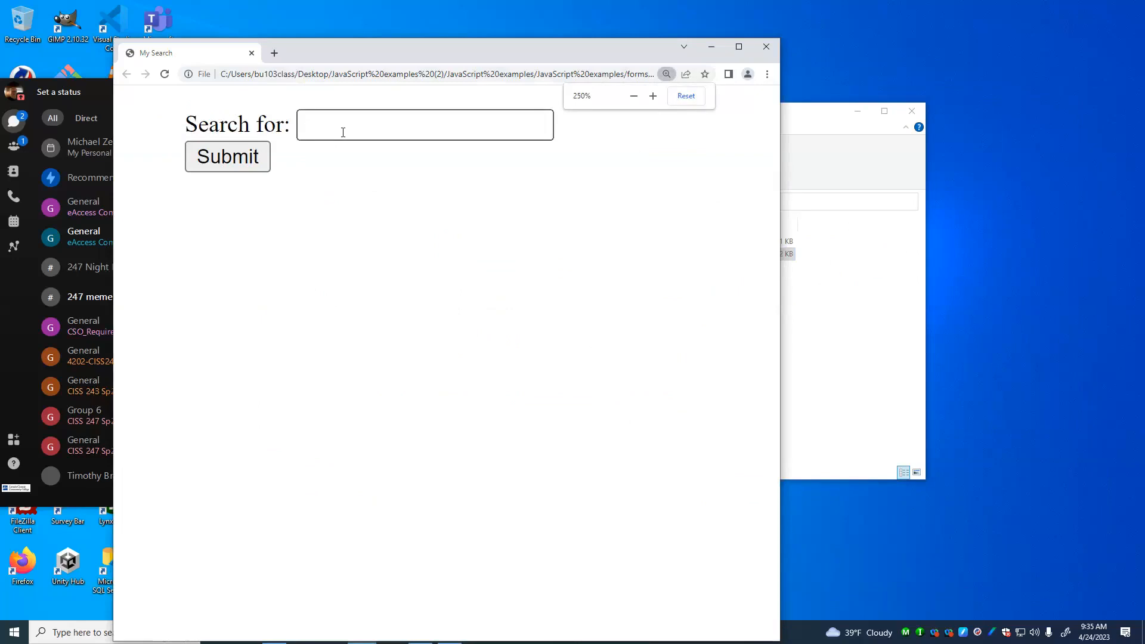
{"action": "type", "text": "h"}
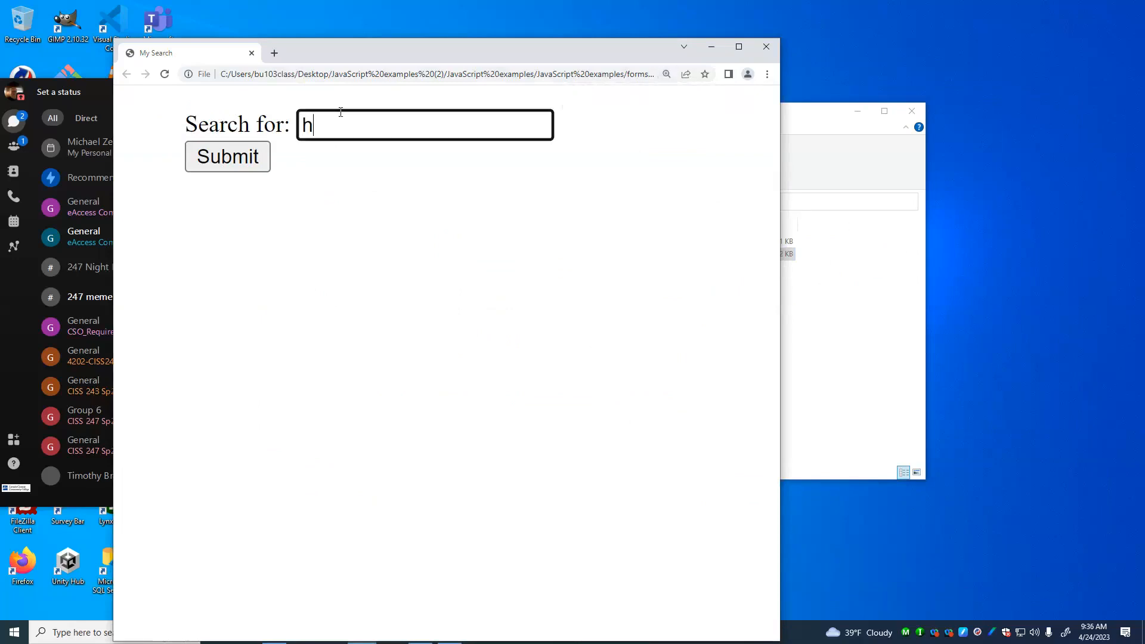
{"action": "type", "text": "tml"}
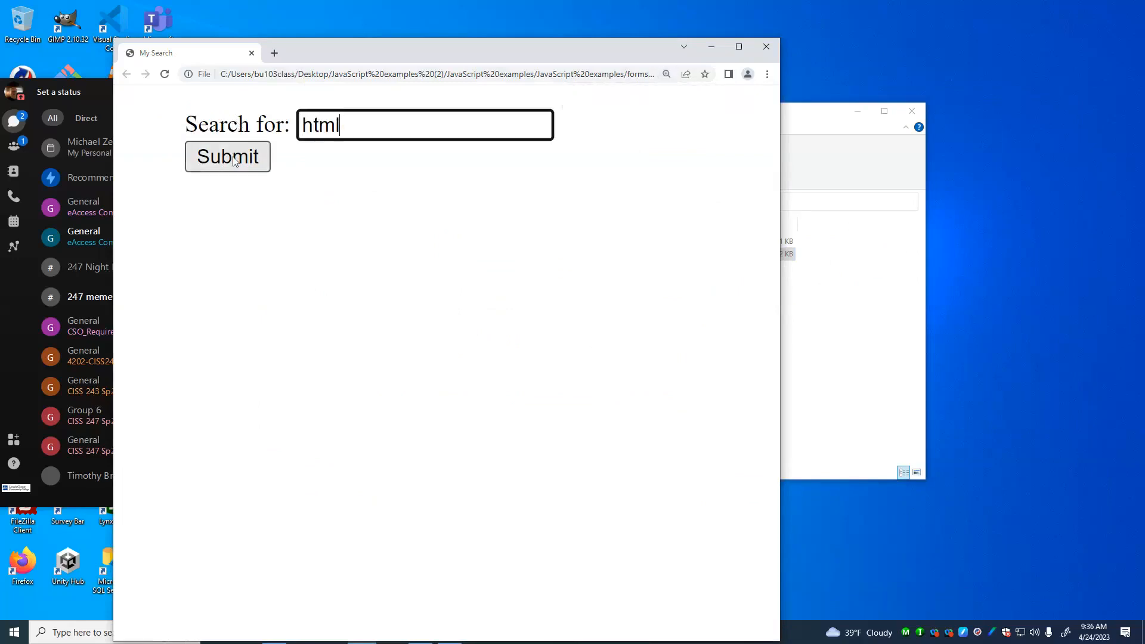
{"action": "left_click", "coordinate": [226, 156]}
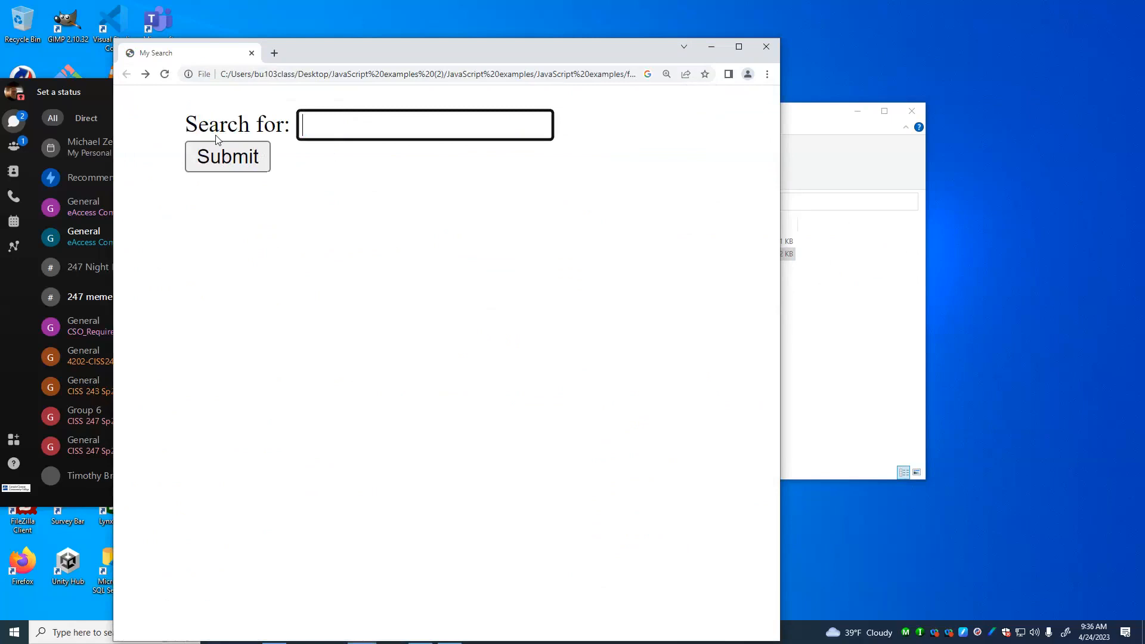
{"action": "mouse_move", "coordinate": [538, 267]}
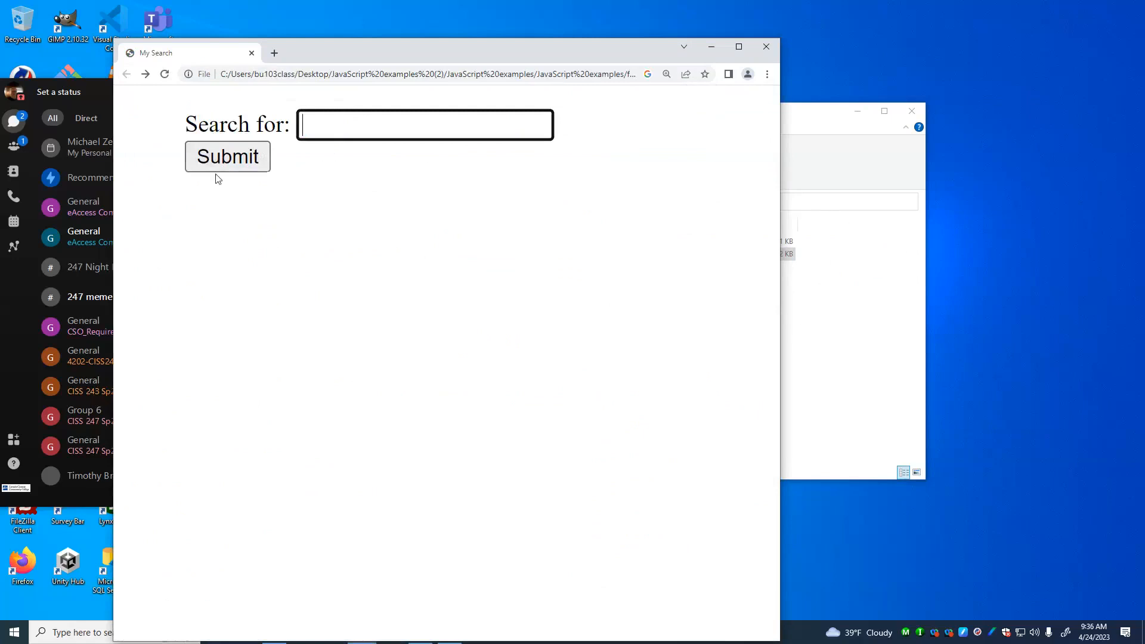
Step: Submit the empty search form to show the red 'Must enter something' warning
{"action": "left_click", "coordinate": [226, 156]}
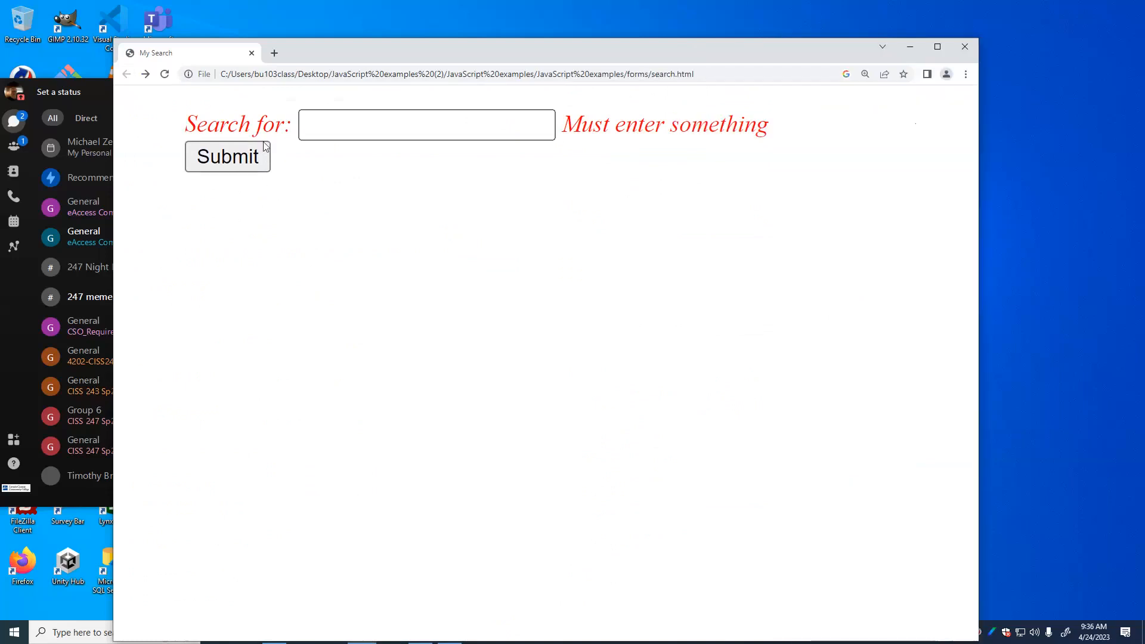
{"action": "mouse_move", "coordinate": [239, 142]}
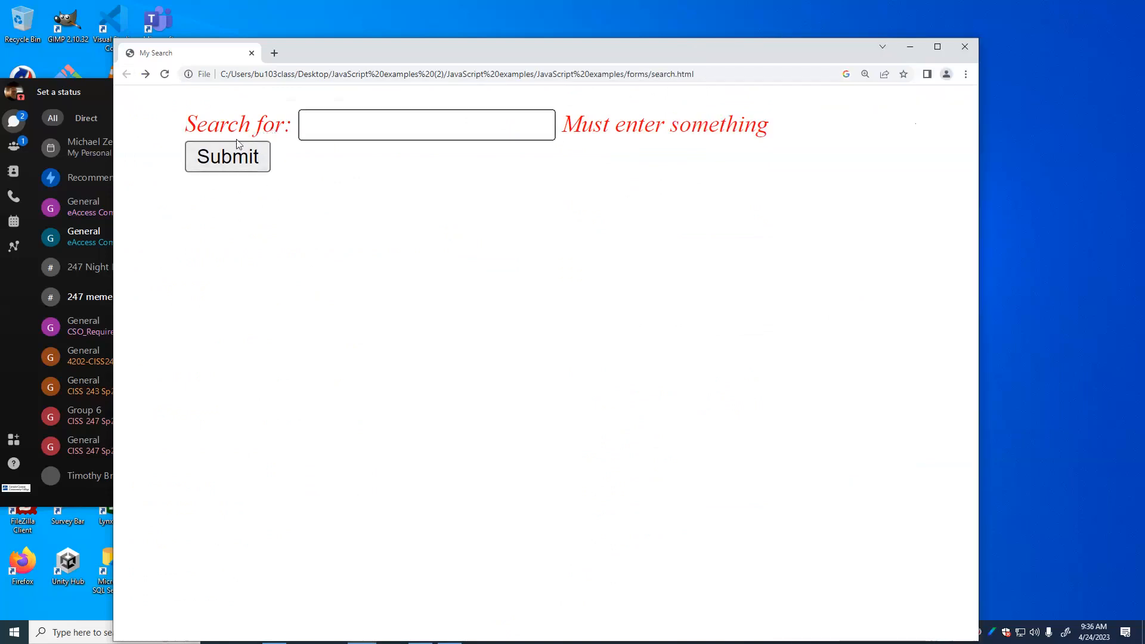
{"action": "mouse_move", "coordinate": [325, 217]}
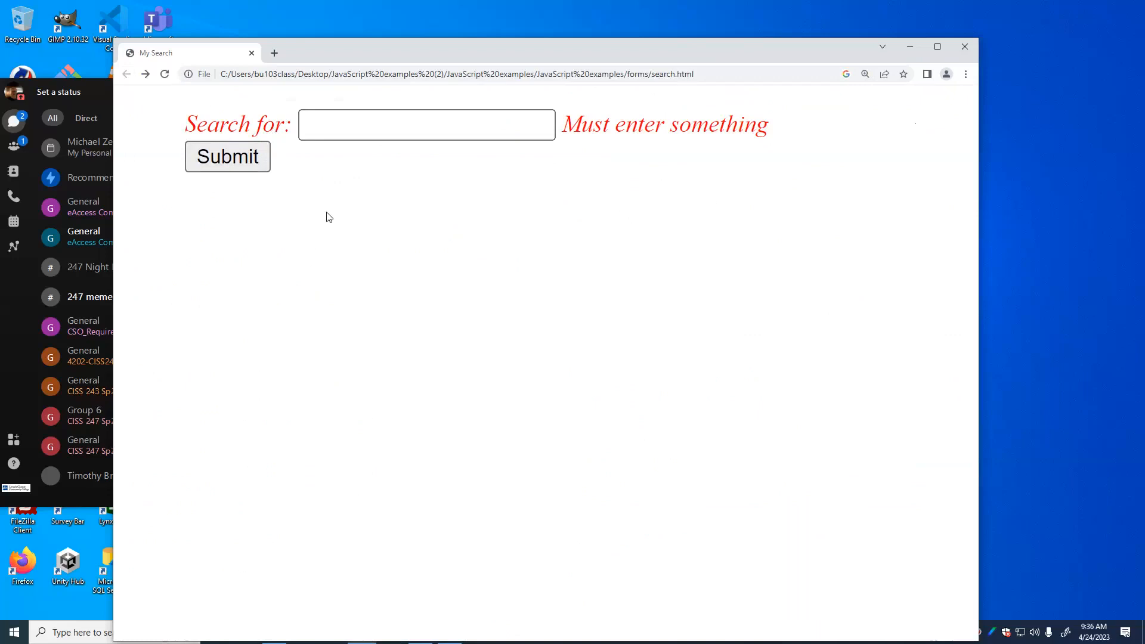
{"action": "mouse_move", "coordinate": [151, 117]}
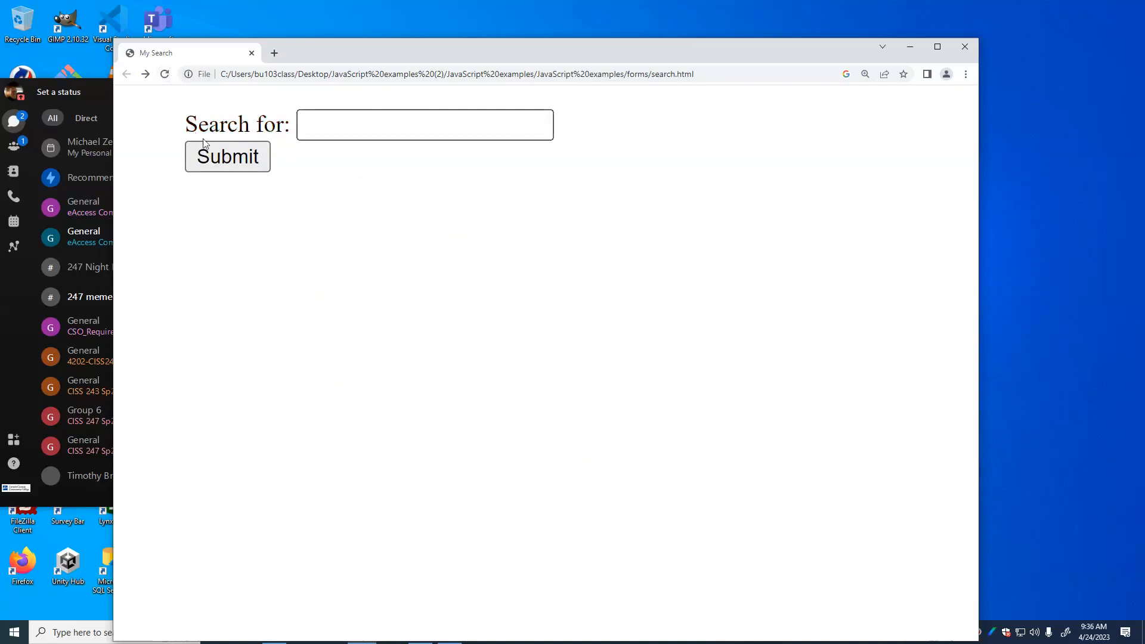
{"action": "mouse_move", "coordinate": [240, 166]}
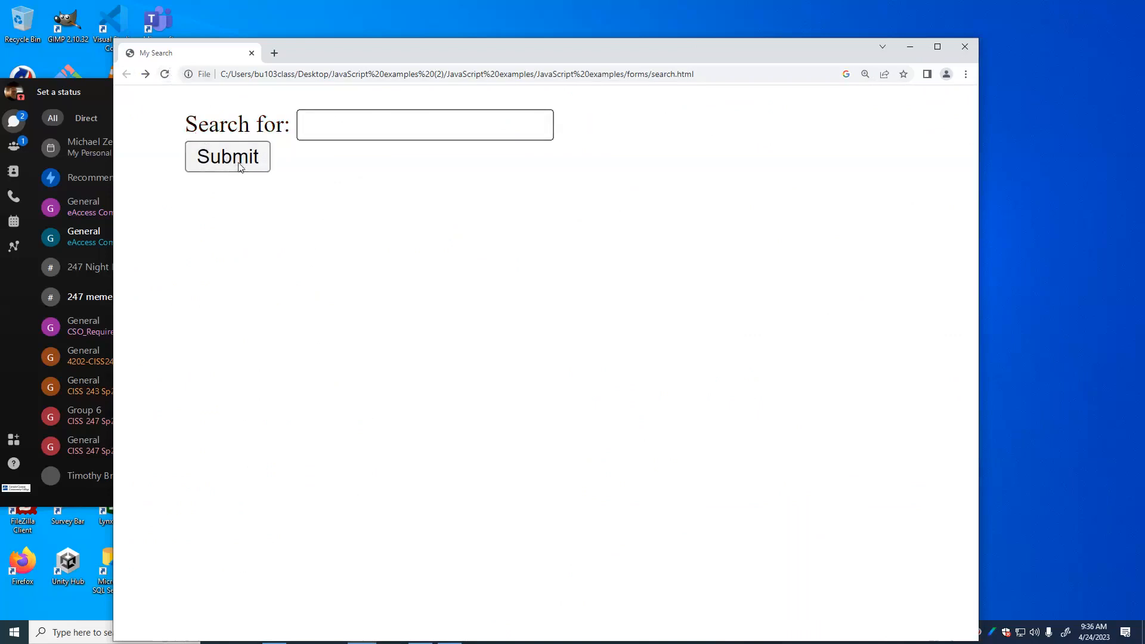
{"action": "left_click", "coordinate": [226, 156]}
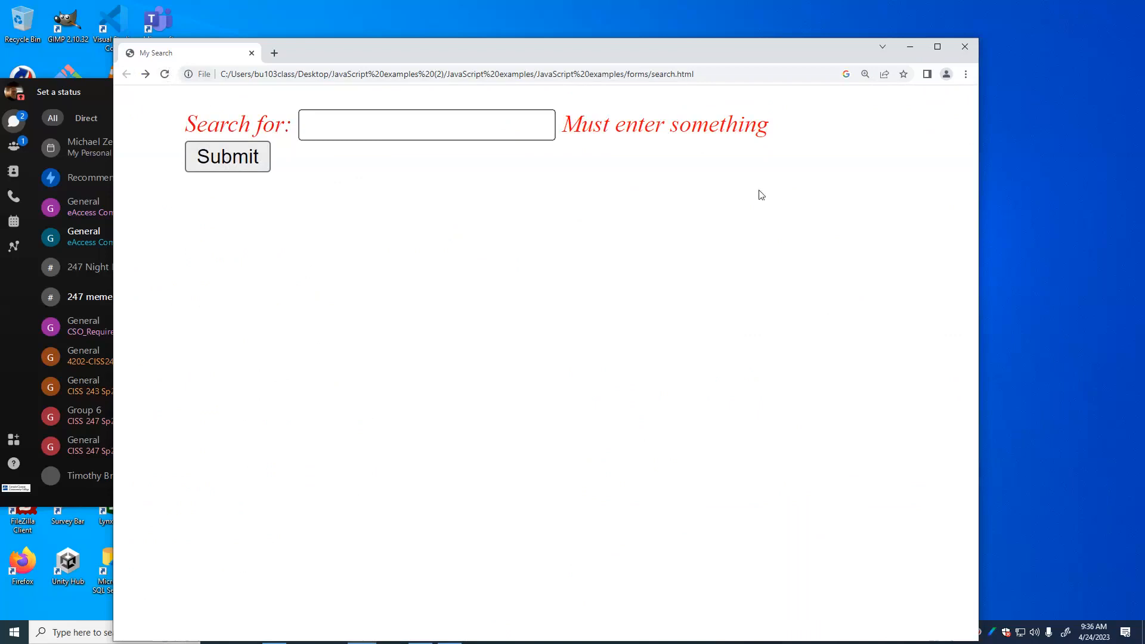
{"action": "mouse_move", "coordinate": [813, 187]}
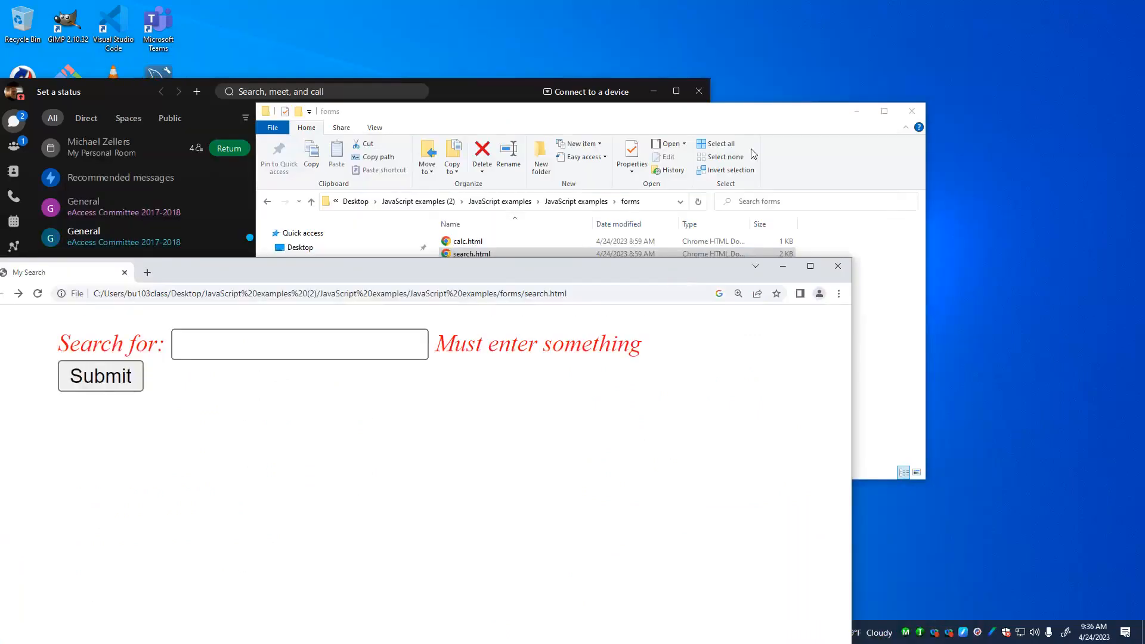
Step: Open search.html from the forms folder with Visual Studio Code via its context menu
{"action": "left_click", "coordinate": [471, 253]}
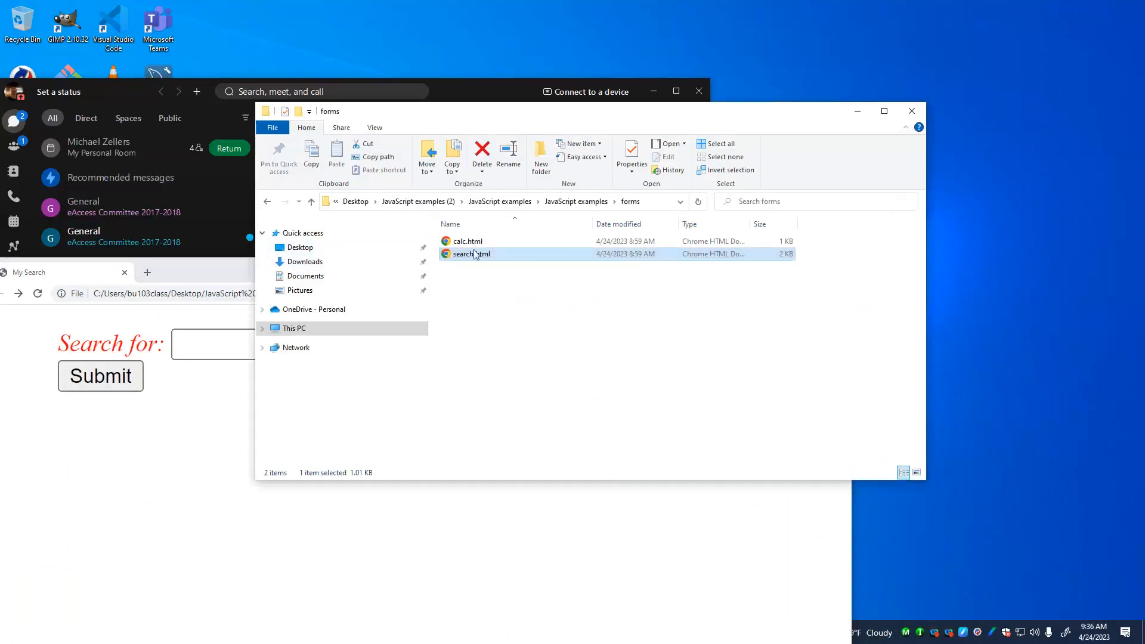
{"action": "right_click", "coordinate": [471, 253]}
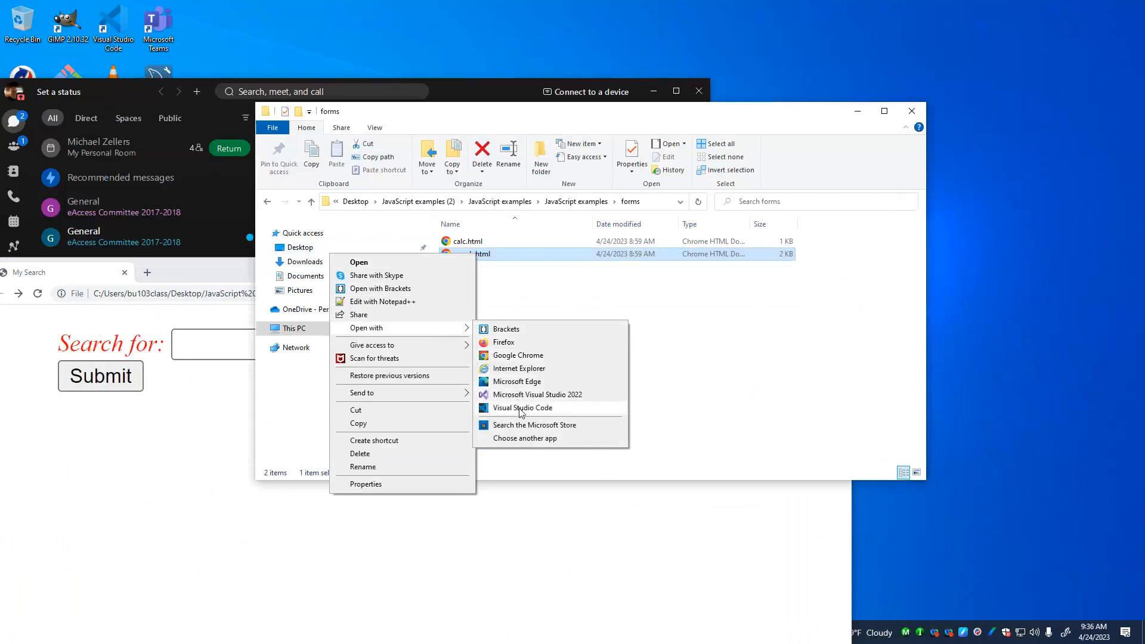
{"action": "left_click", "coordinate": [521, 407]}
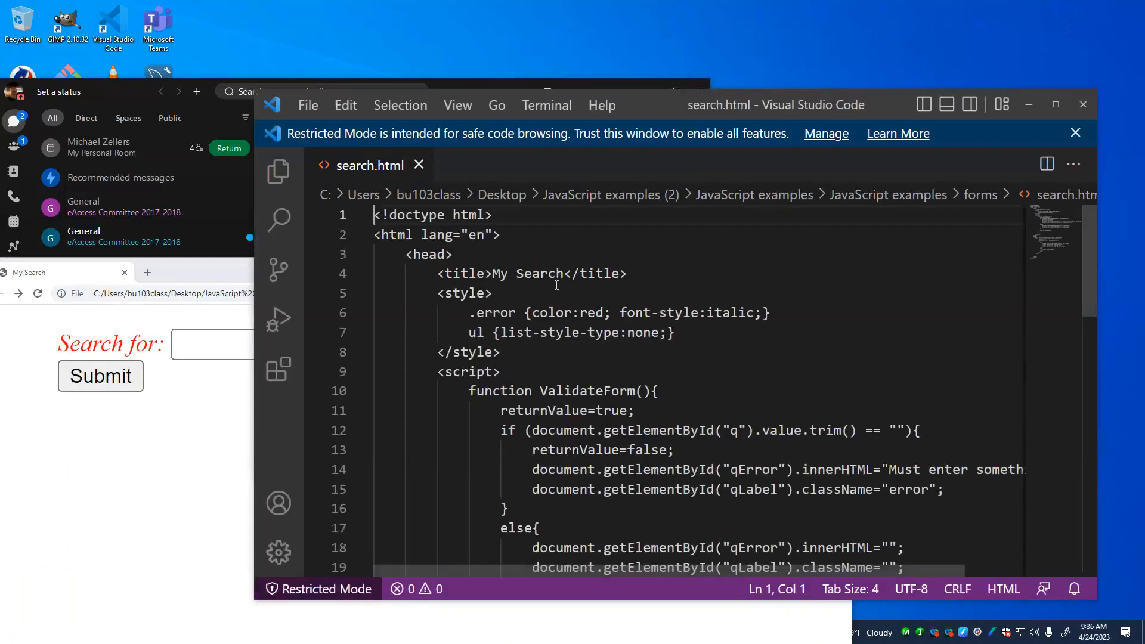
{"action": "scroll", "scroll_direction": "down", "scroll_amount": 3}
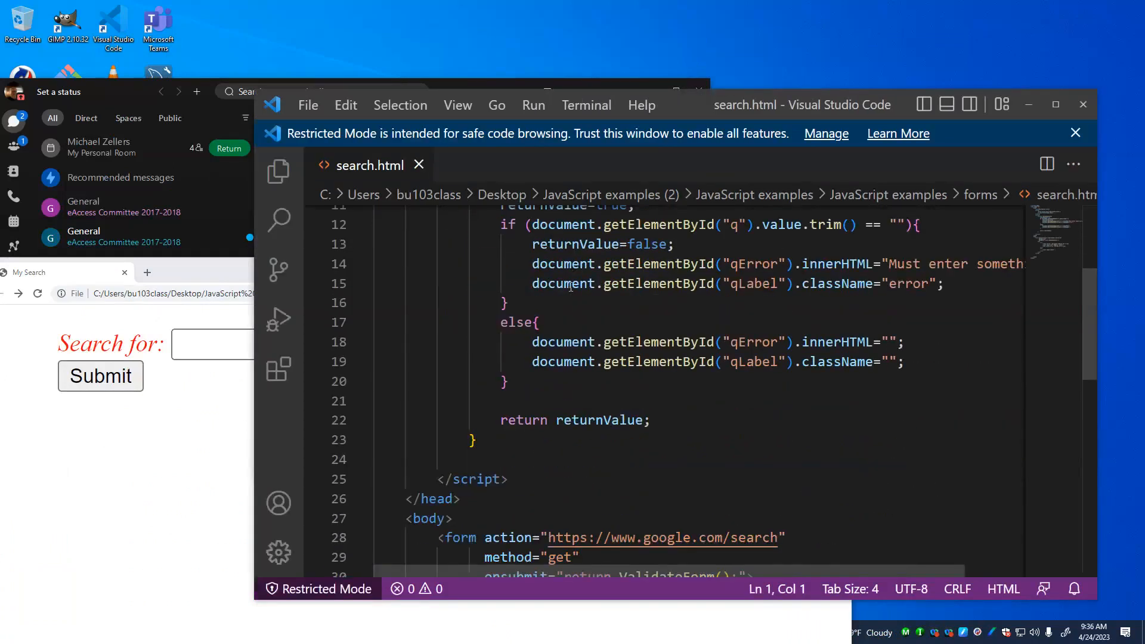
{"action": "scroll", "scroll_direction": "down", "scroll_amount": 3}
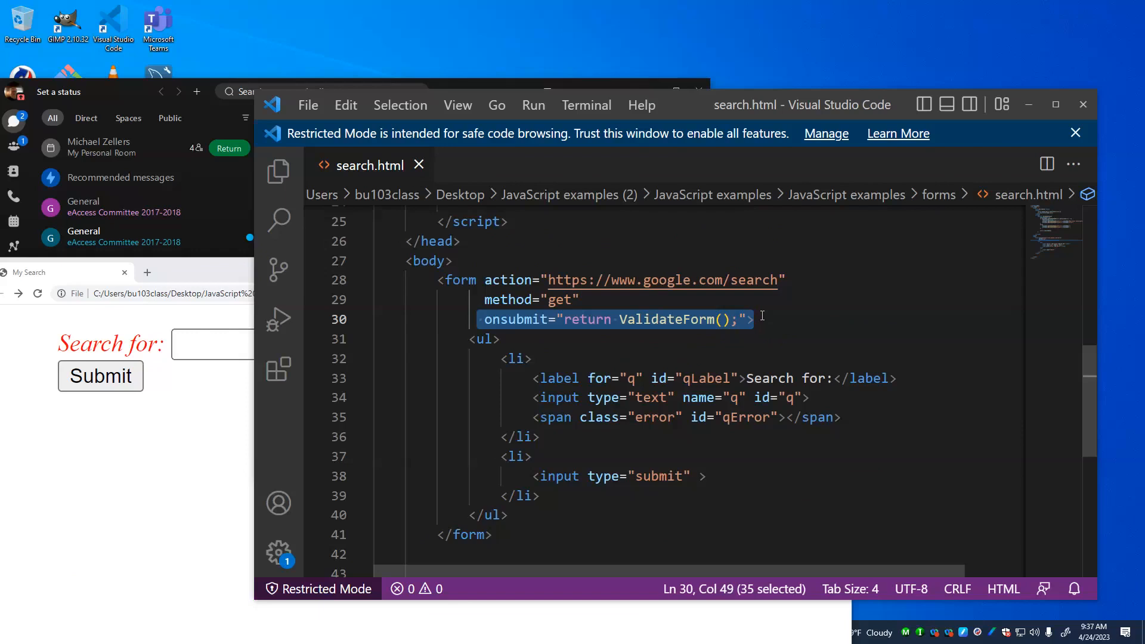
{"action": "scroll", "scroll_direction": "up", "scroll_amount": 3}
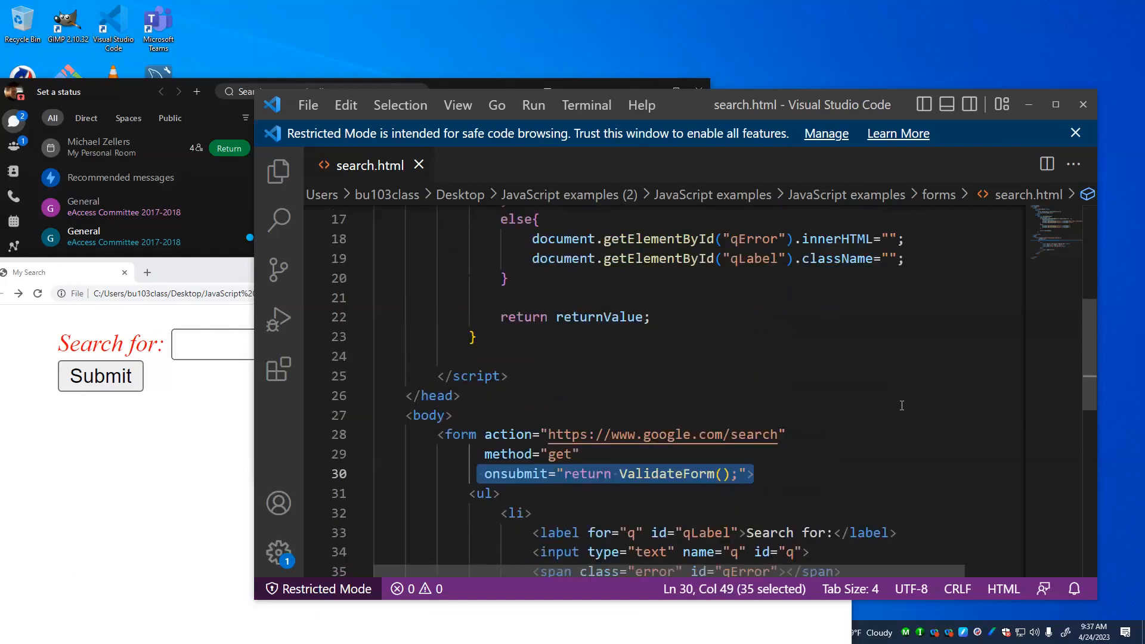
{"action": "scroll", "scroll_direction": "up", "scroll_amount": 3}
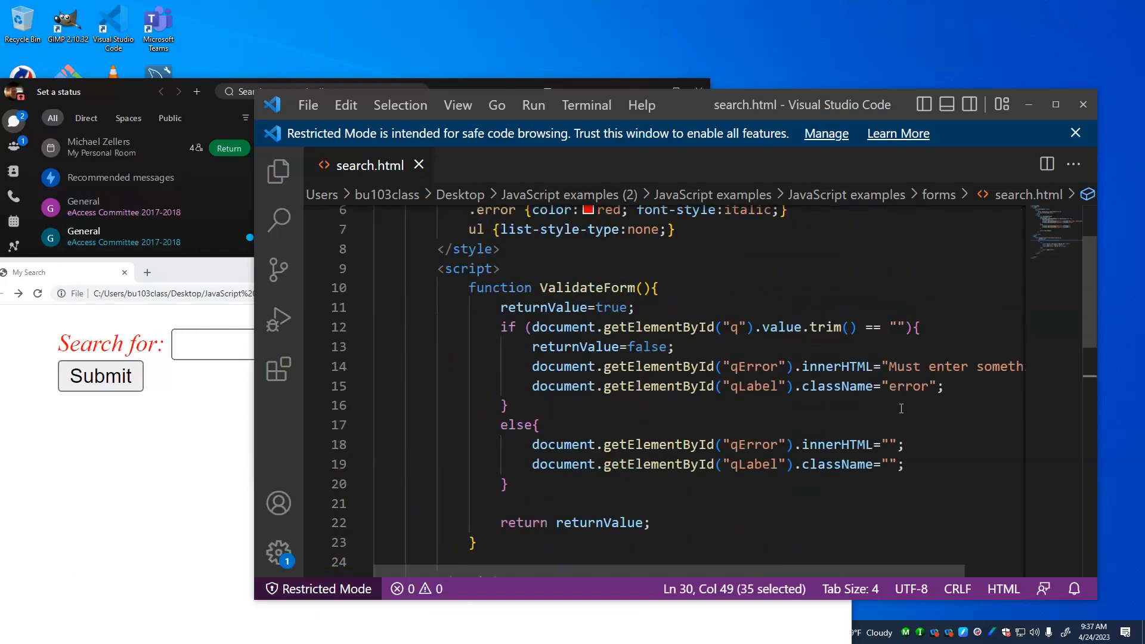
Step: Scroll search.html between the ValidateForm function and the form markup to review it
{"action": "scroll", "scroll_direction": "down", "scroll_amount": 3}
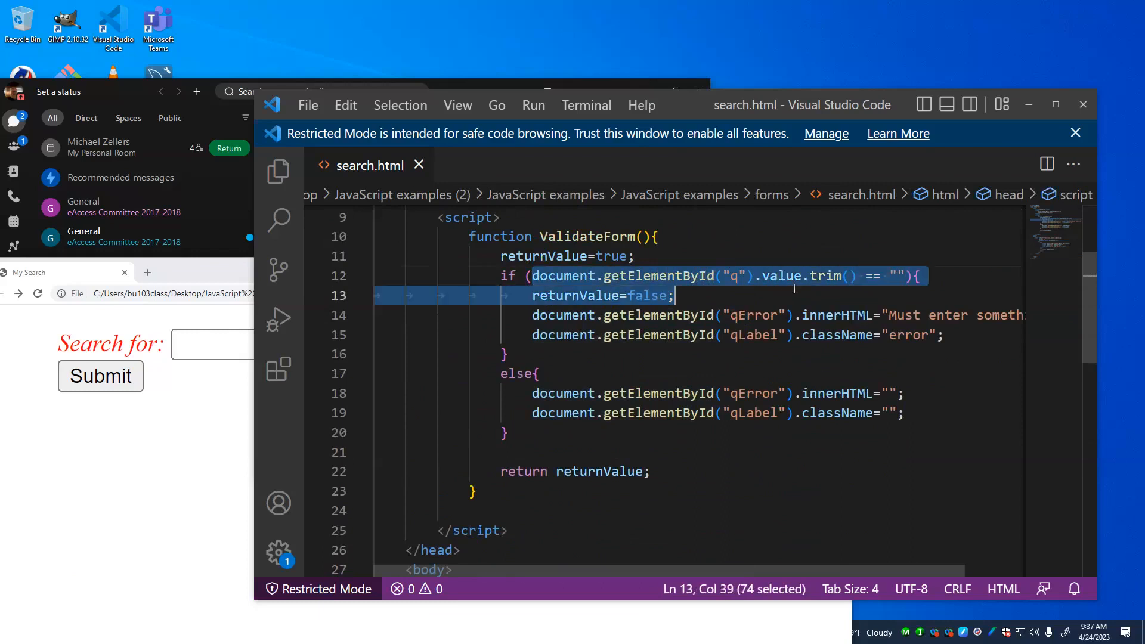
{"action": "mouse_move", "coordinate": [843, 288]}
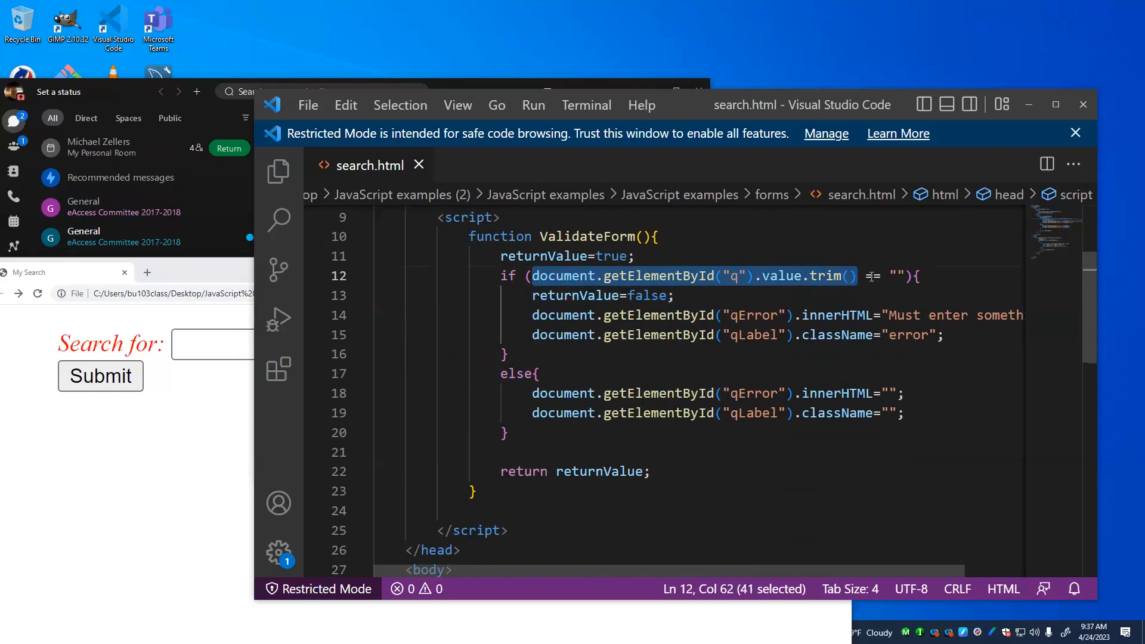
{"action": "left_click", "coordinate": [100, 375]}
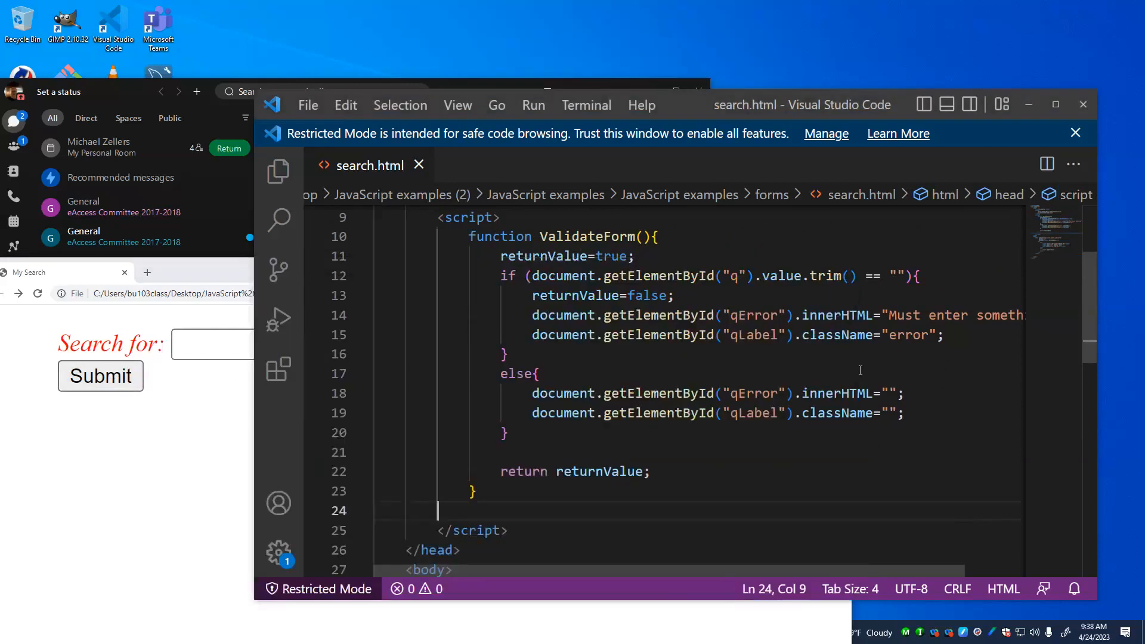
{"action": "mouse_move", "coordinate": [720, 371]}
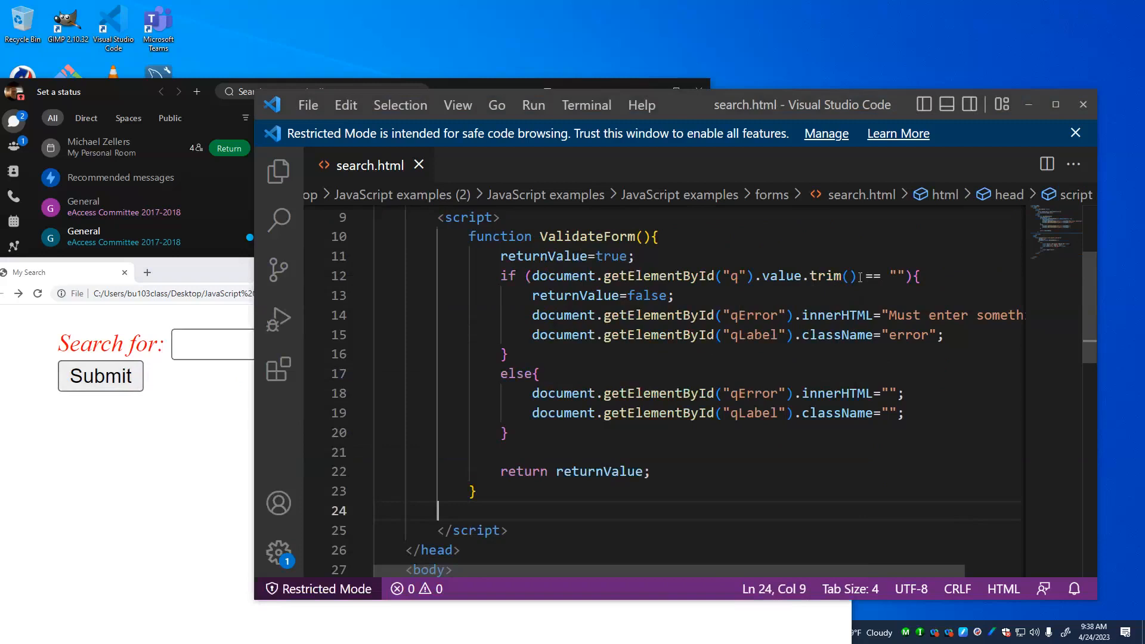
{"action": "mouse_move", "coordinate": [527, 300]}
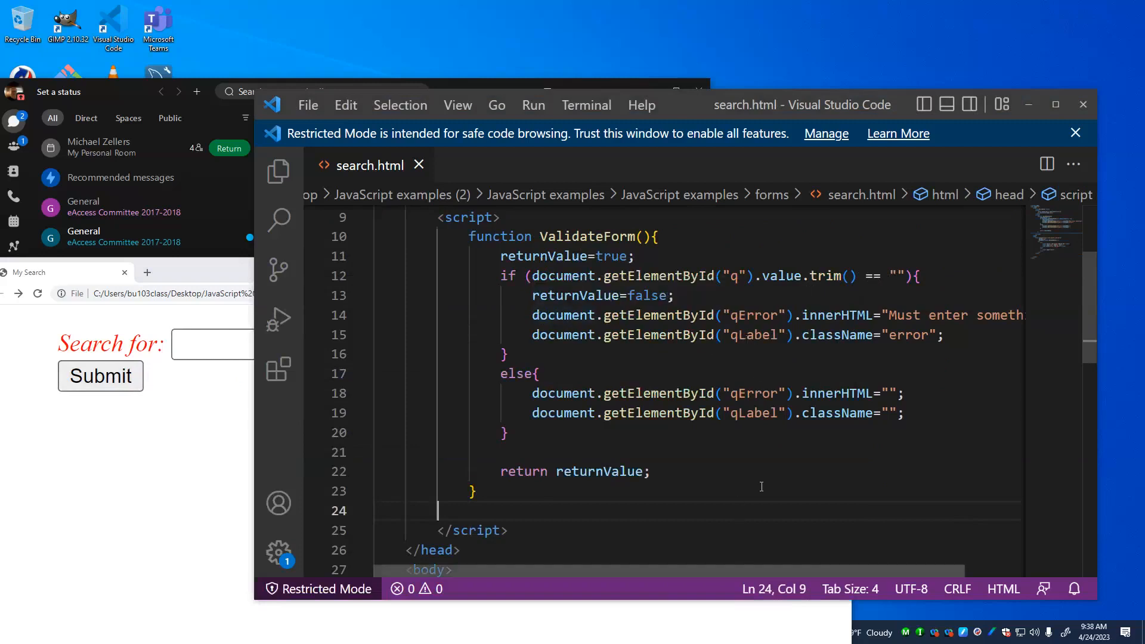
{"action": "mouse_move", "coordinate": [743, 348]}
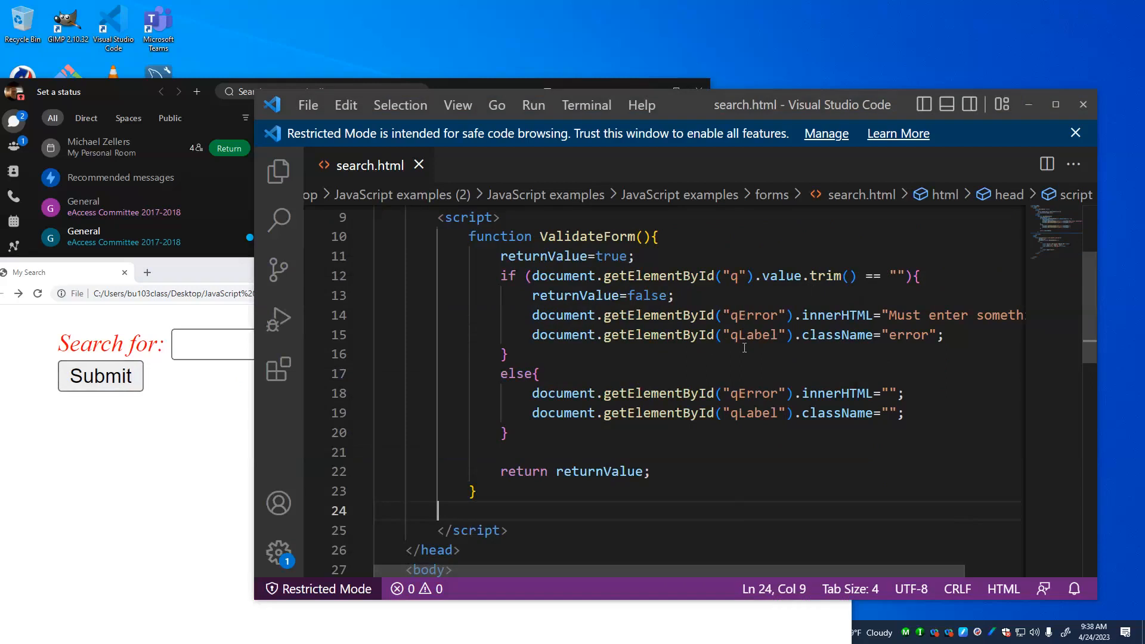
{"action": "scroll", "scroll_direction": "down", "scroll_amount": 3}
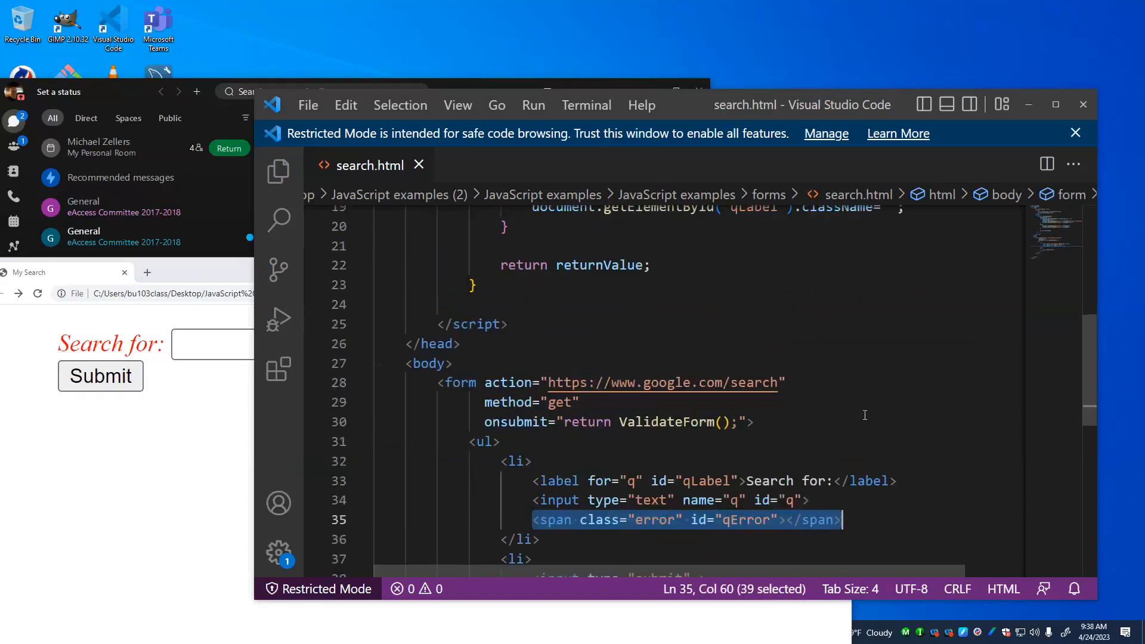
{"action": "scroll", "scroll_direction": "up", "scroll_amount": 3}
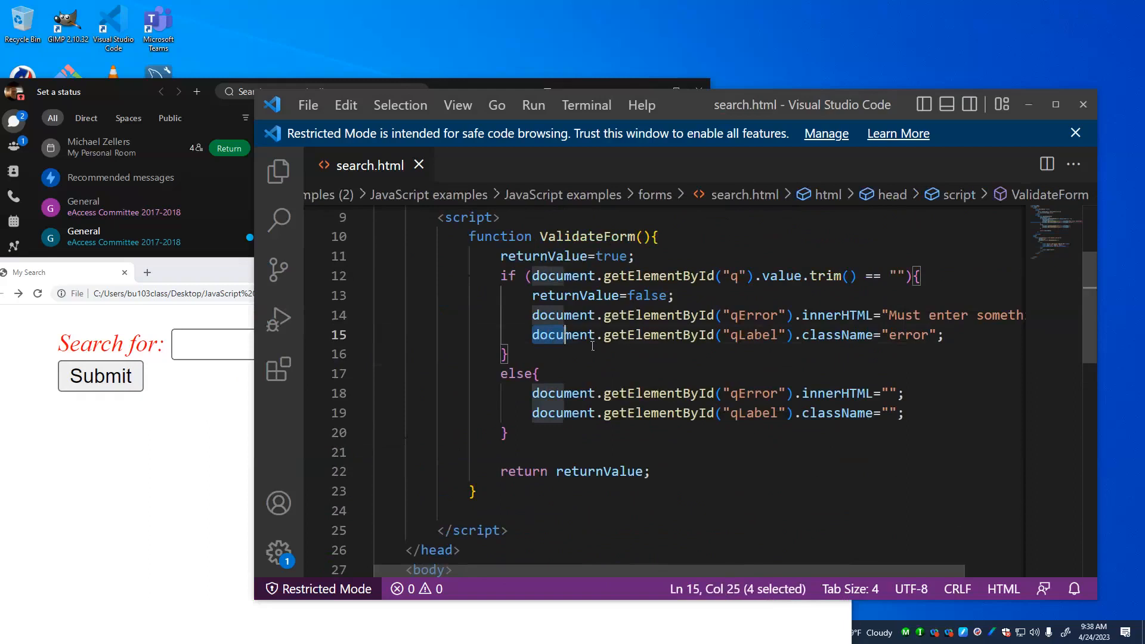
{"action": "scroll", "scroll_direction": "down", "scroll_amount": 3}
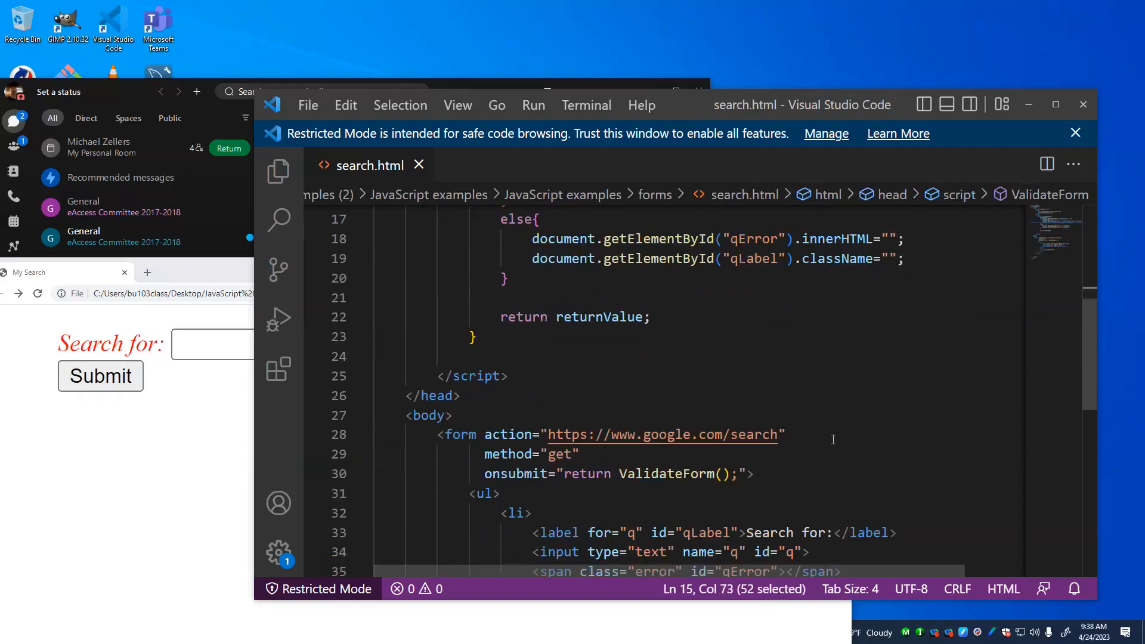
{"action": "scroll", "scroll_direction": "down", "scroll_amount": 3}
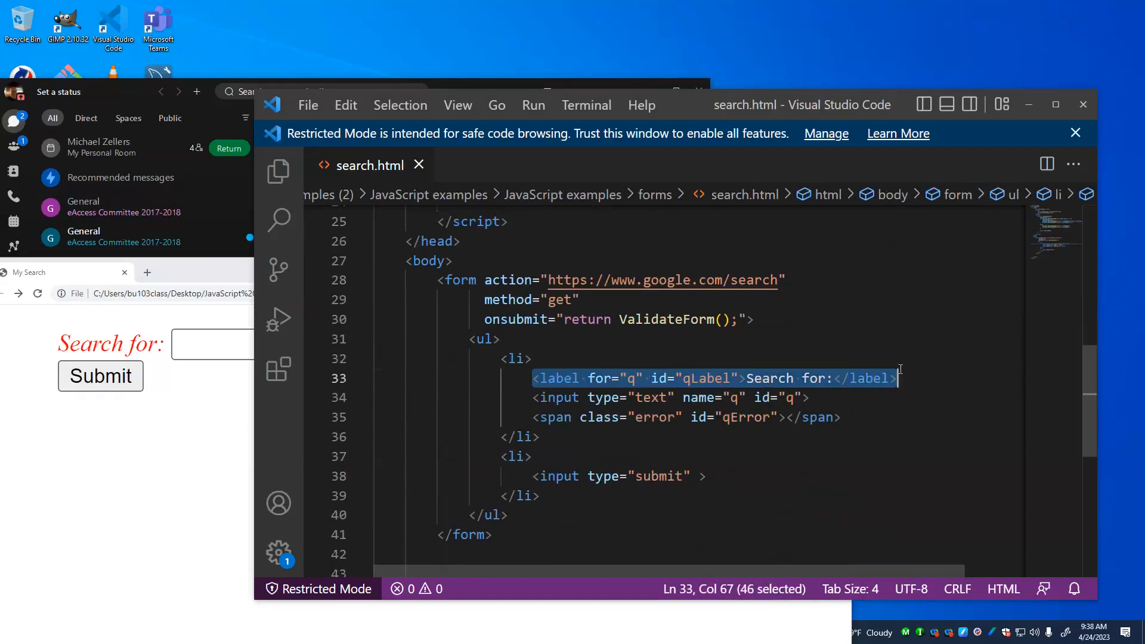
{"action": "scroll", "scroll_direction": "up", "scroll_amount": 3}
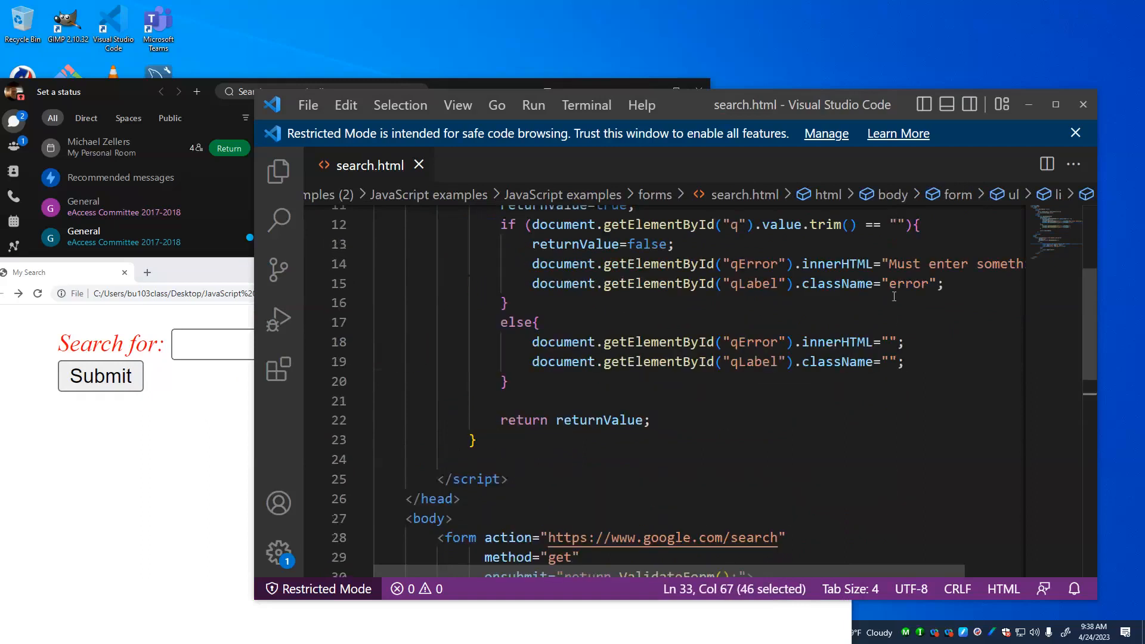
{"action": "scroll", "scroll_direction": "up", "scroll_amount": 3}
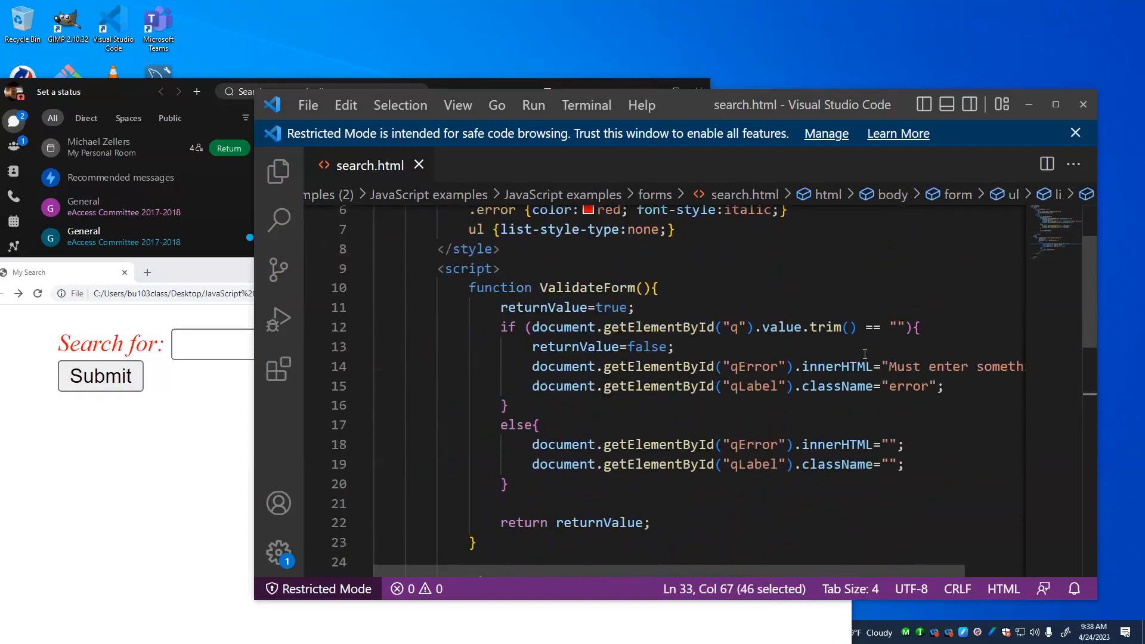
{"action": "scroll", "scroll_direction": "up", "scroll_amount": 3}
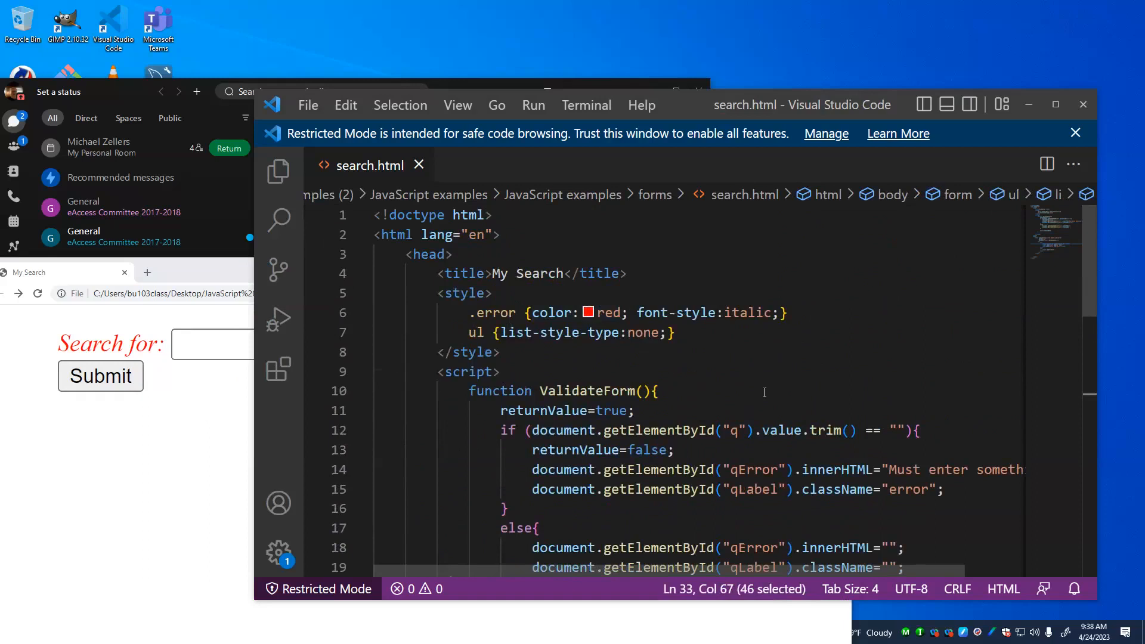
{"action": "scroll", "scroll_direction": "down", "scroll_amount": 3}
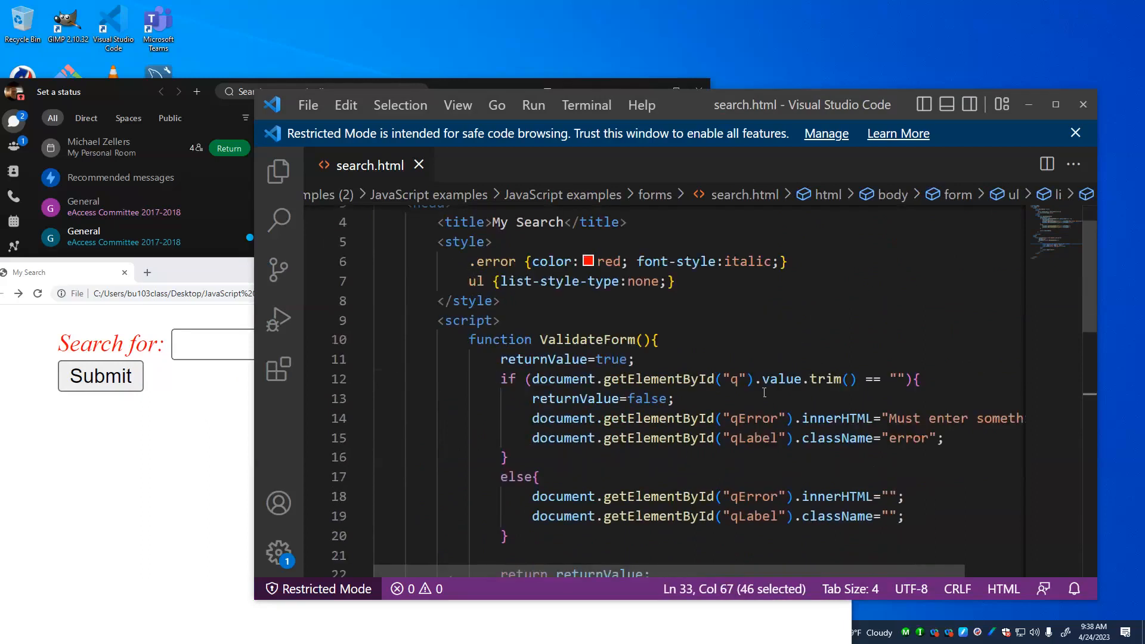
{"action": "scroll", "scroll_direction": "down", "scroll_amount": 3}
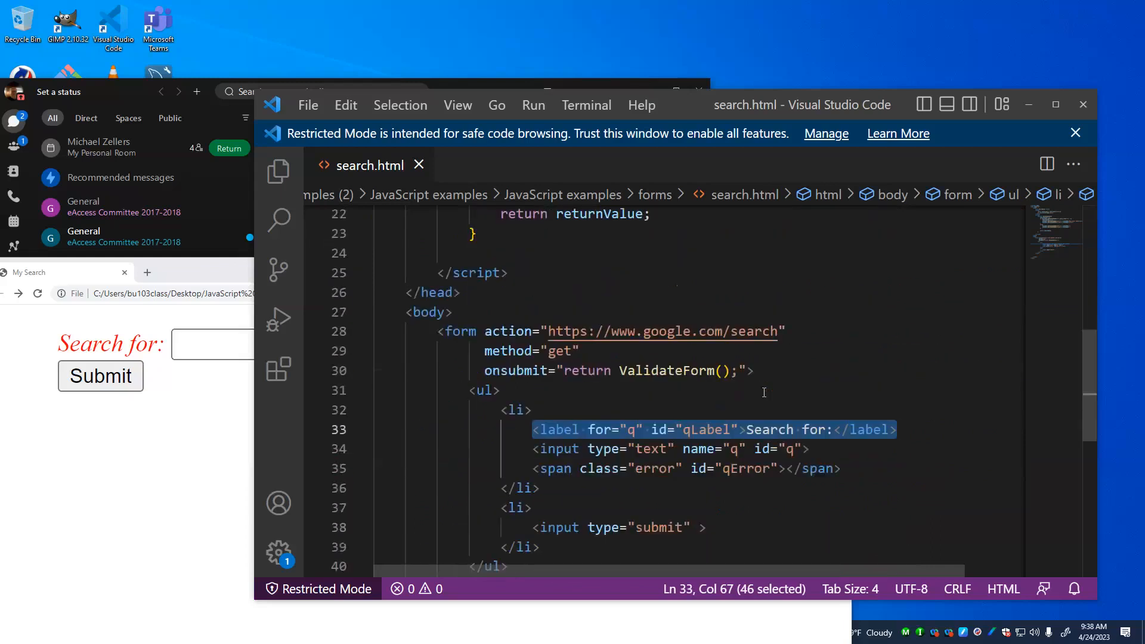
{"action": "scroll", "scroll_direction": "down", "scroll_amount": 3}
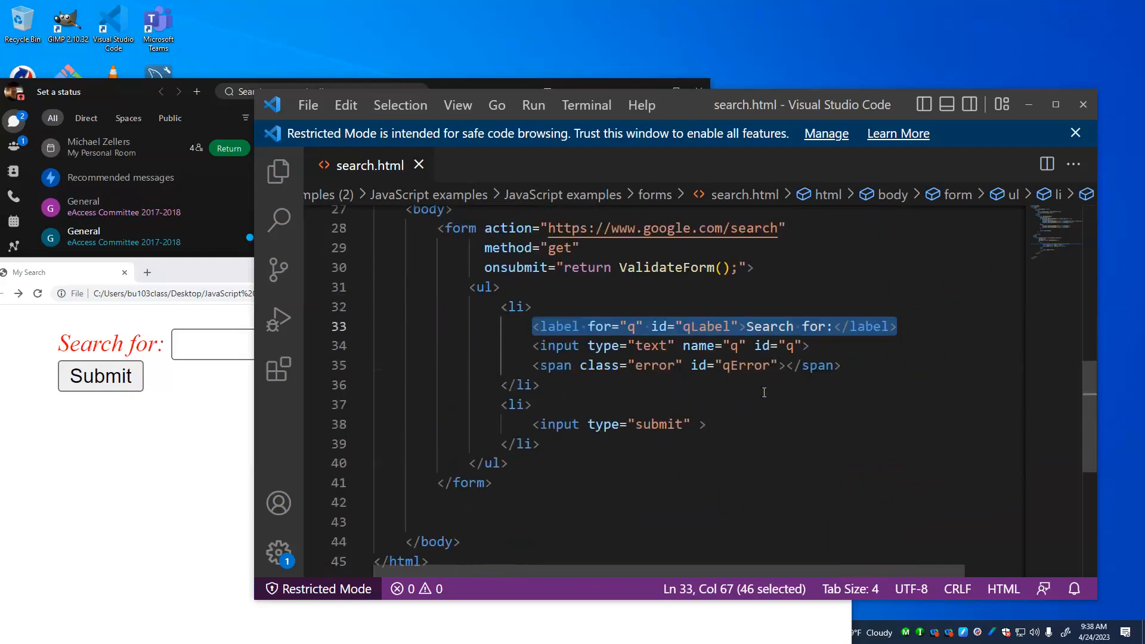
{"action": "mouse_move", "coordinate": [595, 439]}
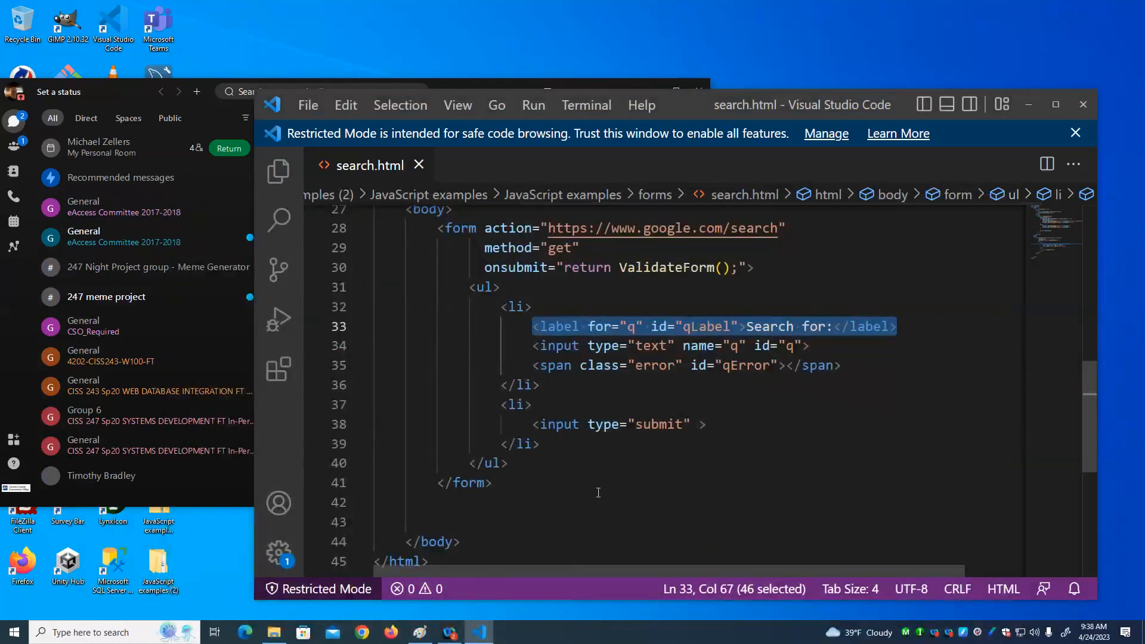
{"action": "mouse_move", "coordinate": [1084, 105]}
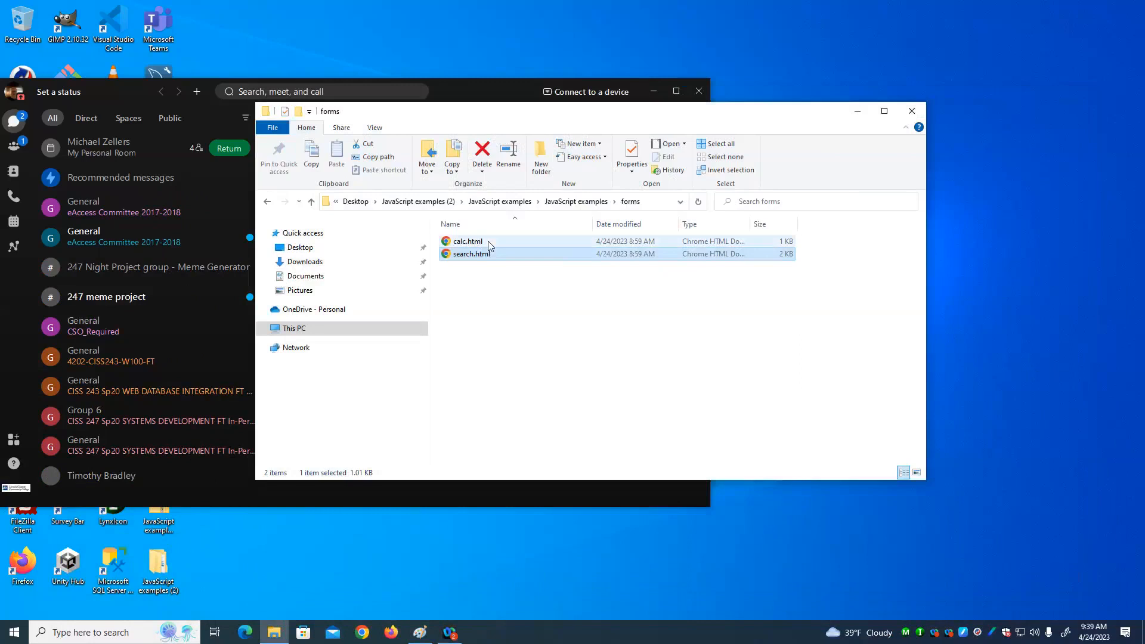
Step: Open calc.html in Chrome and calculate a circumference of 12.56 for radius 2
{"action": "double_click", "coordinate": [466, 241]}
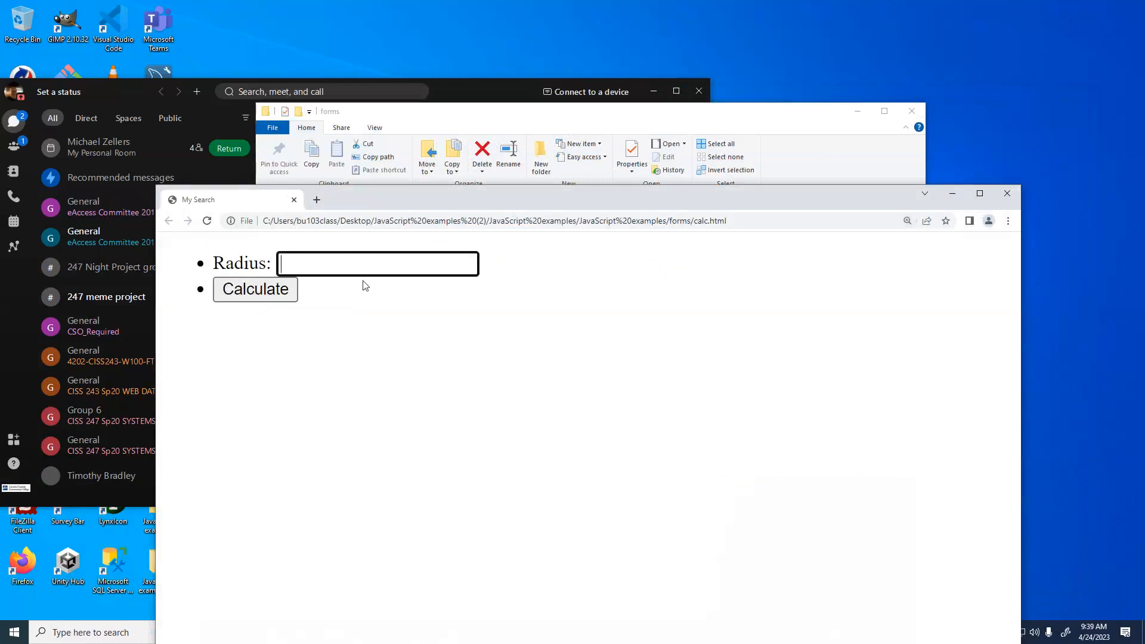
{"action": "type", "text": "2"}
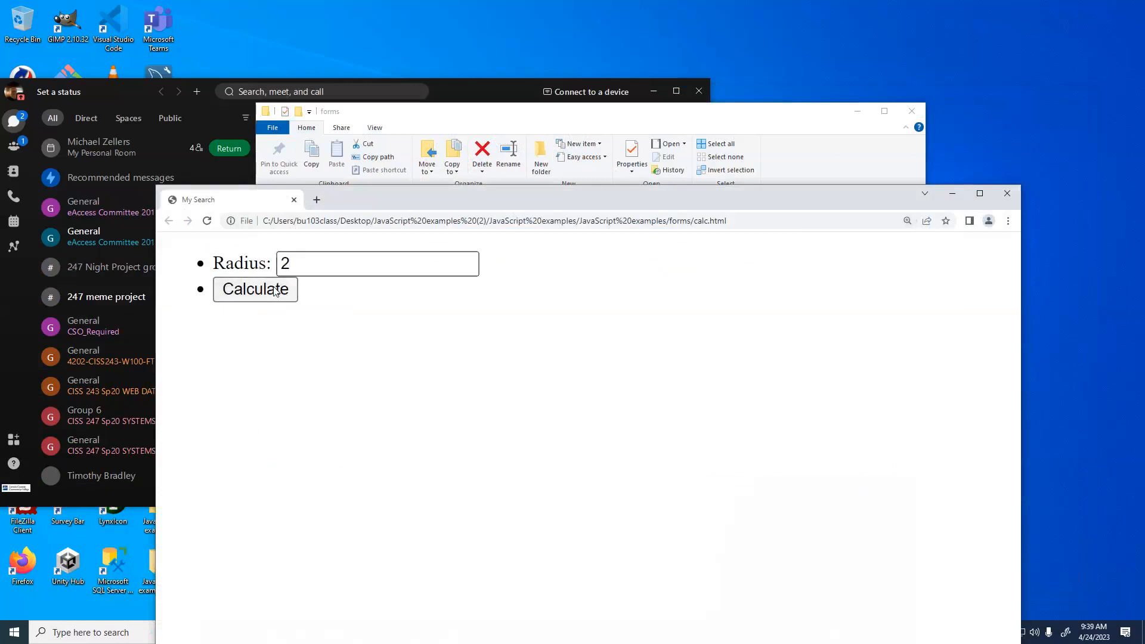
{"action": "left_click", "coordinate": [255, 289]}
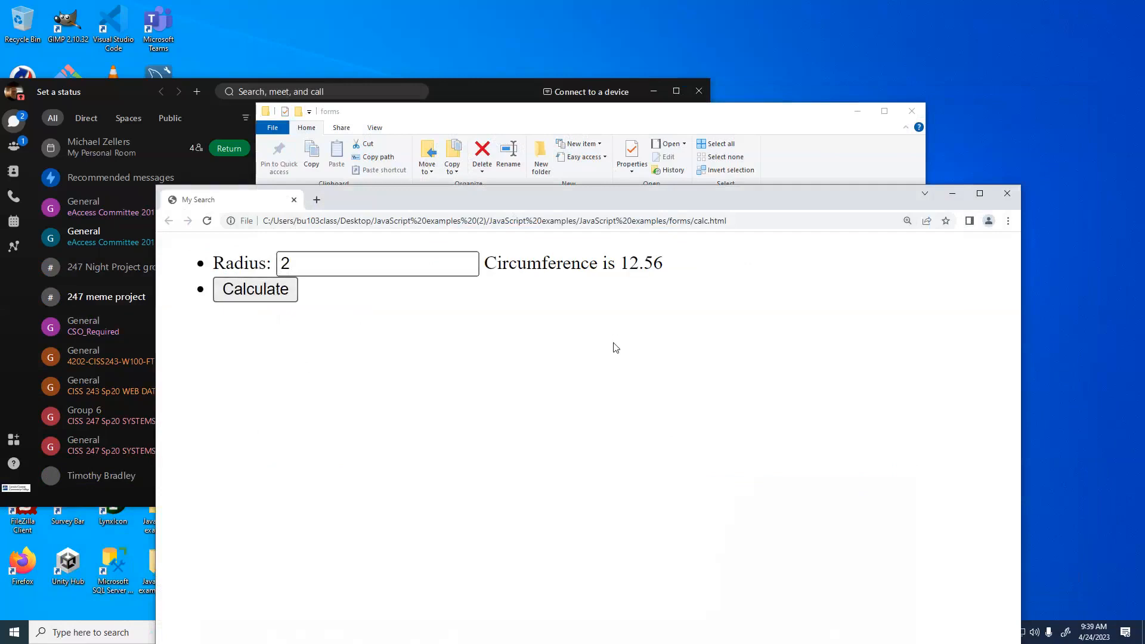
{"action": "mouse_move", "coordinate": [671, 298]}
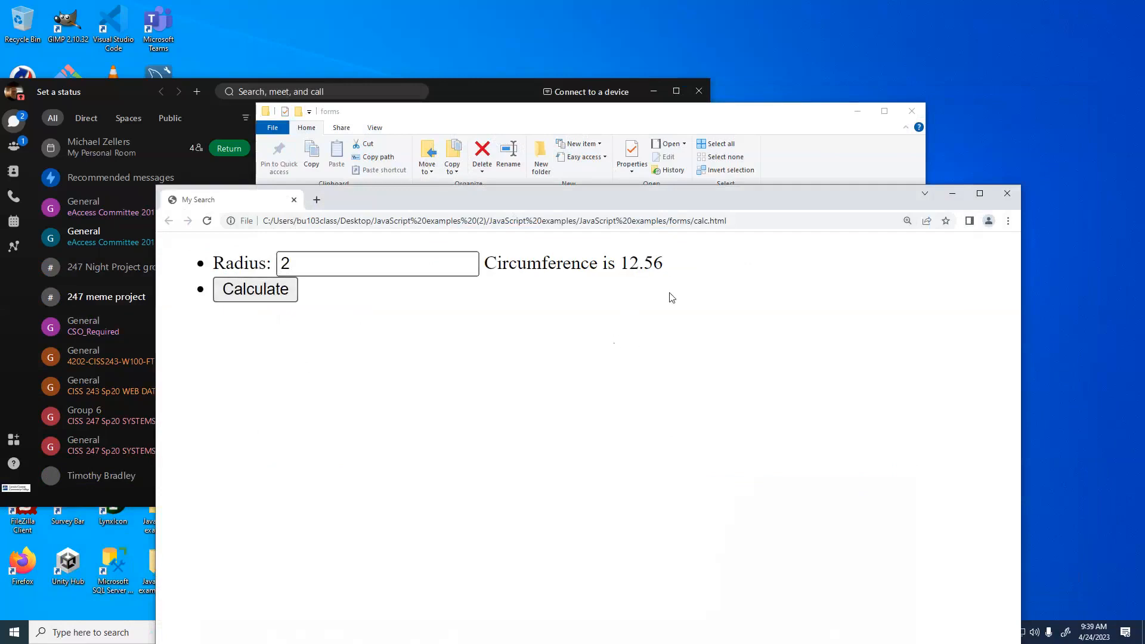
{"action": "mouse_move", "coordinate": [674, 328]}
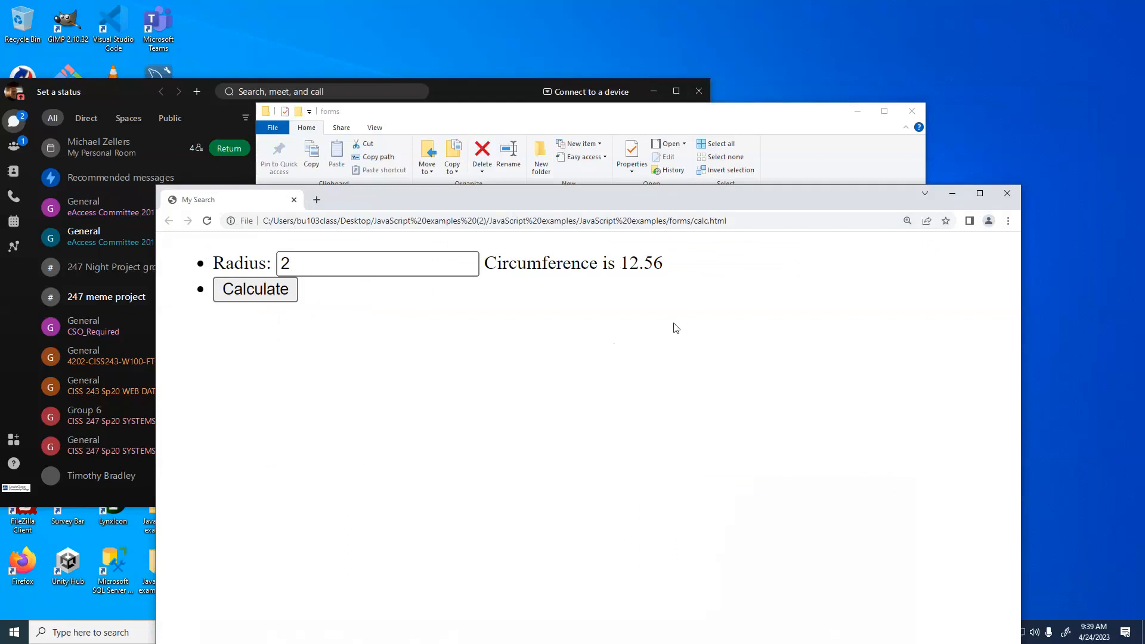
{"action": "mouse_move", "coordinate": [668, 329]}
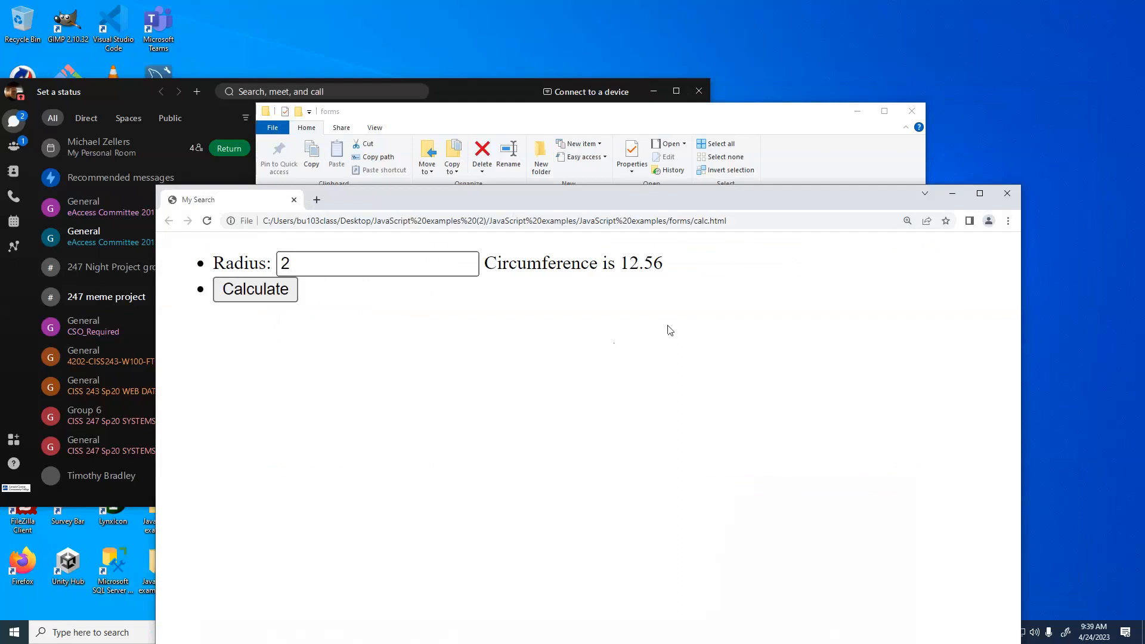
{"action": "mouse_move", "coordinate": [471, 318]}
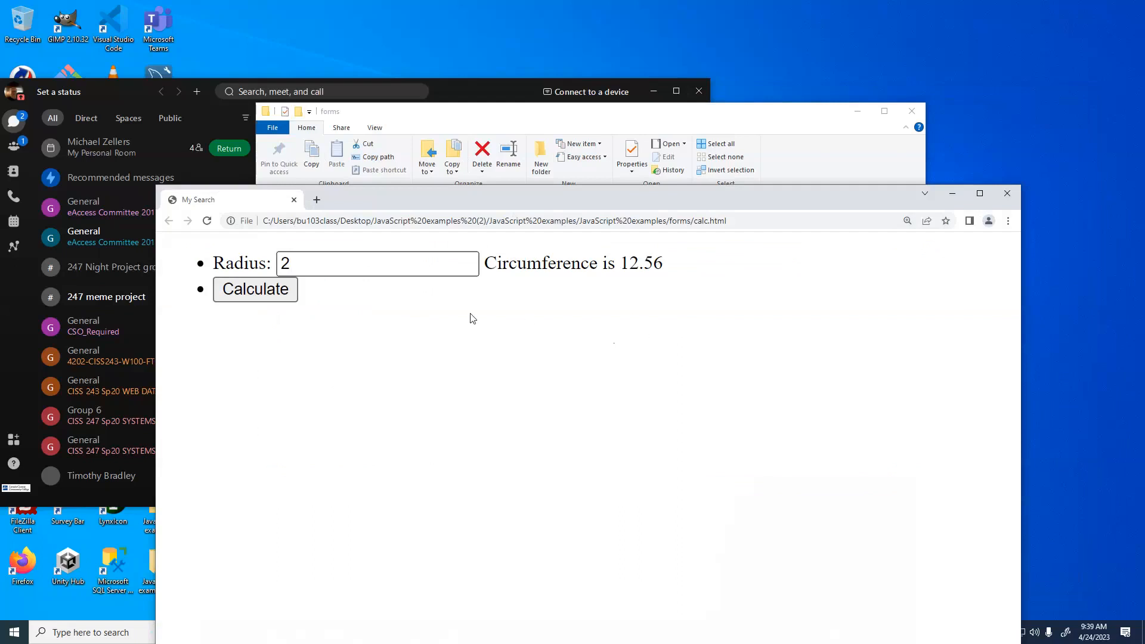
{"action": "mouse_move", "coordinate": [434, 309]}
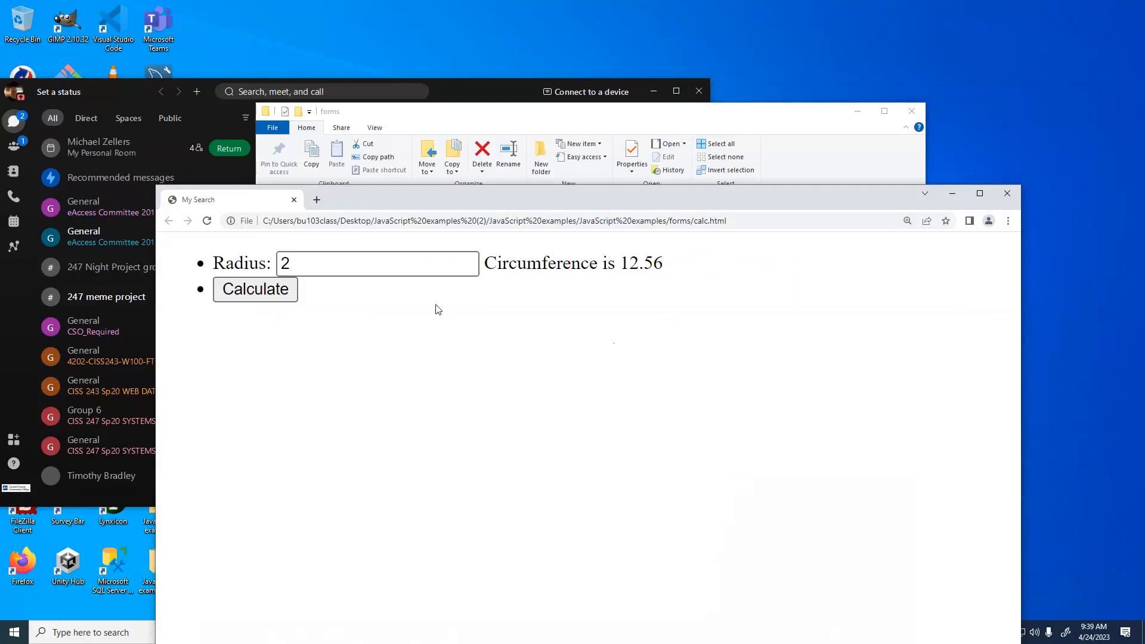
{"action": "mouse_move", "coordinate": [750, 140]}
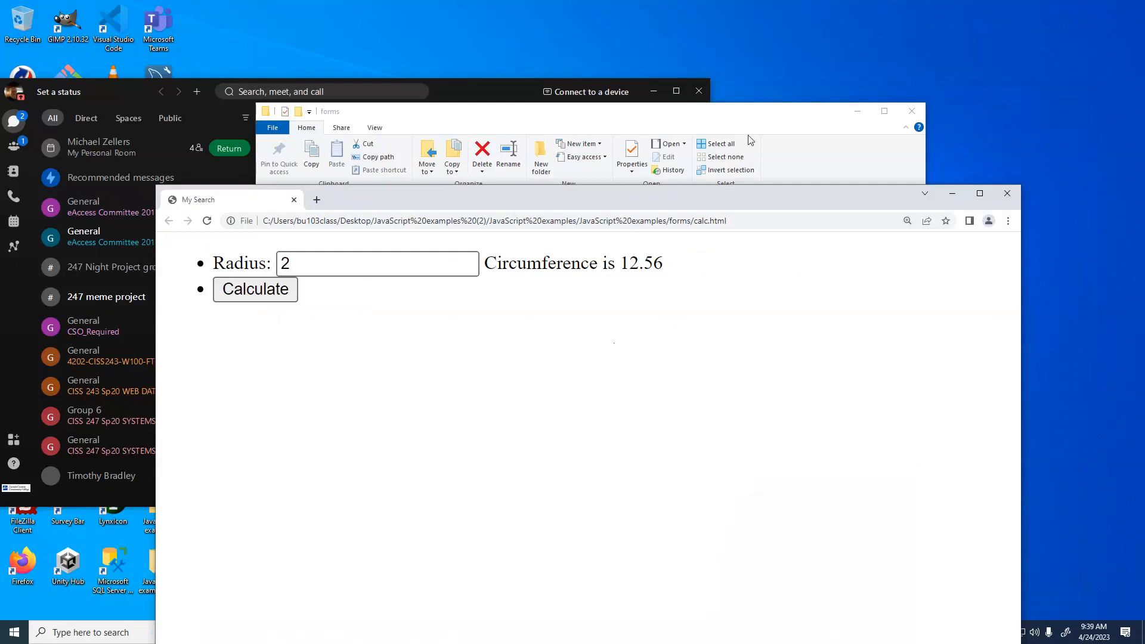
Step: Open calc.html from the forms folder in Visual Studio Code via its context menu
{"action": "left_click", "coordinate": [468, 240]}
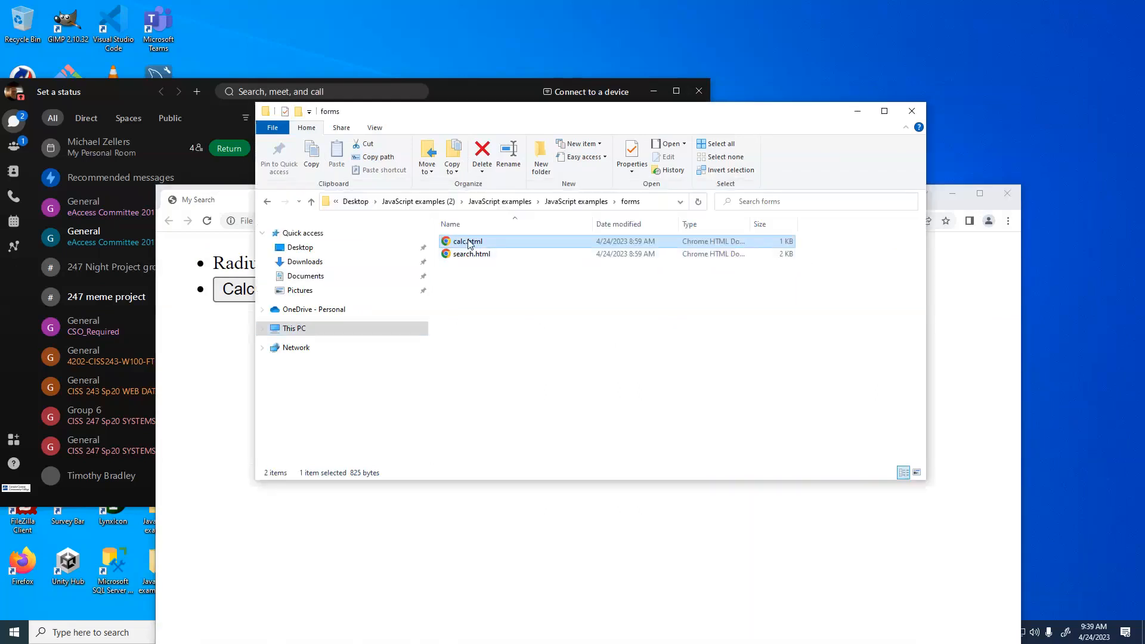
{"action": "right_click", "coordinate": [466, 240]}
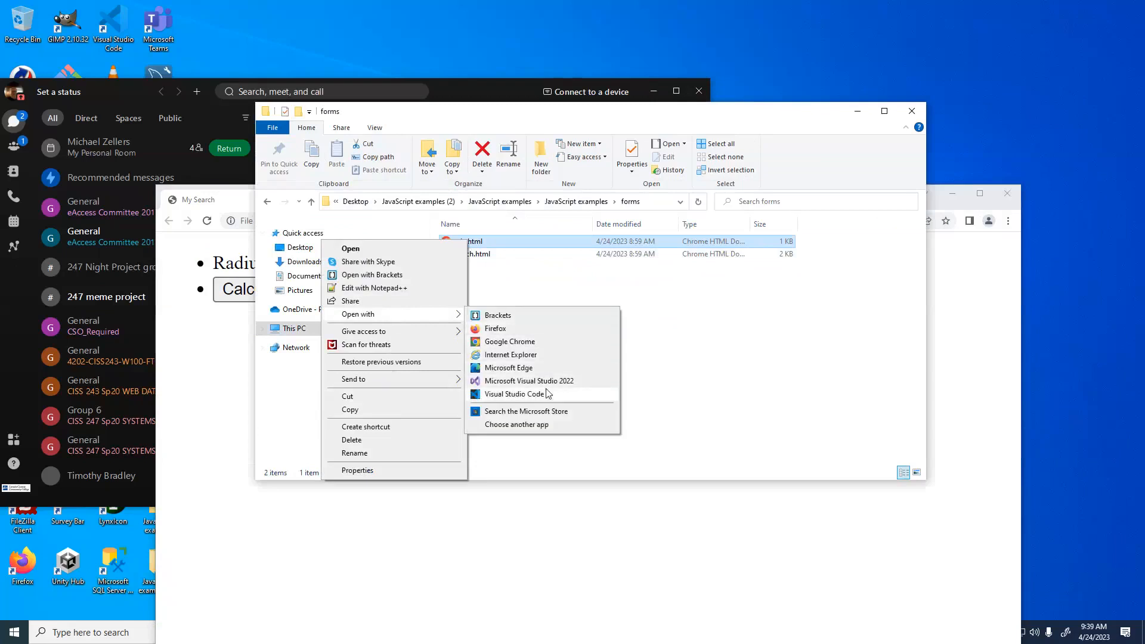
{"action": "left_click", "coordinate": [514, 394]}
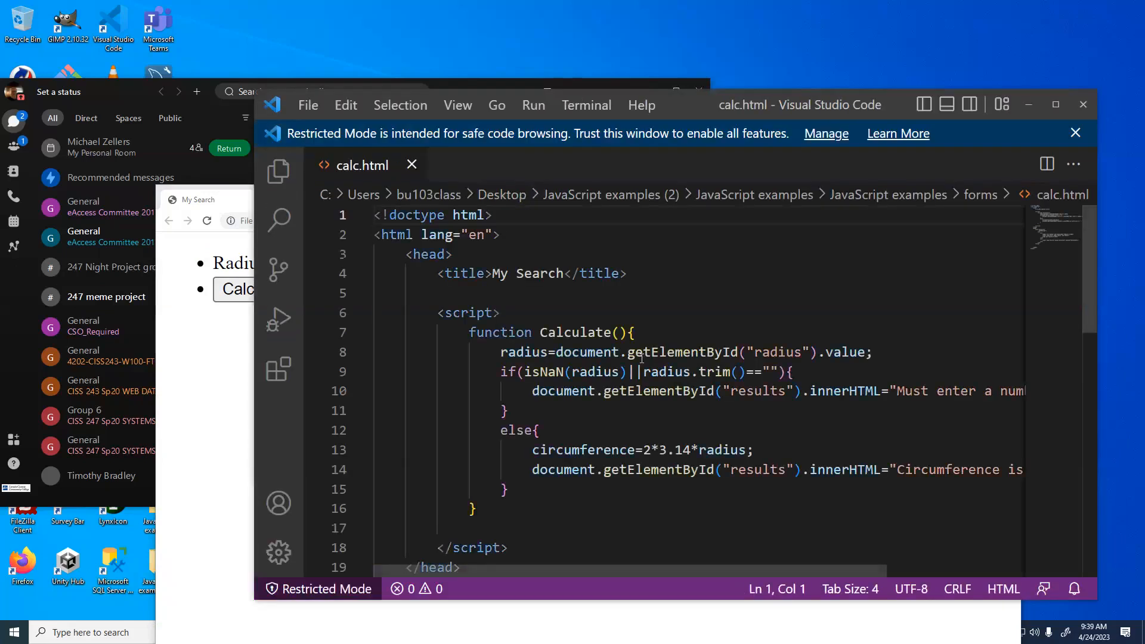
Step: Enter 'wqqwre' as radius to get 'Must enter a number', then enter 3 and return to the code
{"action": "scroll", "scroll_direction": "down", "scroll_amount": 3}
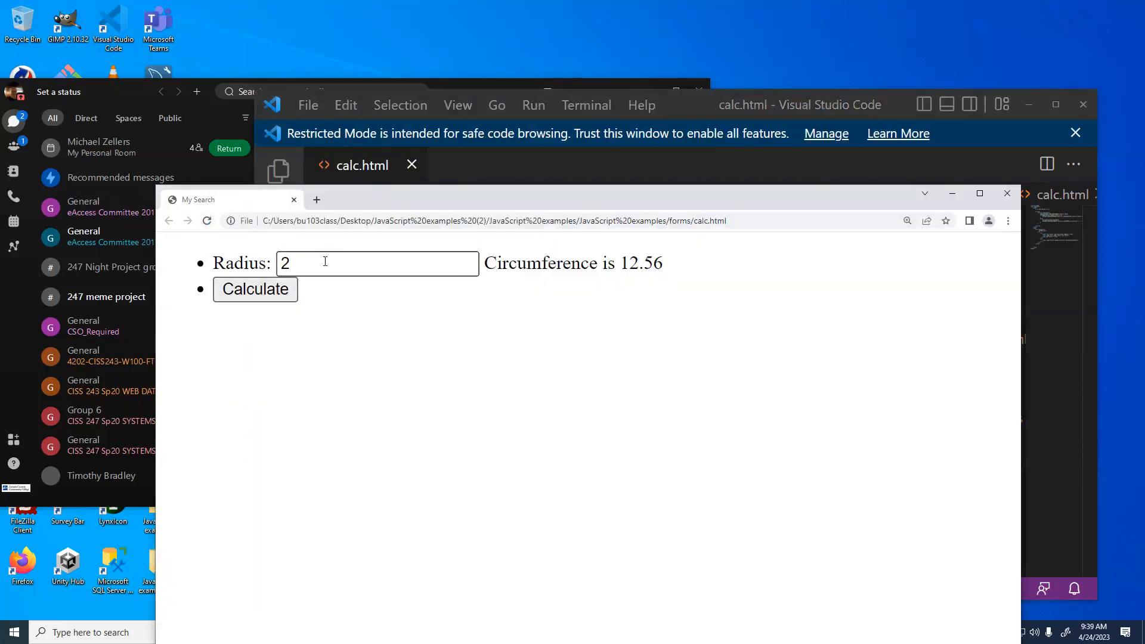
{"action": "type", "text": "wqqwre"}
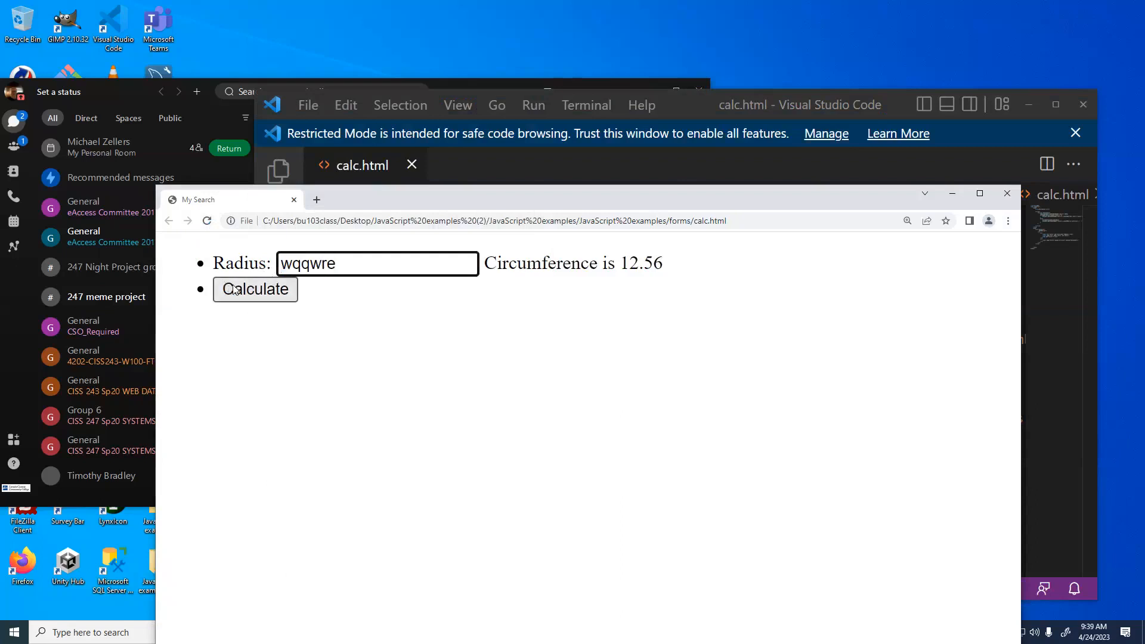
{"action": "left_click", "coordinate": [255, 289]}
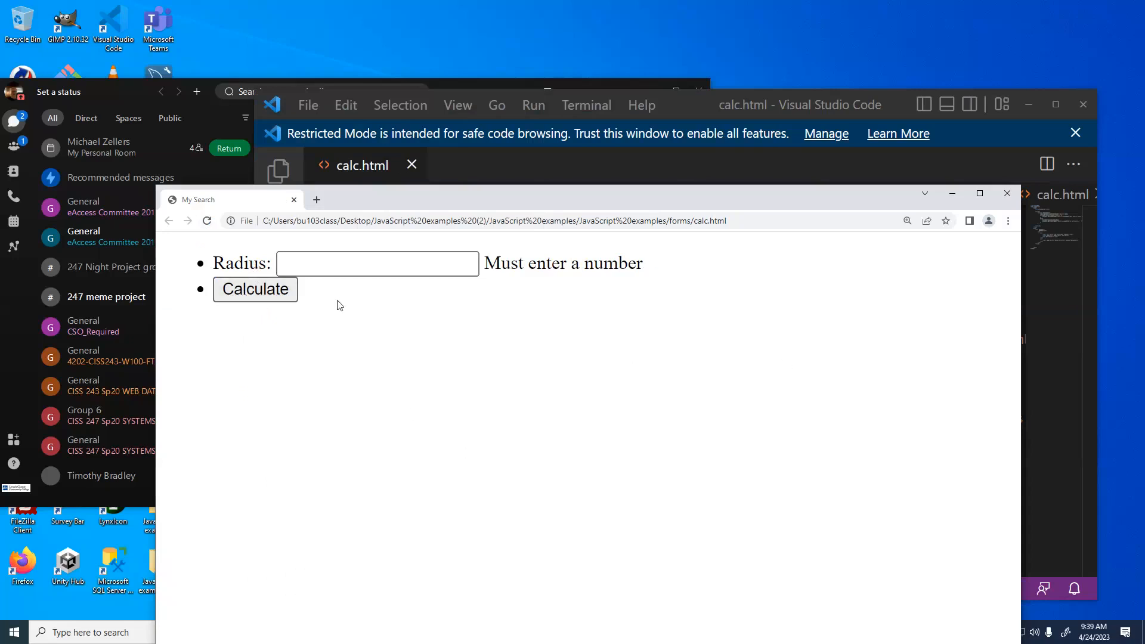
{"action": "type", "text": "3"}
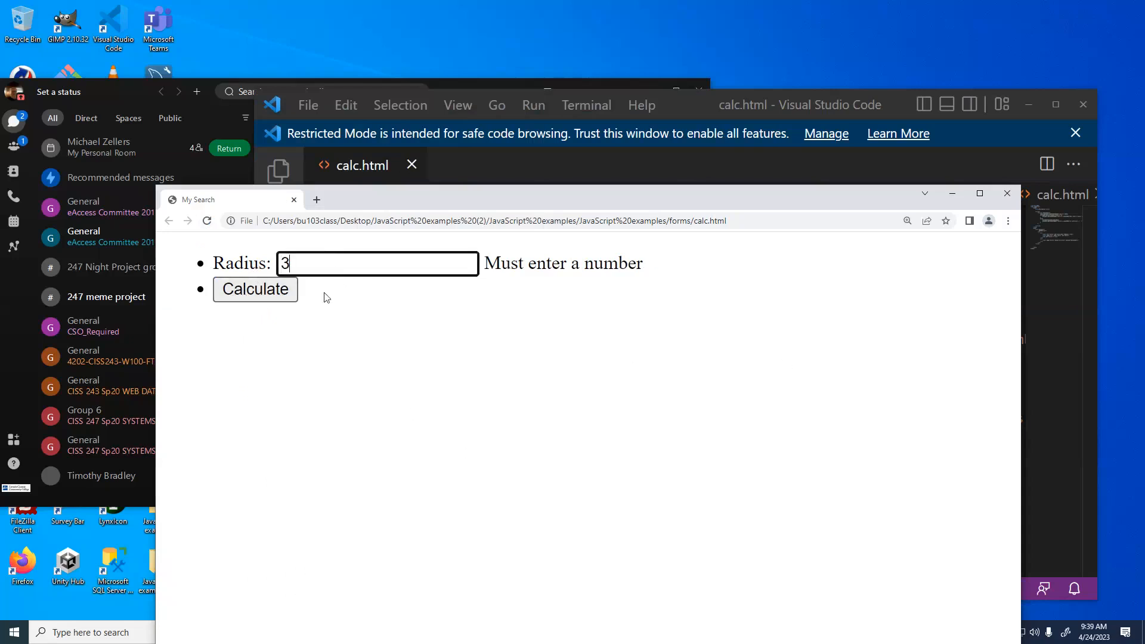
{"action": "left_click", "coordinate": [256, 288]}
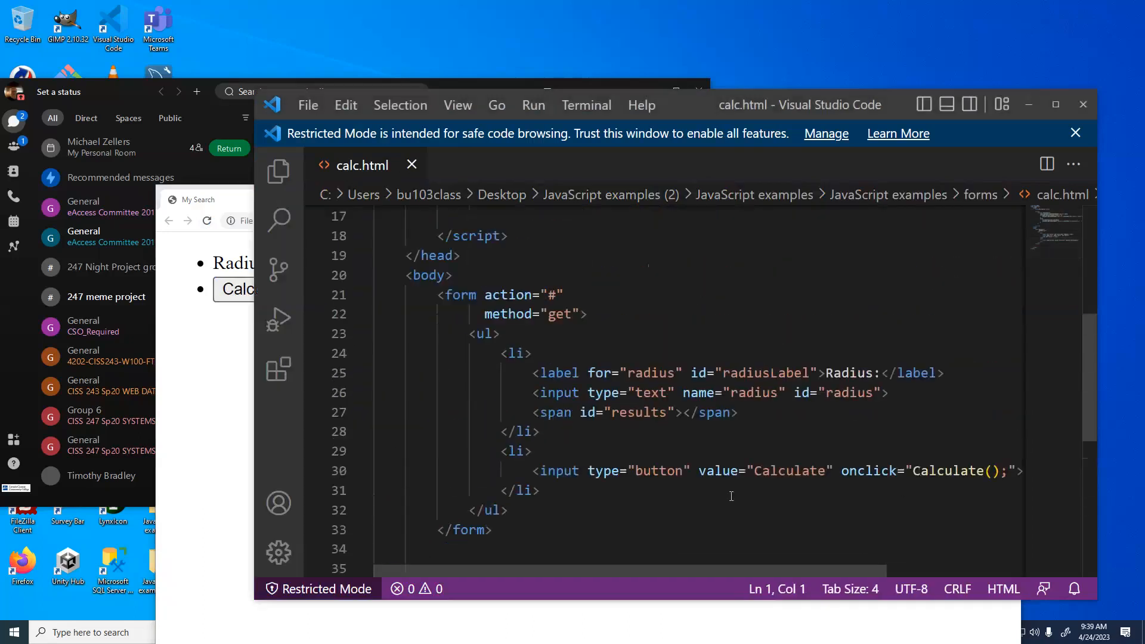
{"action": "mouse_move", "coordinate": [692, 563]}
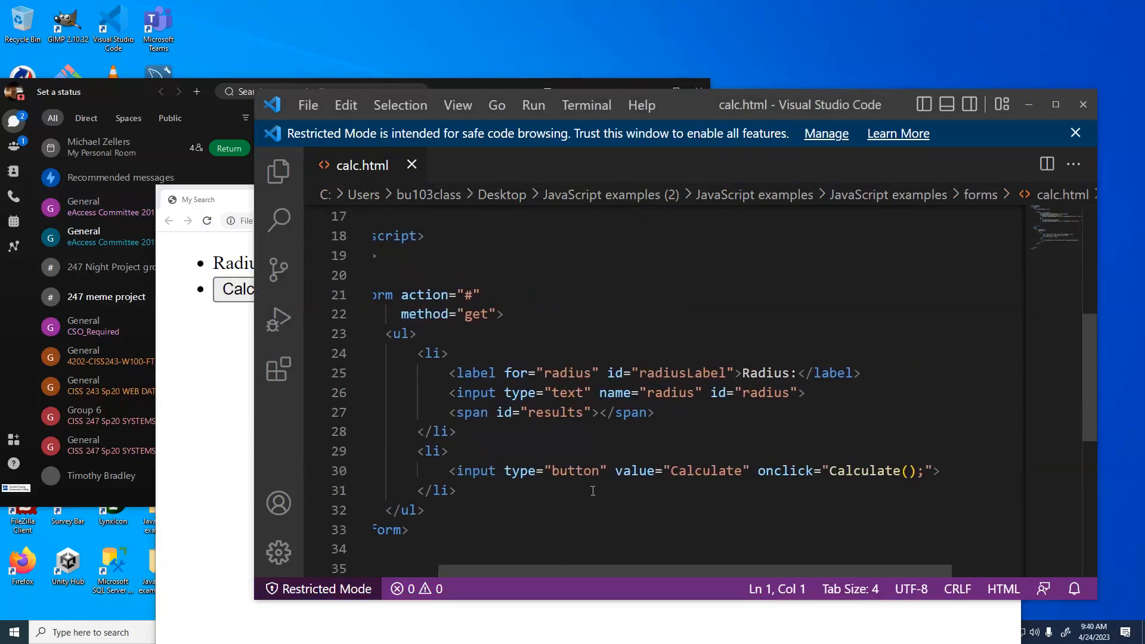
{"action": "mouse_move", "coordinate": [737, 492]}
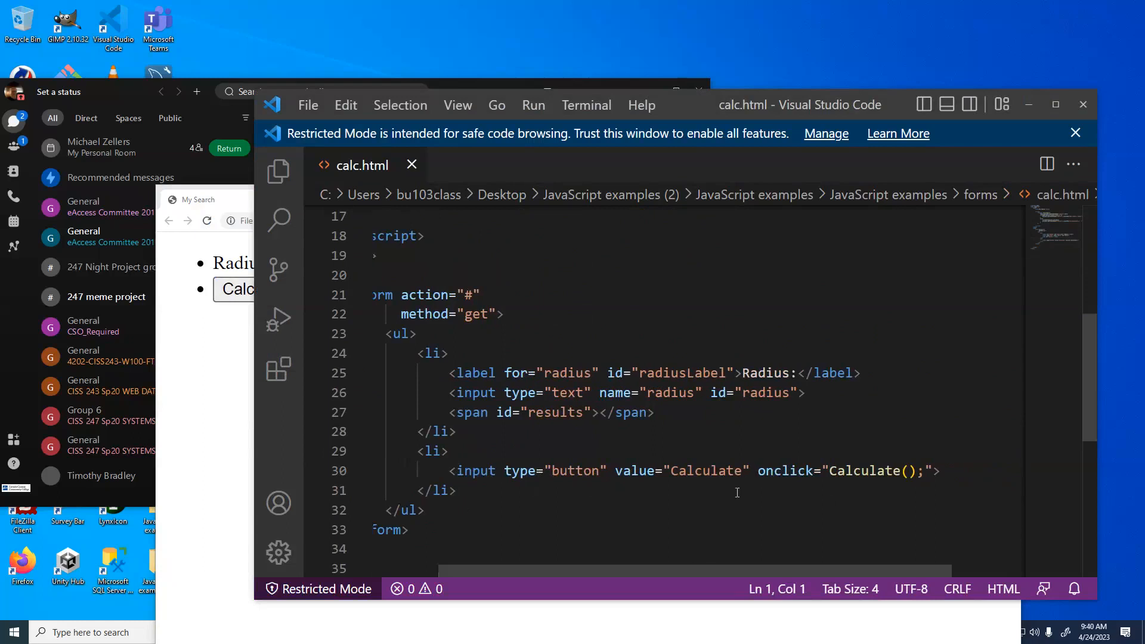
Step: Highlight the radius variable's uses in the Calculate function, then close Visual Studio Code
{"action": "scroll", "scroll_direction": "up", "scroll_amount": 3}
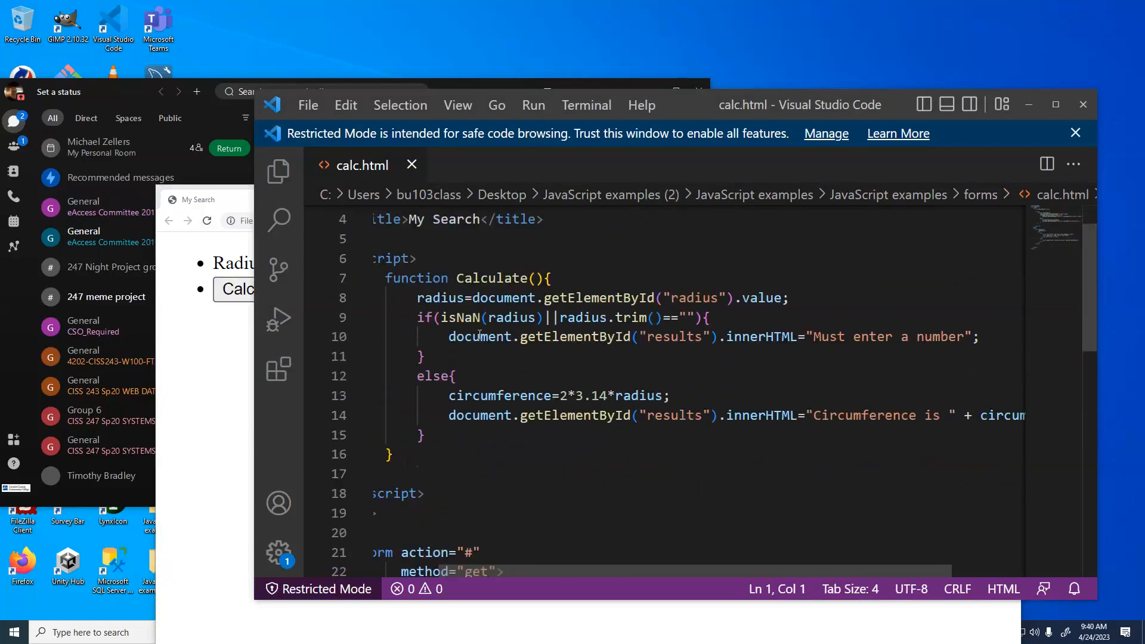
{"action": "left_click", "coordinate": [417, 298]}
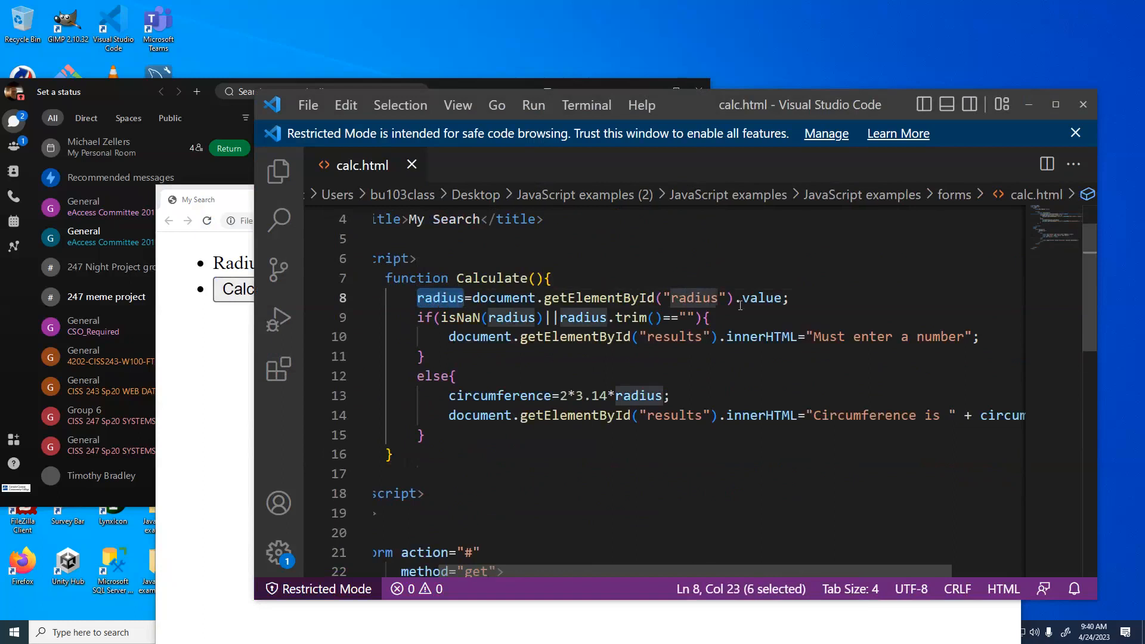
{"action": "scroll", "scroll_direction": "down", "scroll_amount": 3}
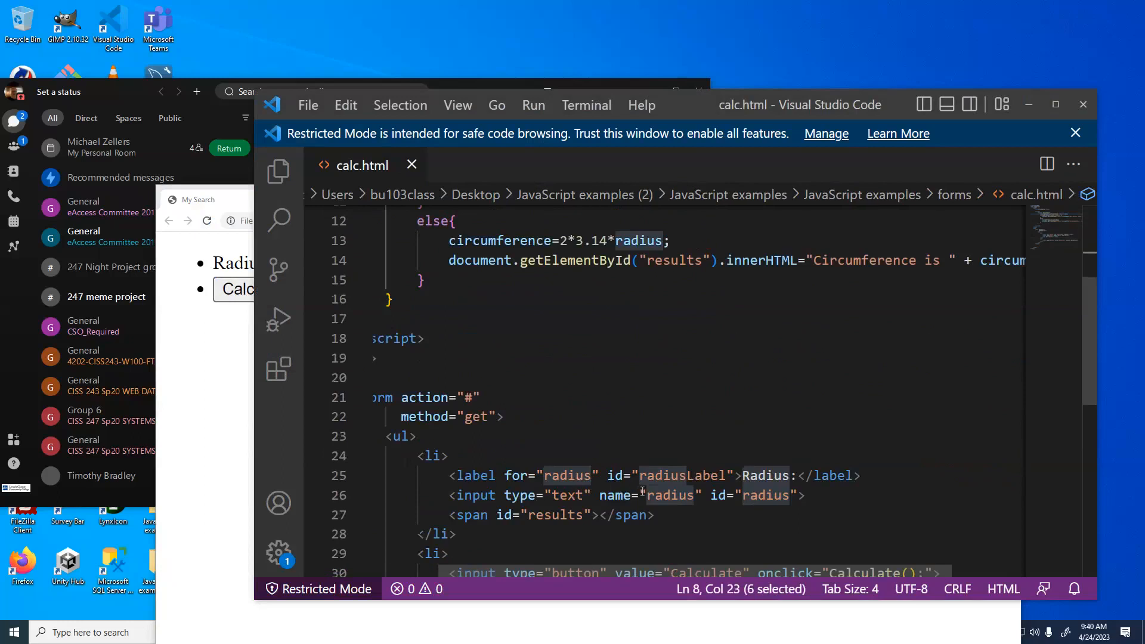
{"action": "scroll", "scroll_direction": "up", "scroll_amount": 3}
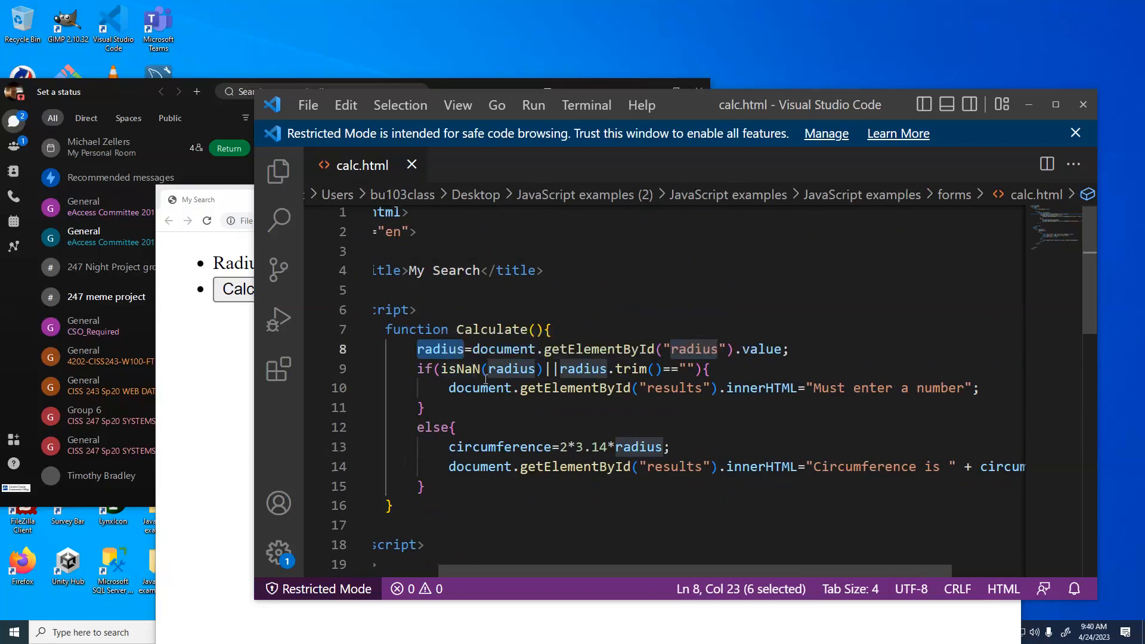
{"action": "mouse_move", "coordinate": [567, 368]}
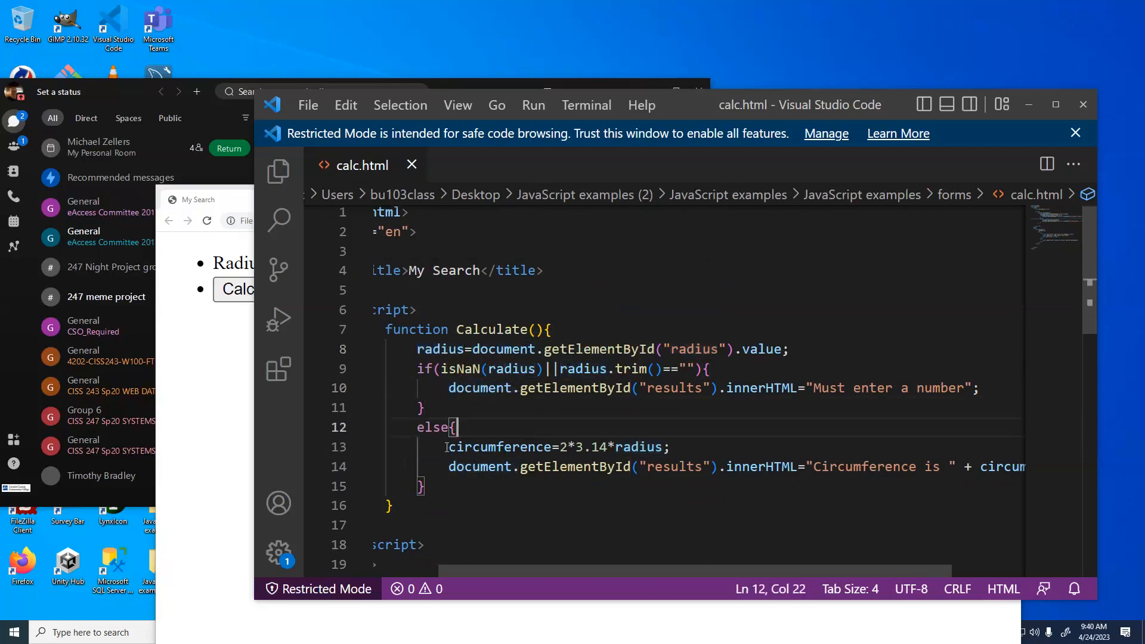
{"action": "left_click", "coordinate": [449, 447]}
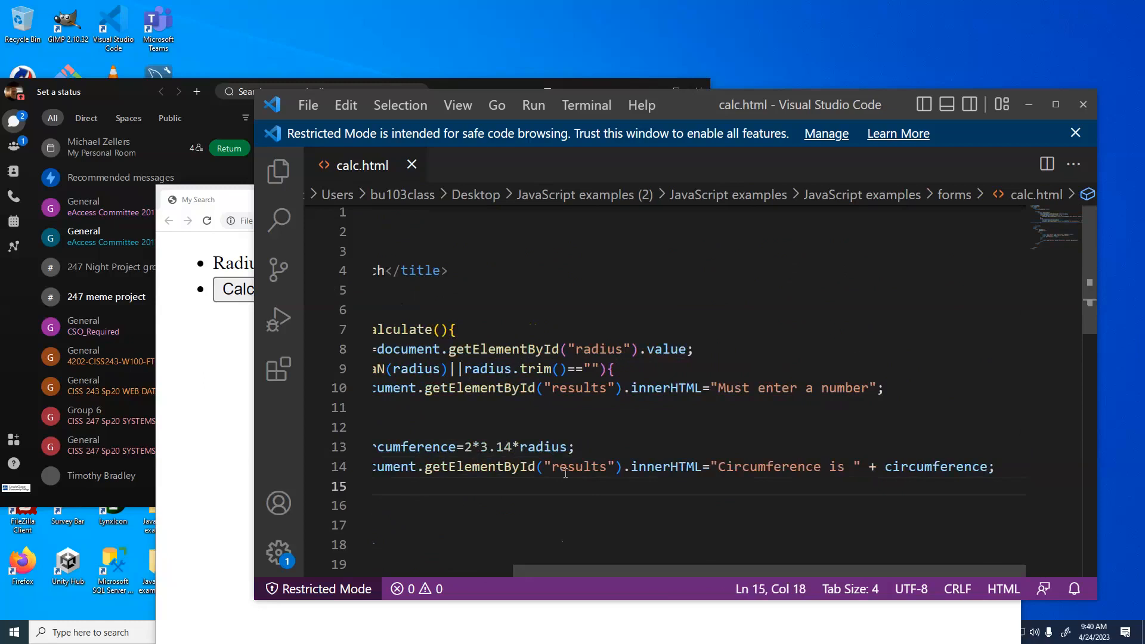
{"action": "mouse_move", "coordinate": [664, 466]}
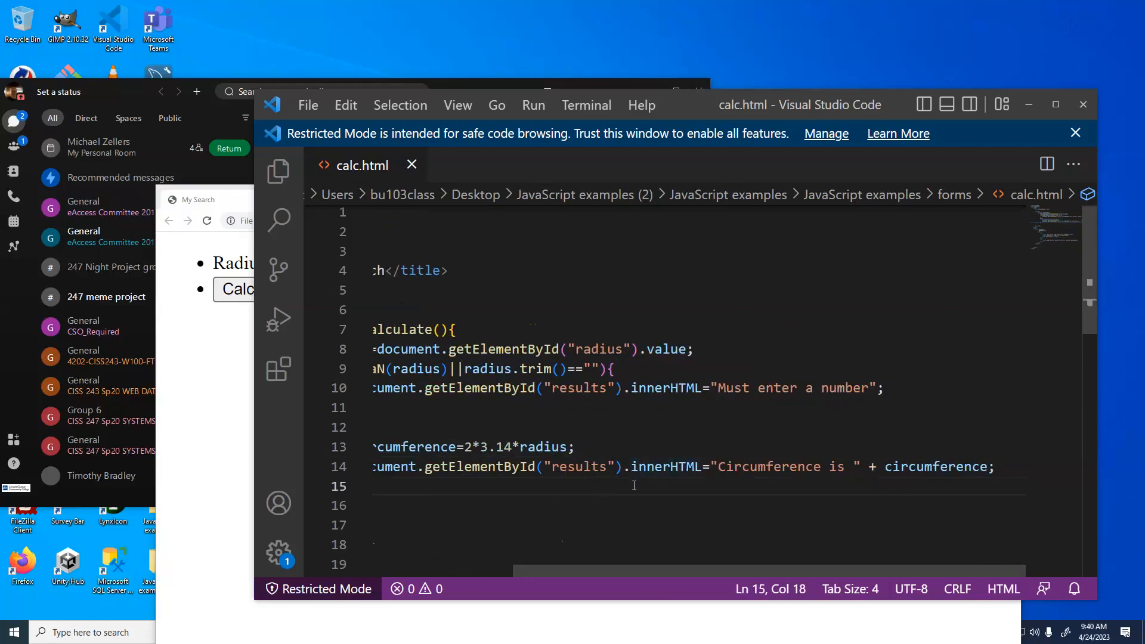
{"action": "mouse_move", "coordinate": [1091, 114]}
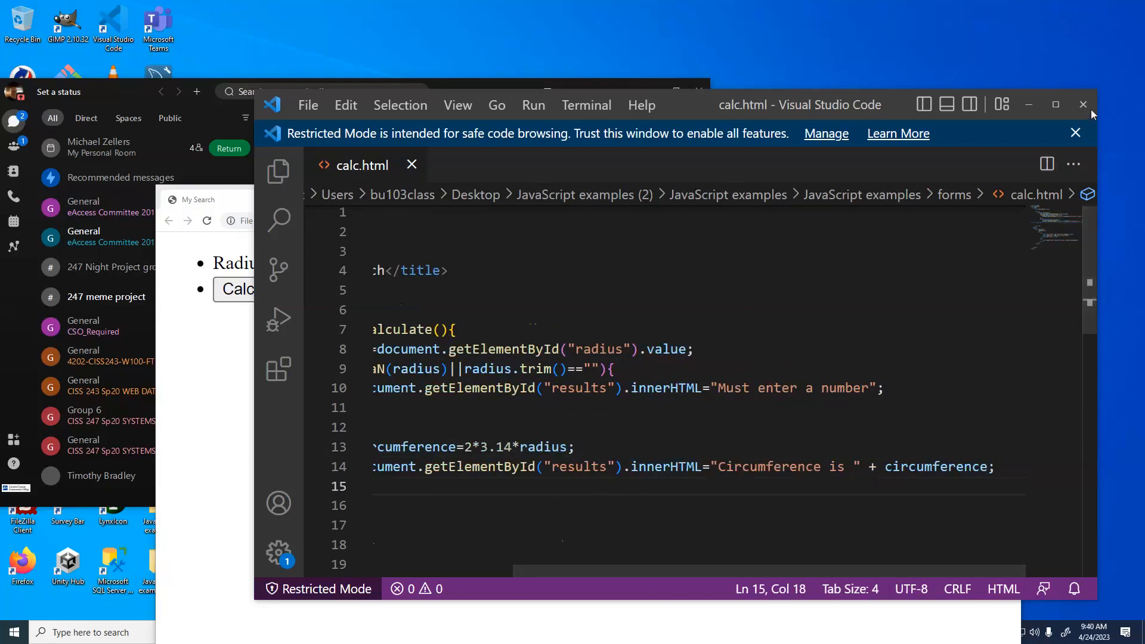
{"action": "mouse_move", "coordinate": [1084, 105]}
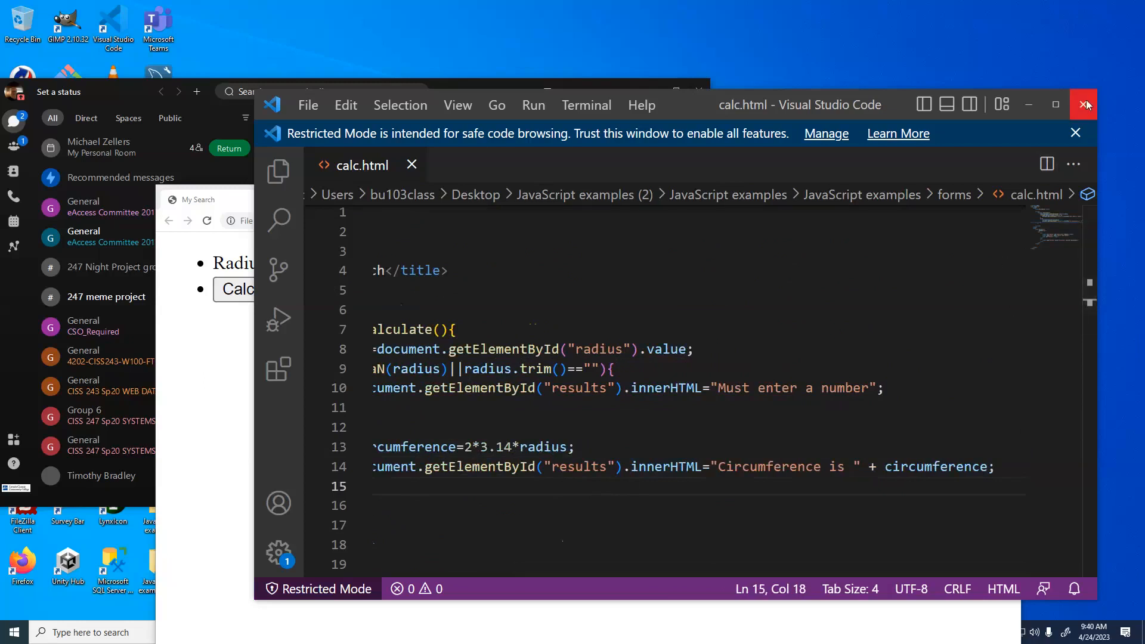
{"action": "left_click", "coordinate": [1085, 105]}
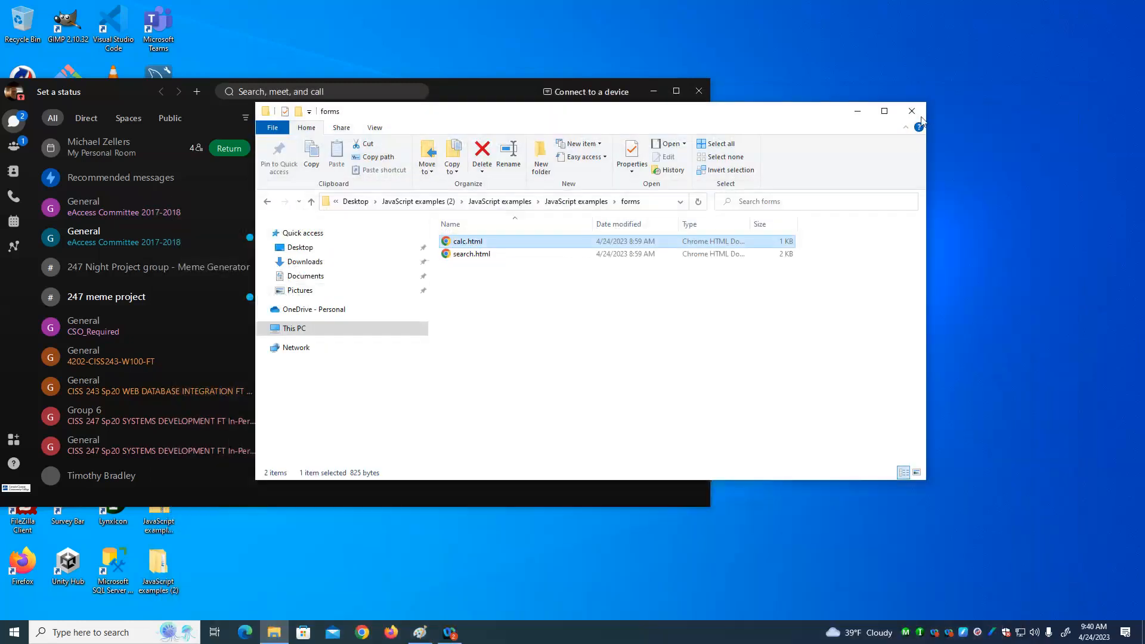
Step: Close the forms folder window and launch Chrome from the taskbar
{"action": "left_click", "coordinate": [909, 111]}
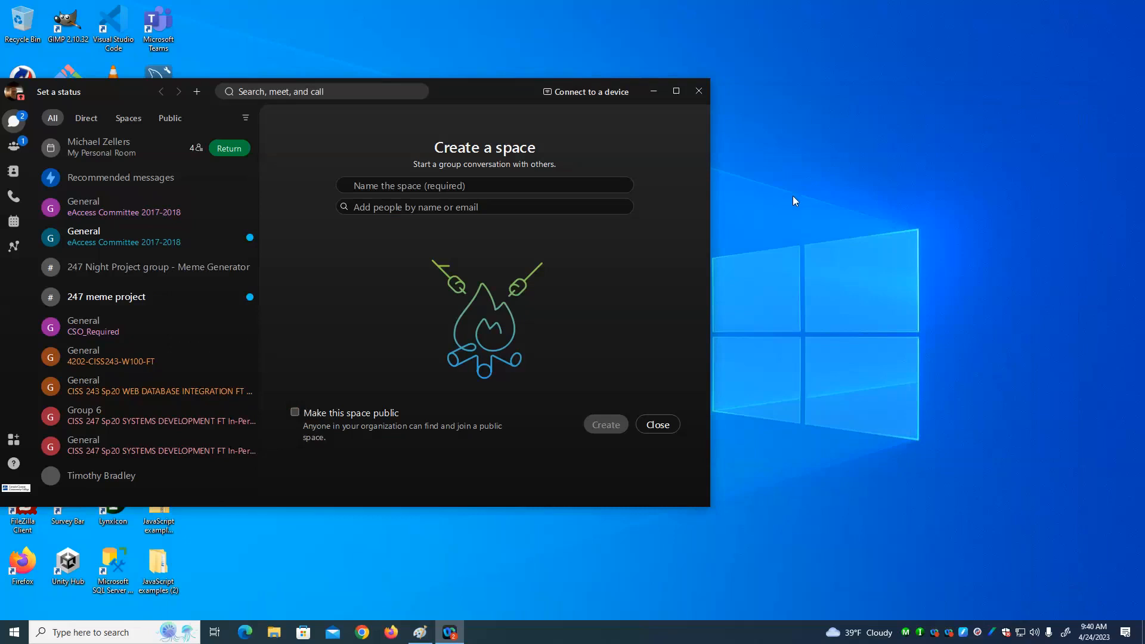
{"action": "mouse_move", "coordinate": [785, 220]}
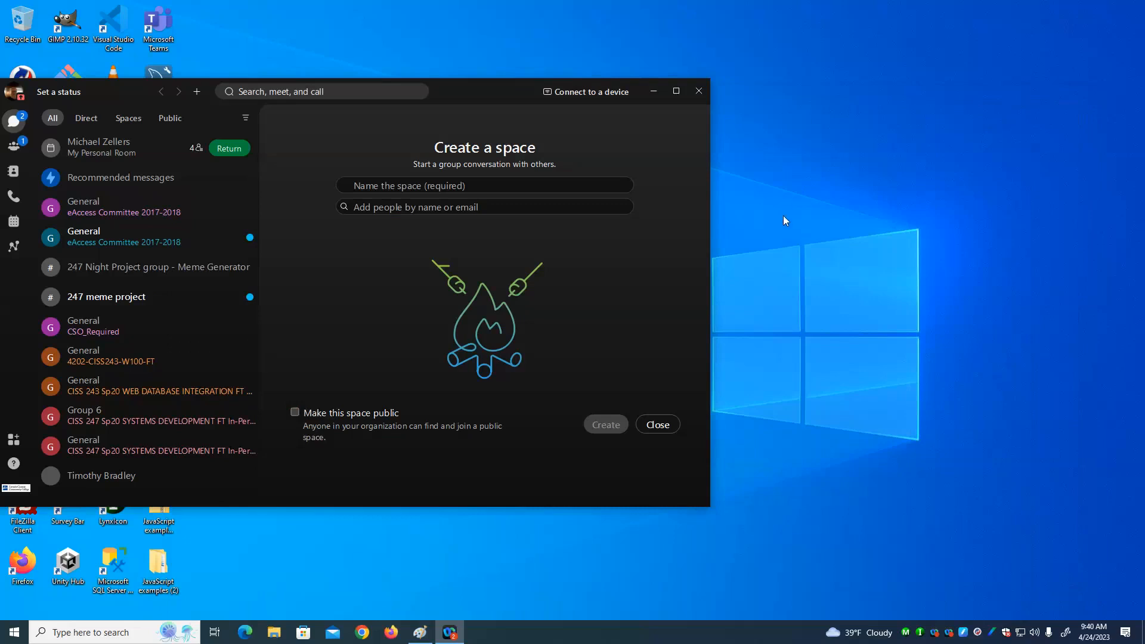
{"action": "mouse_move", "coordinate": [362, 631]}
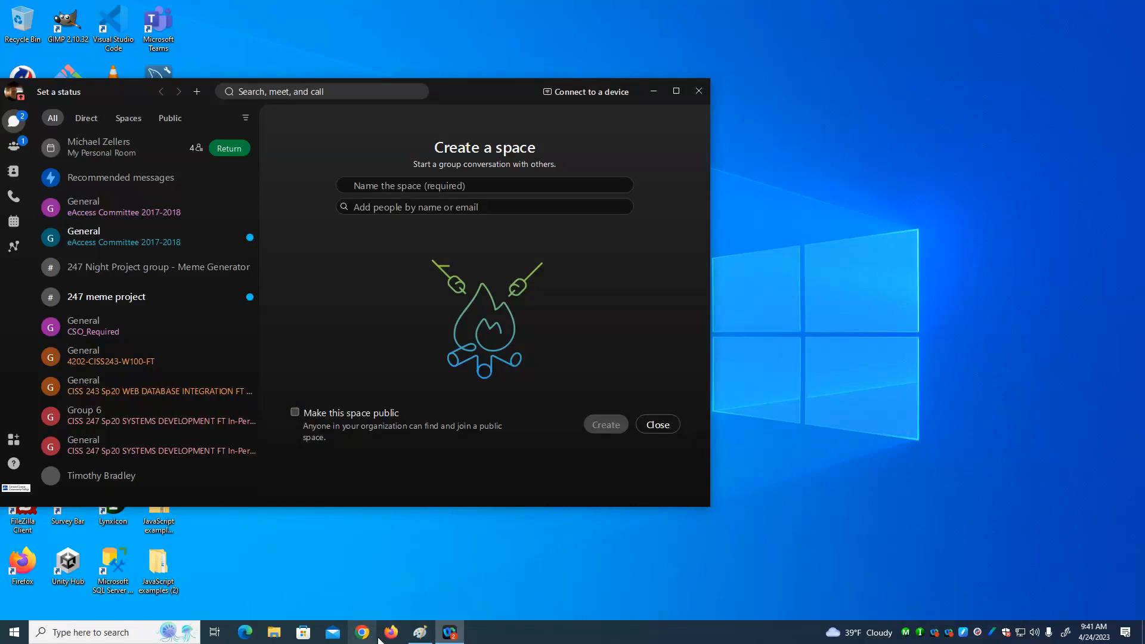
{"action": "mouse_move", "coordinate": [390, 632]}
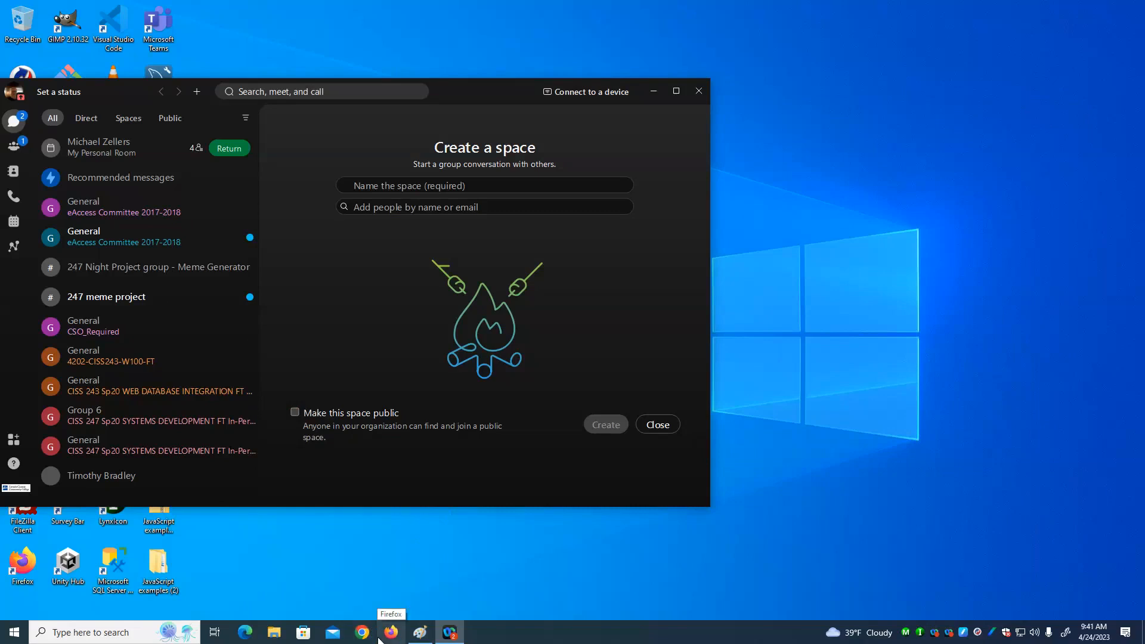
{"action": "mouse_move", "coordinate": [363, 632]}
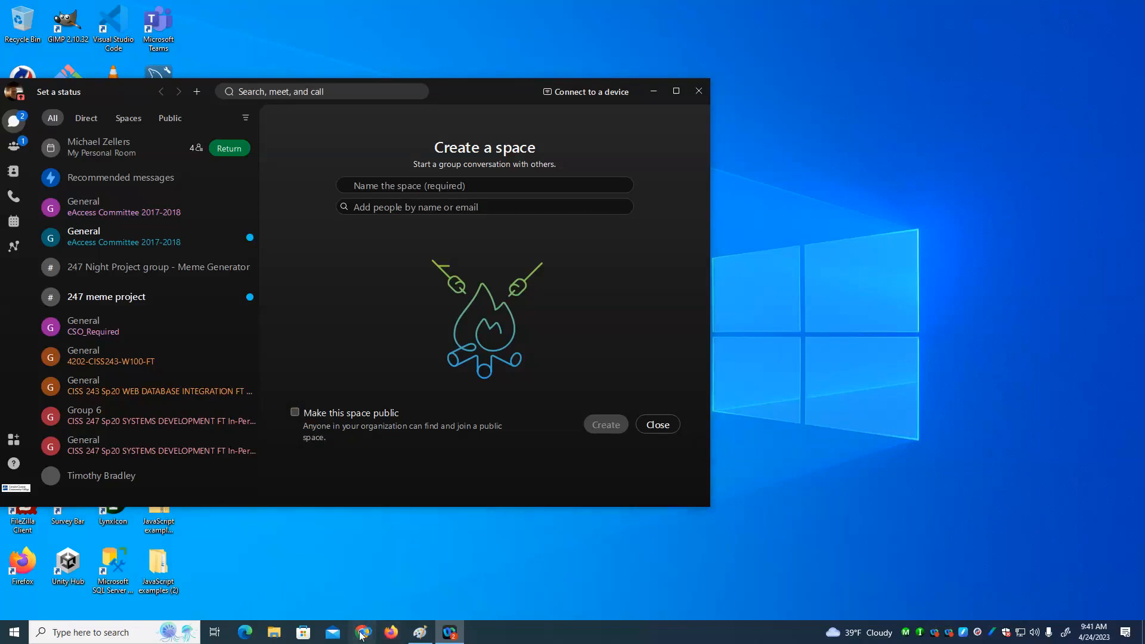
{"action": "left_click", "coordinate": [362, 632]}
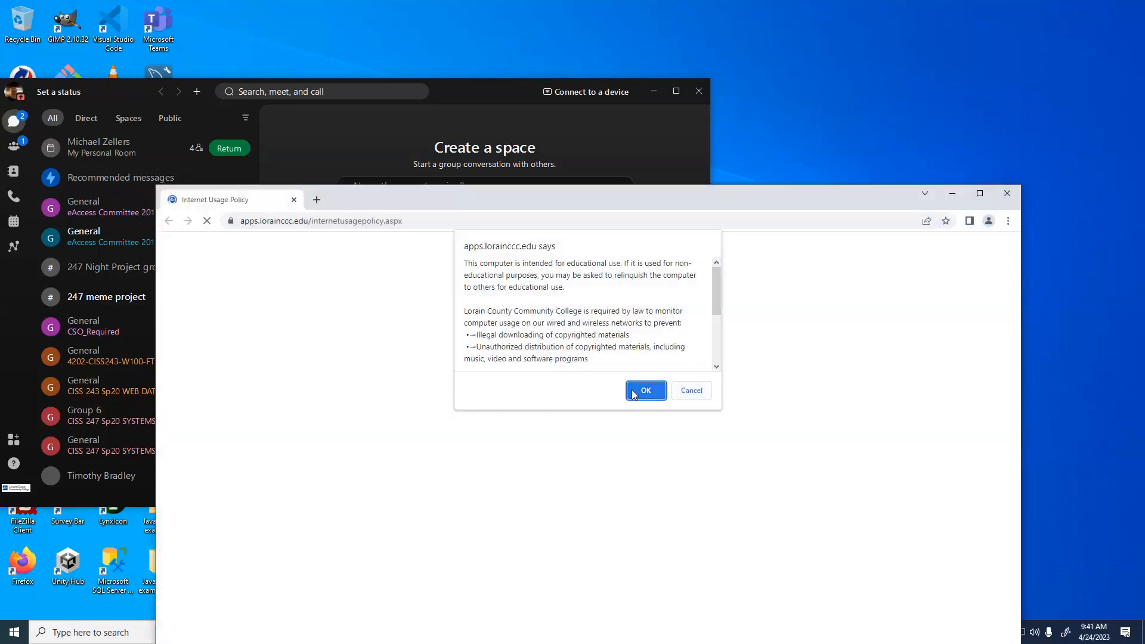
Step: Accept the usage policy, then open Java Script Validation Example from the B100 course Modules
{"action": "left_click", "coordinate": [645, 391]}
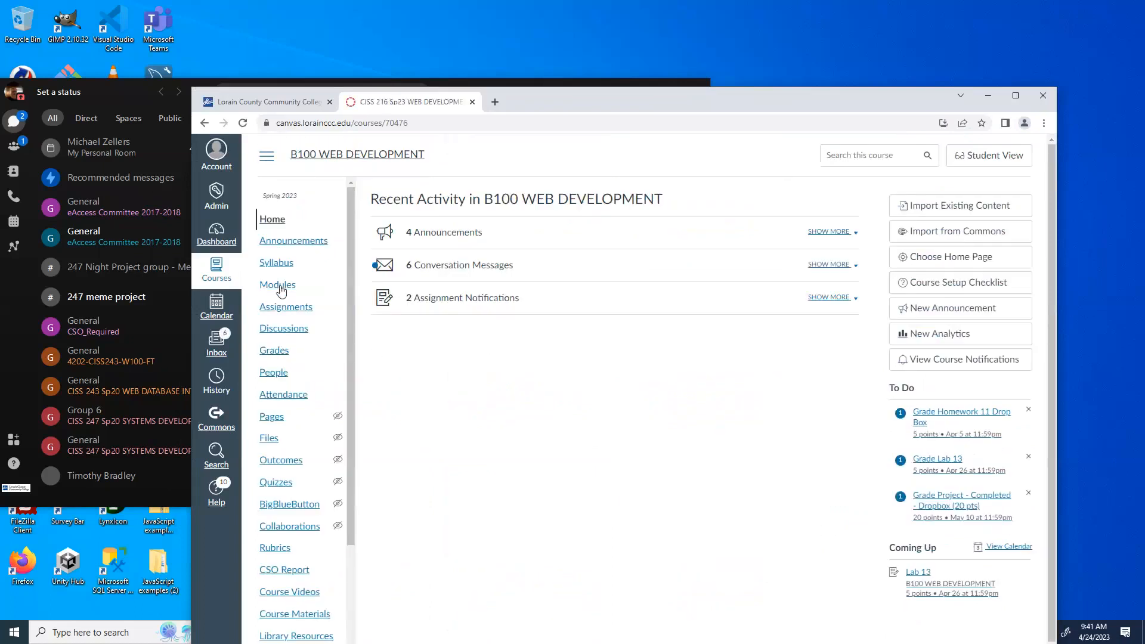
{"action": "left_click", "coordinate": [277, 284]}
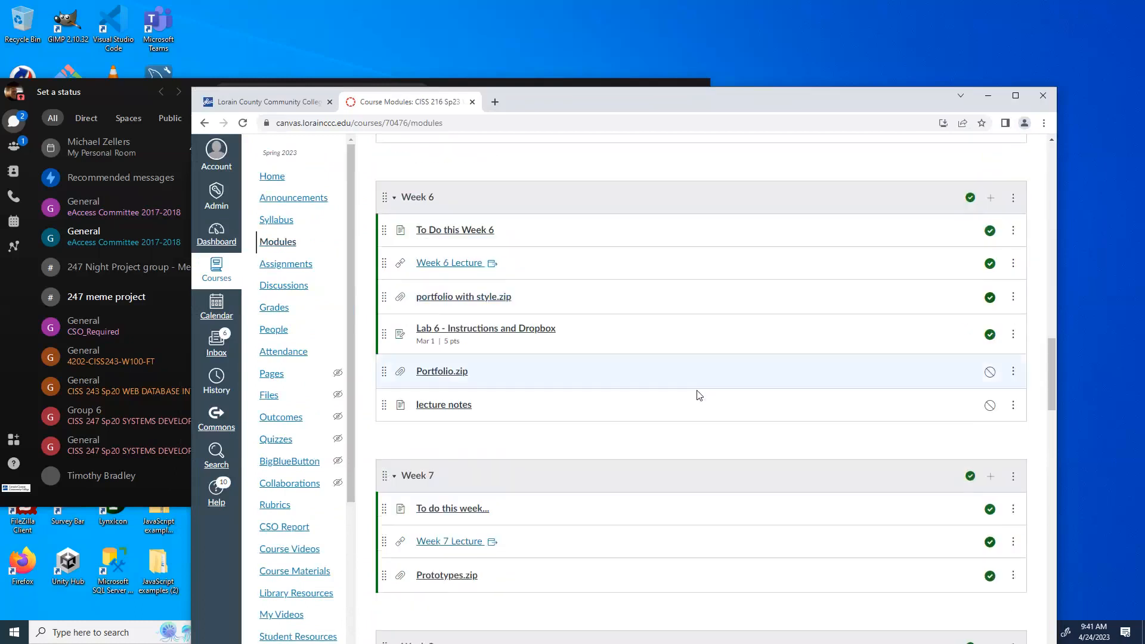
{"action": "scroll", "scroll_direction": "down", "scroll_amount": 3}
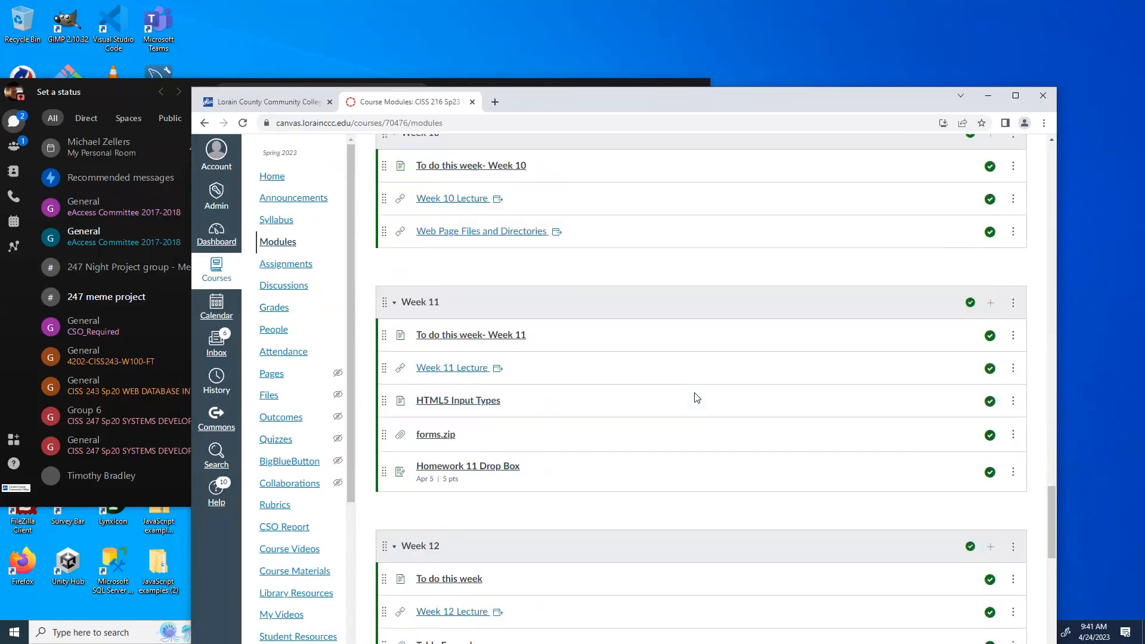
{"action": "scroll", "scroll_direction": "down", "scroll_amount": 3}
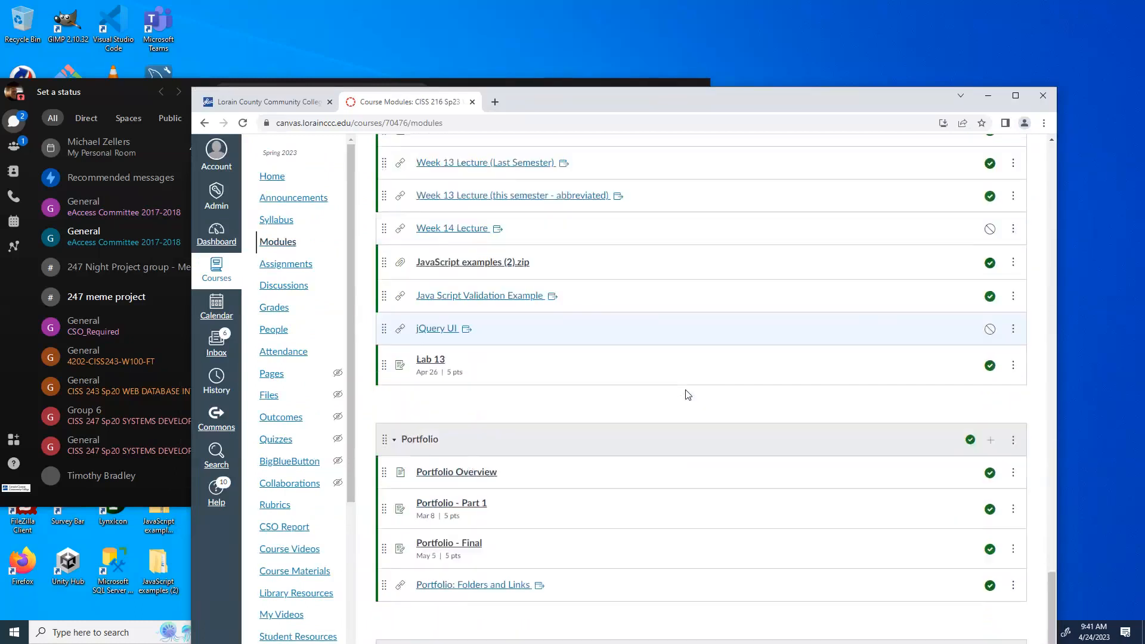
{"action": "scroll", "scroll_direction": "up", "scroll_amount": 3}
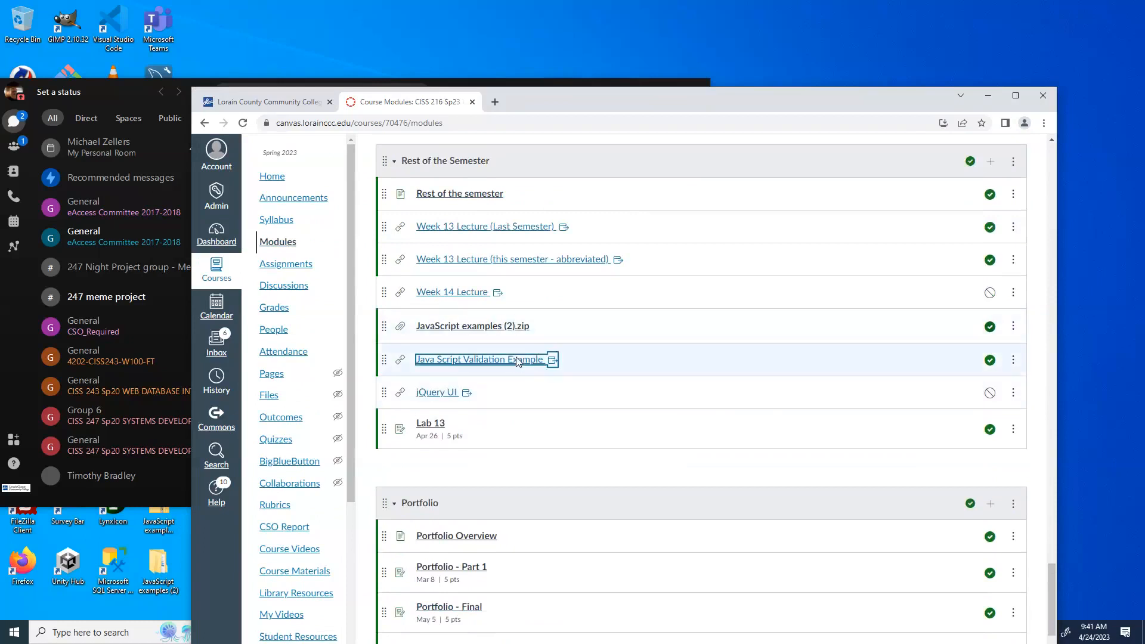
{"action": "left_click", "coordinate": [485, 358]}
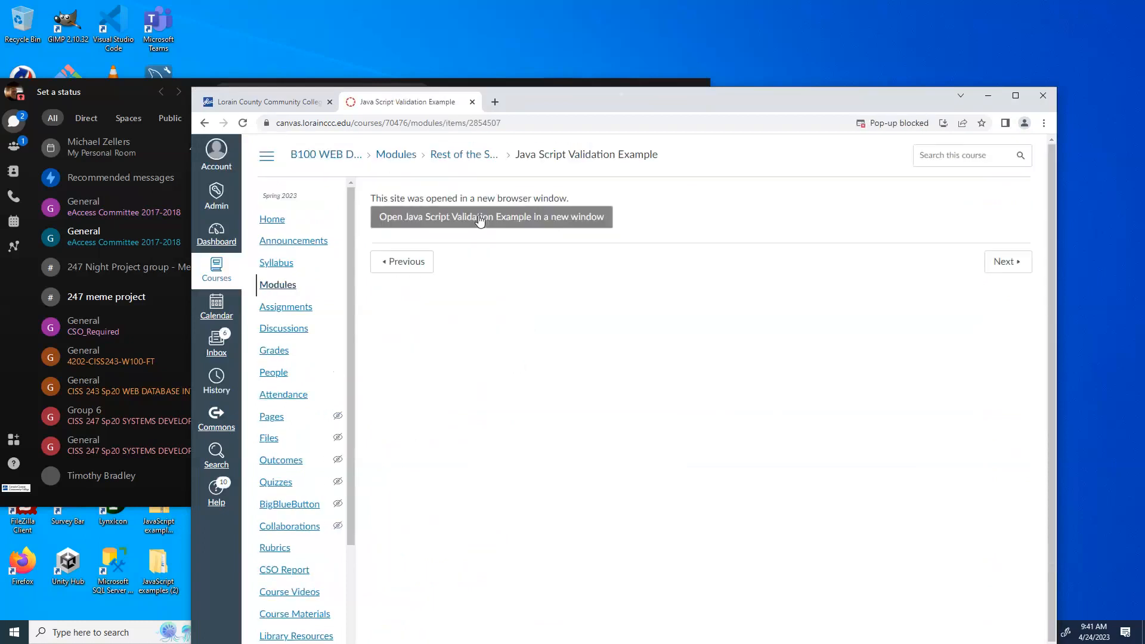
Step: Browse the W3Schools JavaScript Form Validation page down through its examples and constraint validation tables
{"action": "left_click", "coordinate": [490, 217]}
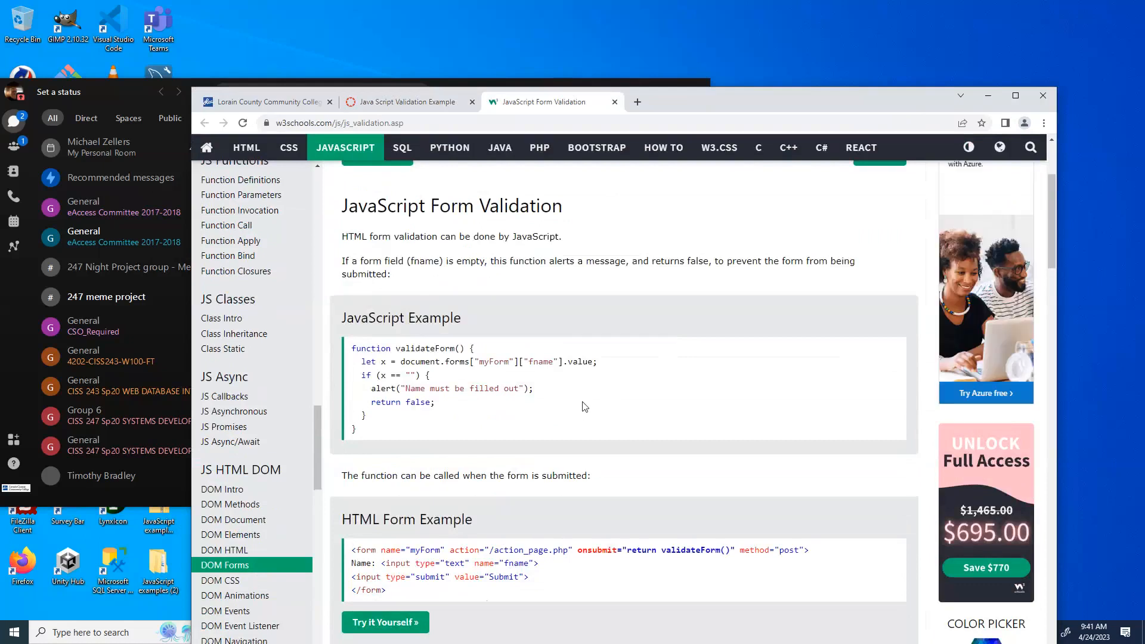
{"action": "scroll", "scroll_direction": "down", "scroll_amount": 3}
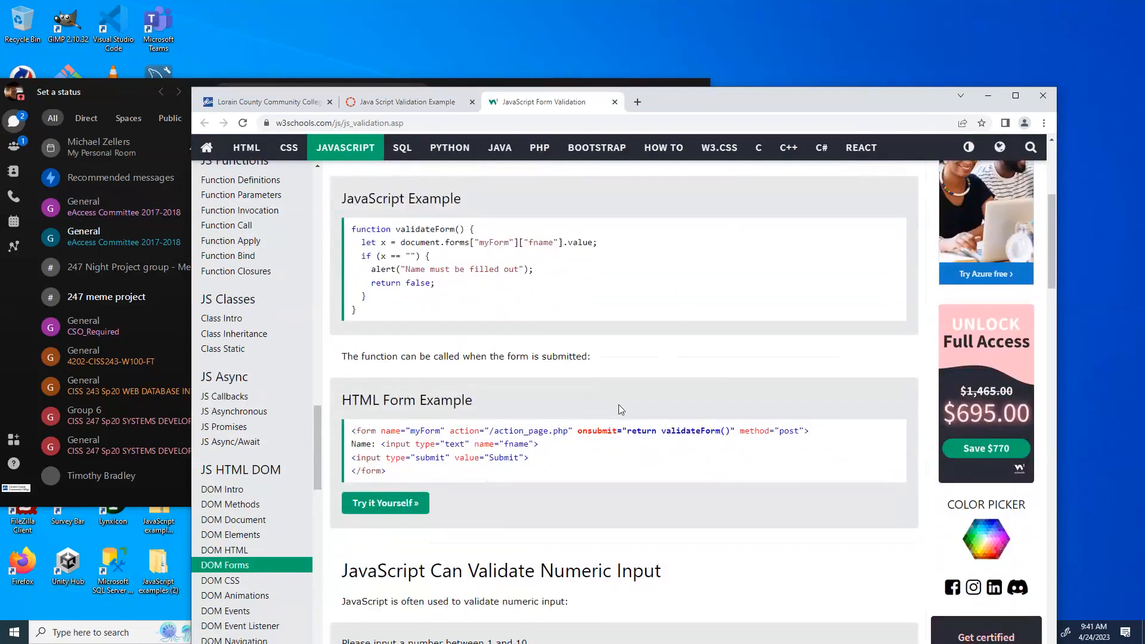
{"action": "scroll", "scroll_direction": "down", "scroll_amount": 3}
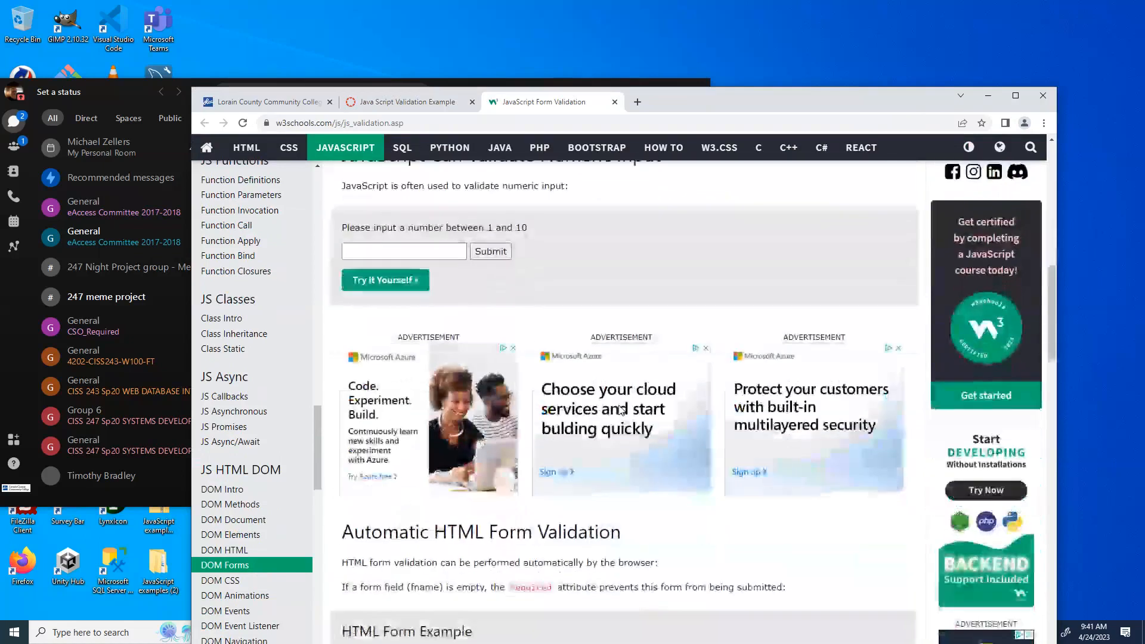
{"action": "scroll", "scroll_direction": "down", "scroll_amount": 3}
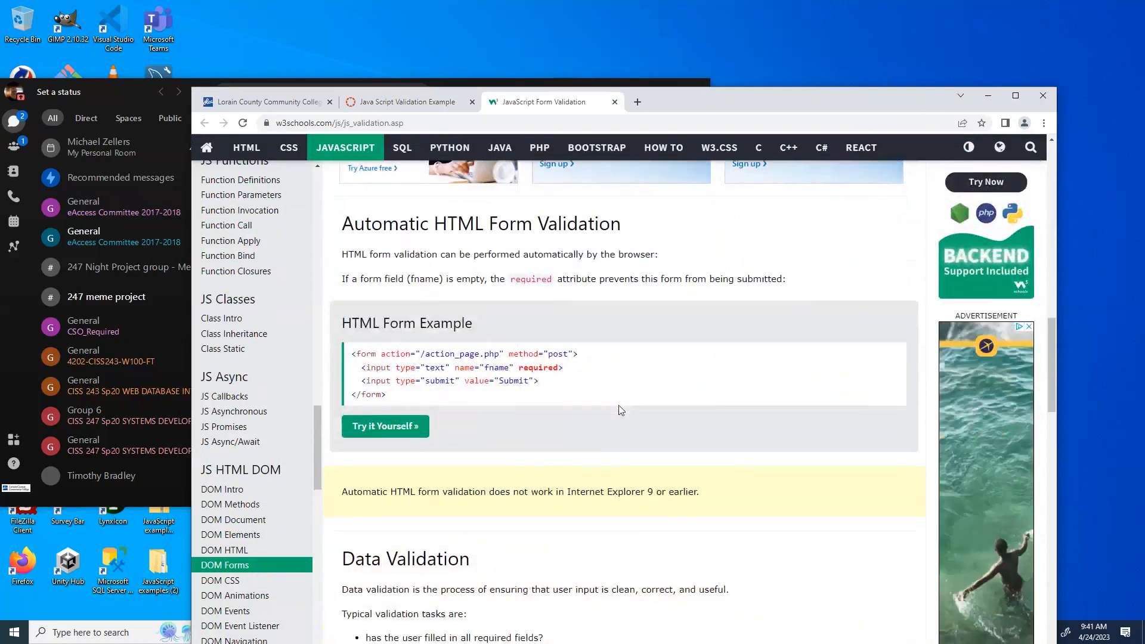
{"action": "scroll", "scroll_direction": "down", "scroll_amount": 3}
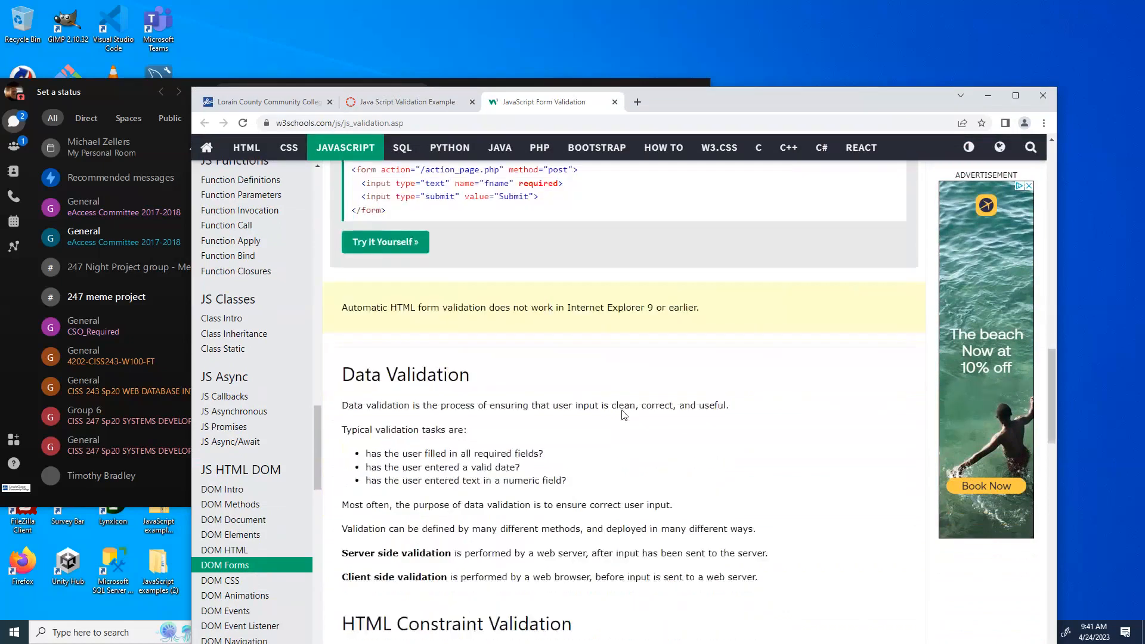
{"action": "scroll", "scroll_direction": "down", "scroll_amount": 3}
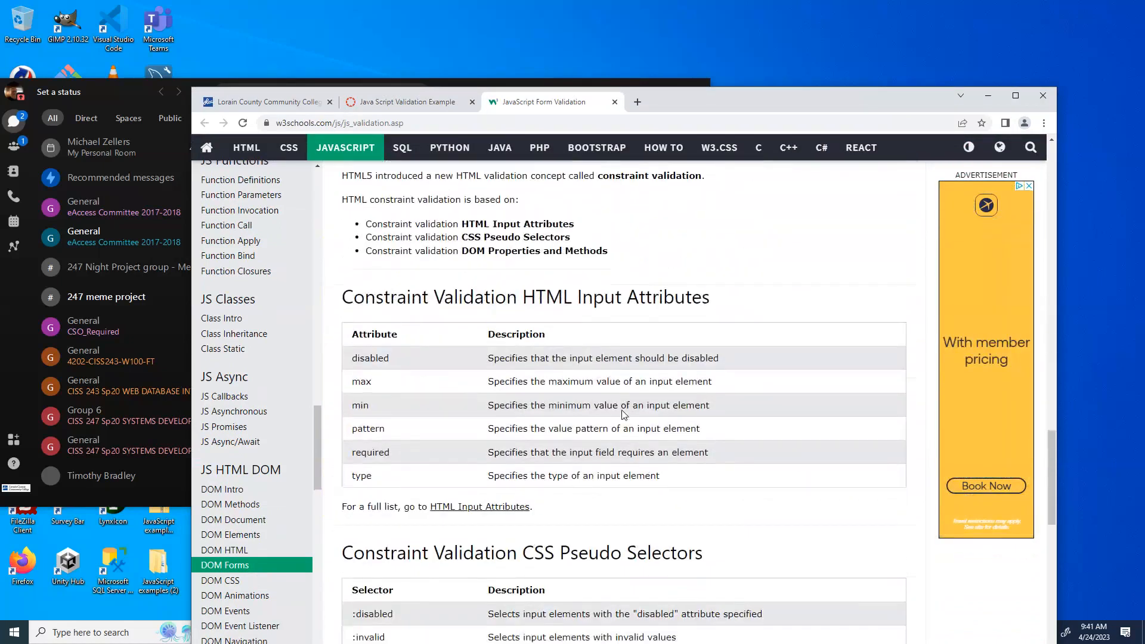
{"action": "scroll", "scroll_direction": "down", "scroll_amount": 3}
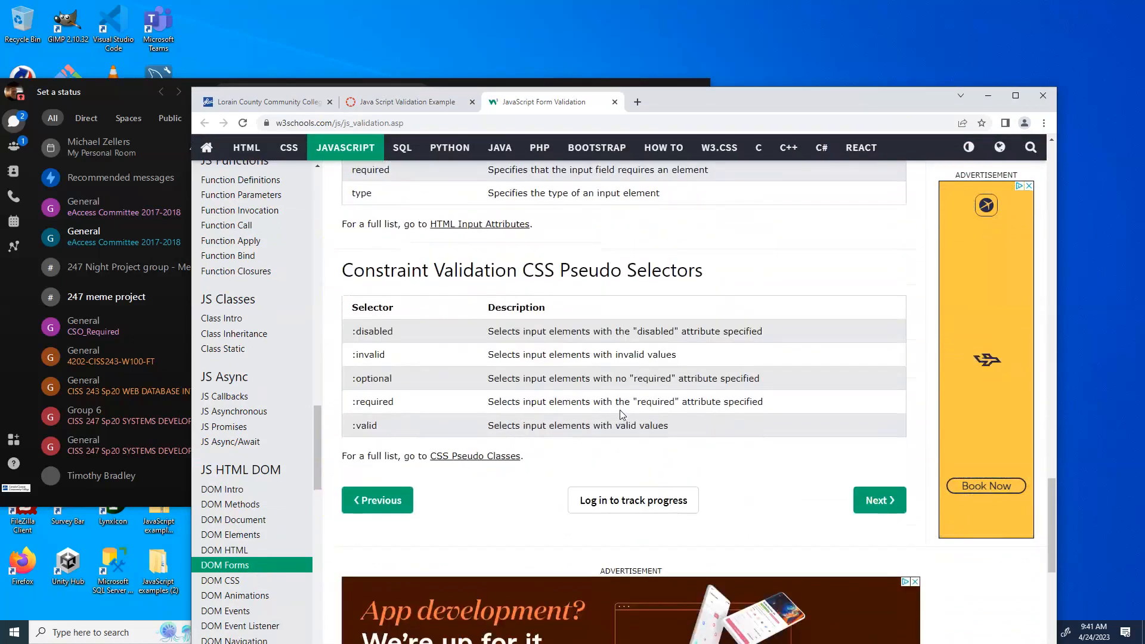
{"action": "scroll", "scroll_direction": "up", "scroll_amount": 3}
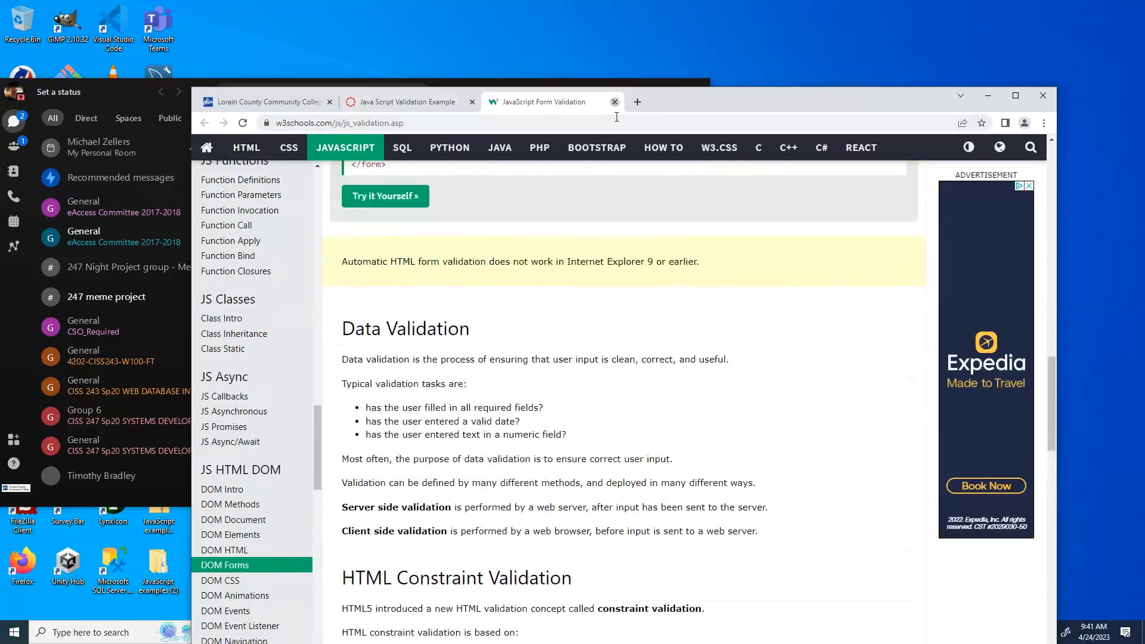
Step: Close the W3Schools tab, return to the Canvas modules list and pick the jQuery UI item
{"action": "left_click", "coordinate": [614, 102]}
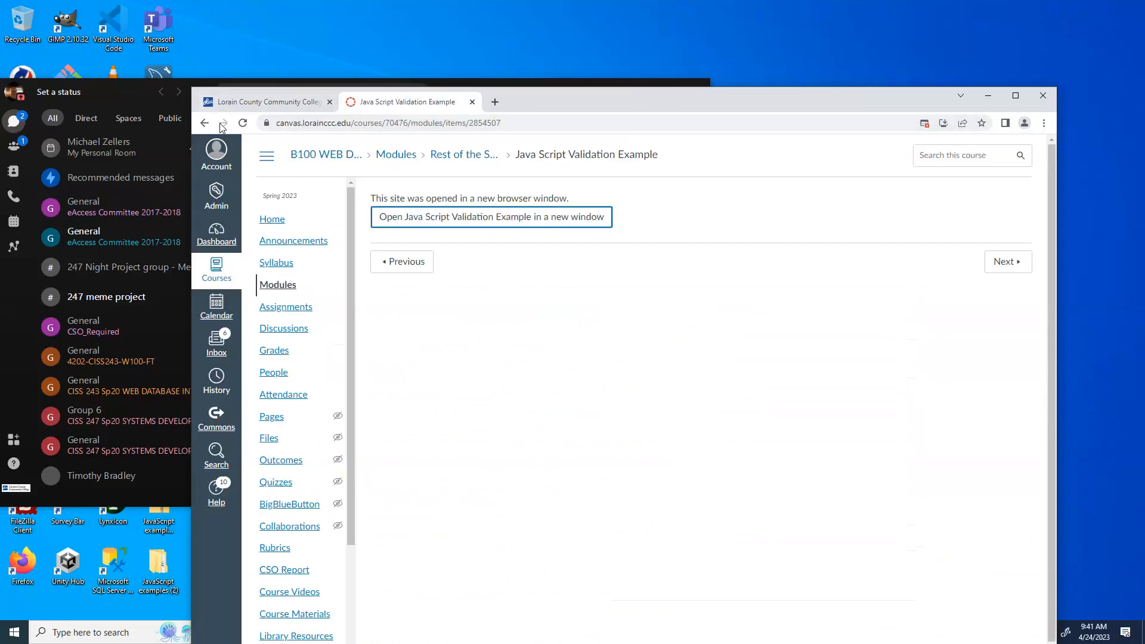
{"action": "left_click", "coordinate": [204, 123]}
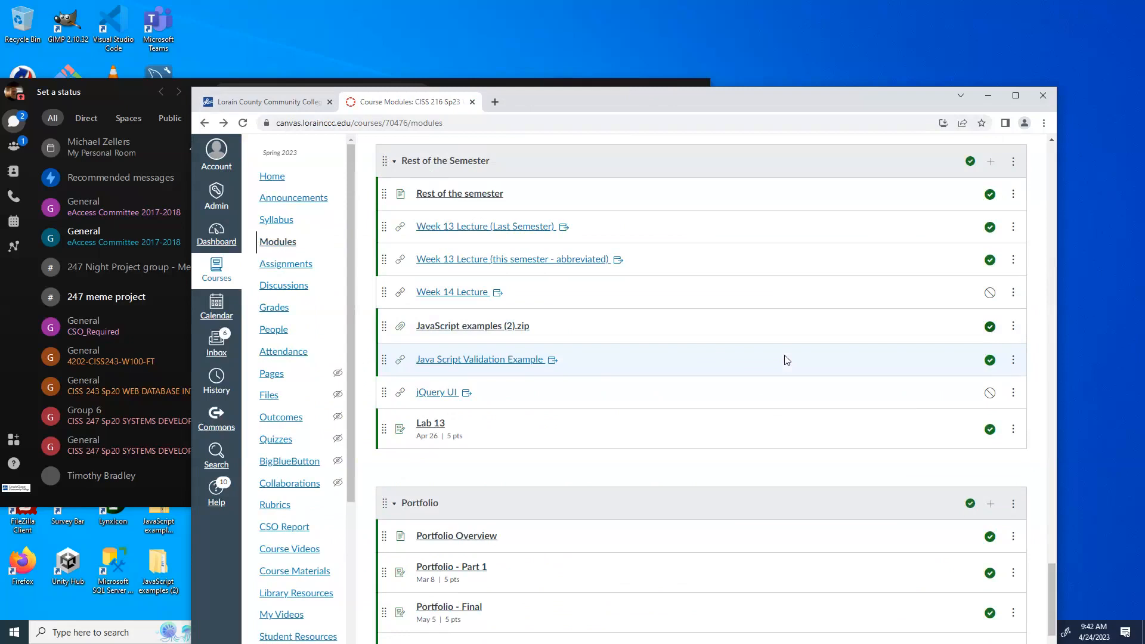
{"action": "mouse_move", "coordinate": [831, 320]}
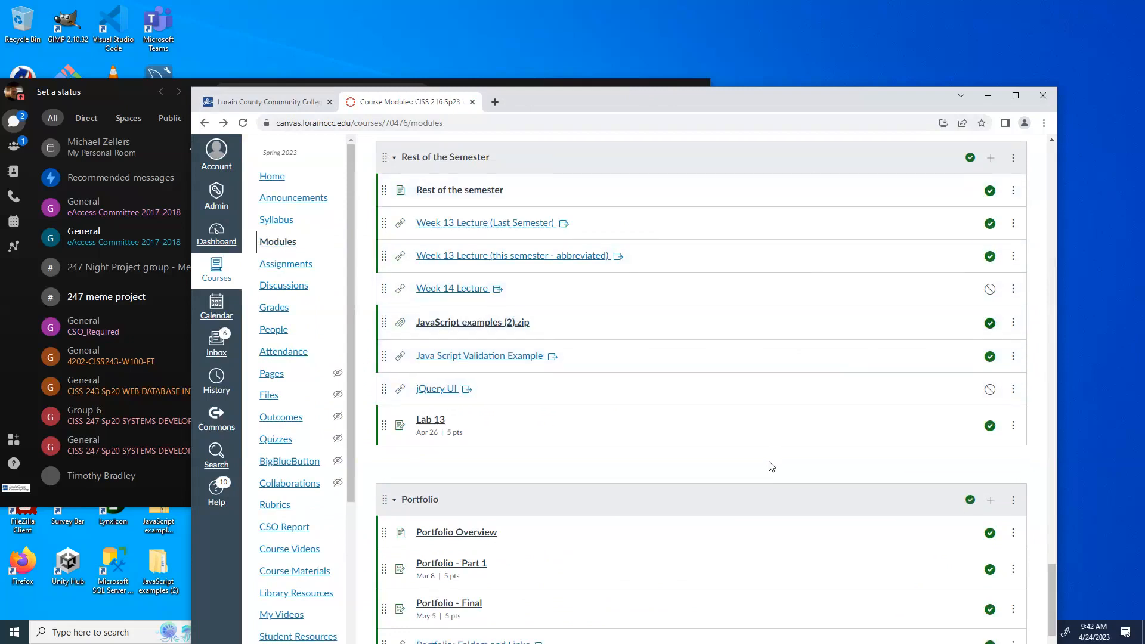
{"action": "scroll", "scroll_direction": "down", "scroll_amount": 3}
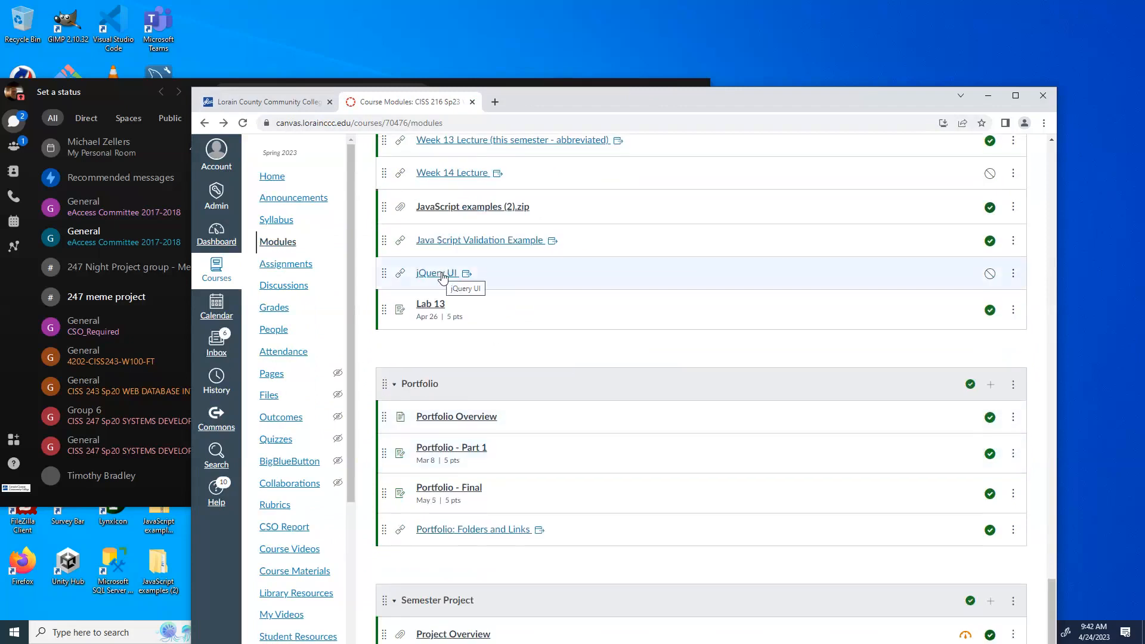
{"action": "left_click", "coordinate": [436, 272]}
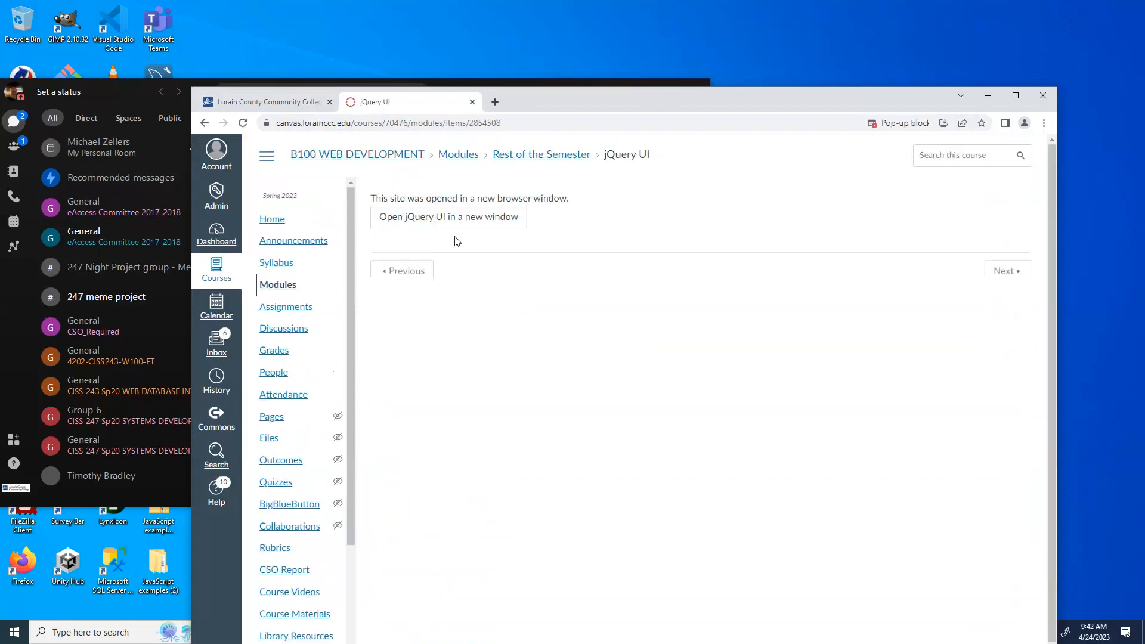
Step: Launch jqueryui.com in a new tab and go to the Accordion widget demo
{"action": "left_click", "coordinate": [447, 216]}
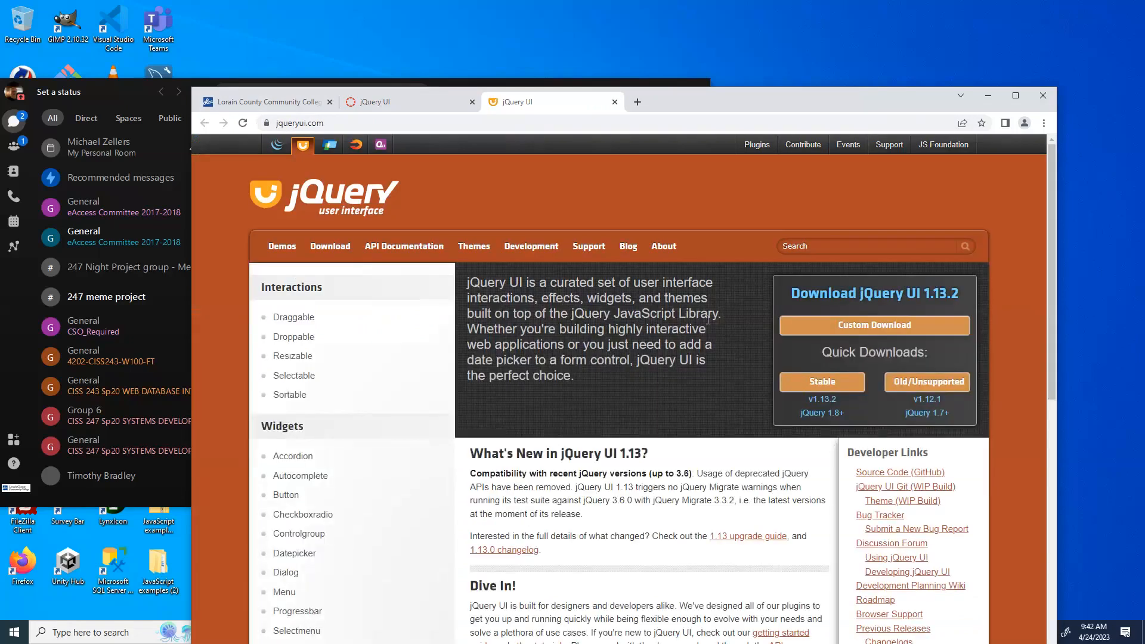
{"action": "mouse_move", "coordinate": [292, 355]}
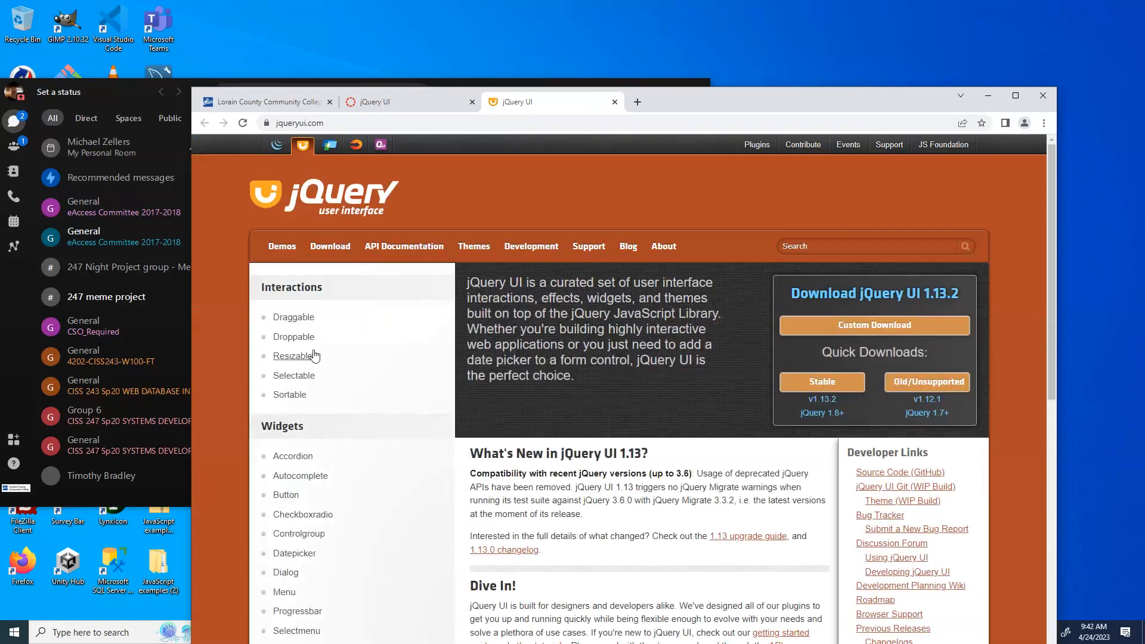
{"action": "mouse_move", "coordinate": [329, 351]}
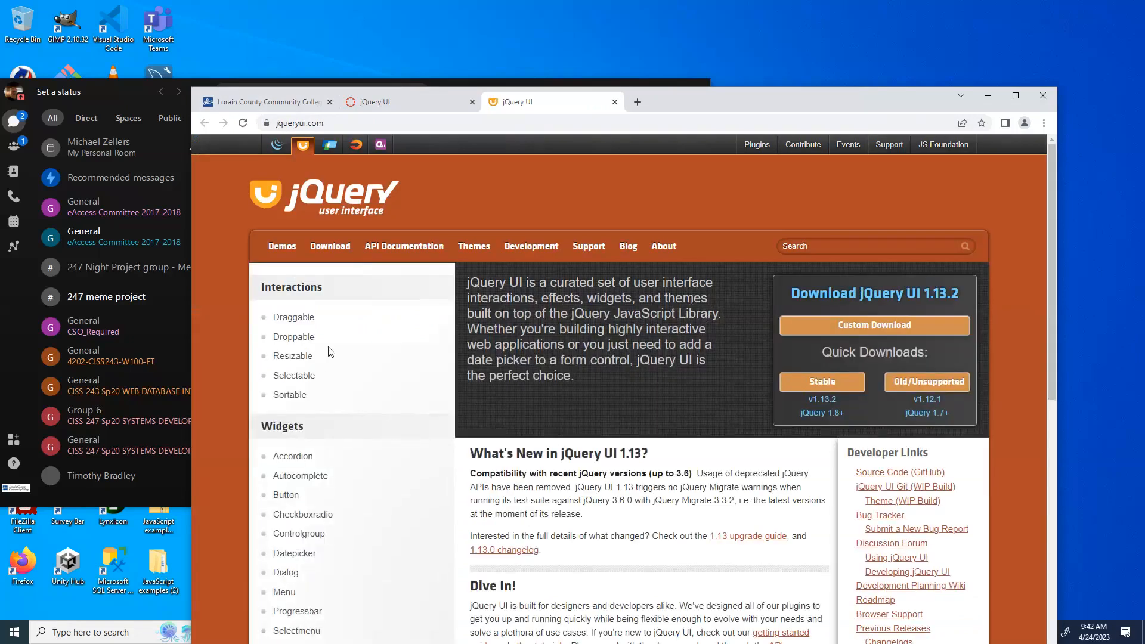
{"action": "mouse_move", "coordinate": [294, 355]}
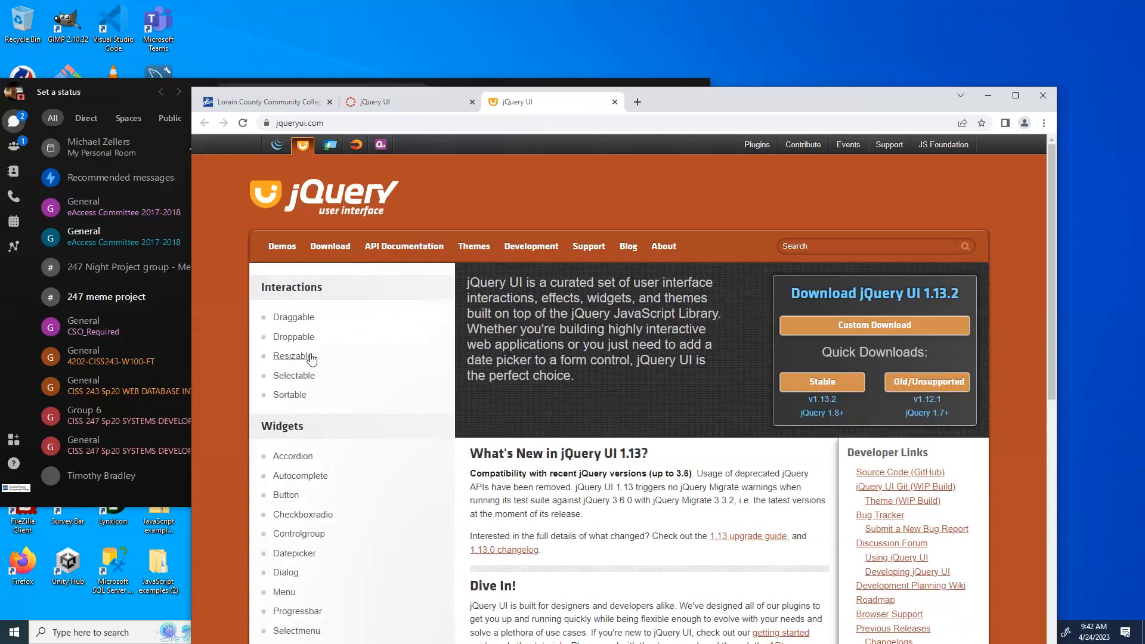
{"action": "scroll", "scroll_direction": "down", "scroll_amount": 3}
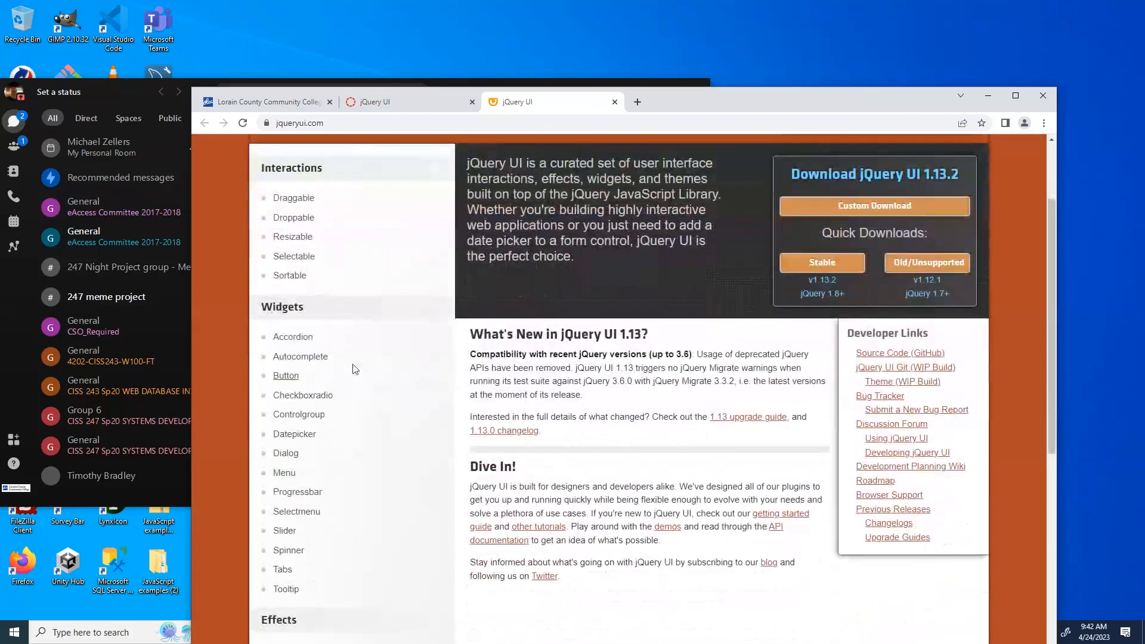
{"action": "left_click", "coordinate": [292, 336]}
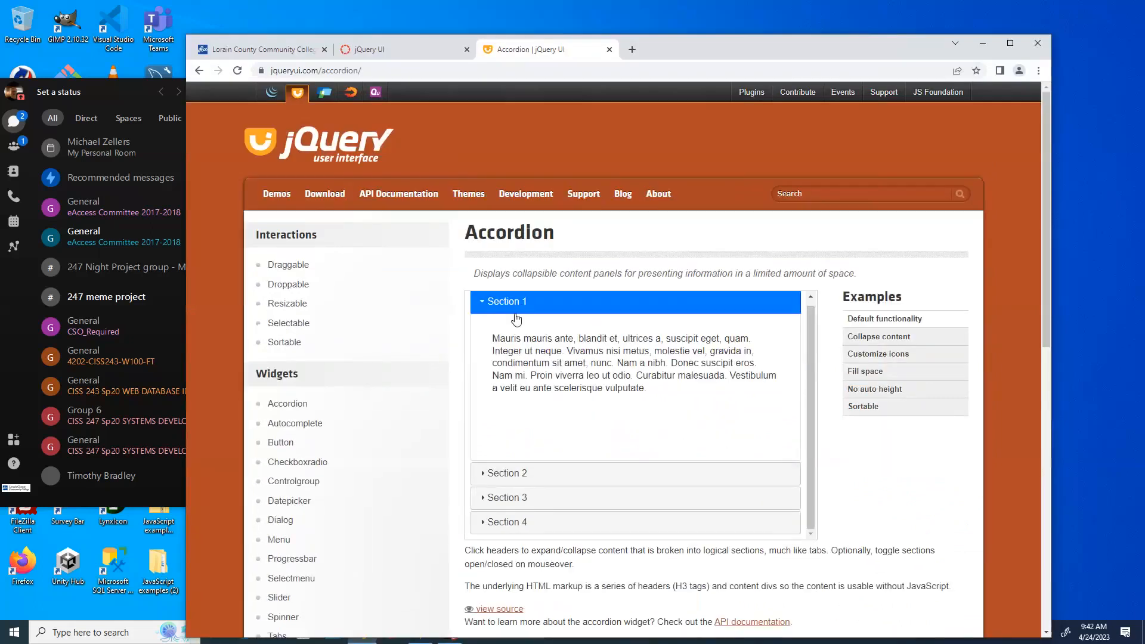
{"action": "mouse_move", "coordinate": [507, 472]}
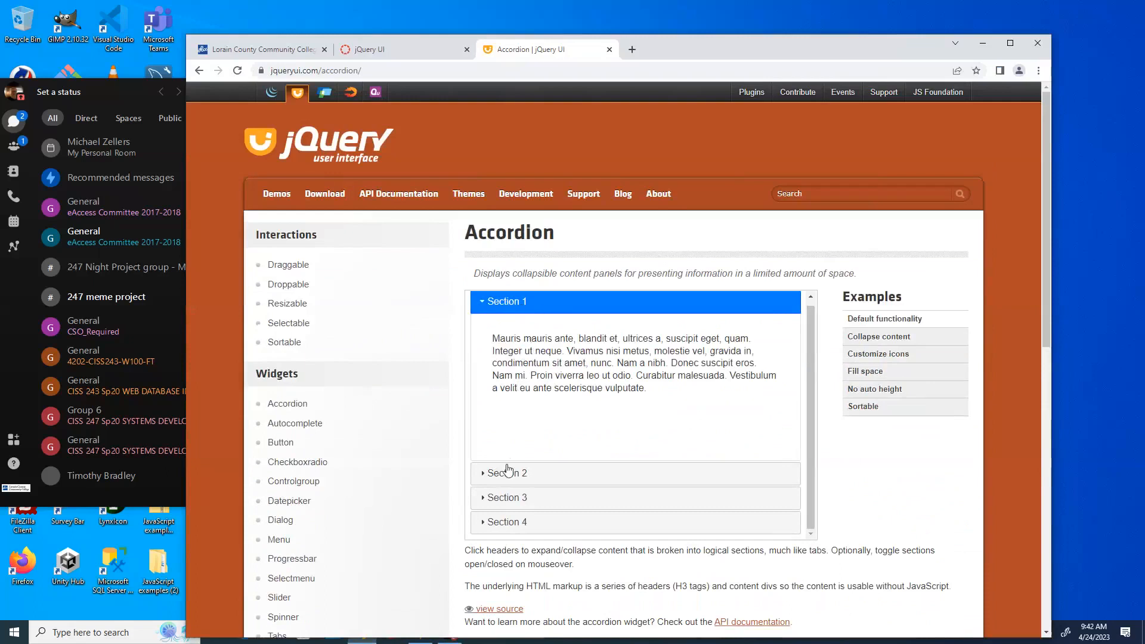
{"action": "left_click", "coordinate": [505, 472]}
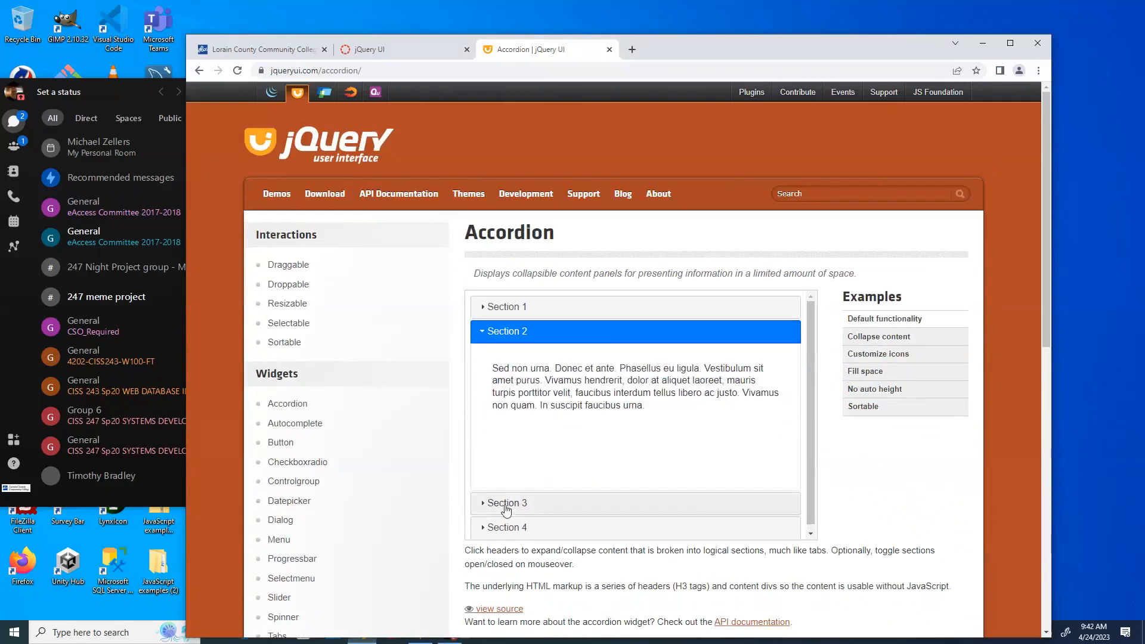
{"action": "left_click", "coordinate": [506, 527]}
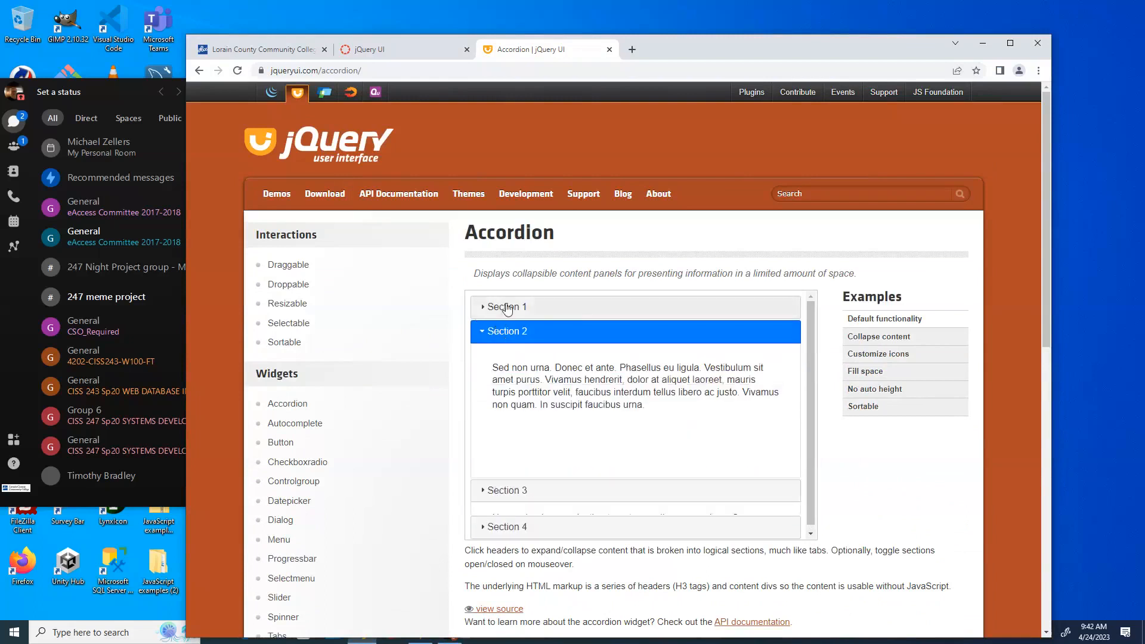
{"action": "left_click", "coordinate": [505, 306]}
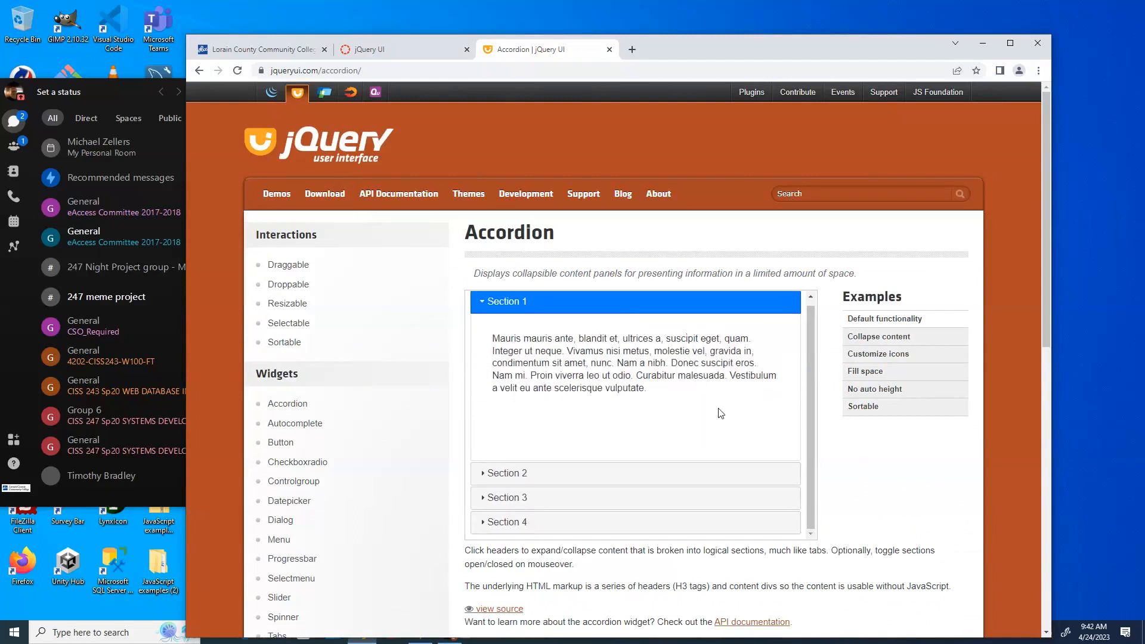
{"action": "scroll", "scroll_direction": "down", "scroll_amount": 3}
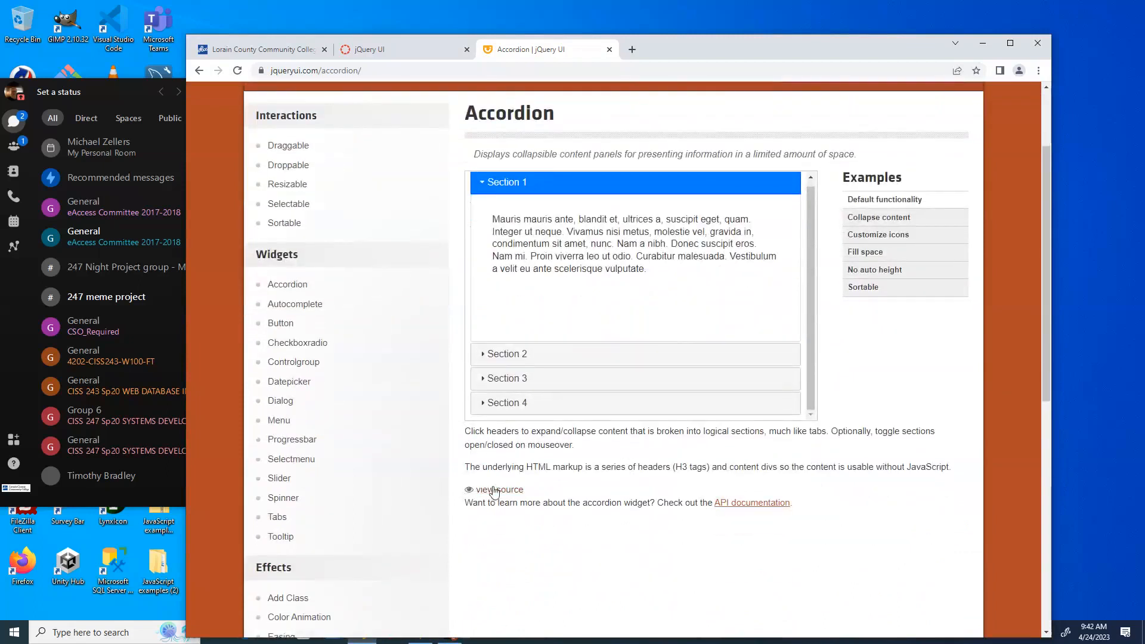
Step: Reveal the Accordion demo's source and review it up to the .accordion() initialization script
{"action": "left_click", "coordinate": [498, 489]}
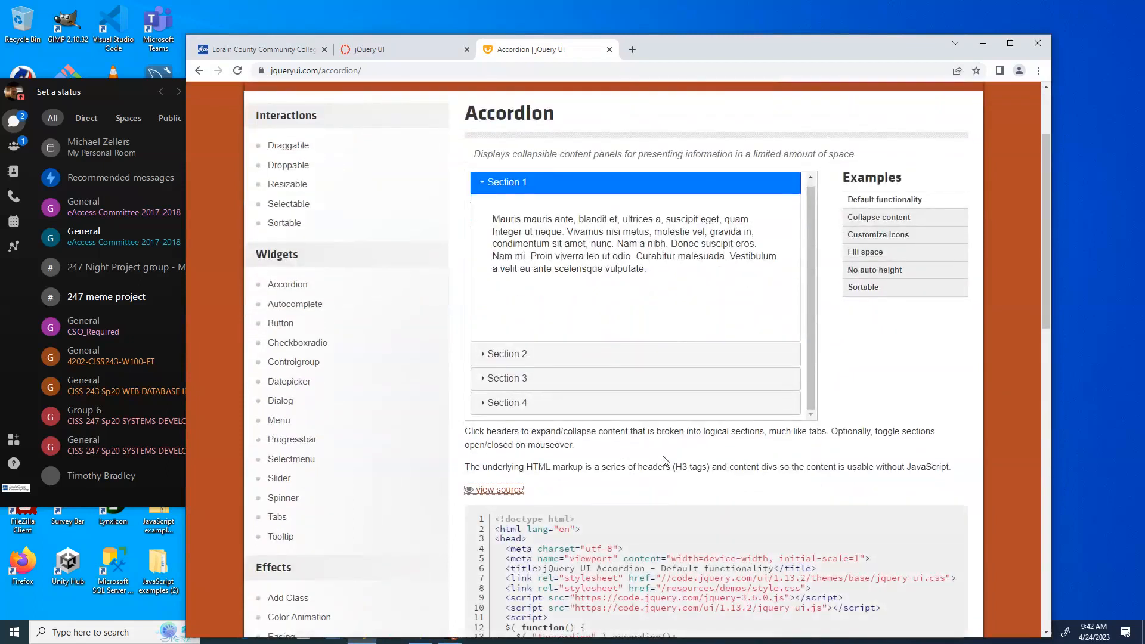
{"action": "scroll", "scroll_direction": "down", "scroll_amount": 3}
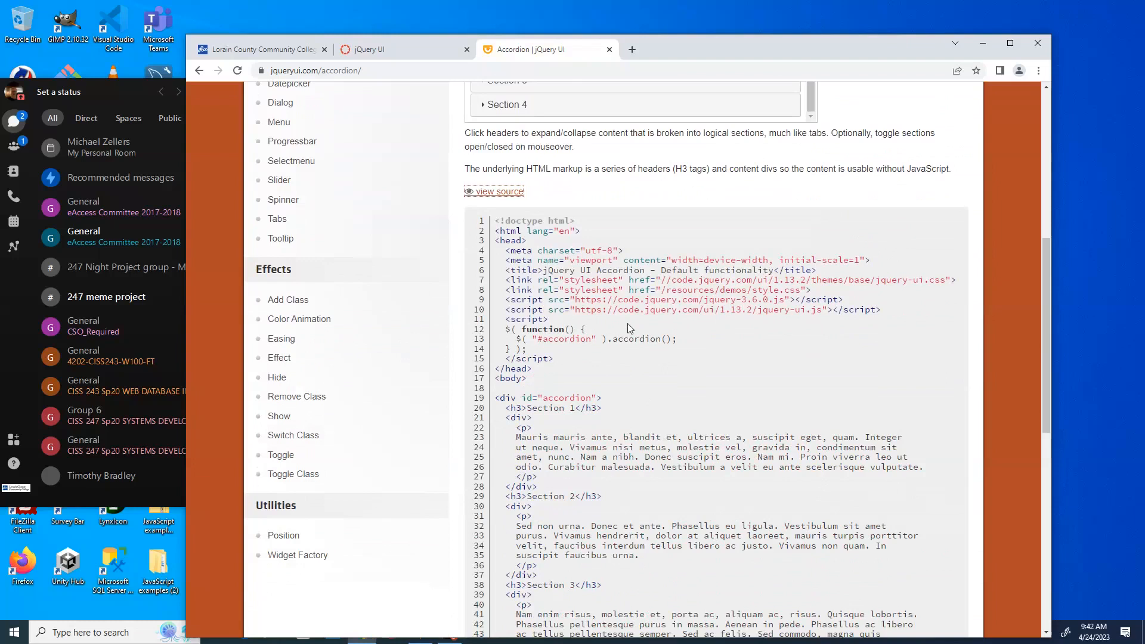
{"action": "scroll", "scroll_direction": "down", "scroll_amount": 3}
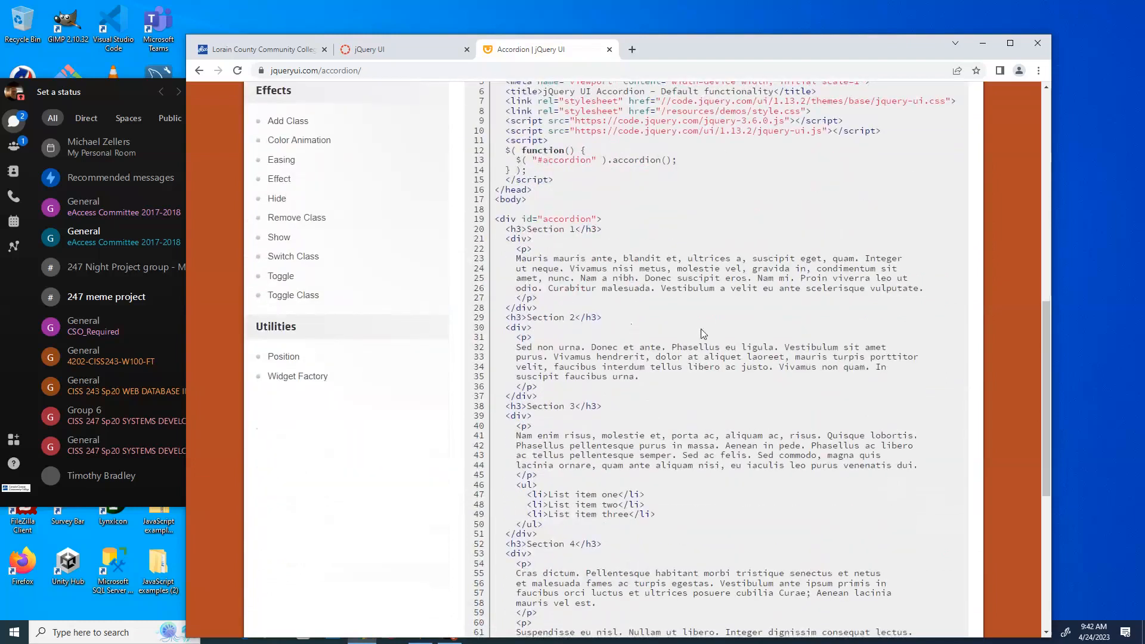
{"action": "scroll", "scroll_direction": "up", "scroll_amount": 3}
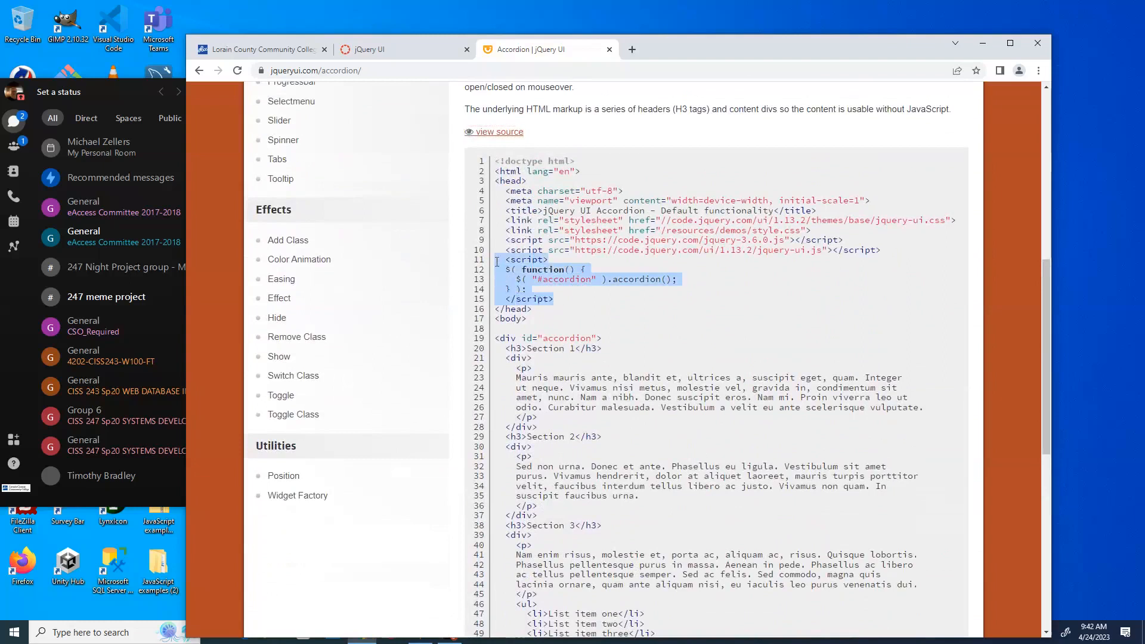
{"action": "mouse_move", "coordinate": [578, 314]}
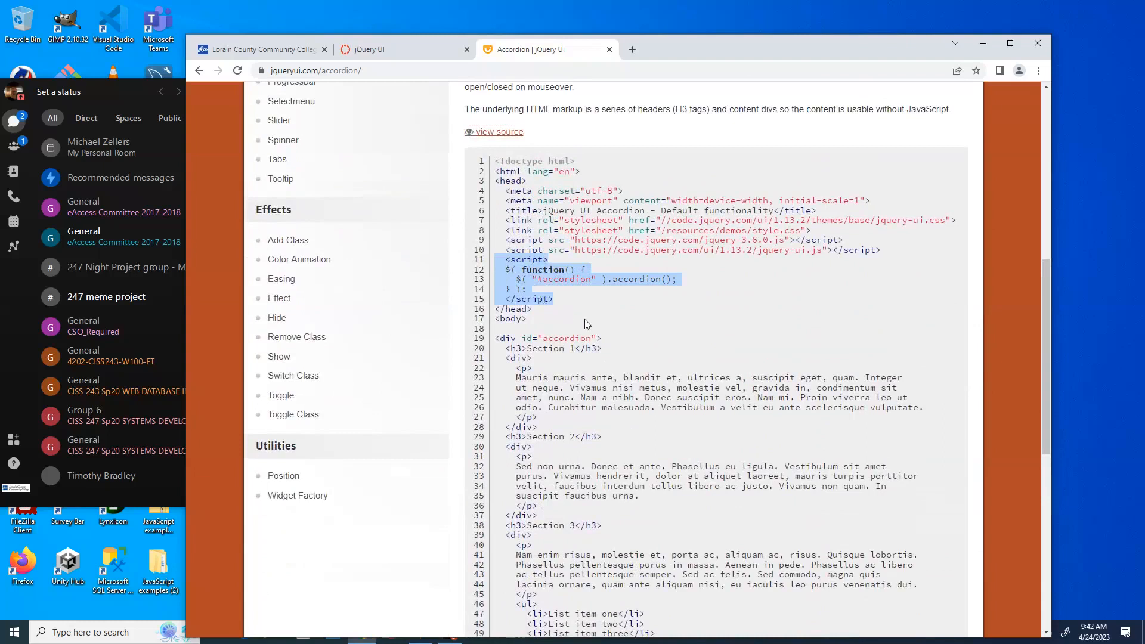
{"action": "mouse_move", "coordinate": [565, 376]}
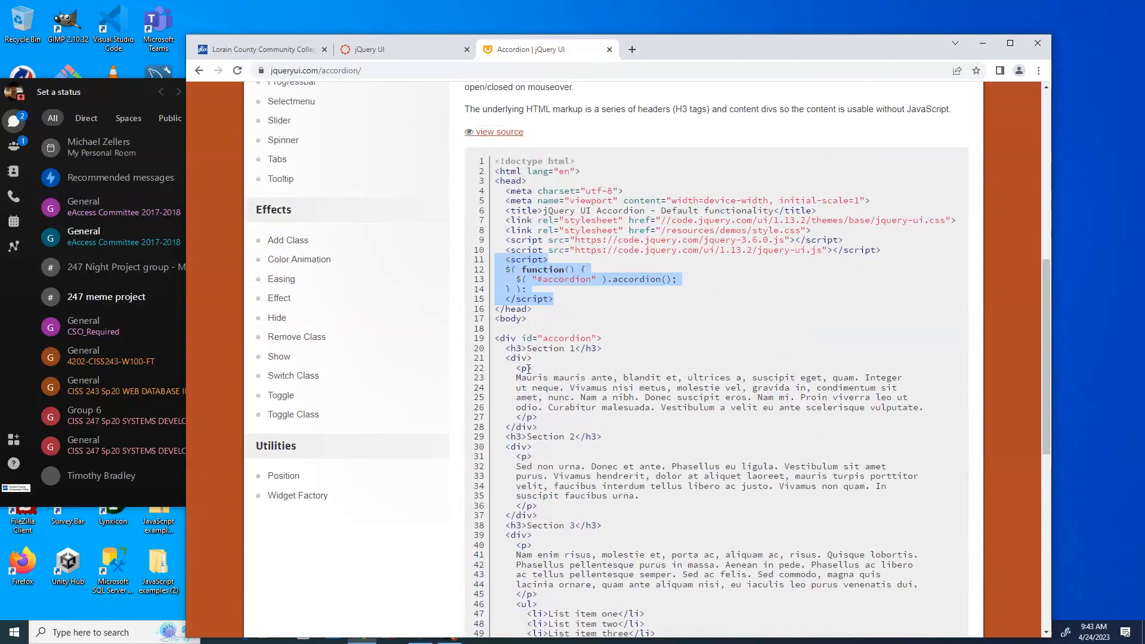
{"action": "mouse_move", "coordinate": [560, 373]}
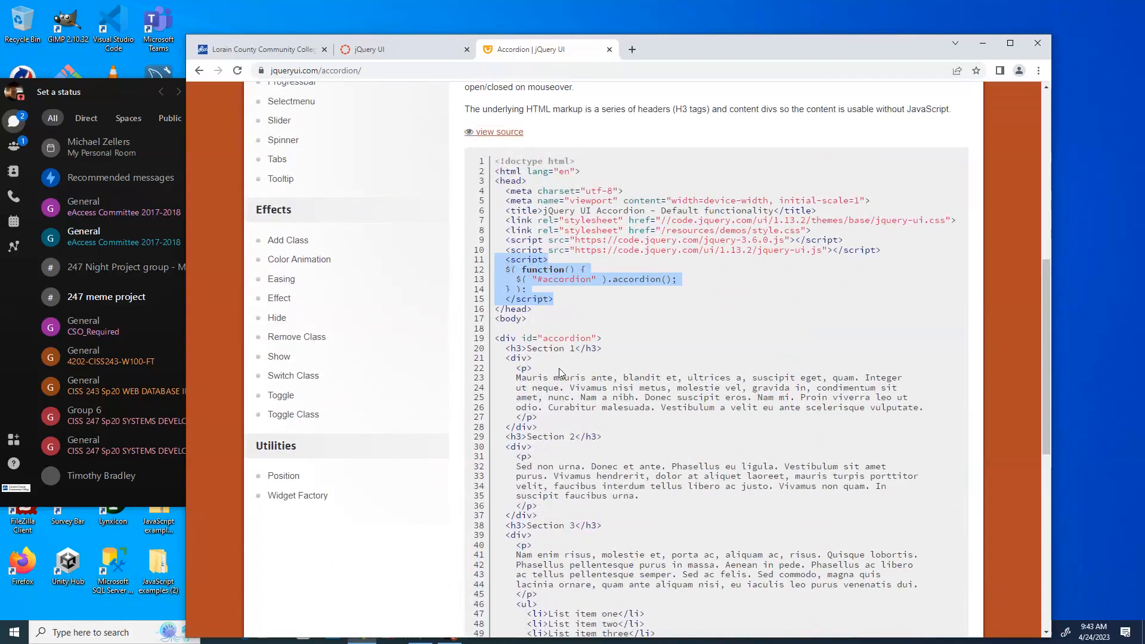
{"action": "mouse_move", "coordinate": [642, 253]}
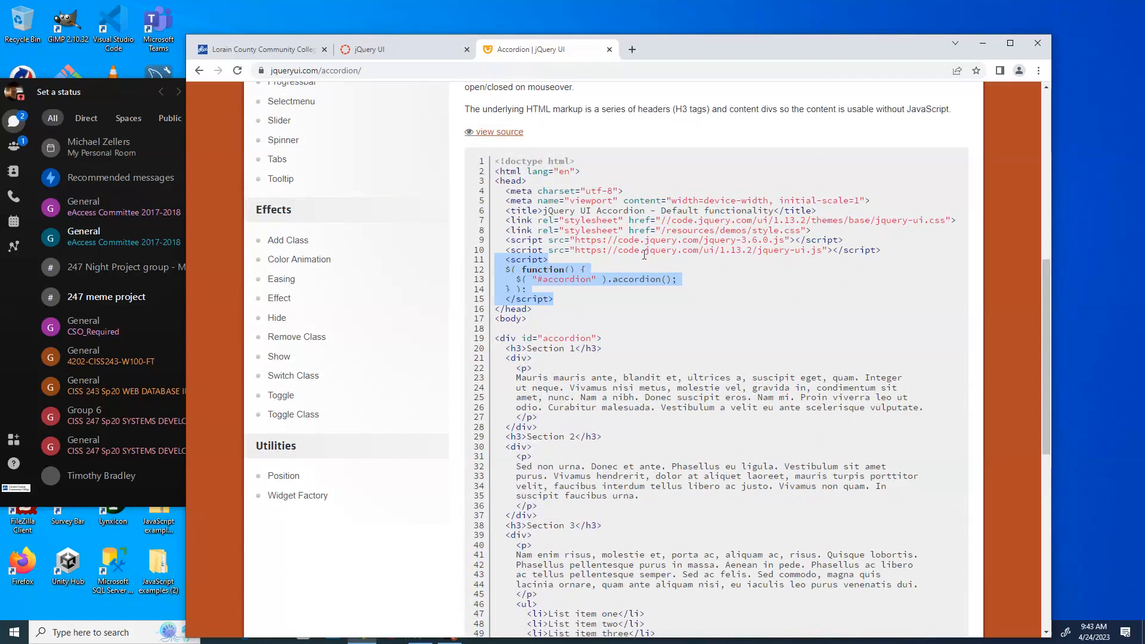
{"action": "mouse_move", "coordinate": [896, 234]}
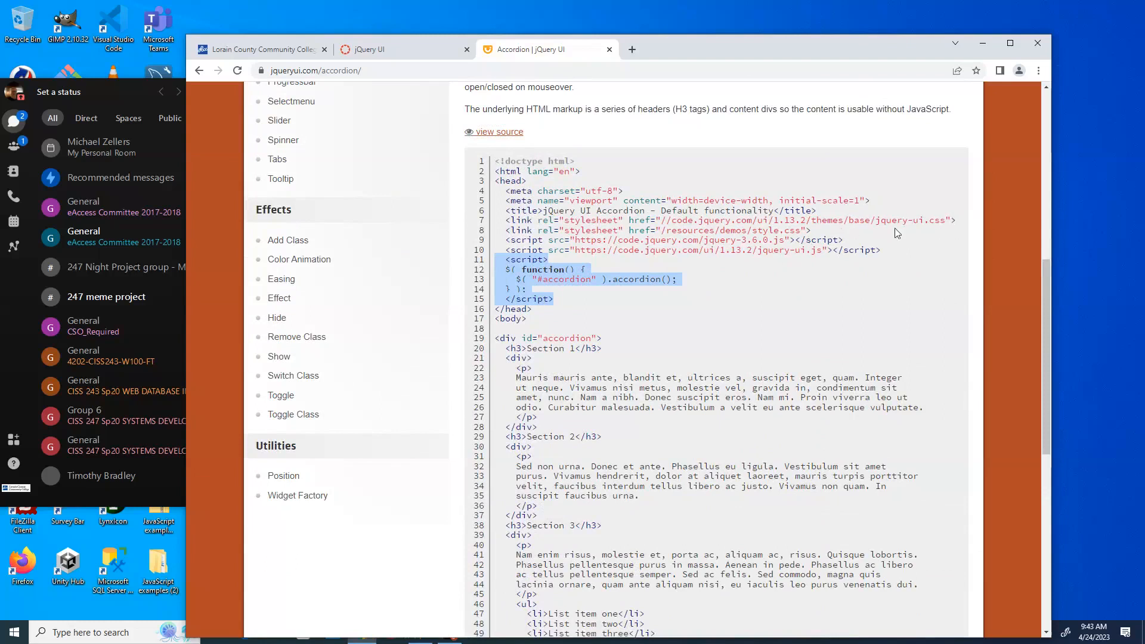
{"action": "mouse_move", "coordinate": [850, 239]}
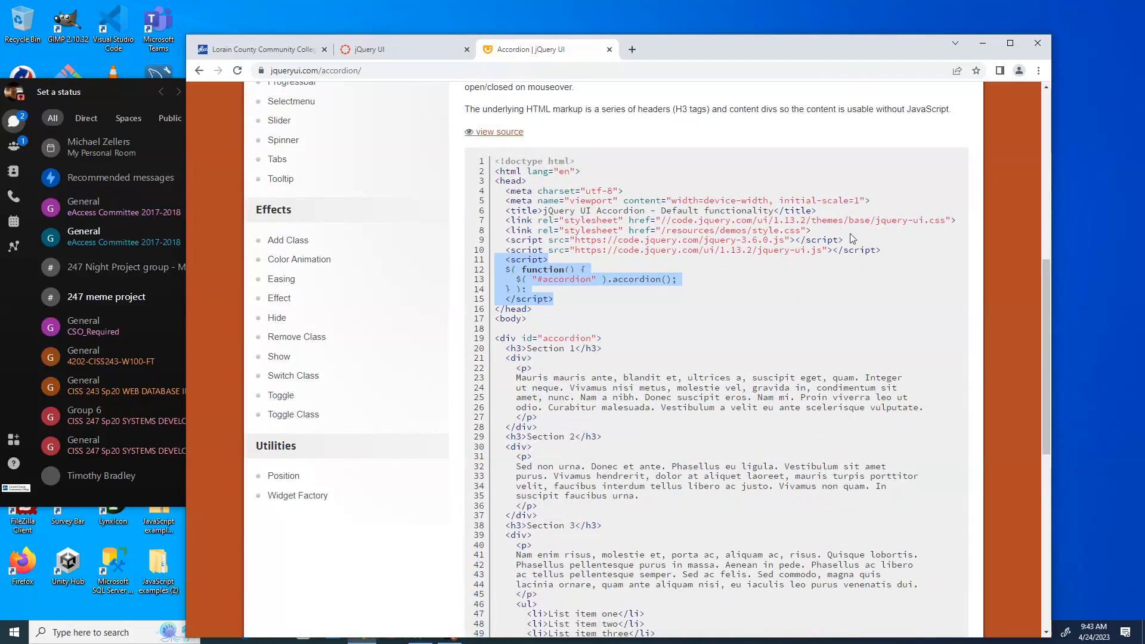
{"action": "mouse_move", "coordinate": [787, 245]}
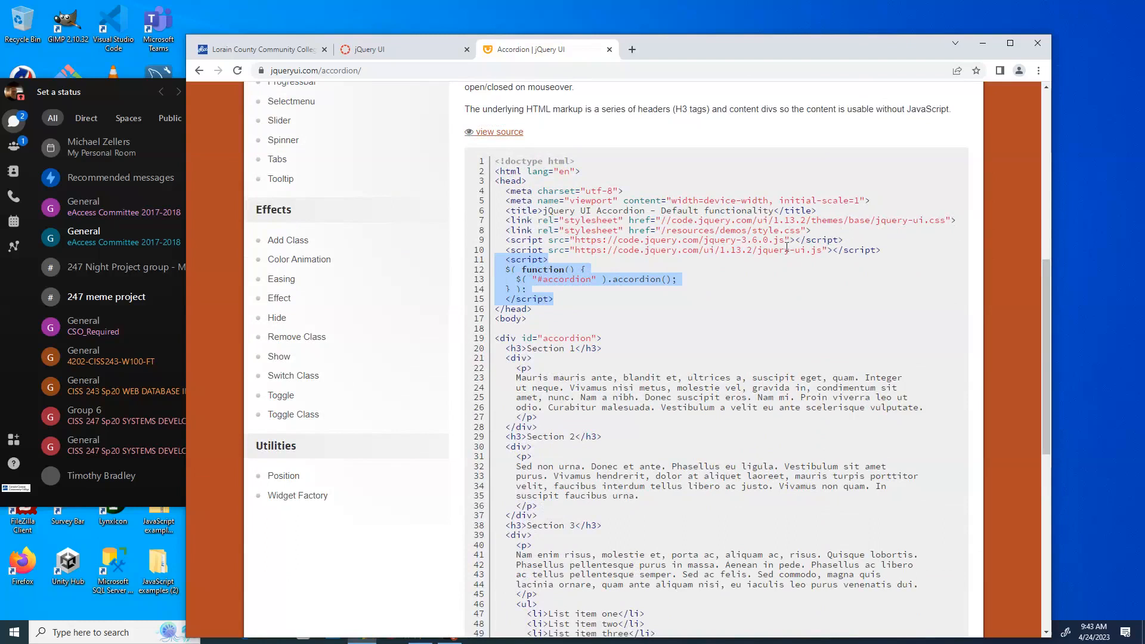
{"action": "mouse_move", "coordinate": [752, 317]}
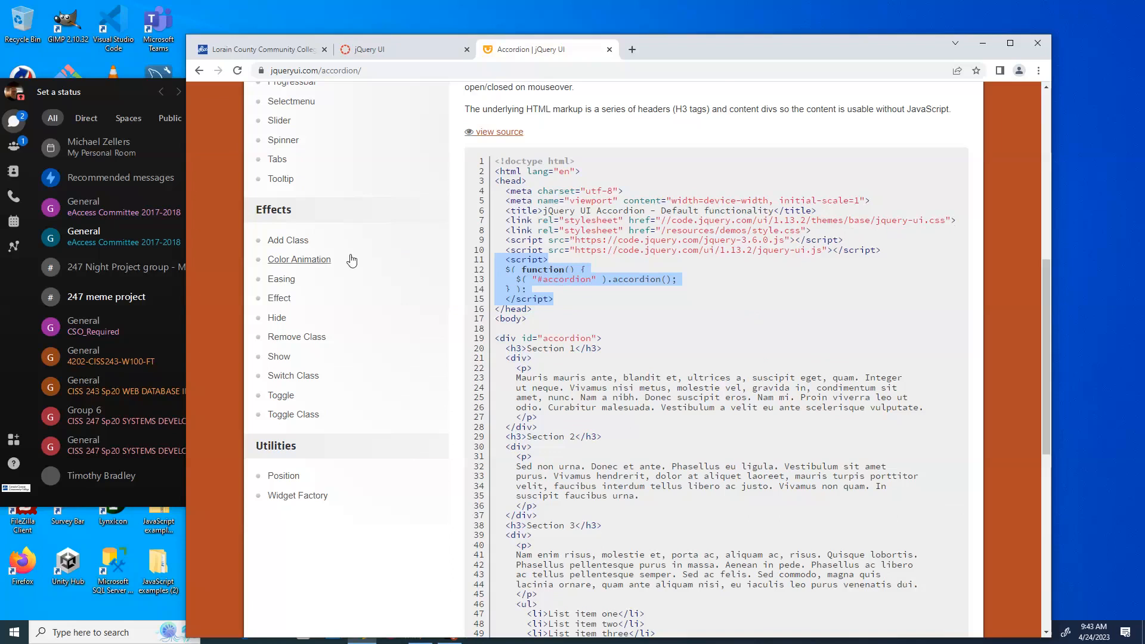
{"action": "mouse_move", "coordinate": [909, 257]}
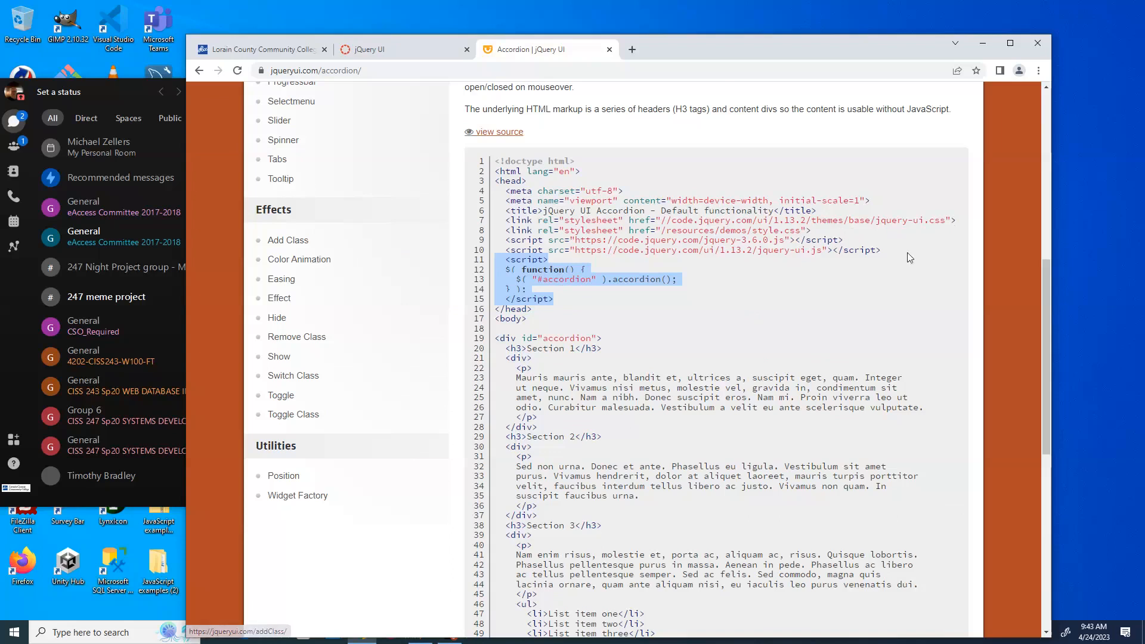
{"action": "scroll", "scroll_direction": "up", "scroll_amount": 3}
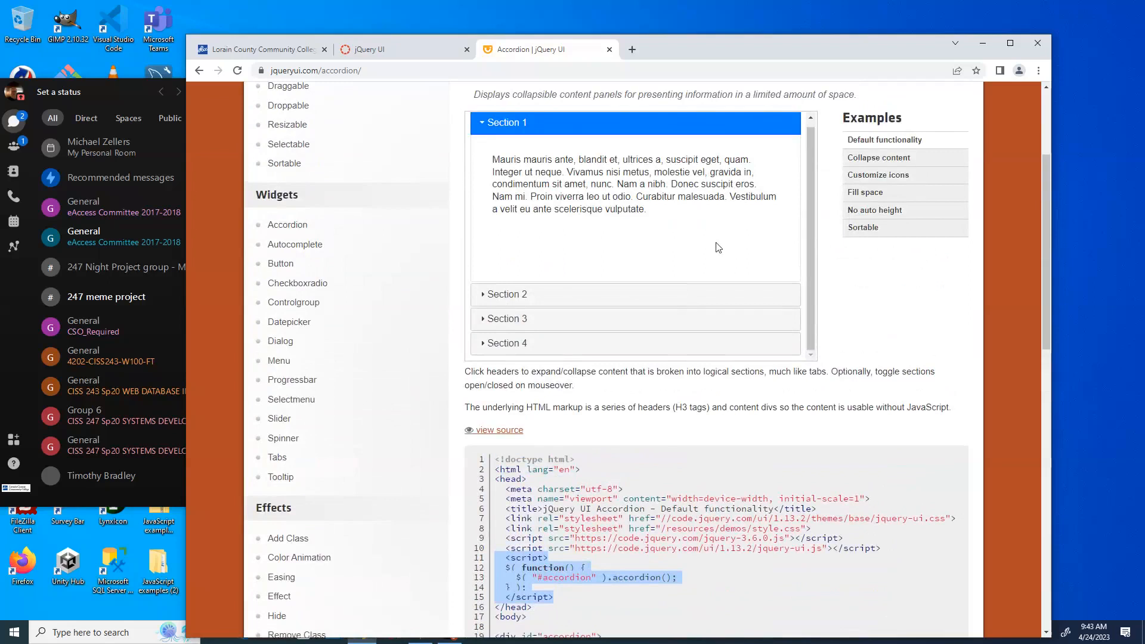